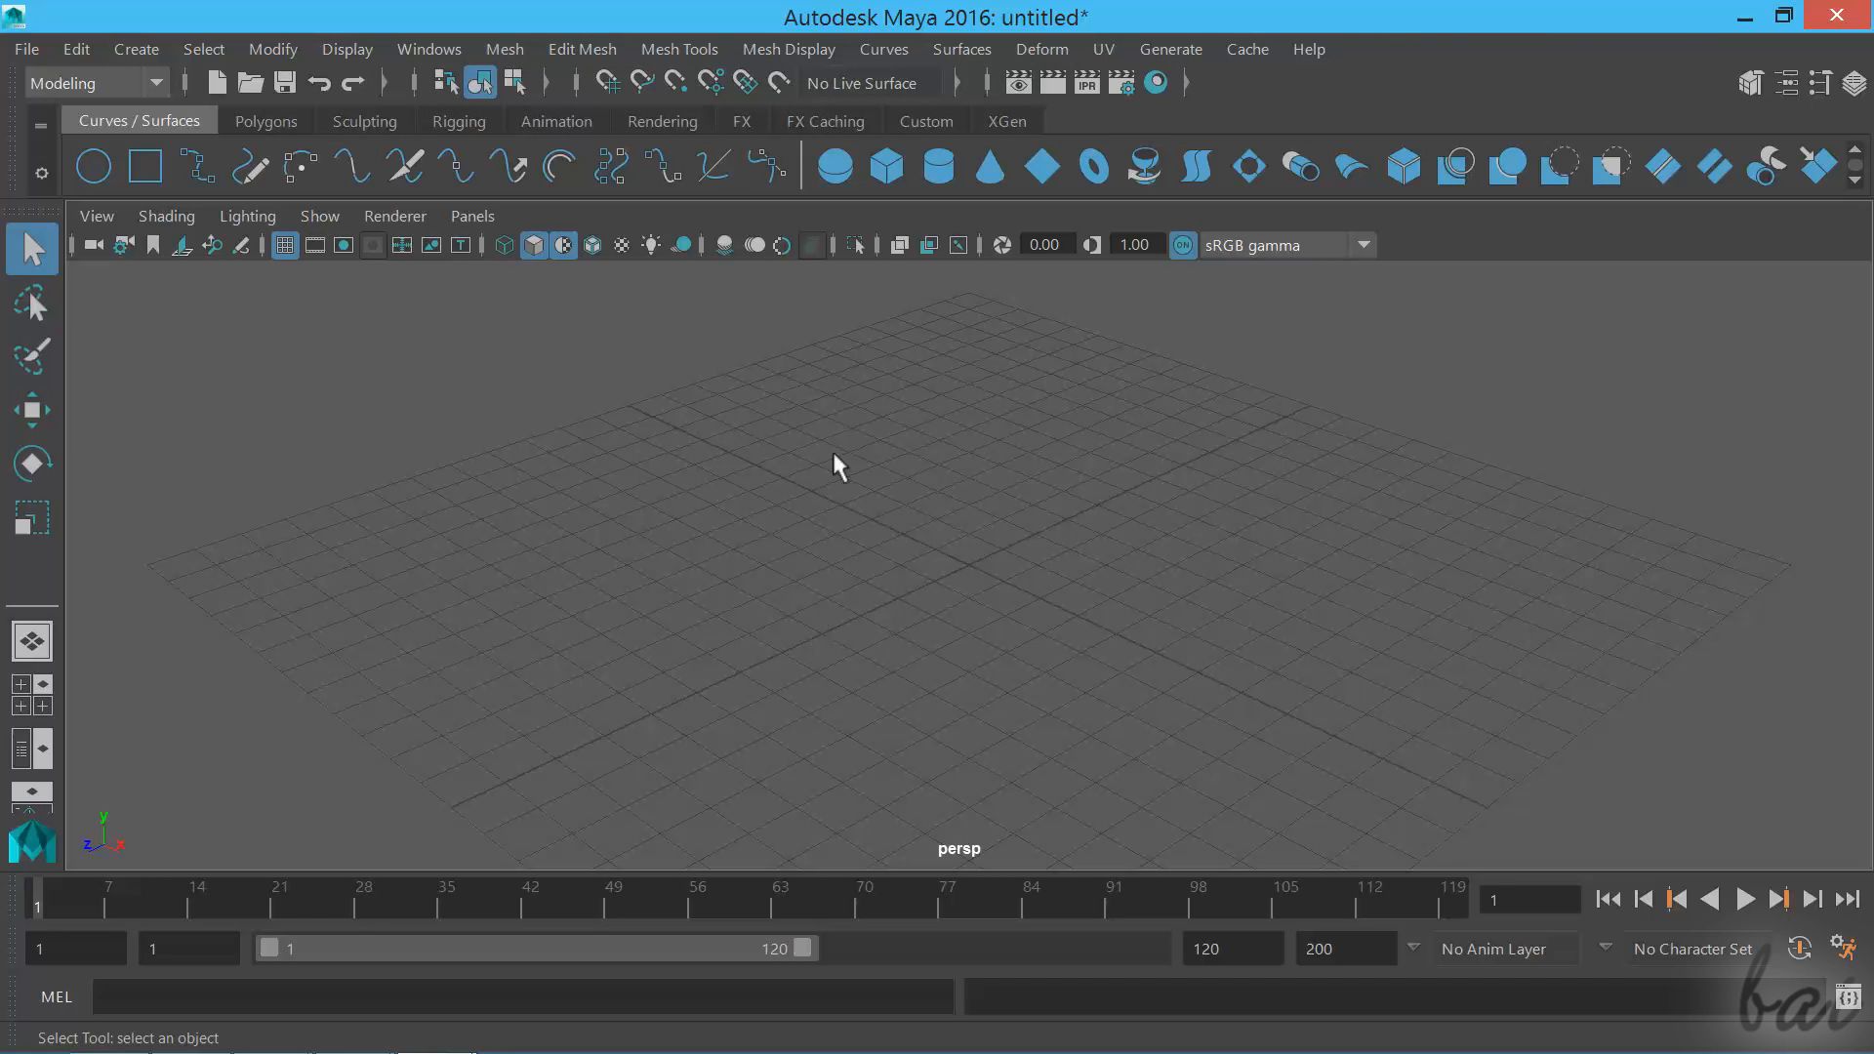
{"action": "mouse_move", "coordinate": [583, 527]}
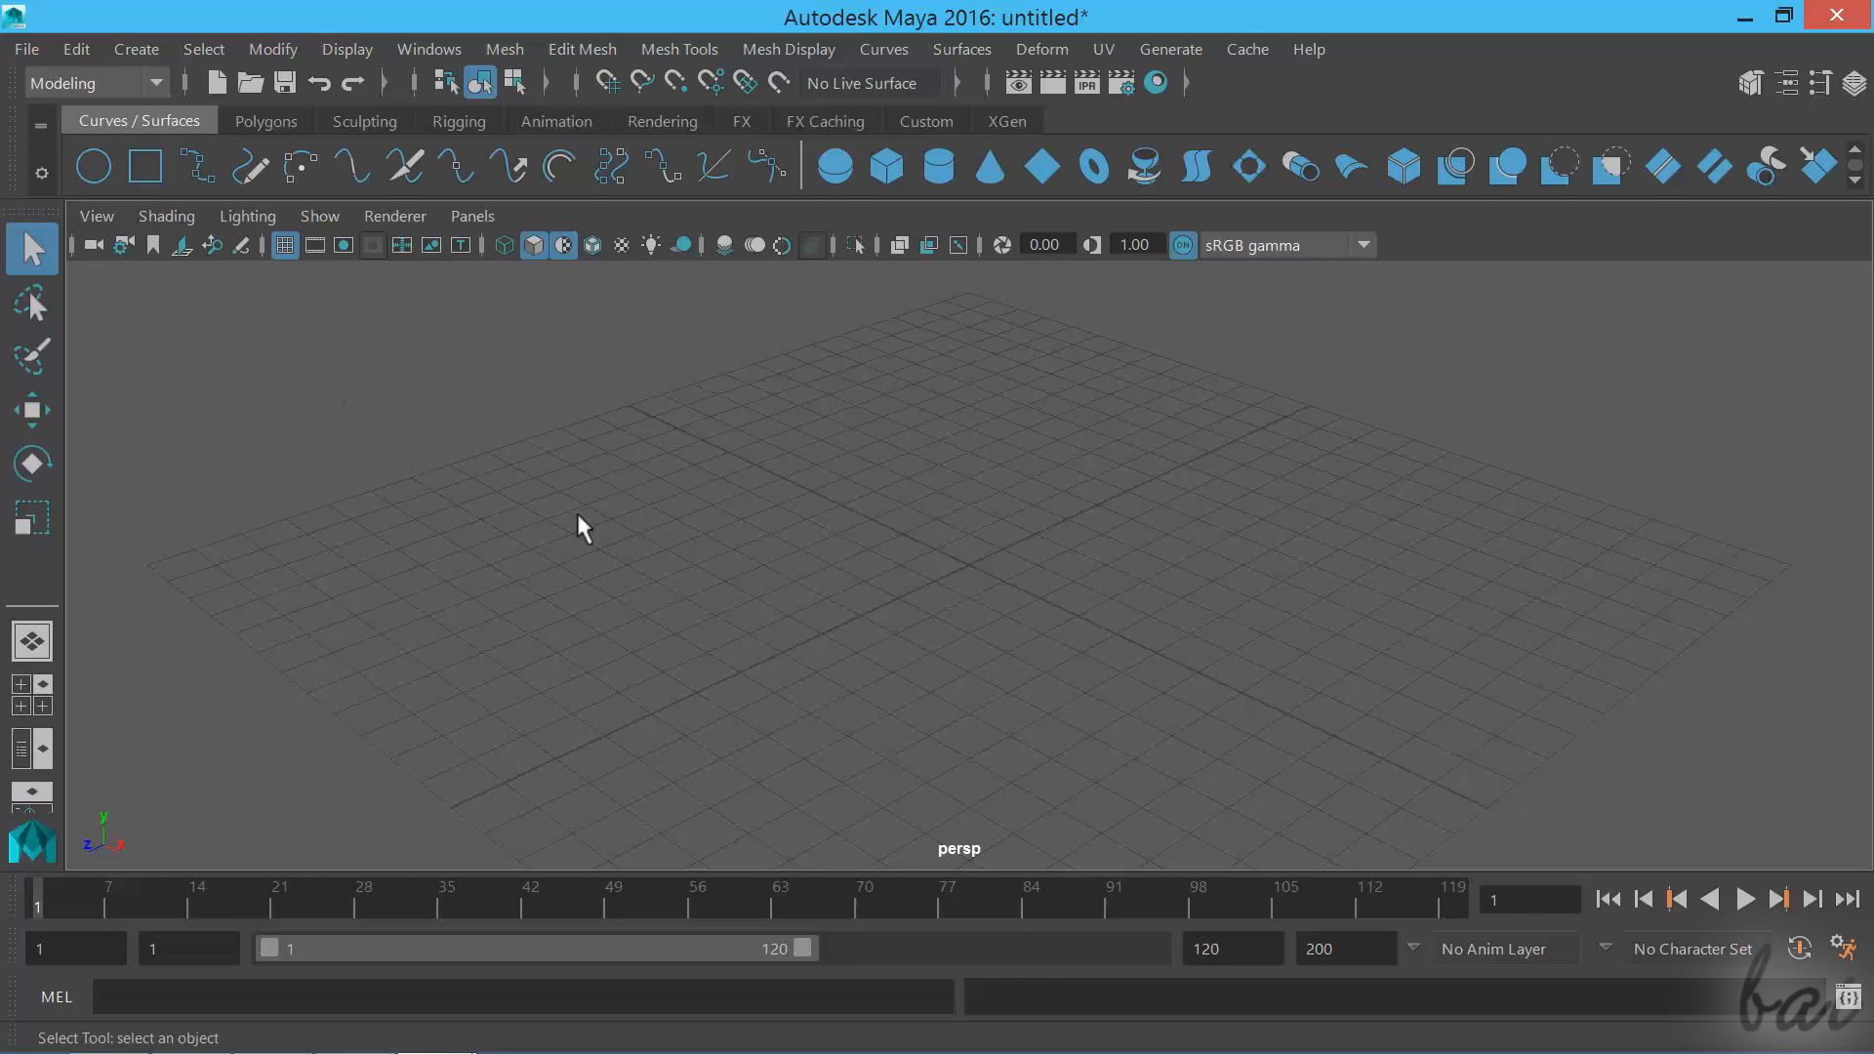
{"action": "mouse_move", "coordinate": [771, 597]}
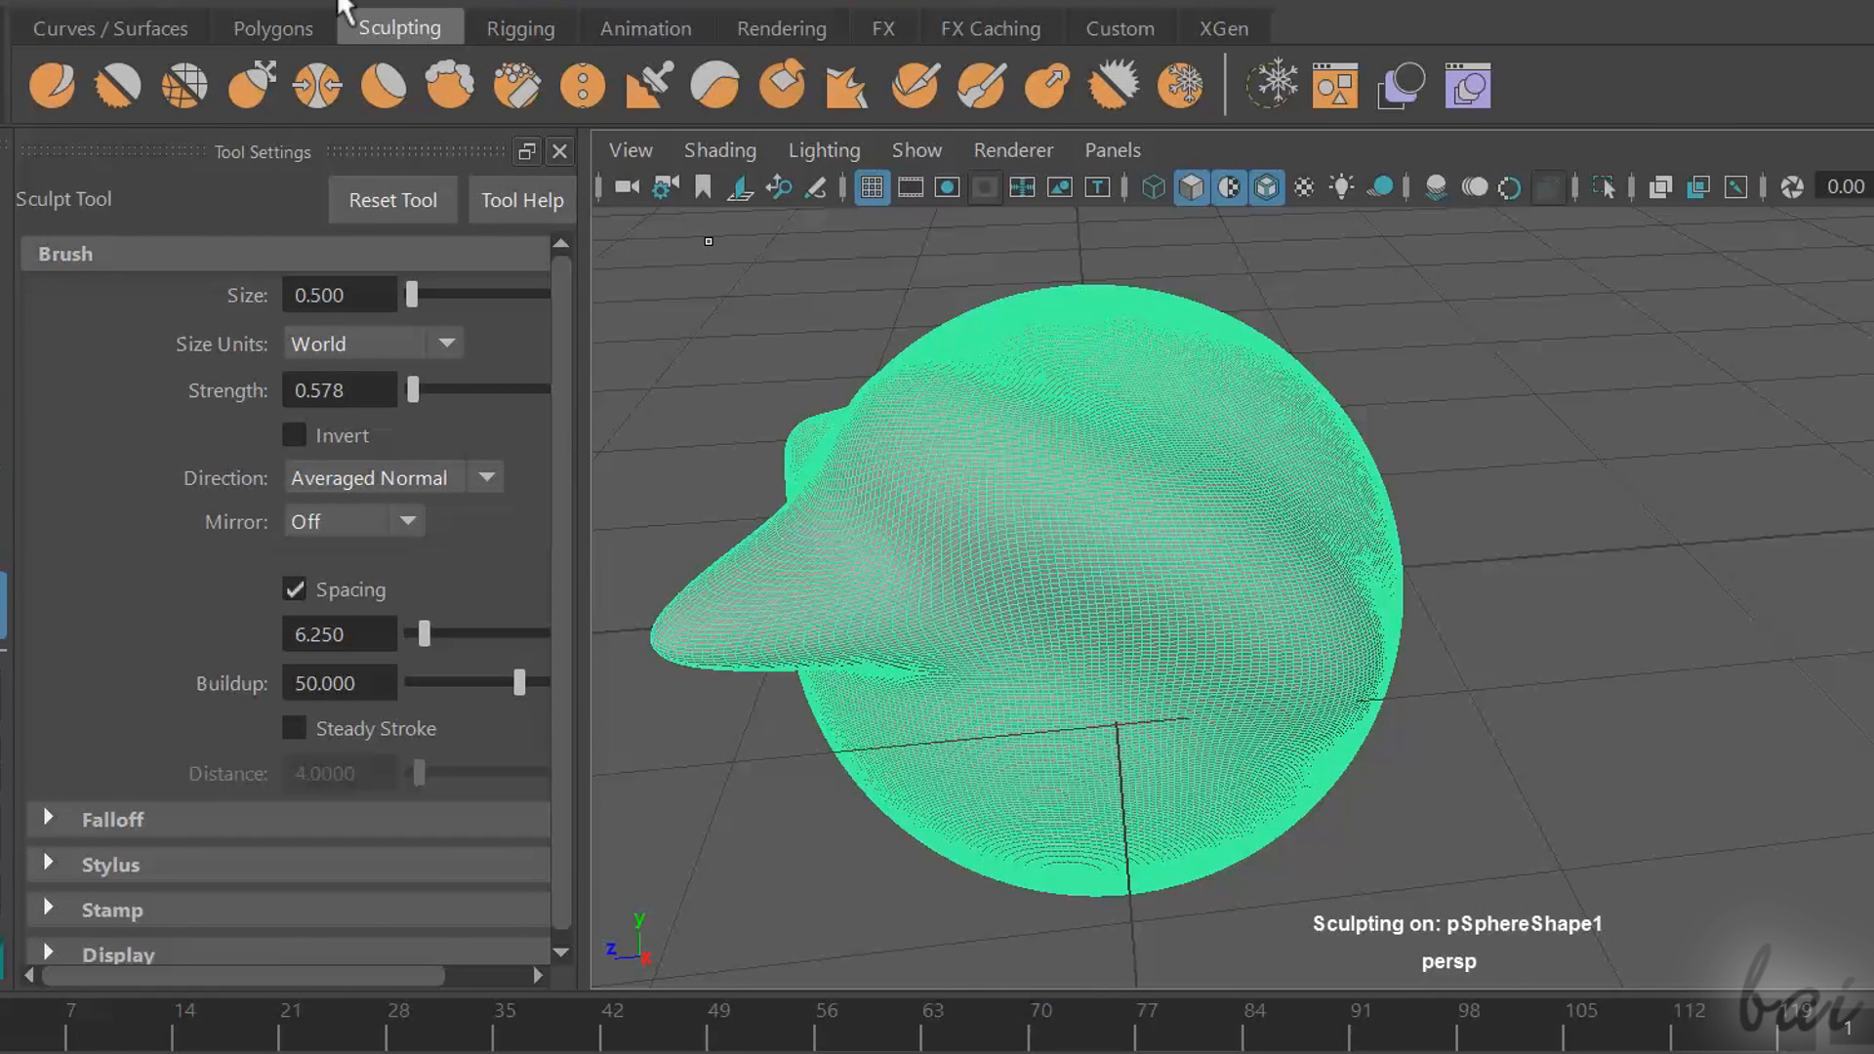
Drag across the viewport near the centre of the grid
{"action": "left_click_drag", "start_coordinate": [412, 391], "coordinate": [418, 390]}
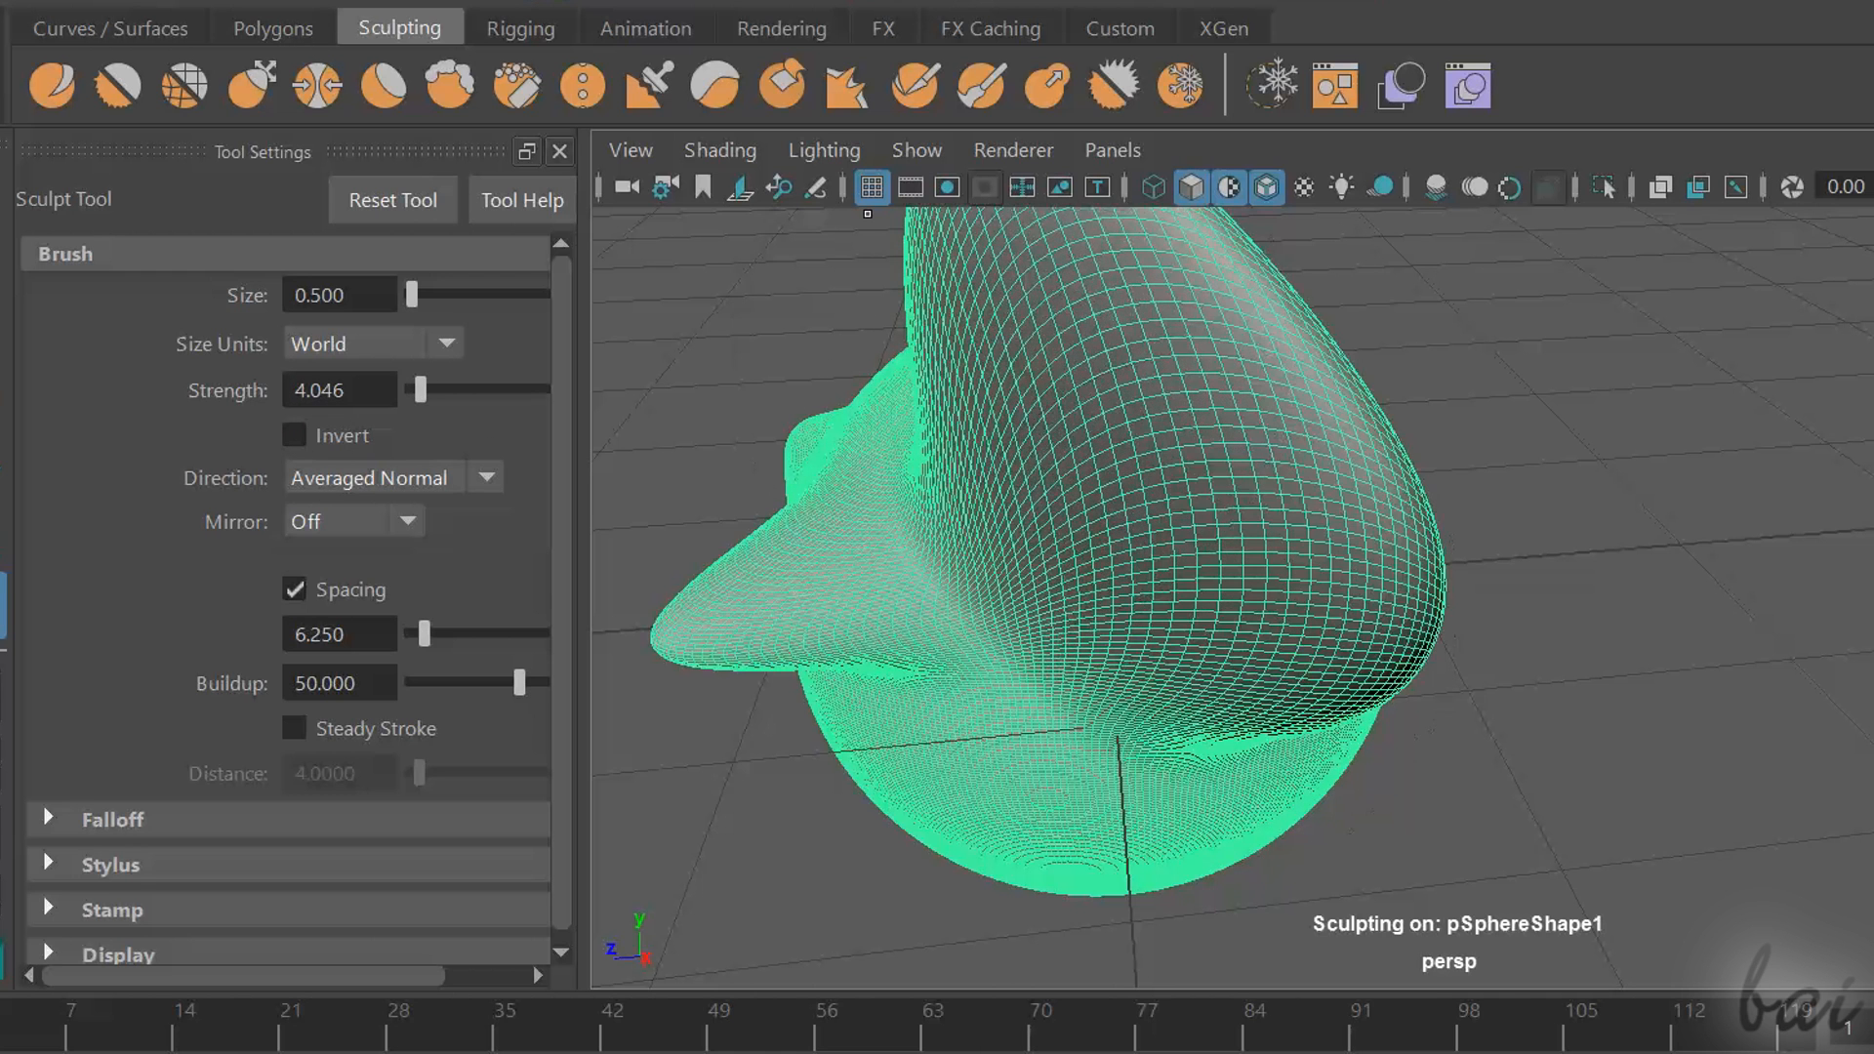
{"action": "left_click_drag", "start_coordinate": [420, 390], "coordinate": [418, 391]}
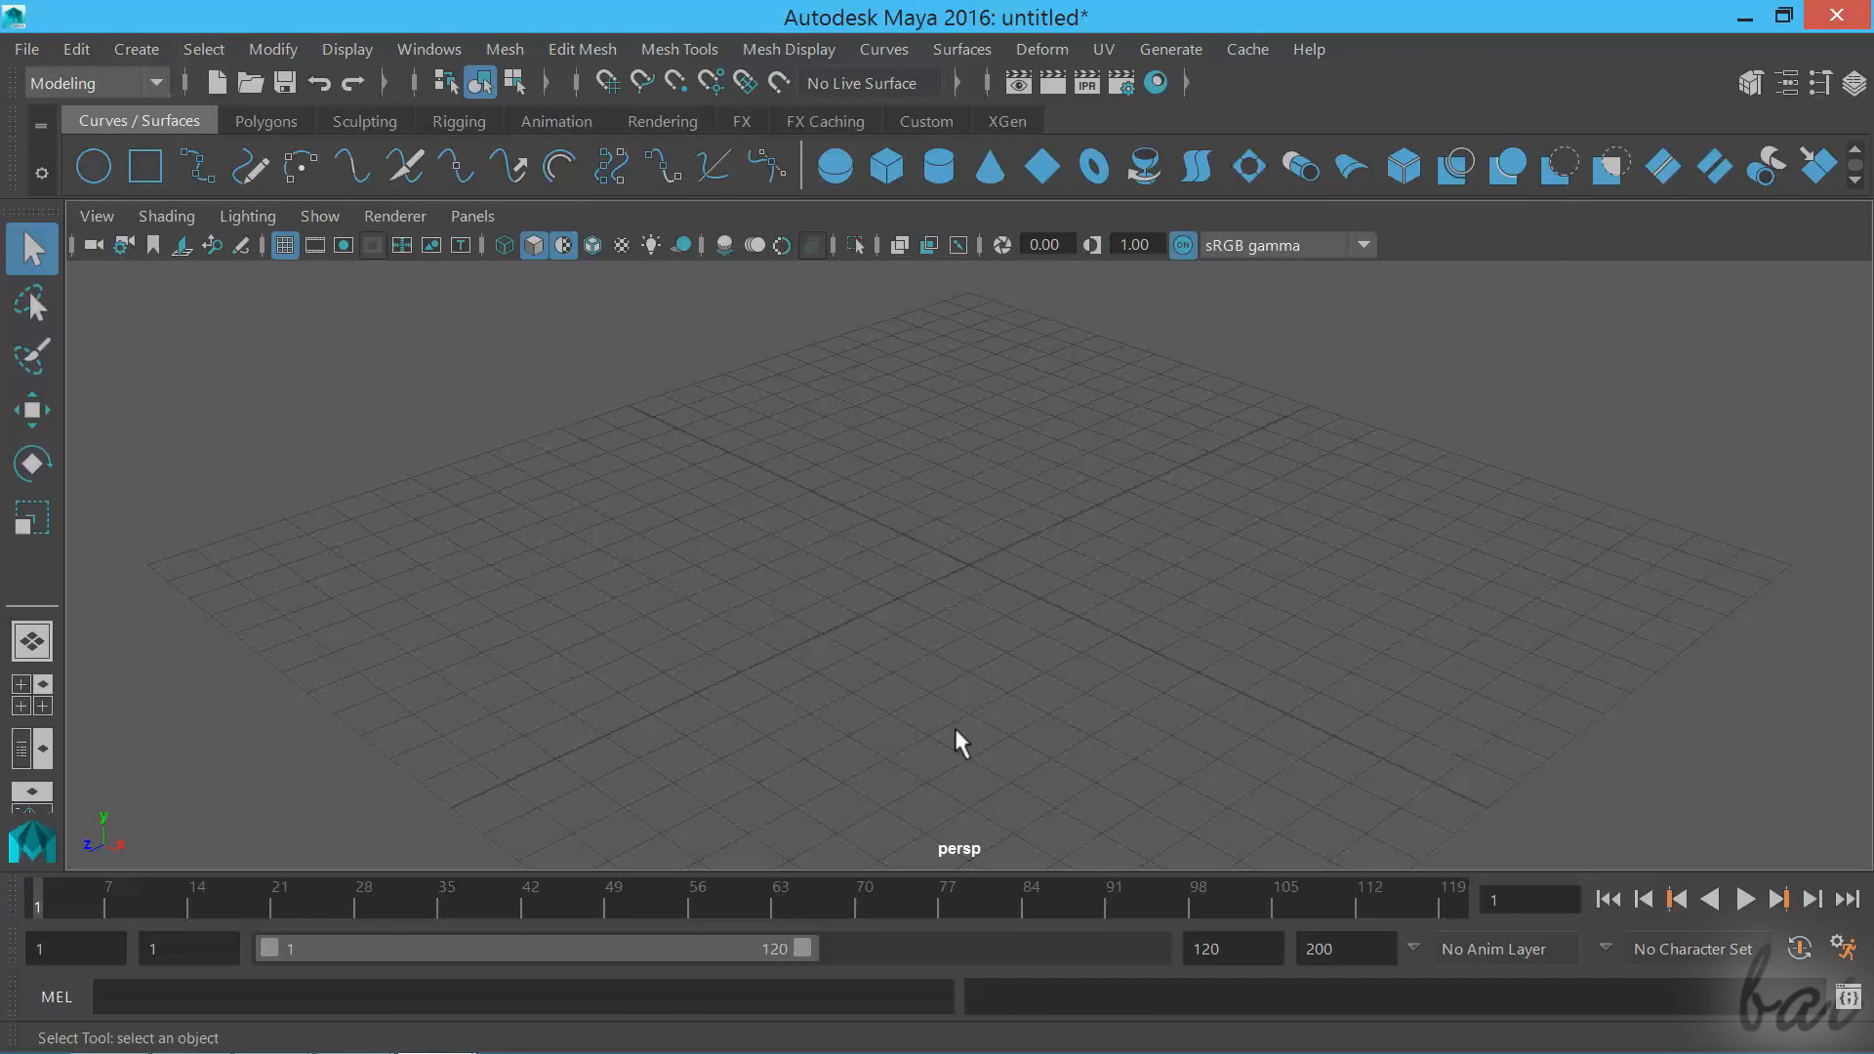
{"action": "mouse_move", "coordinate": [1316, 535]}
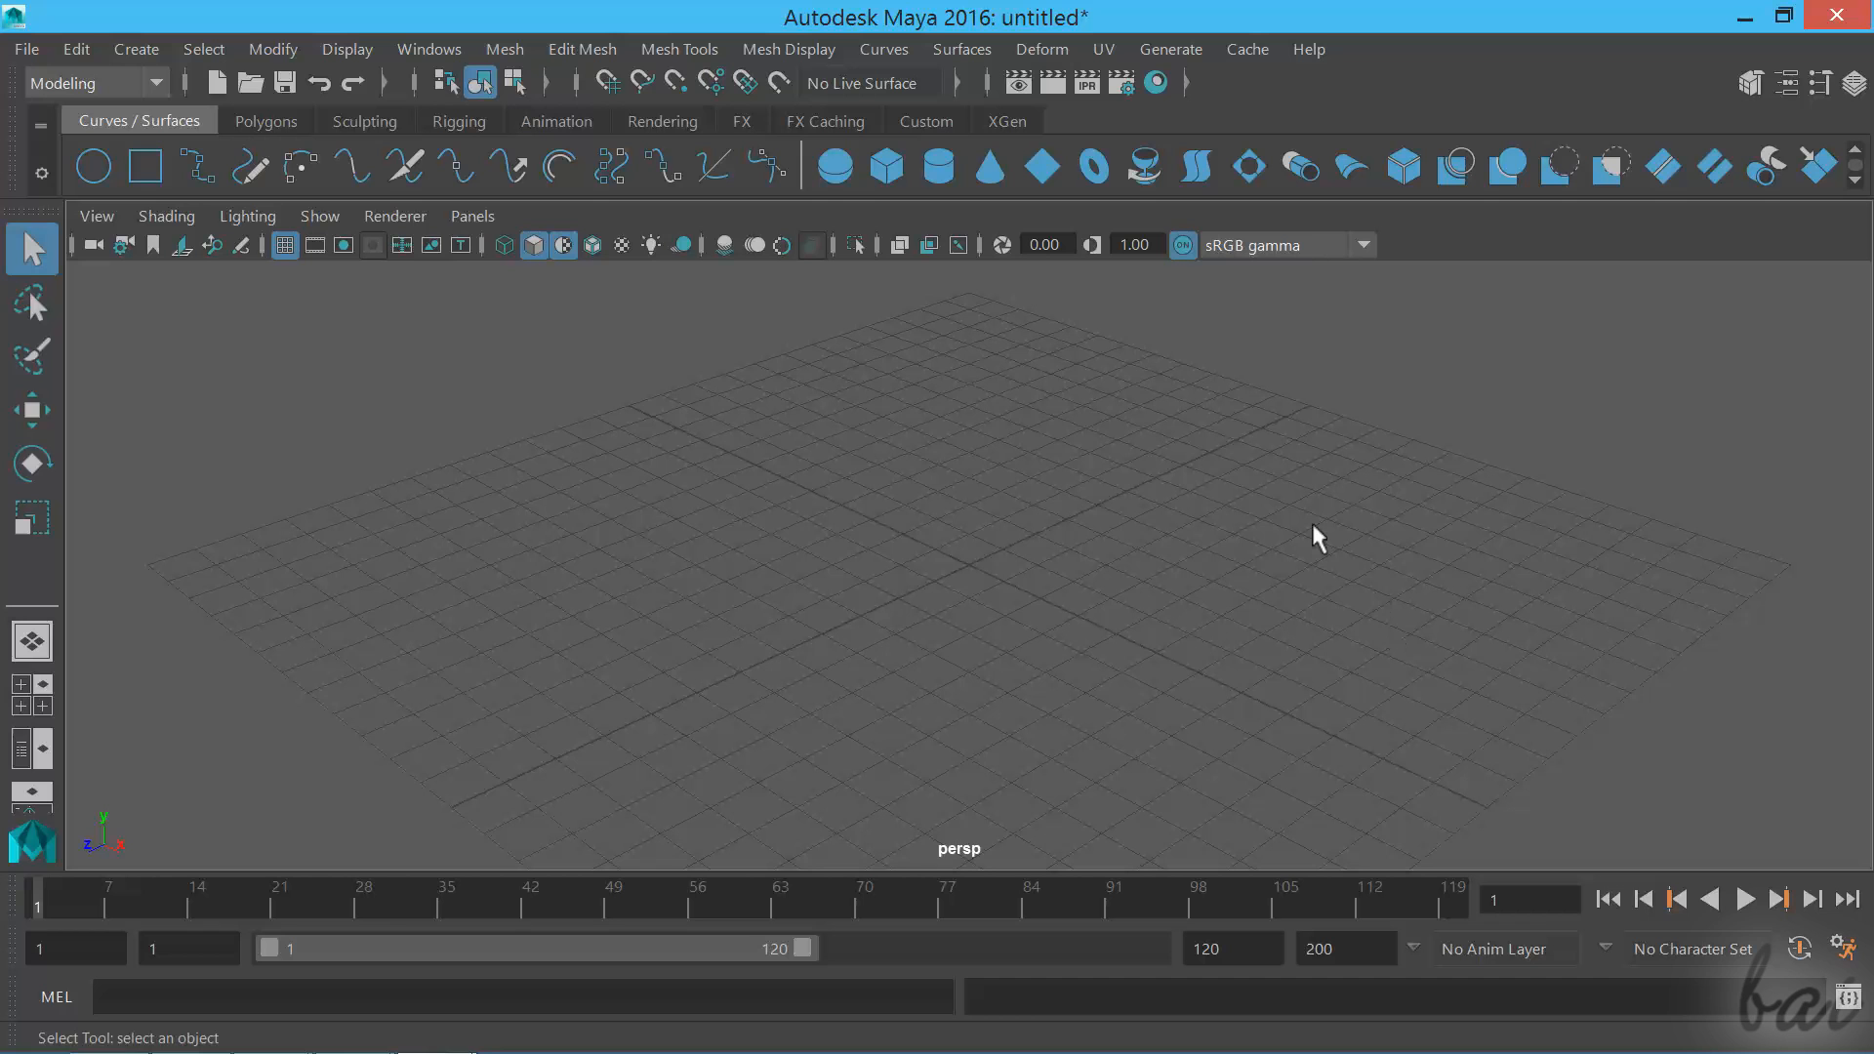
{"action": "mouse_move", "coordinate": [665, 673]}
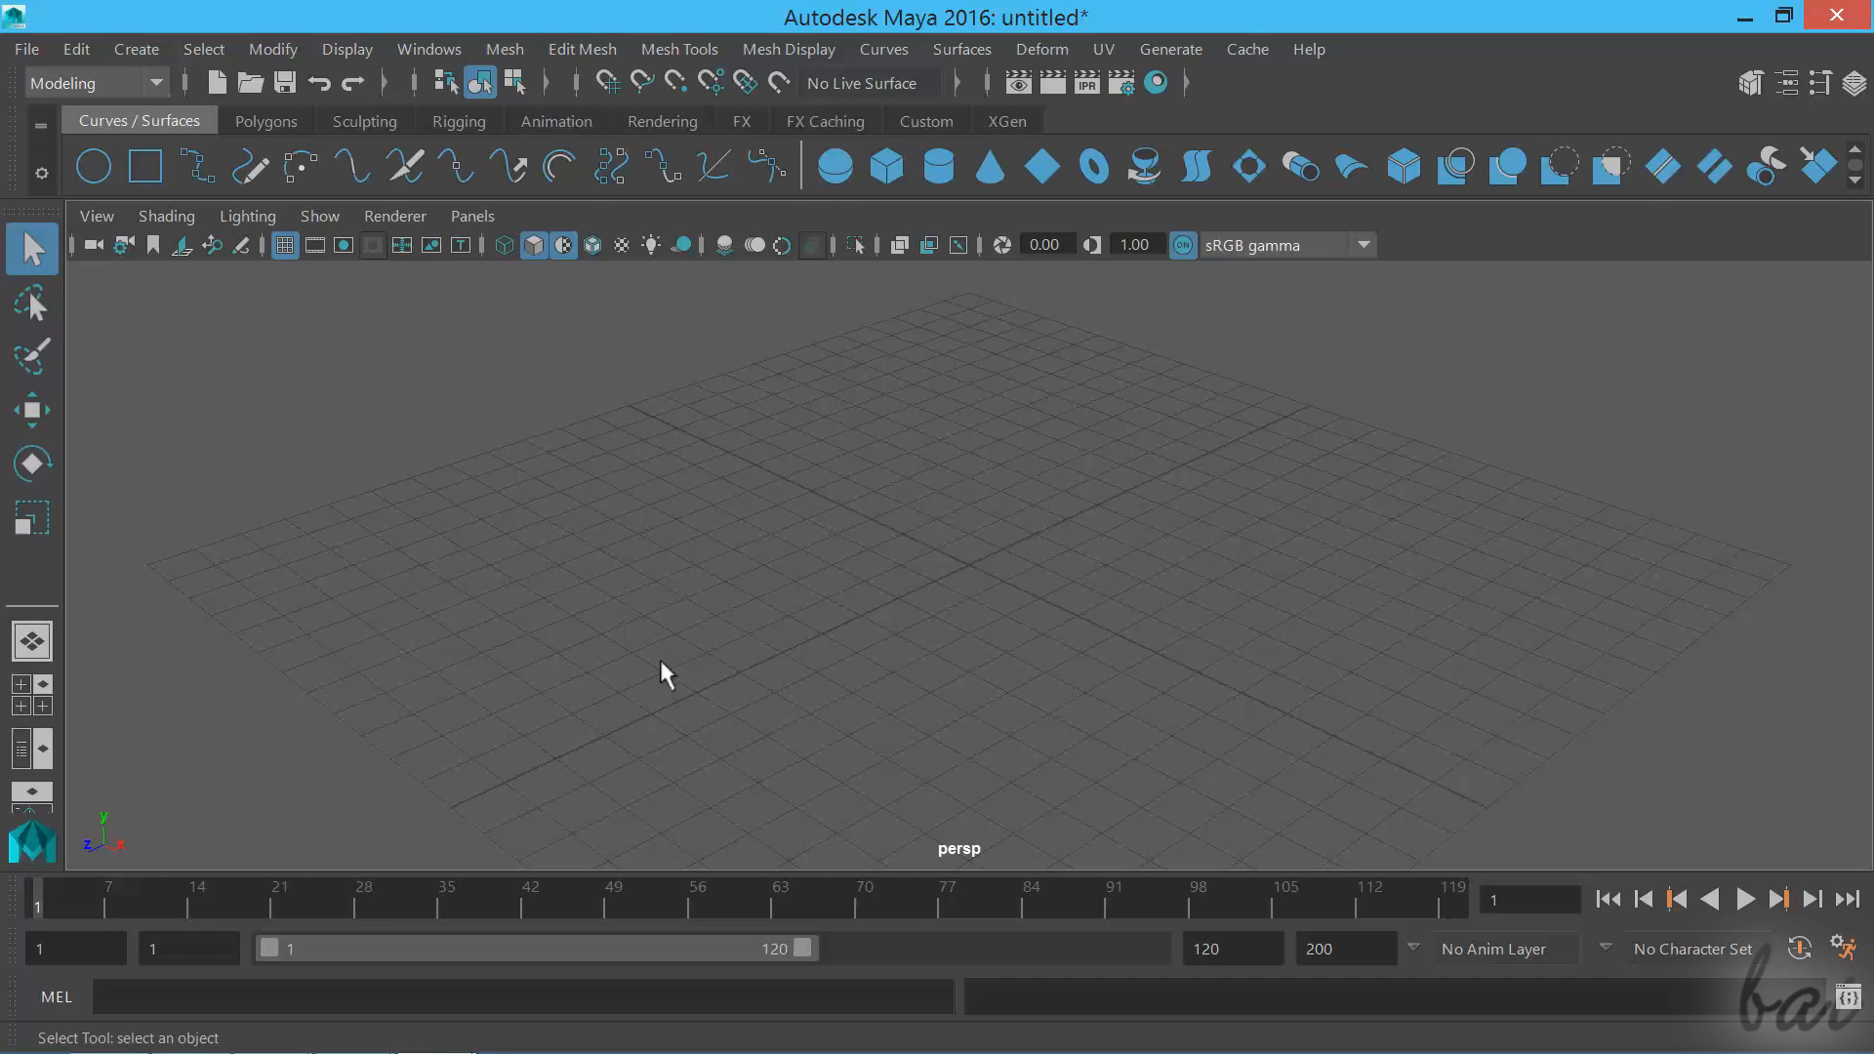
{"action": "mouse_move", "coordinate": [1016, 382]}
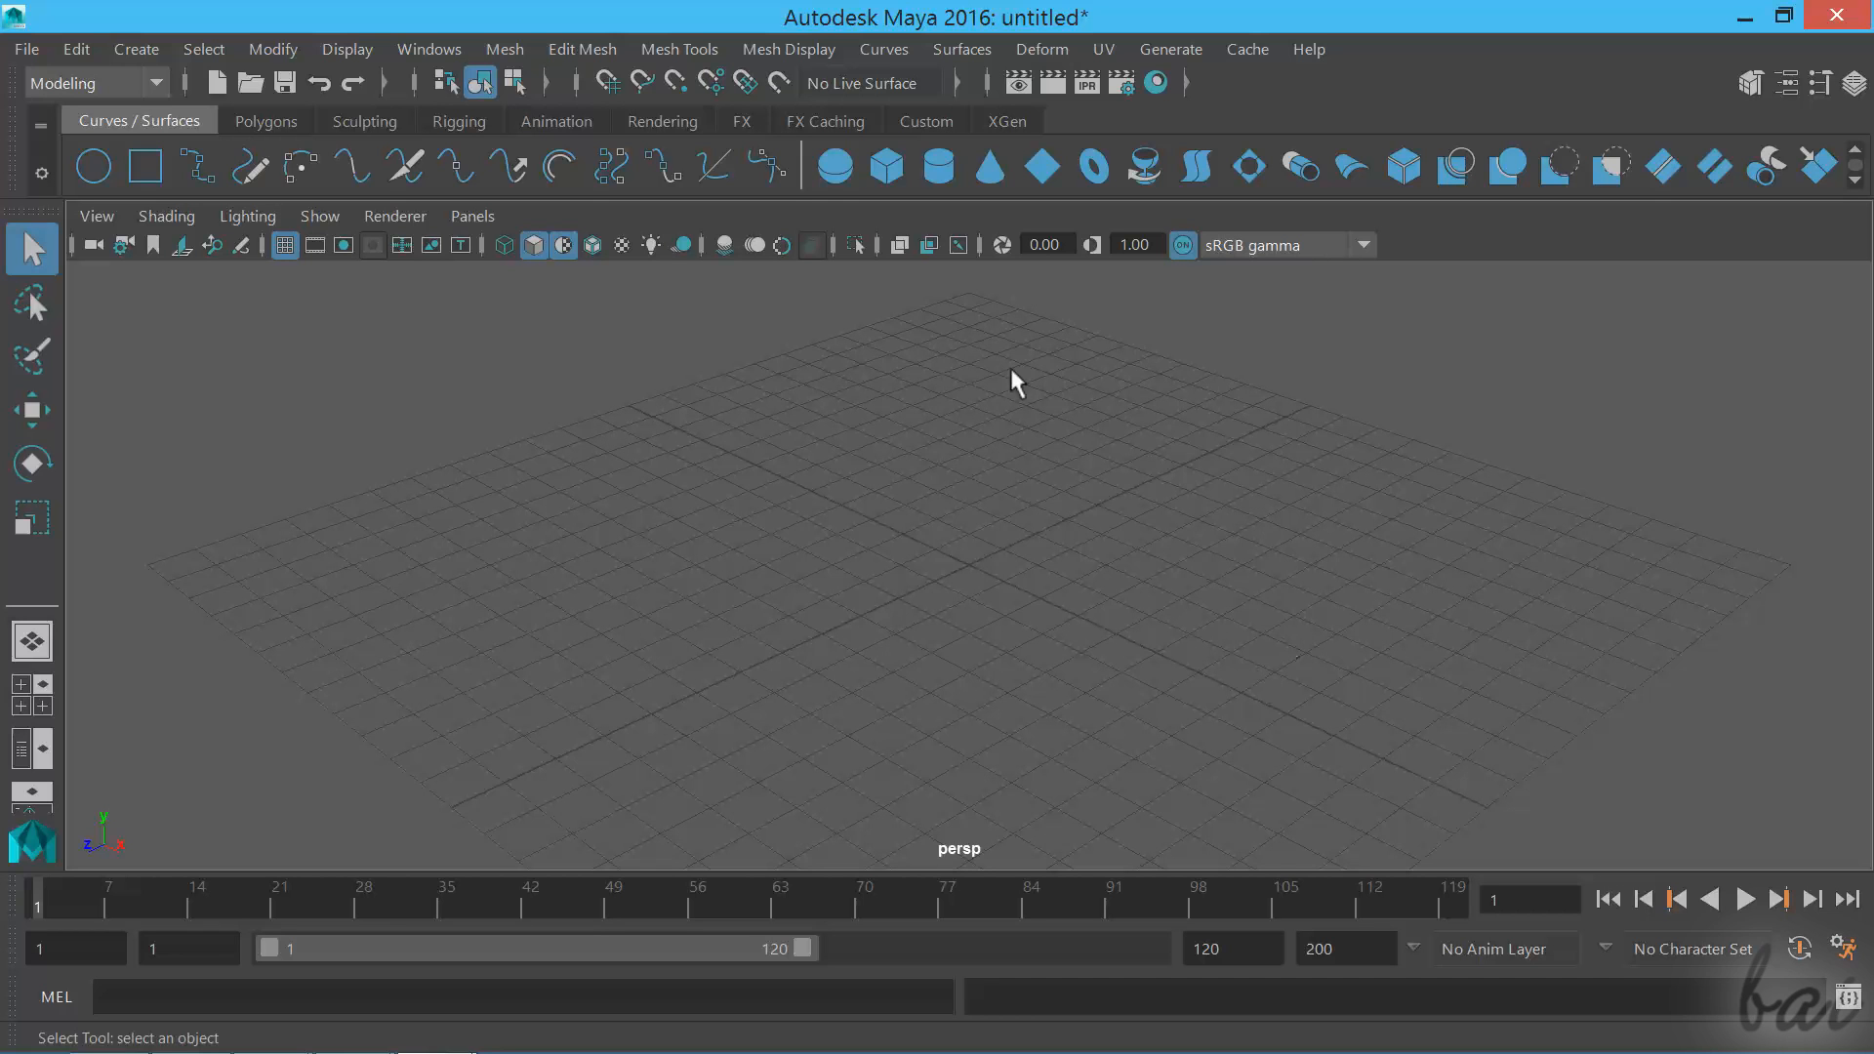
{"action": "mouse_move", "coordinate": [1298, 599]}
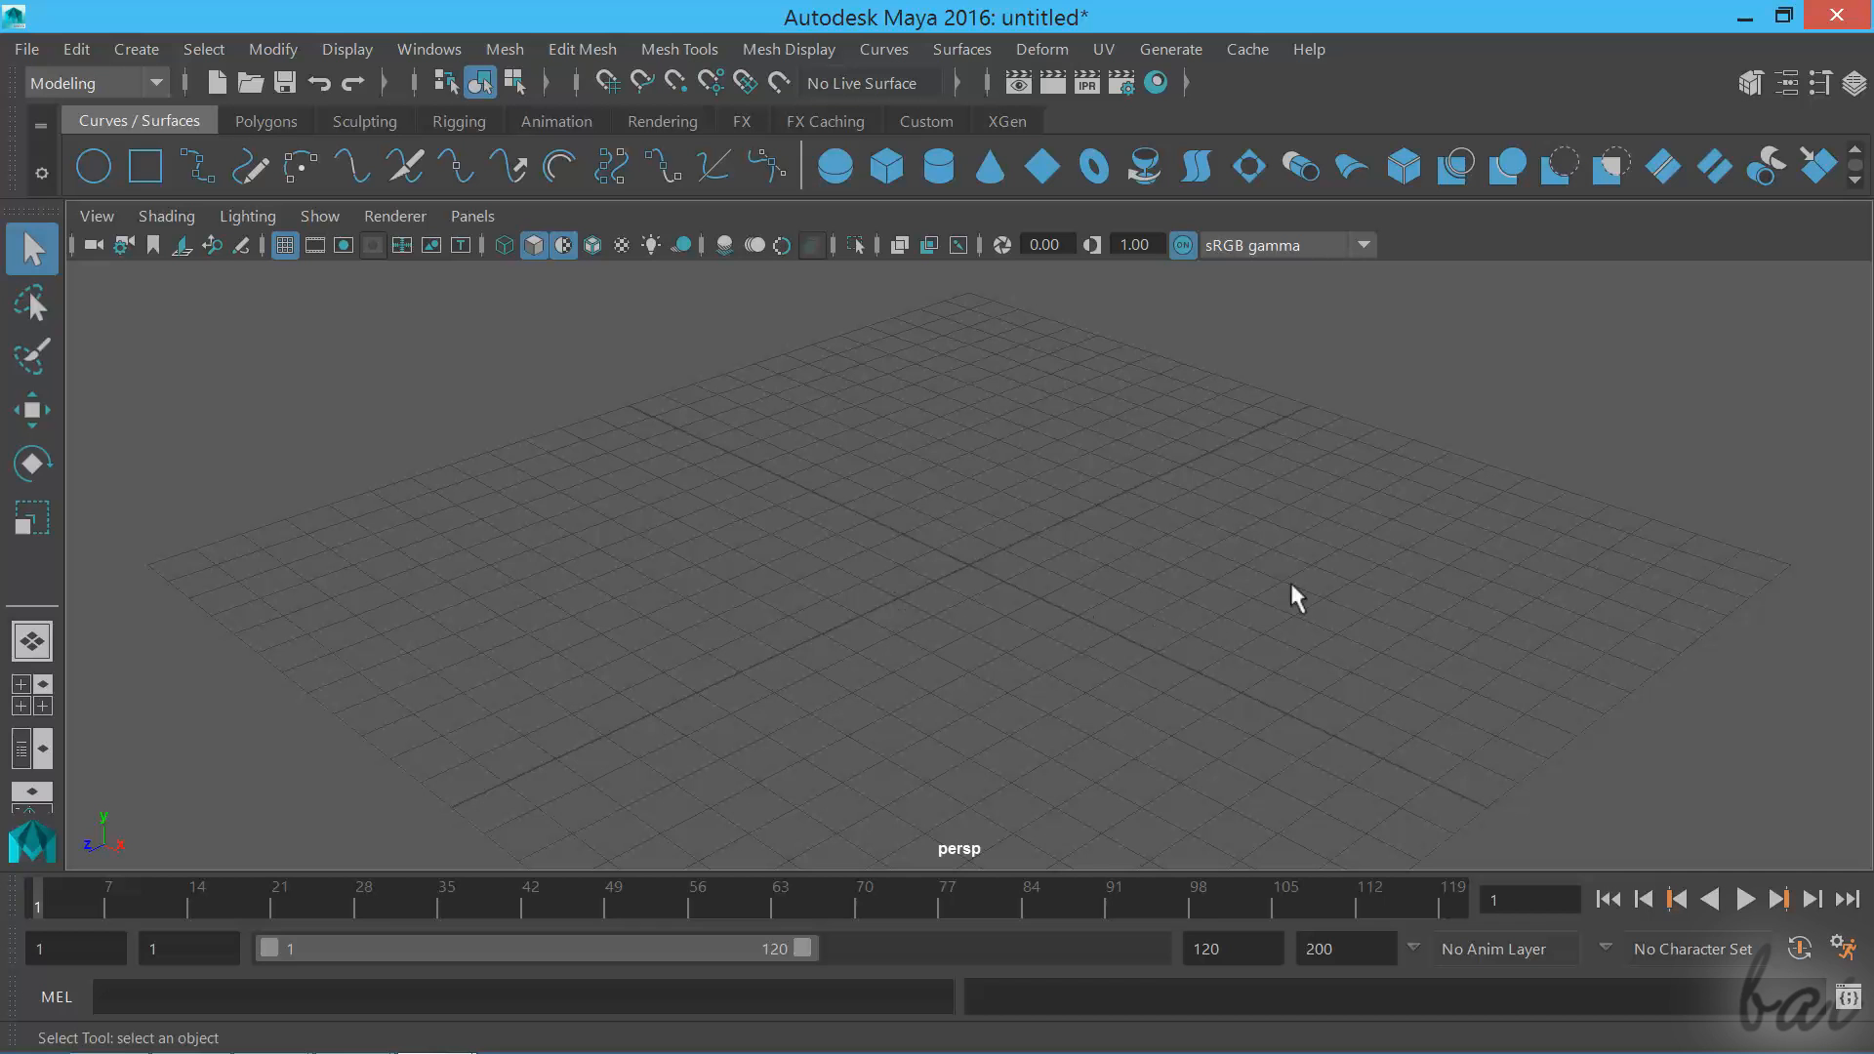
{"action": "mouse_move", "coordinate": [765, 502]}
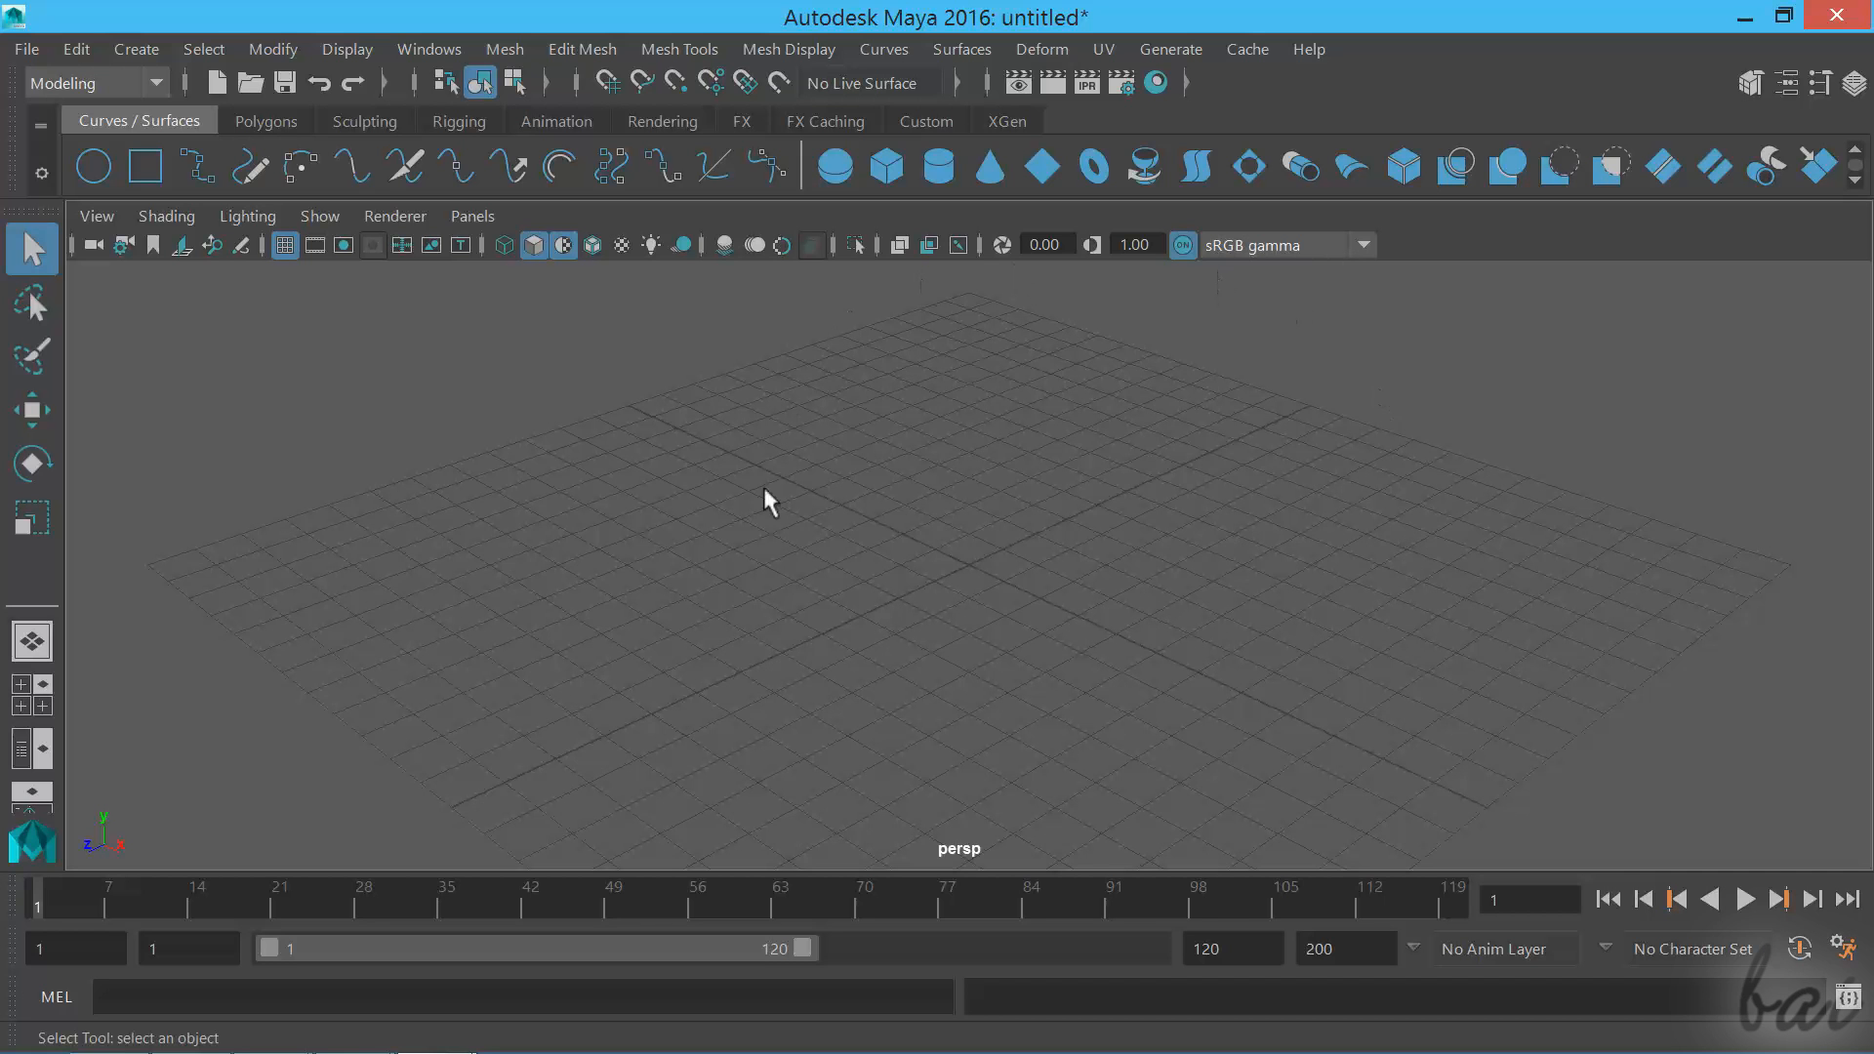
Browse the main menus and menu sets, switching to FX and back to Modeling
{"action": "left_click", "coordinate": [77, 49]}
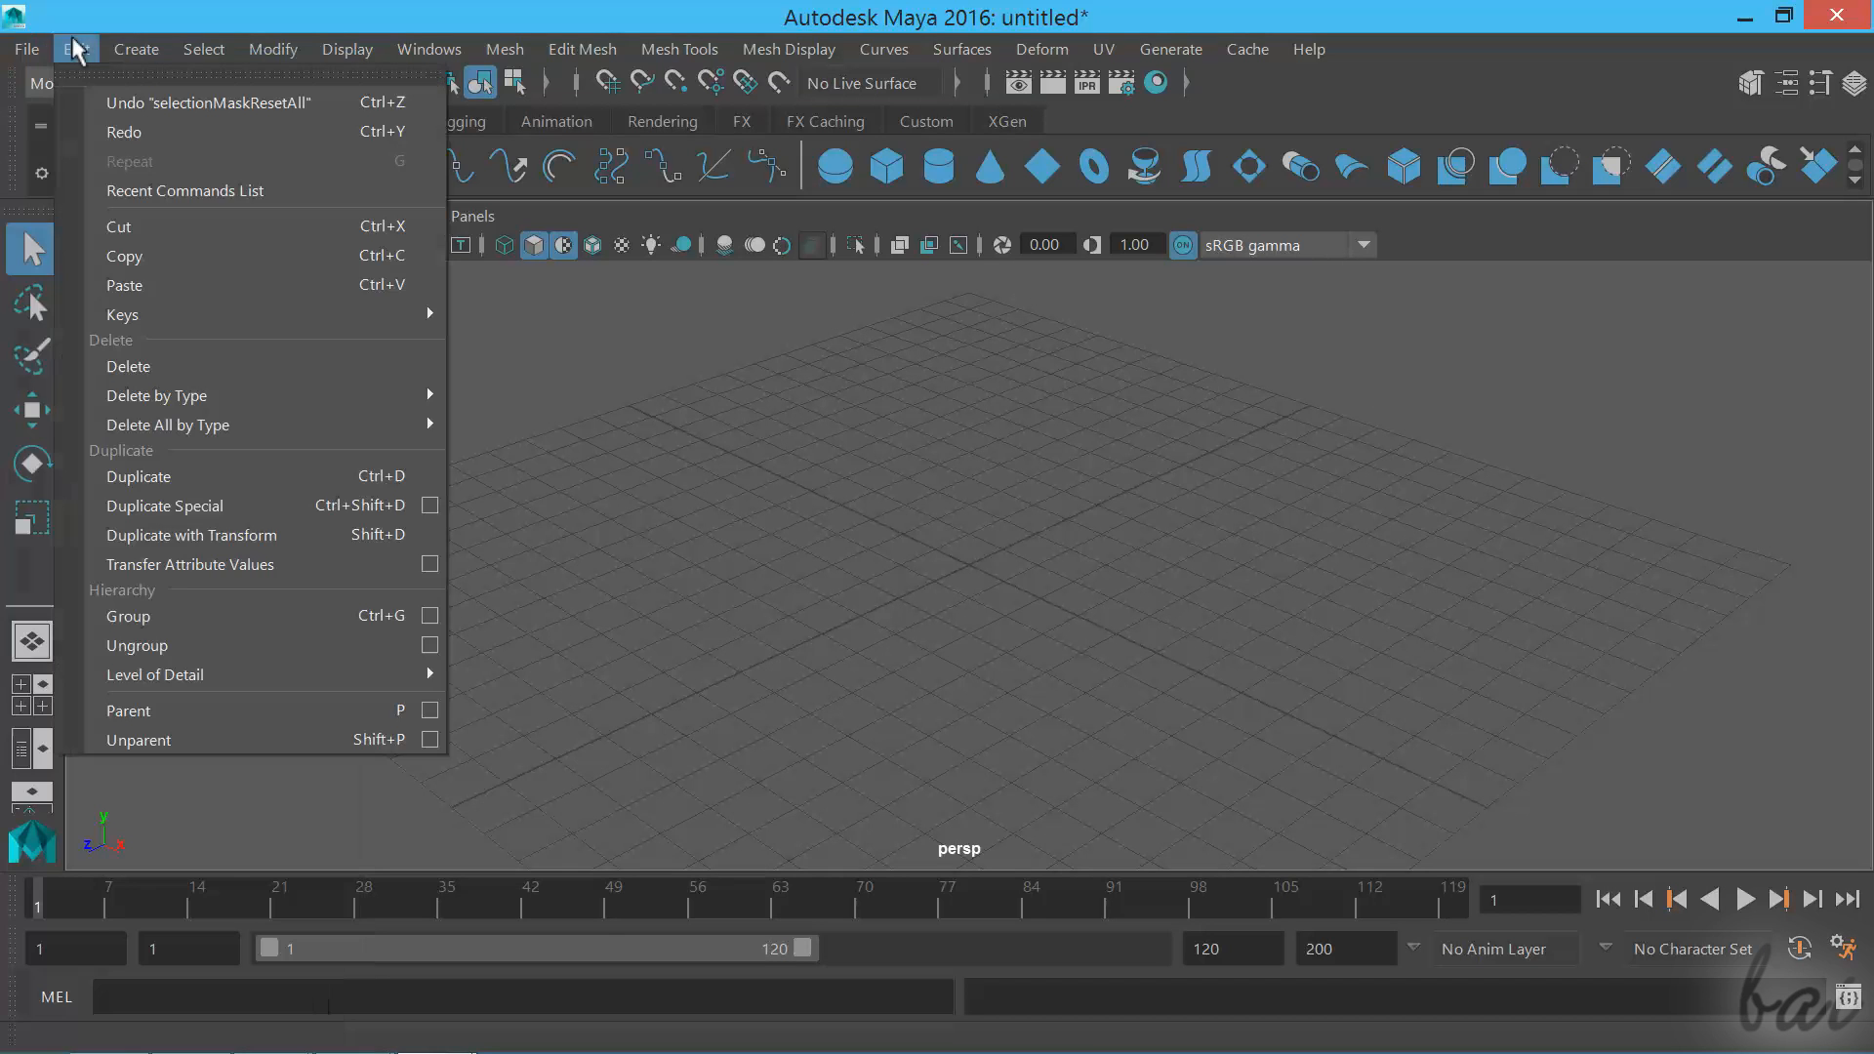
{"action": "left_click", "coordinate": [272, 49]}
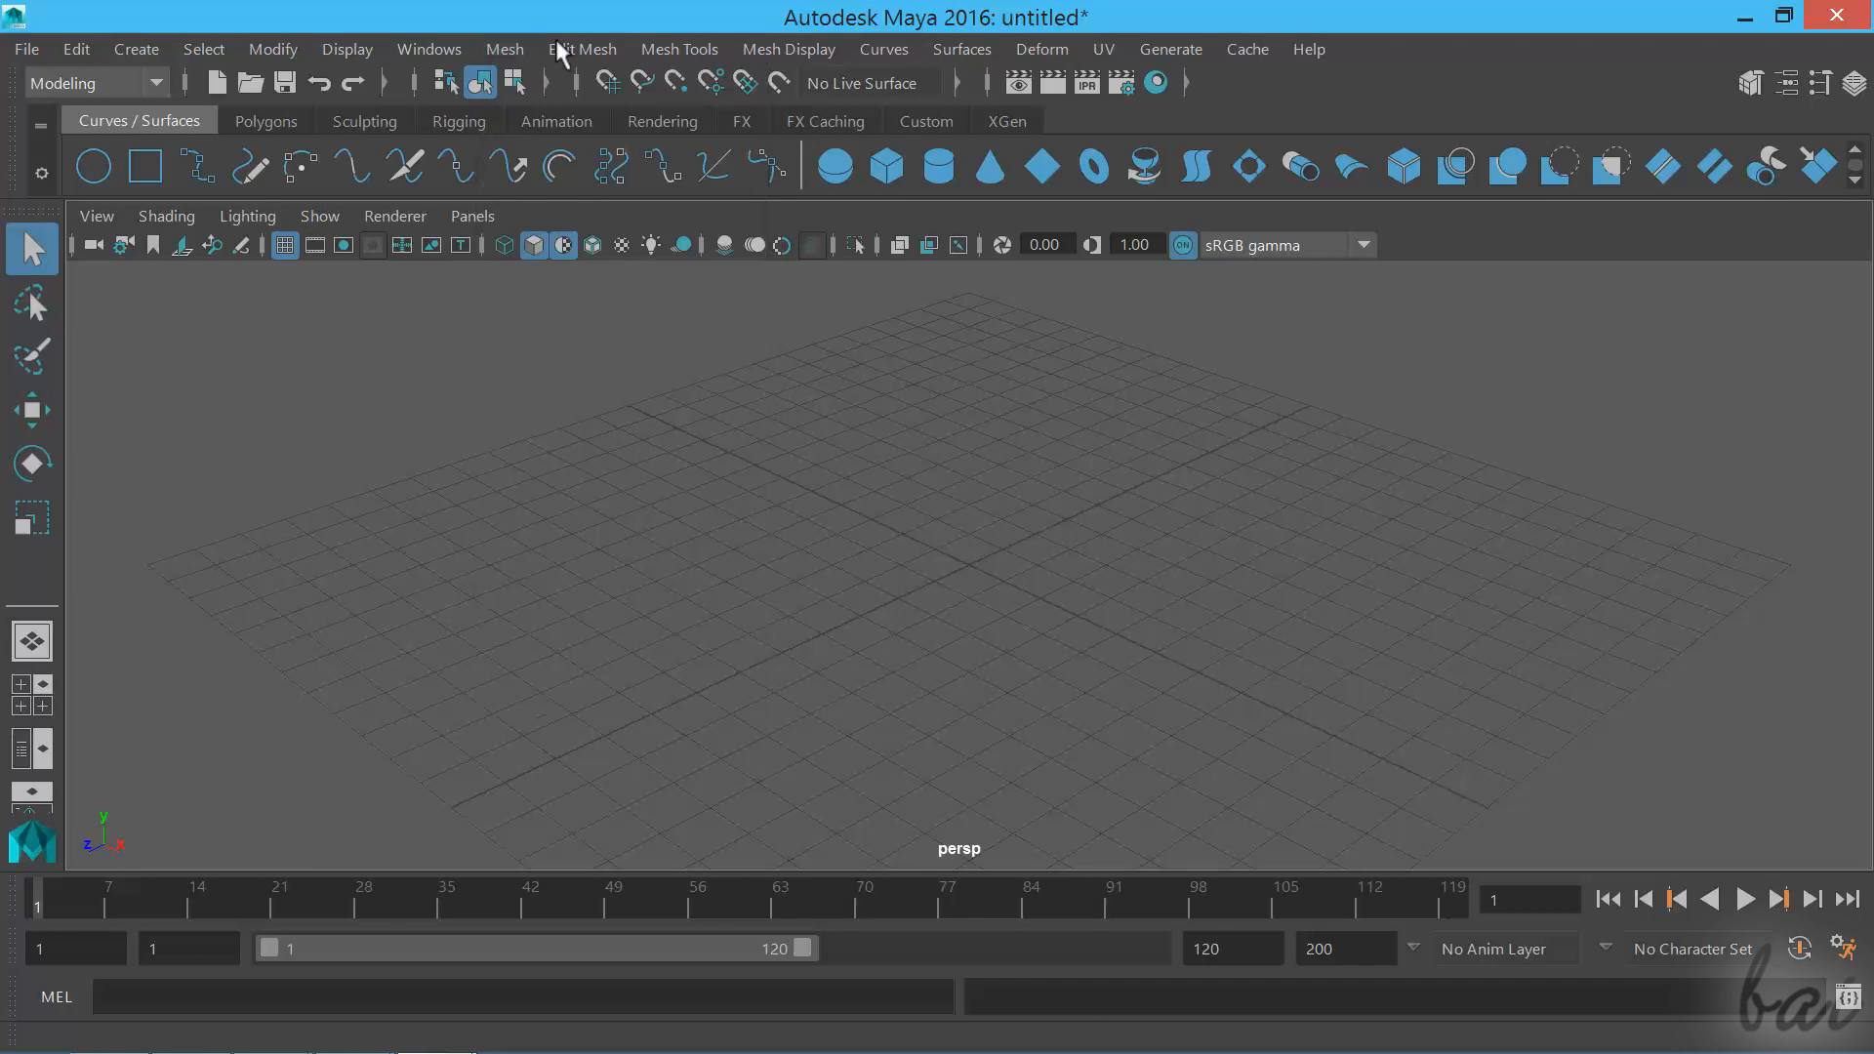
{"action": "left_click", "coordinate": [960, 49]}
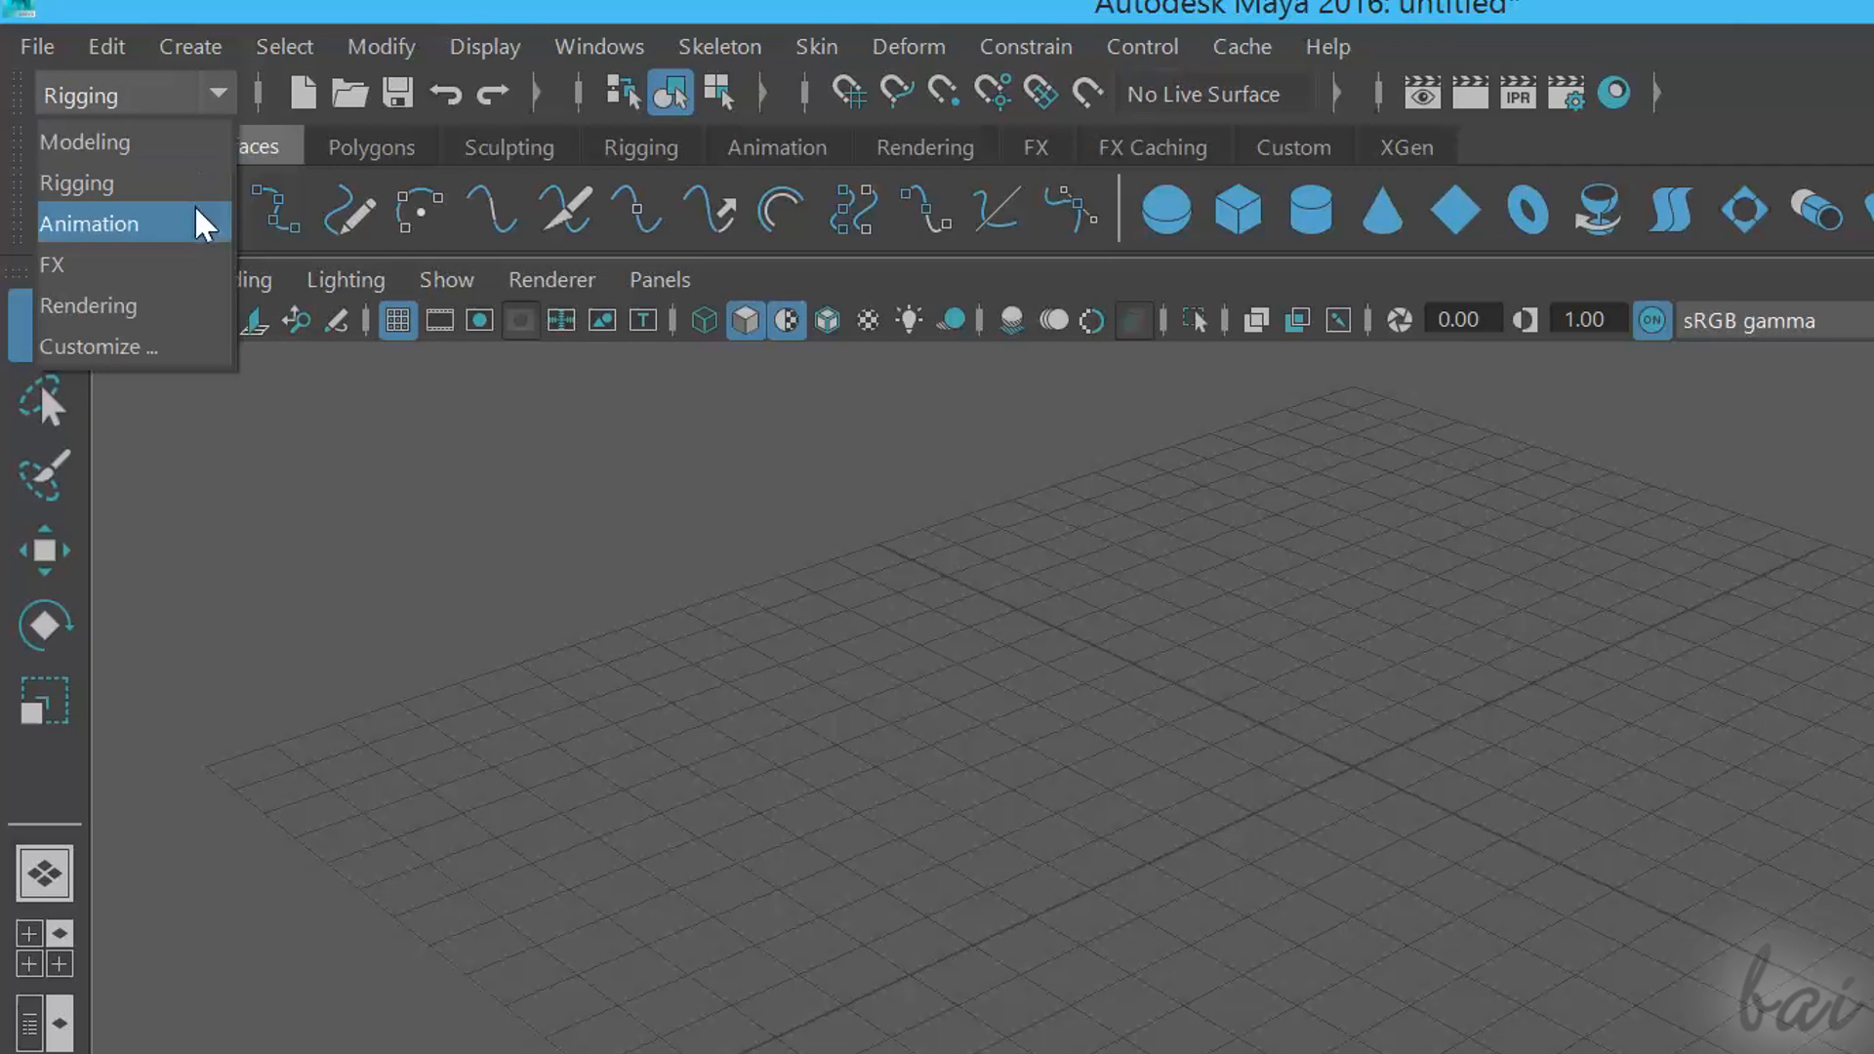
{"action": "left_click", "coordinate": [90, 264]}
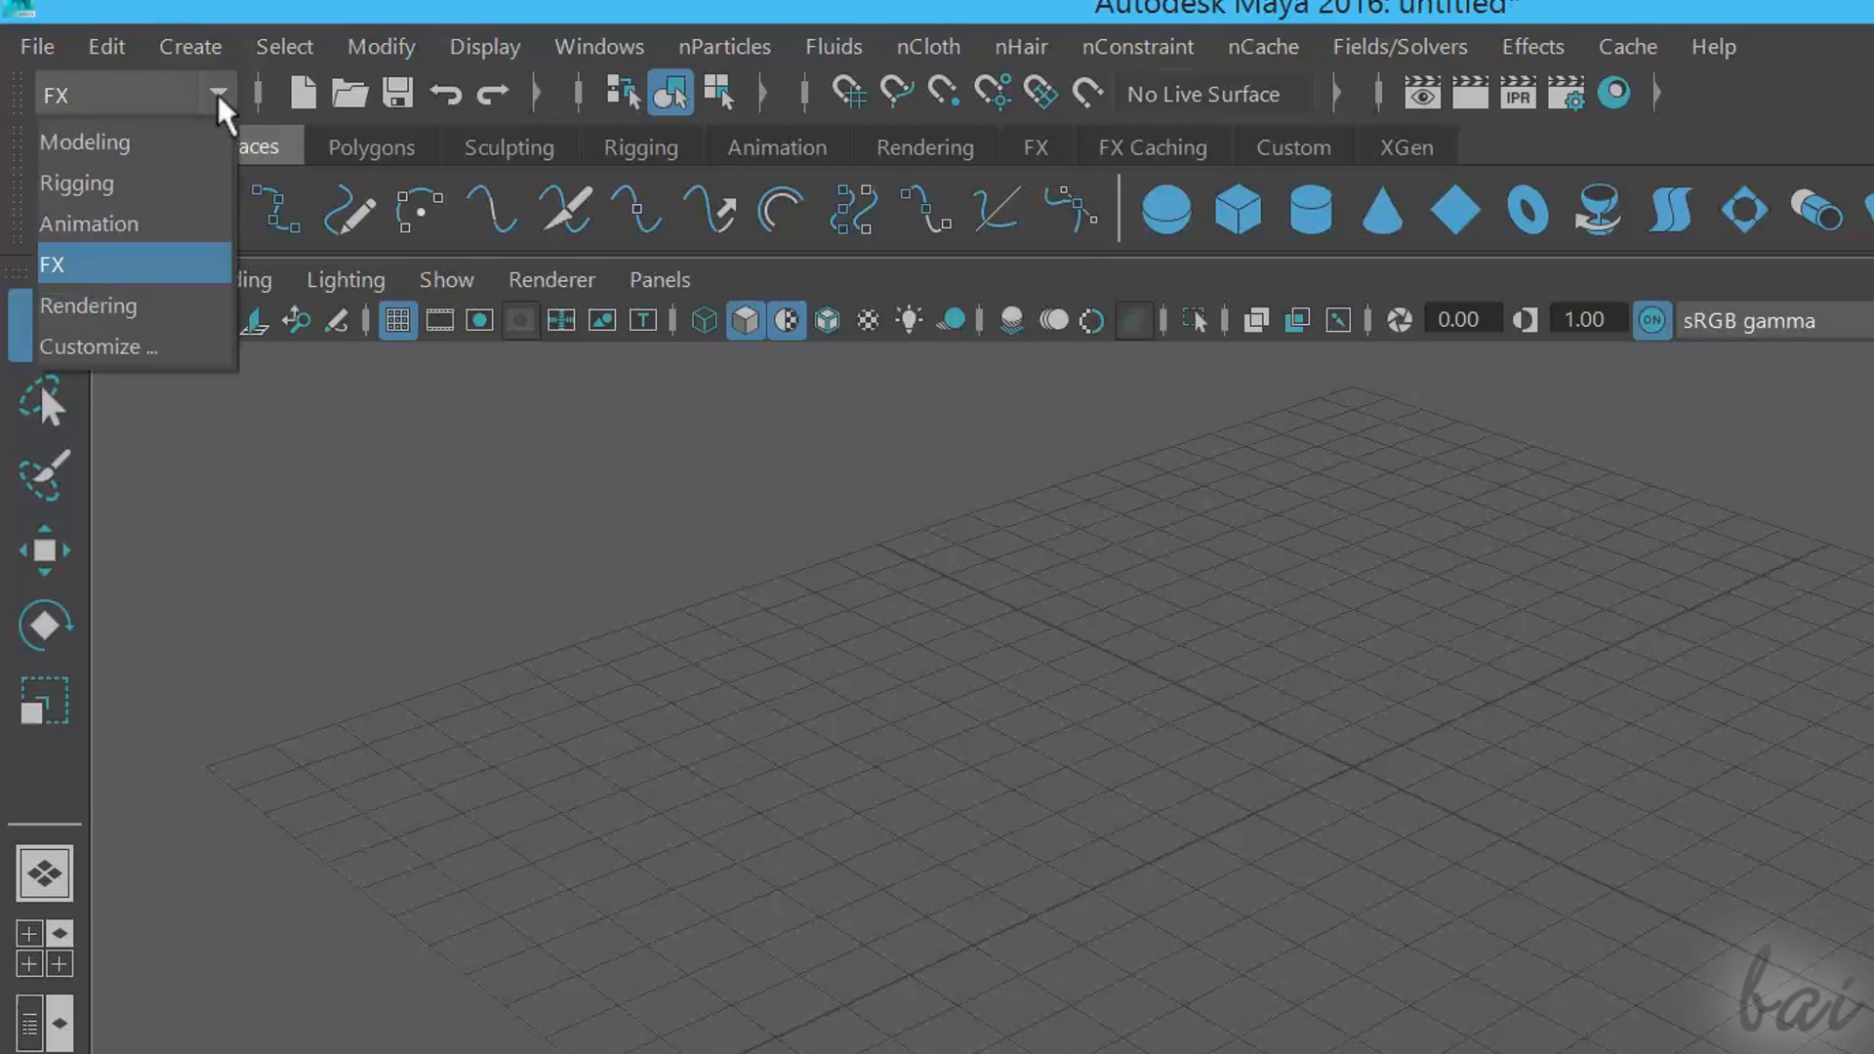
{"action": "left_click", "coordinate": [83, 142]}
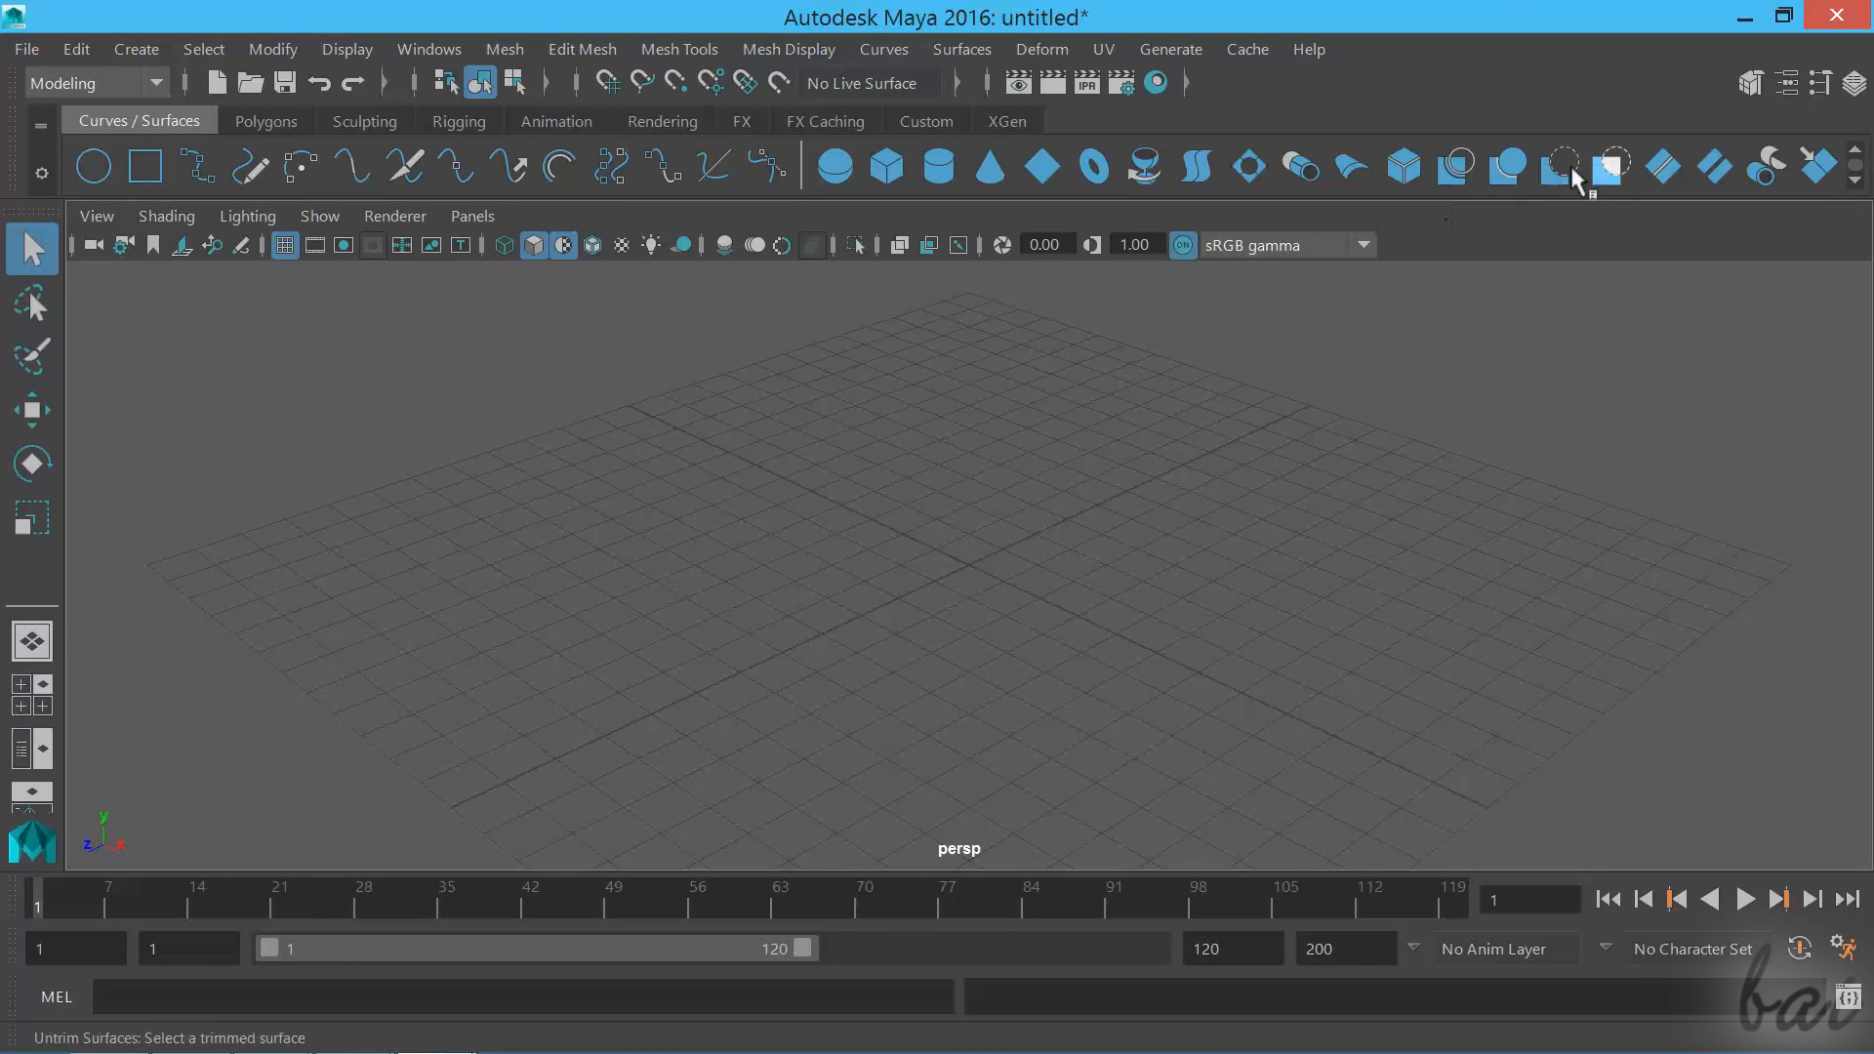
{"action": "mouse_move", "coordinate": [238, 203]}
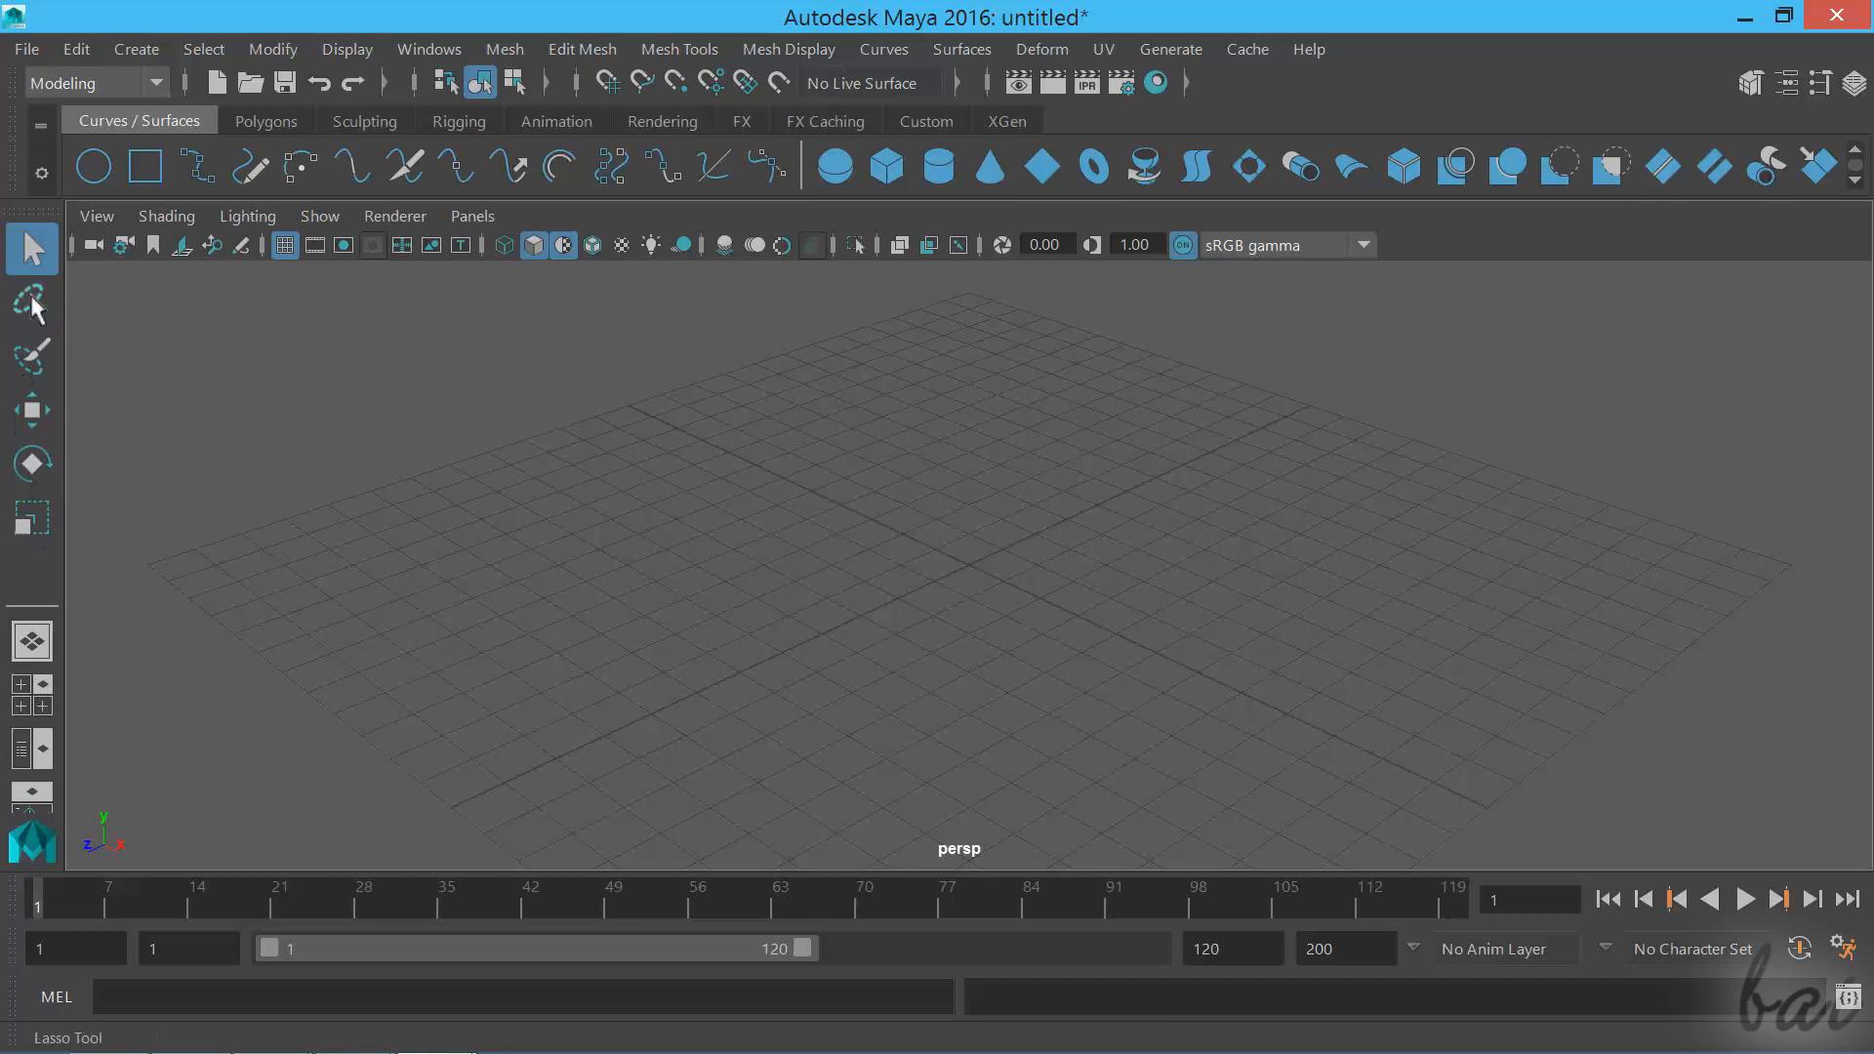
{"action": "mouse_move", "coordinate": [39, 326]}
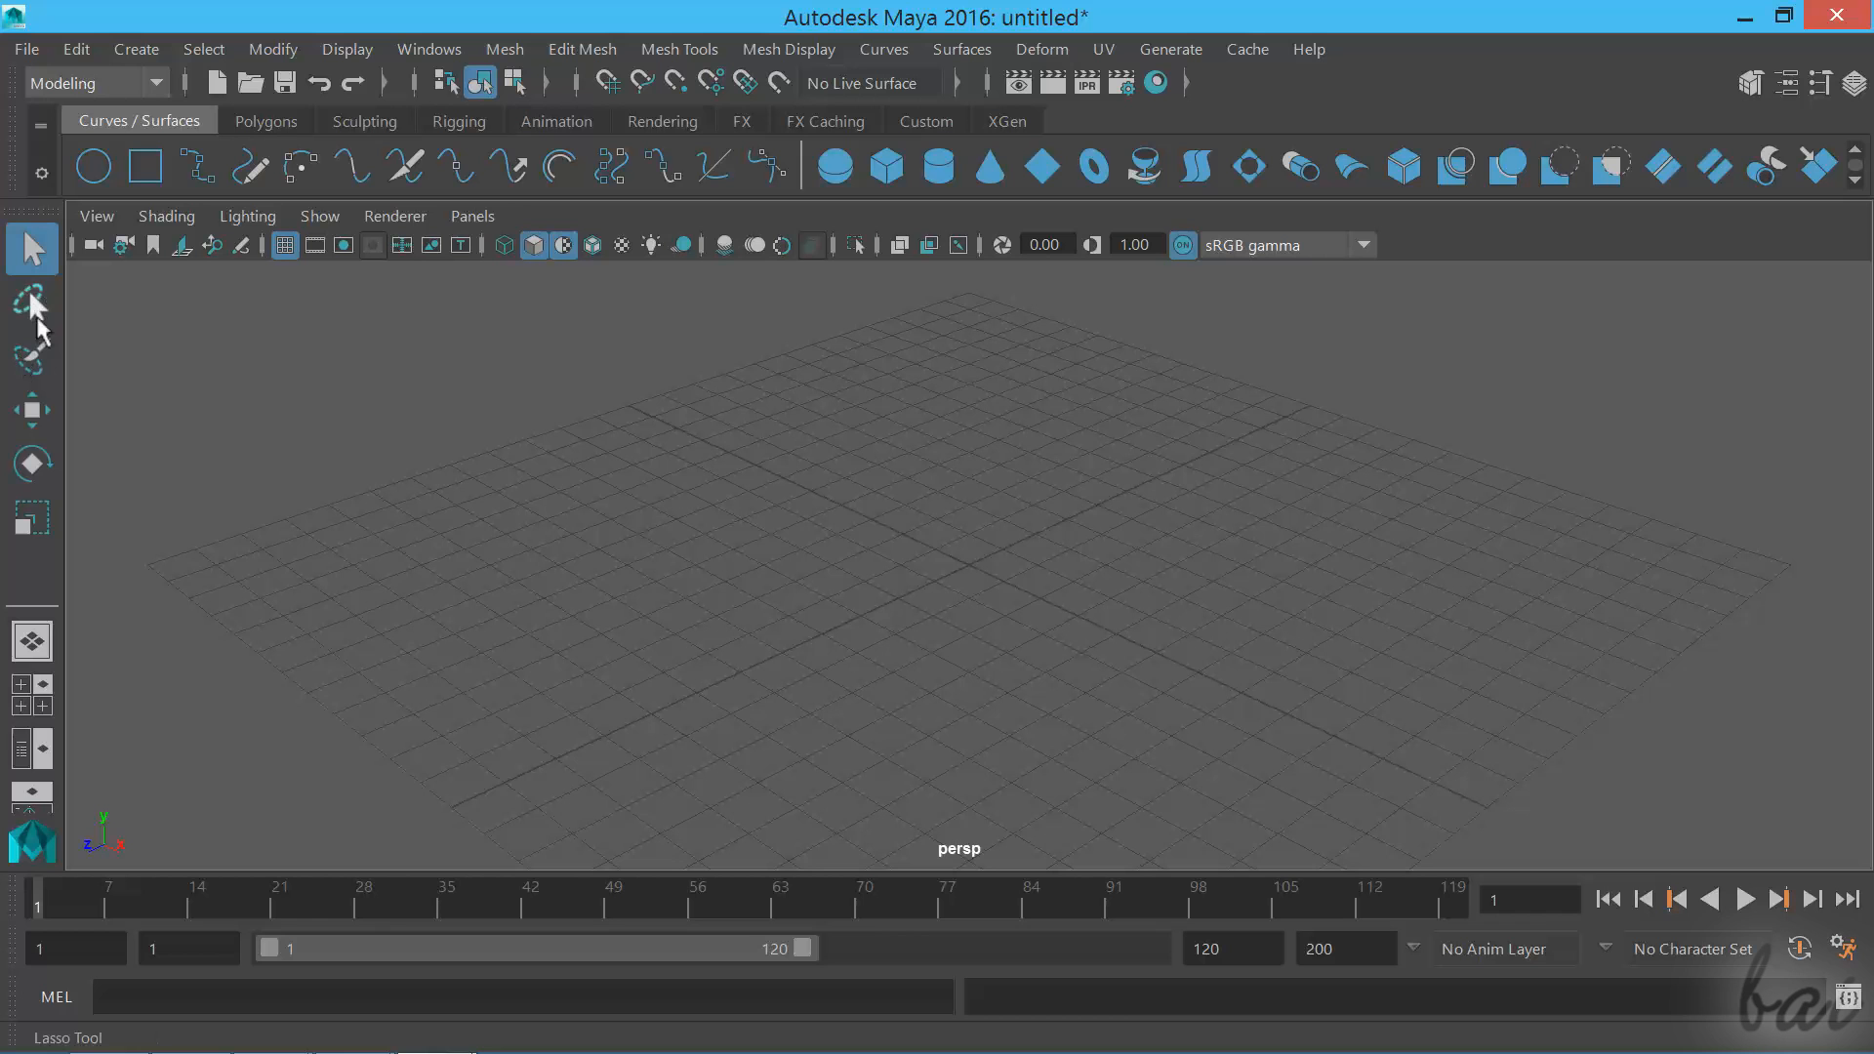
Set the viewport exposure to 0.50 from the panel toolbar
{"action": "left_click", "coordinate": [32, 248]}
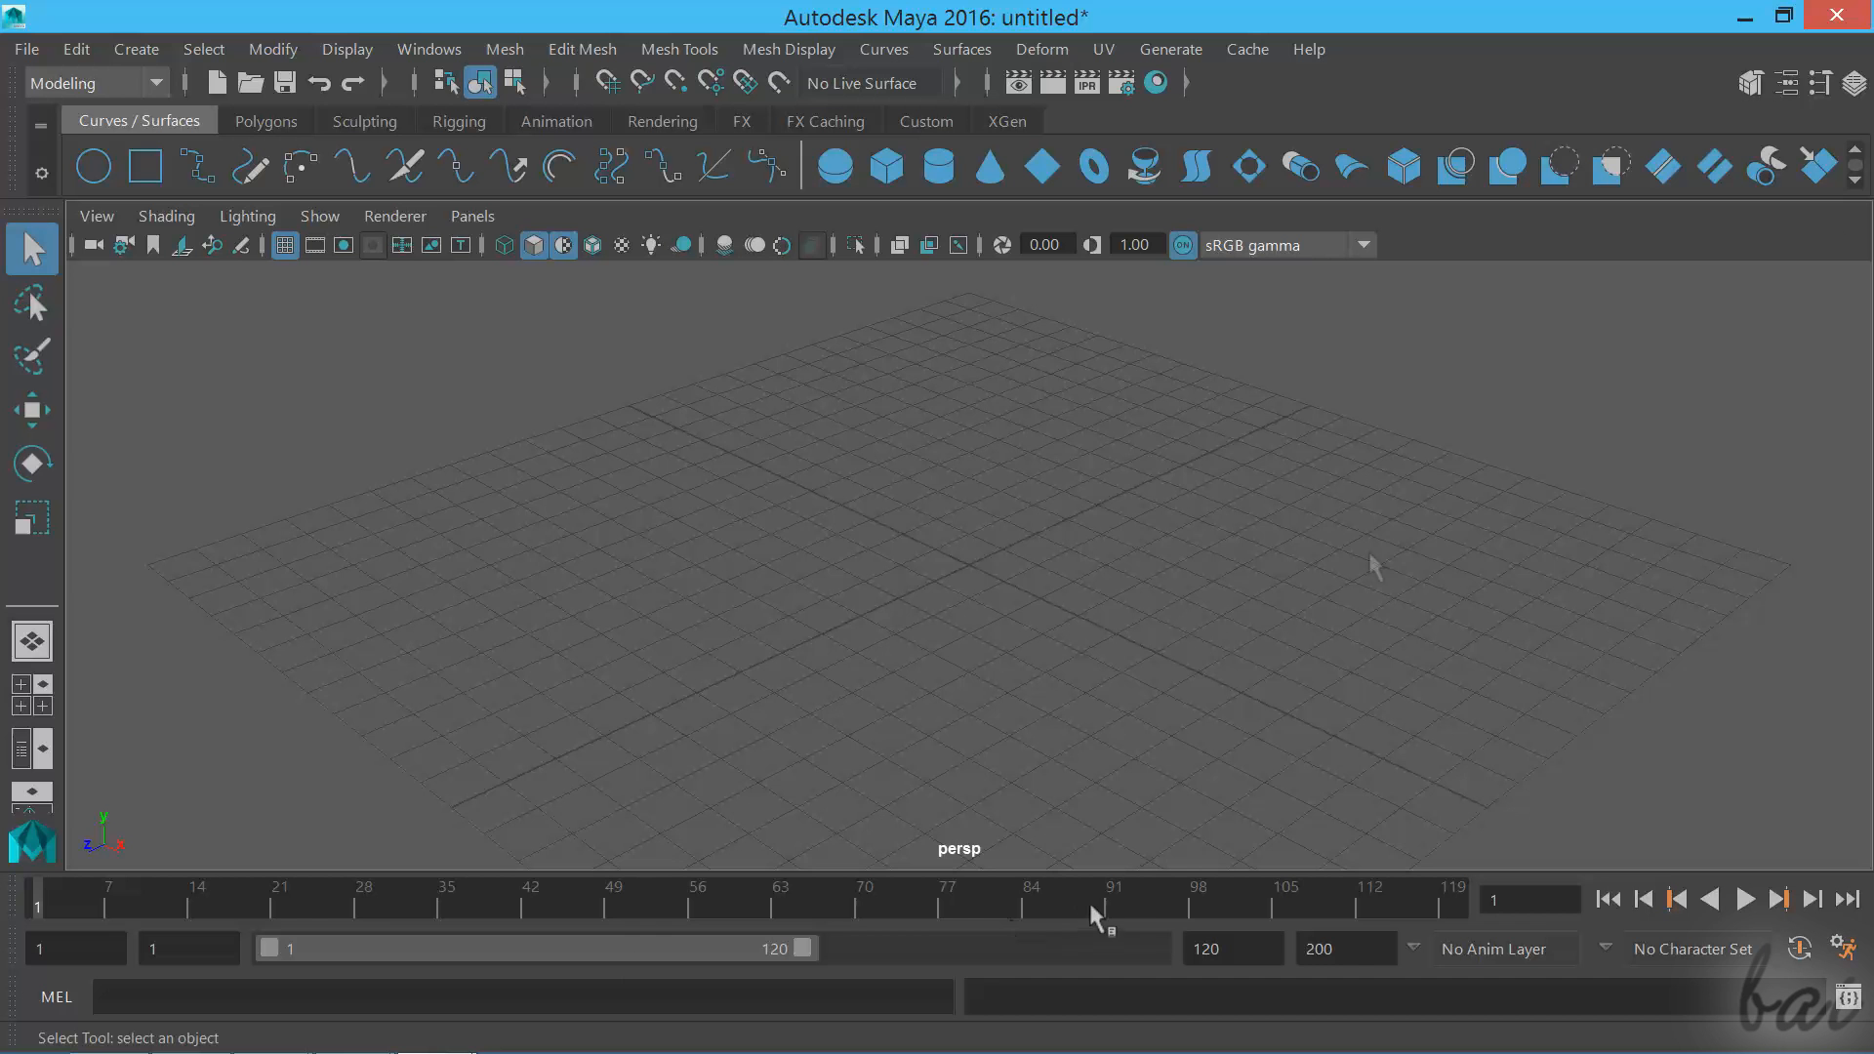
{"action": "left_click", "coordinate": [1783, 83]}
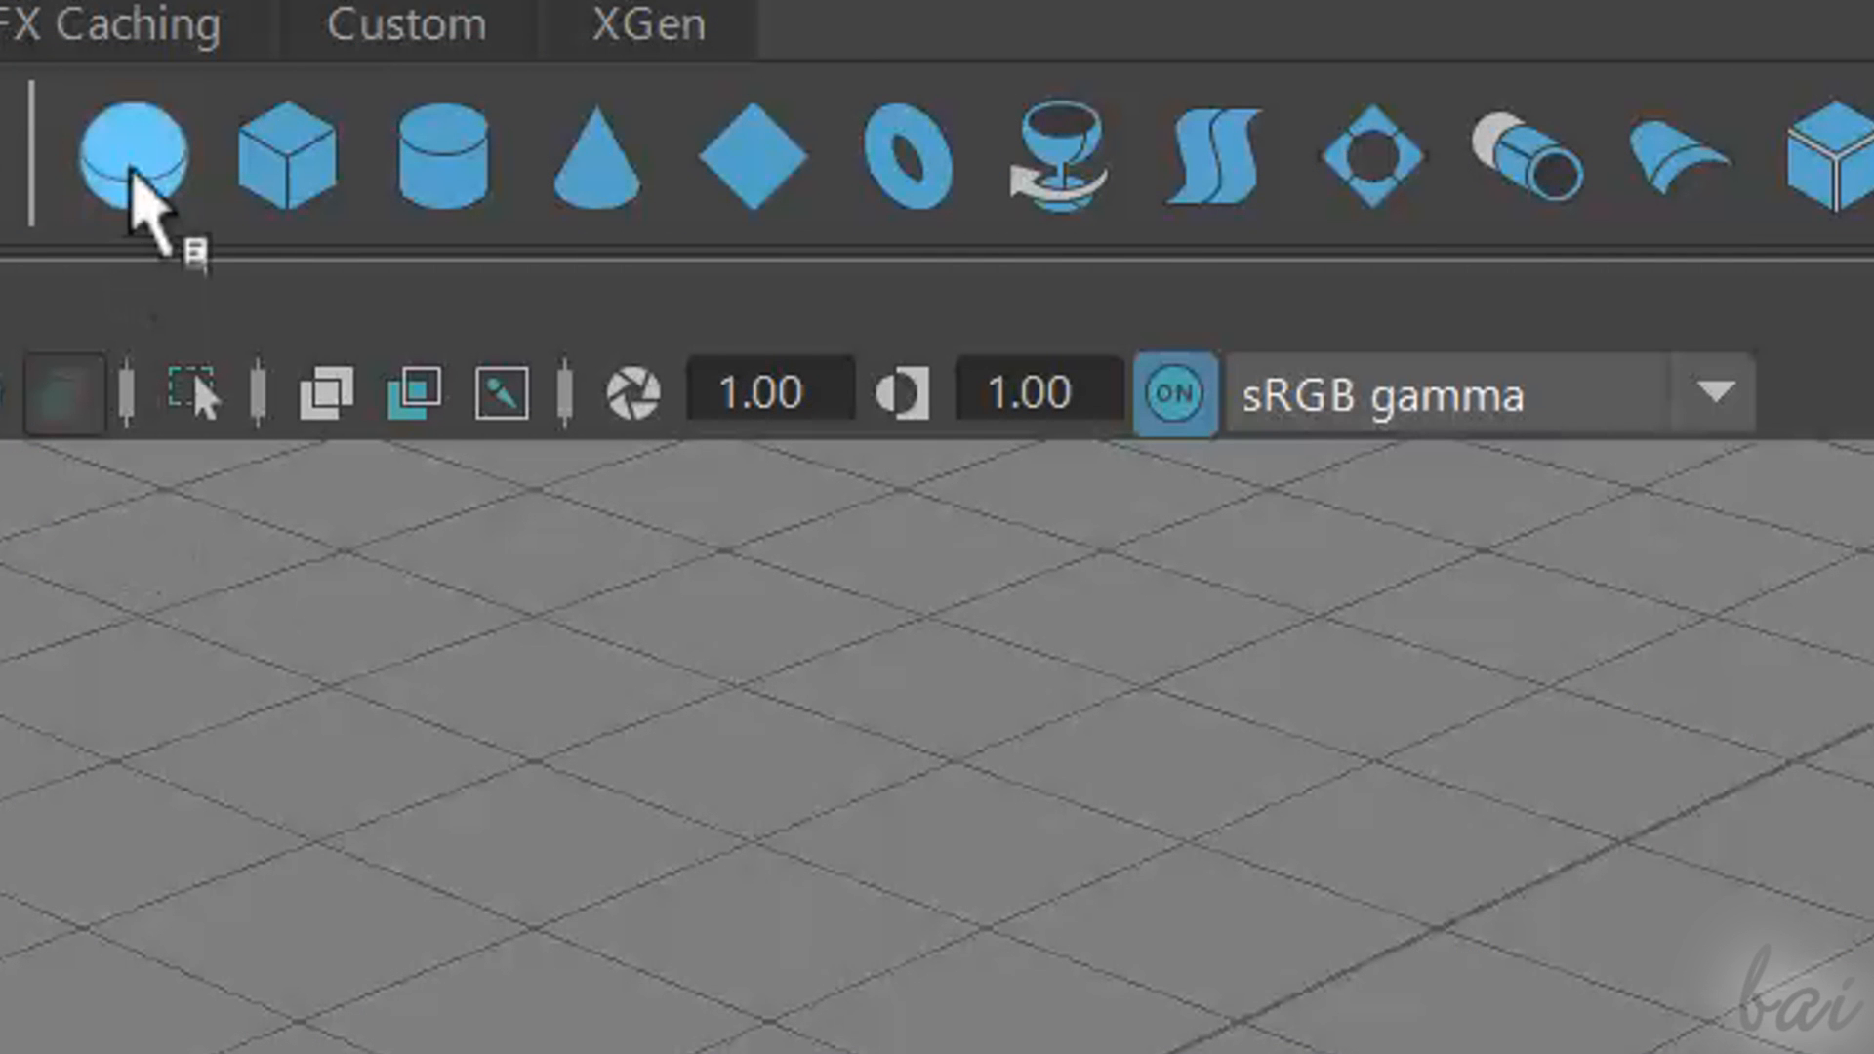
{"action": "mouse_move", "coordinate": [285, 163]}
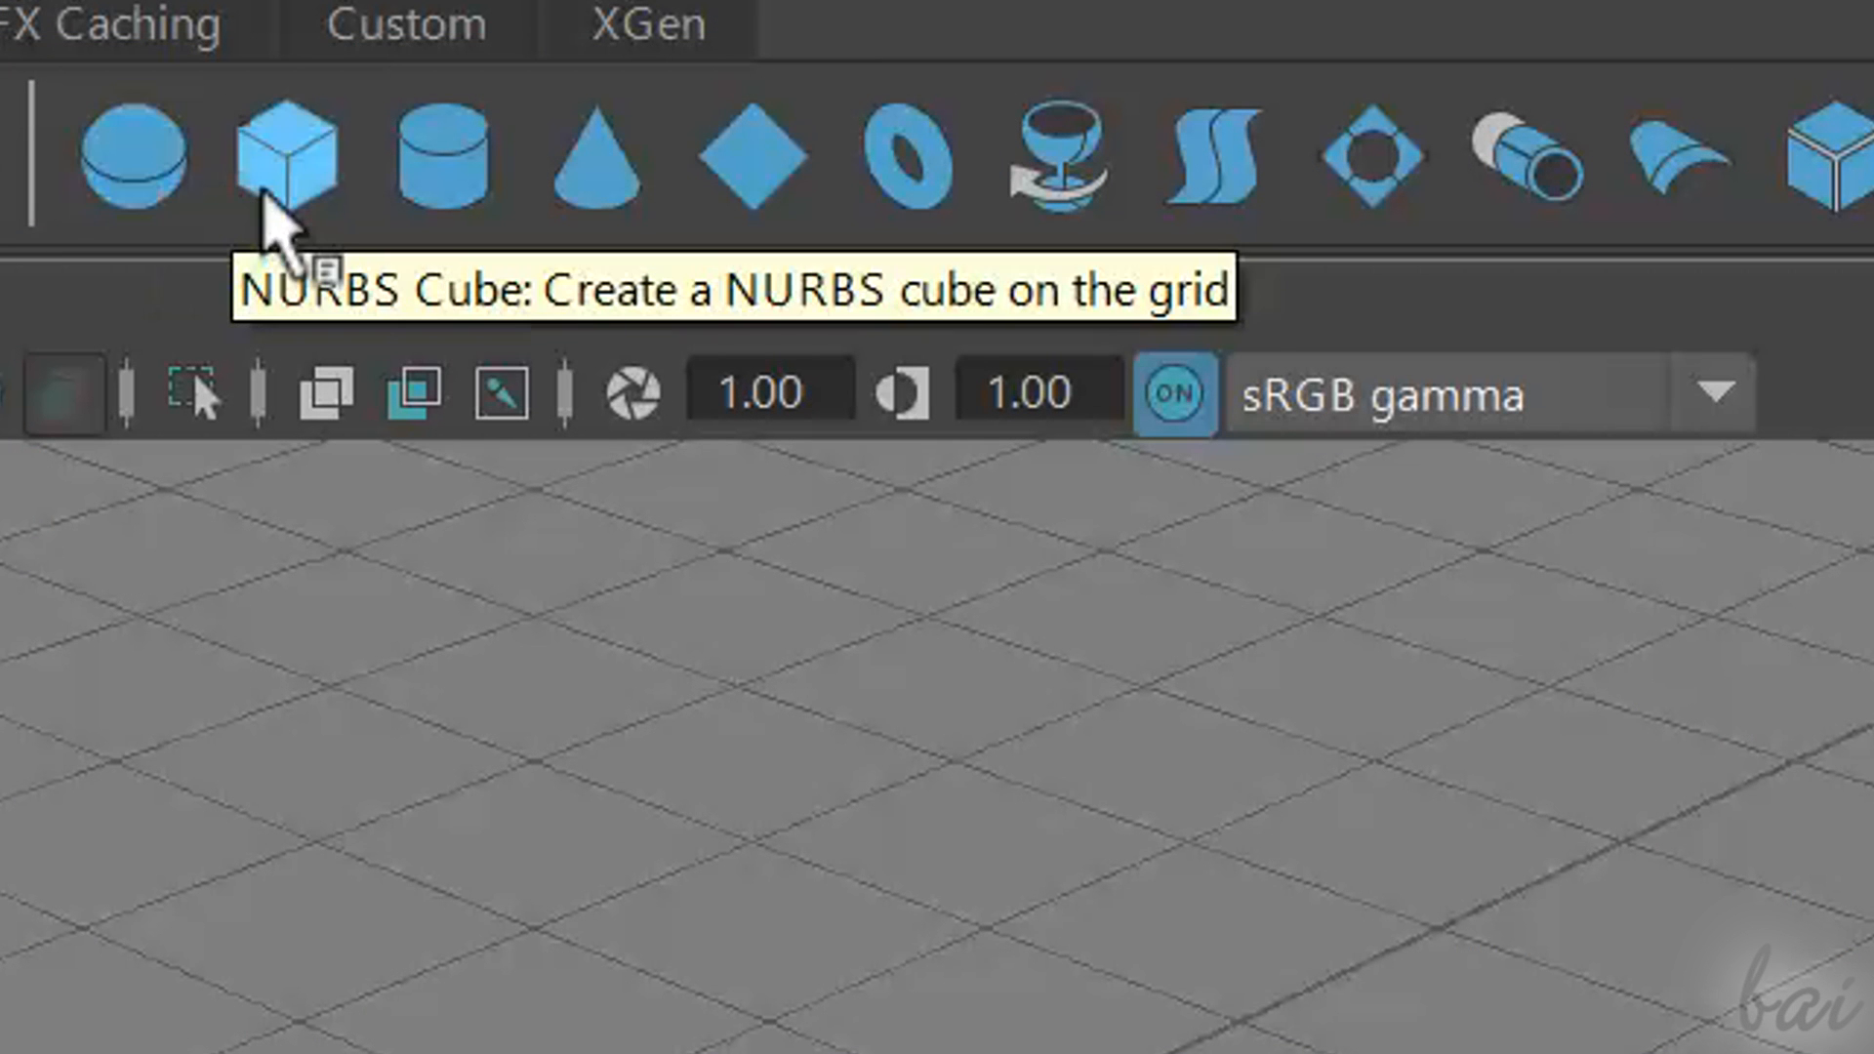
{"action": "mouse_move", "coordinate": [603, 162]}
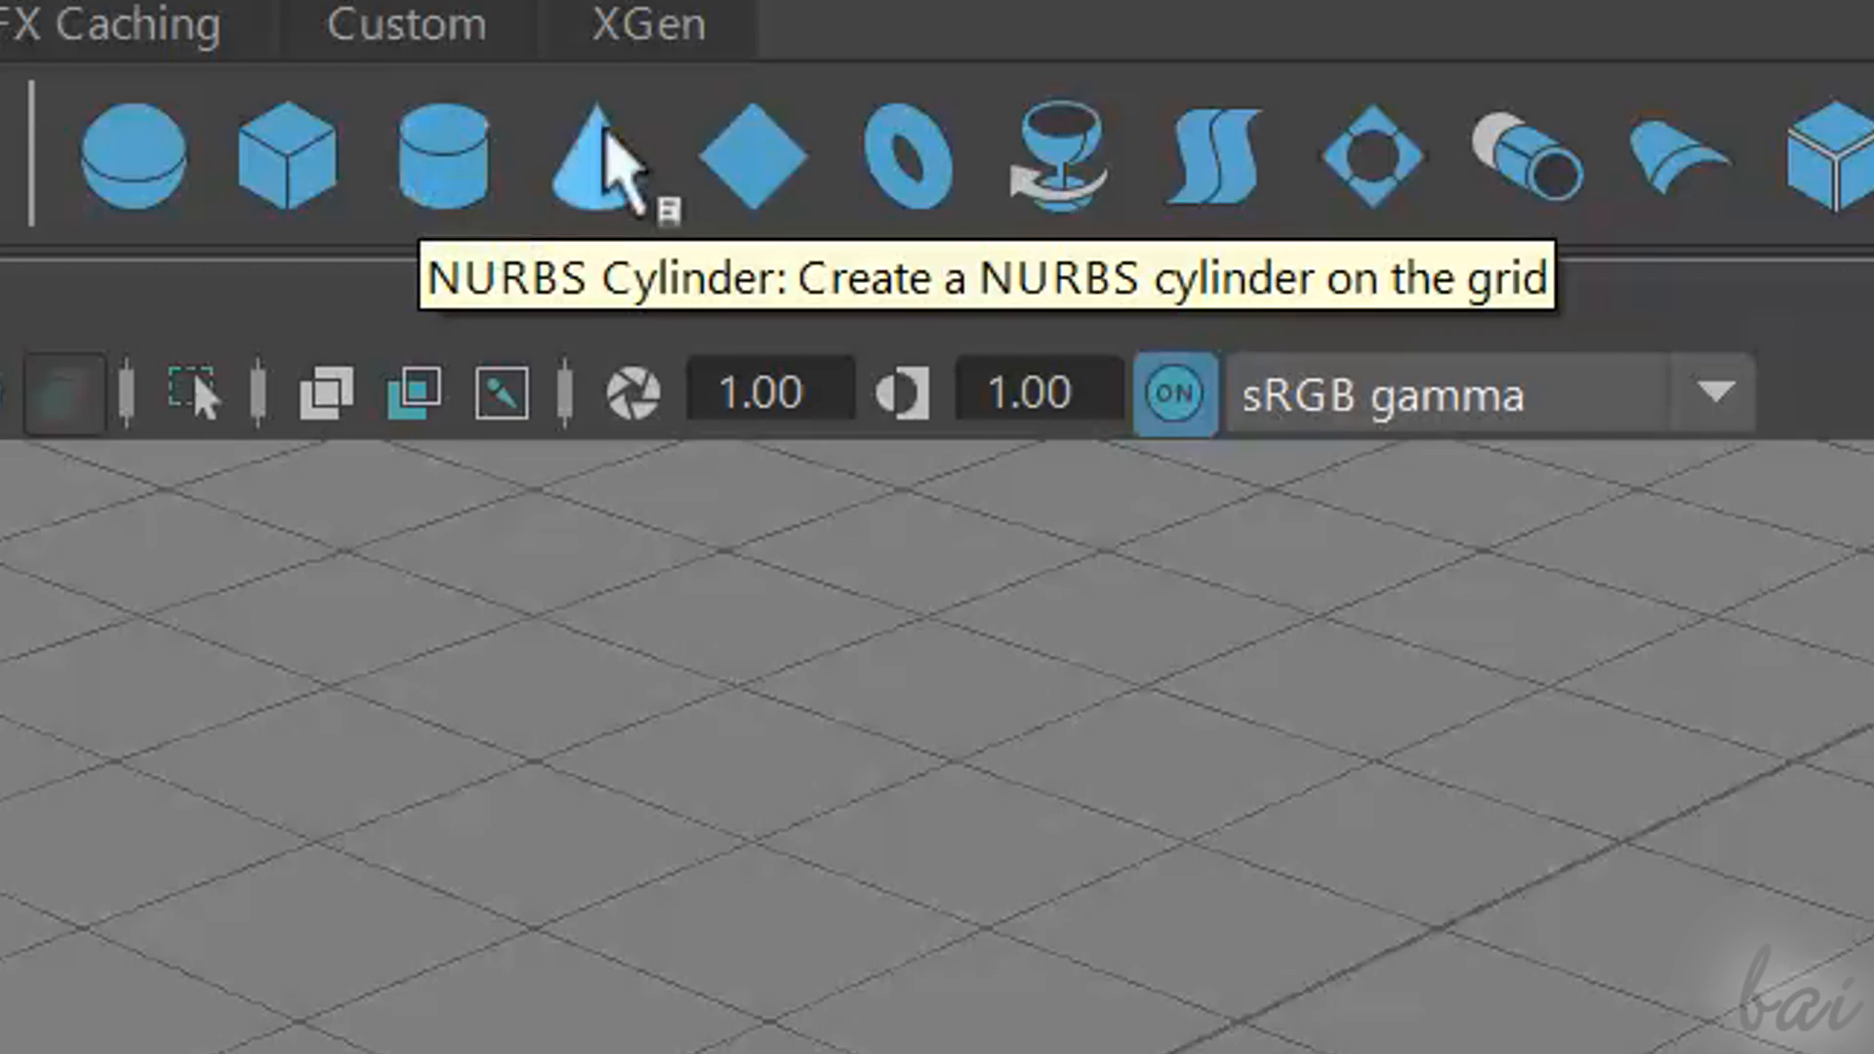
{"action": "mouse_move", "coordinate": [818, 191]}
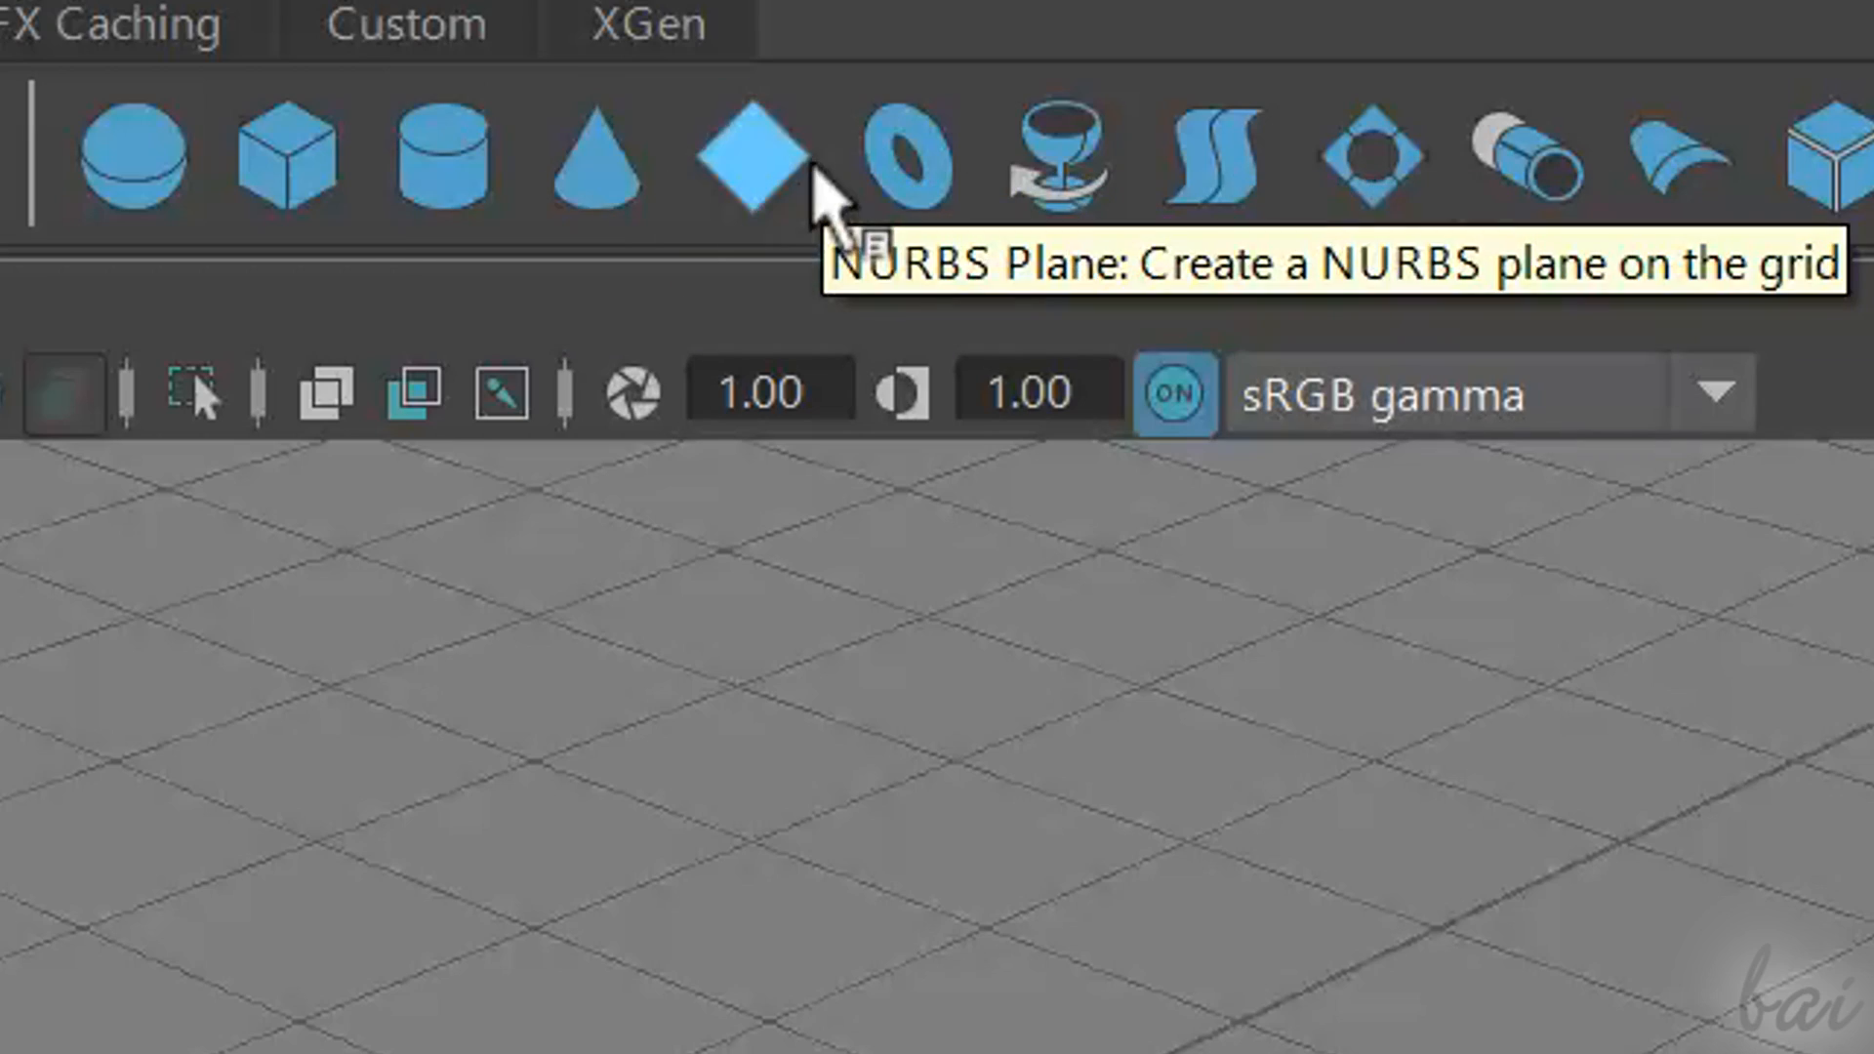
{"action": "left_click", "coordinate": [912, 162]}
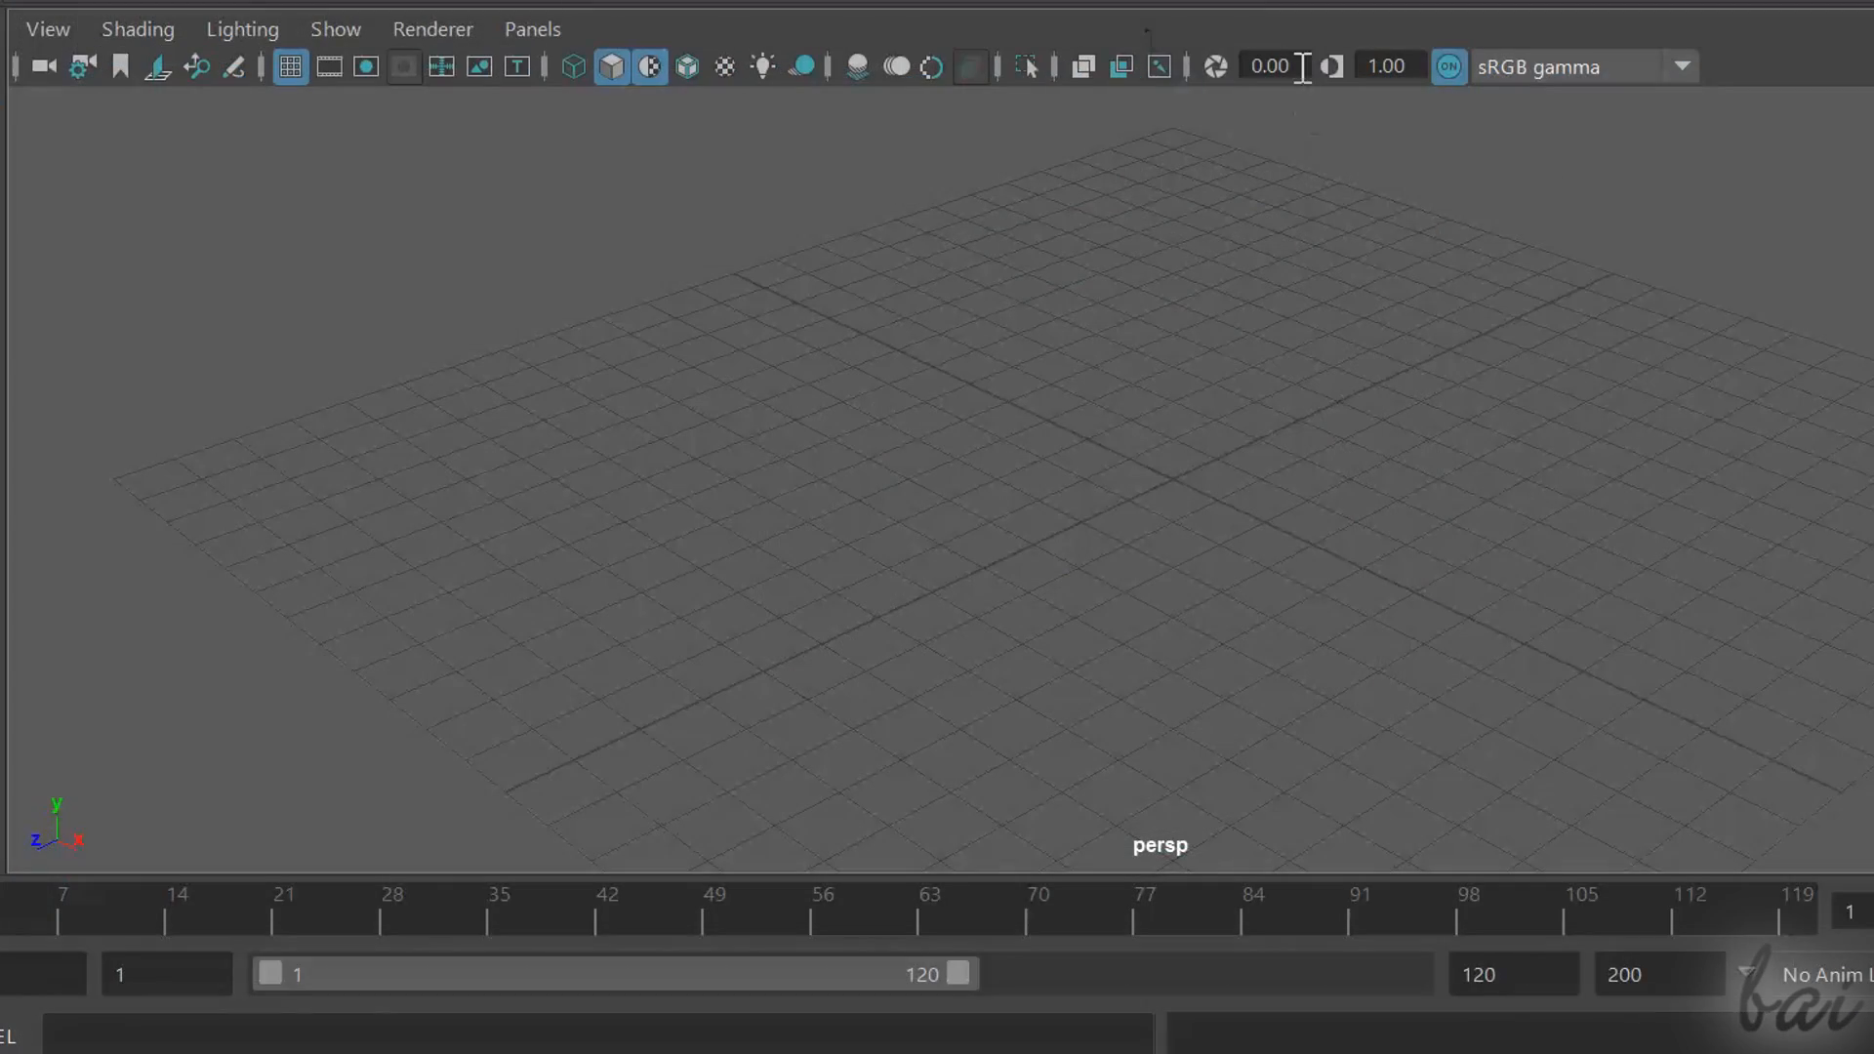
{"action": "left_click", "coordinate": [1269, 66]}
{"action": "type", "text": "0.5"}
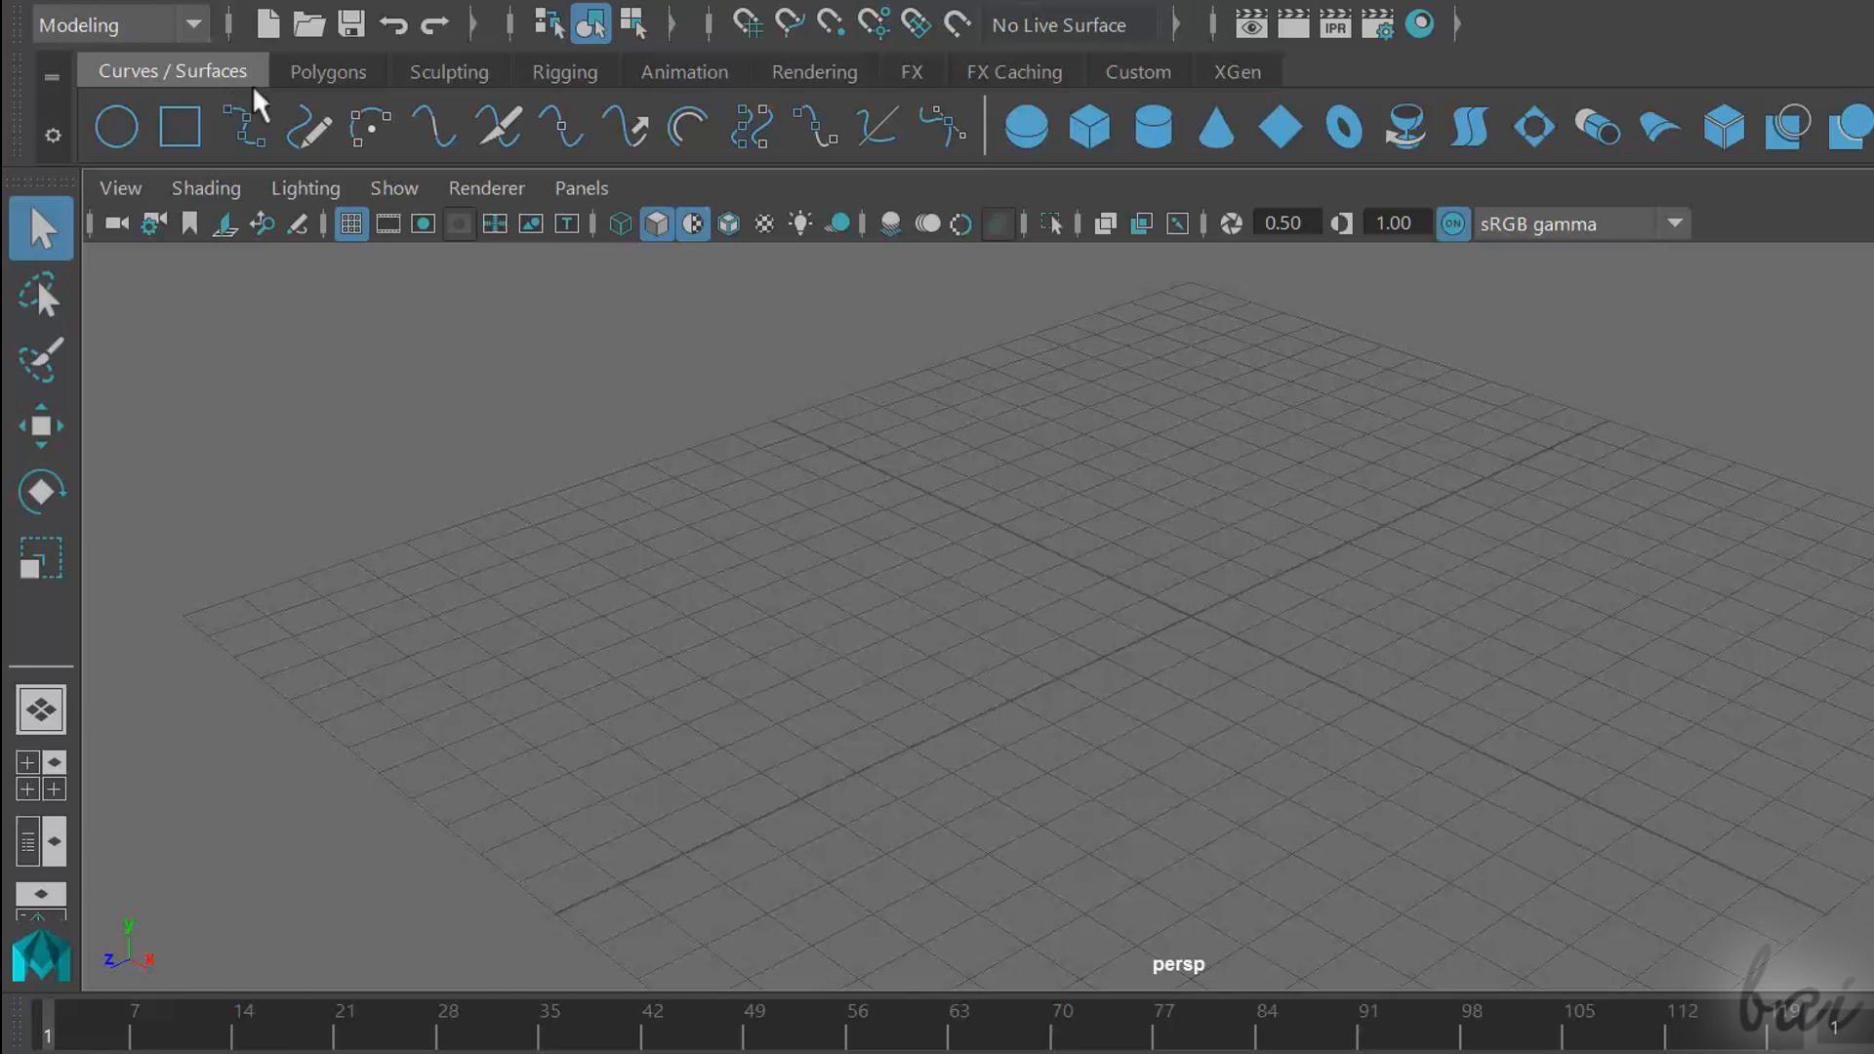
{"action": "mouse_move", "coordinate": [278, 86]}
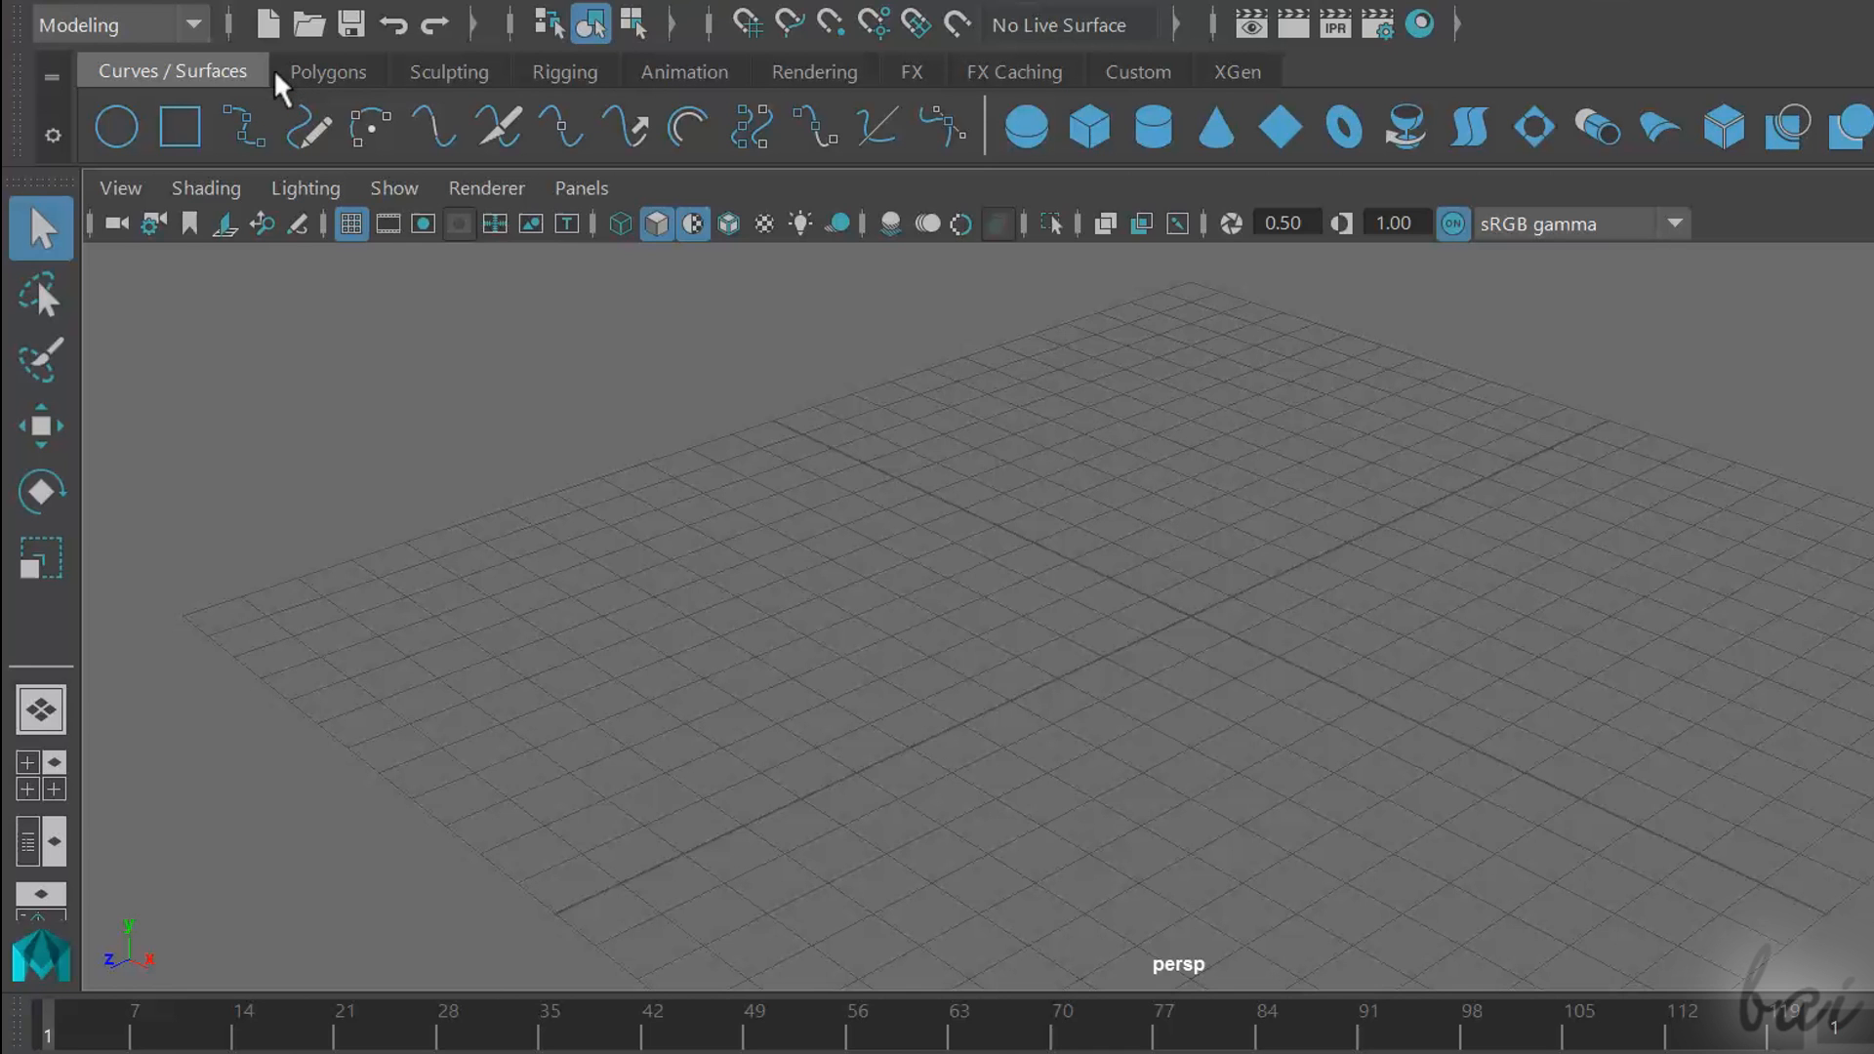
{"action": "left_click", "coordinate": [328, 72]}
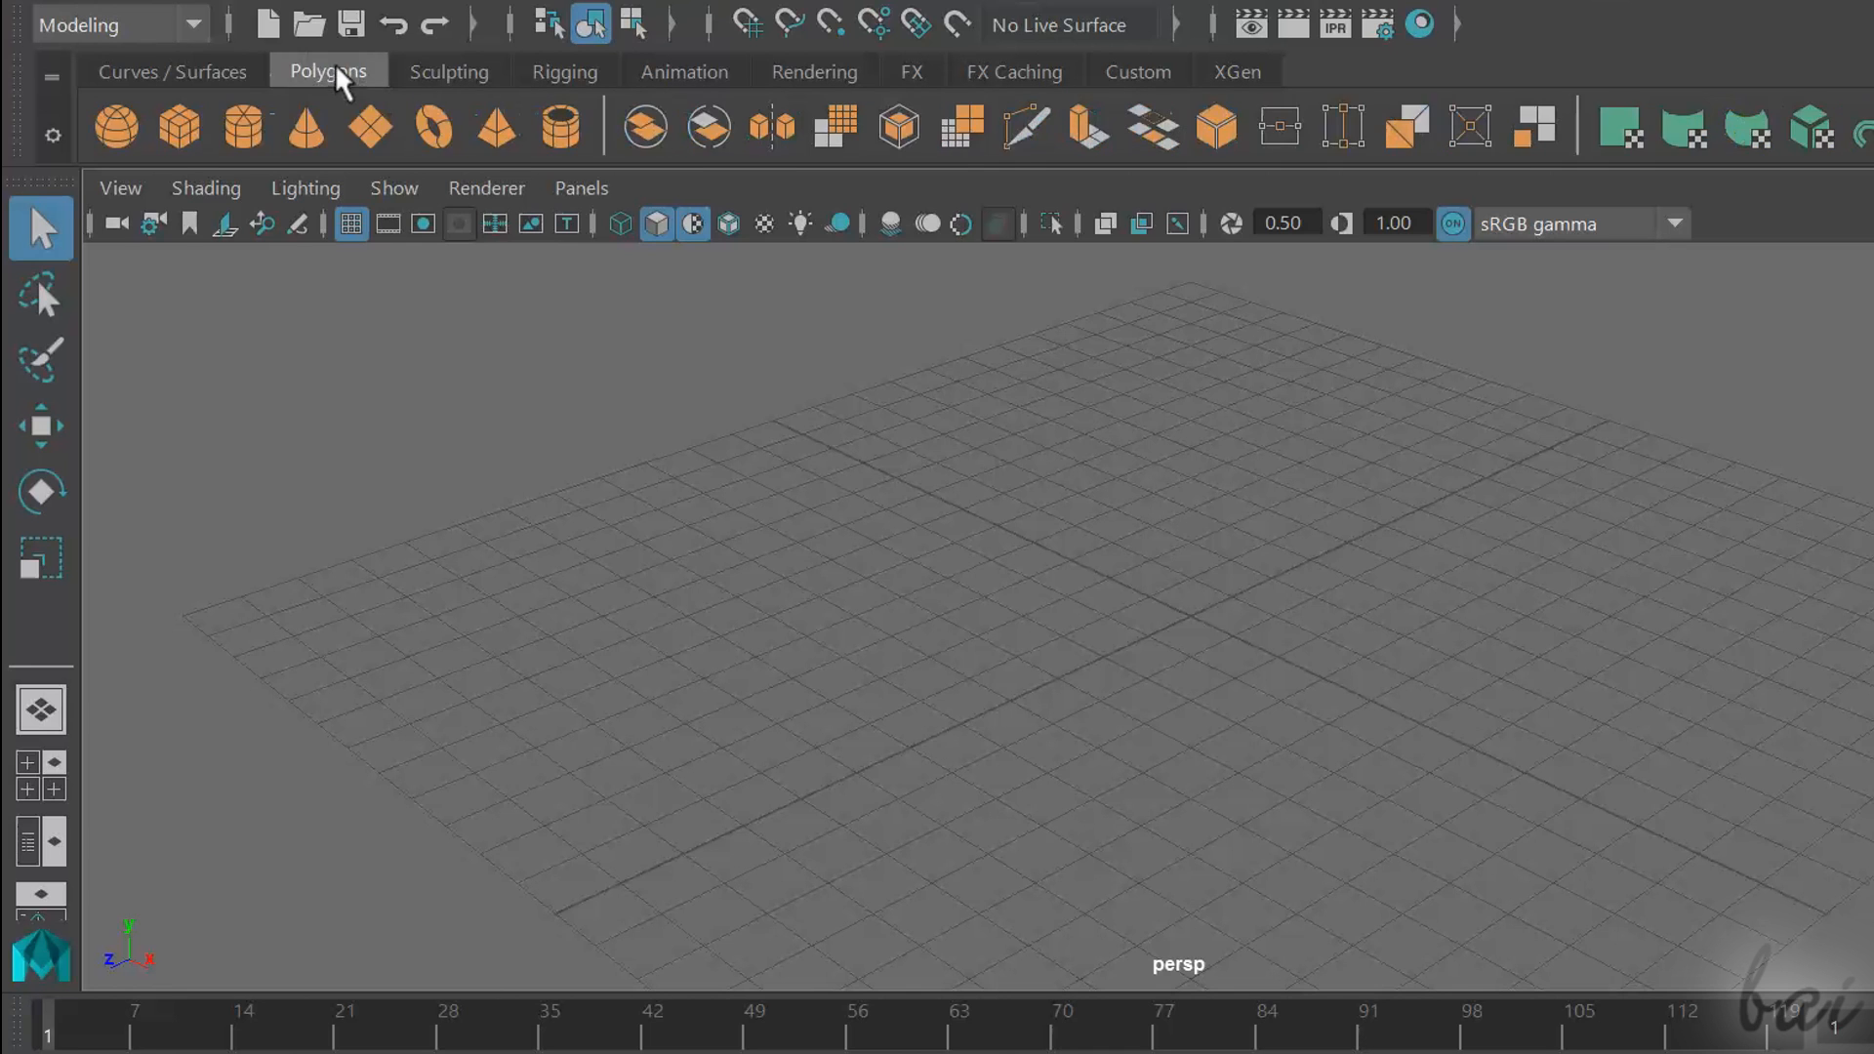
{"action": "left_click", "coordinate": [564, 72]}
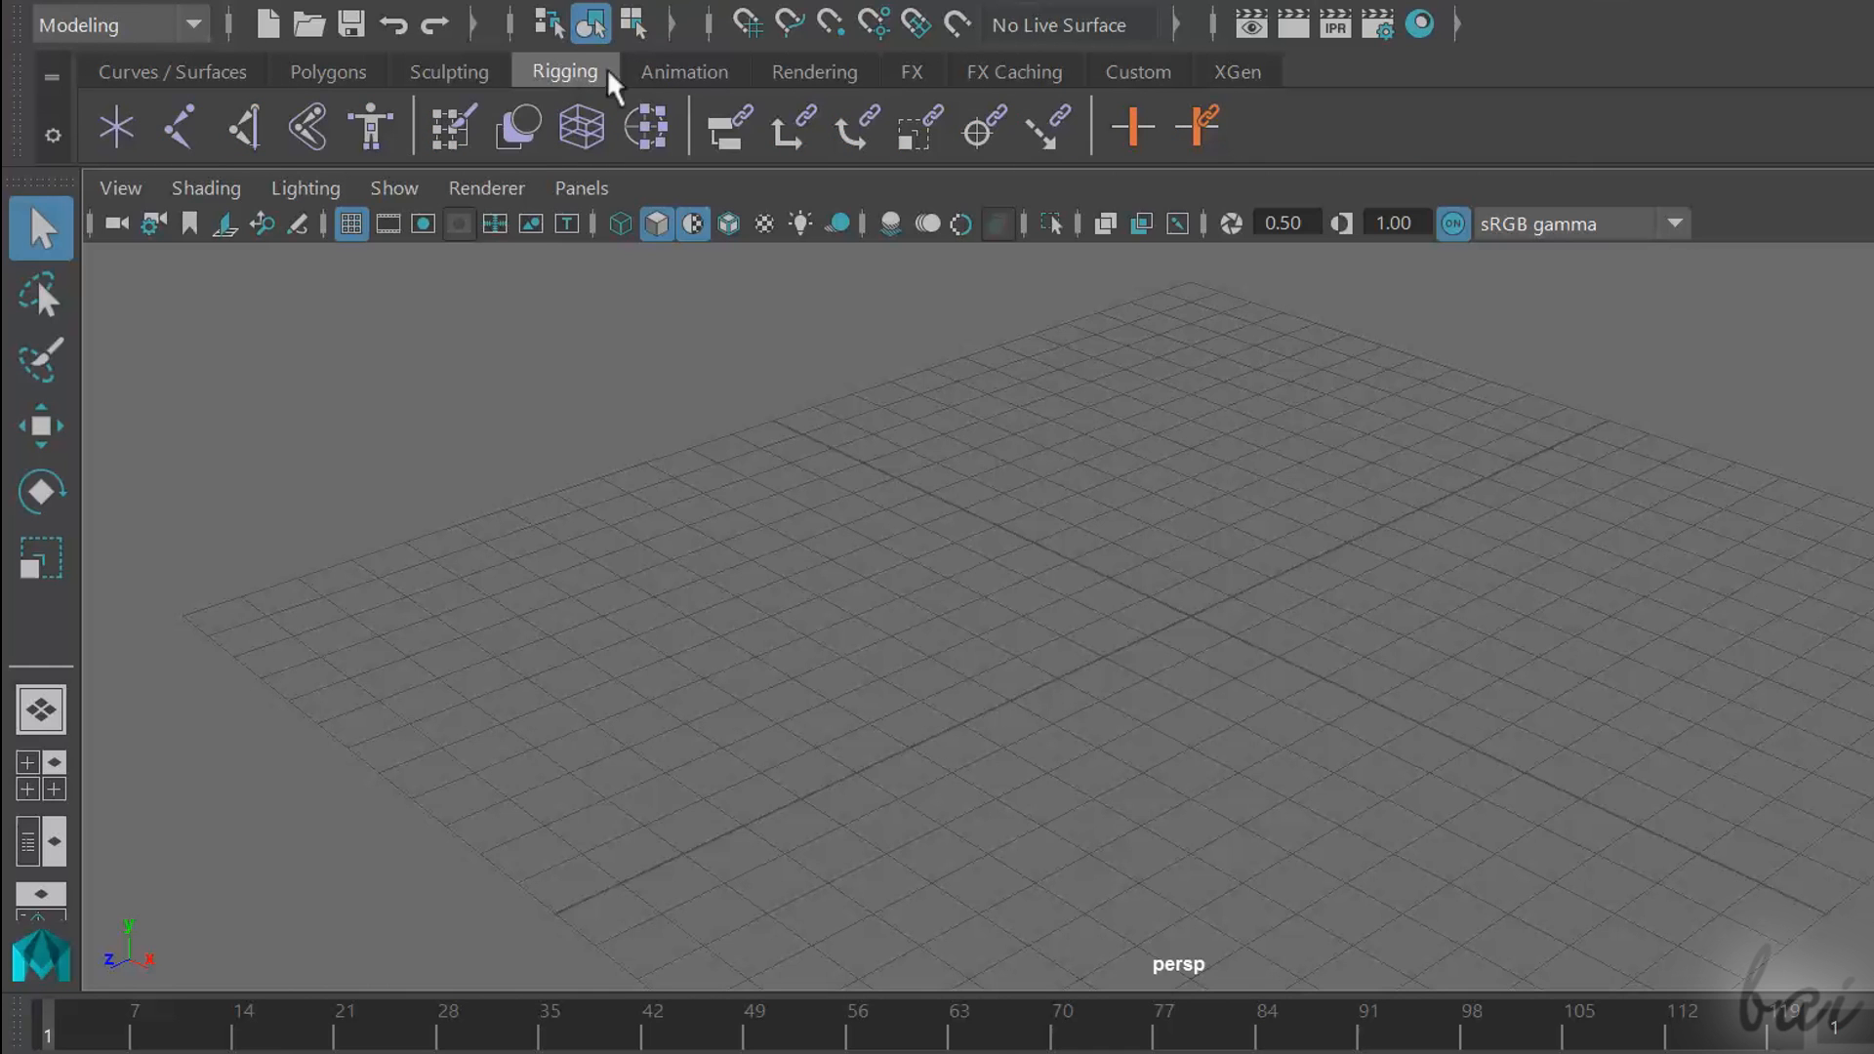
{"action": "left_click", "coordinate": [174, 72]}
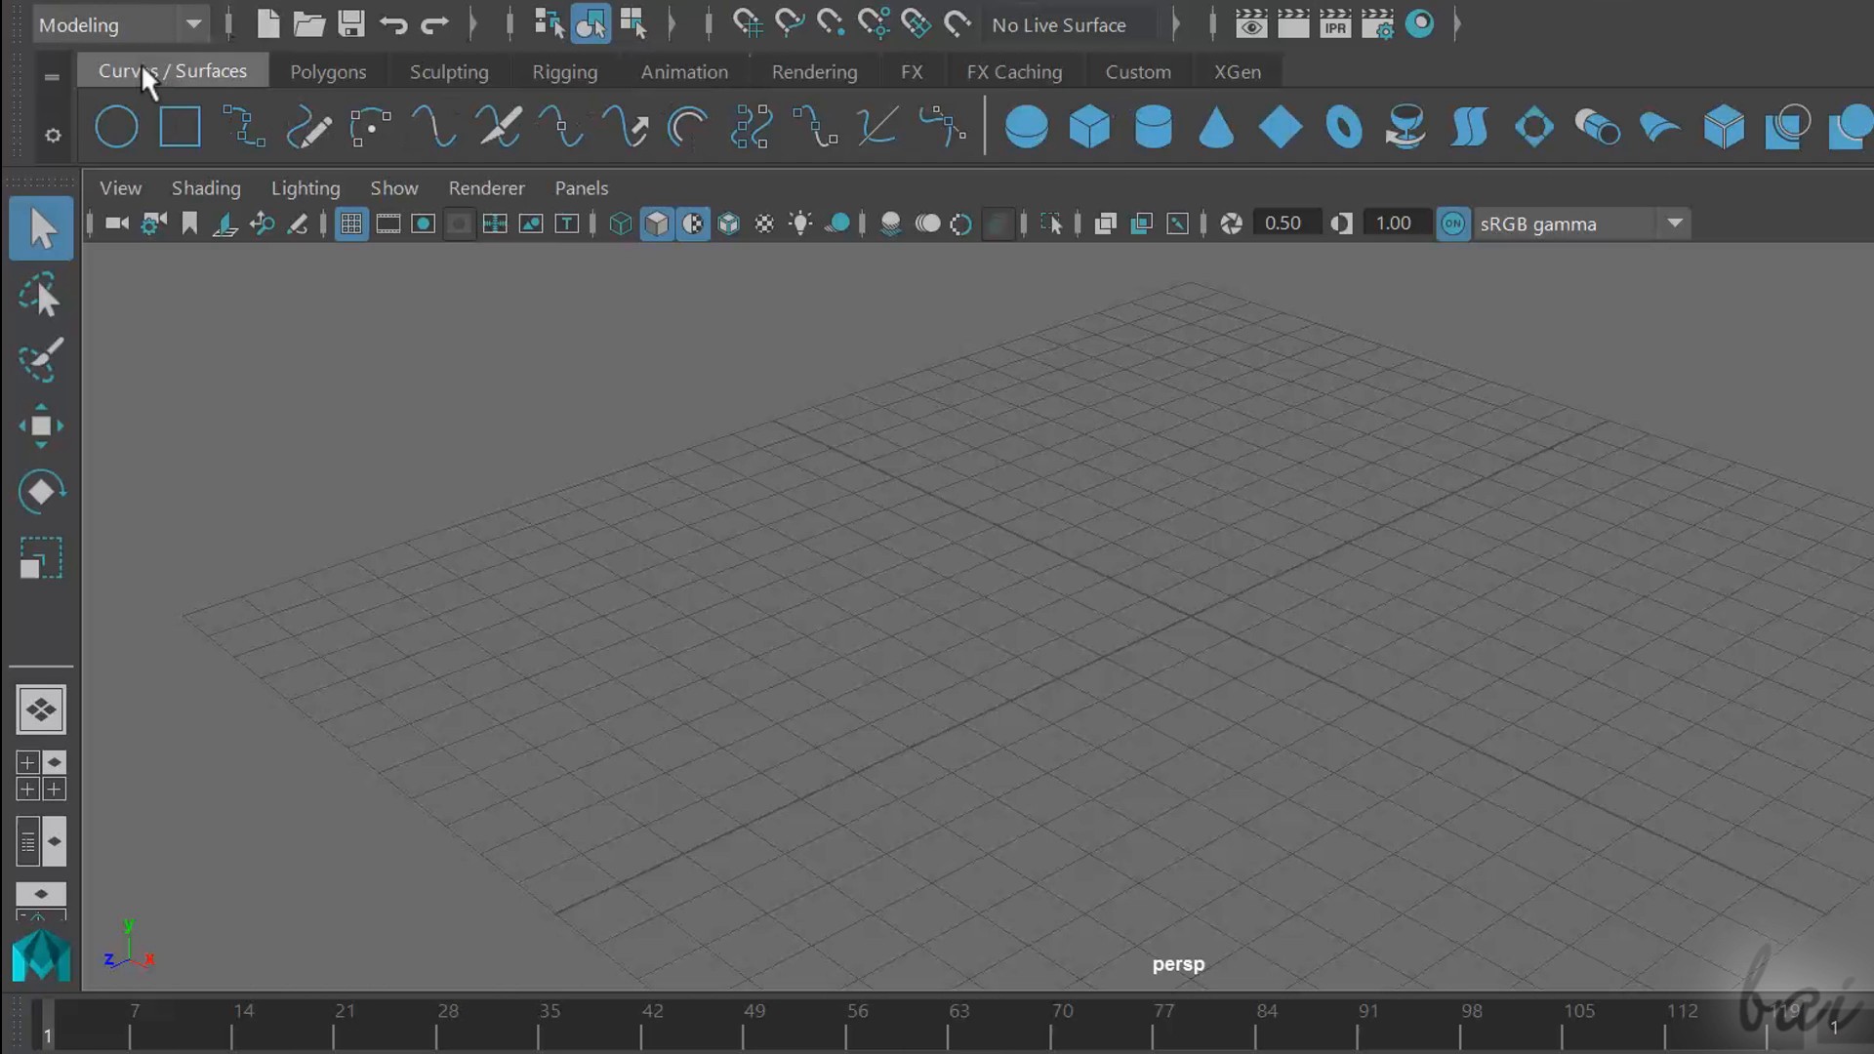
{"action": "mouse_move", "coordinate": [283, 129]}
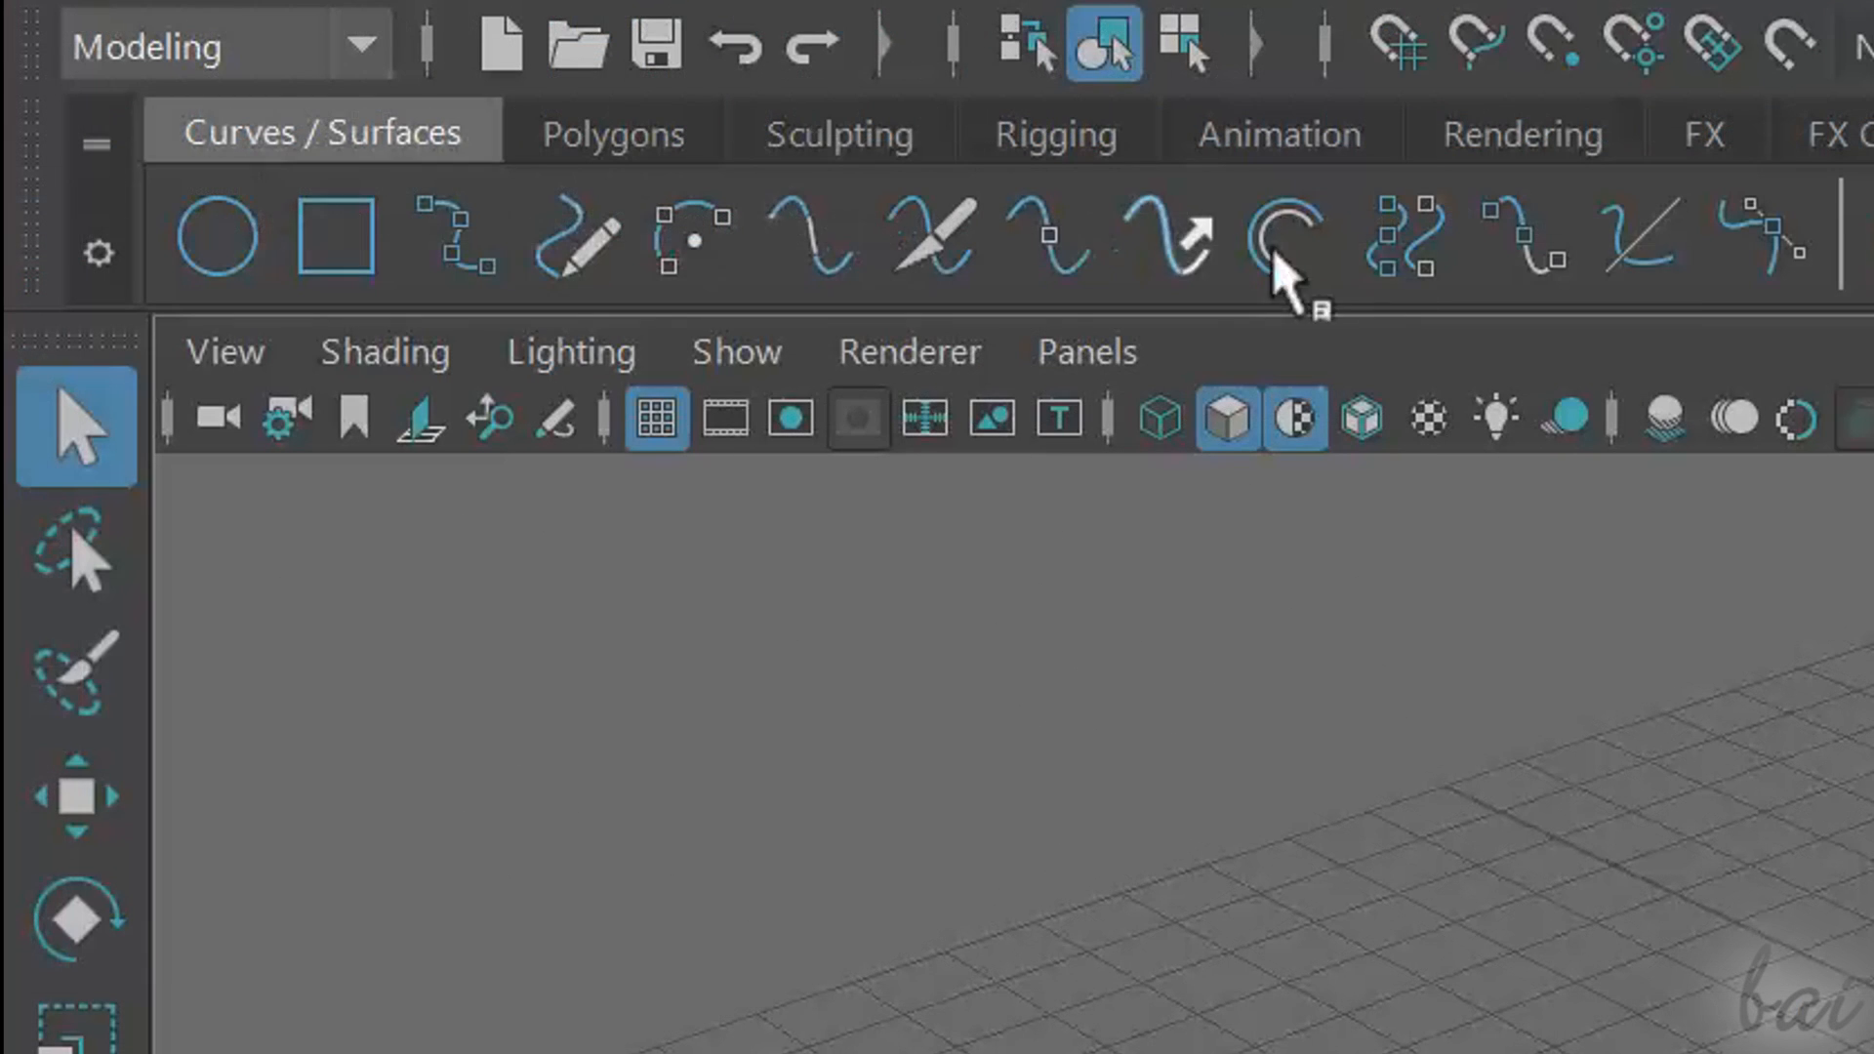
{"action": "mouse_move", "coordinate": [1494, 287]}
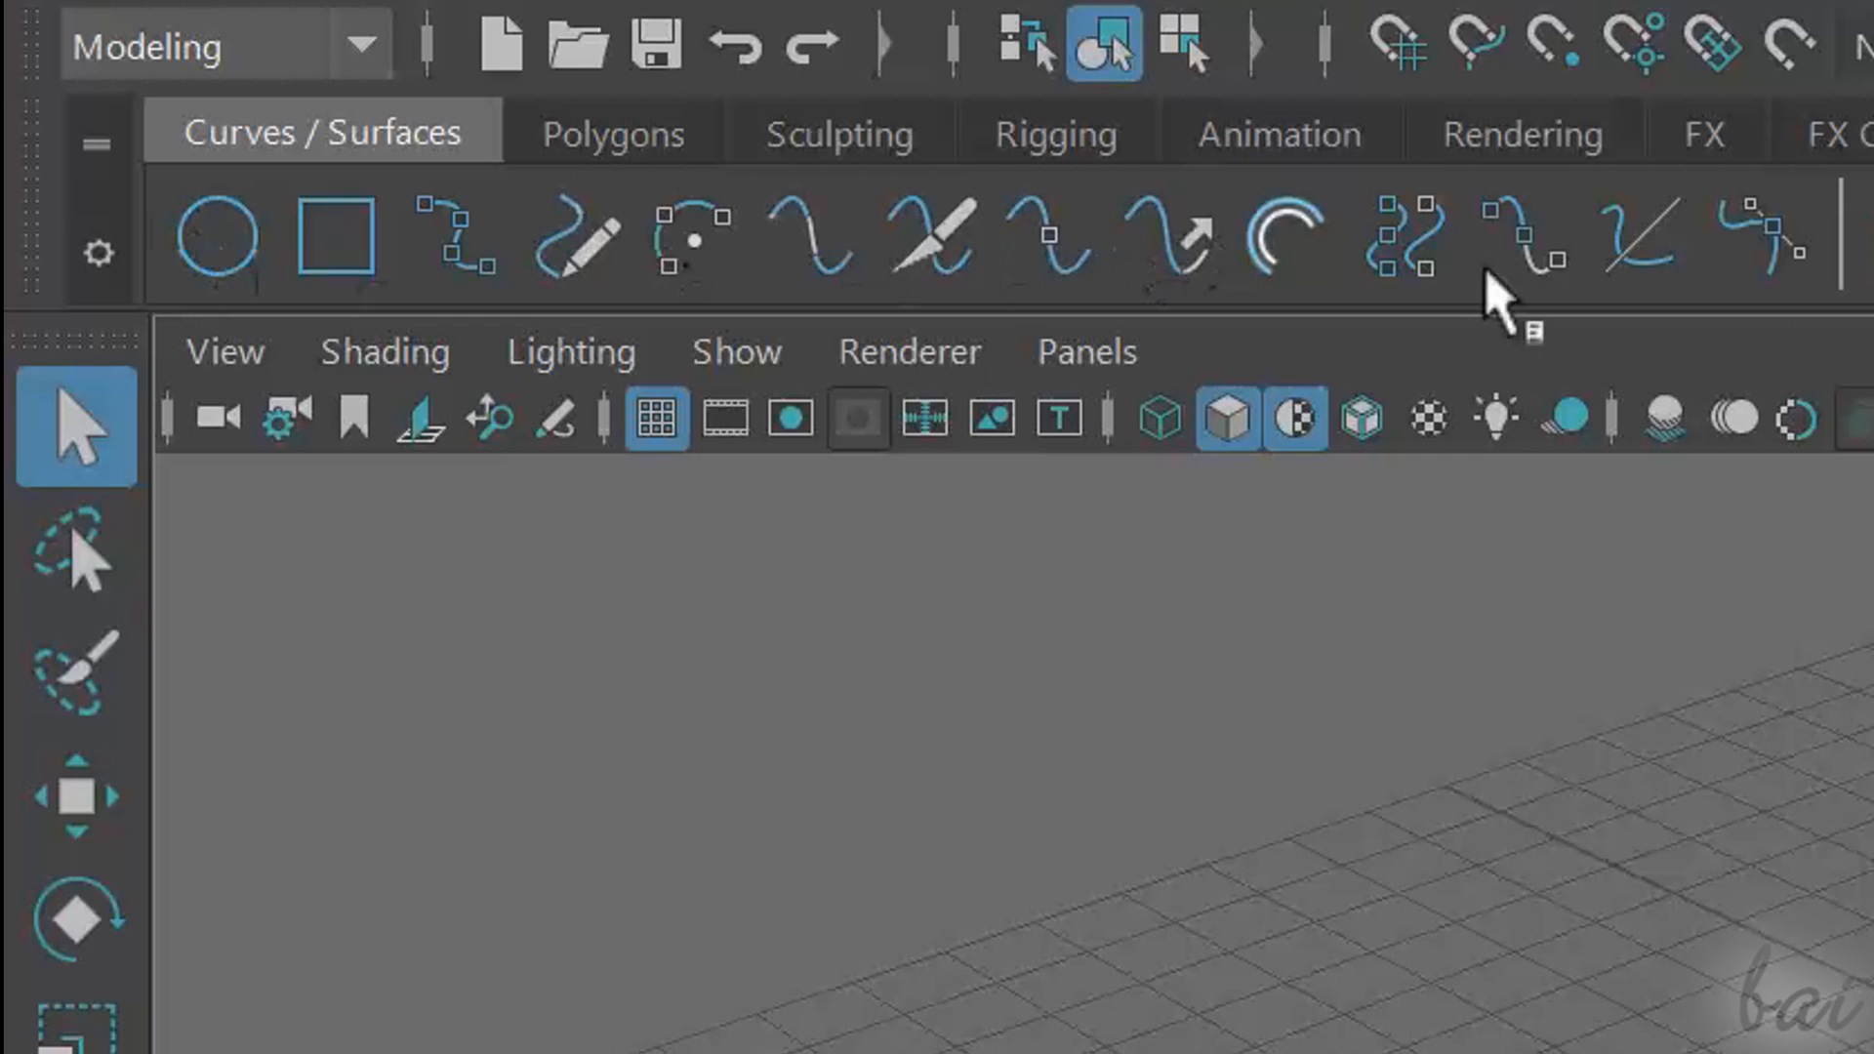
{"action": "mouse_move", "coordinate": [1734, 263]}
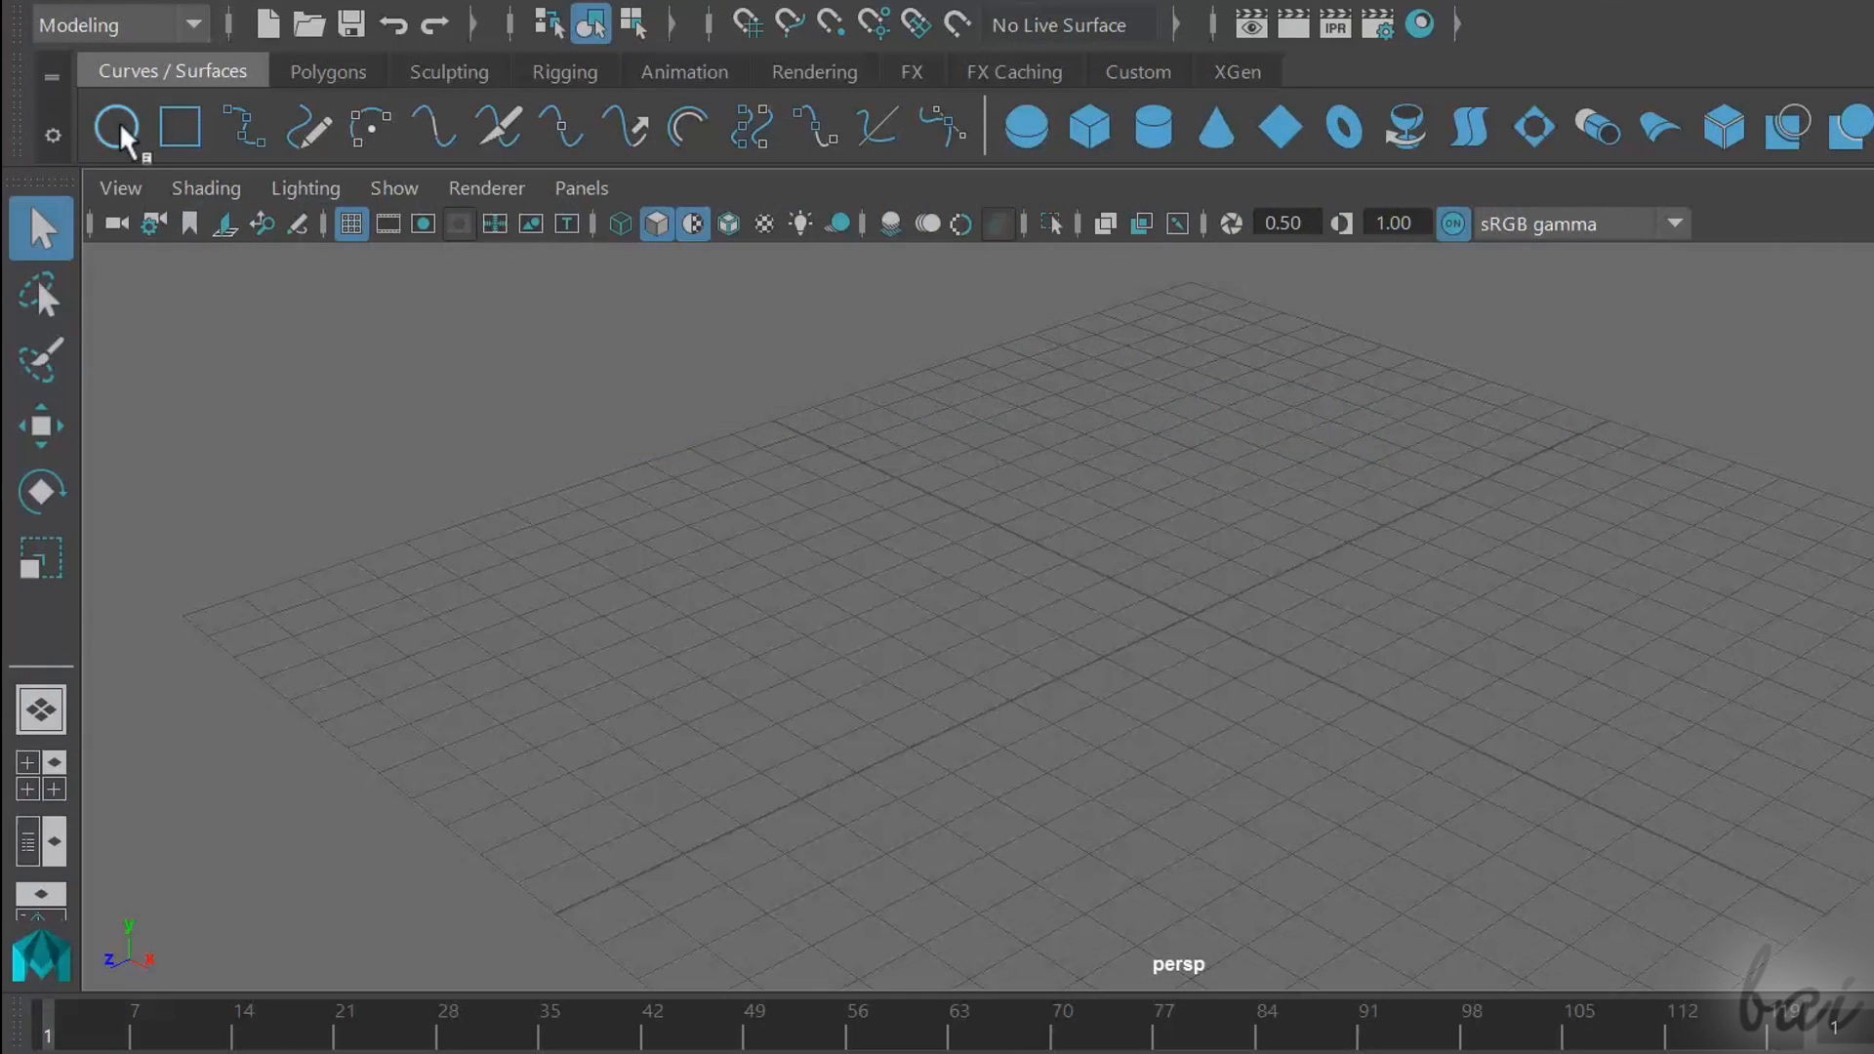
Create a NURBS square curve at the grid origin from the Curves/Surfaces shelf
{"action": "left_click", "coordinate": [115, 127]}
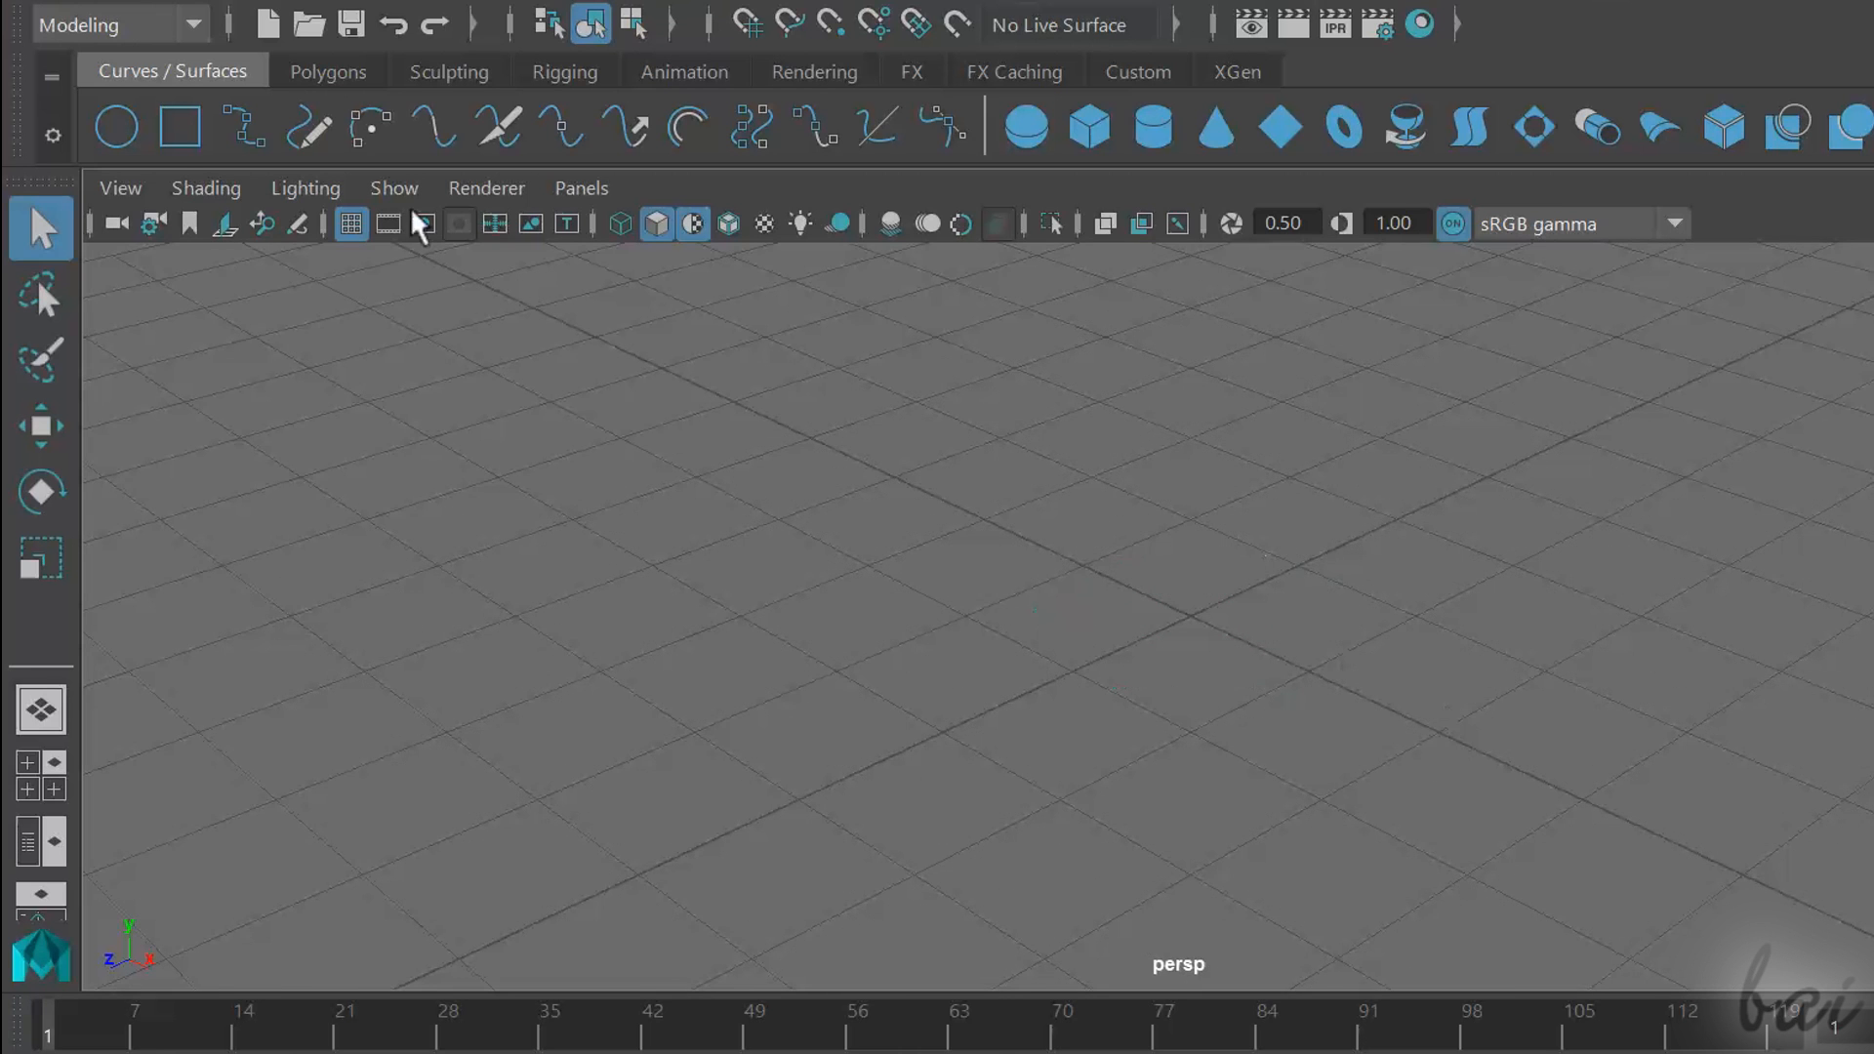
{"action": "left_click", "coordinate": [178, 127]}
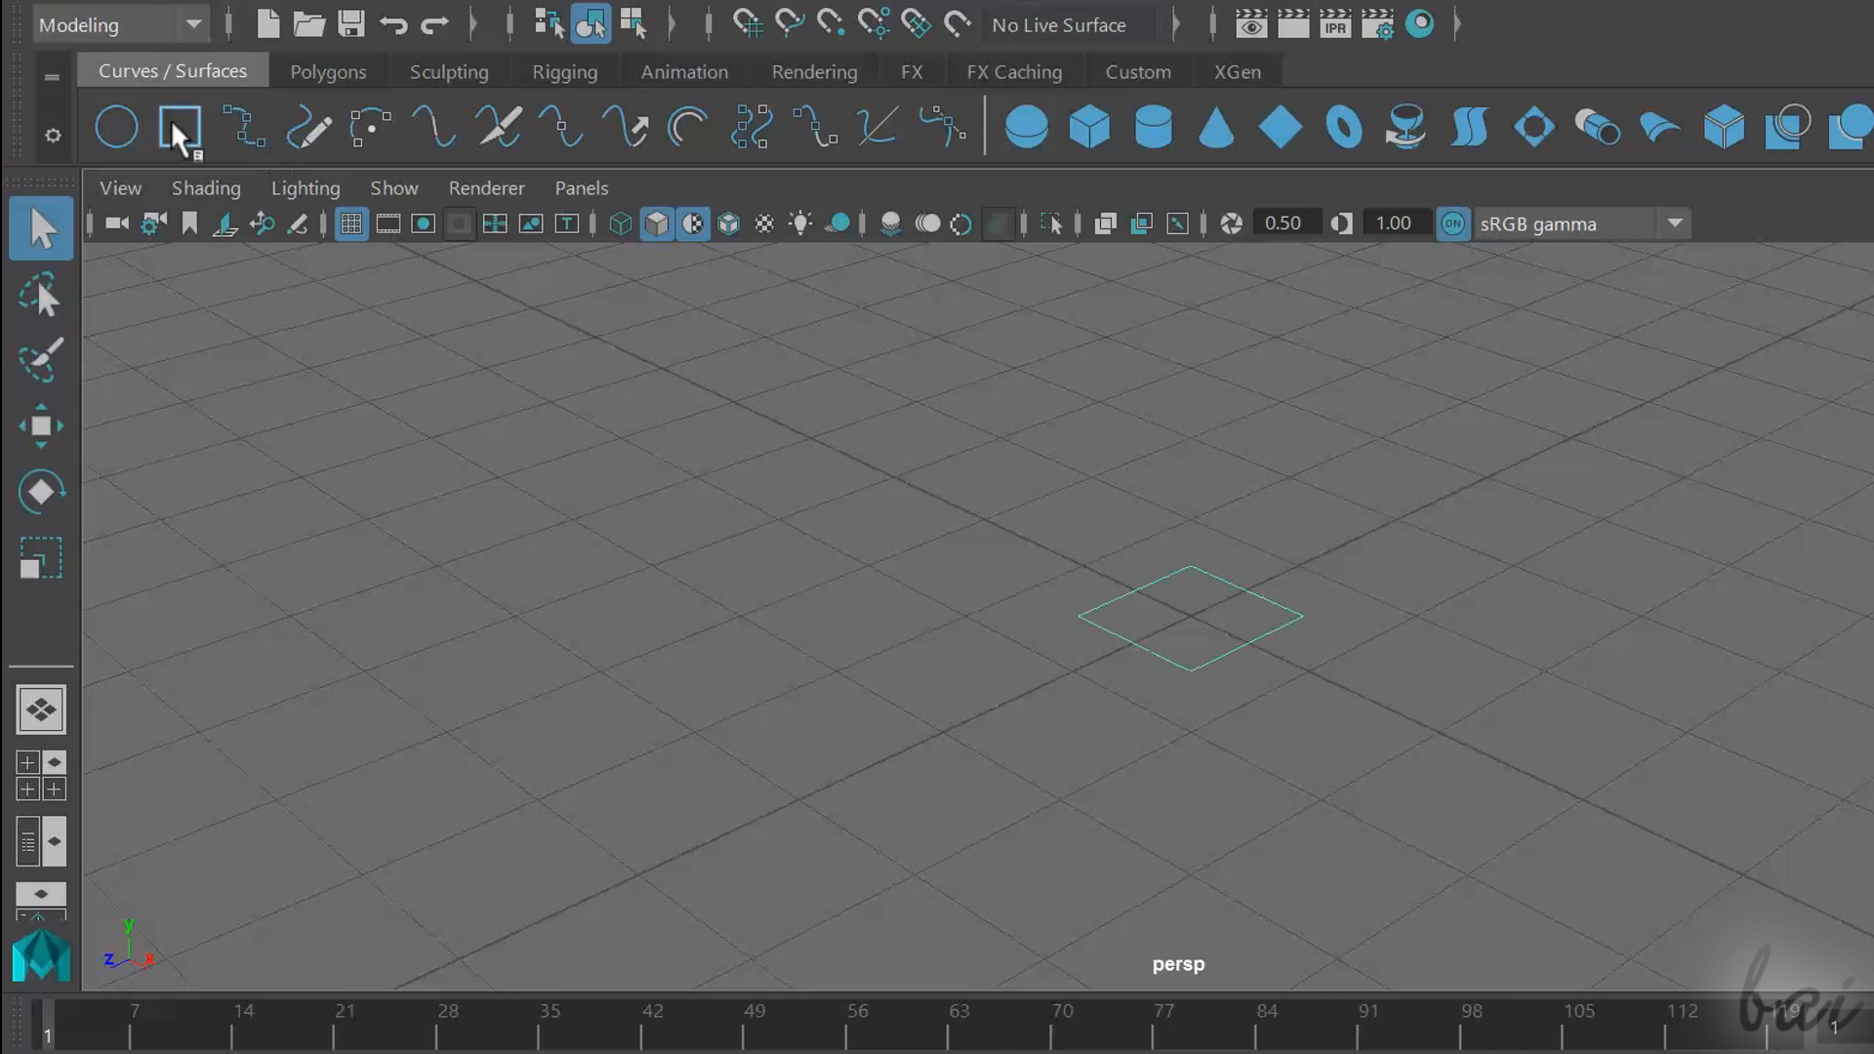
{"action": "mouse_move", "coordinate": [1389, 753]}
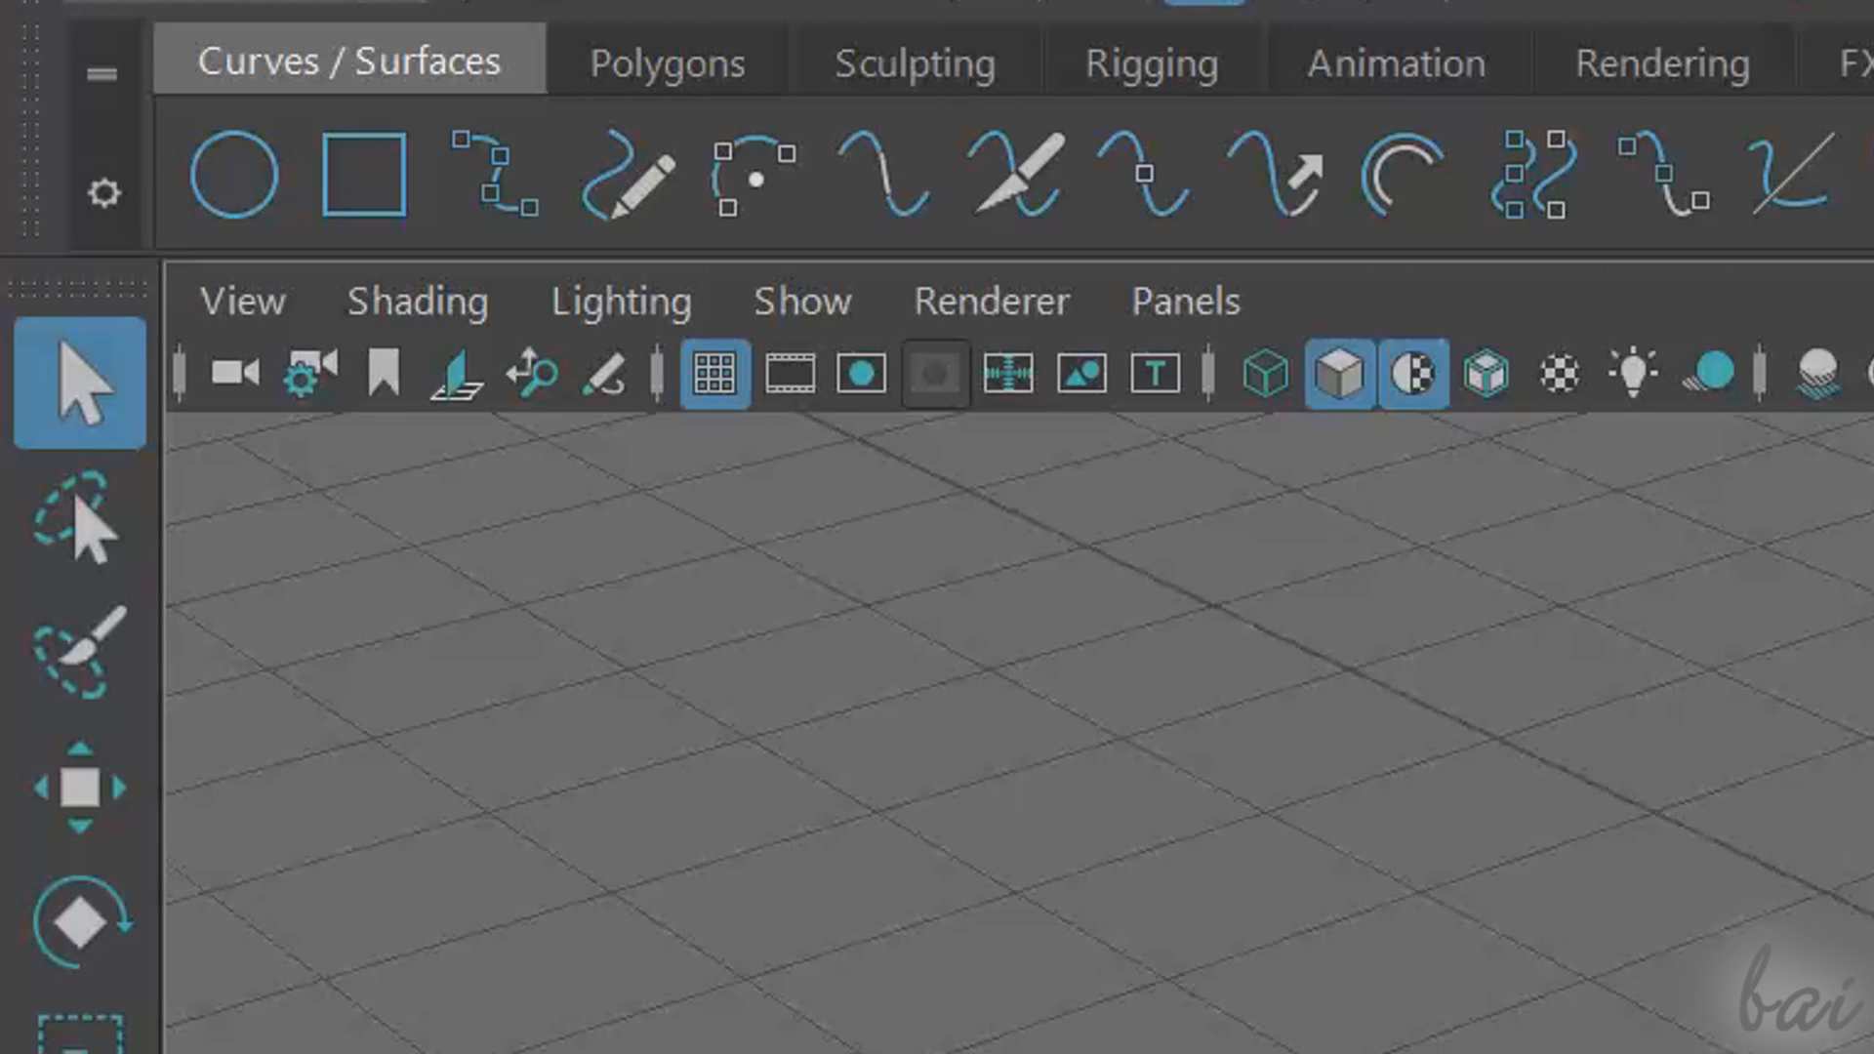
{"action": "mouse_move", "coordinate": [490, 191]}
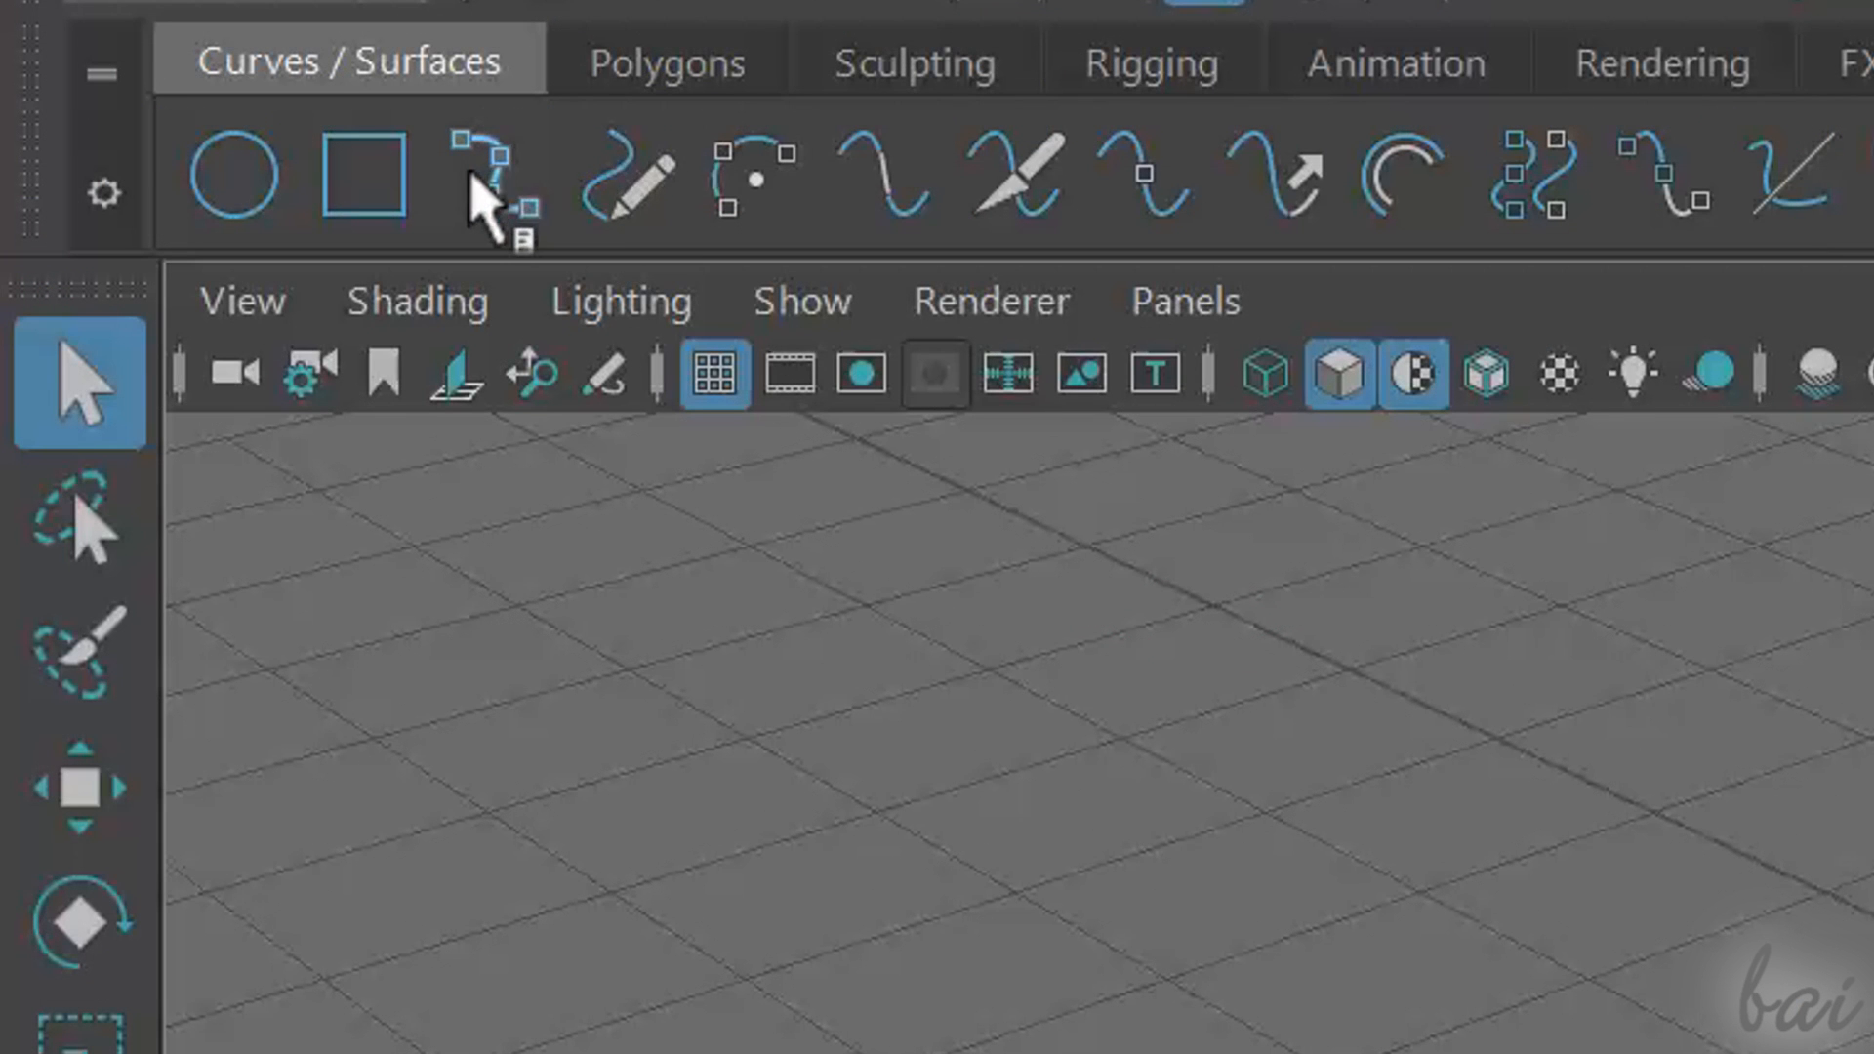
{"action": "mouse_move", "coordinate": [479, 192]}
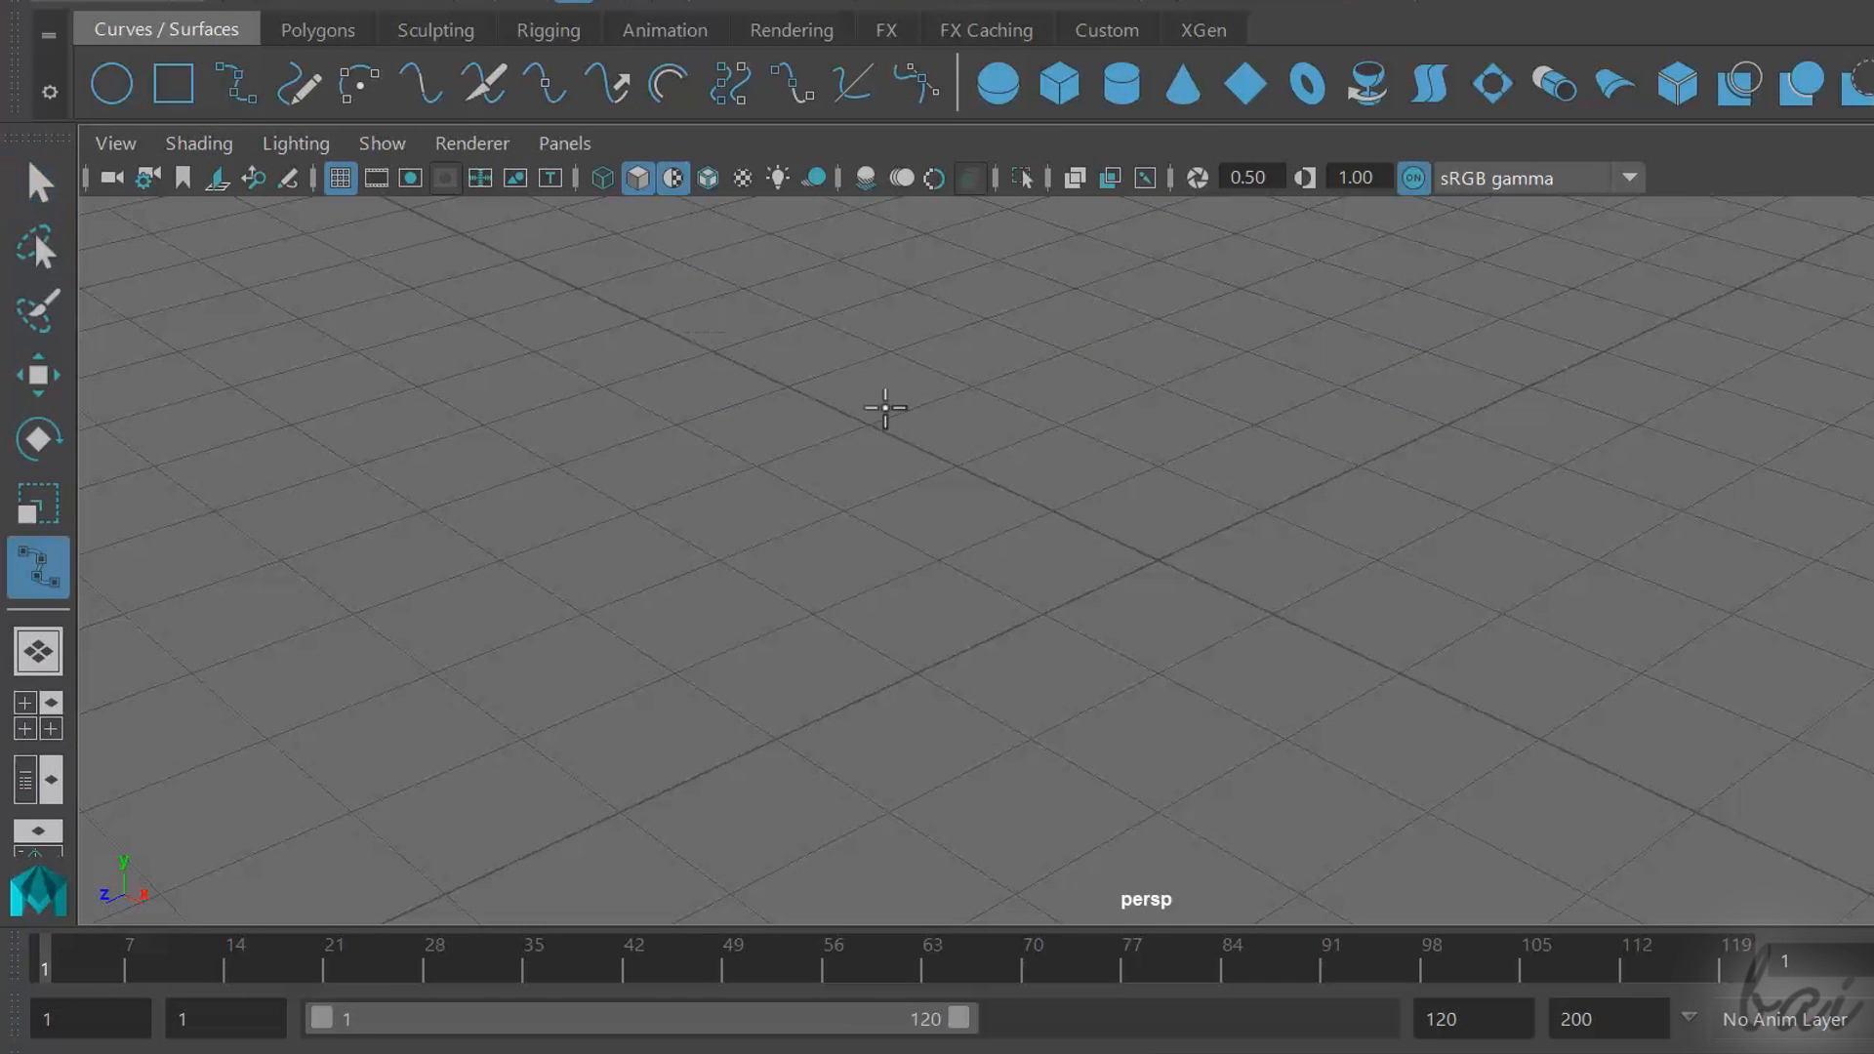
Place two CV points across the grid to start an arcing curve
{"action": "left_click", "coordinate": [1565, 545]}
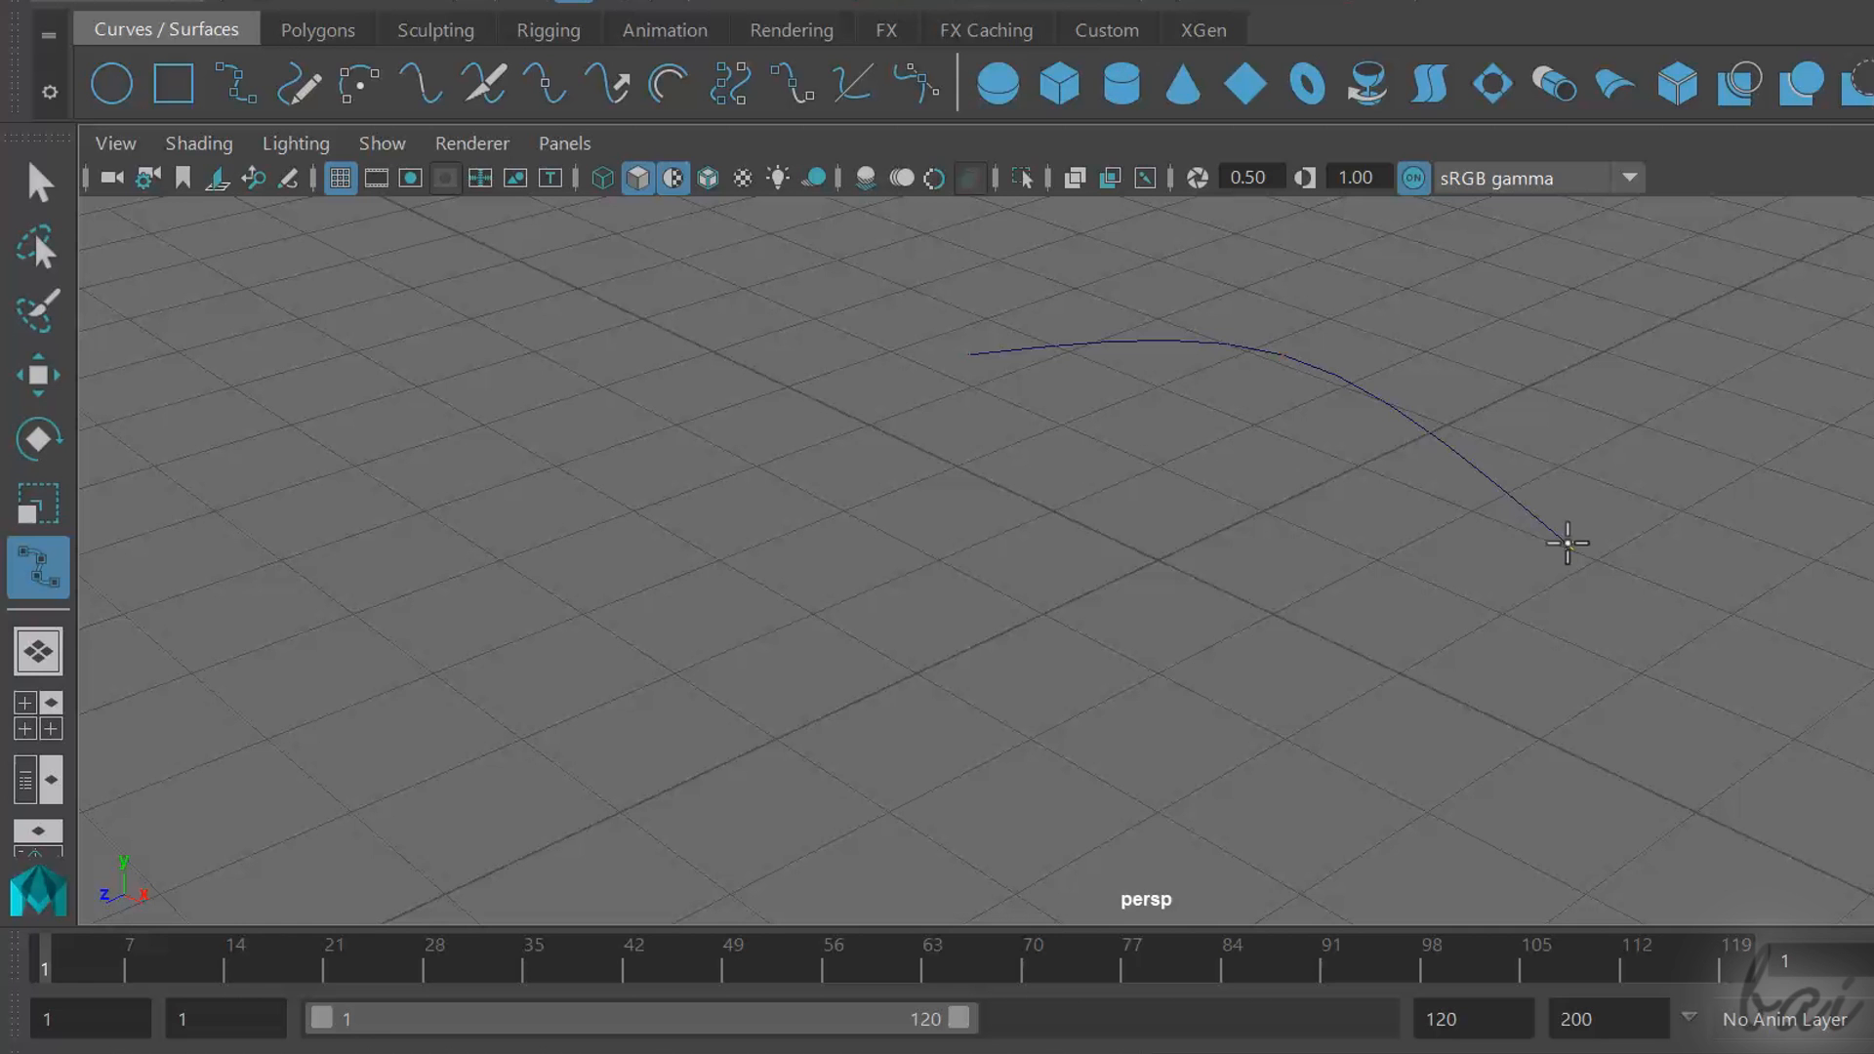
{"action": "left_click", "coordinate": [1070, 529]}
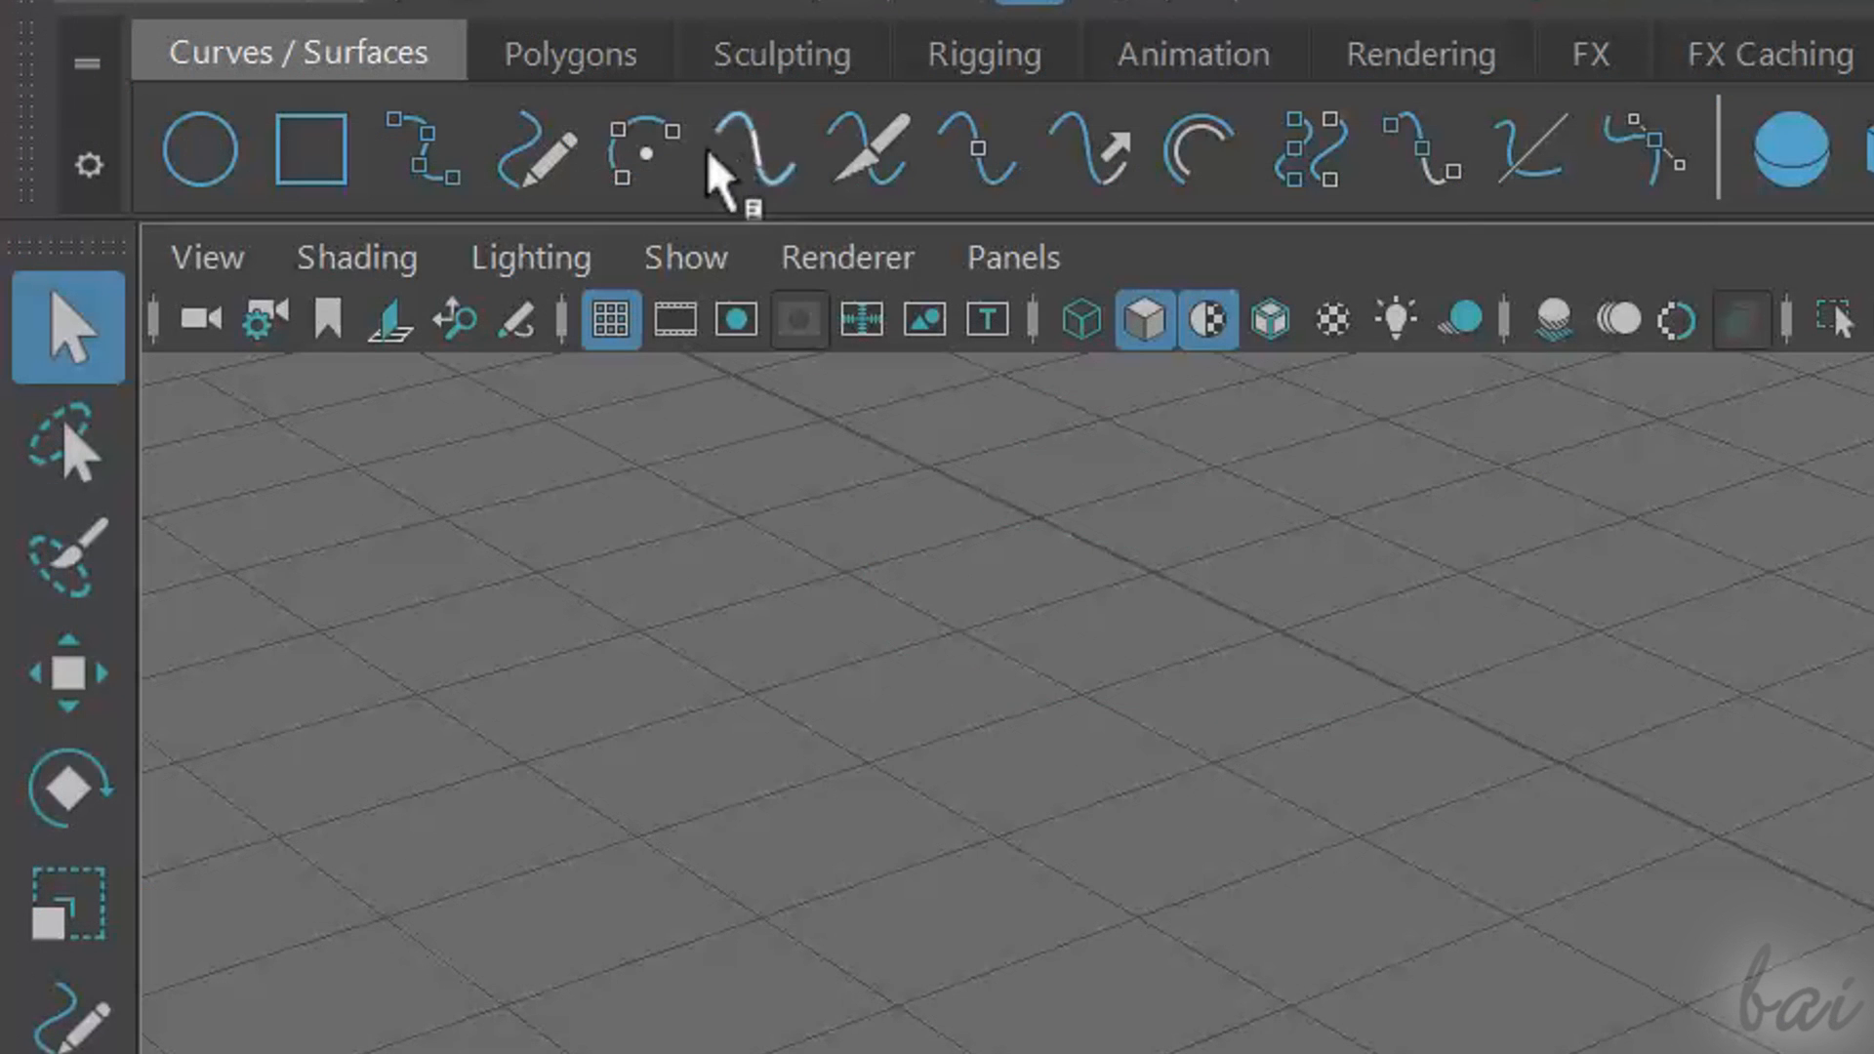
{"action": "mouse_move", "coordinate": [647, 150]}
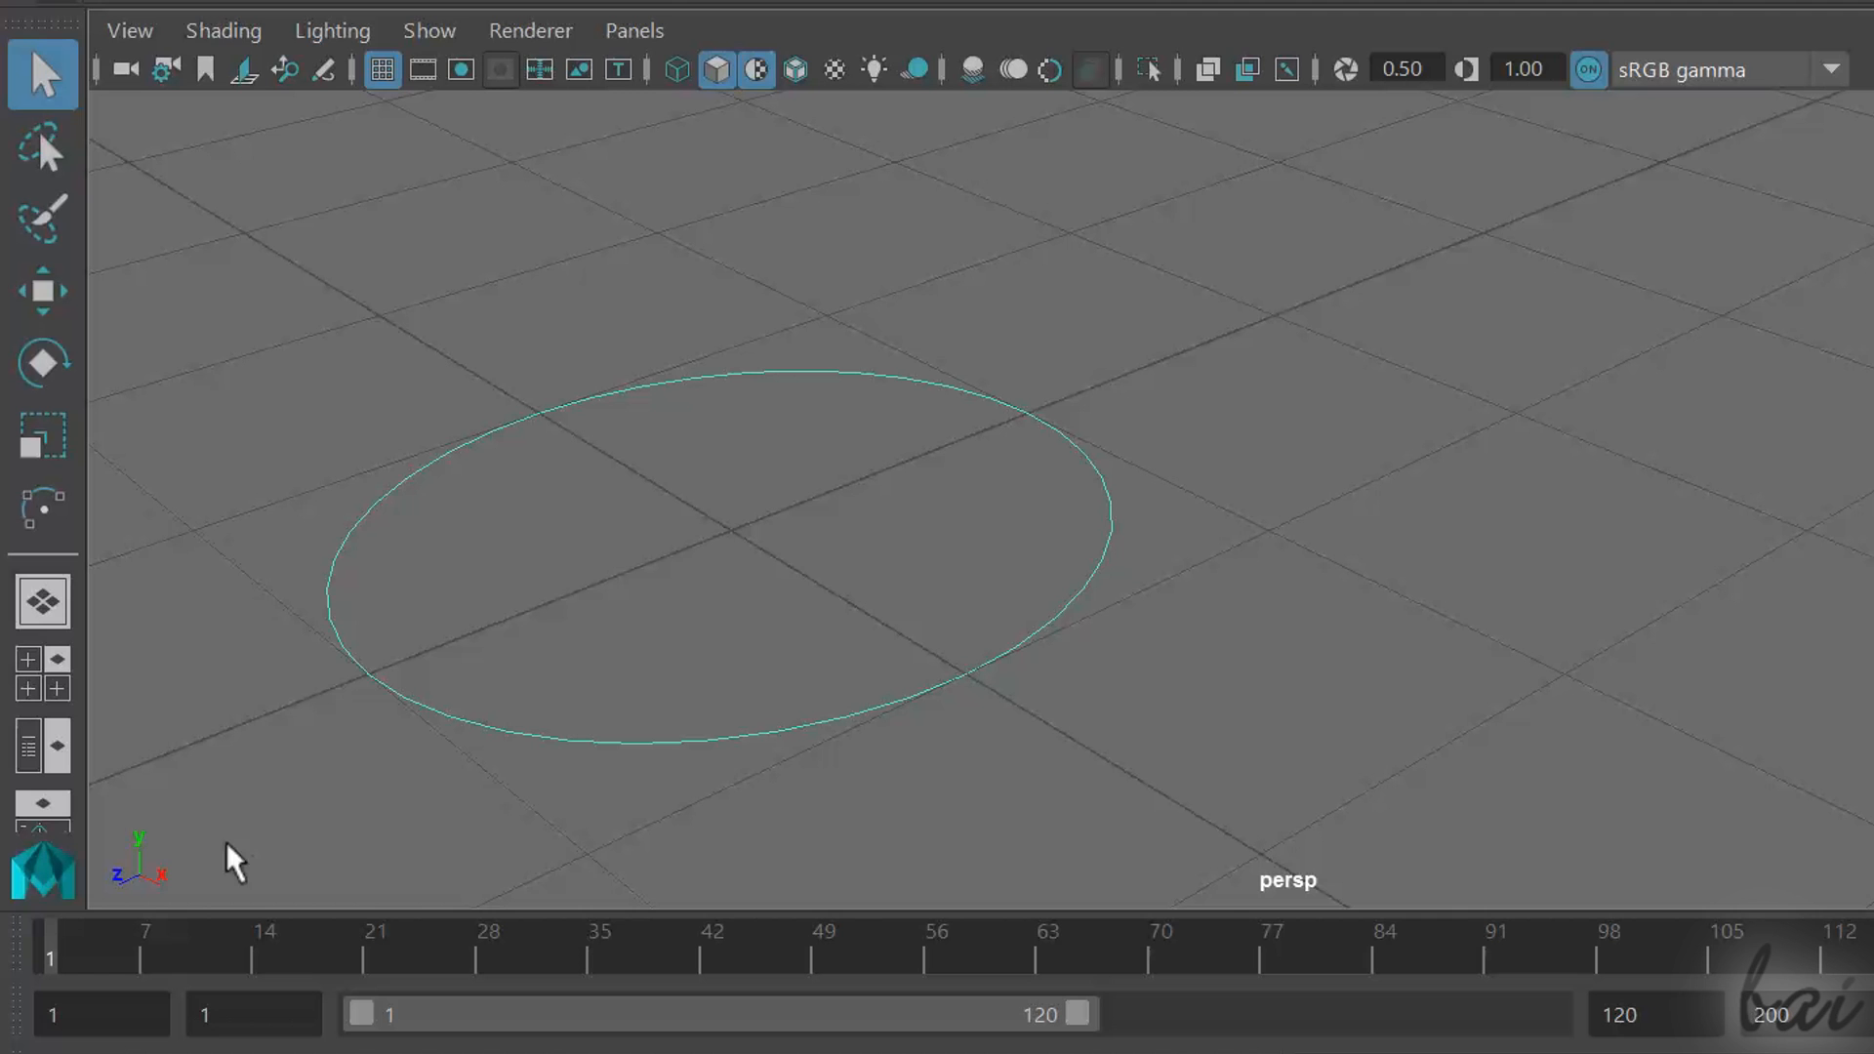
{"action": "mouse_move", "coordinate": [803, 769]}
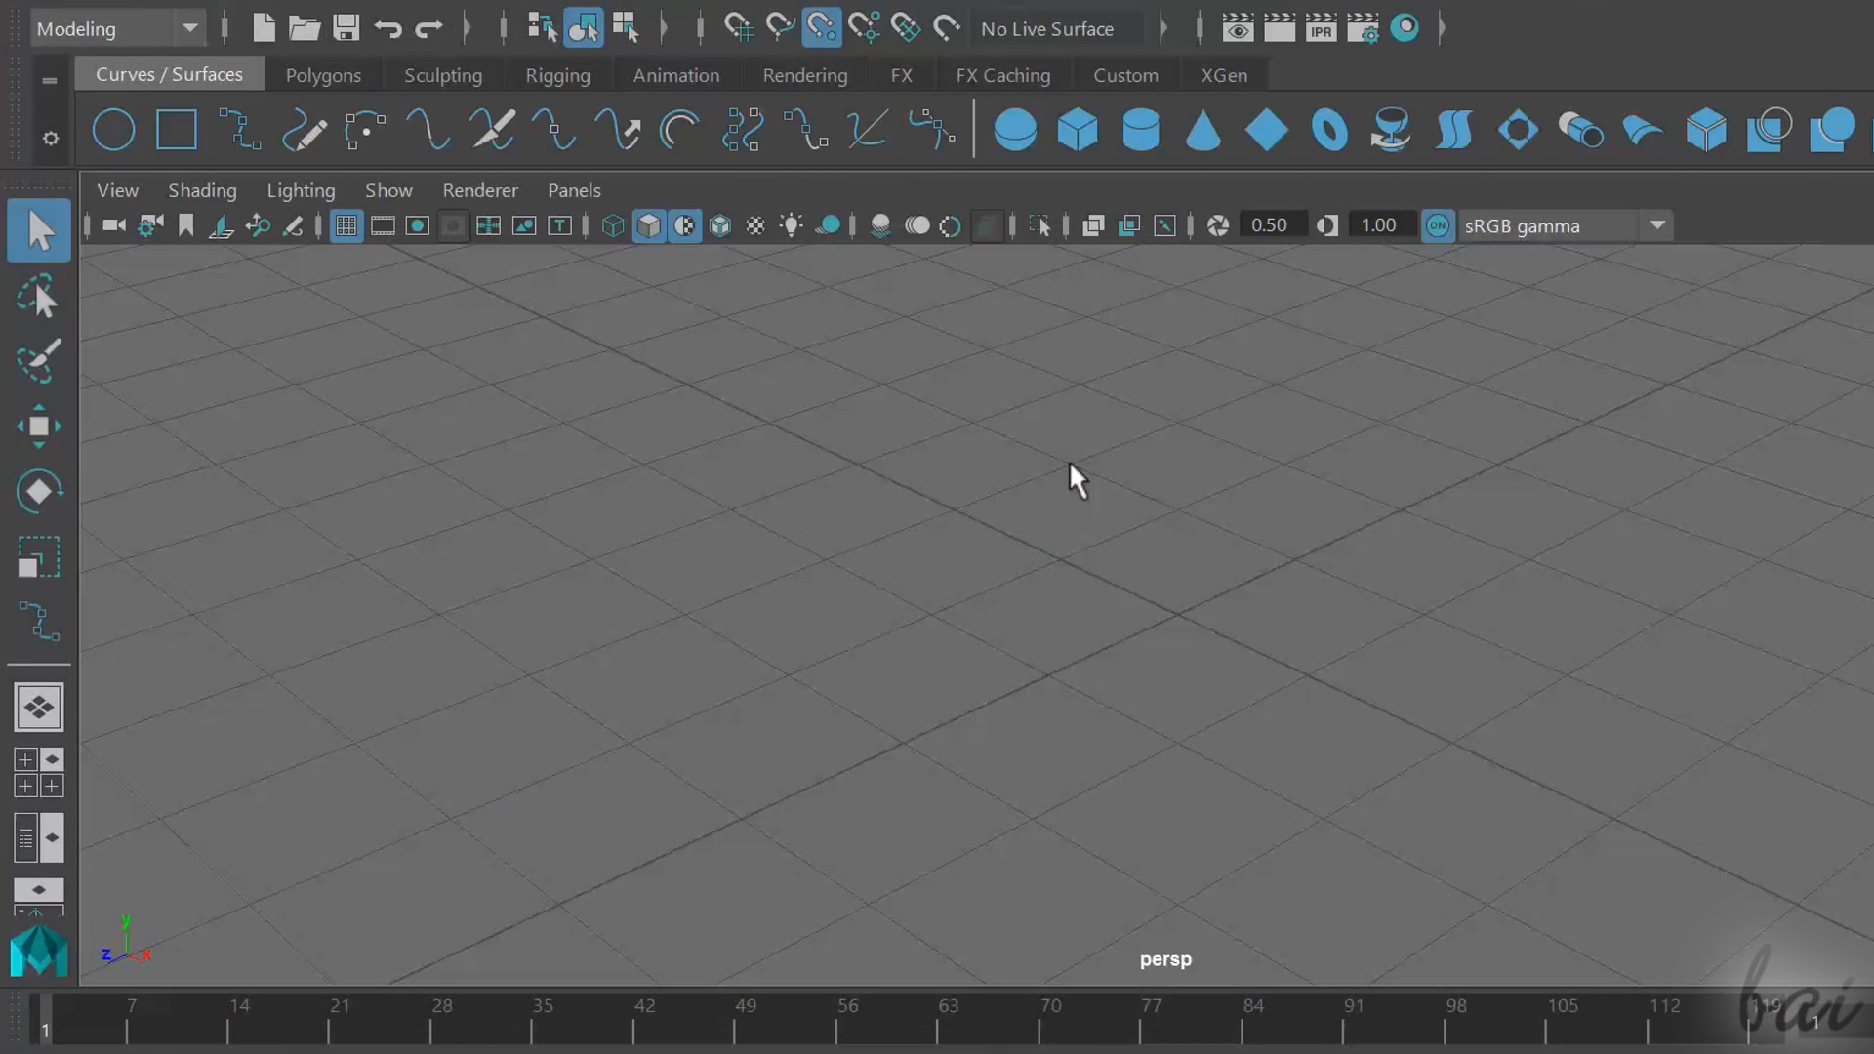
{"action": "mouse_move", "coordinate": [834, 78]}
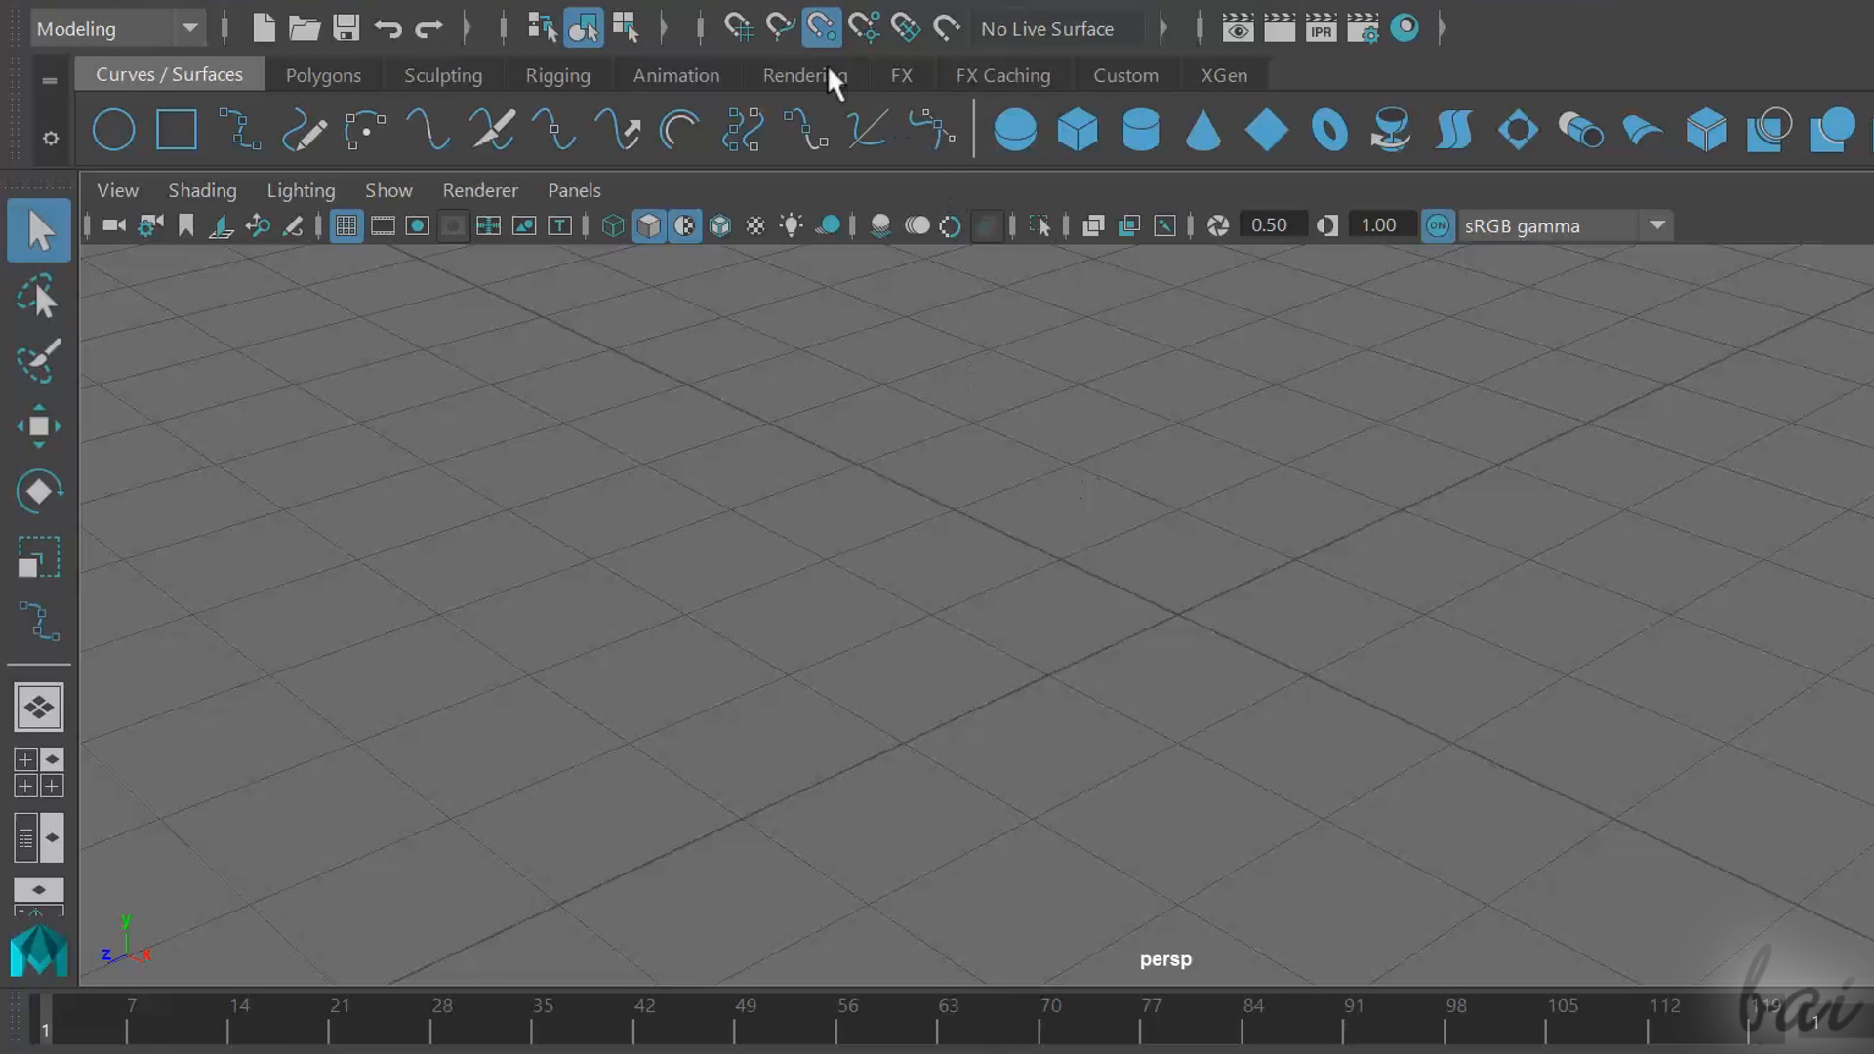
{"action": "mouse_move", "coordinate": [885, 45]}
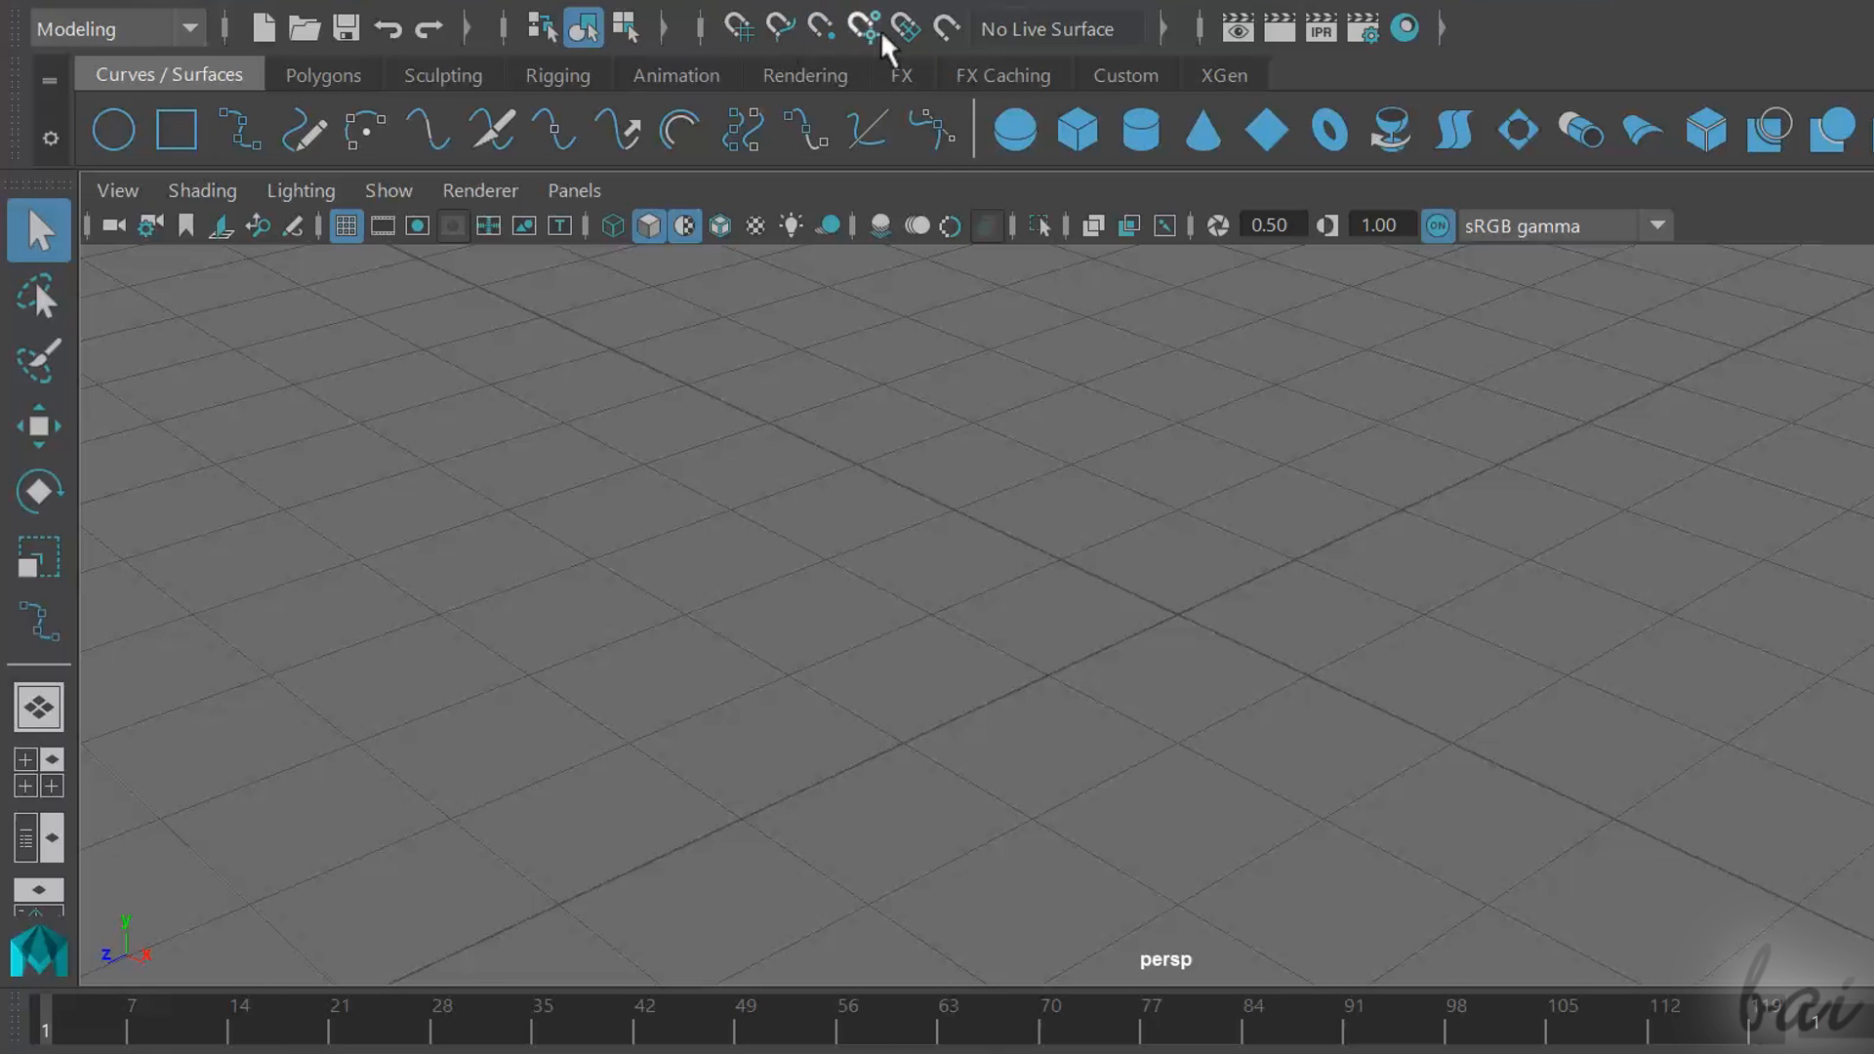
{"action": "mouse_move", "coordinate": [956, 60]}
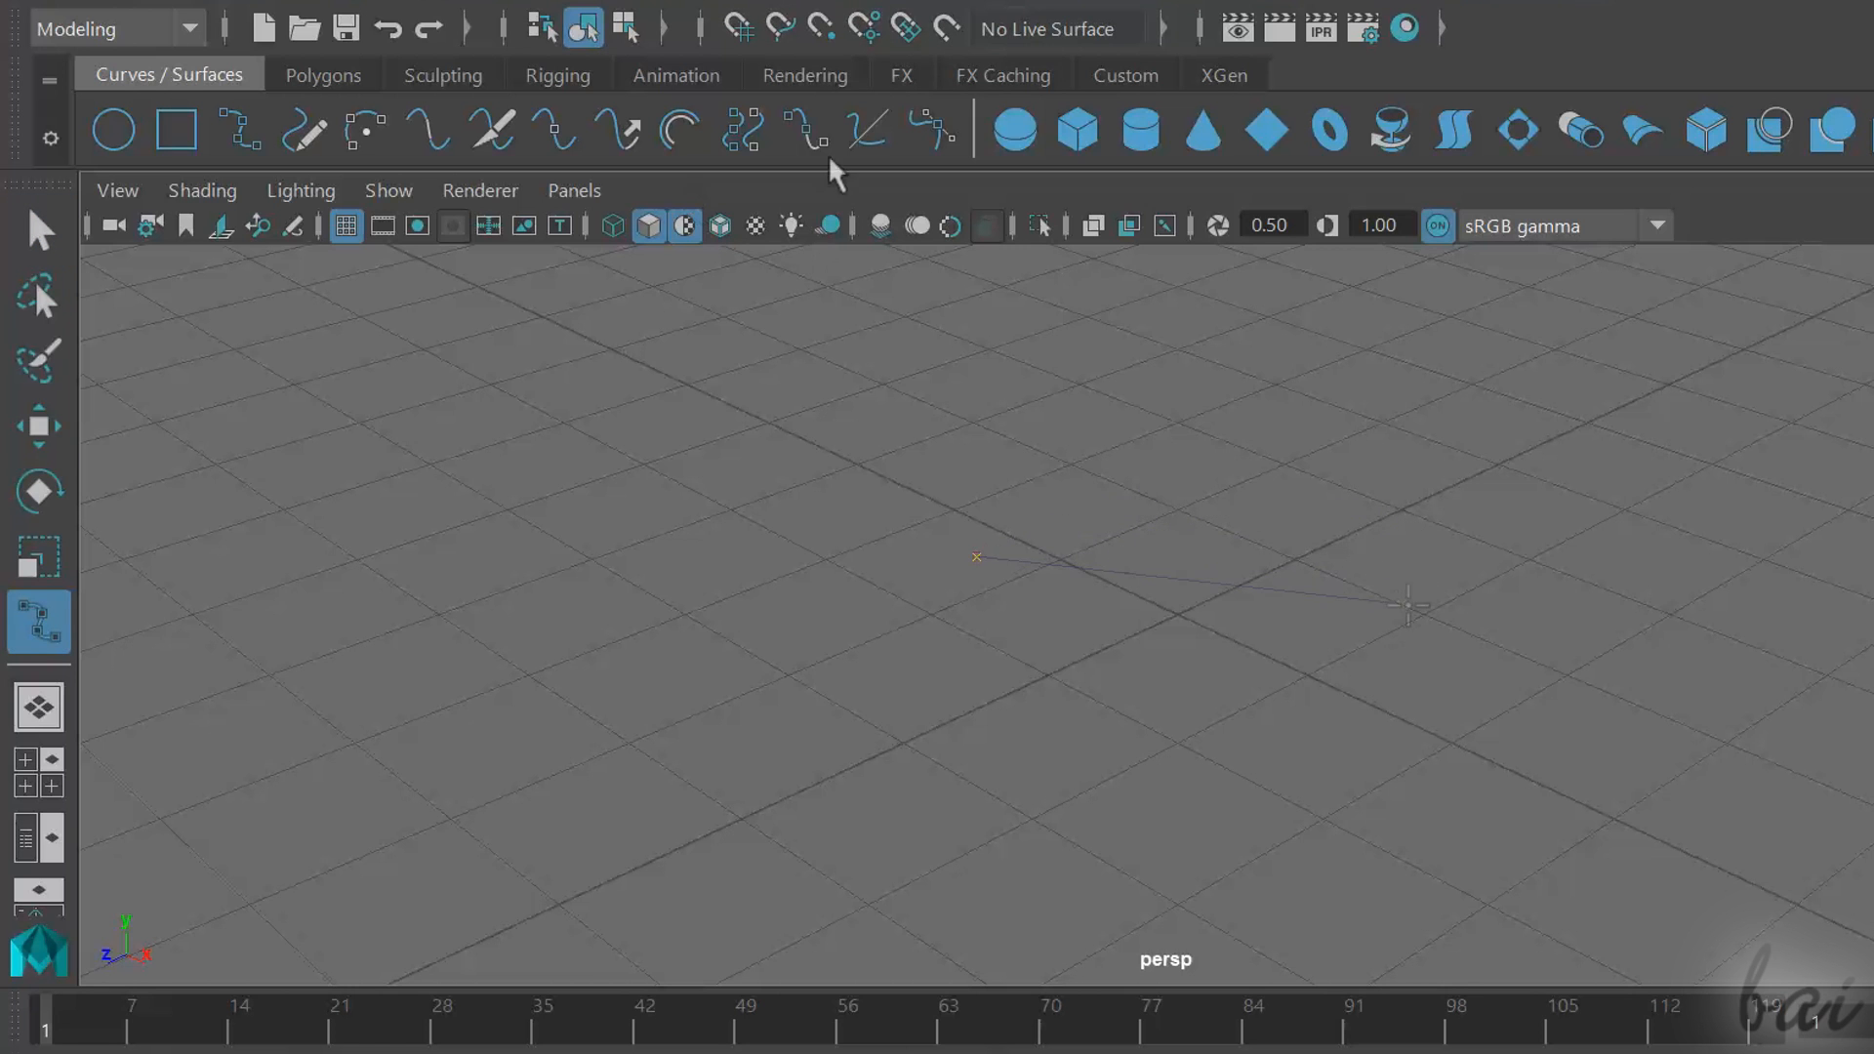
{"action": "mouse_move", "coordinate": [738, 23]}
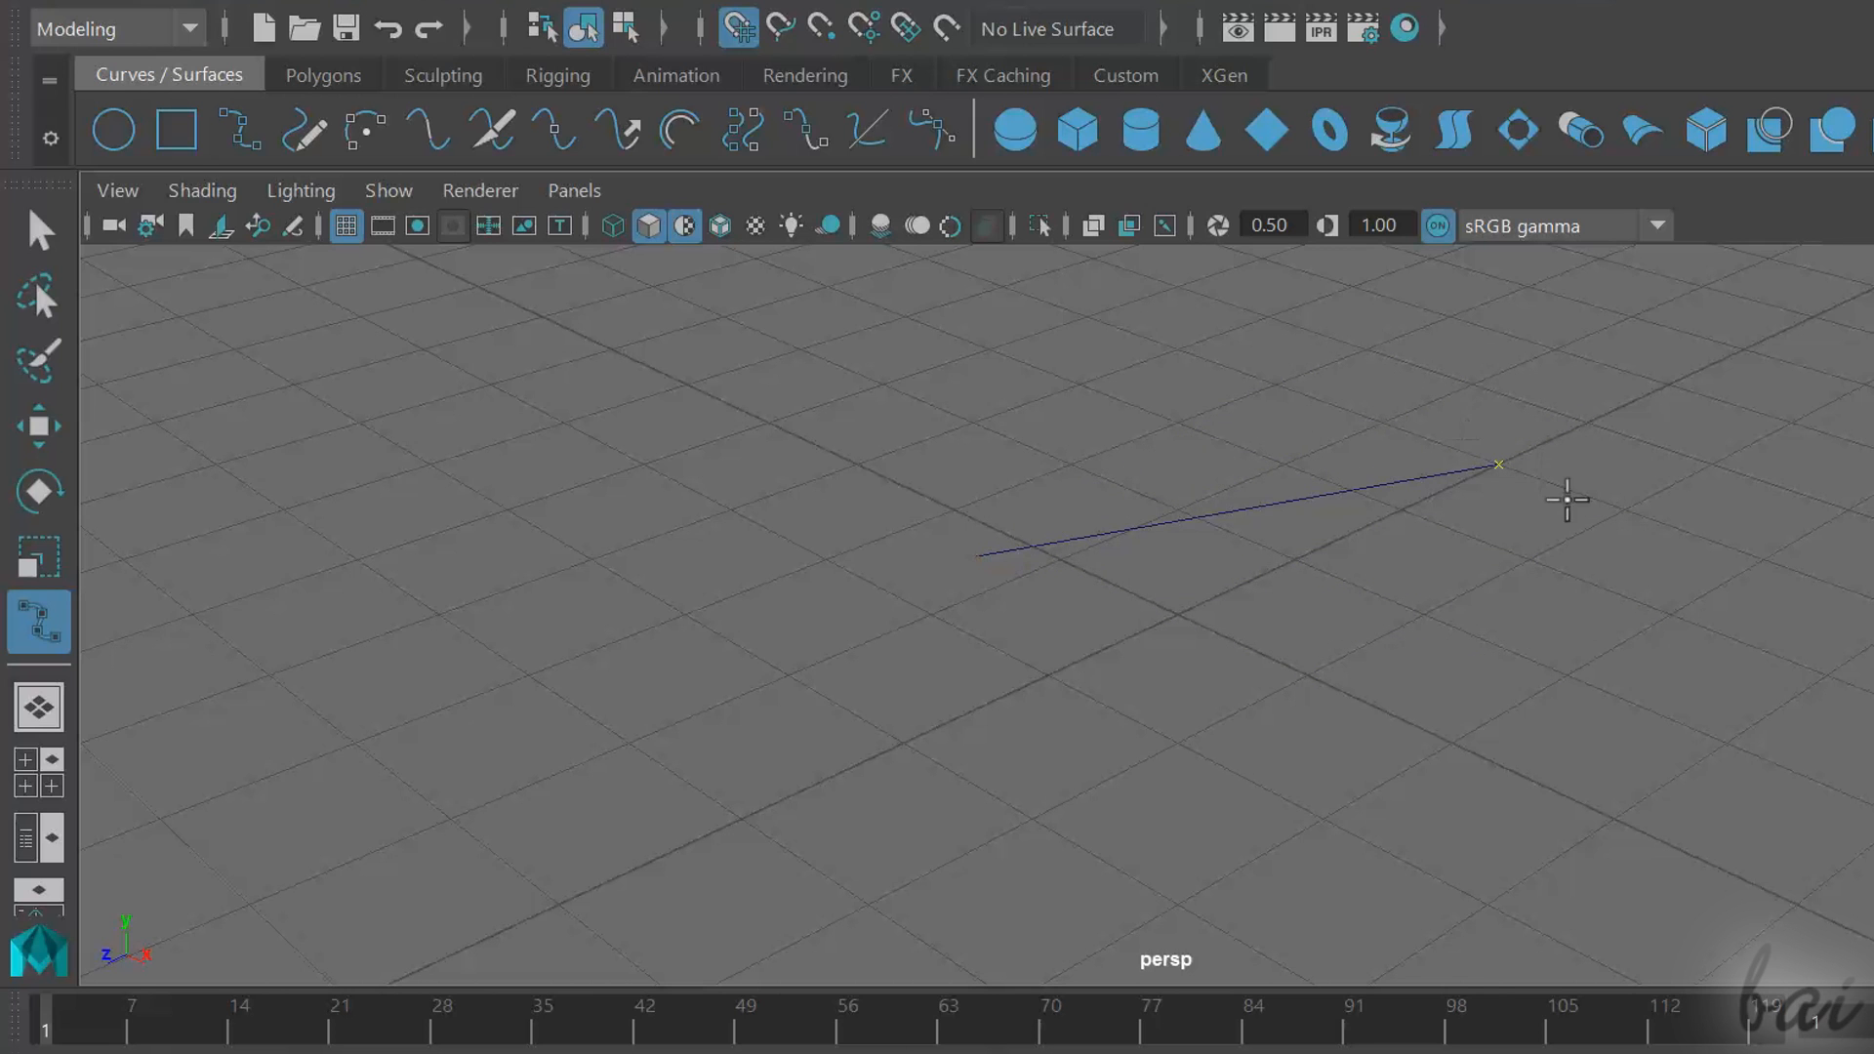
Place the end point of the straight curve on the right of the grid
{"action": "left_click", "coordinate": [1669, 615]}
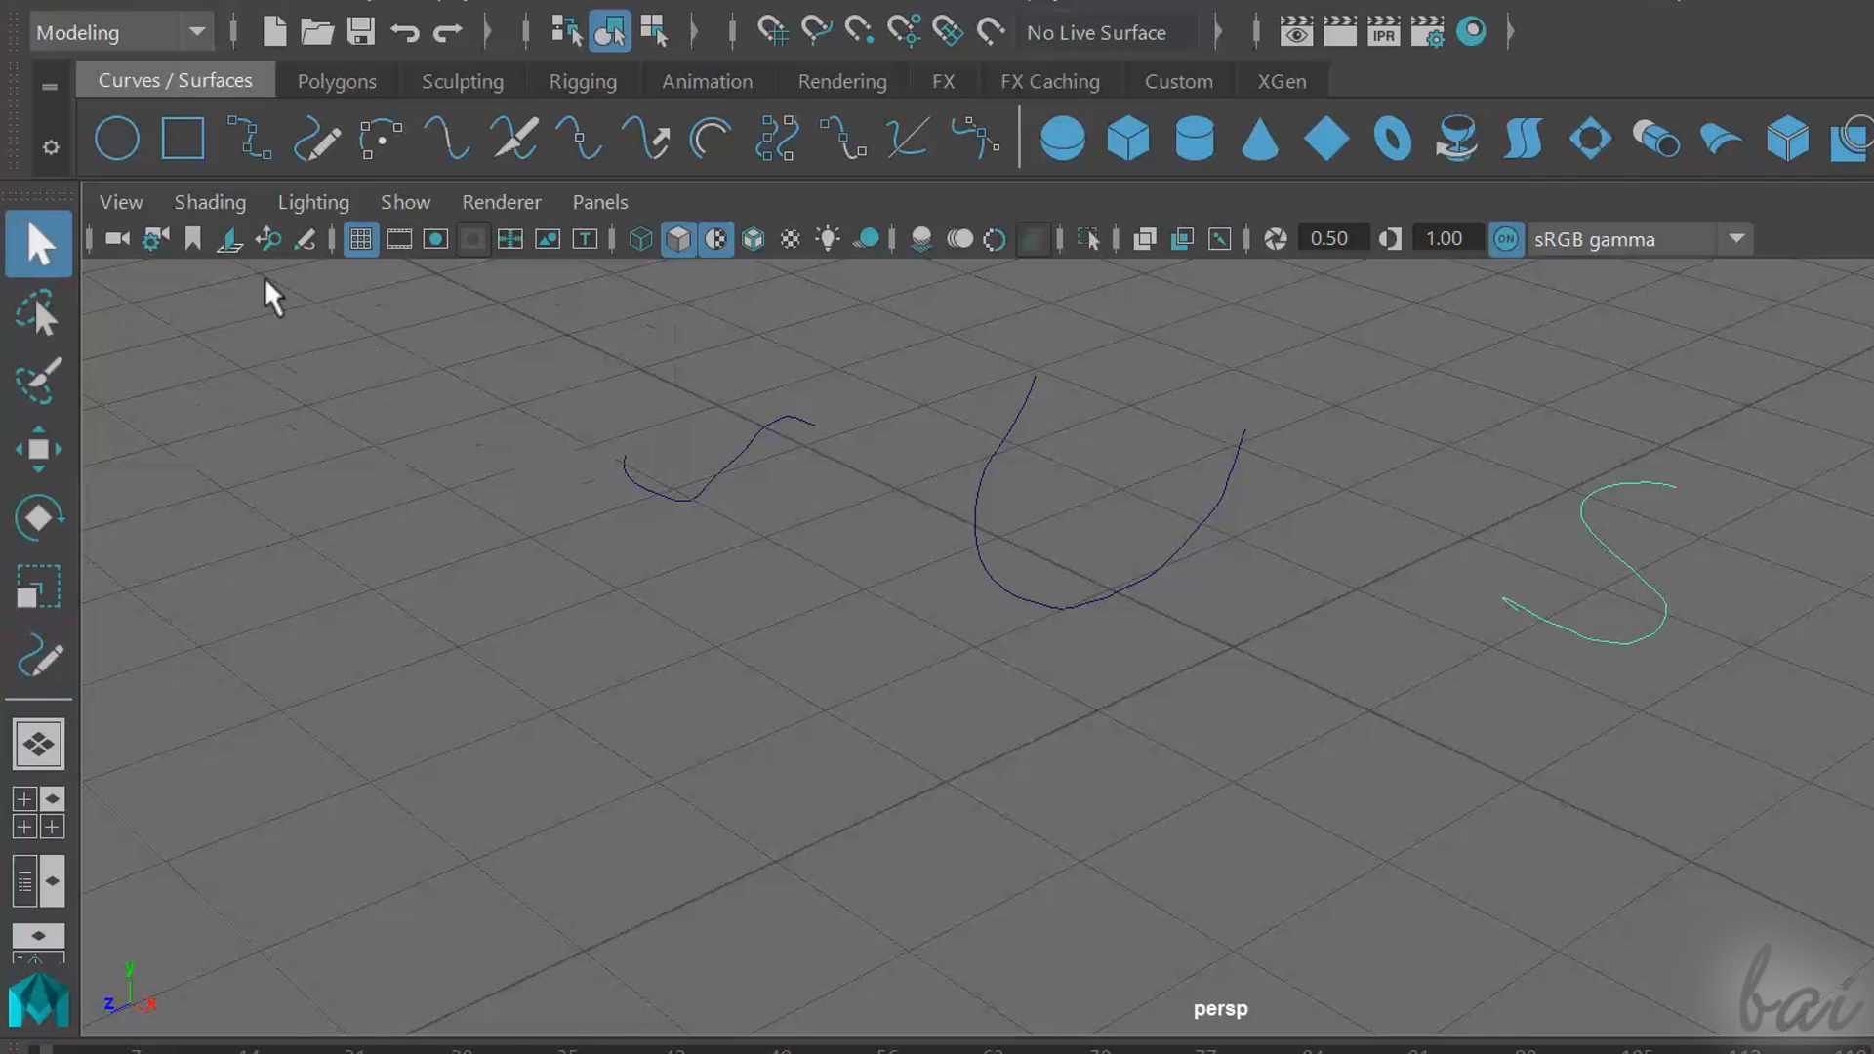
{"action": "mouse_move", "coordinate": [1148, 592]}
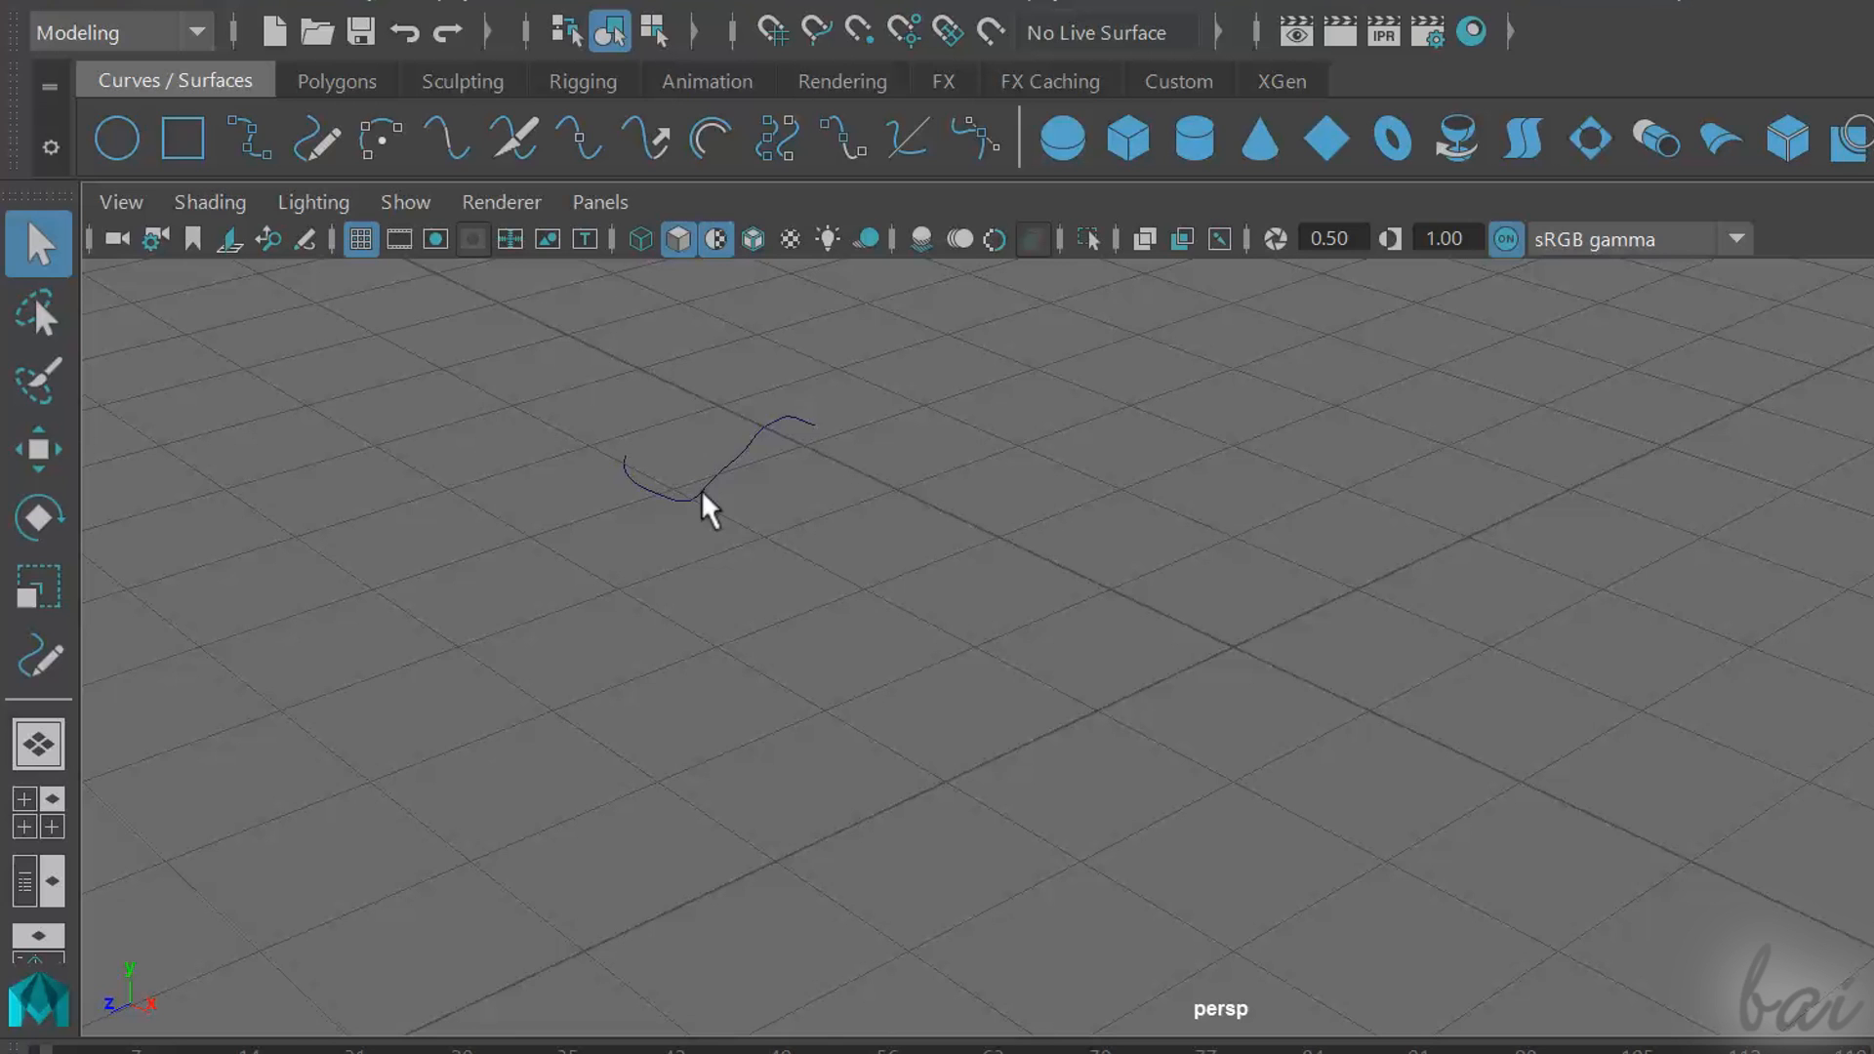
Select the remaining small squiggle curve on the grid
{"action": "left_click", "coordinate": [717, 467]}
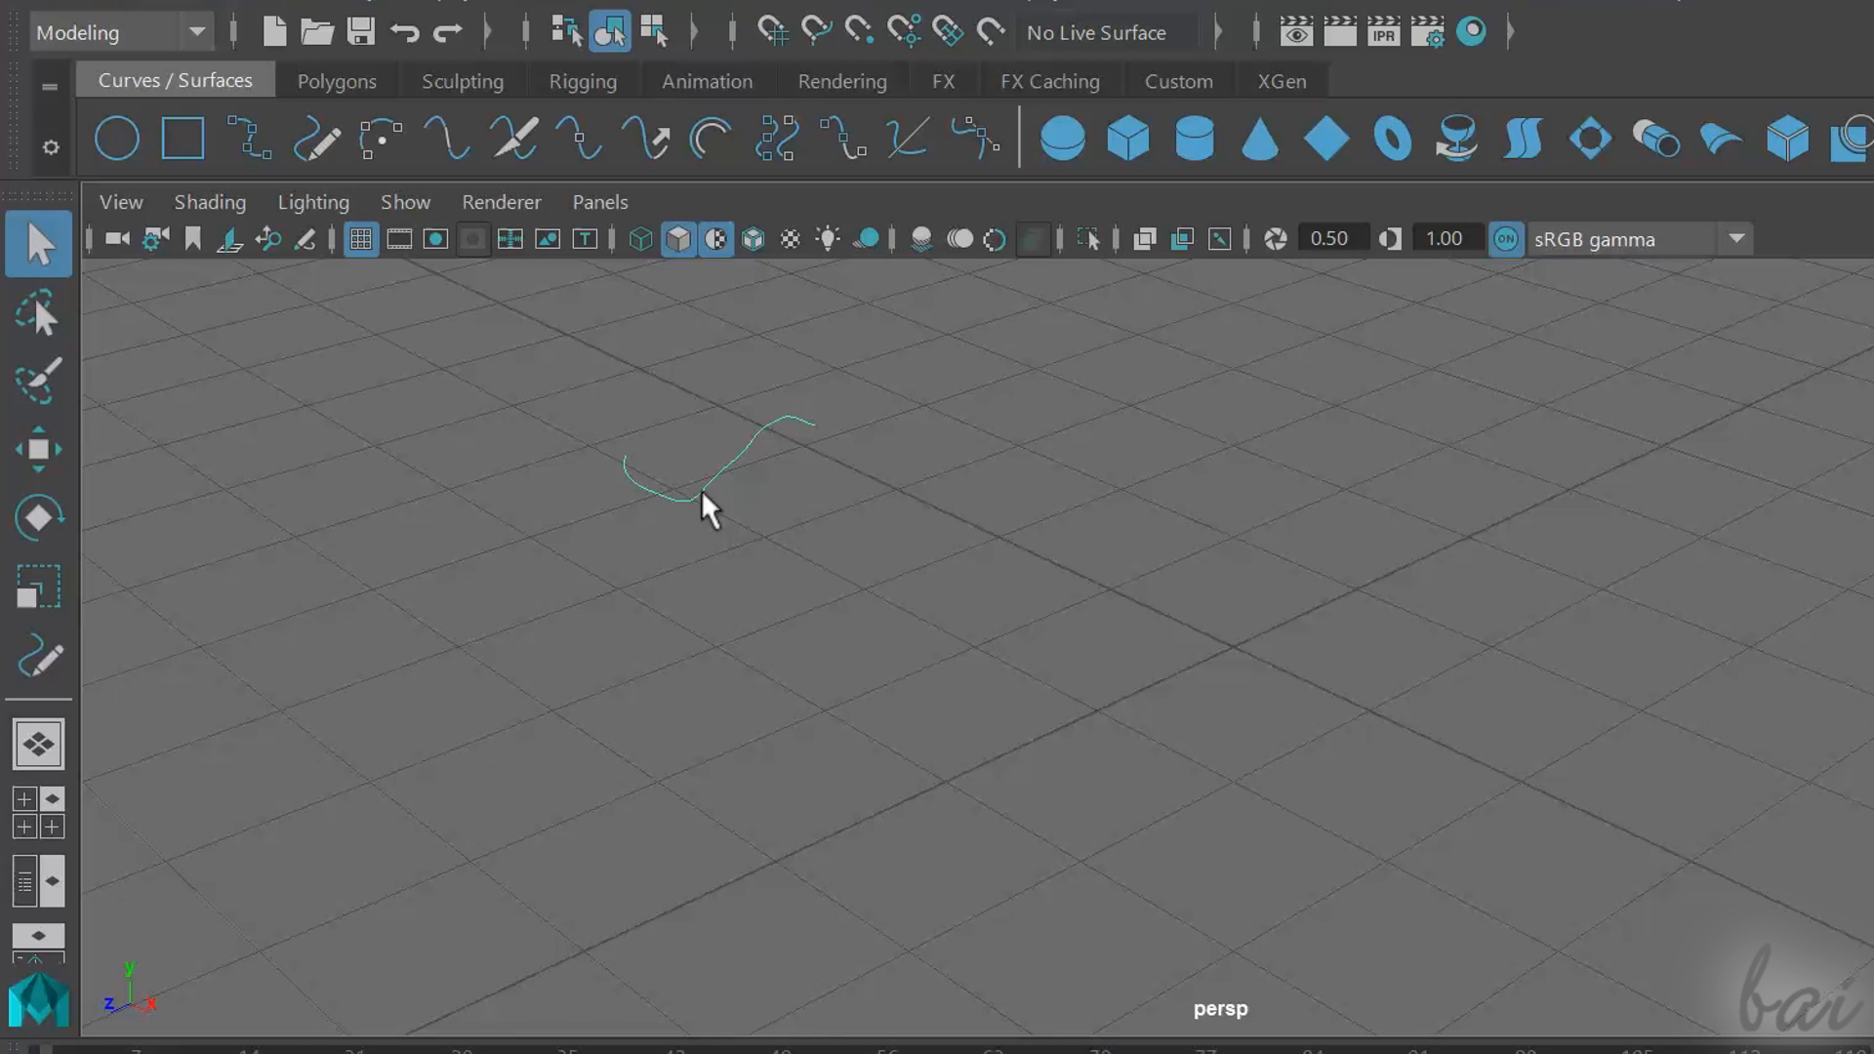
{"action": "mouse_move", "coordinate": [266, 468]}
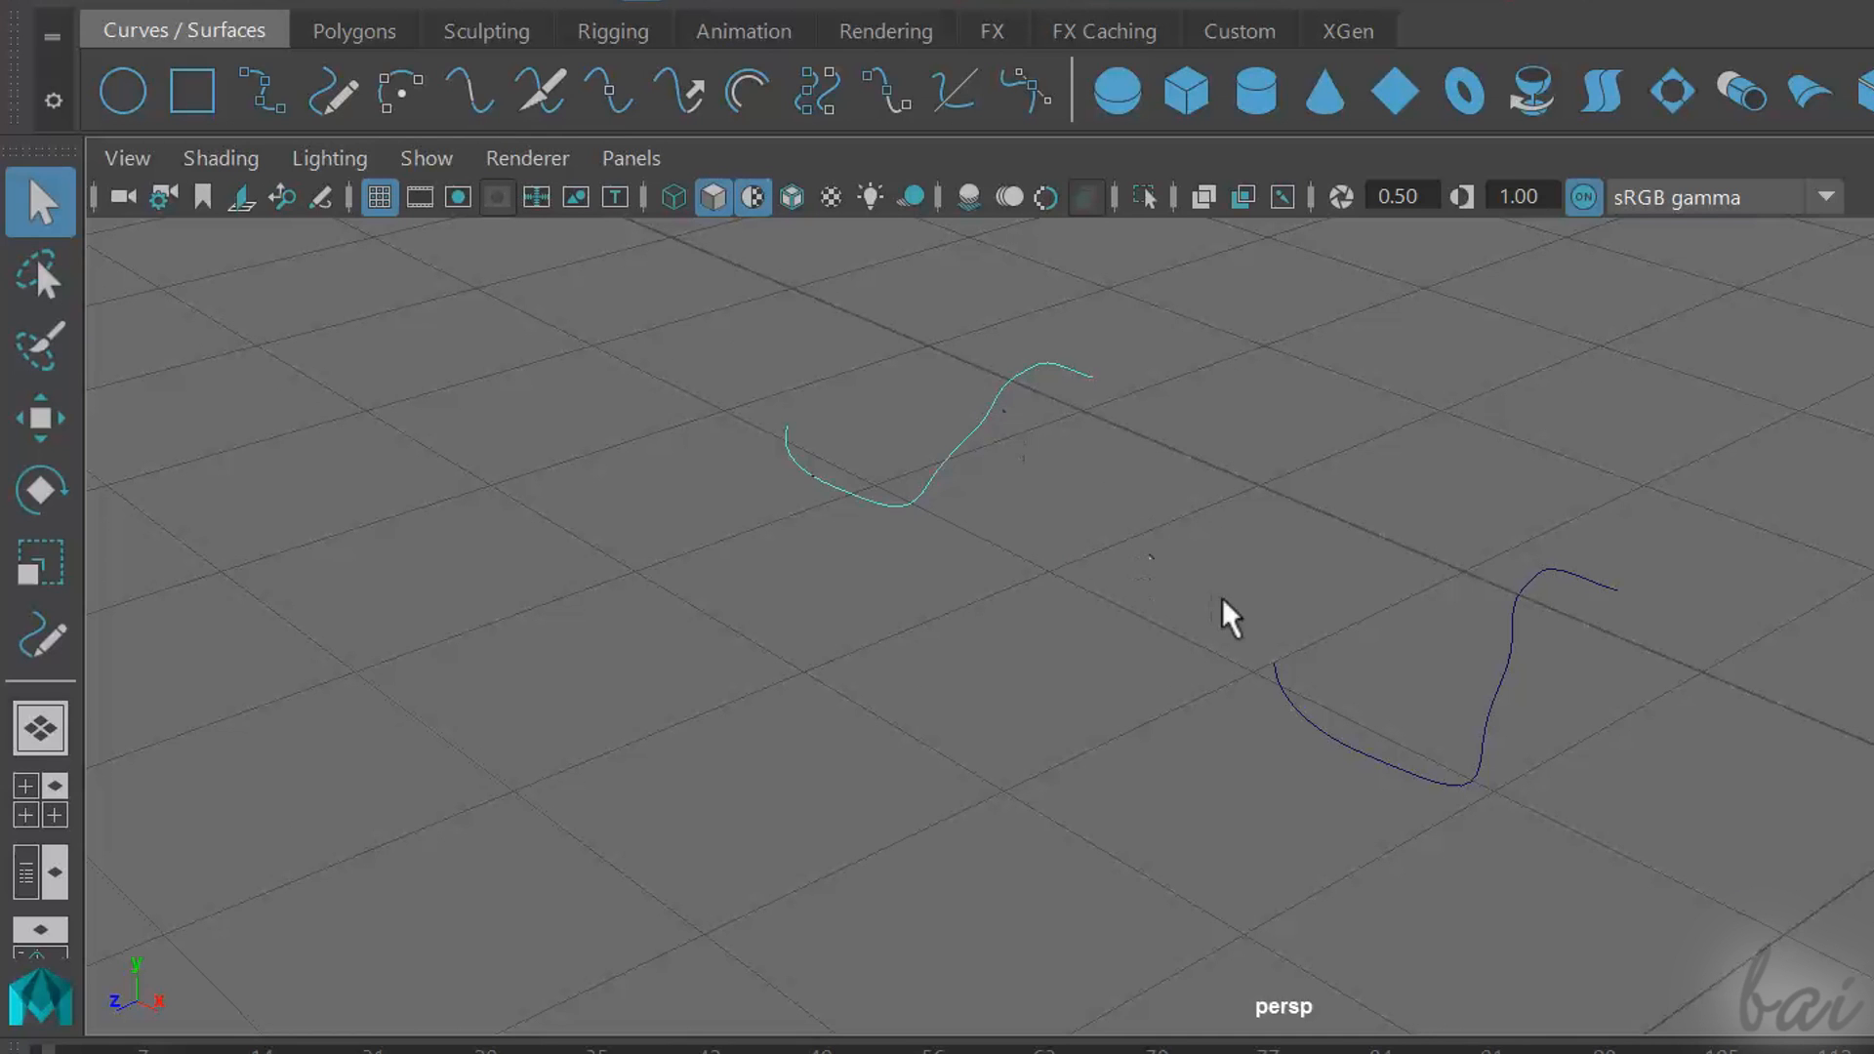
{"action": "mouse_move", "coordinate": [1308, 728]}
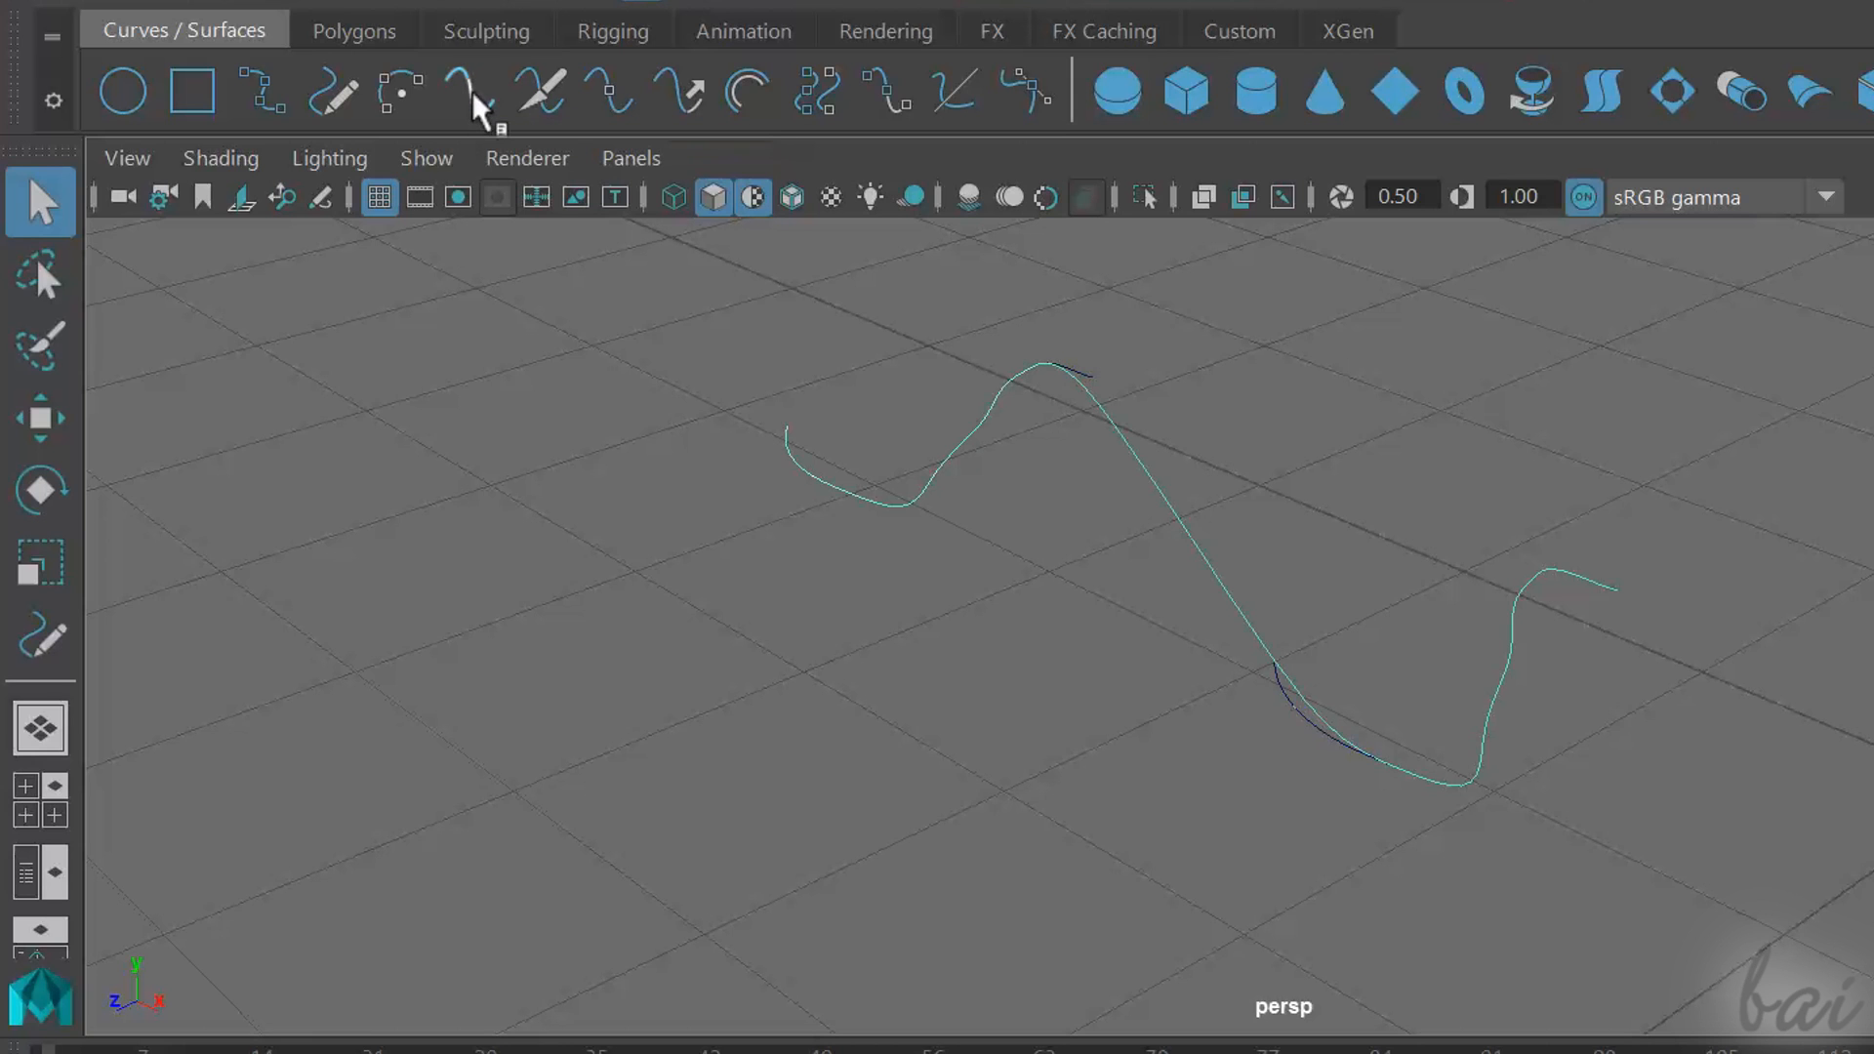
{"action": "mouse_move", "coordinate": [1423, 466]}
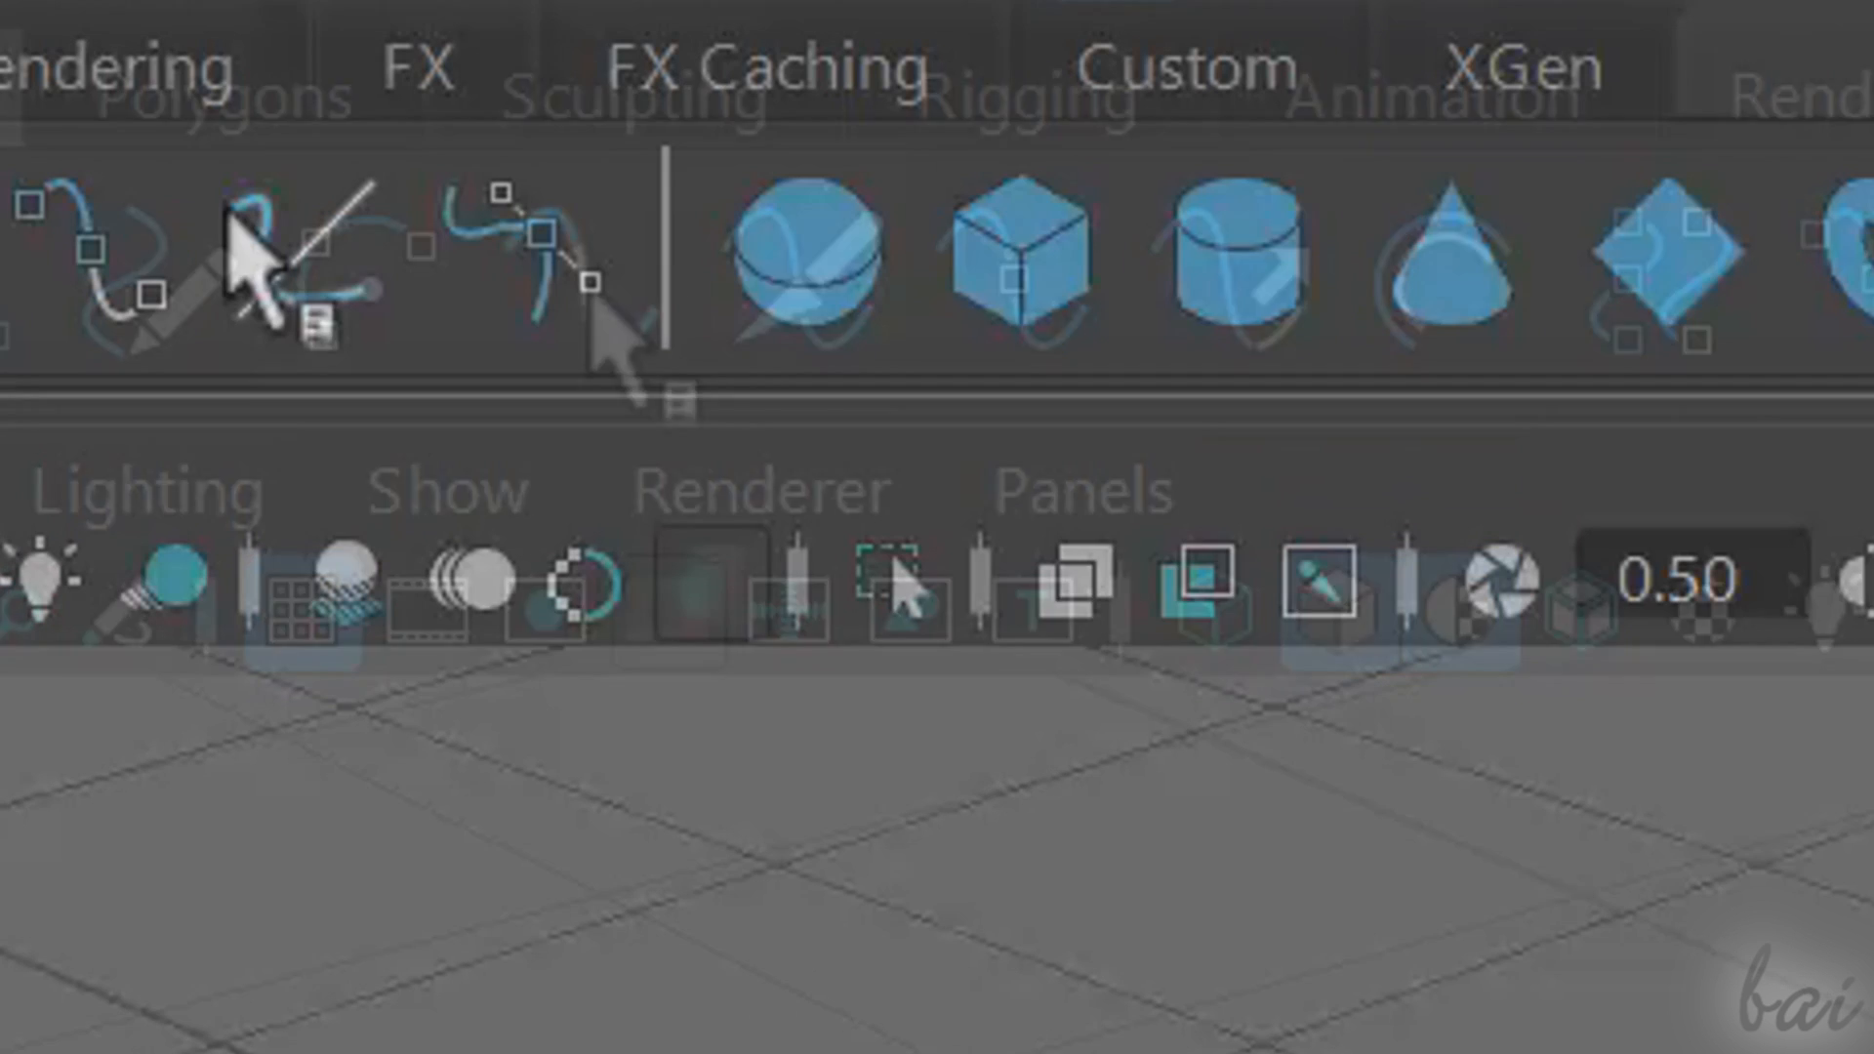
{"action": "mouse_move", "coordinate": [252, 264]}
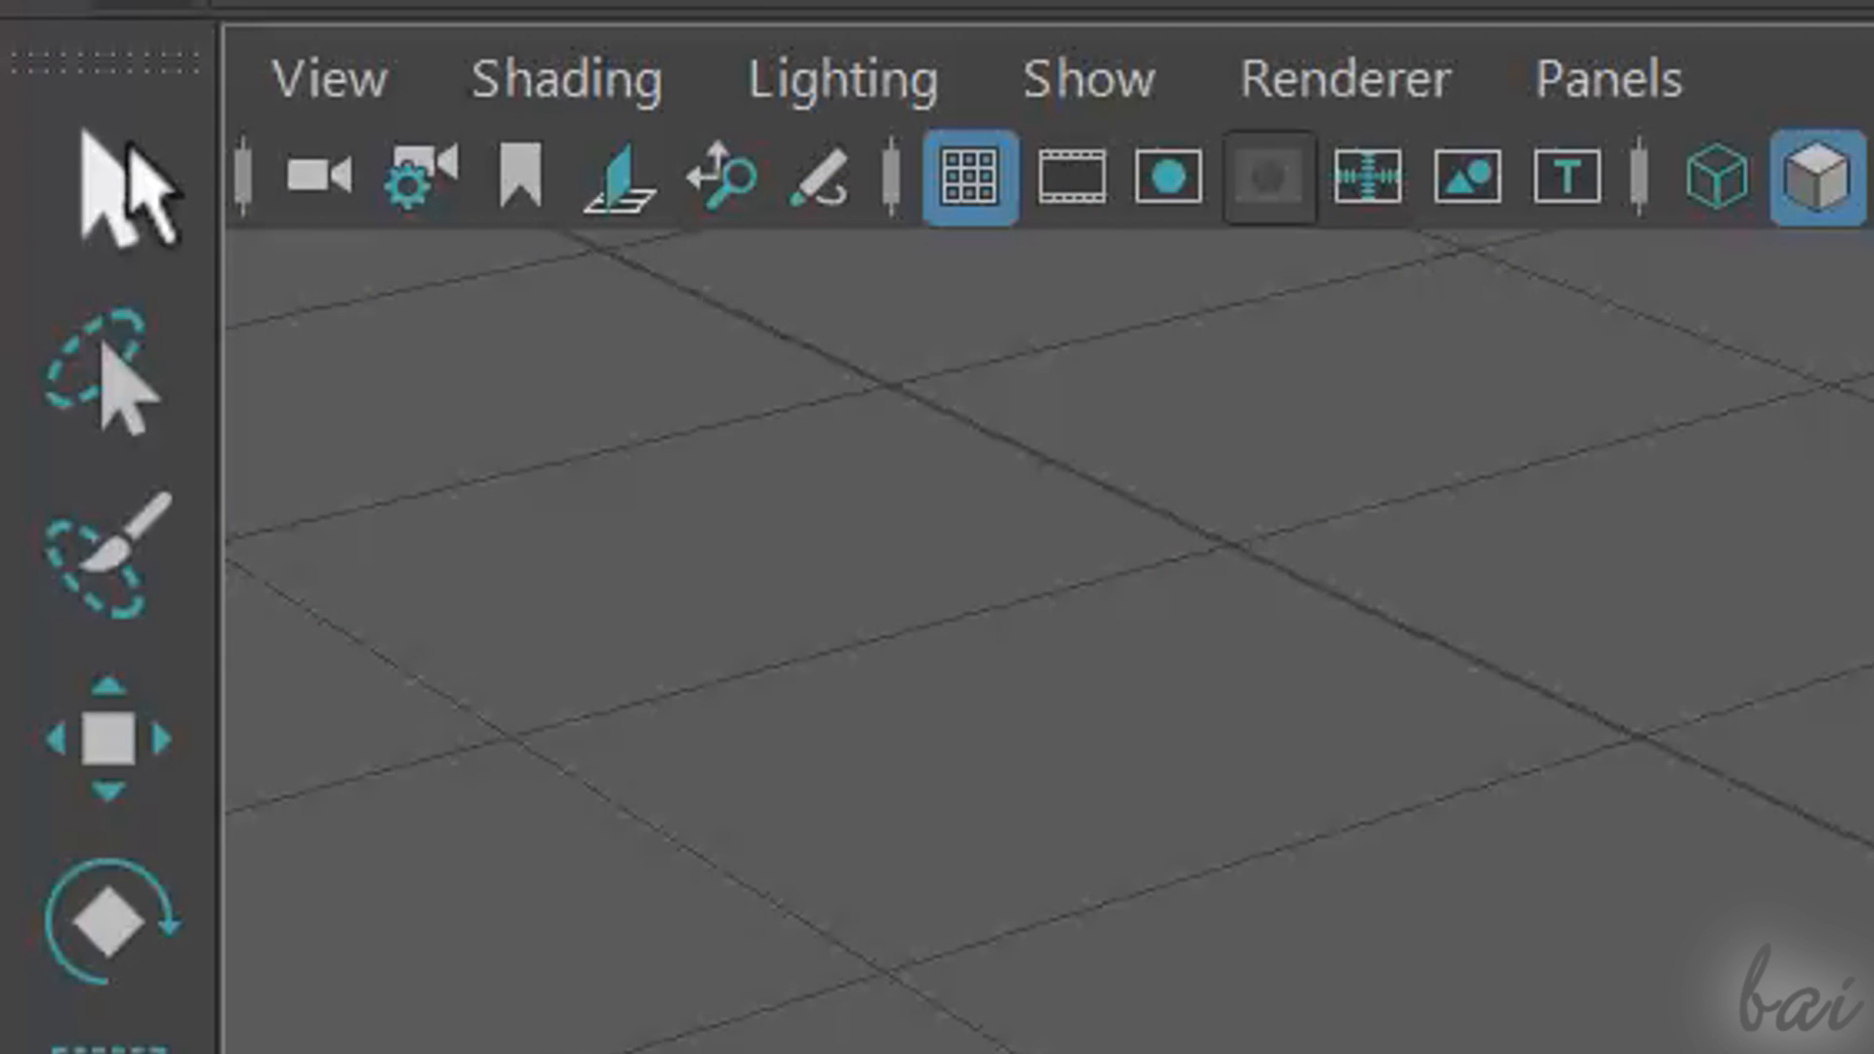
{"action": "mouse_move", "coordinate": [129, 192]}
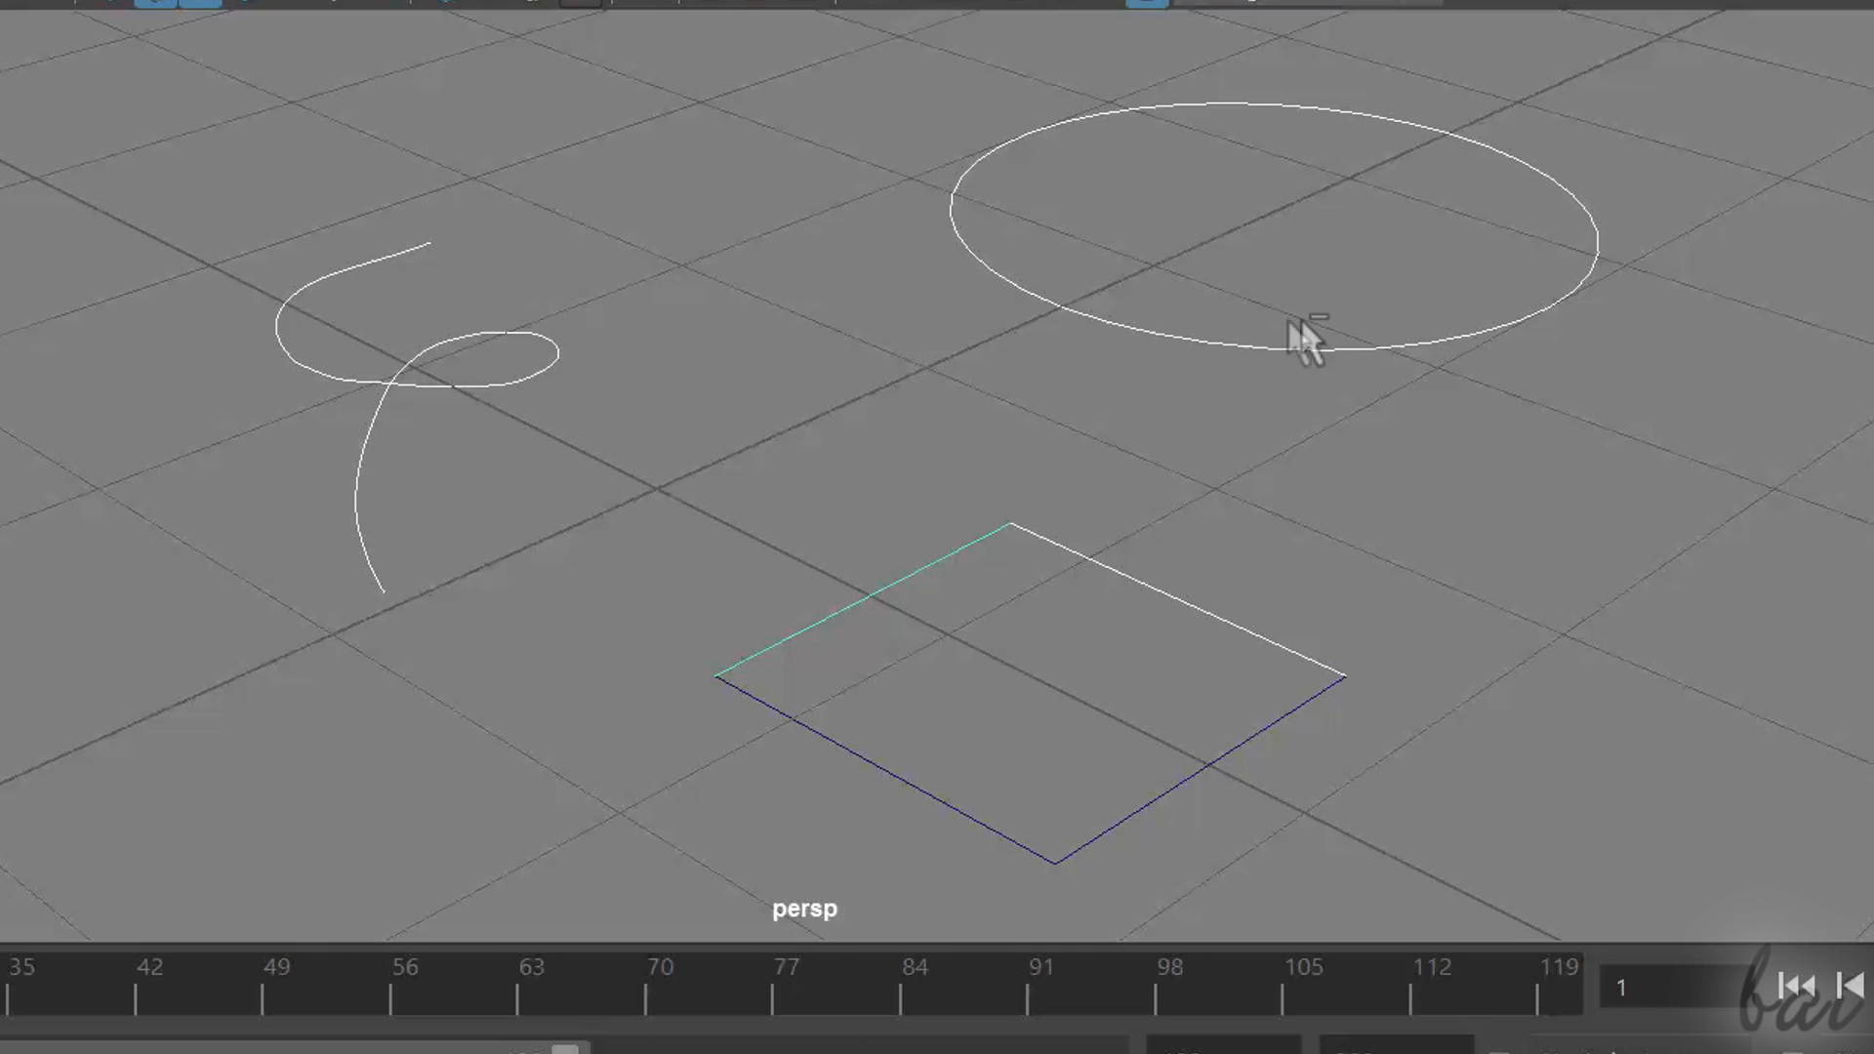
{"action": "mouse_move", "coordinate": [1062, 562]}
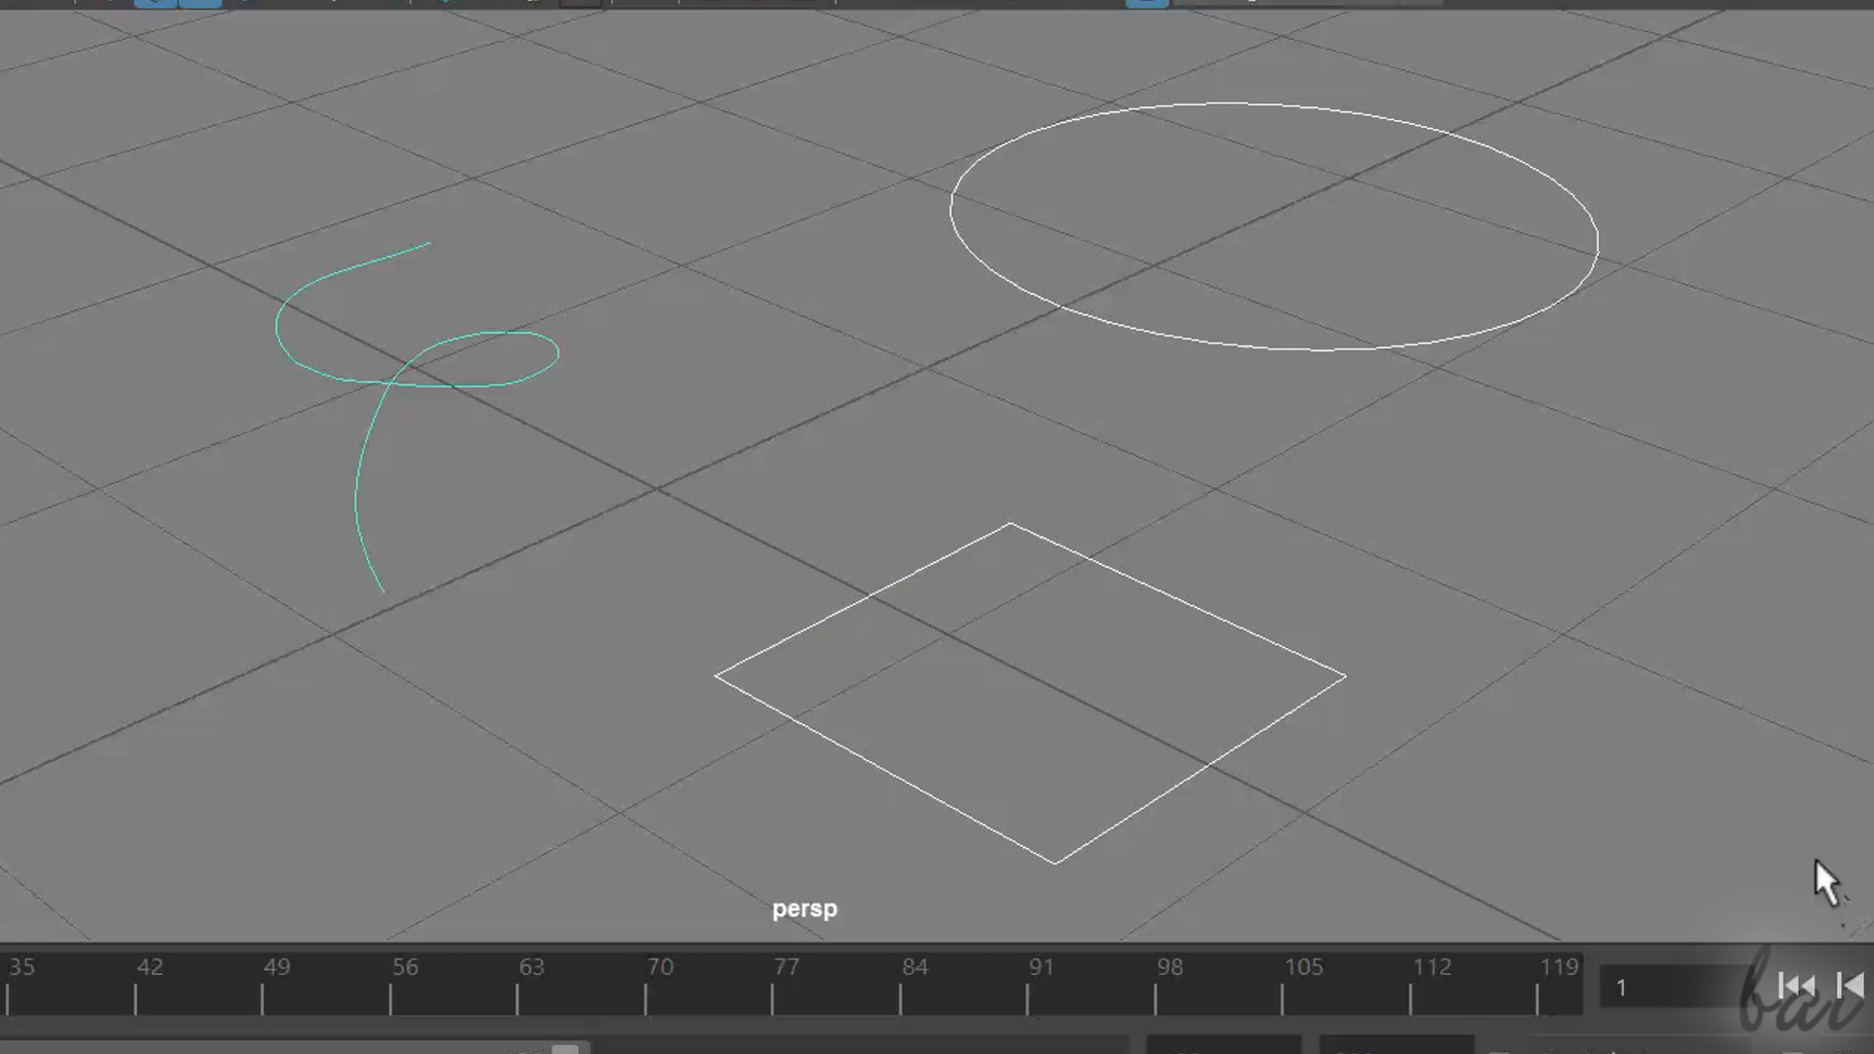
{"action": "mouse_move", "coordinate": [754, 435]}
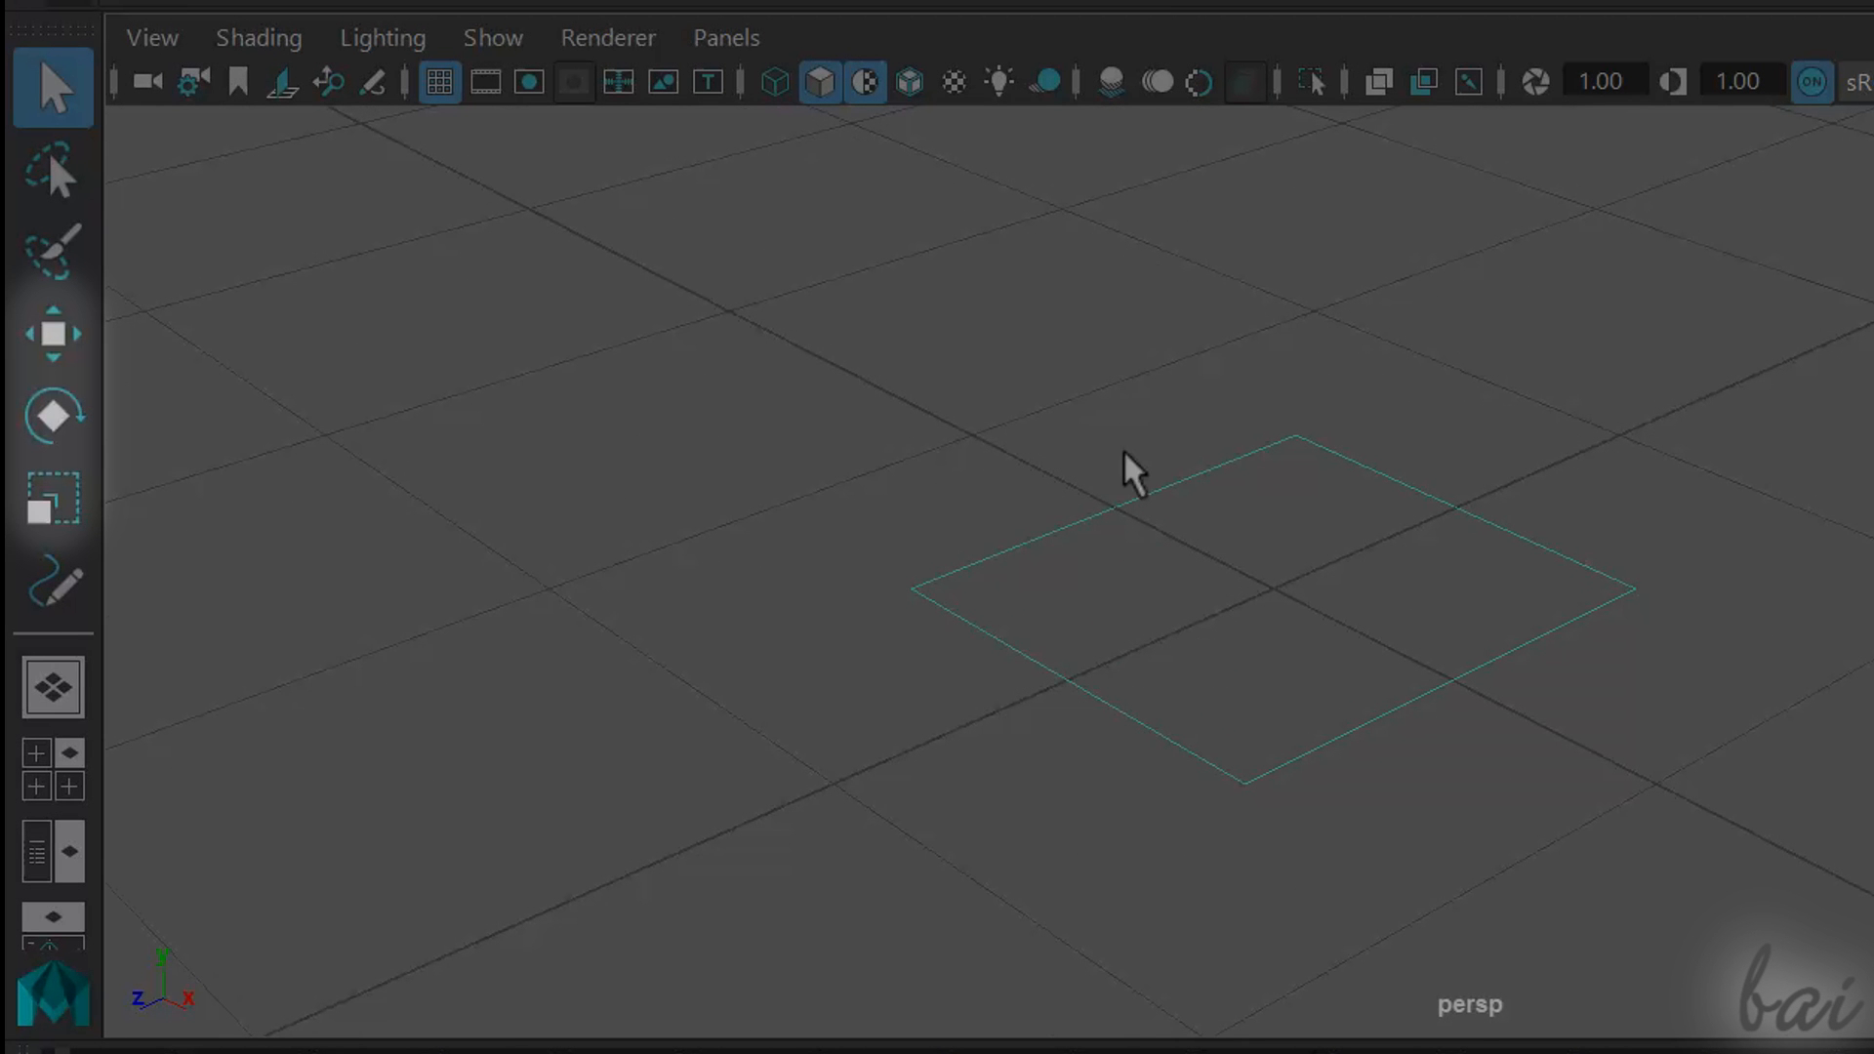
{"action": "mouse_move", "coordinate": [1031, 498]}
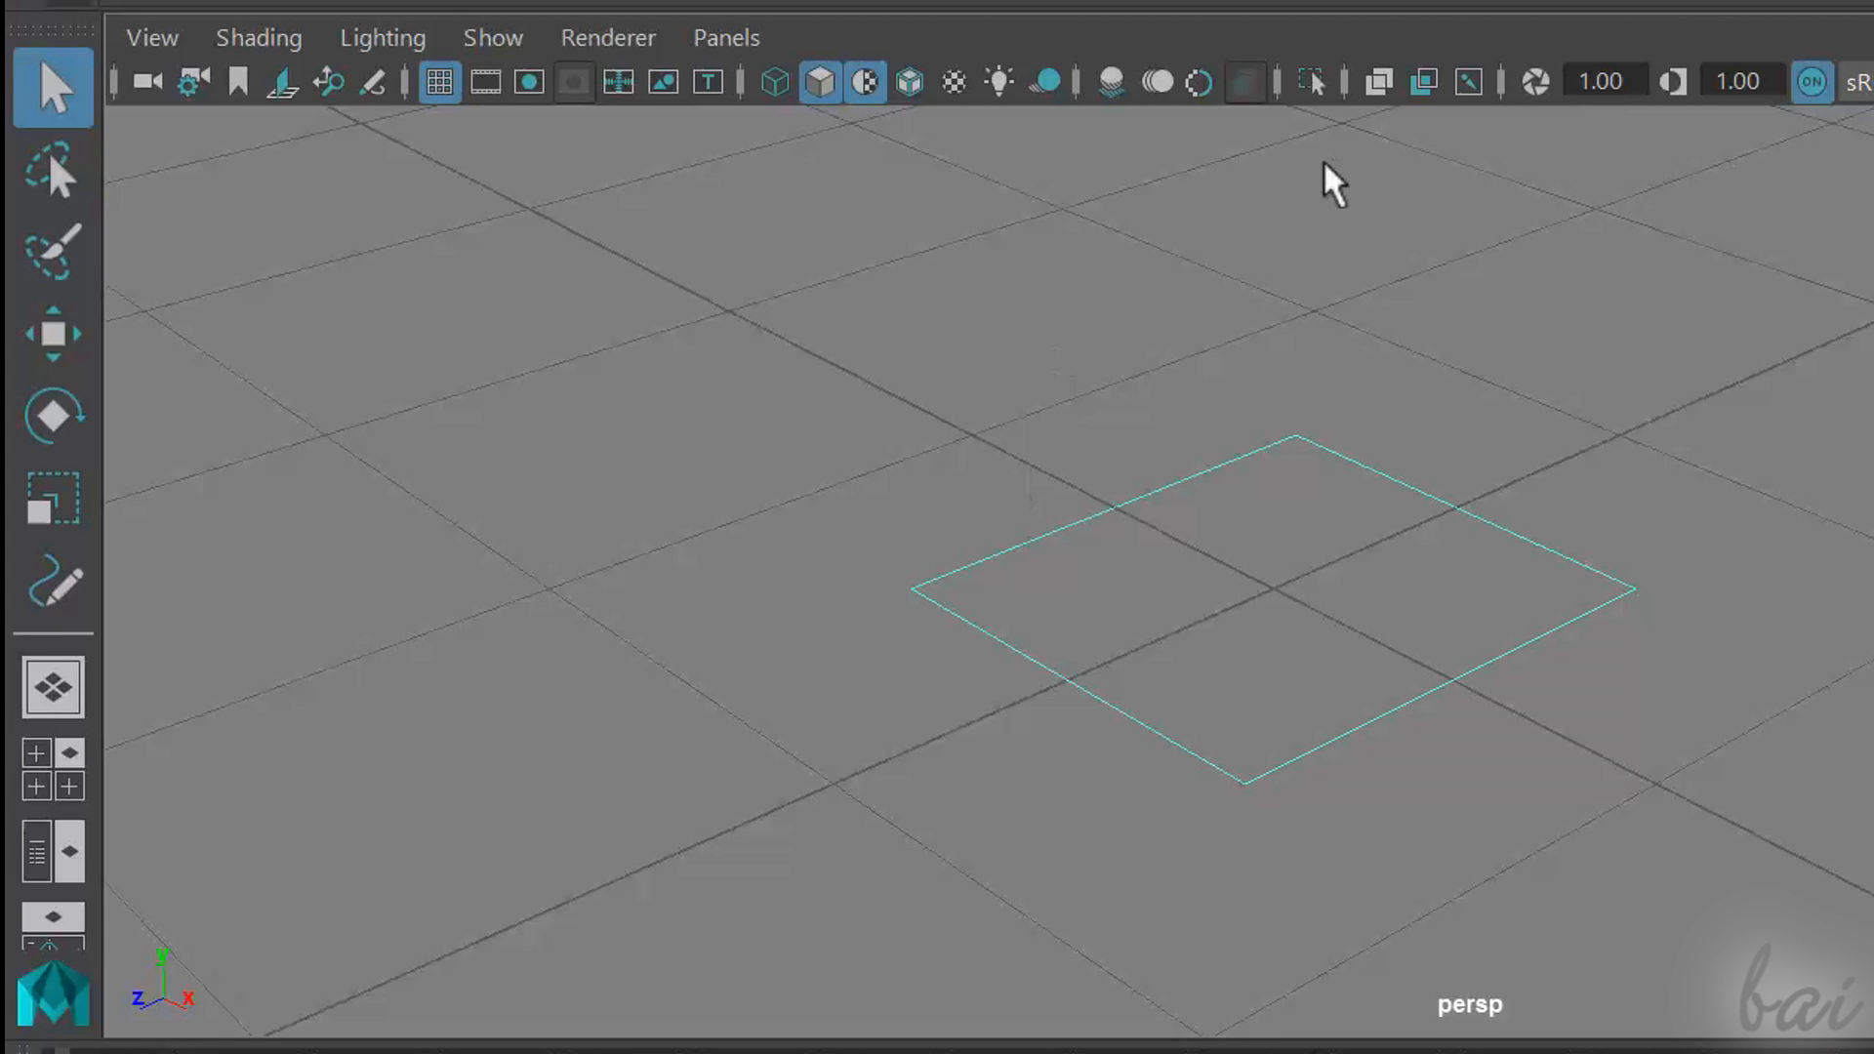
Move the square plane toward the lower left of the grid with the Move Tool
{"action": "left_click", "coordinate": [52, 414]}
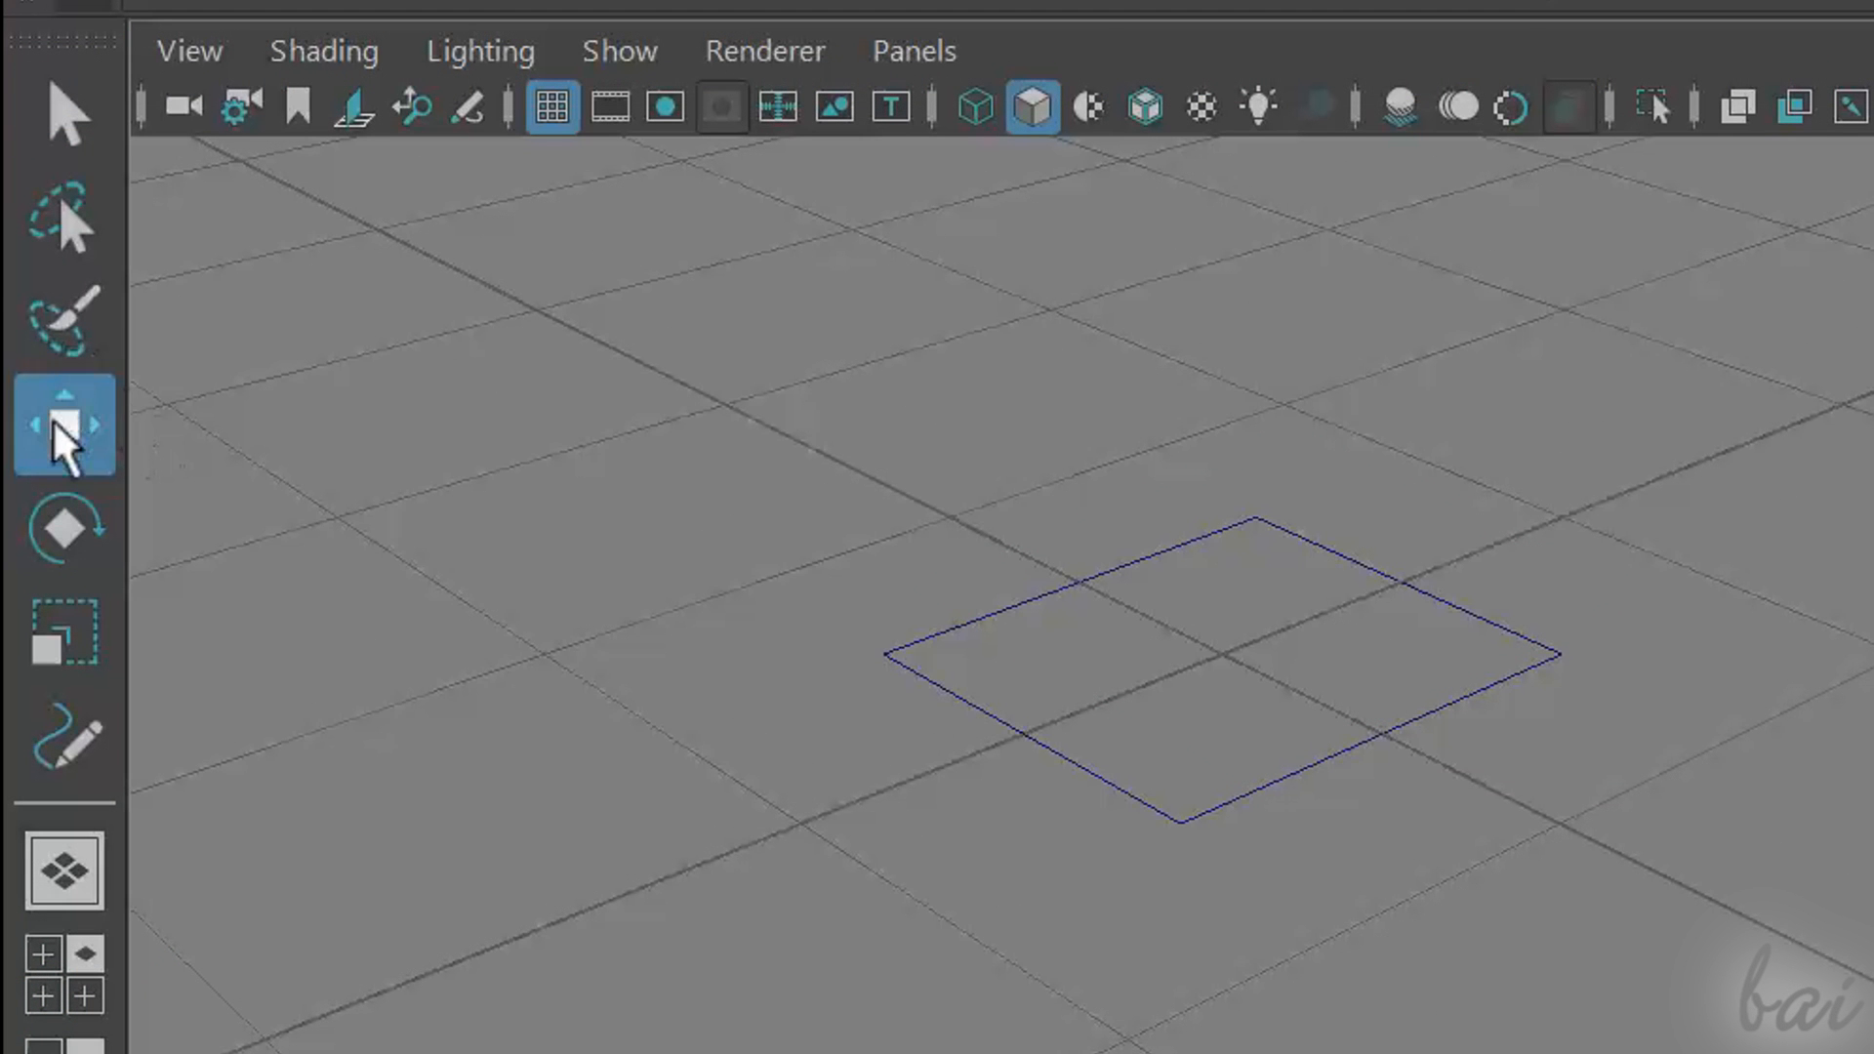
{"action": "mouse_move", "coordinate": [65, 426]}
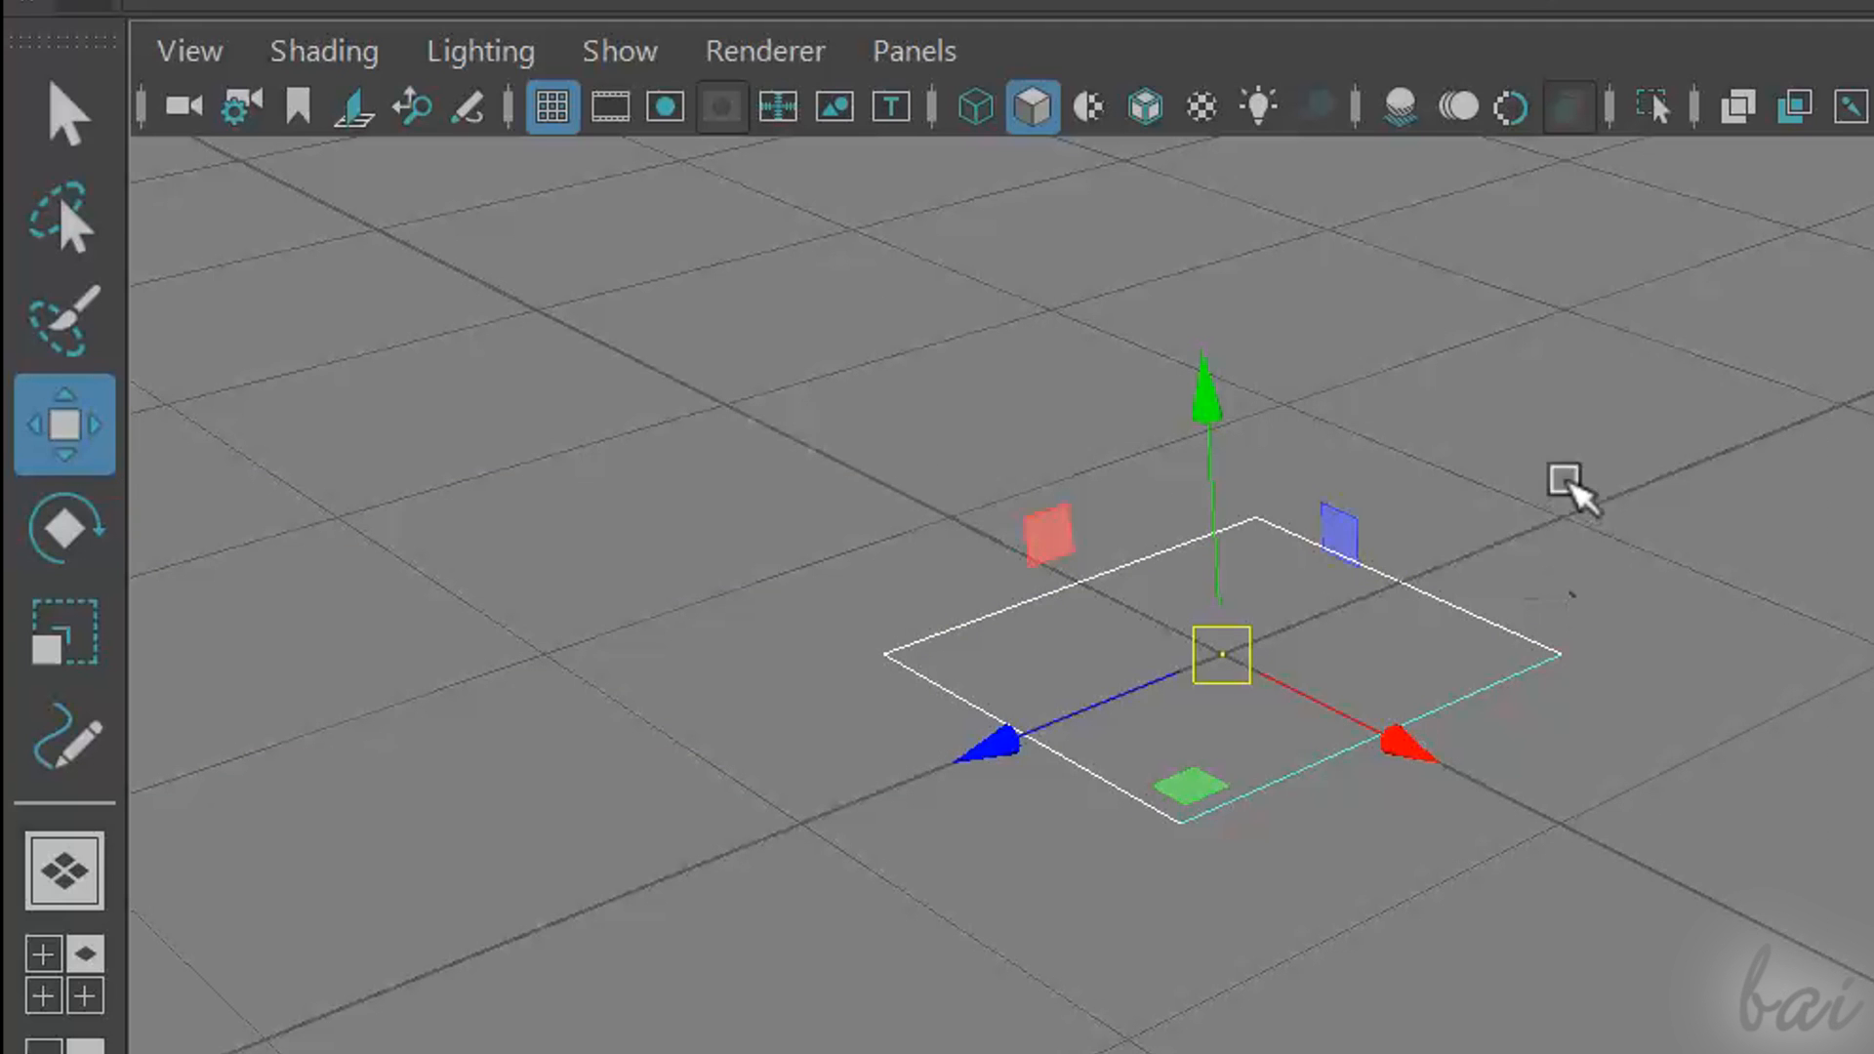
{"action": "mouse_move", "coordinate": [1509, 838]}
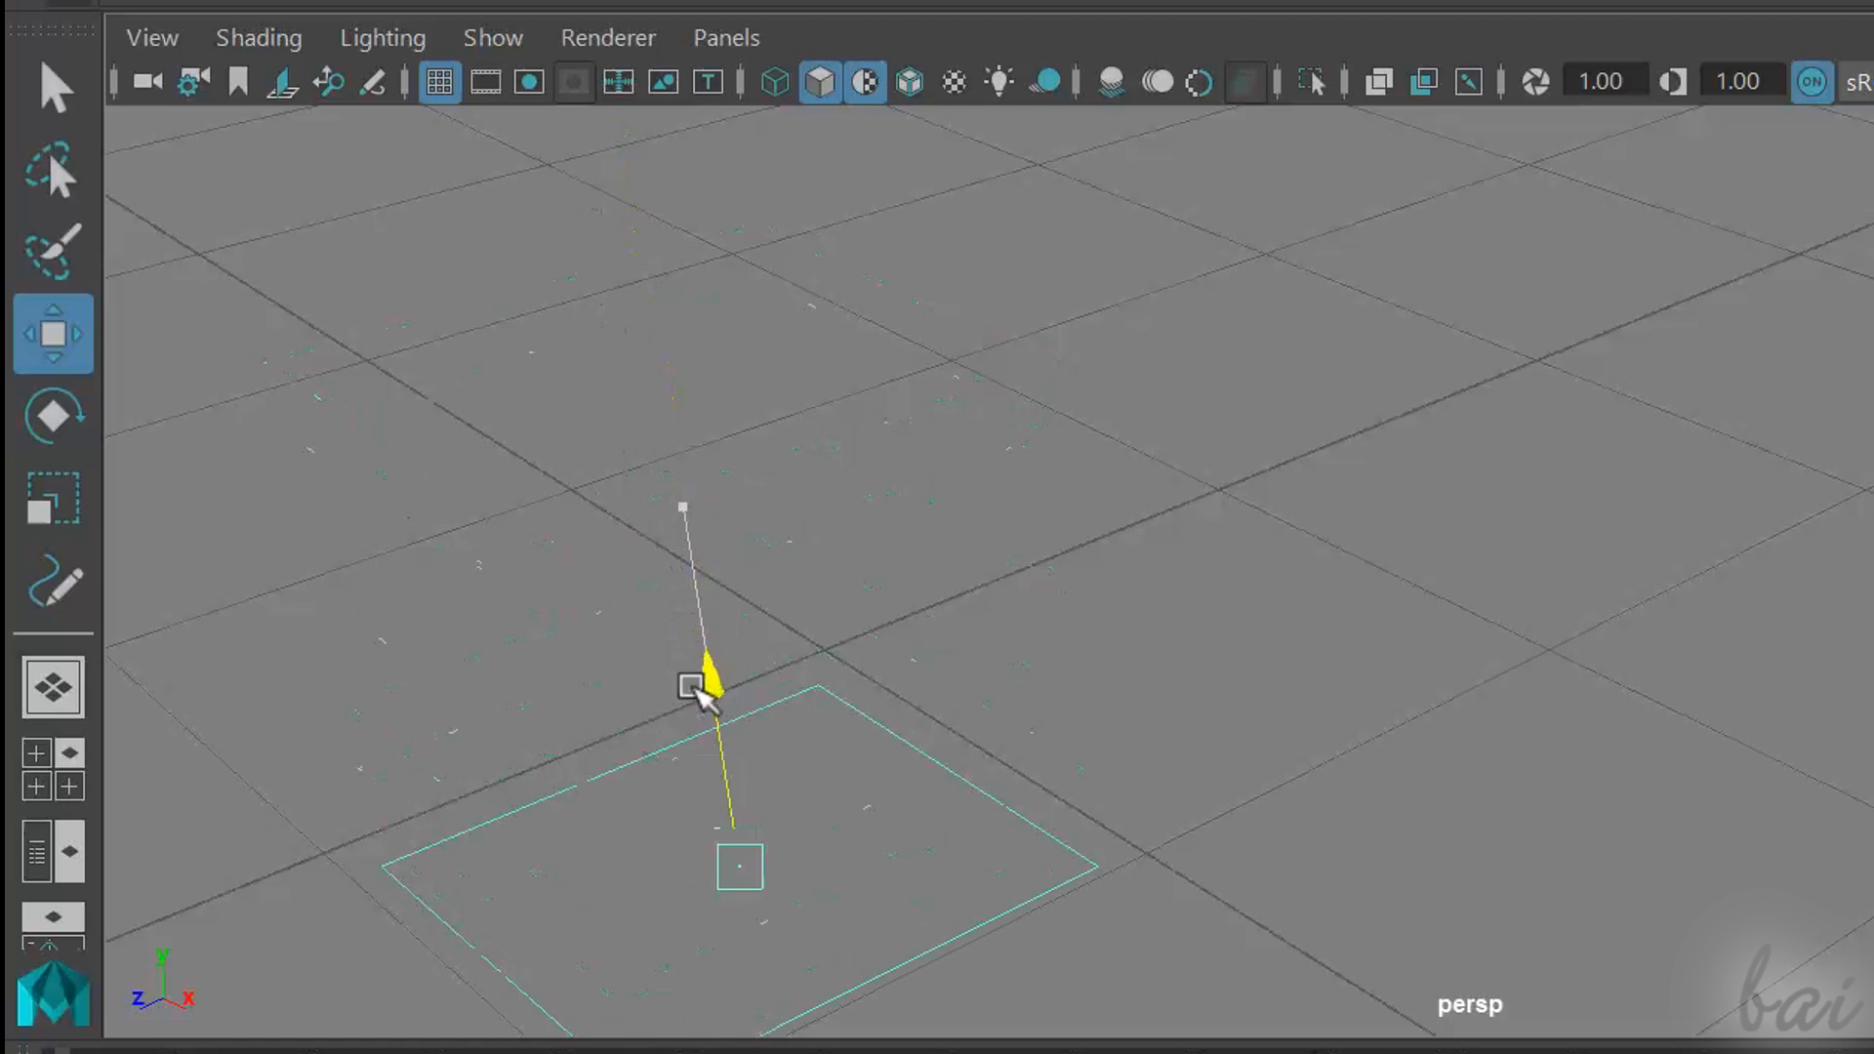
{"action": "left_click", "coordinate": [691, 684]}
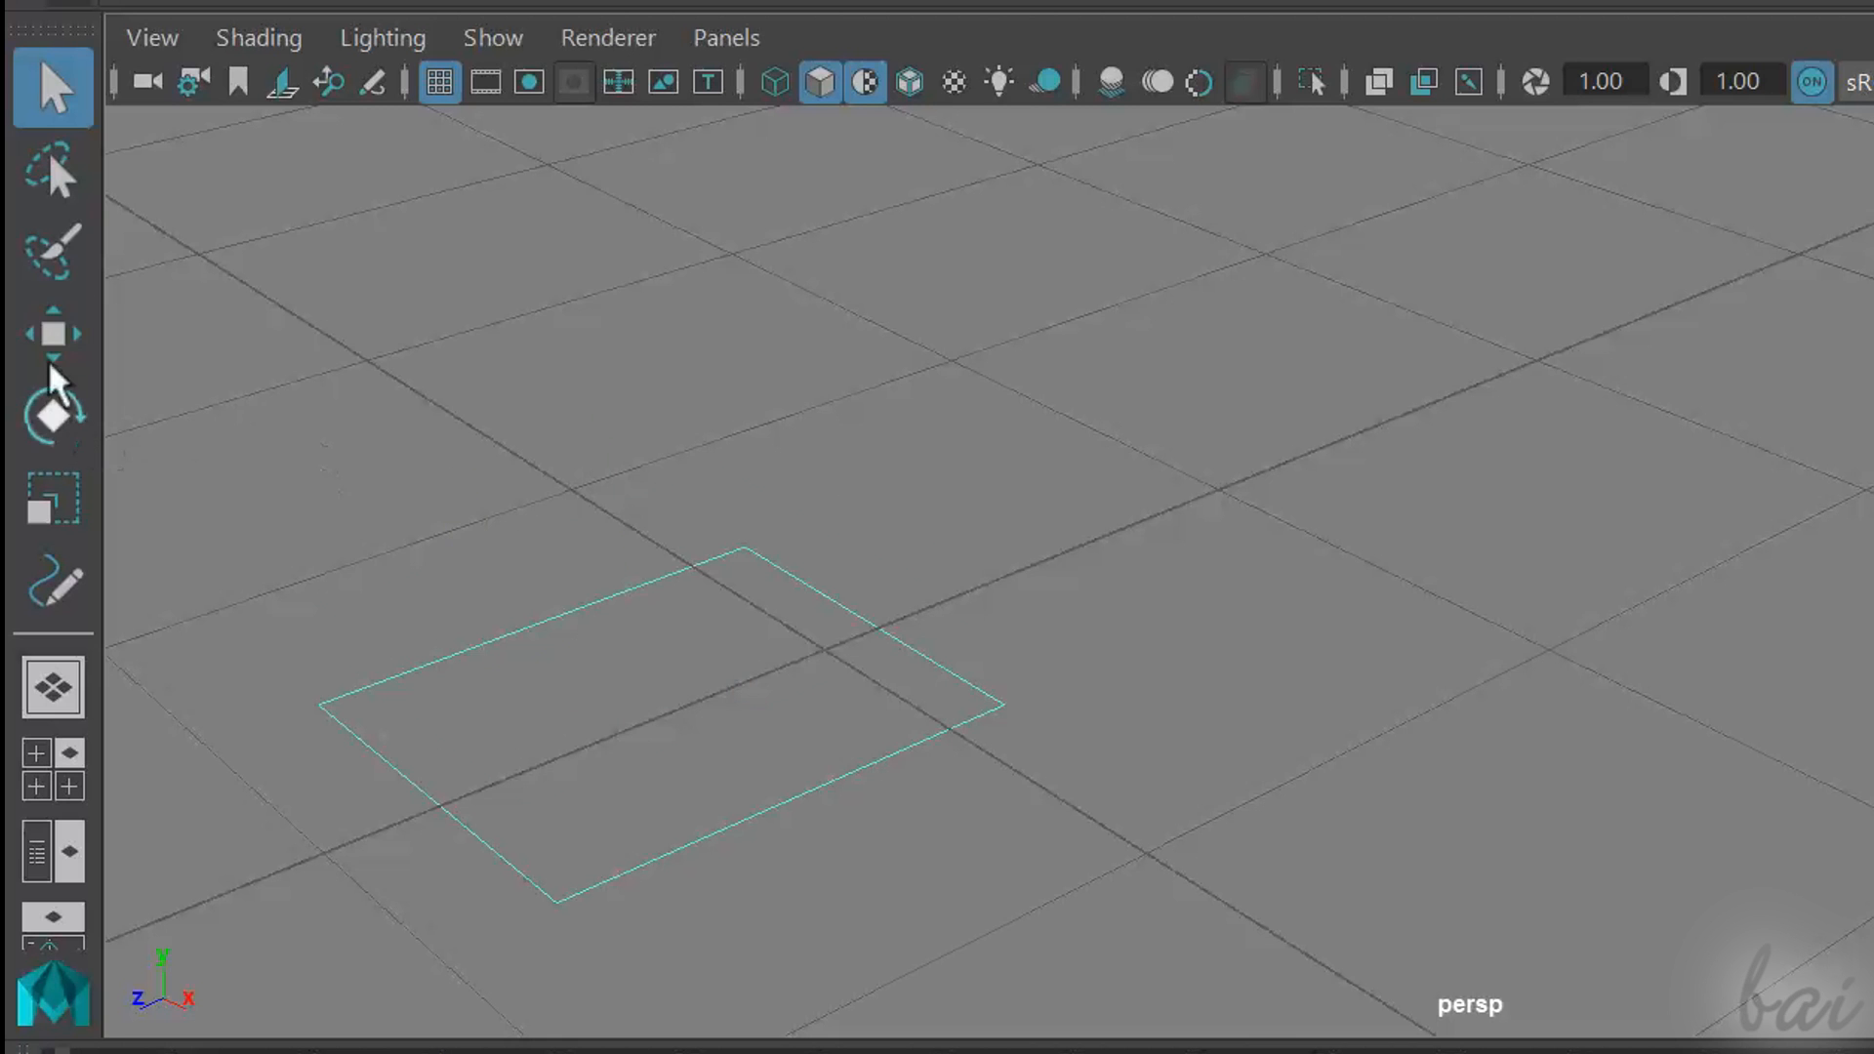
{"action": "mouse_move", "coordinate": [51, 412]}
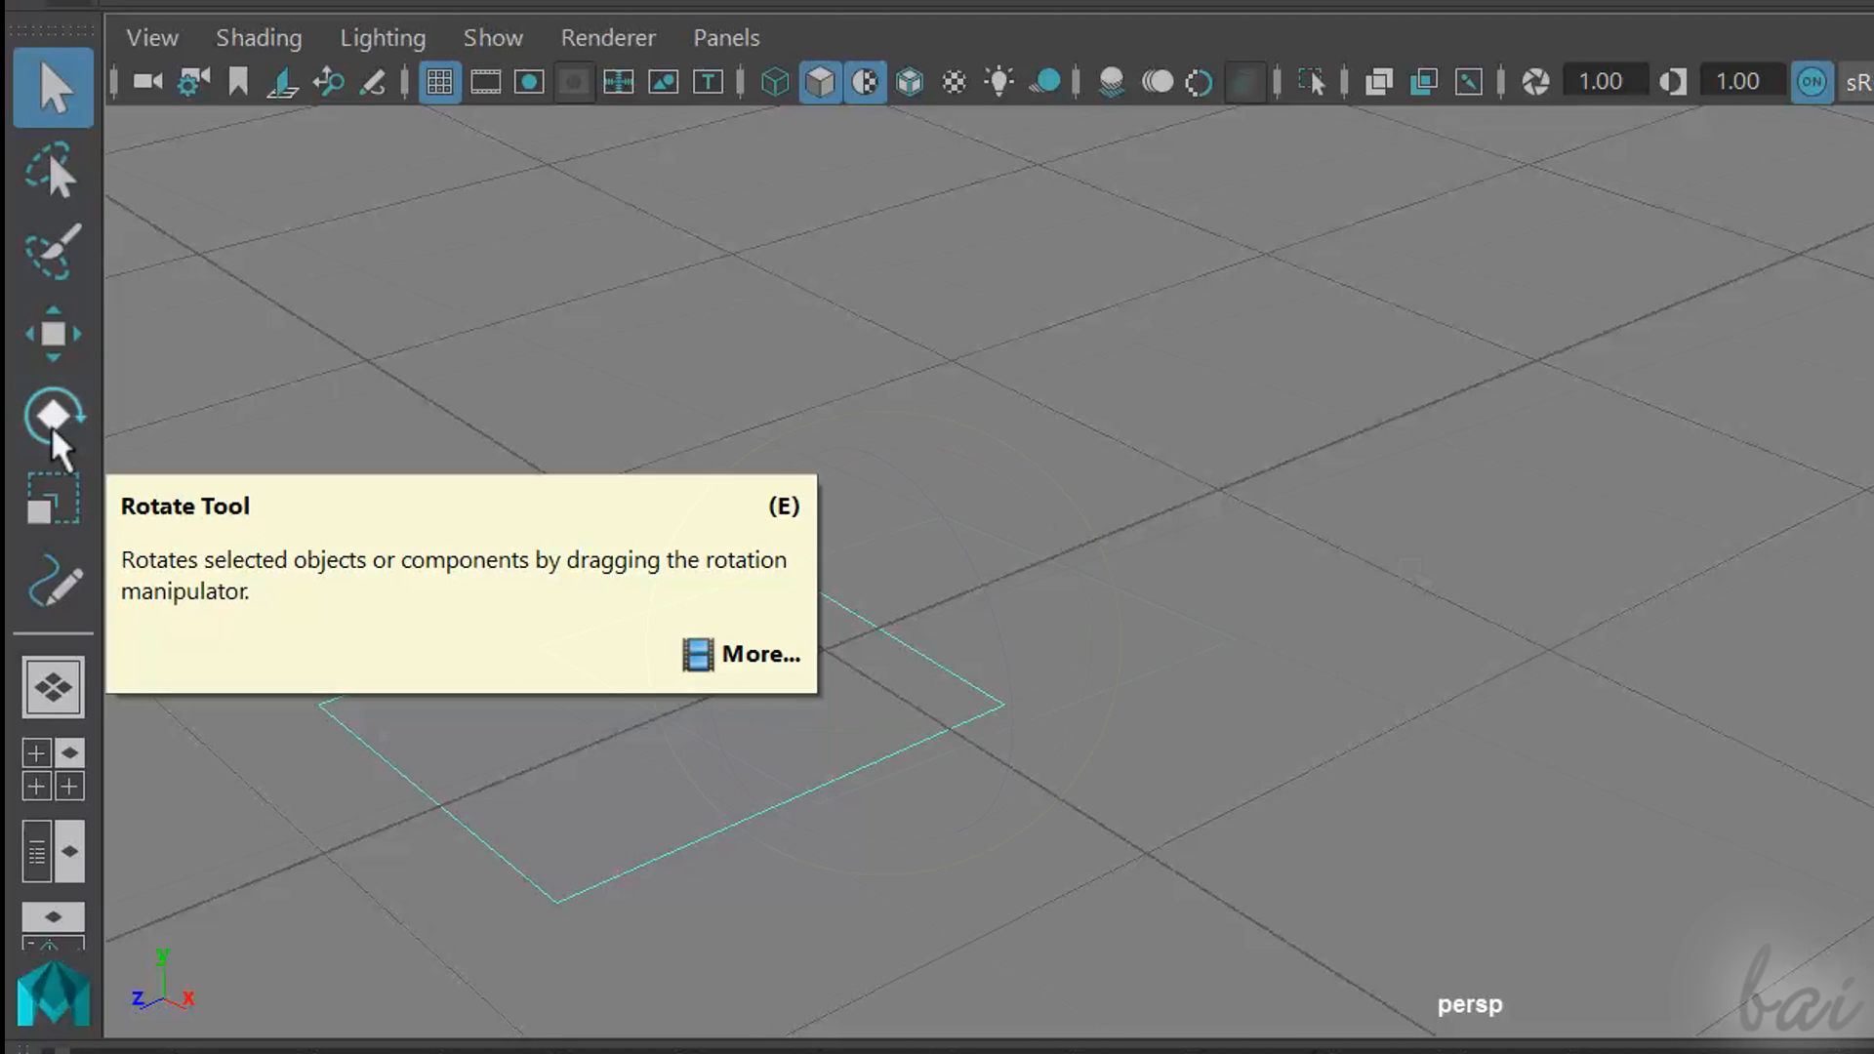
Switch to the Rotate Tool to turn the square plane
{"action": "left_click", "coordinate": [53, 412]}
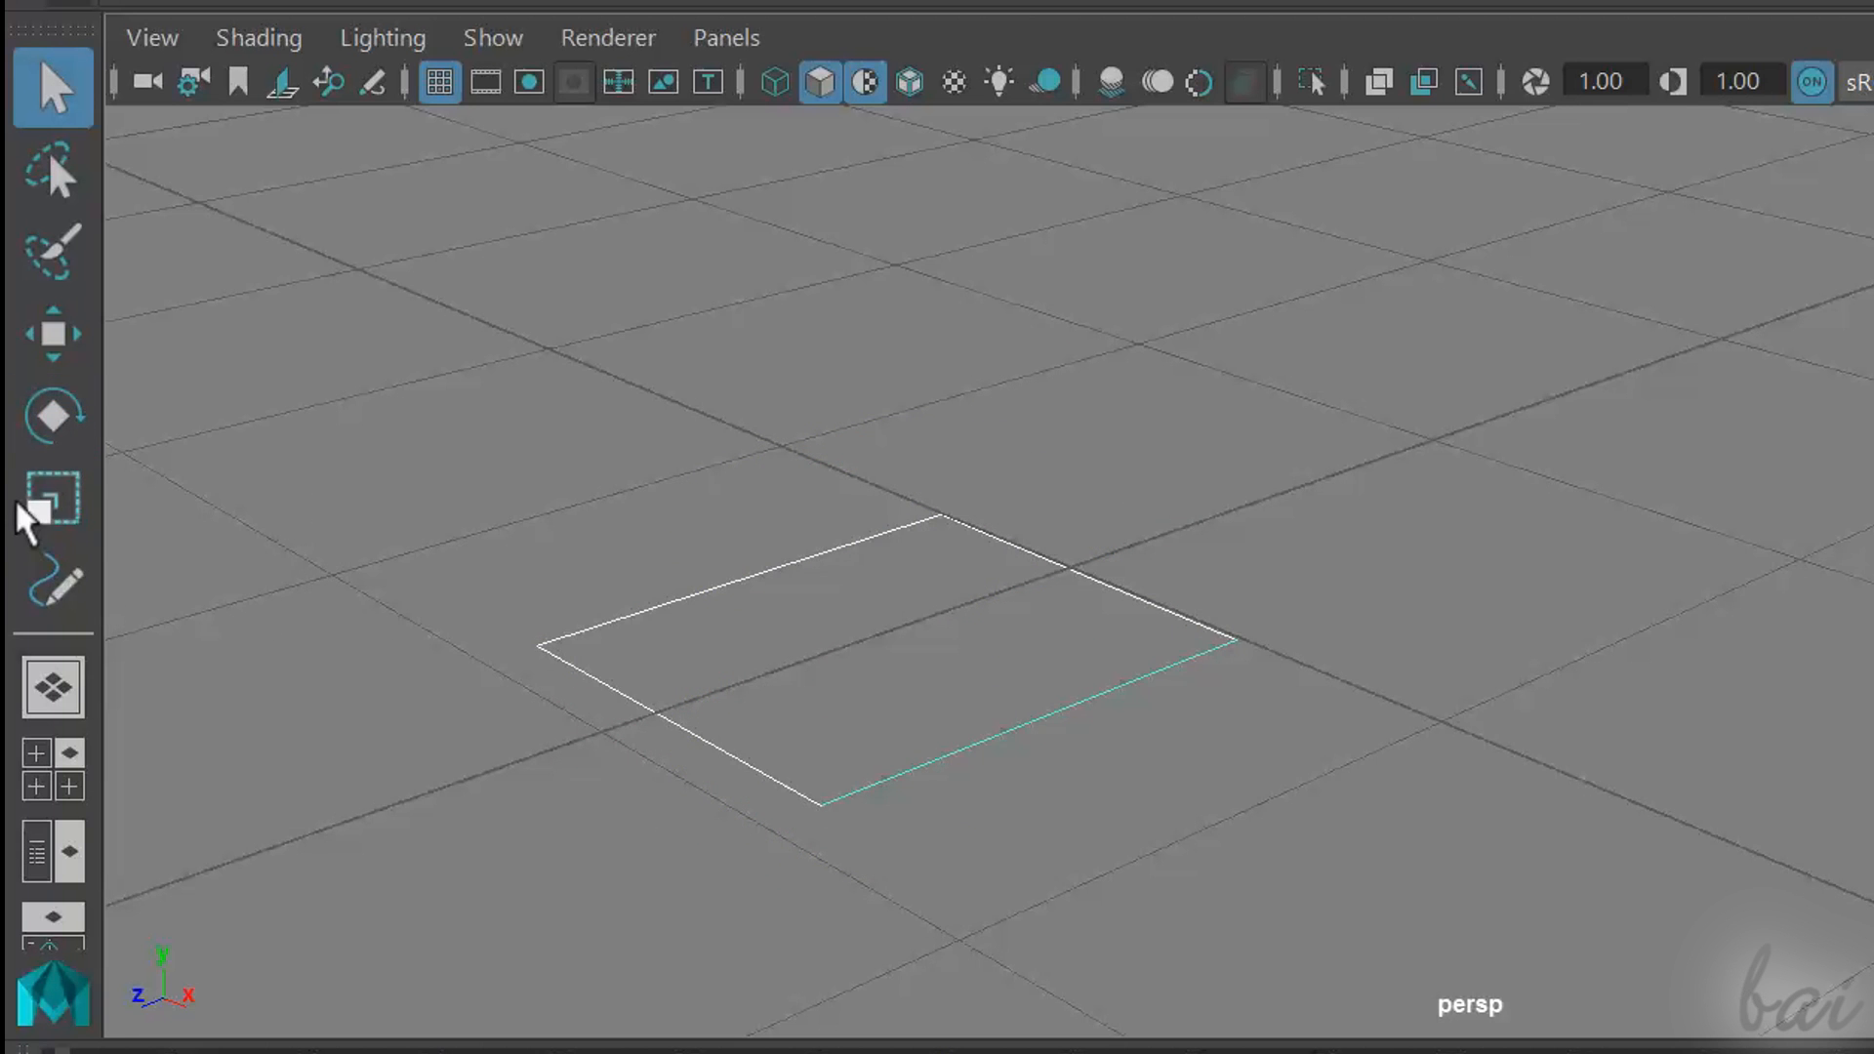
{"action": "mouse_move", "coordinate": [51, 500]}
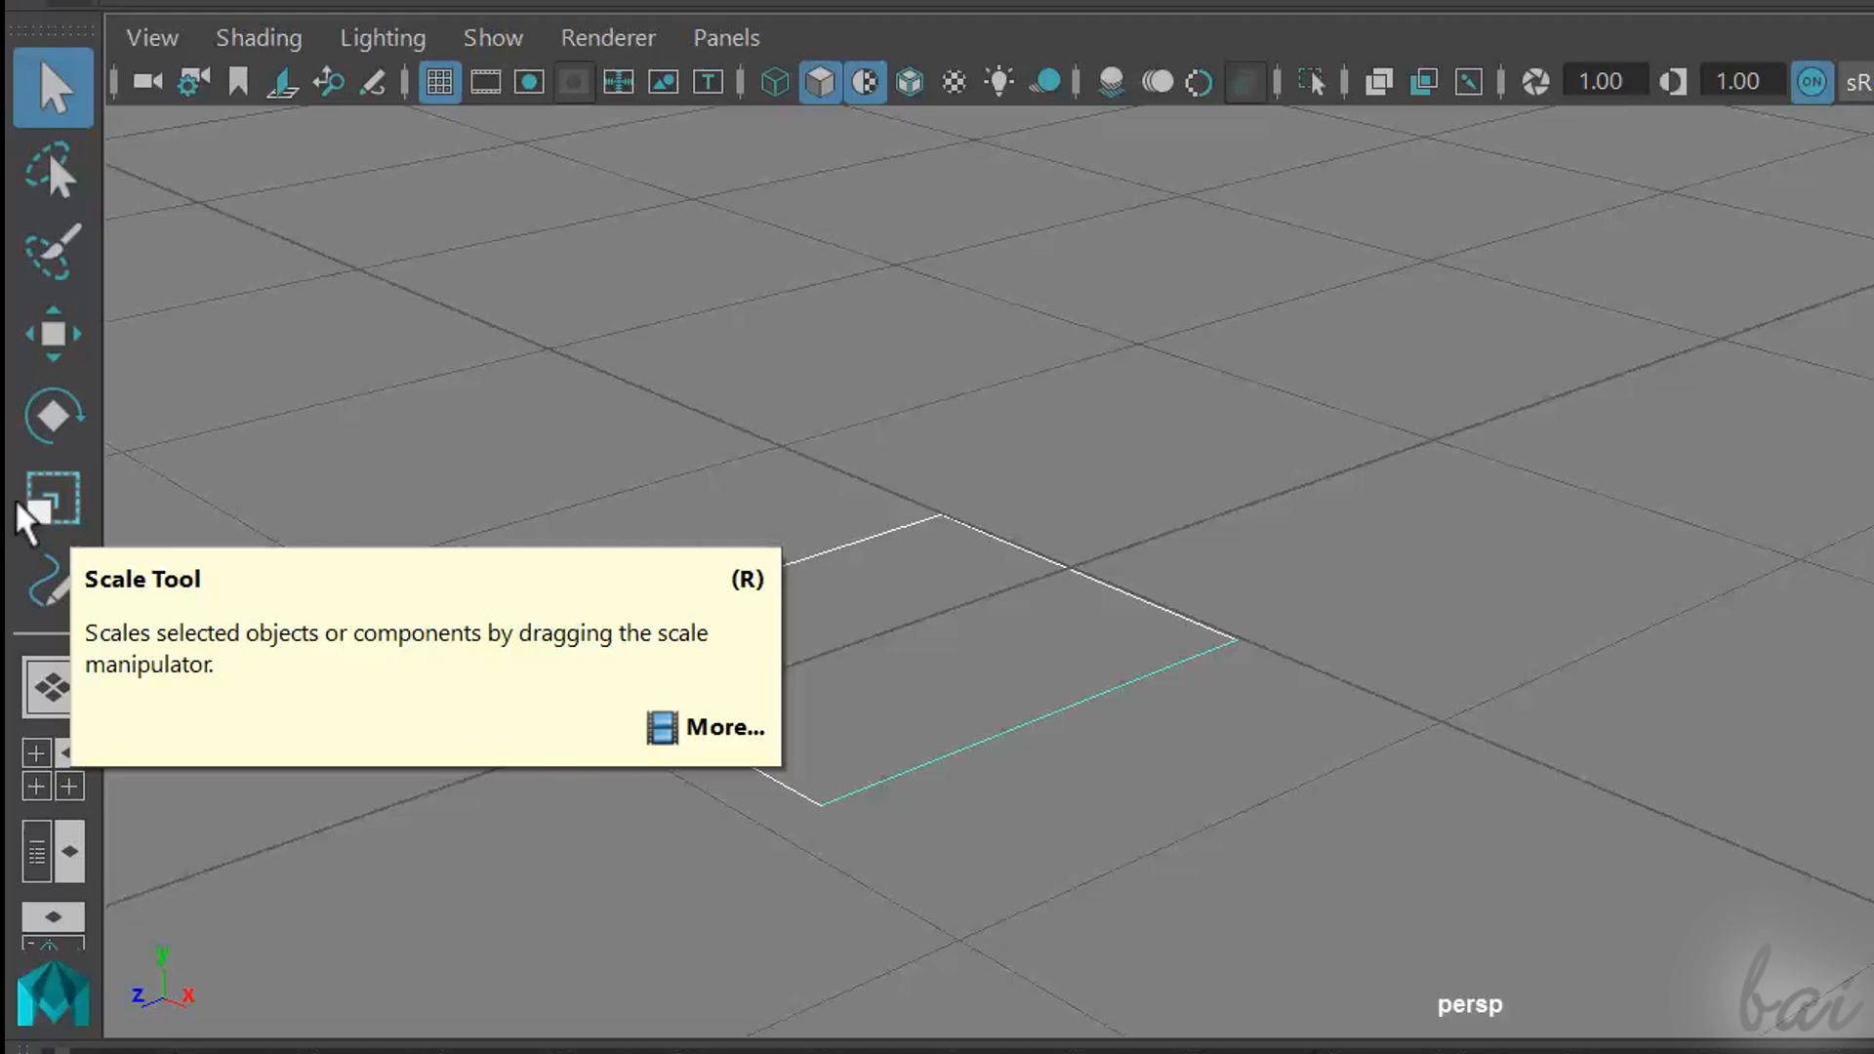
Switch to the Scale Tool to resize the plane before deleting it
{"action": "left_click", "coordinate": [50, 498]}
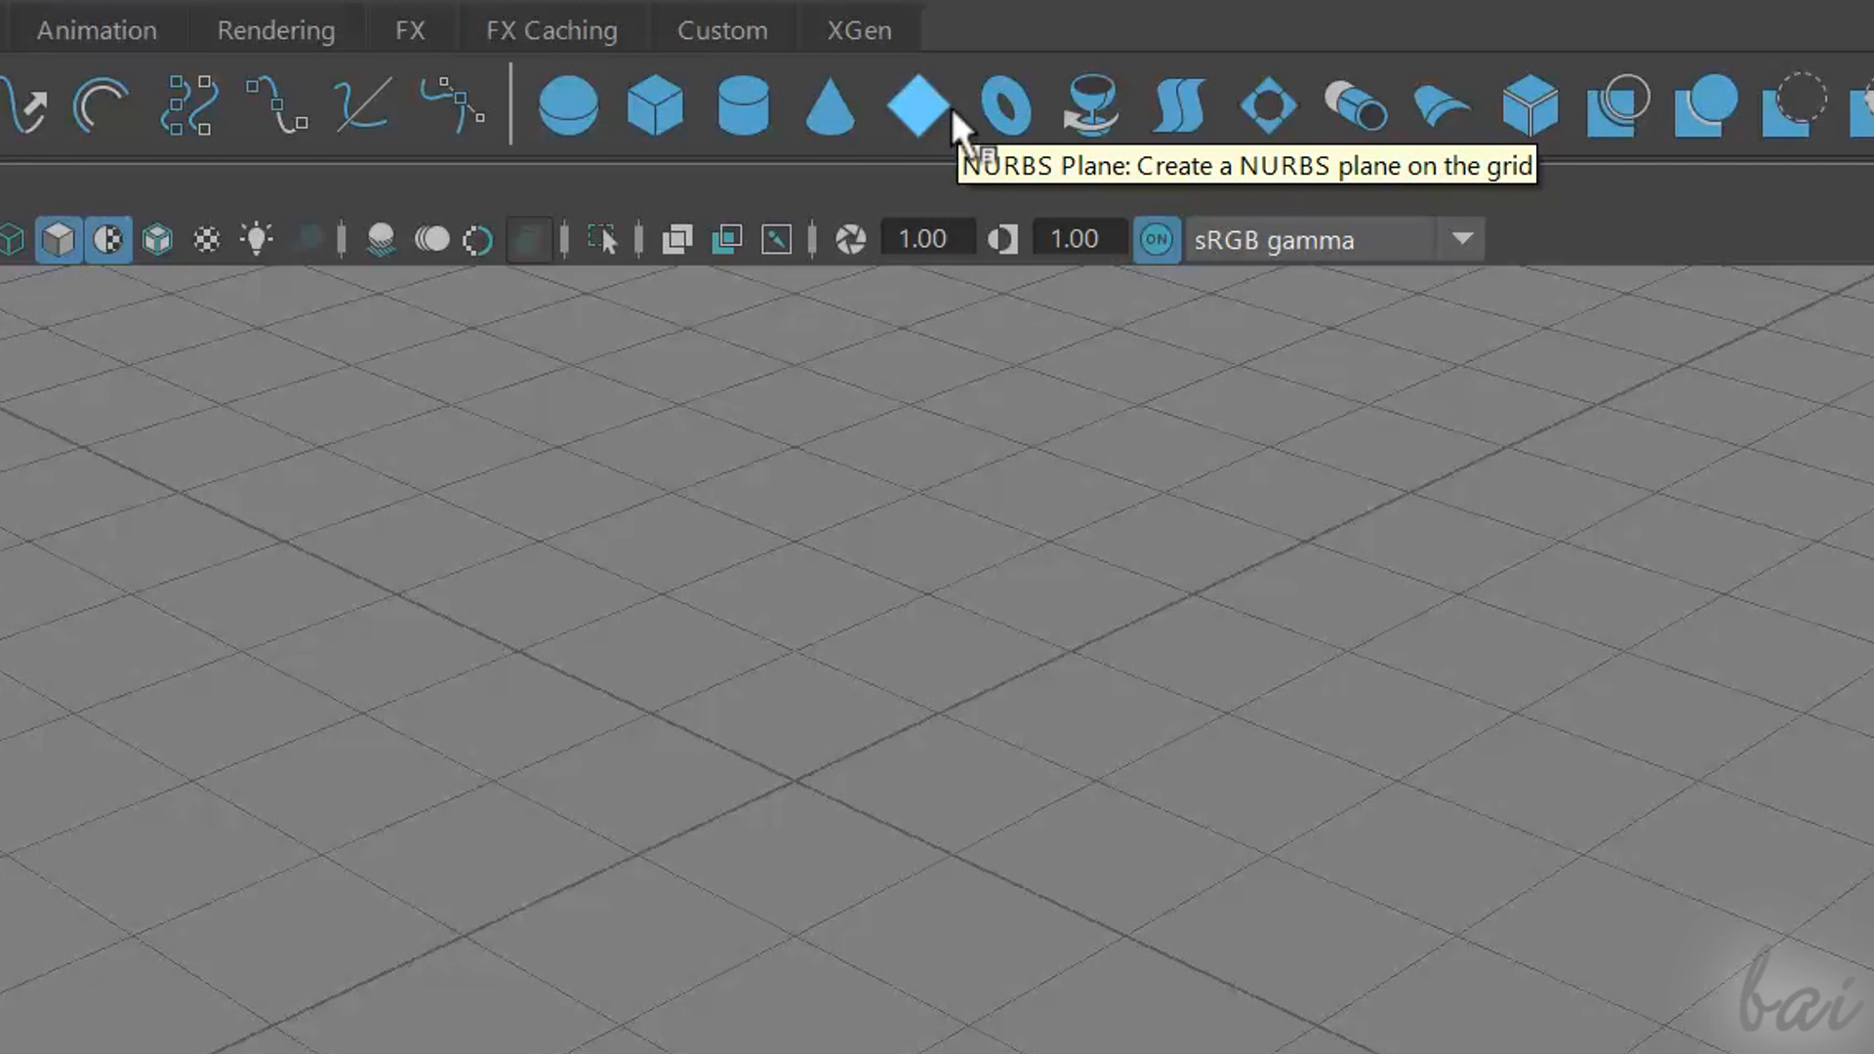
{"action": "mouse_move", "coordinate": [566, 107]}
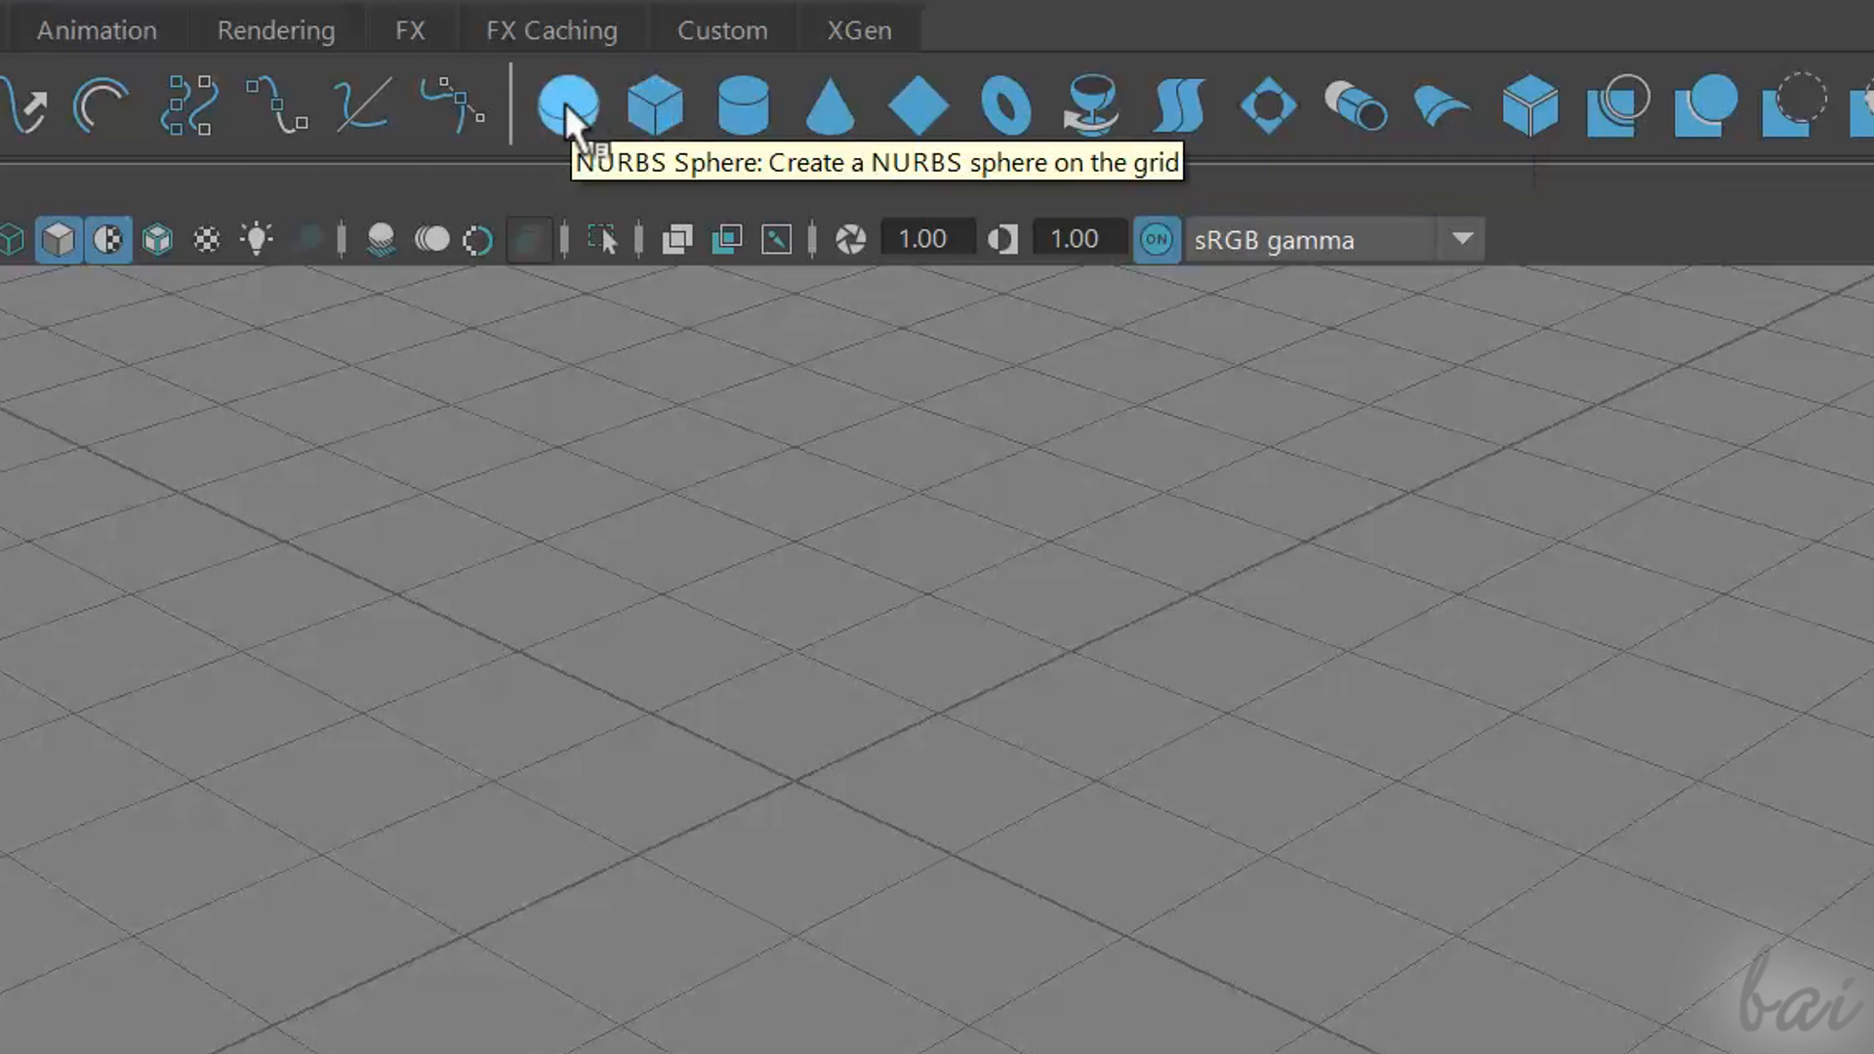
{"action": "left_click", "coordinate": [566, 105]}
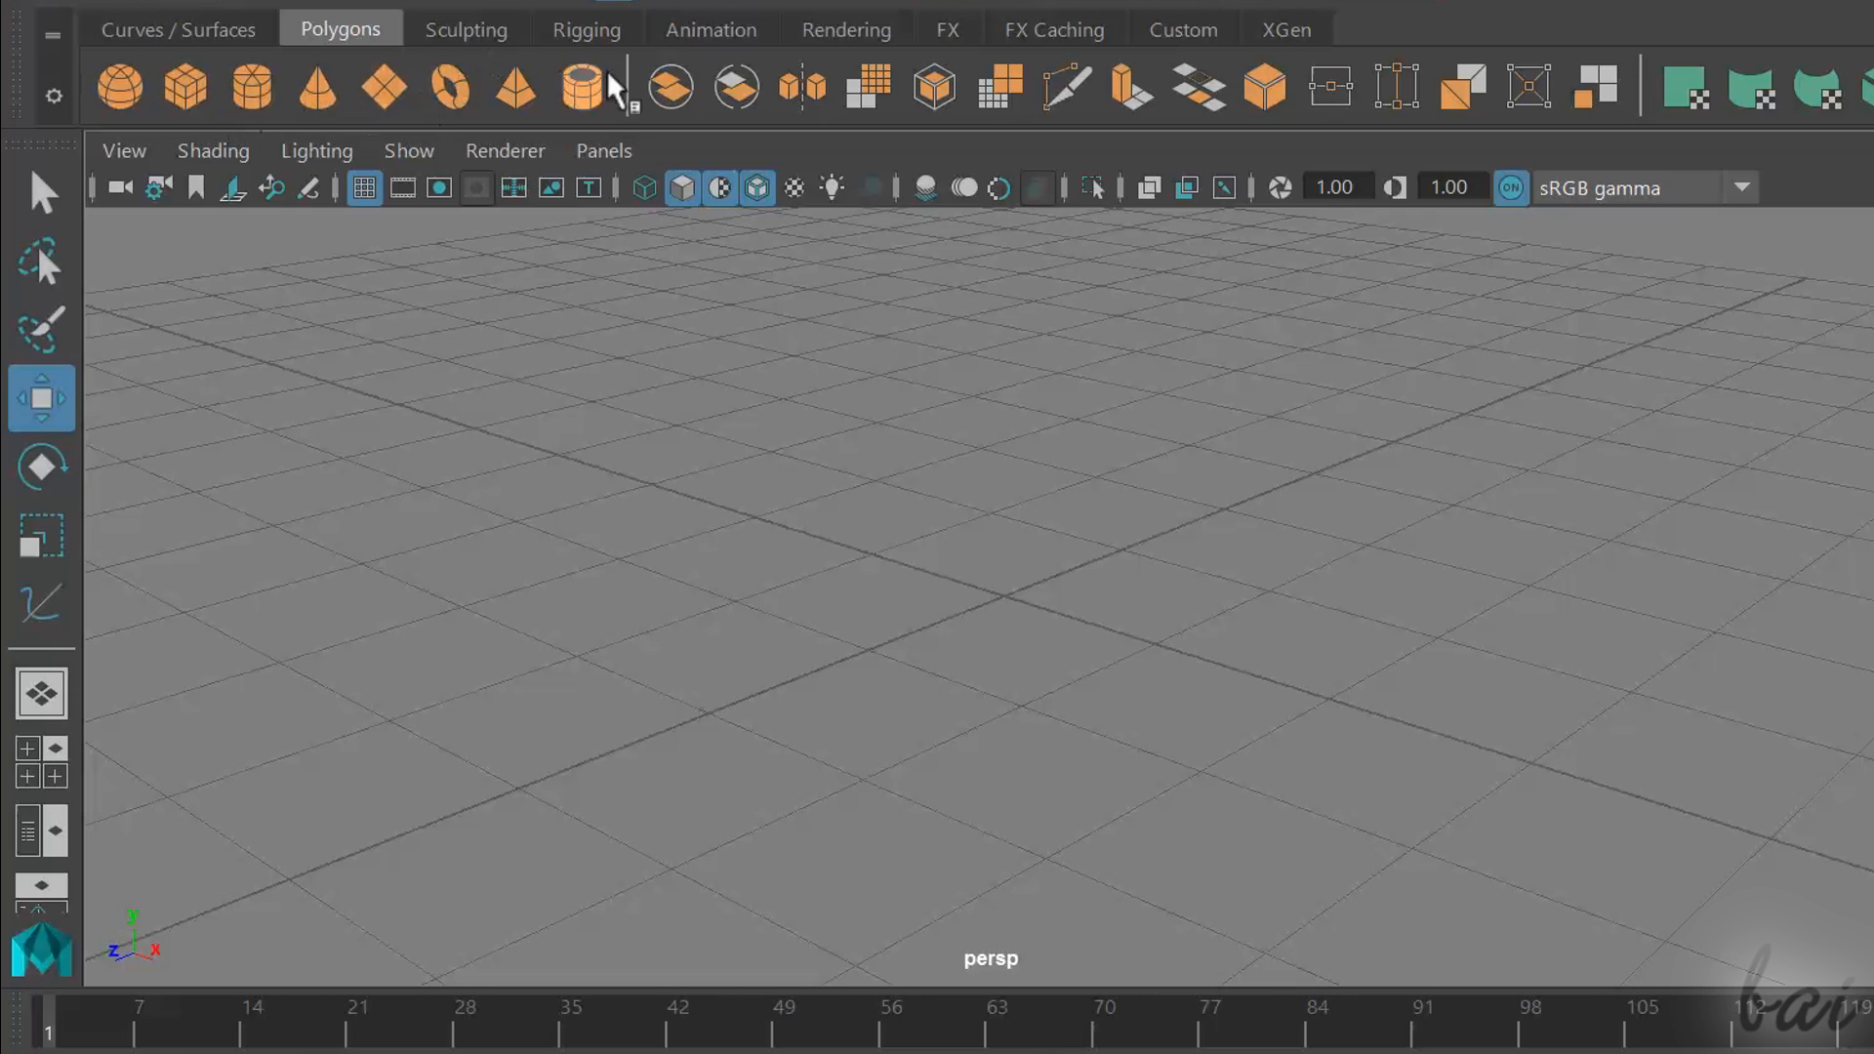
{"action": "left_click", "coordinate": [117, 84]}
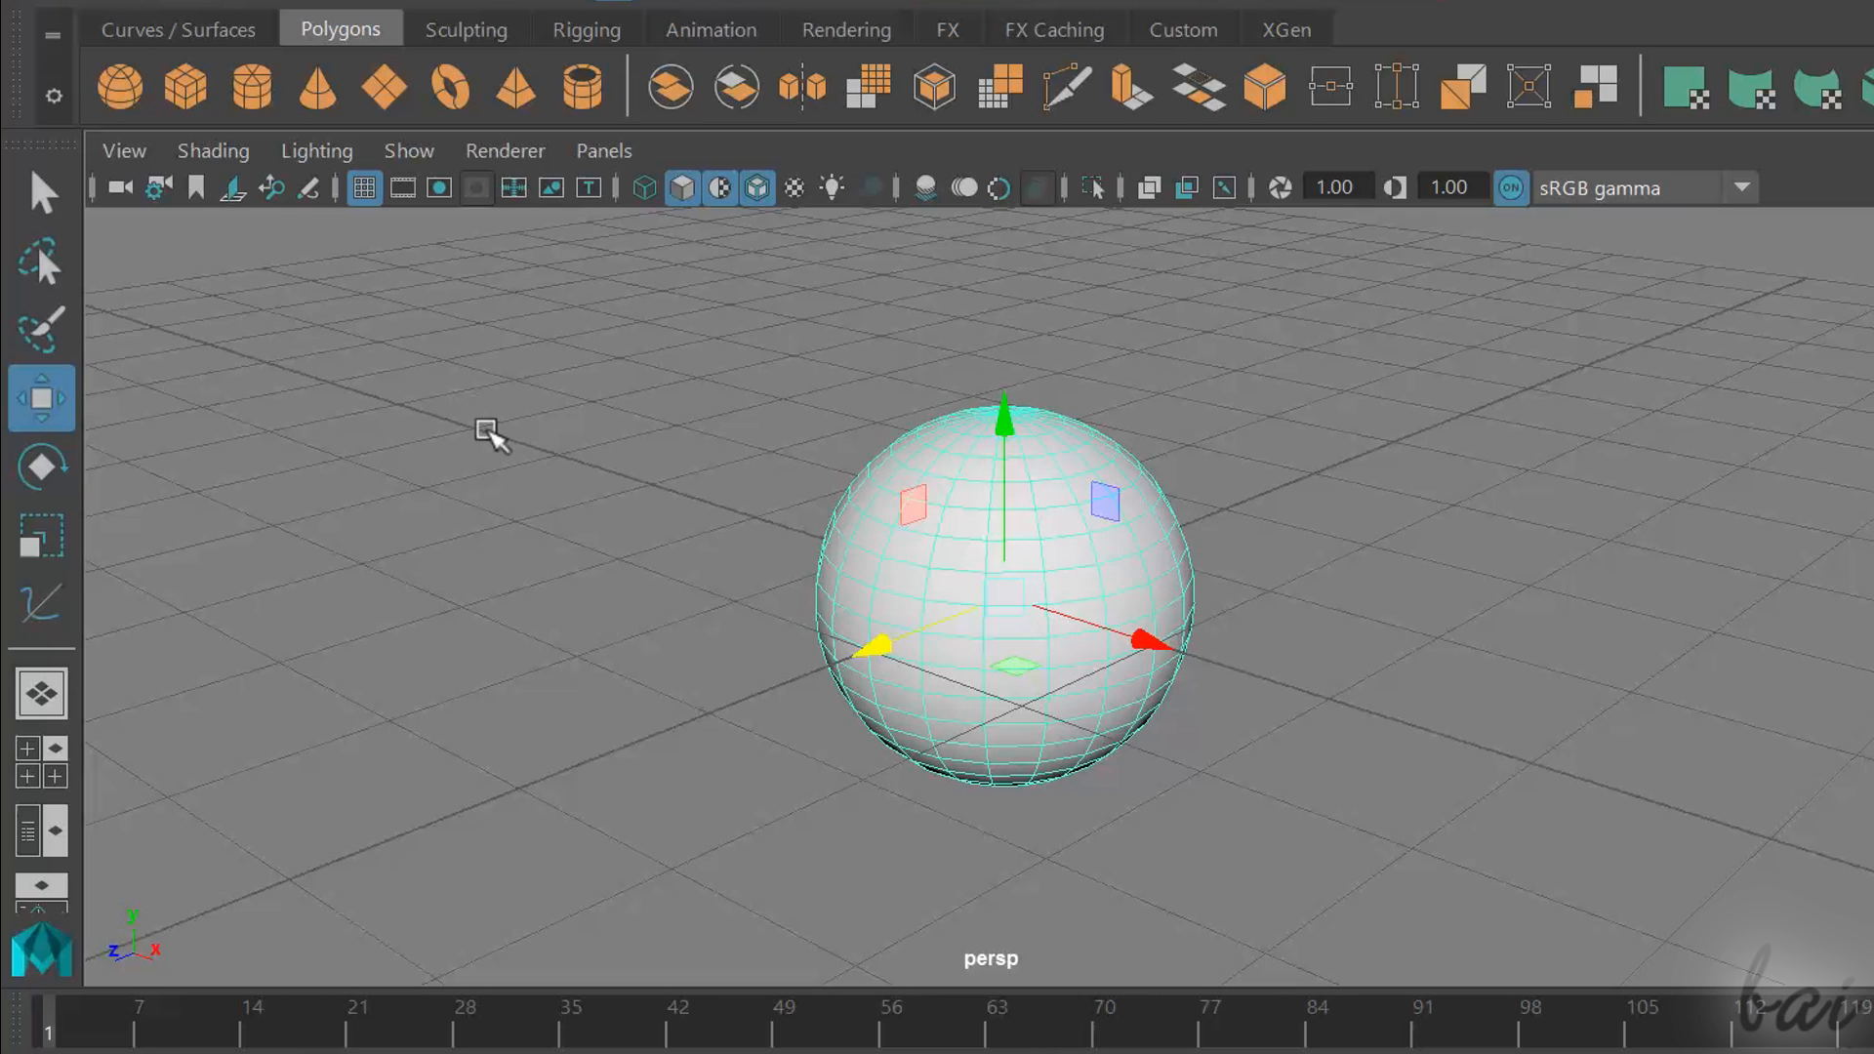
{"action": "left_click", "coordinate": [173, 30]}
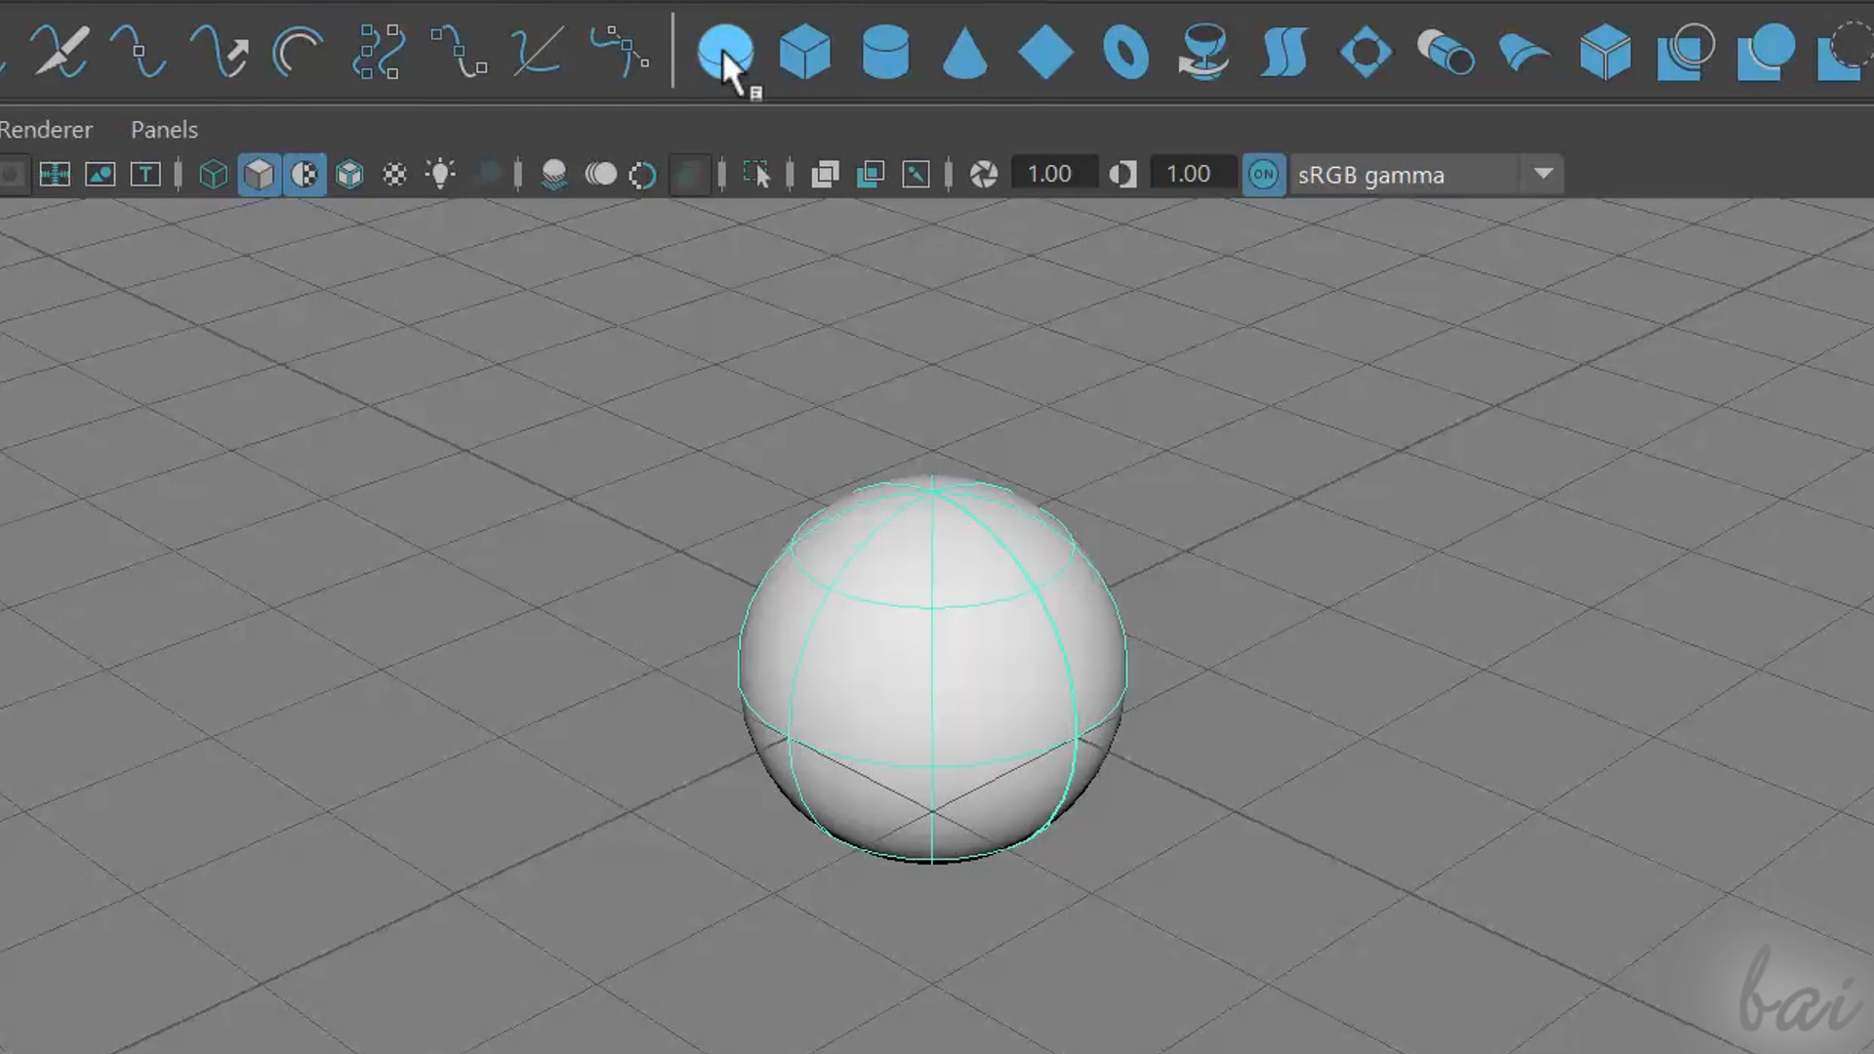
{"action": "mouse_move", "coordinate": [1238, 507]}
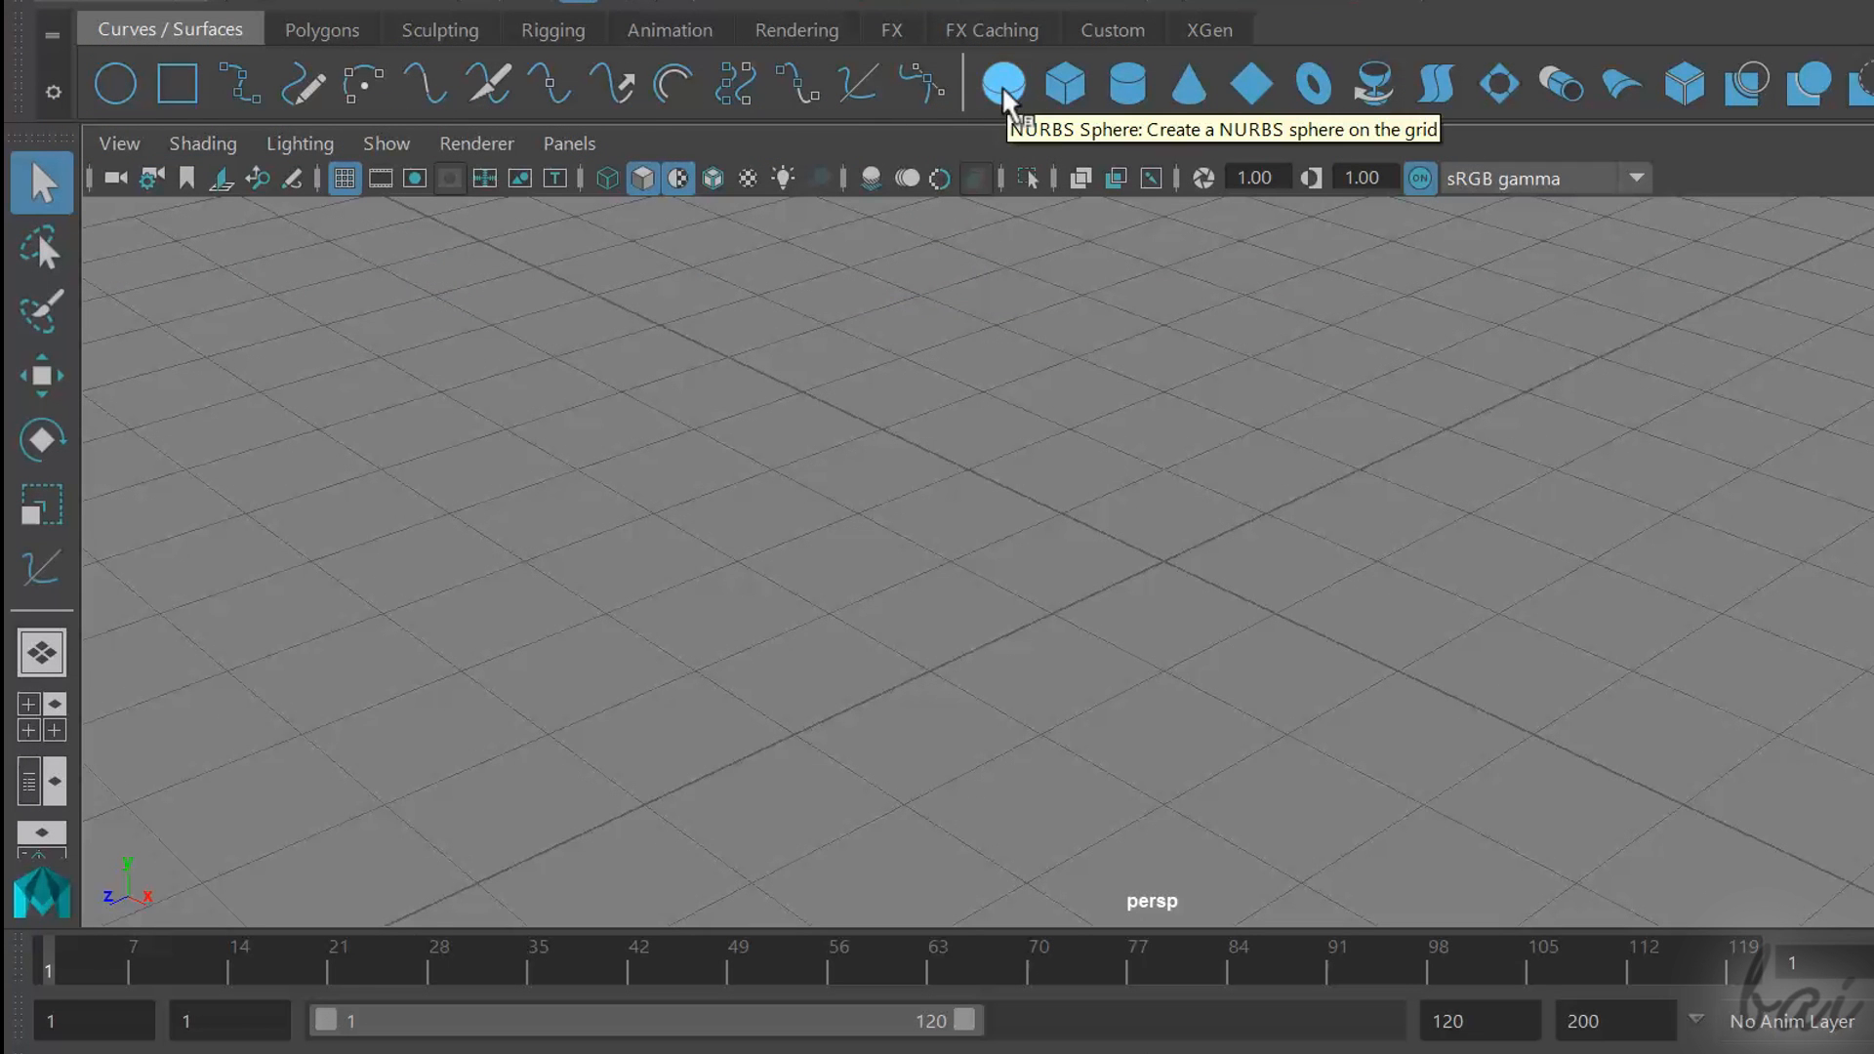
{"action": "mouse_move", "coordinate": [1124, 84]}
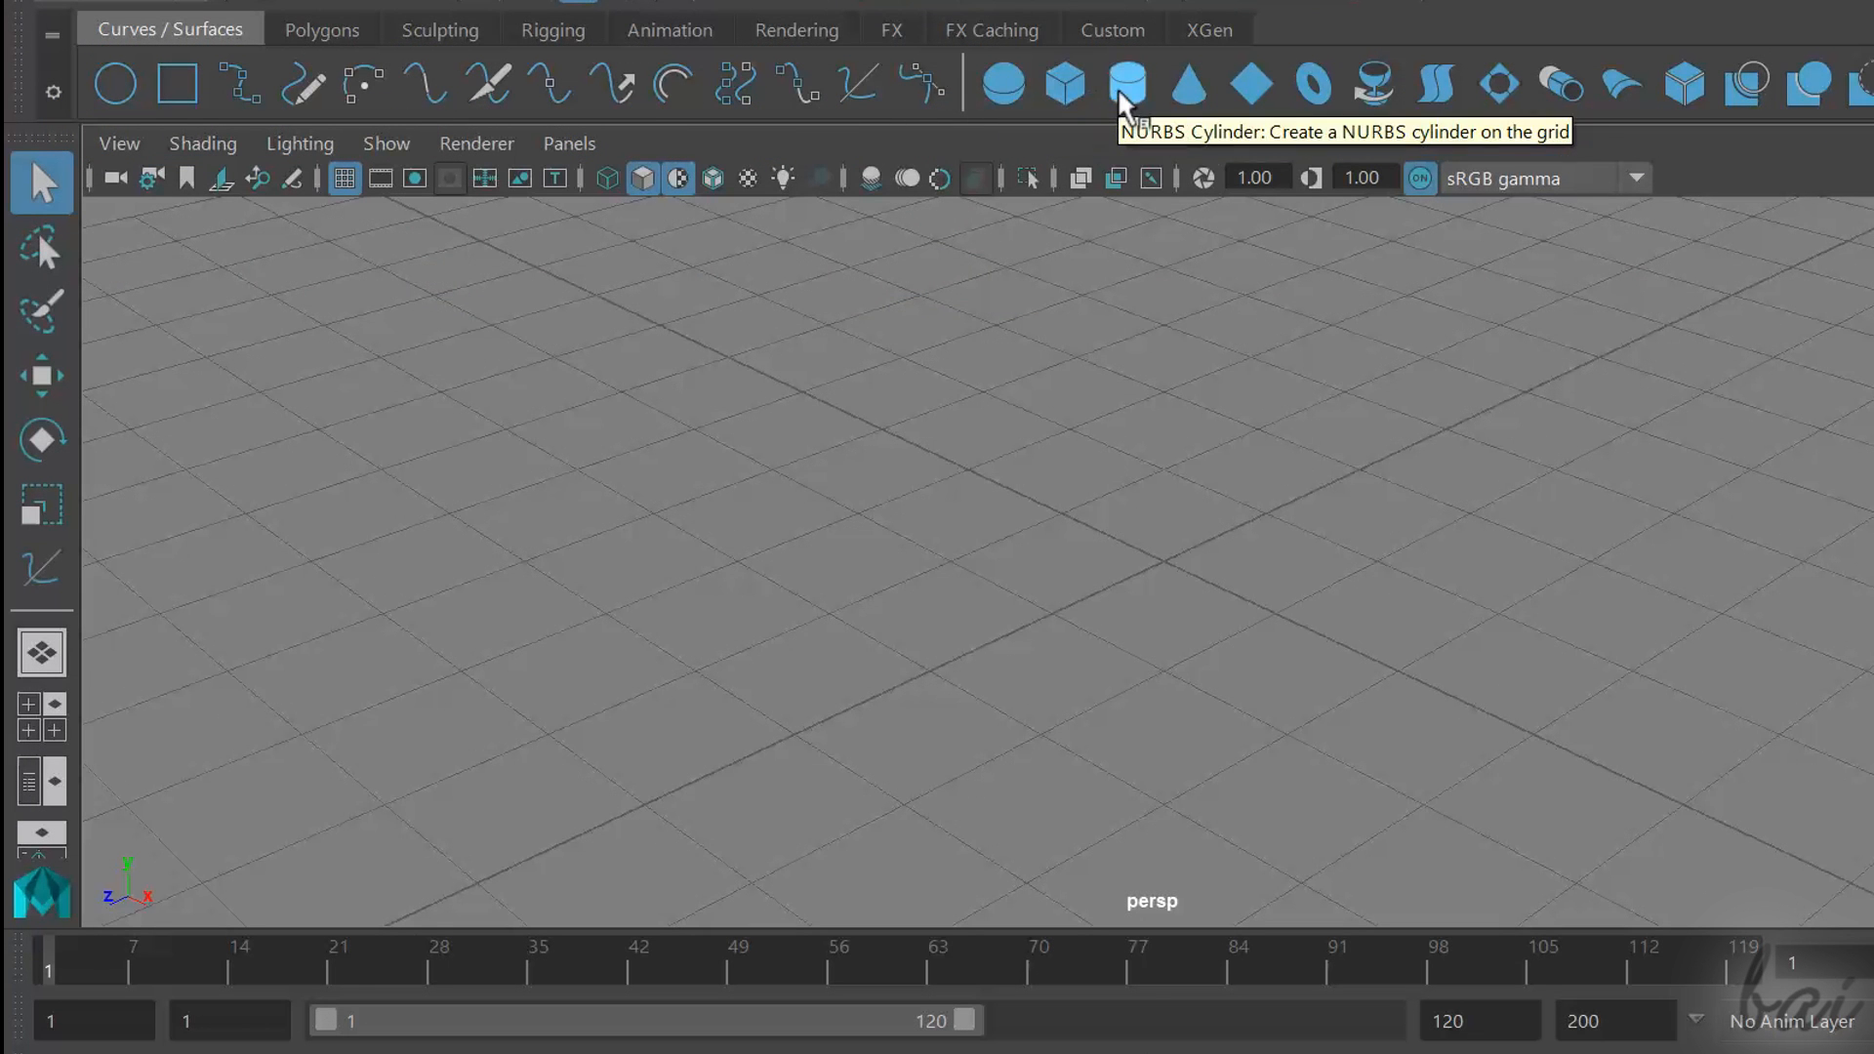
{"action": "mouse_move", "coordinate": [1281, 97]}
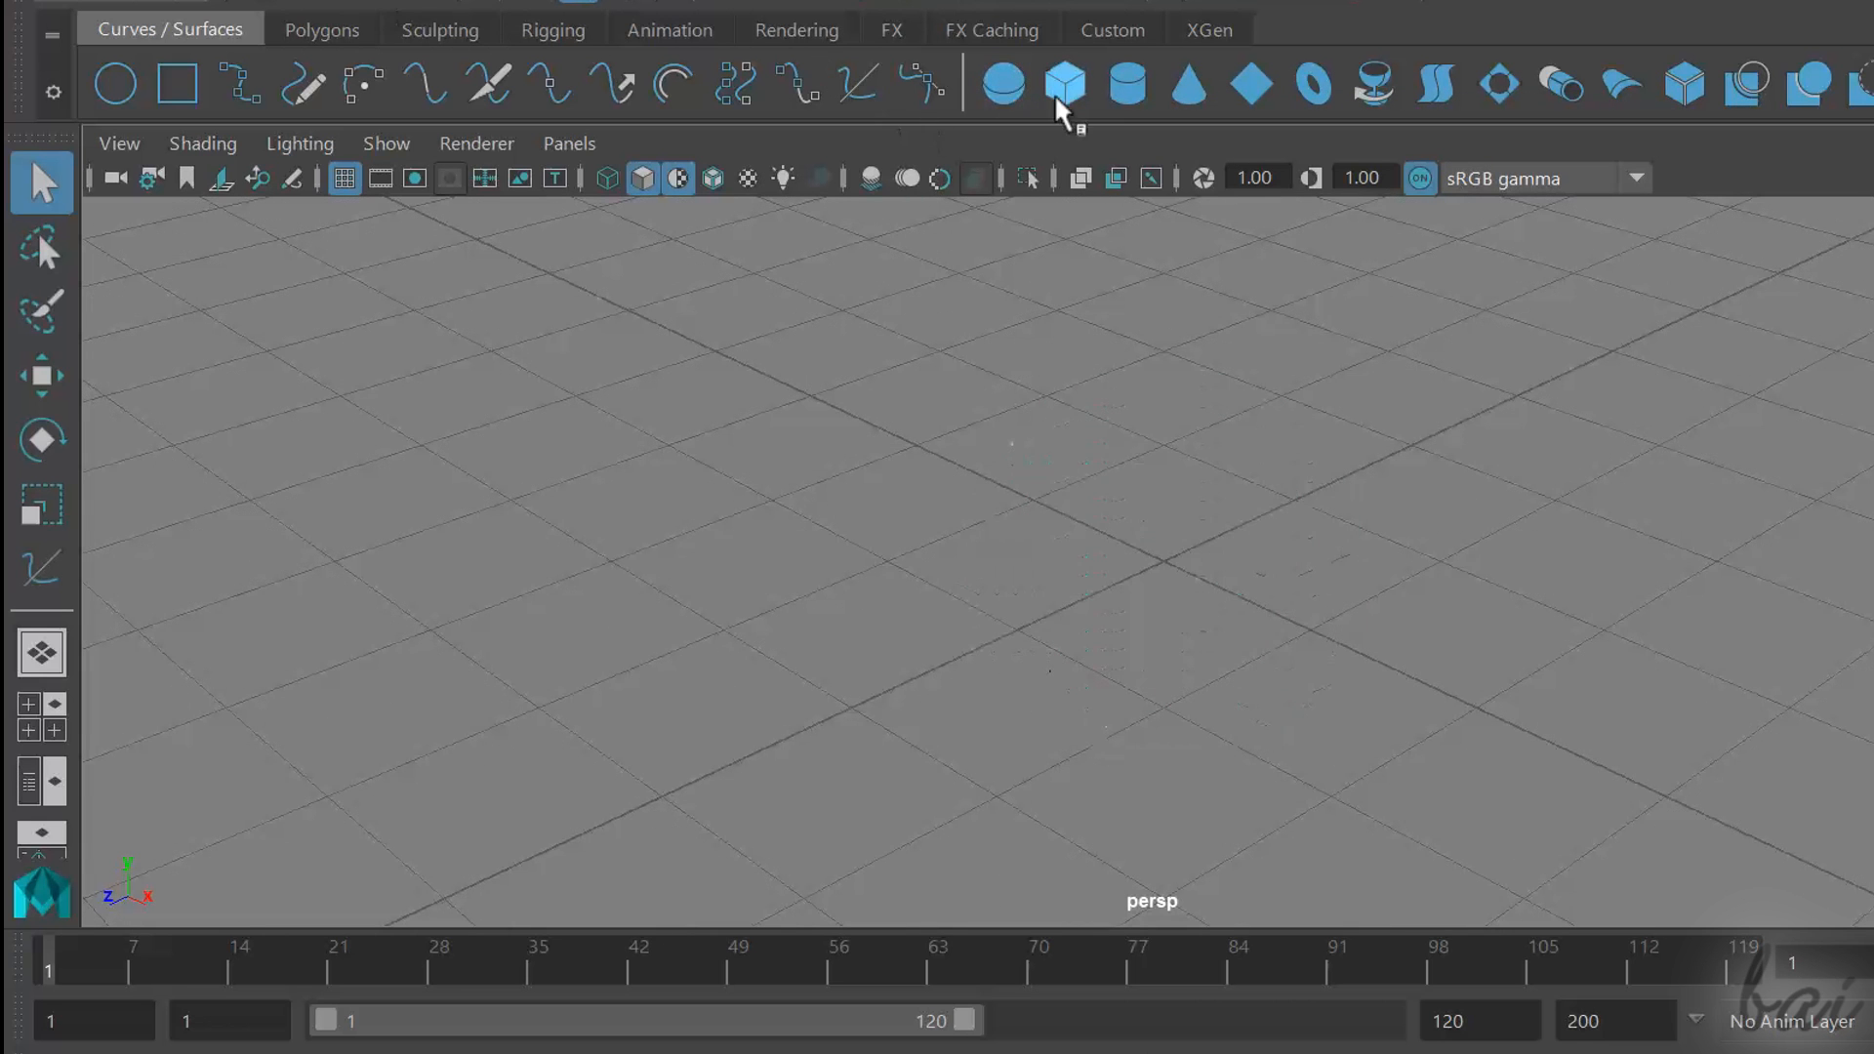
{"action": "mouse_move", "coordinate": [1189, 94]}
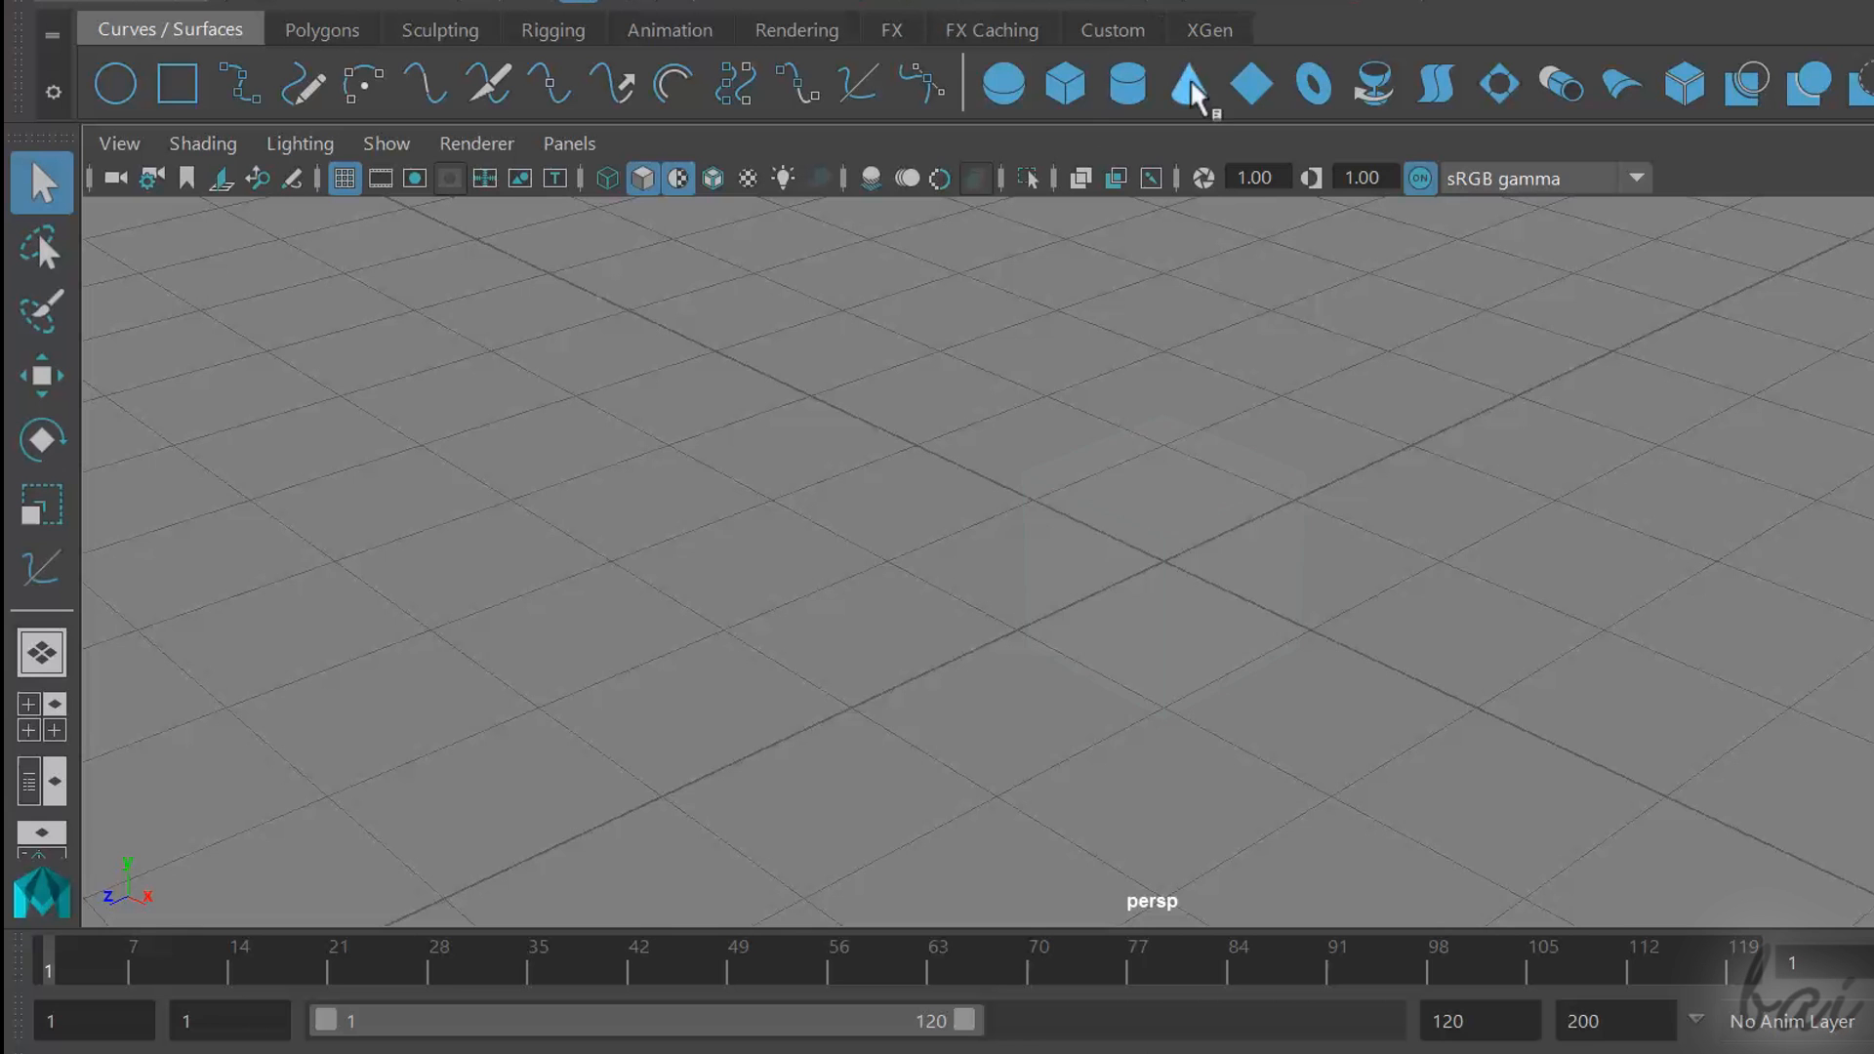
{"action": "left_click", "coordinate": [1187, 84]}
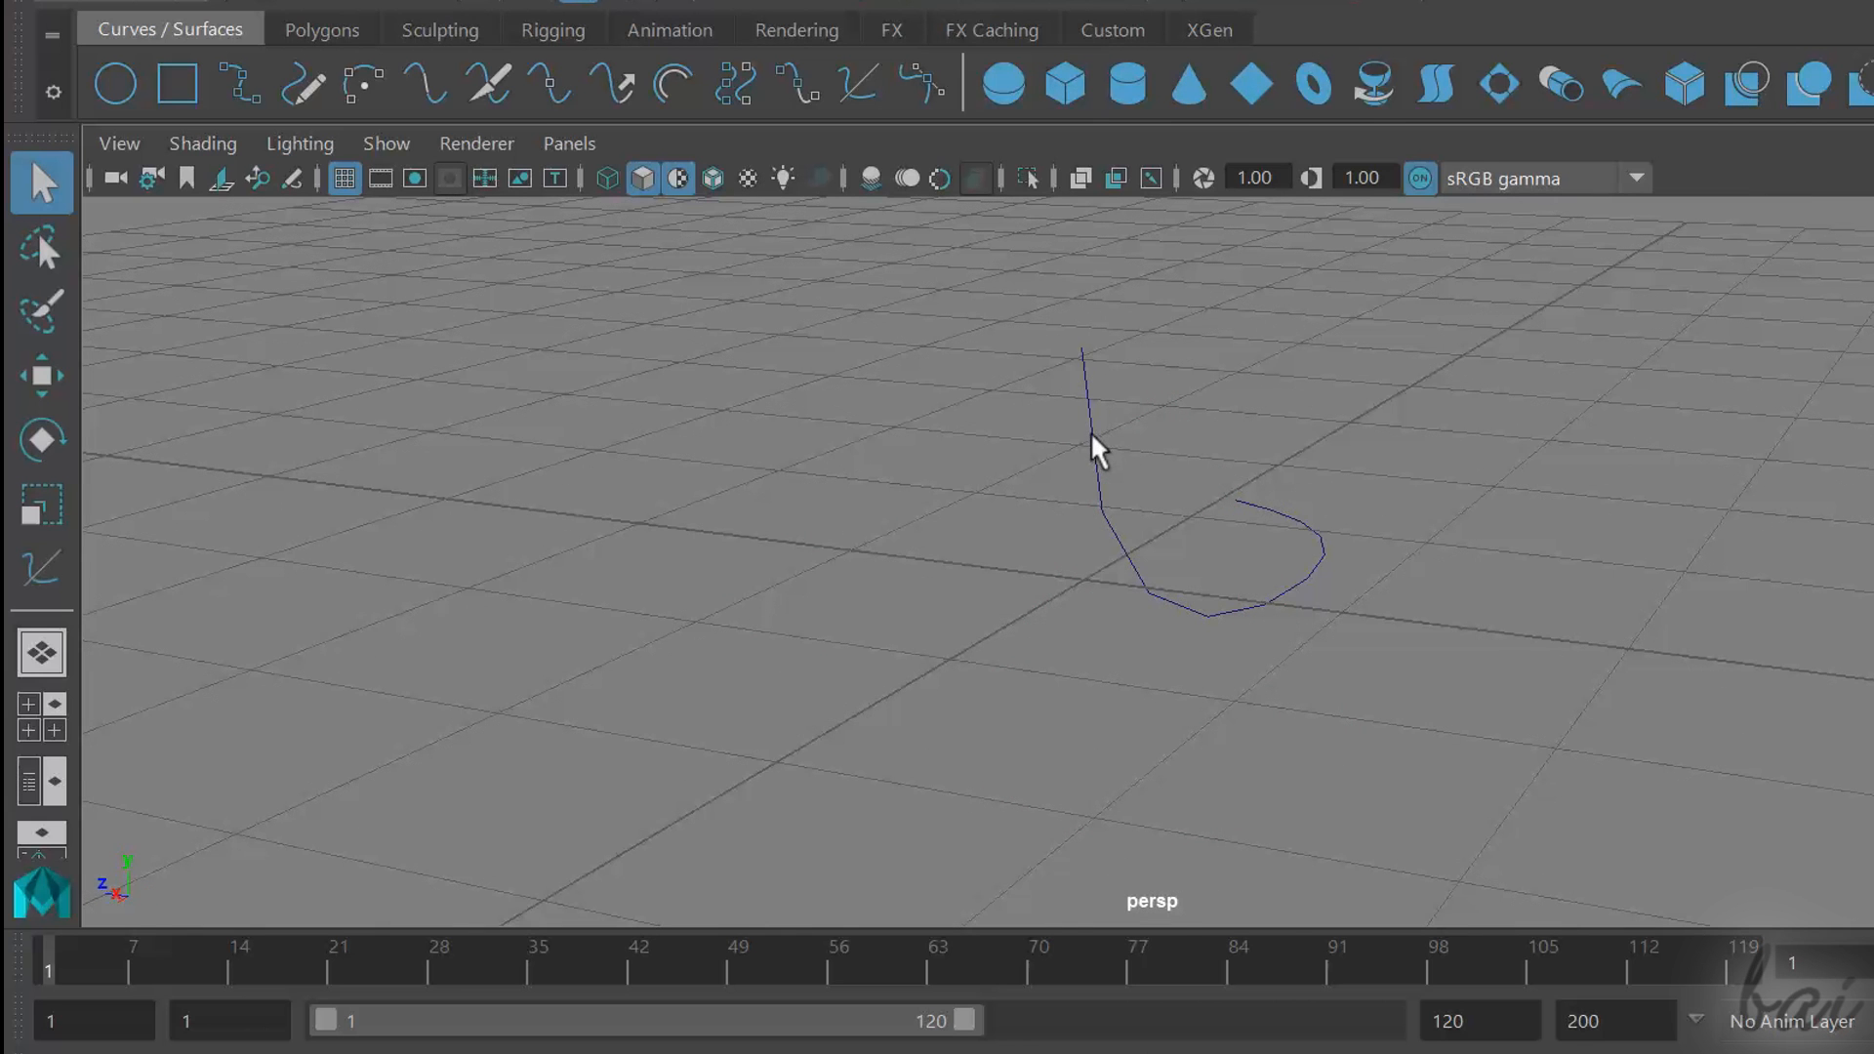
Select the hook-shaped profile curve and revolve it into a surface
{"action": "left_click", "coordinate": [41, 374]}
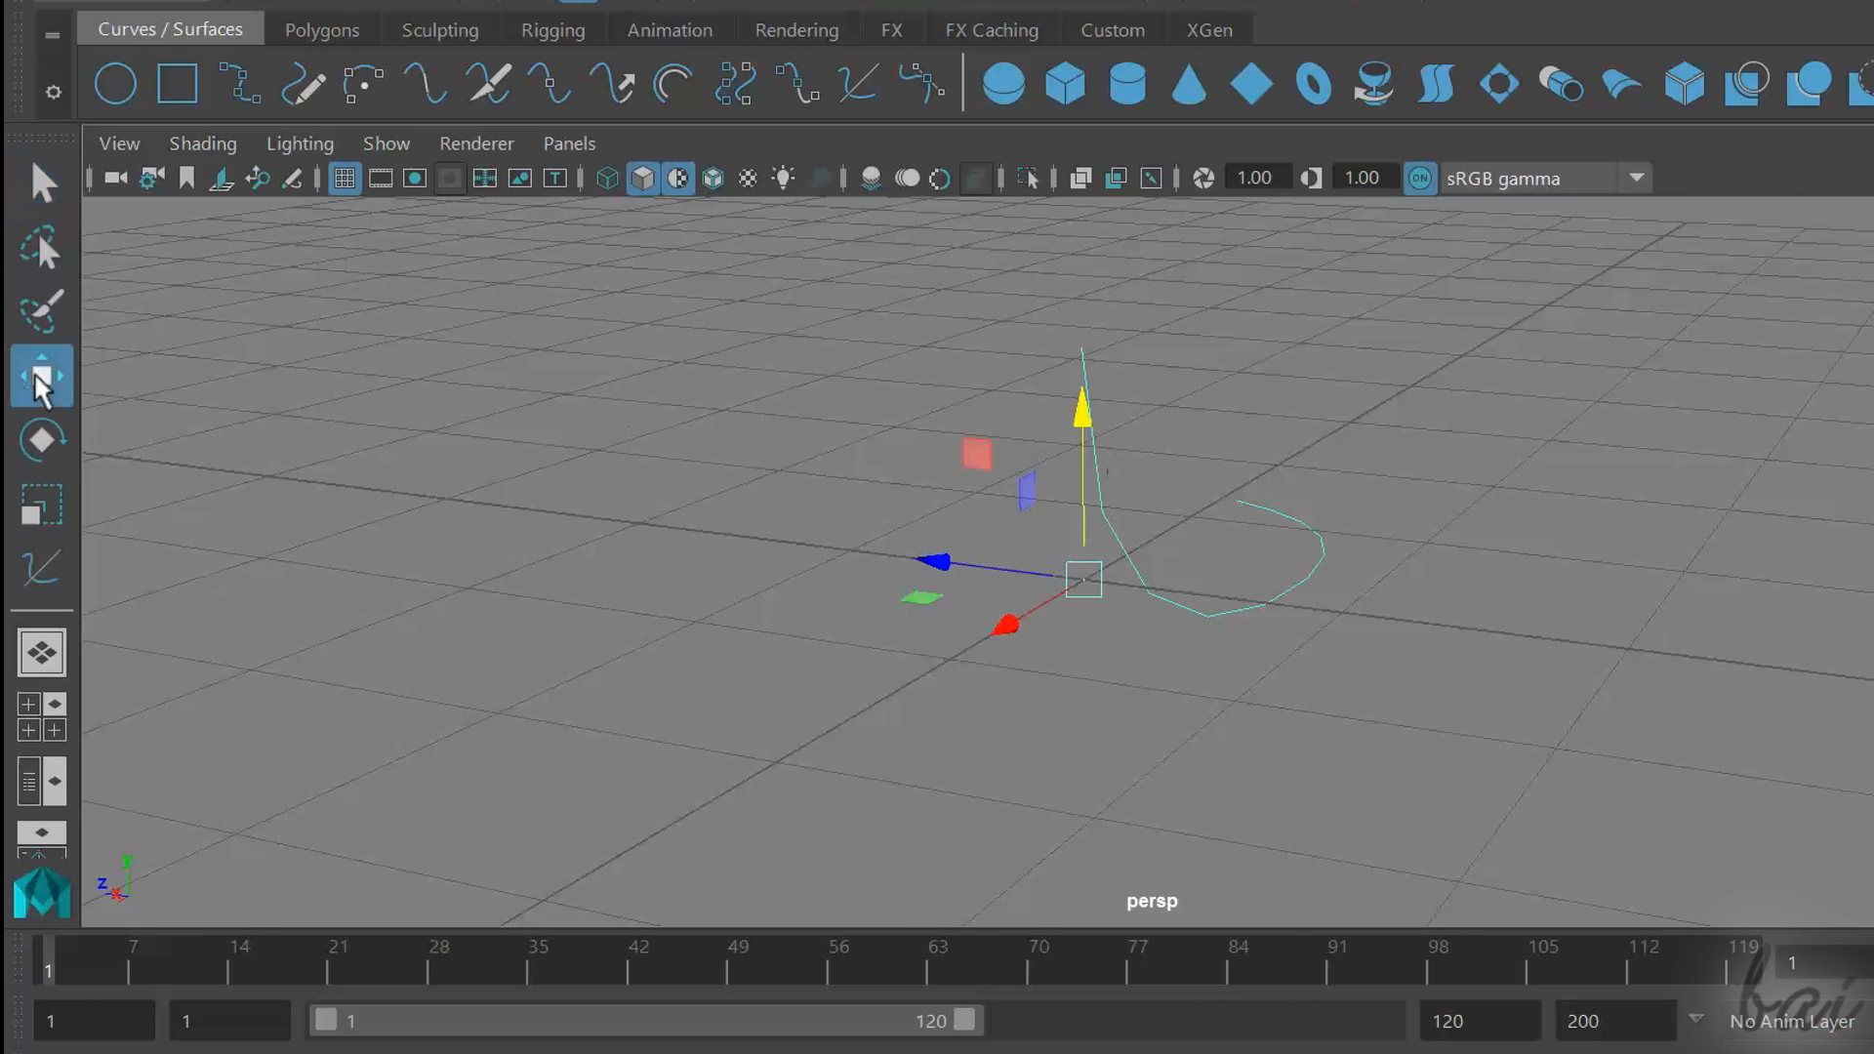
{"action": "left_click", "coordinate": [41, 375]}
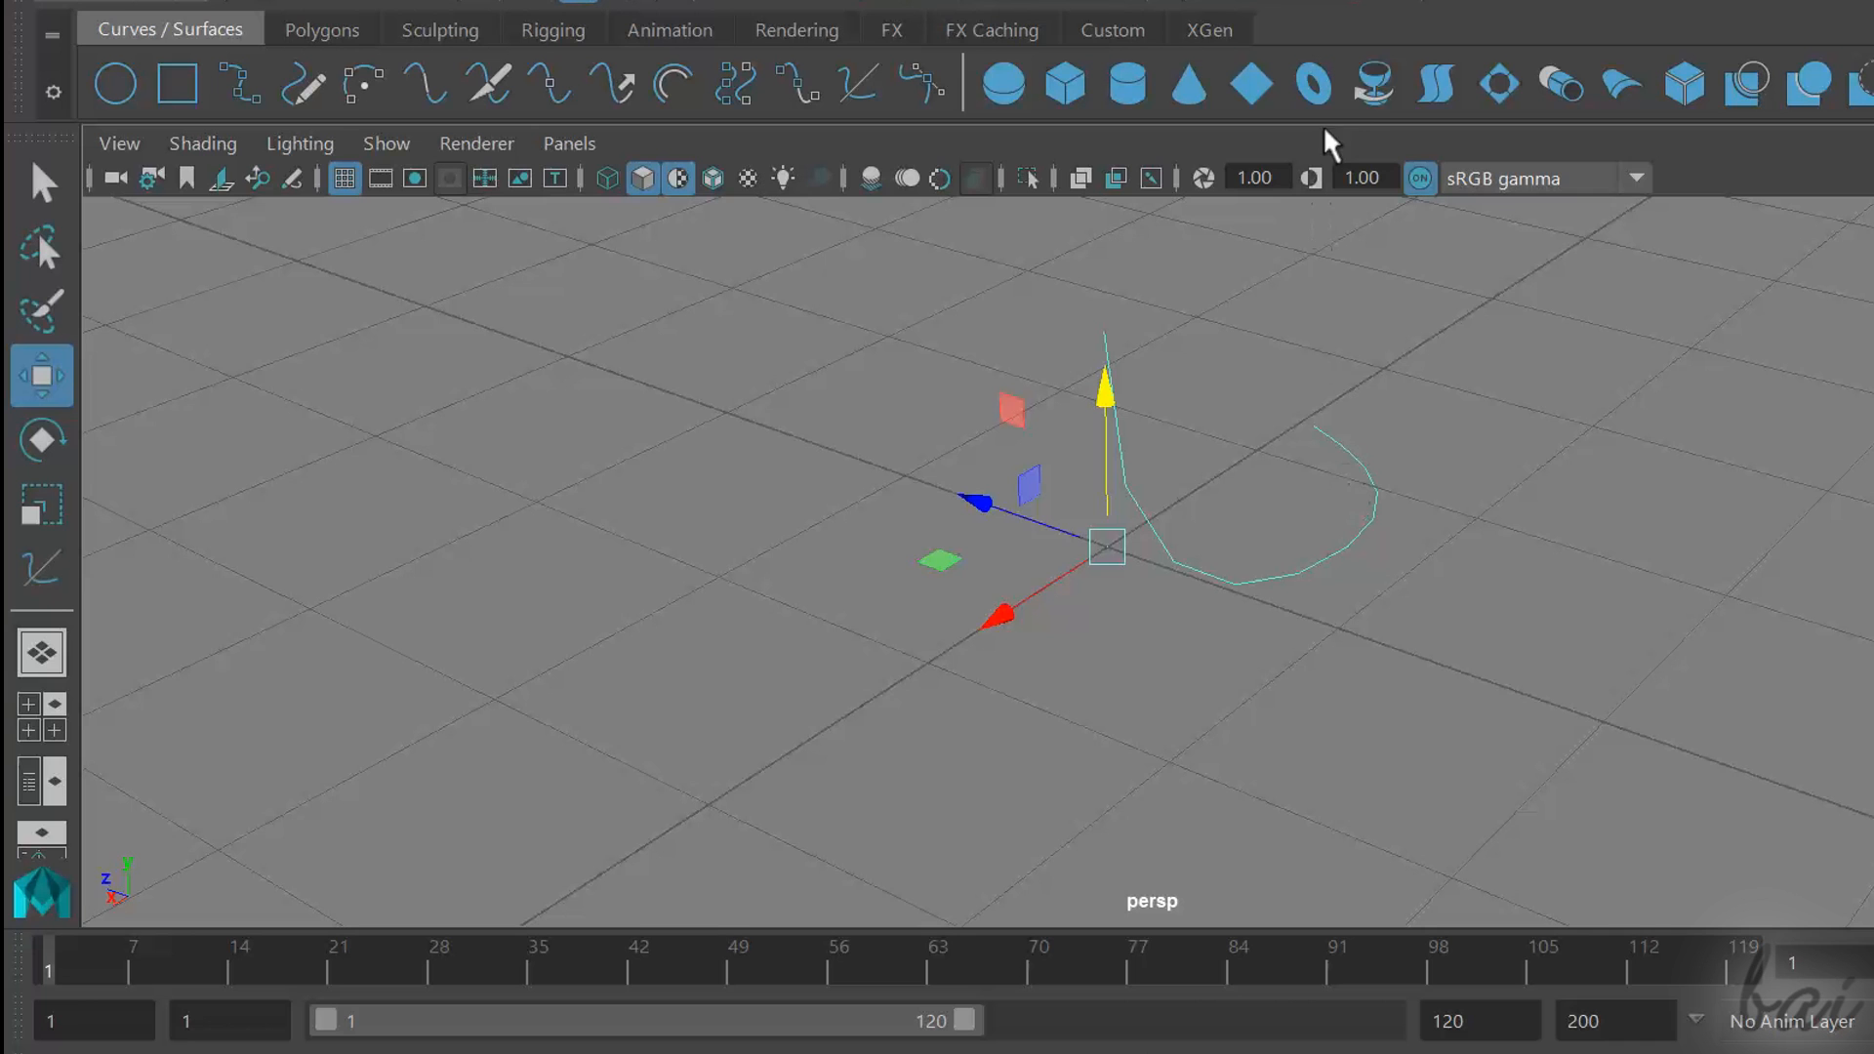
{"action": "mouse_move", "coordinate": [1373, 84]}
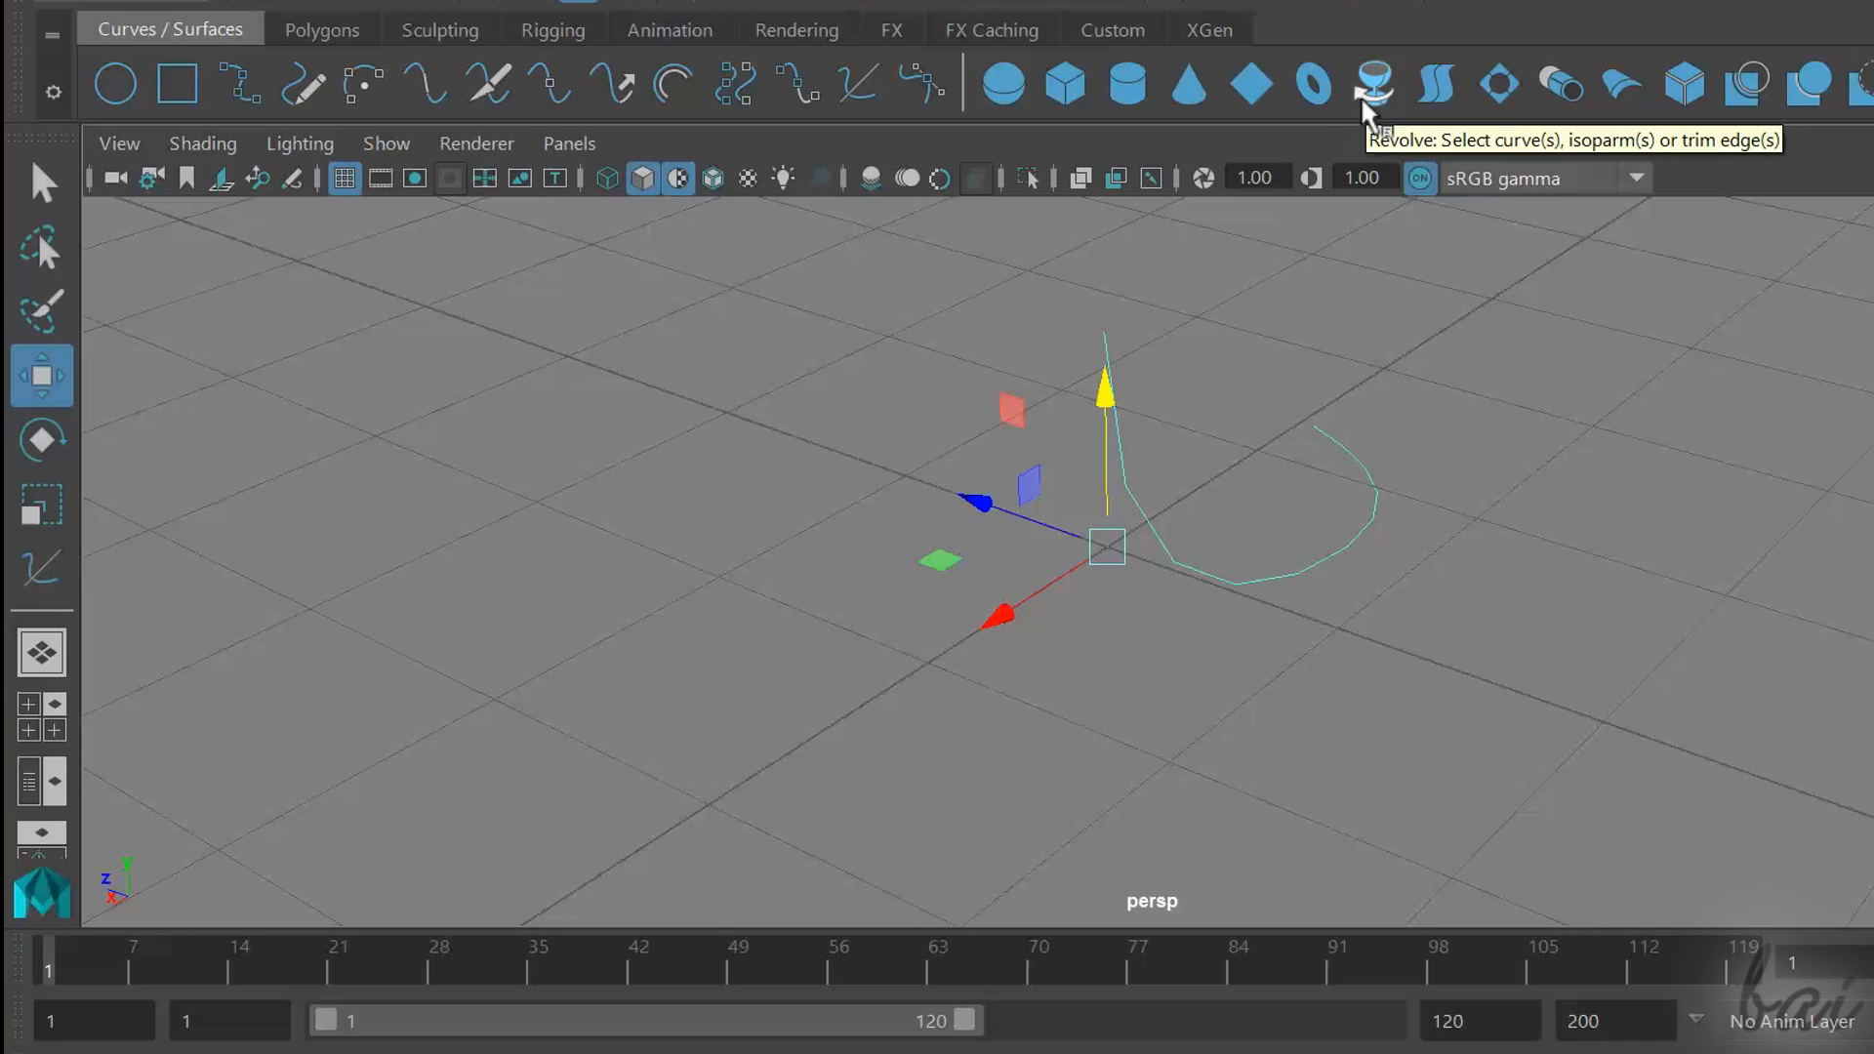
{"action": "left_click", "coordinate": [1373, 84]}
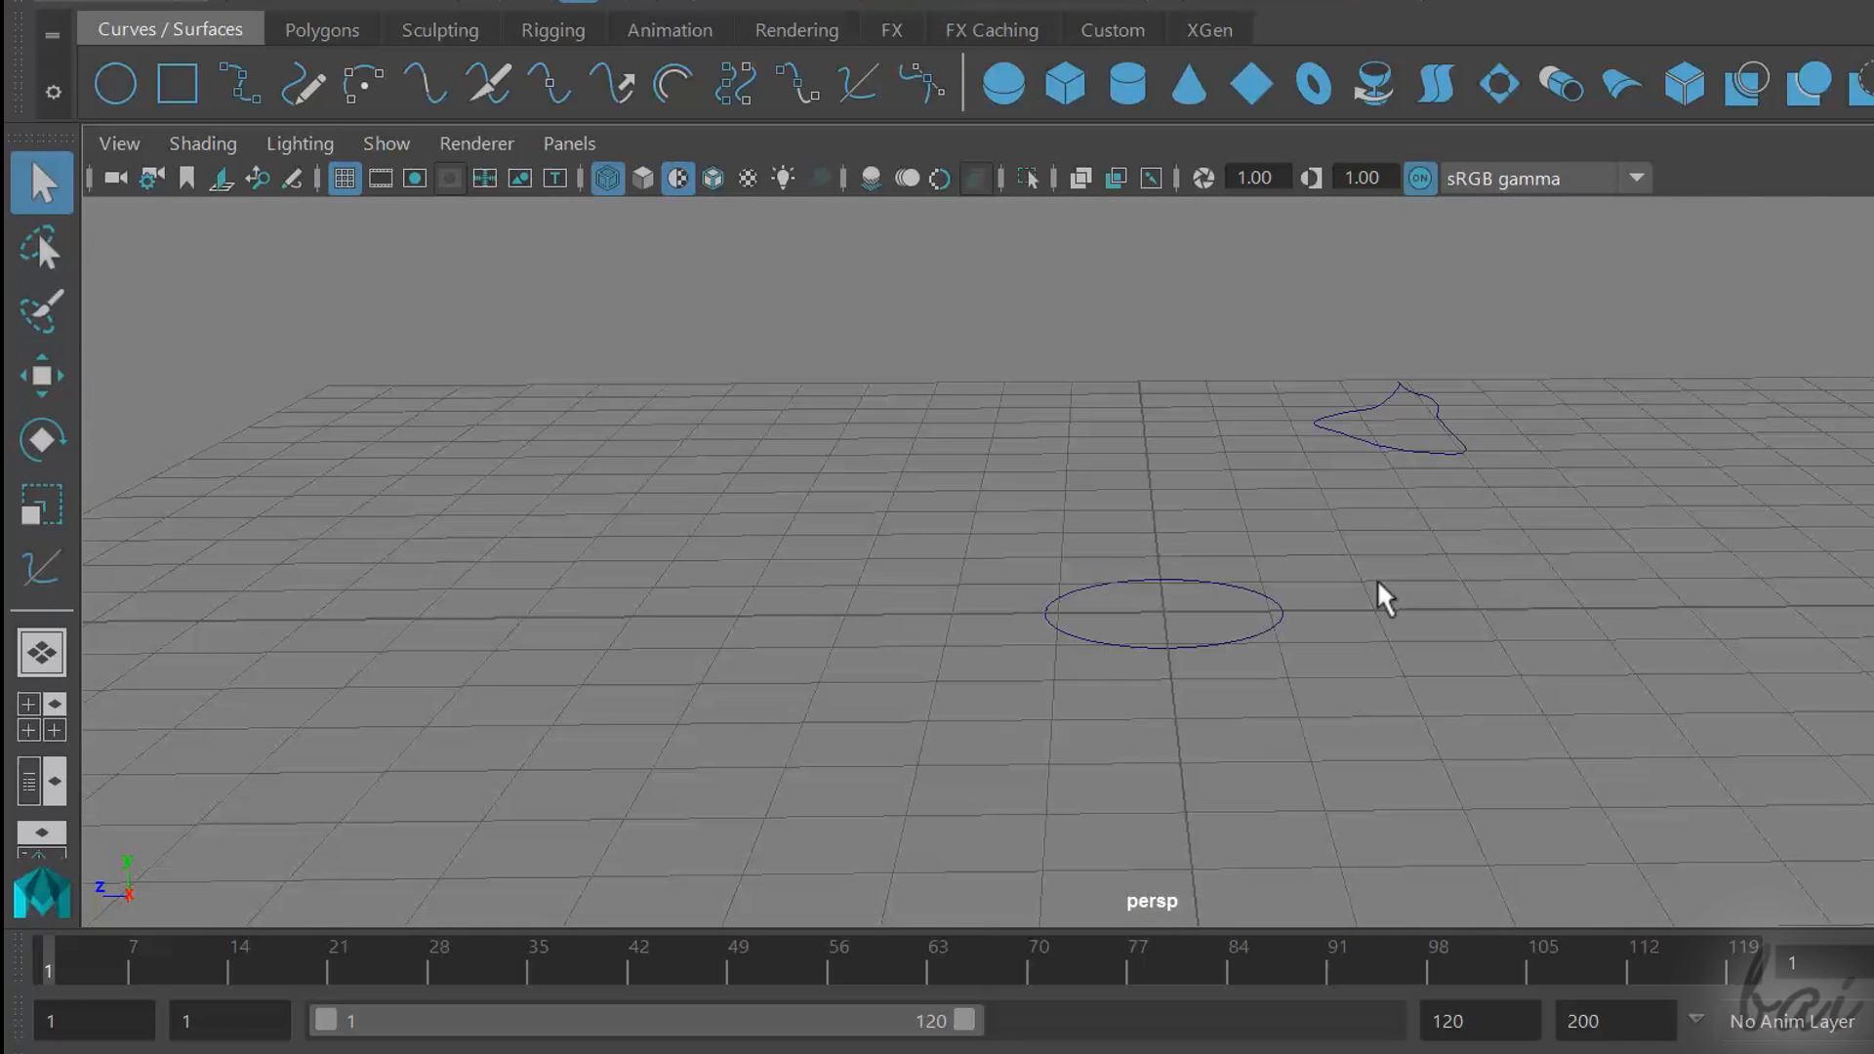
{"action": "left_click", "coordinate": [1386, 417]}
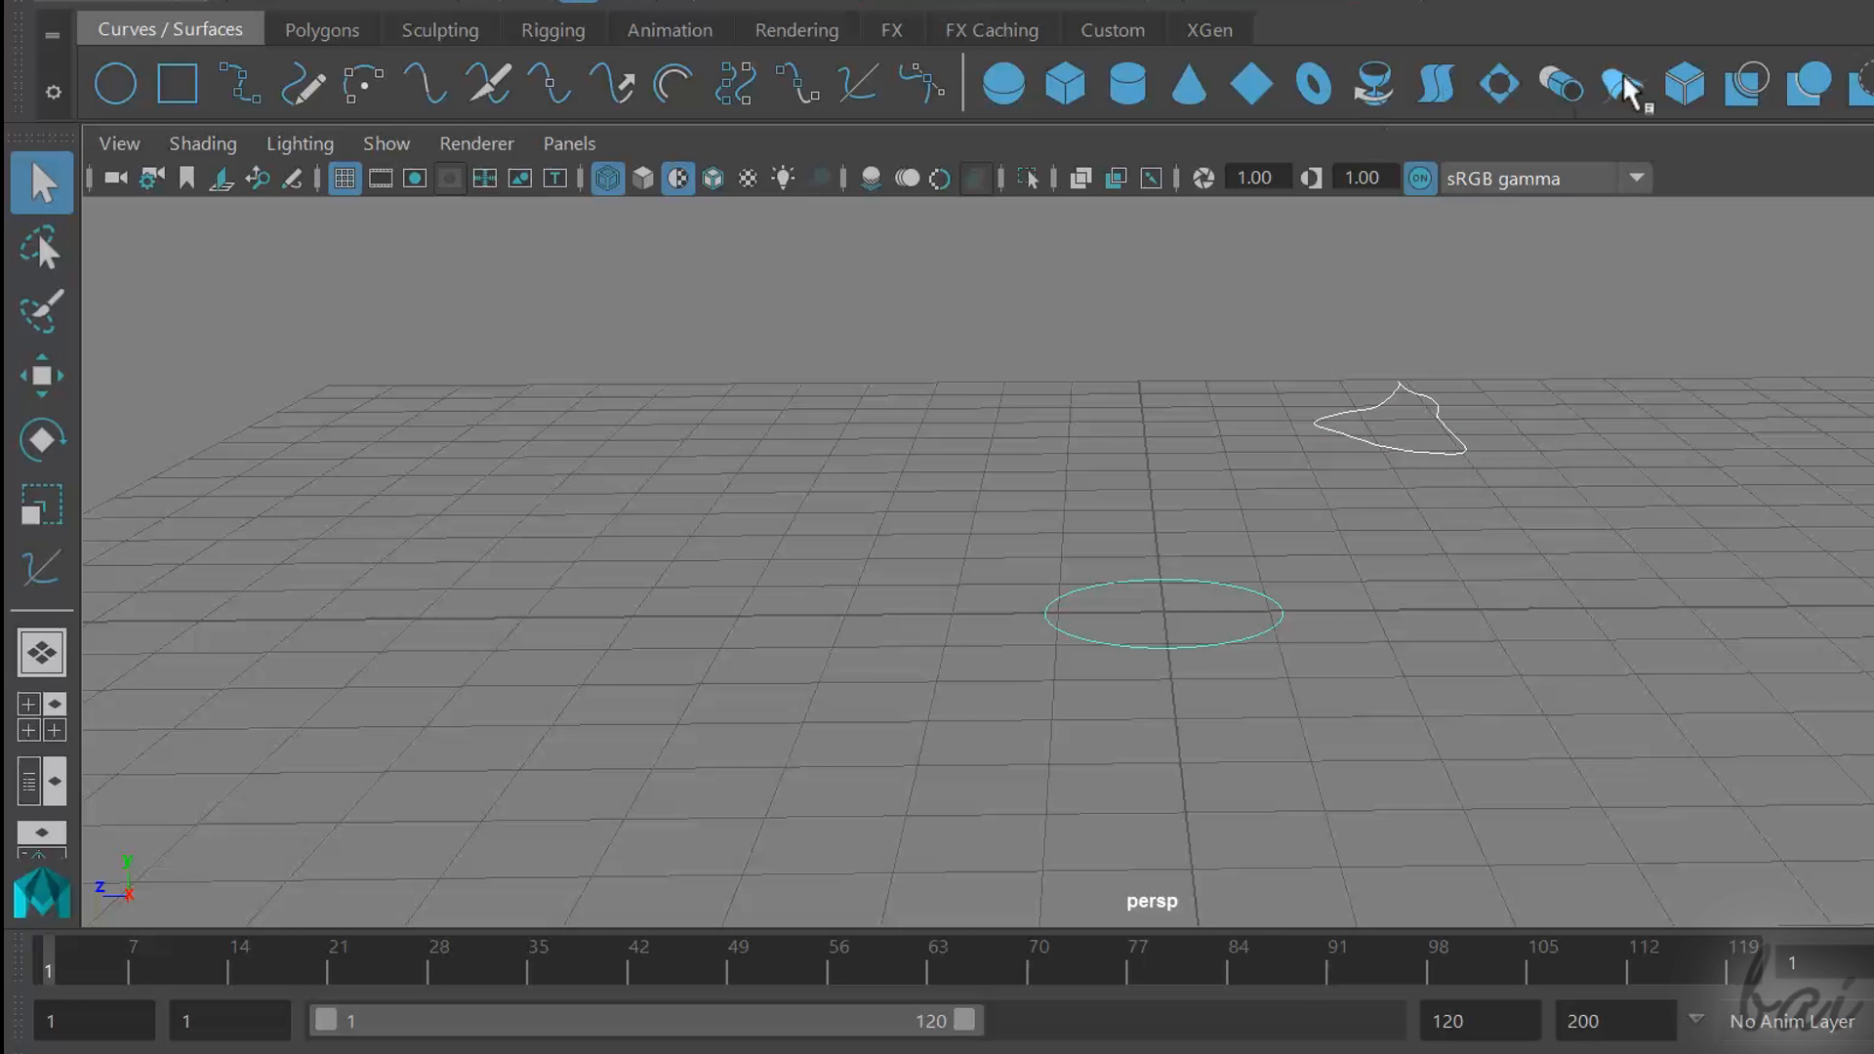
{"action": "mouse_move", "coordinate": [1577, 89]}
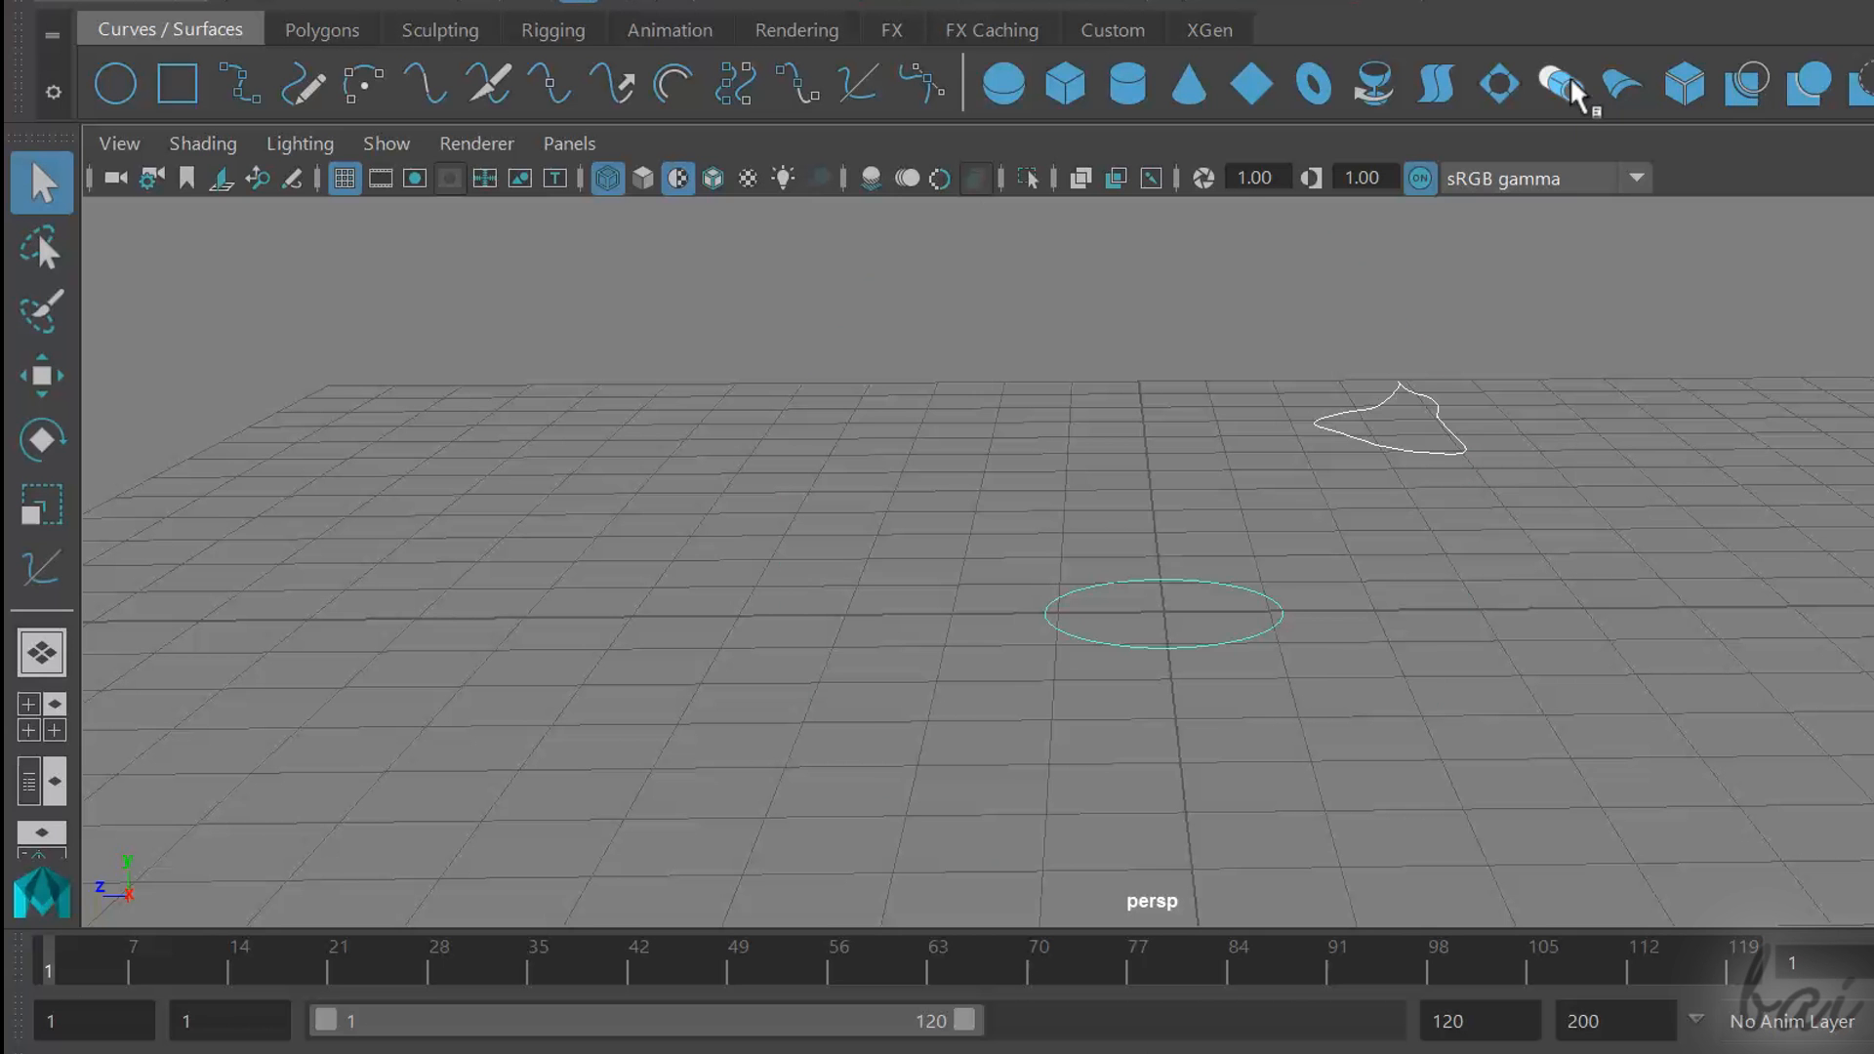
{"action": "left_click", "coordinate": [1557, 84]}
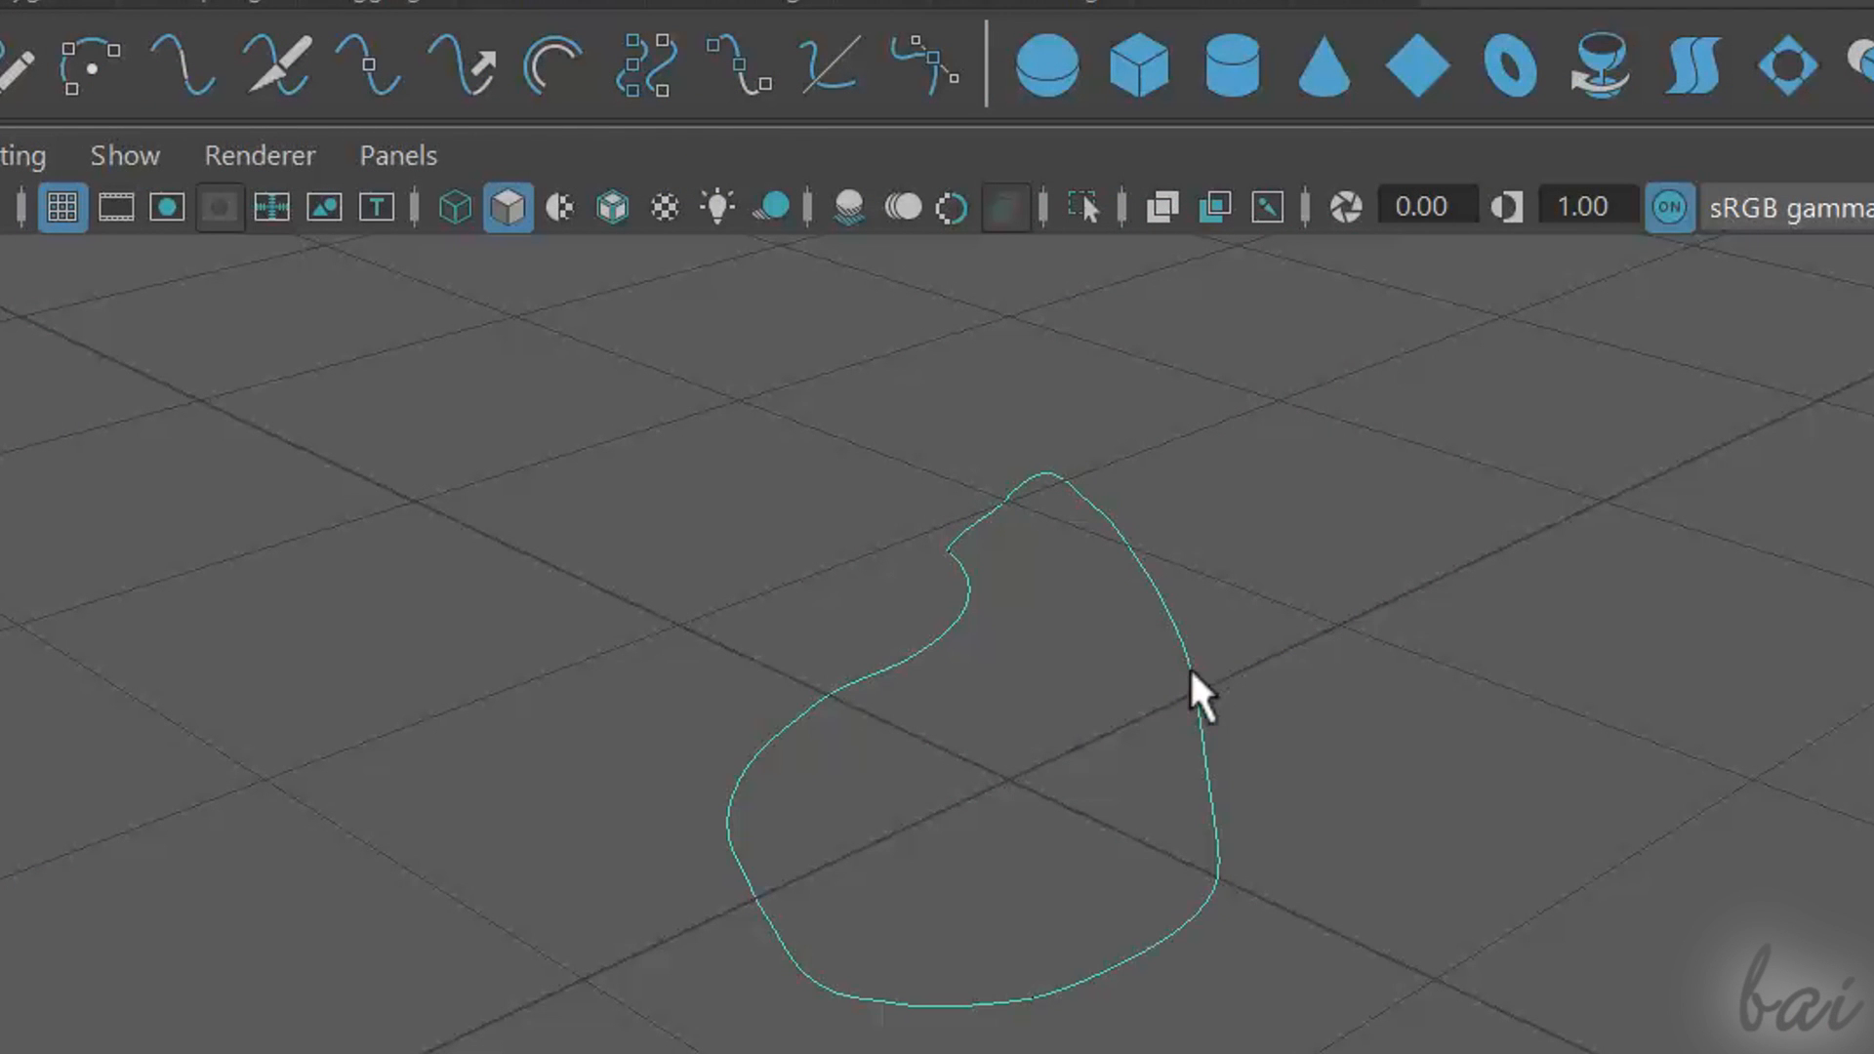
{"action": "mouse_move", "coordinate": [1656, 367]}
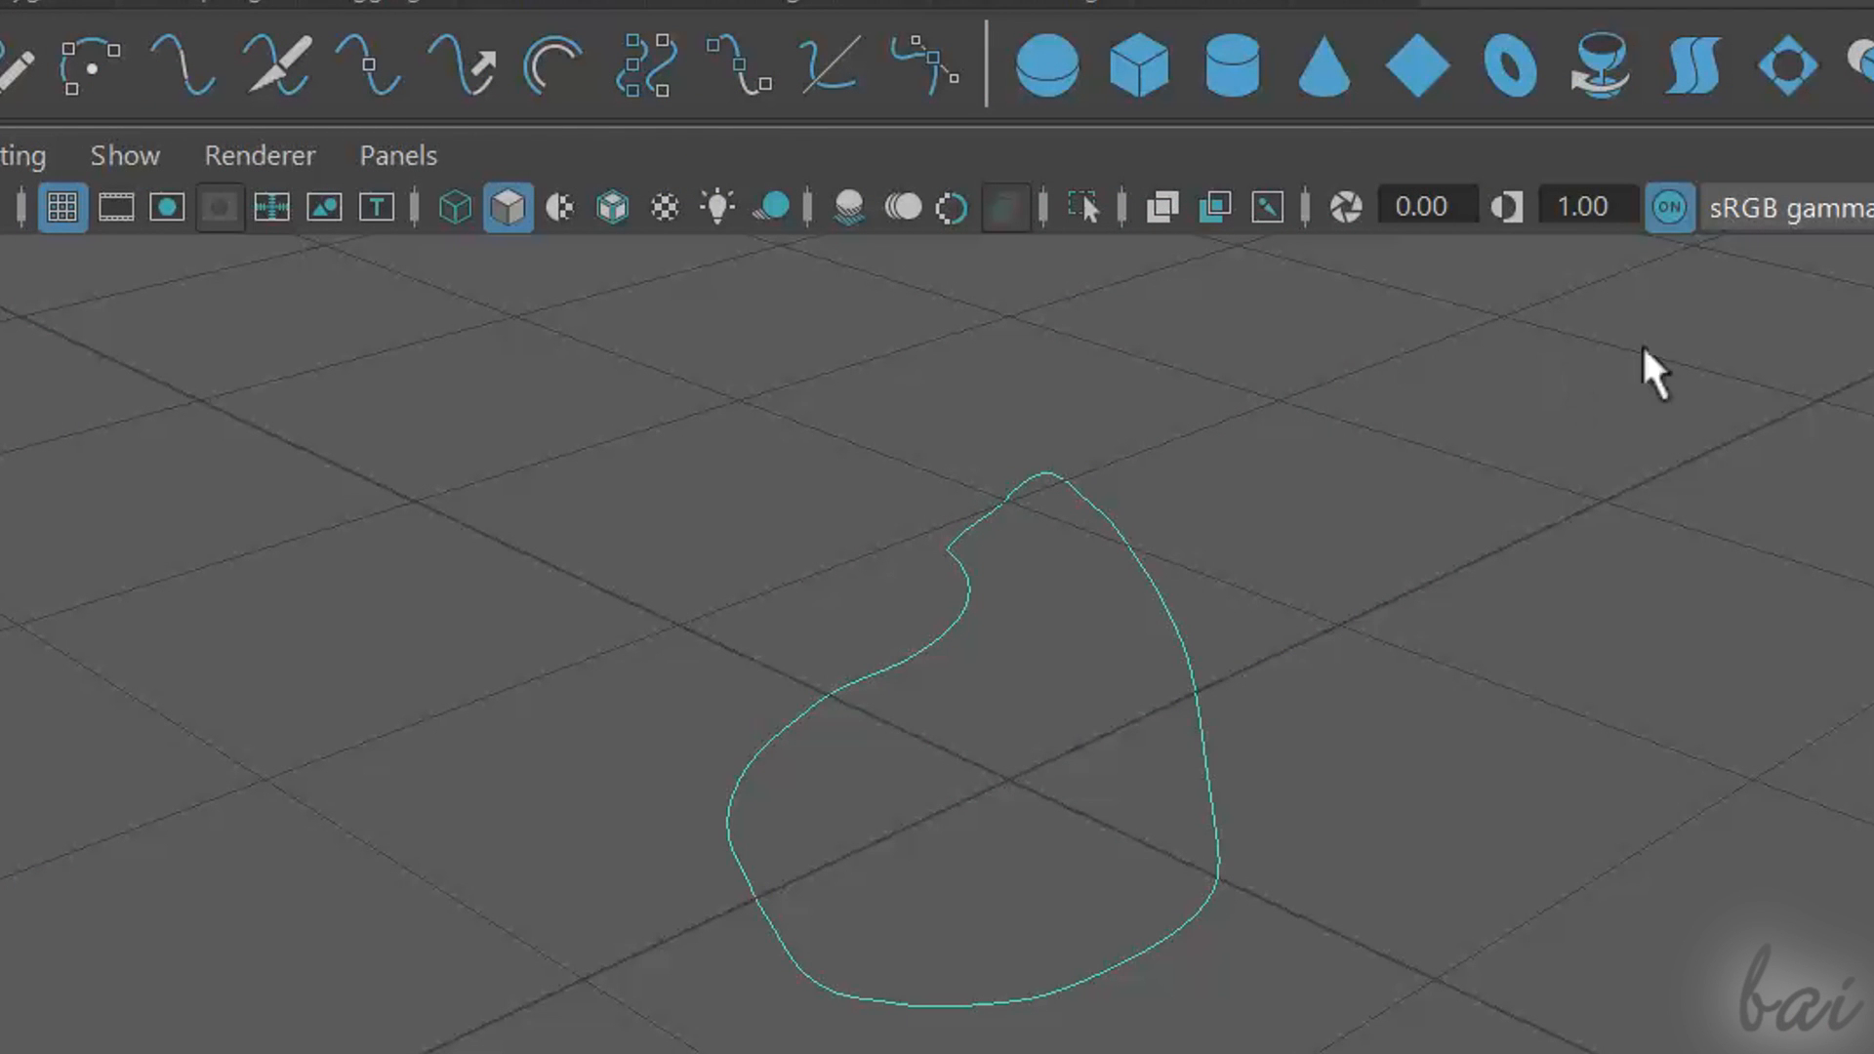
{"action": "mouse_move", "coordinate": [1791, 66]}
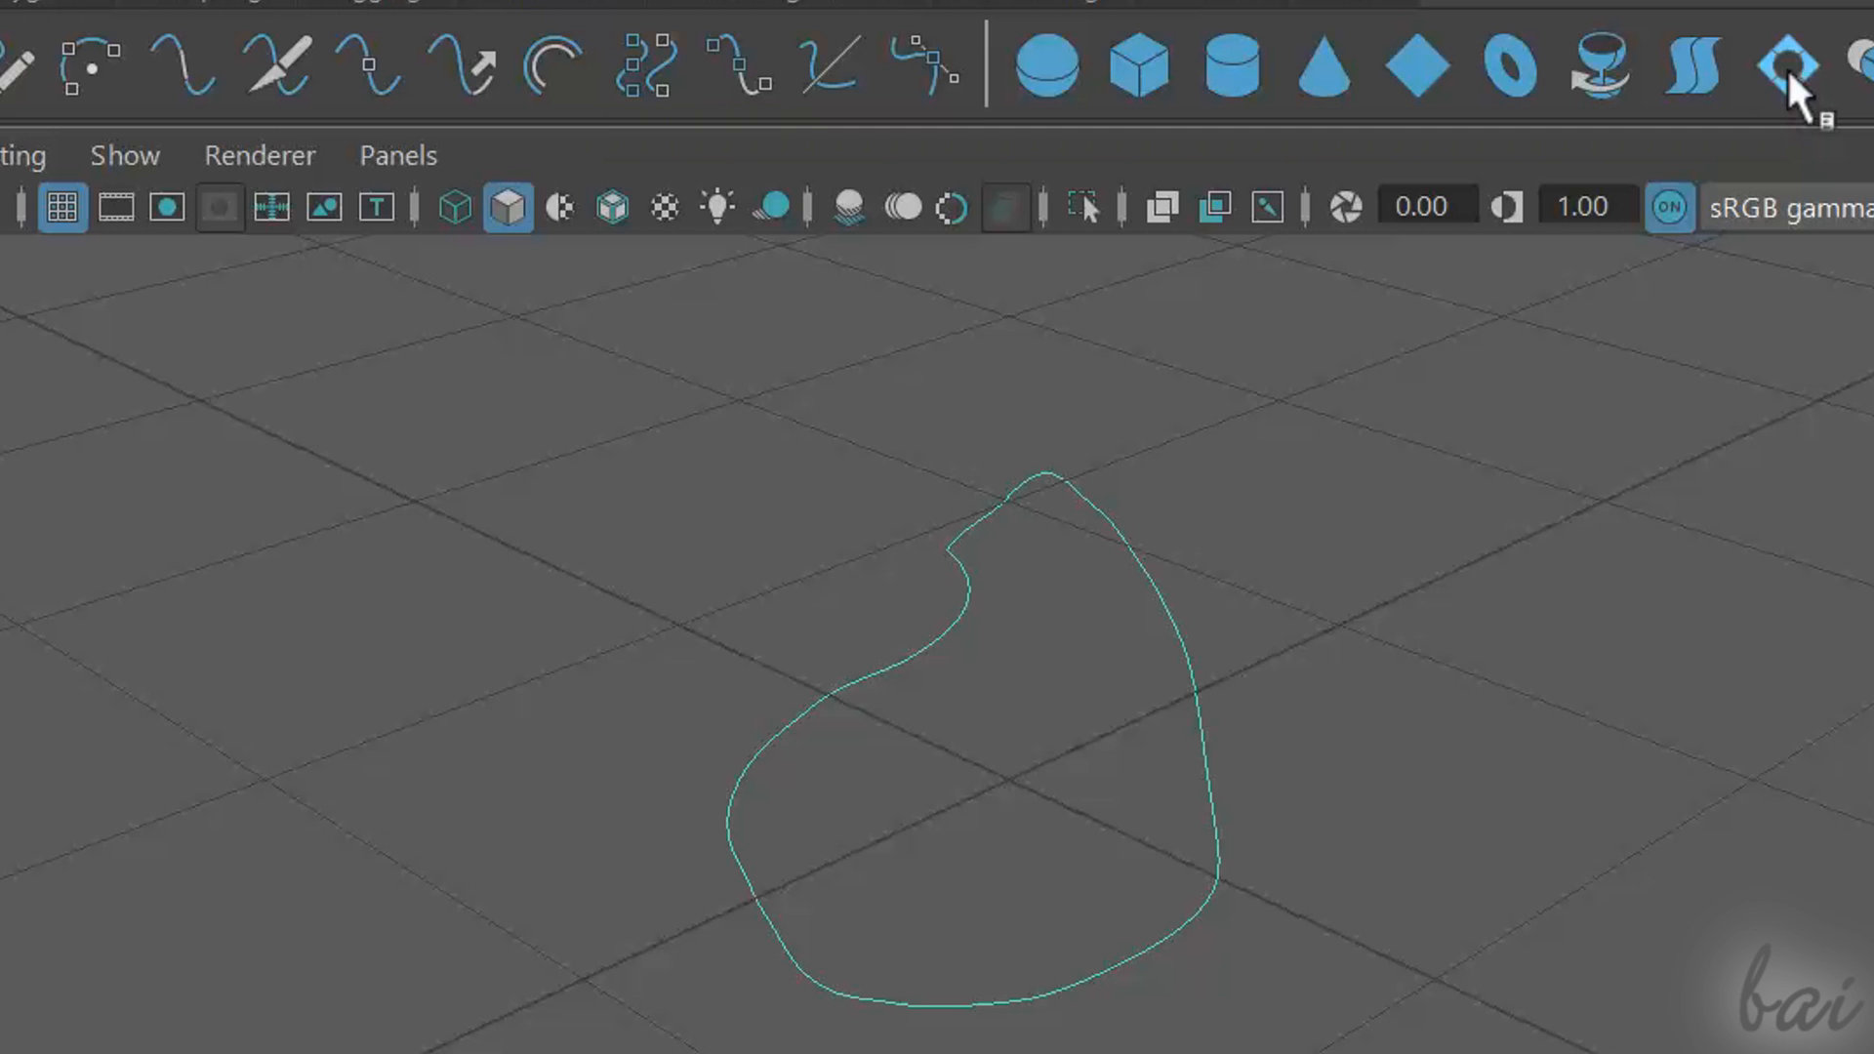
{"action": "left_click", "coordinate": [1787, 69]}
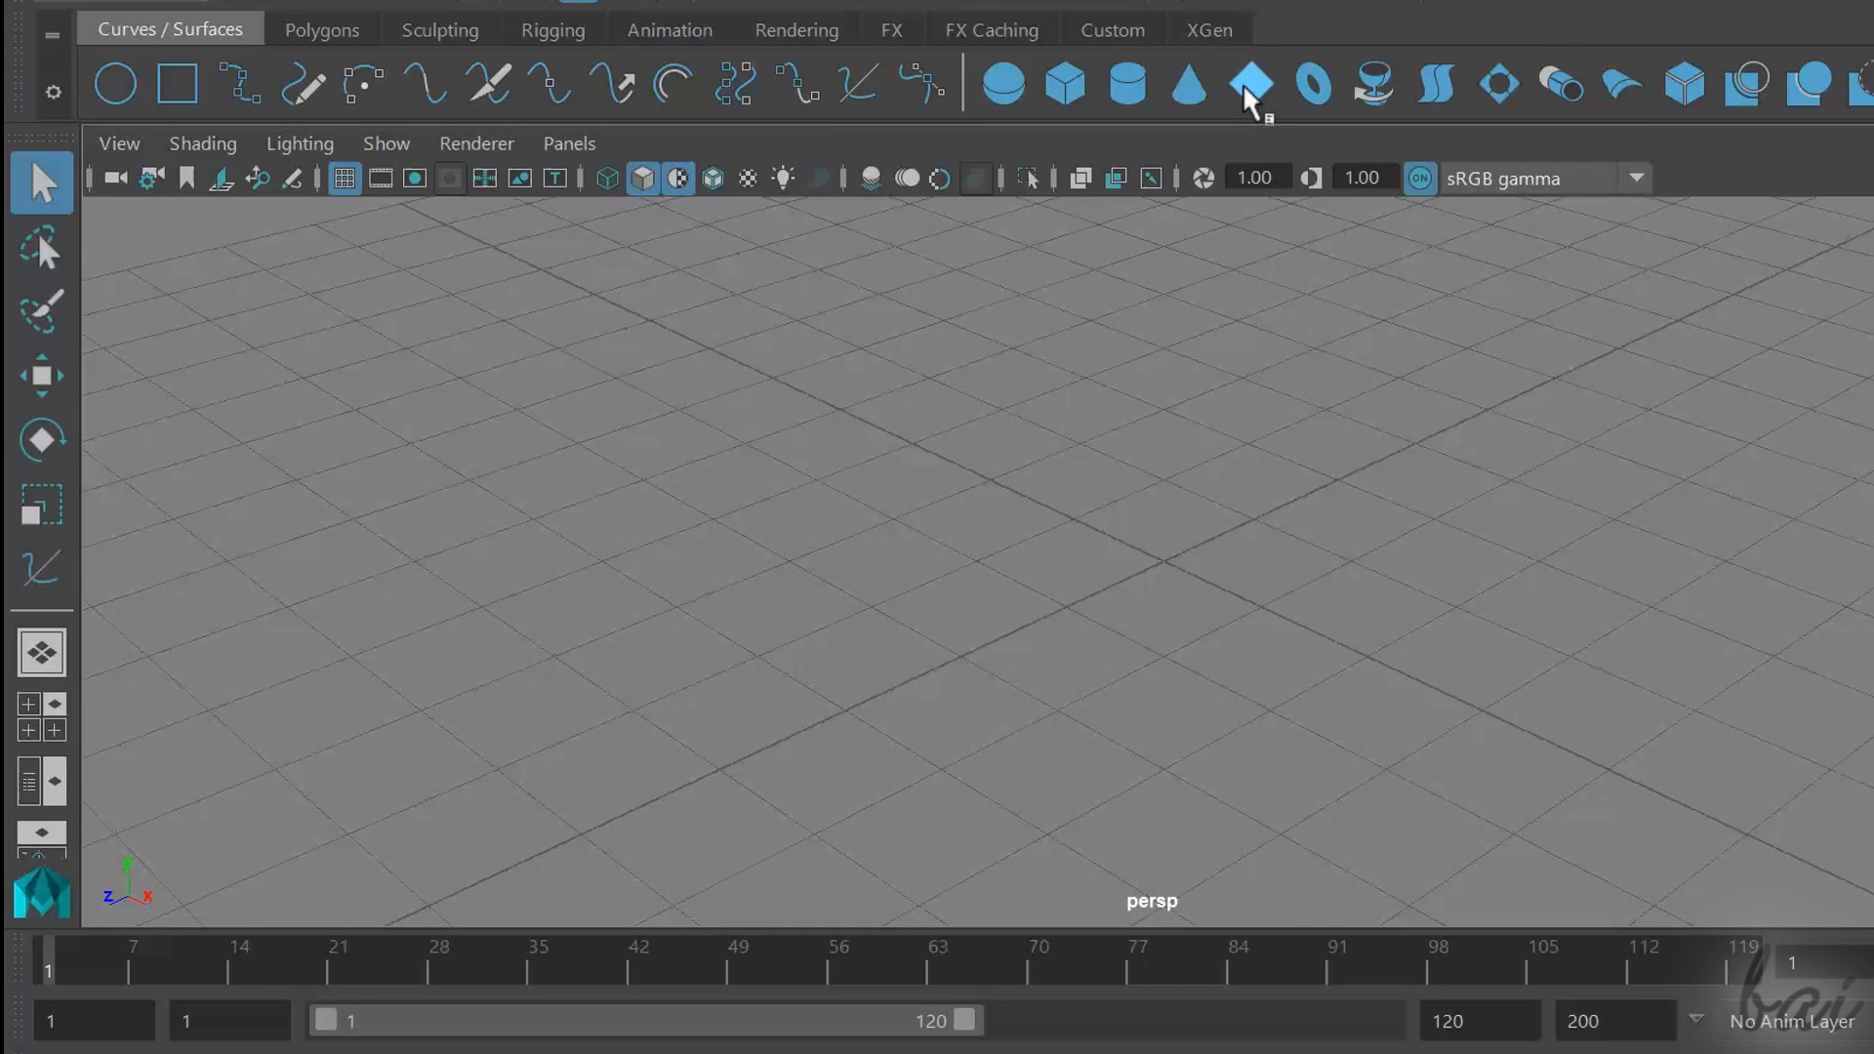
{"action": "left_click", "coordinate": [1249, 84]}
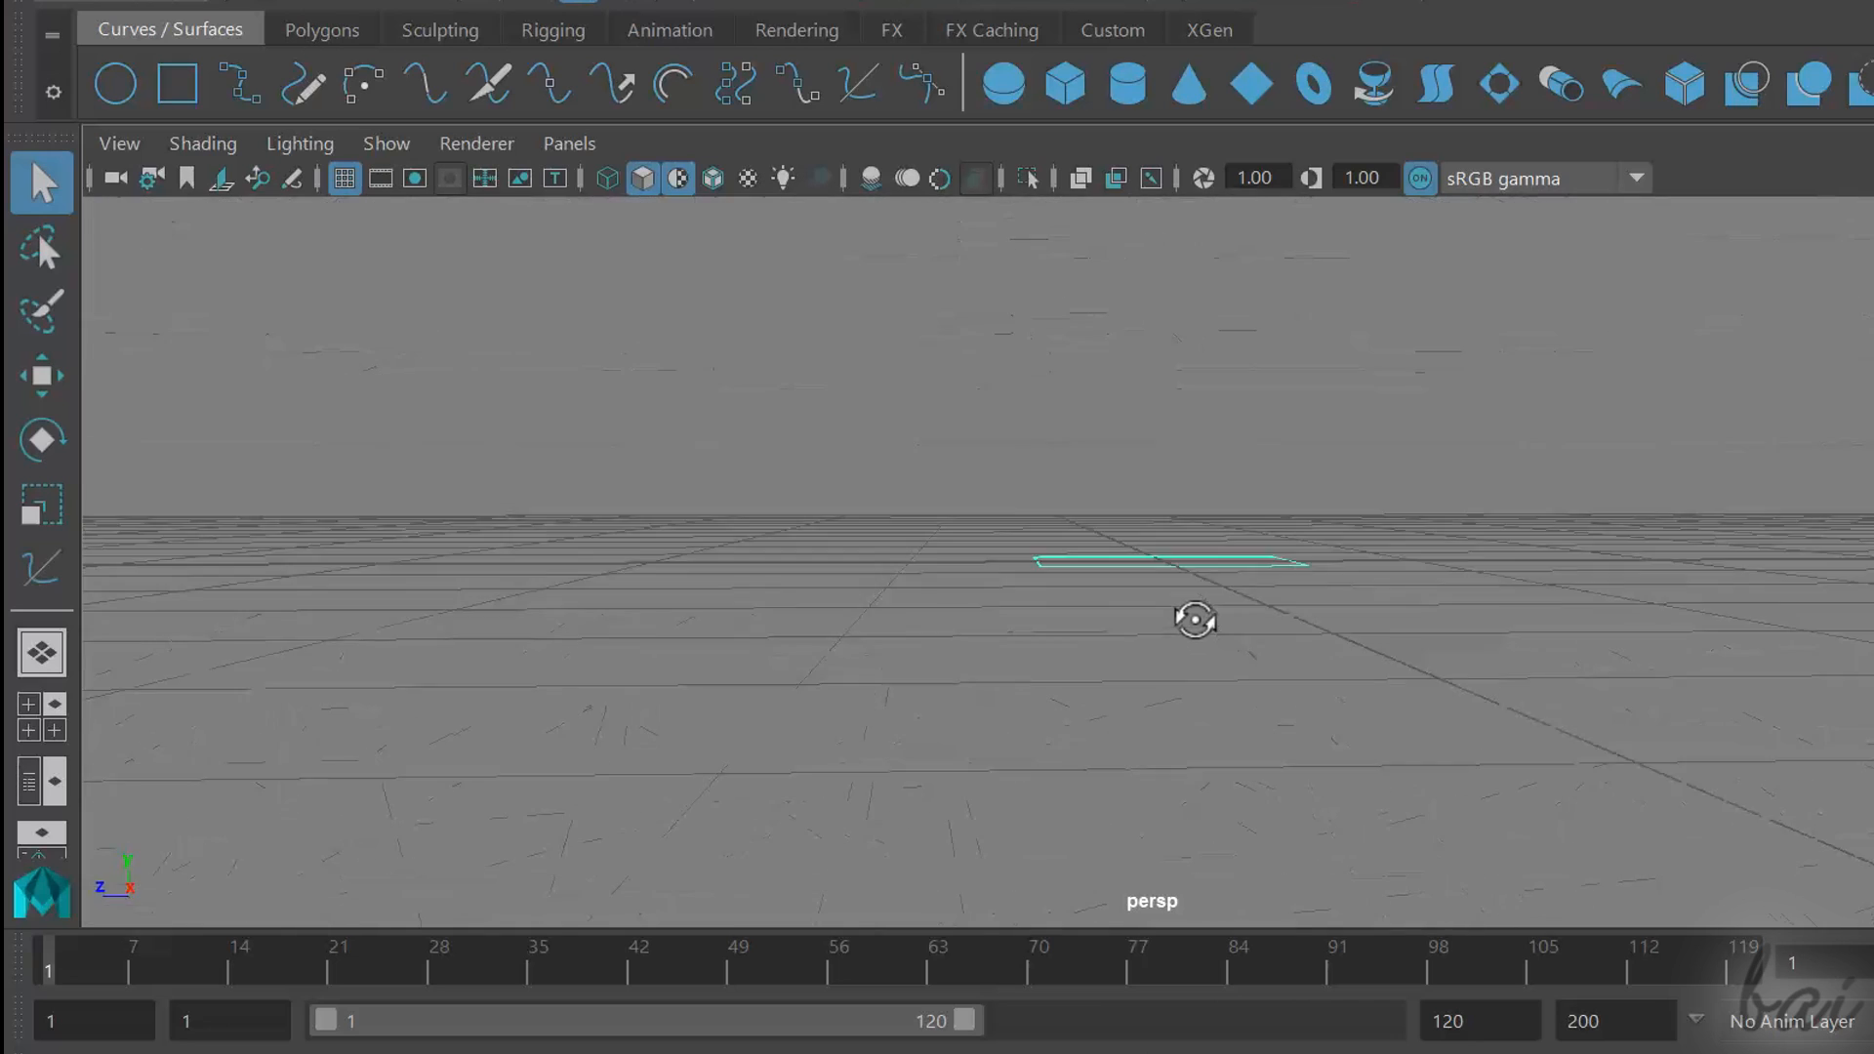
Select one face of the polygon cube and pull it outward along X into a longer box
{"action": "left_click", "coordinate": [338, 29]}
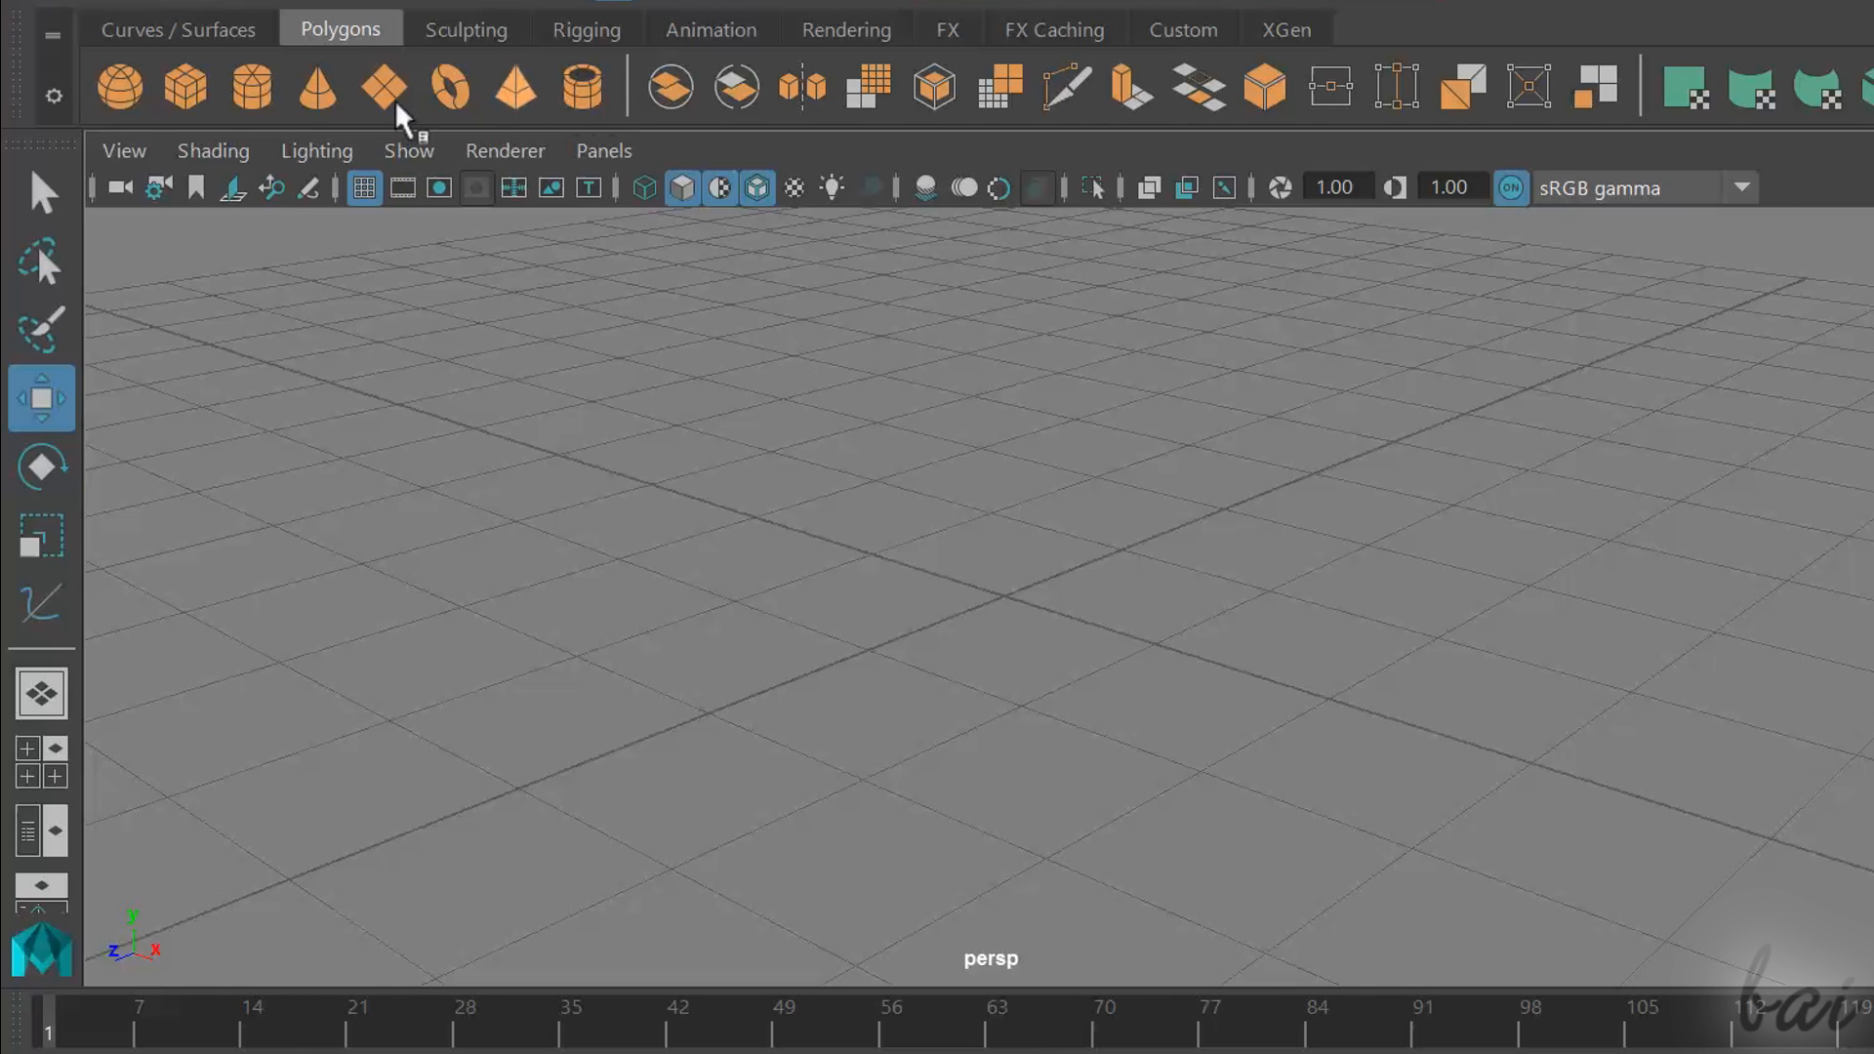
{"action": "mouse_move", "coordinate": [156, 86]}
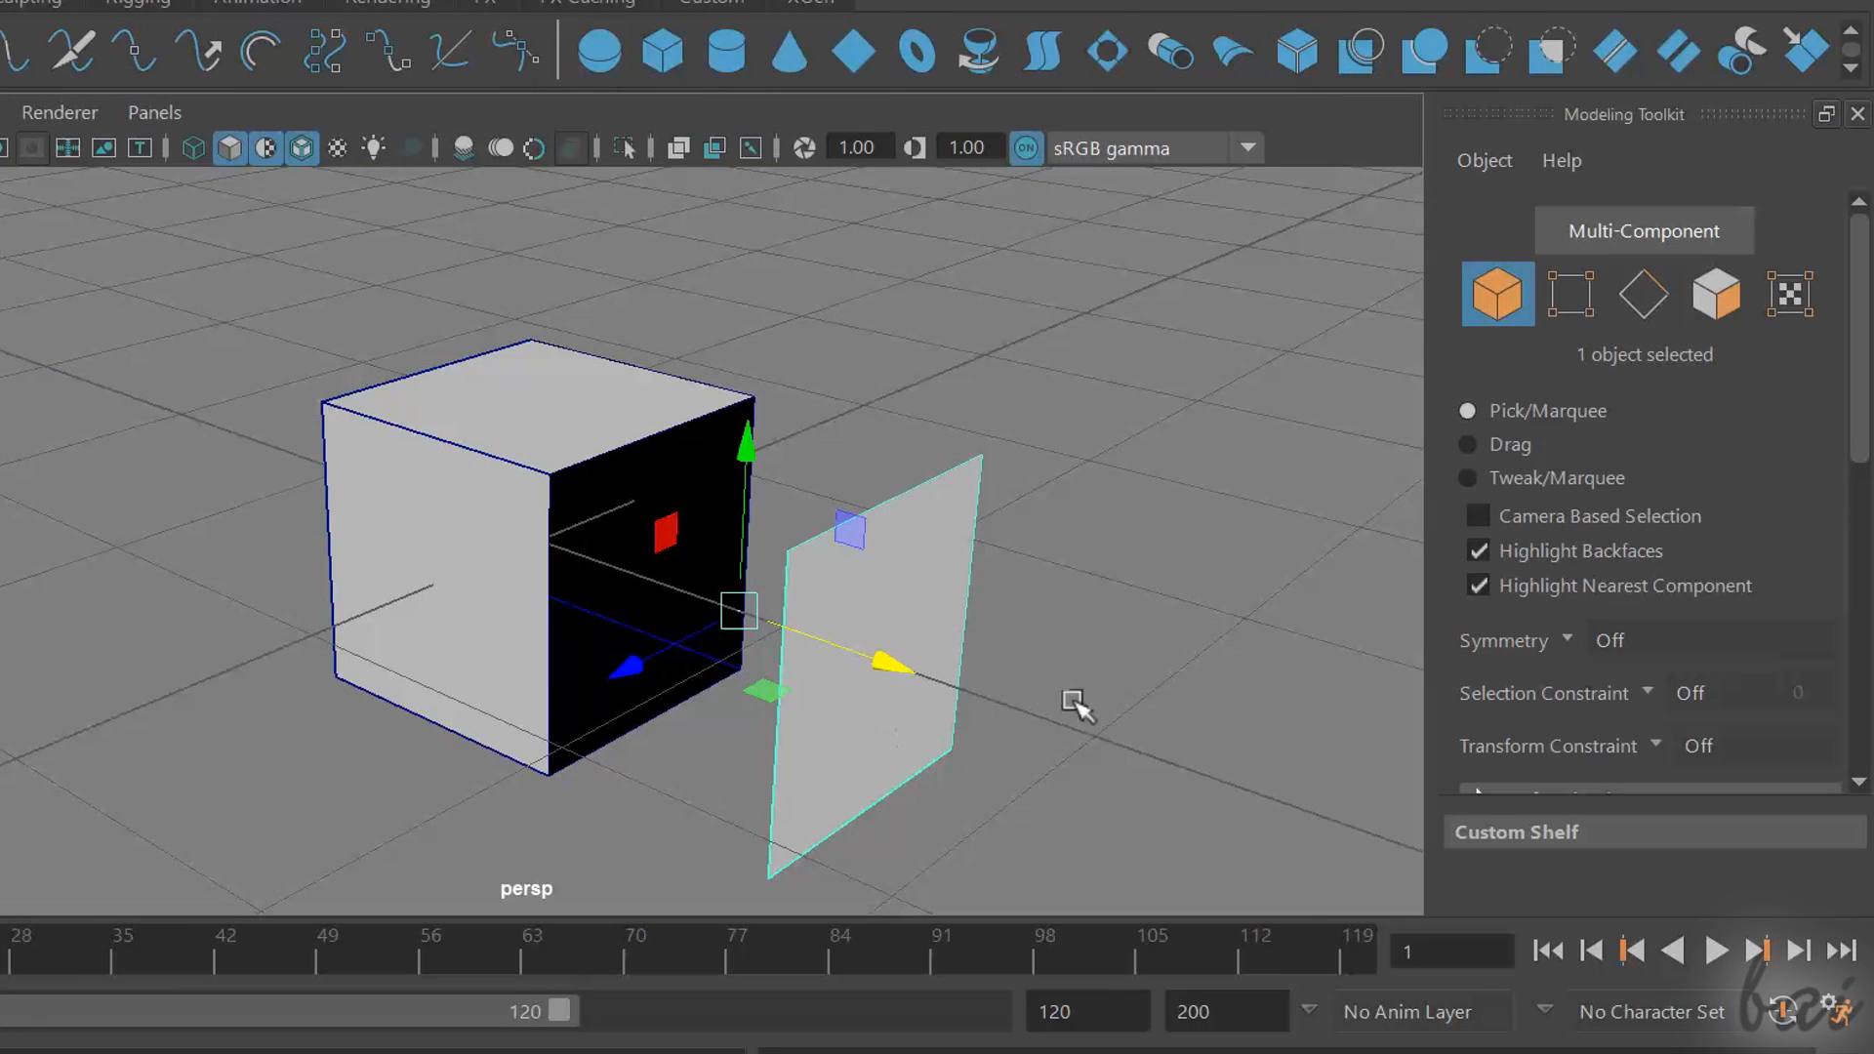
{"action": "left_click", "coordinate": [1717, 295]}
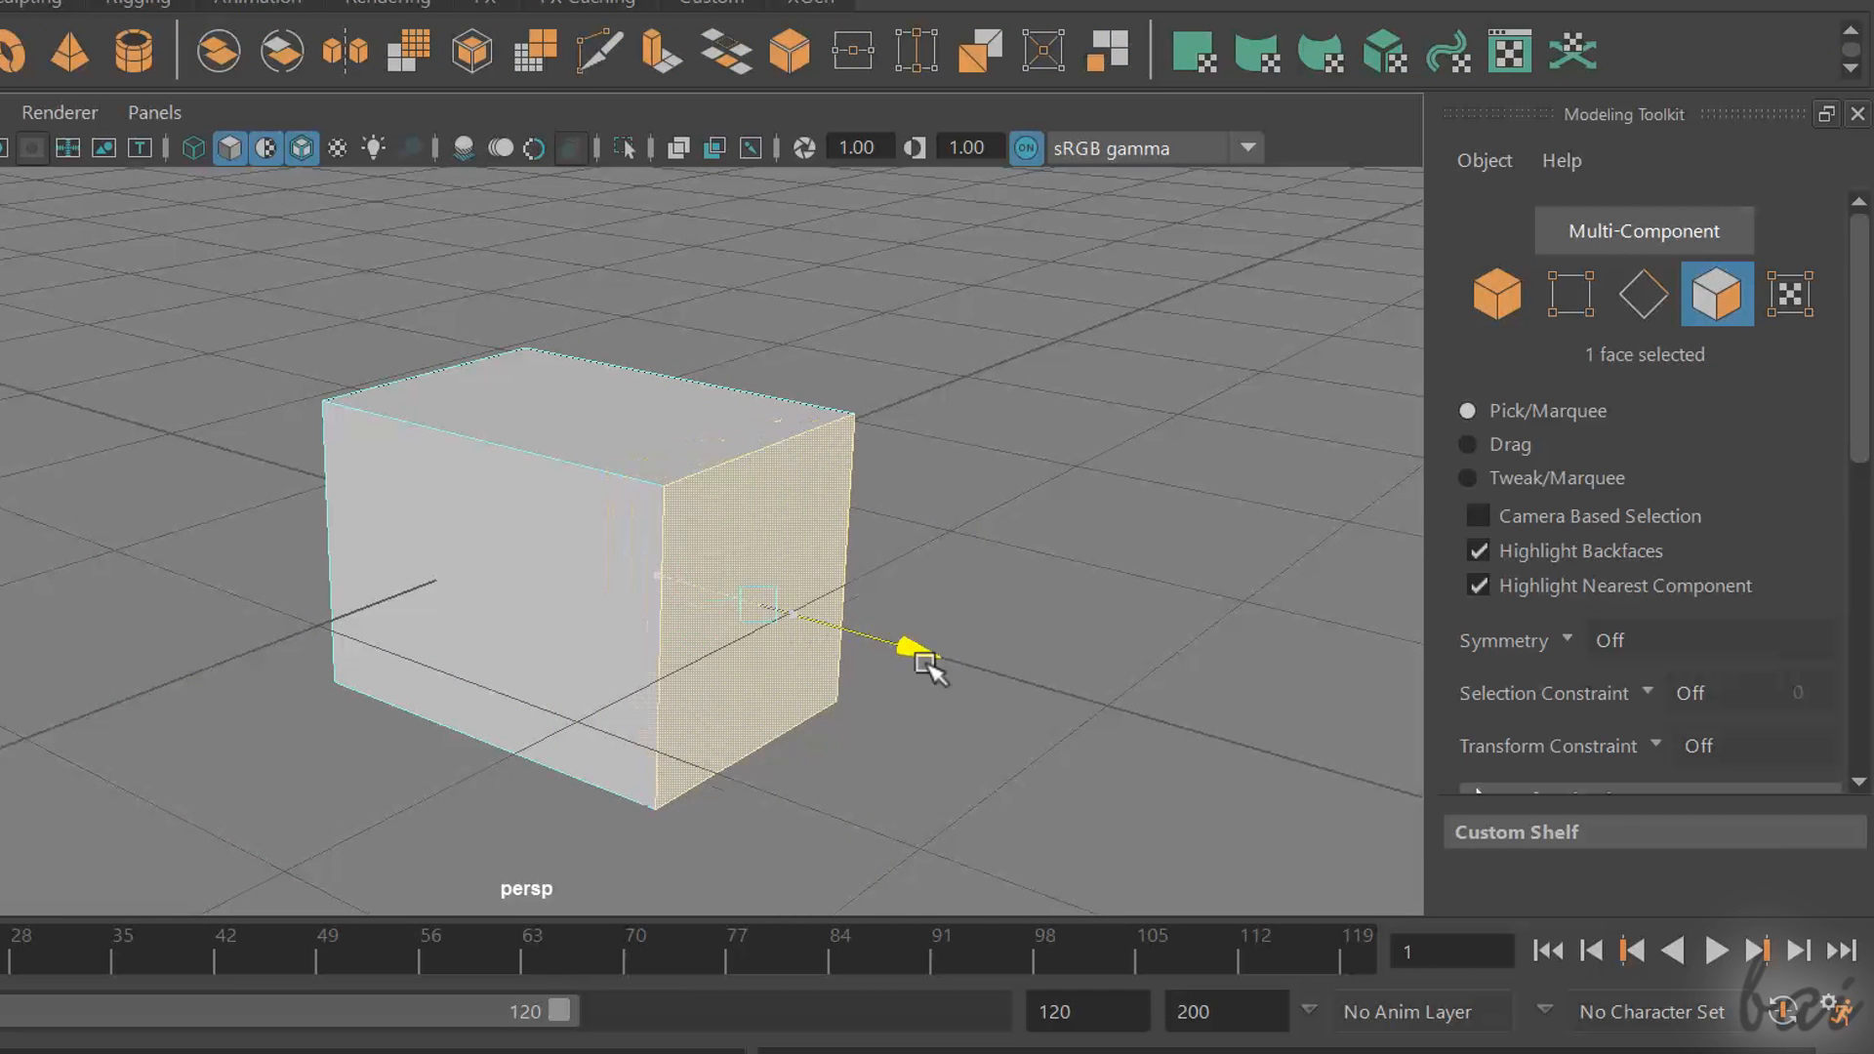
{"action": "left_click", "coordinate": [539, 563]}
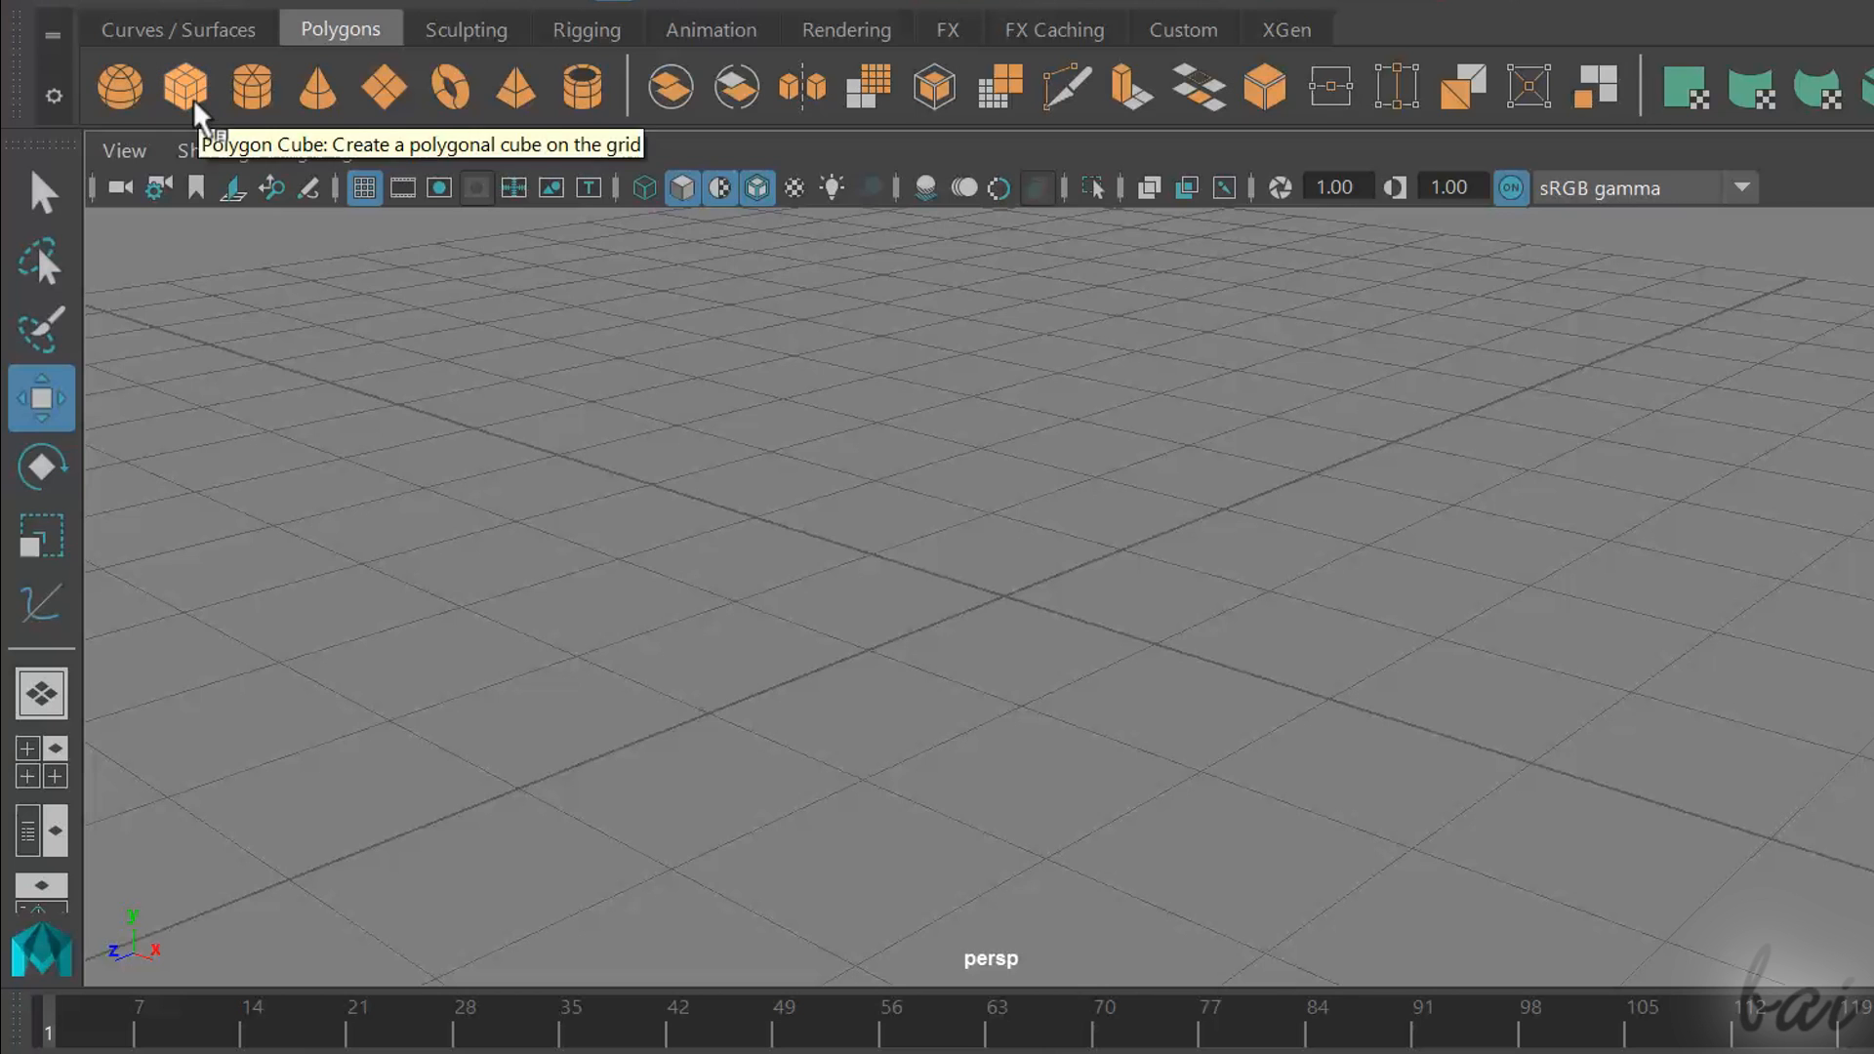
{"action": "mouse_move", "coordinate": [252, 90]}
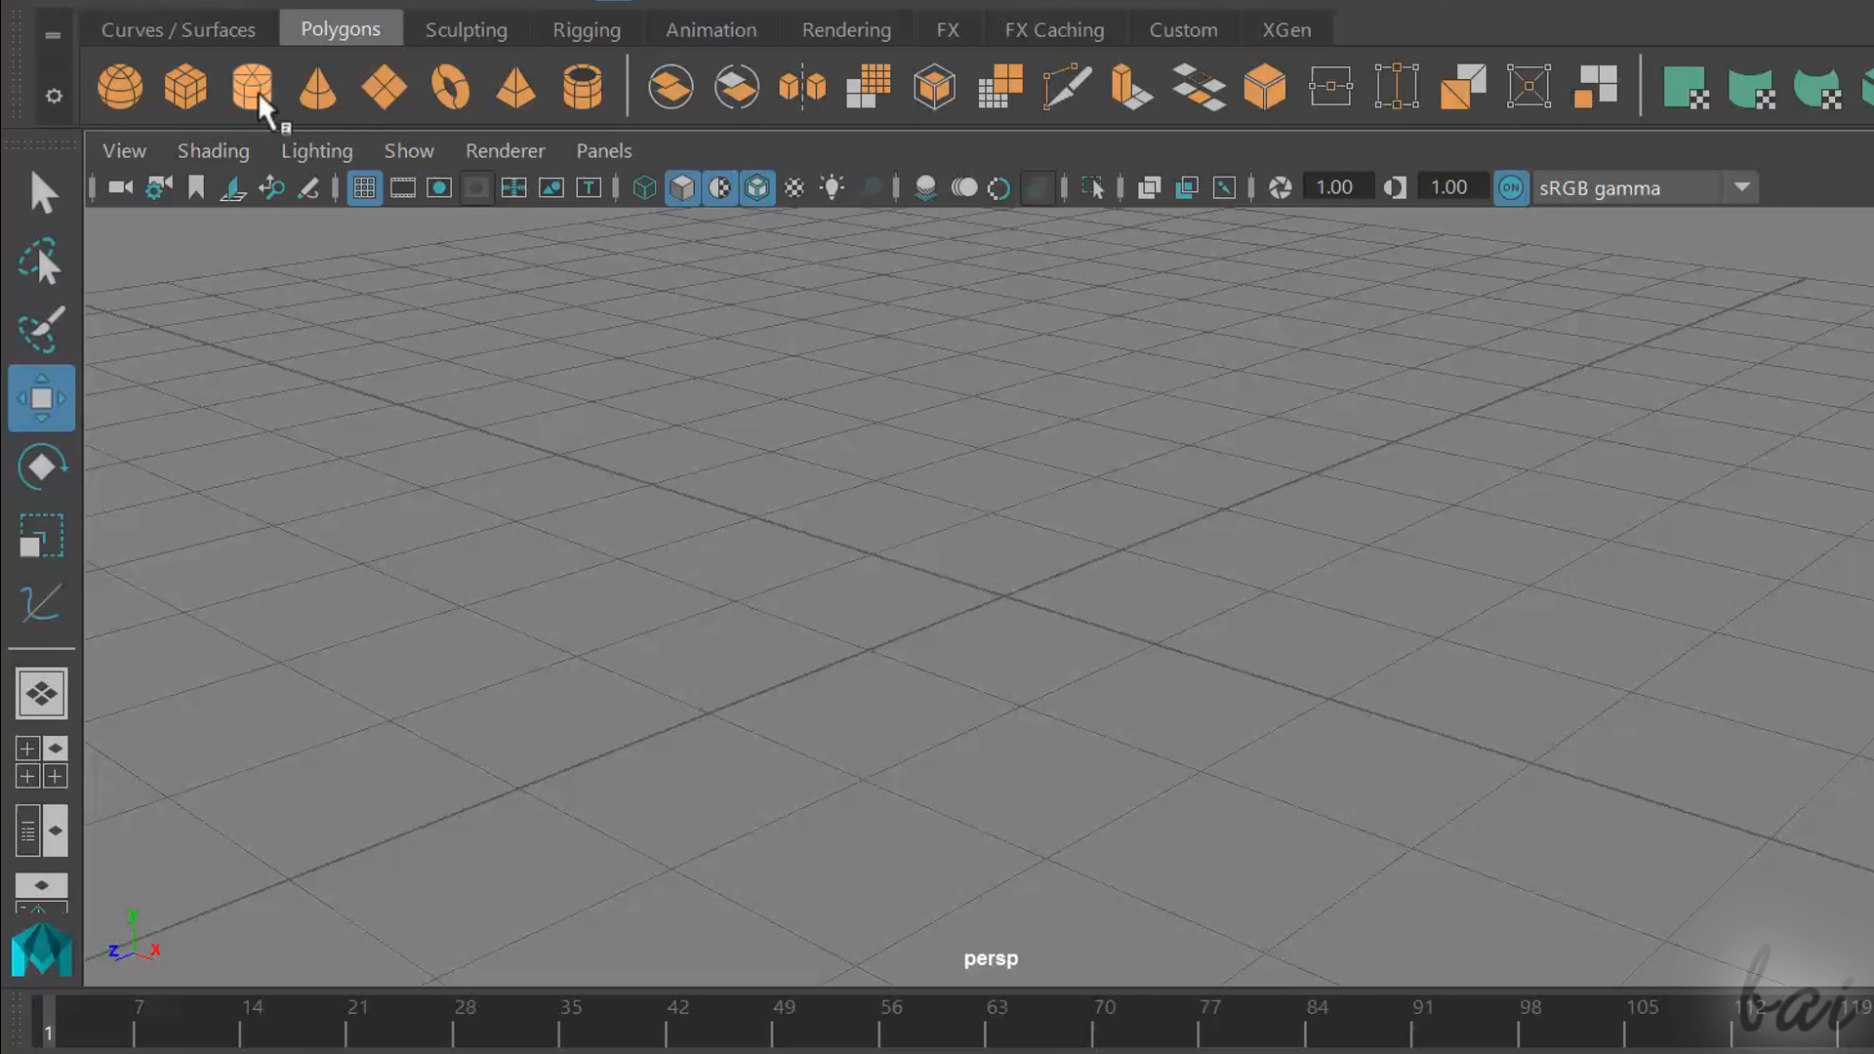
Place a polygon sphere on the grid and begin selecting one of its vertices
{"action": "left_click", "coordinate": [249, 86]}
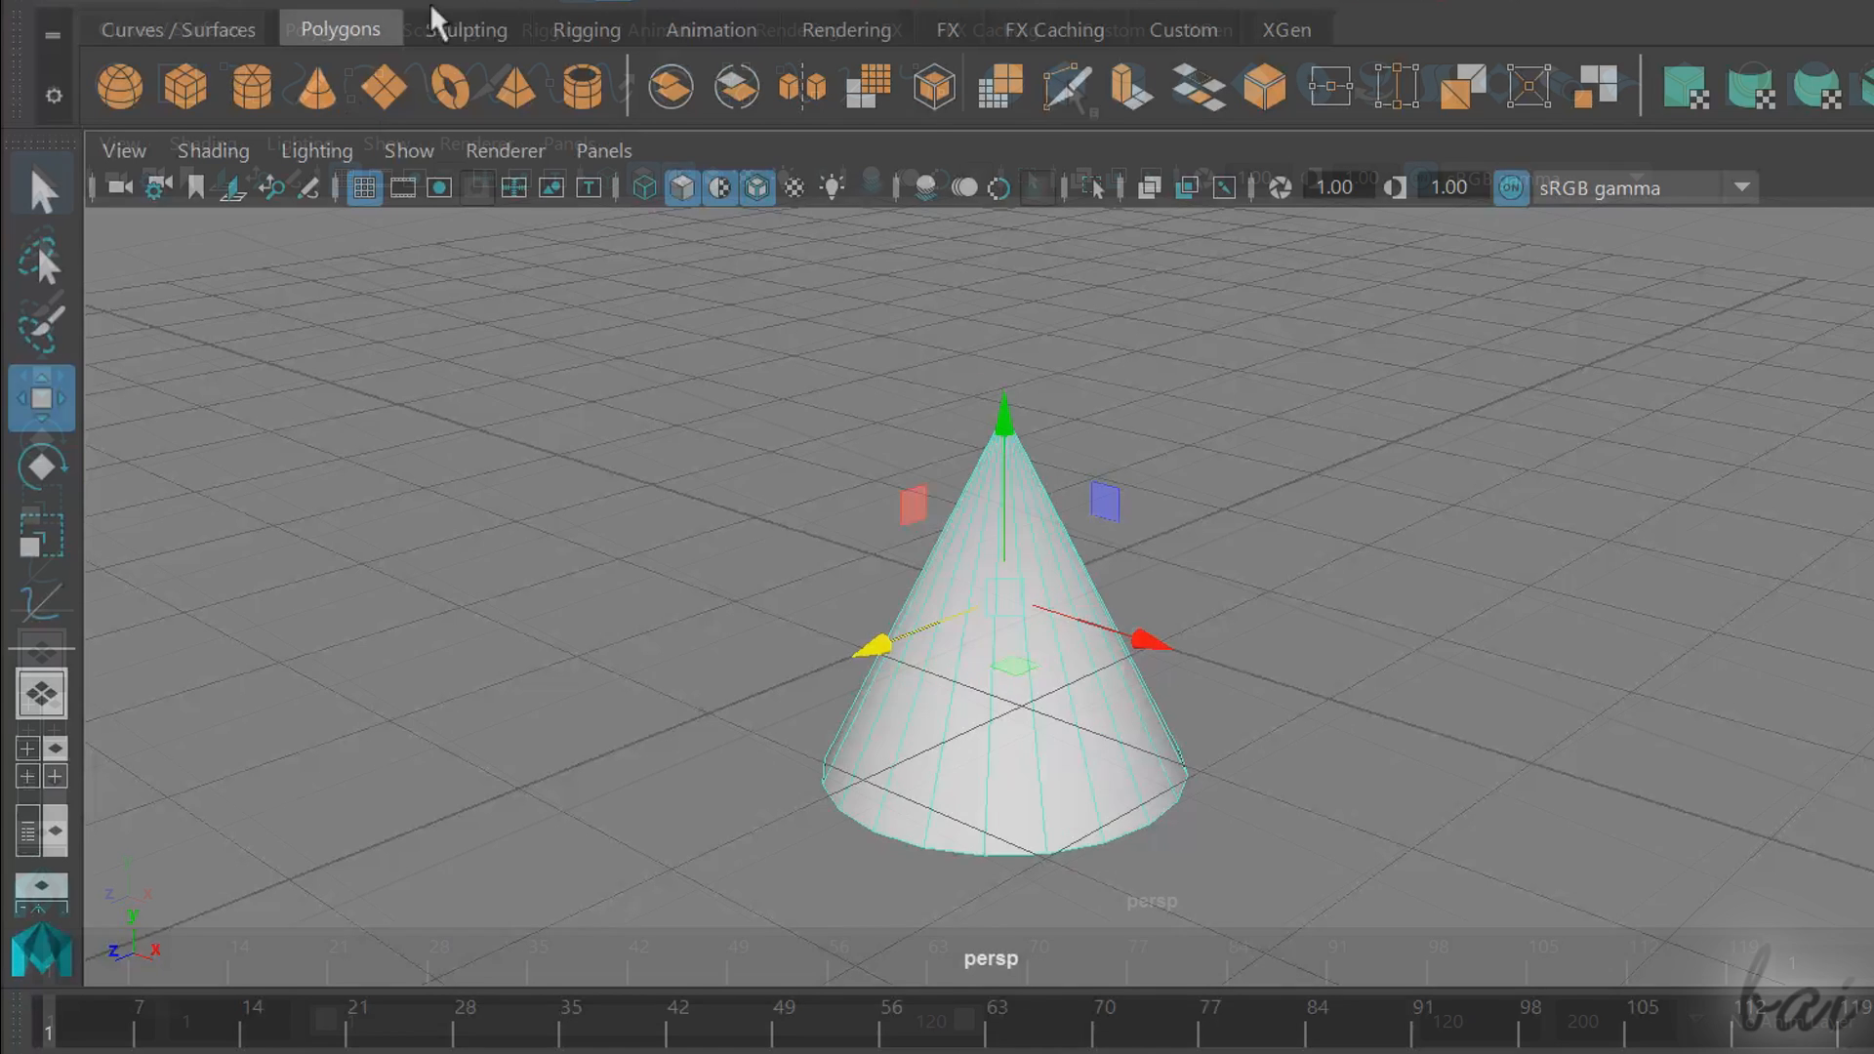
{"action": "left_click", "coordinate": [170, 29]}
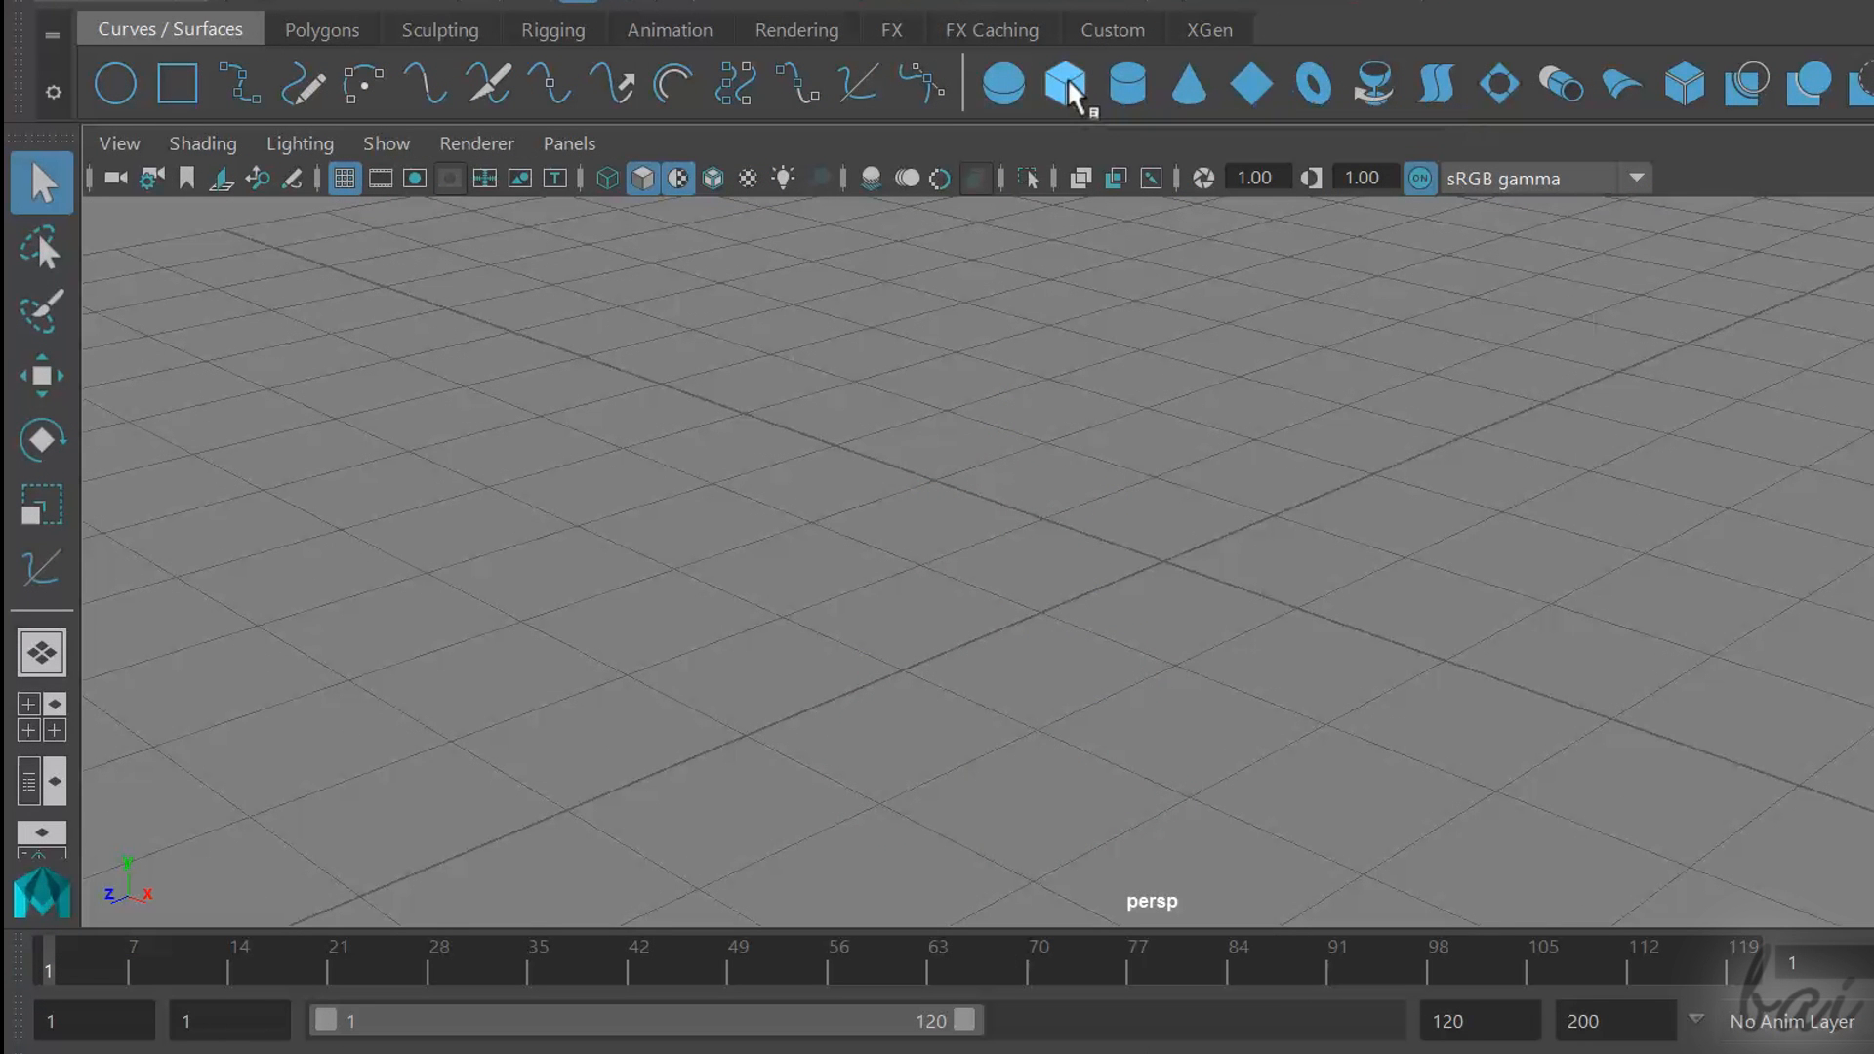
{"action": "left_click", "coordinate": [1062, 84]}
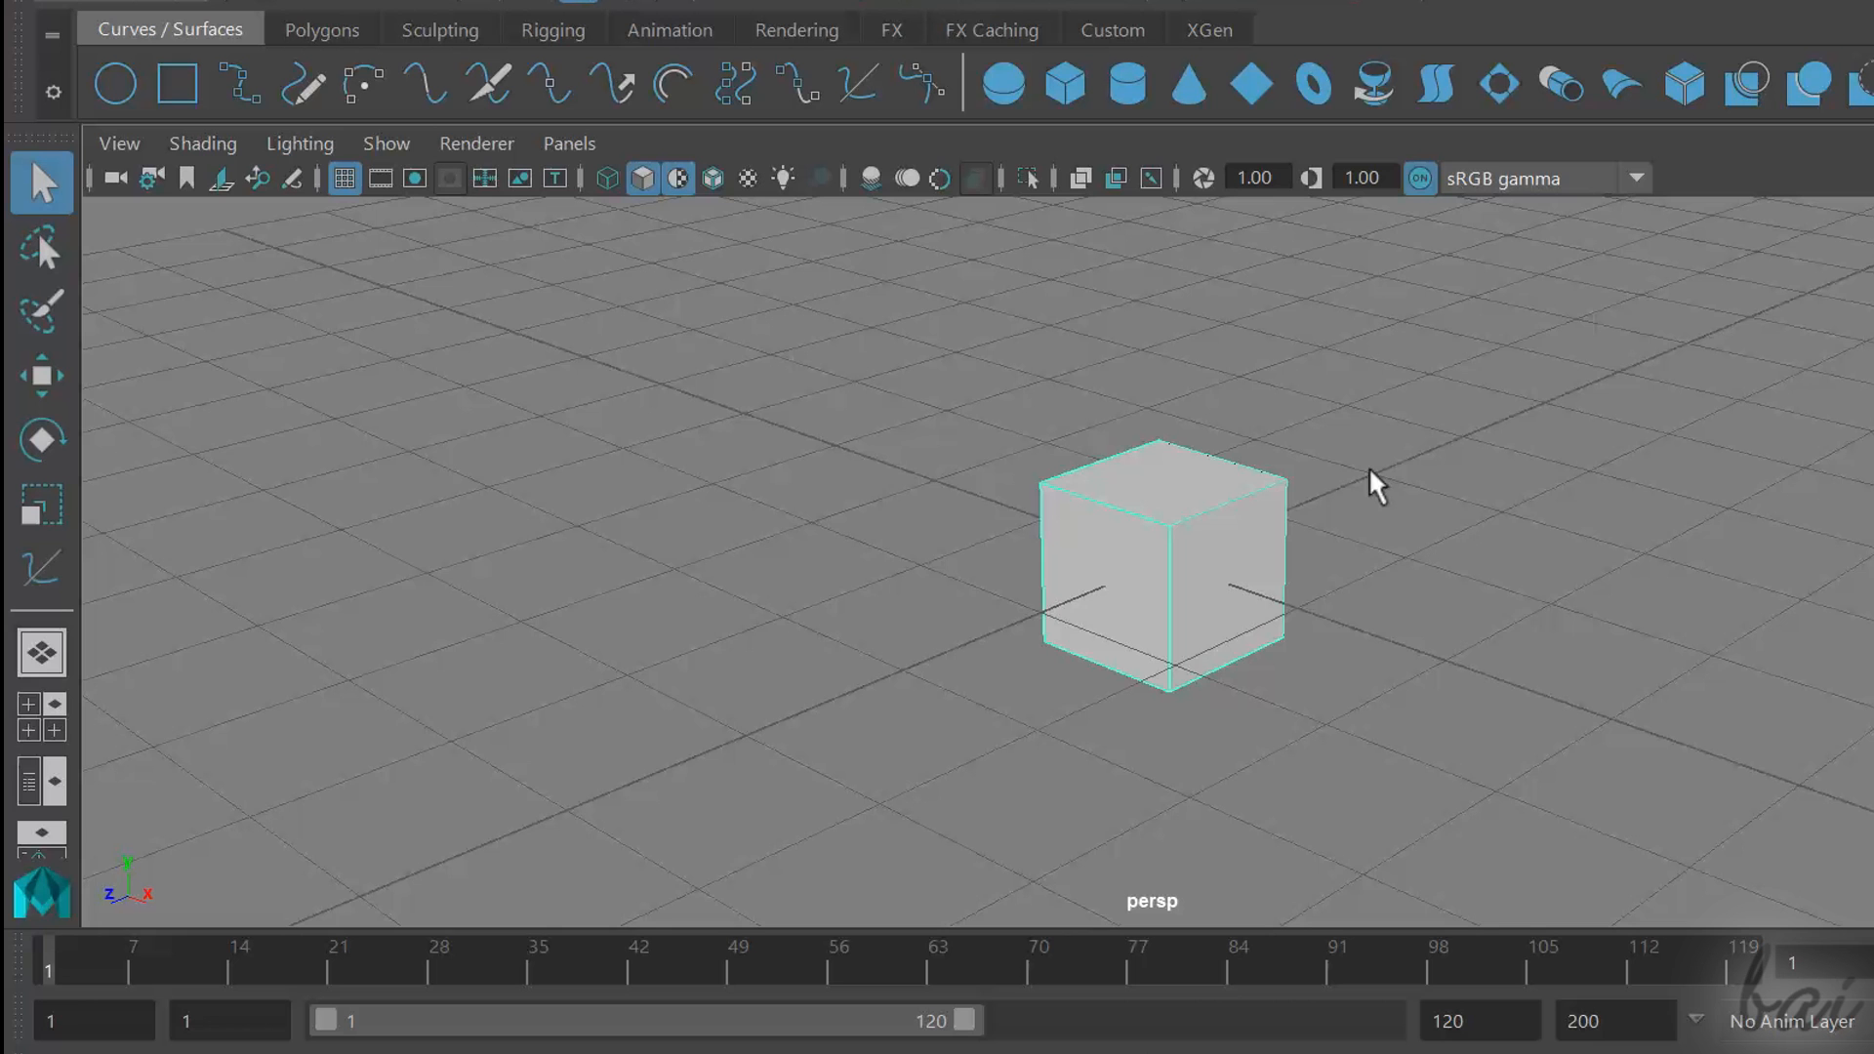
{"action": "left_click", "coordinate": [711, 179]}
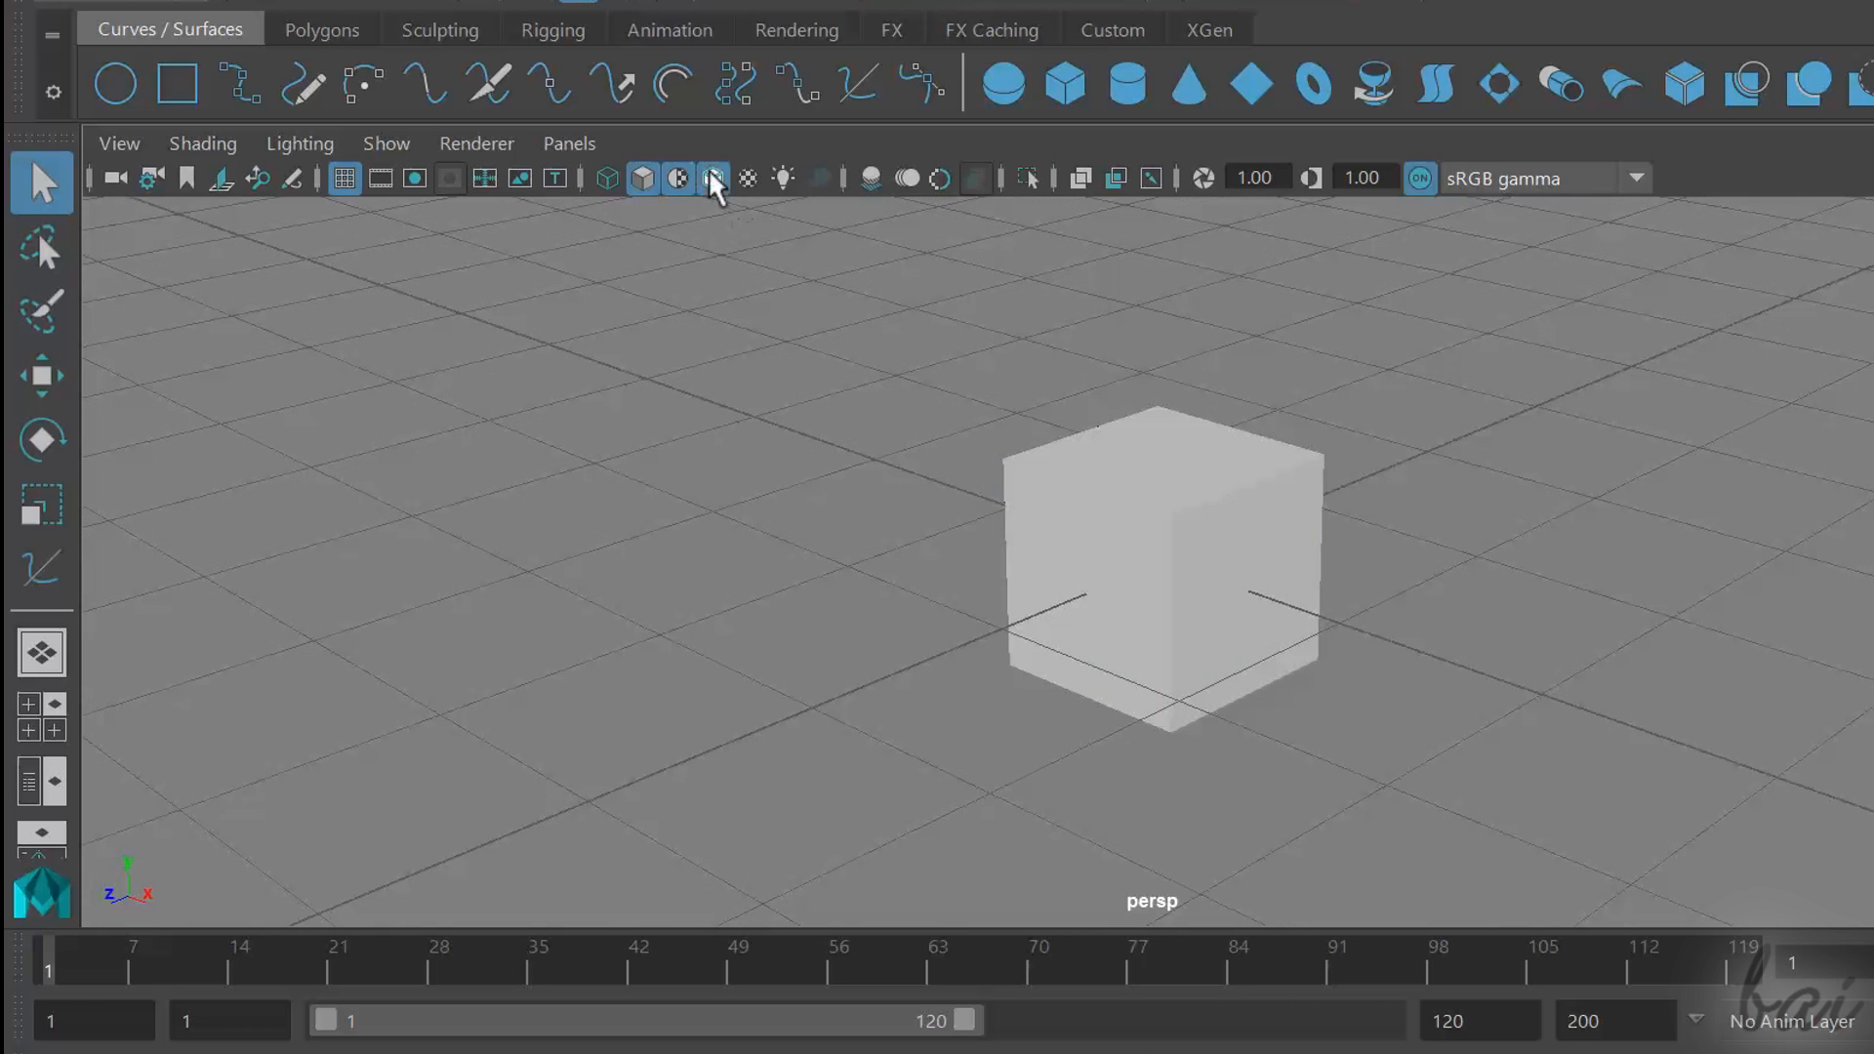
{"action": "left_click", "coordinate": [1234, 594]}
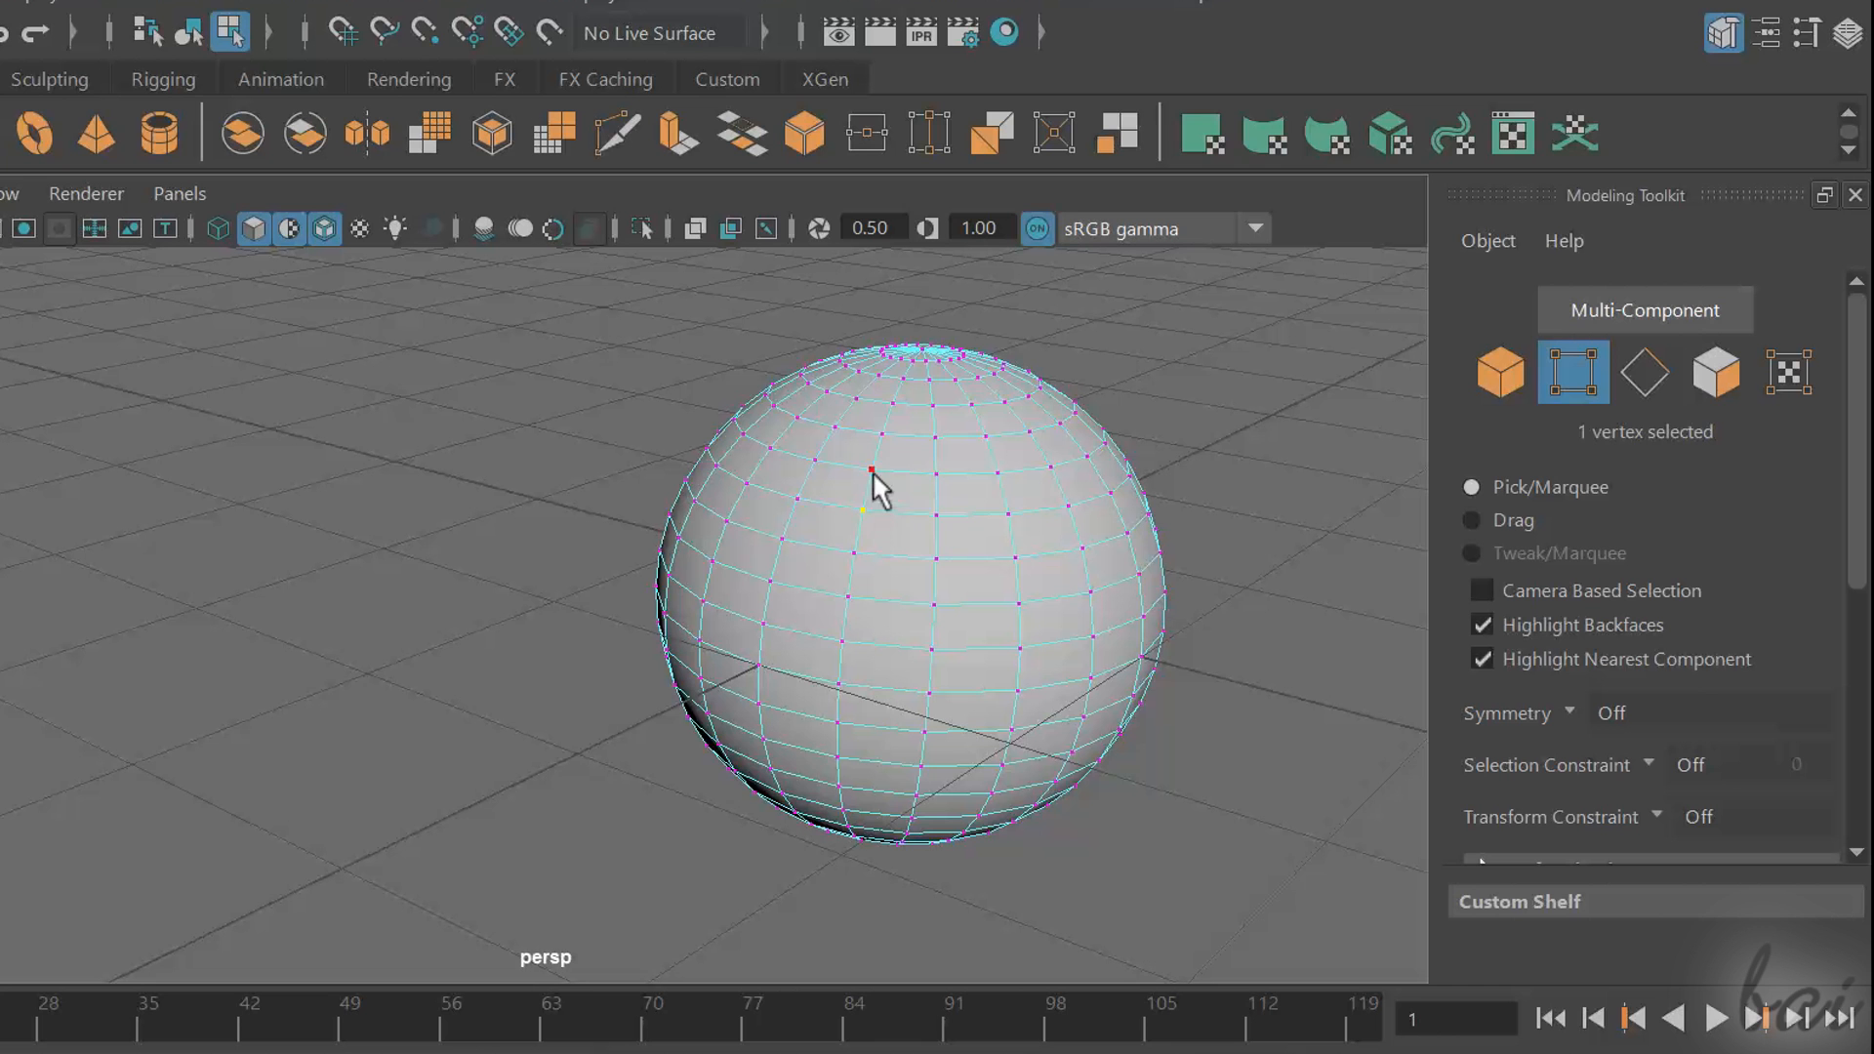
Clear the selection and create a fresh polygon primitive from the Polygons shelf
{"action": "left_click", "coordinate": [1644, 371]}
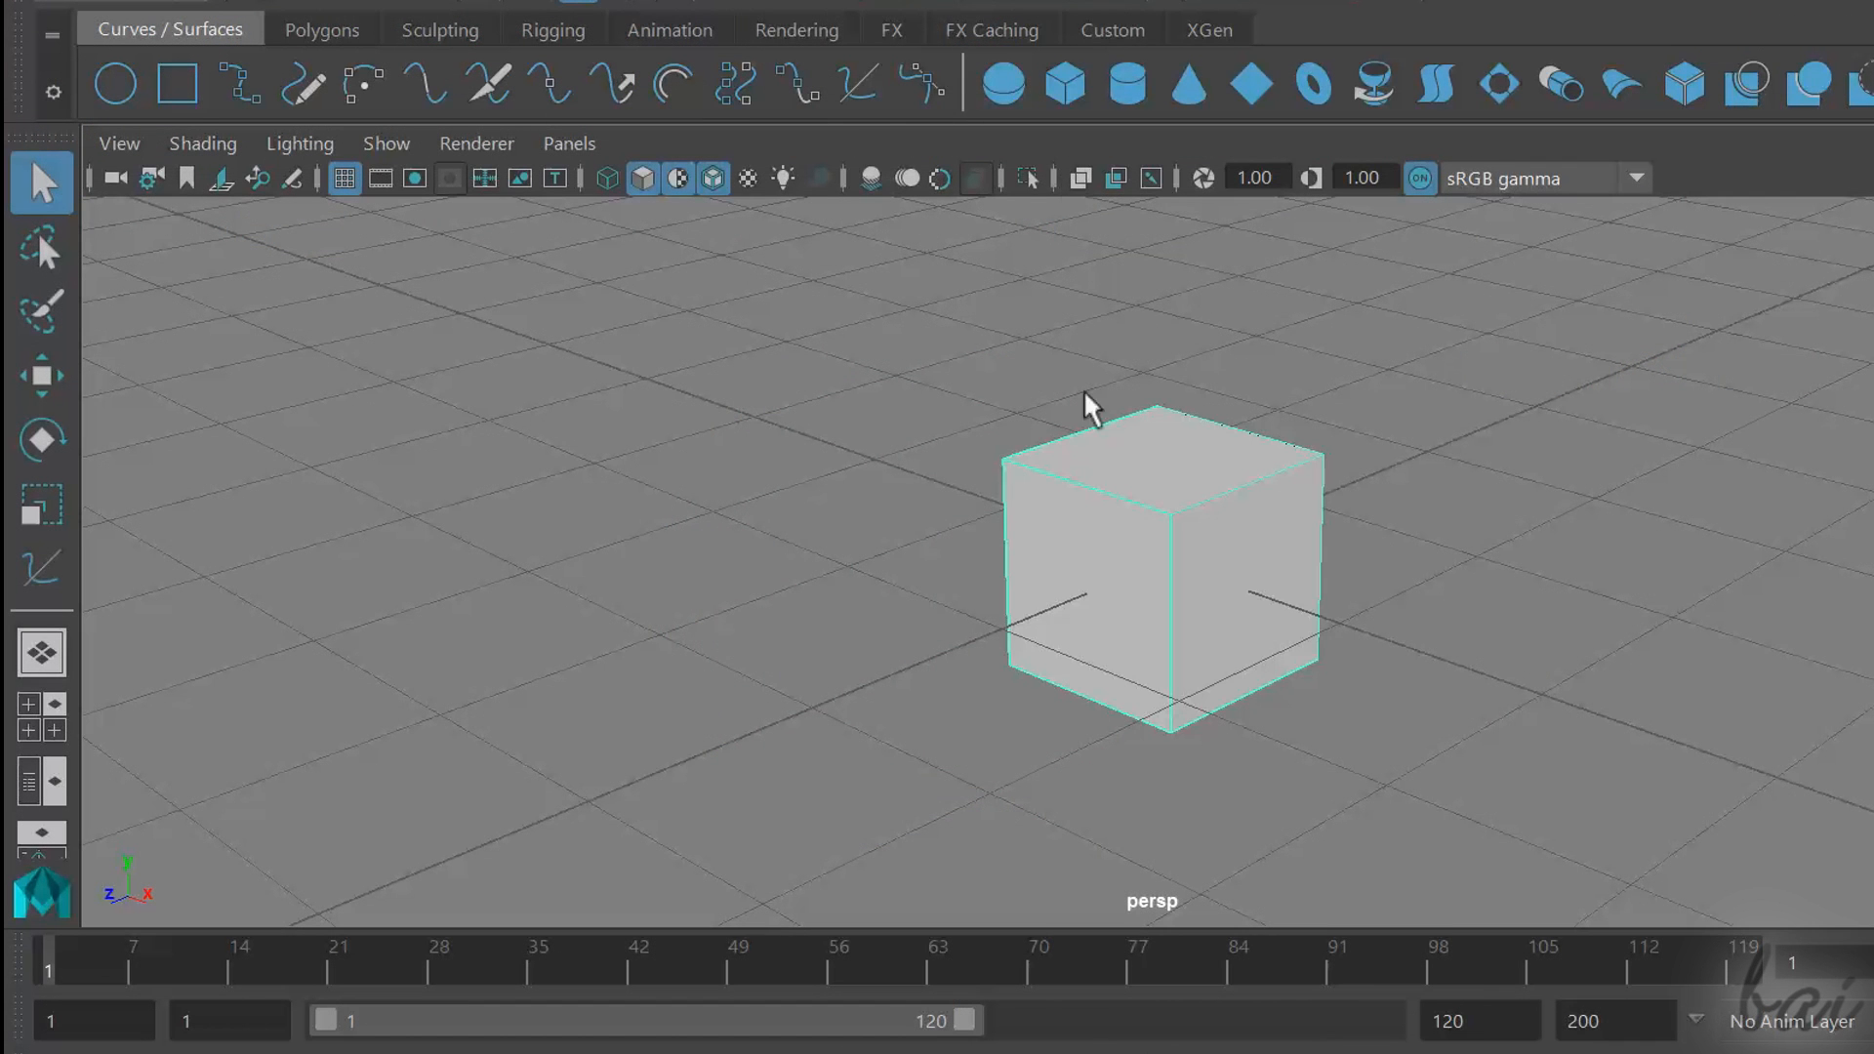
{"action": "left_click", "coordinate": [1503, 803]}
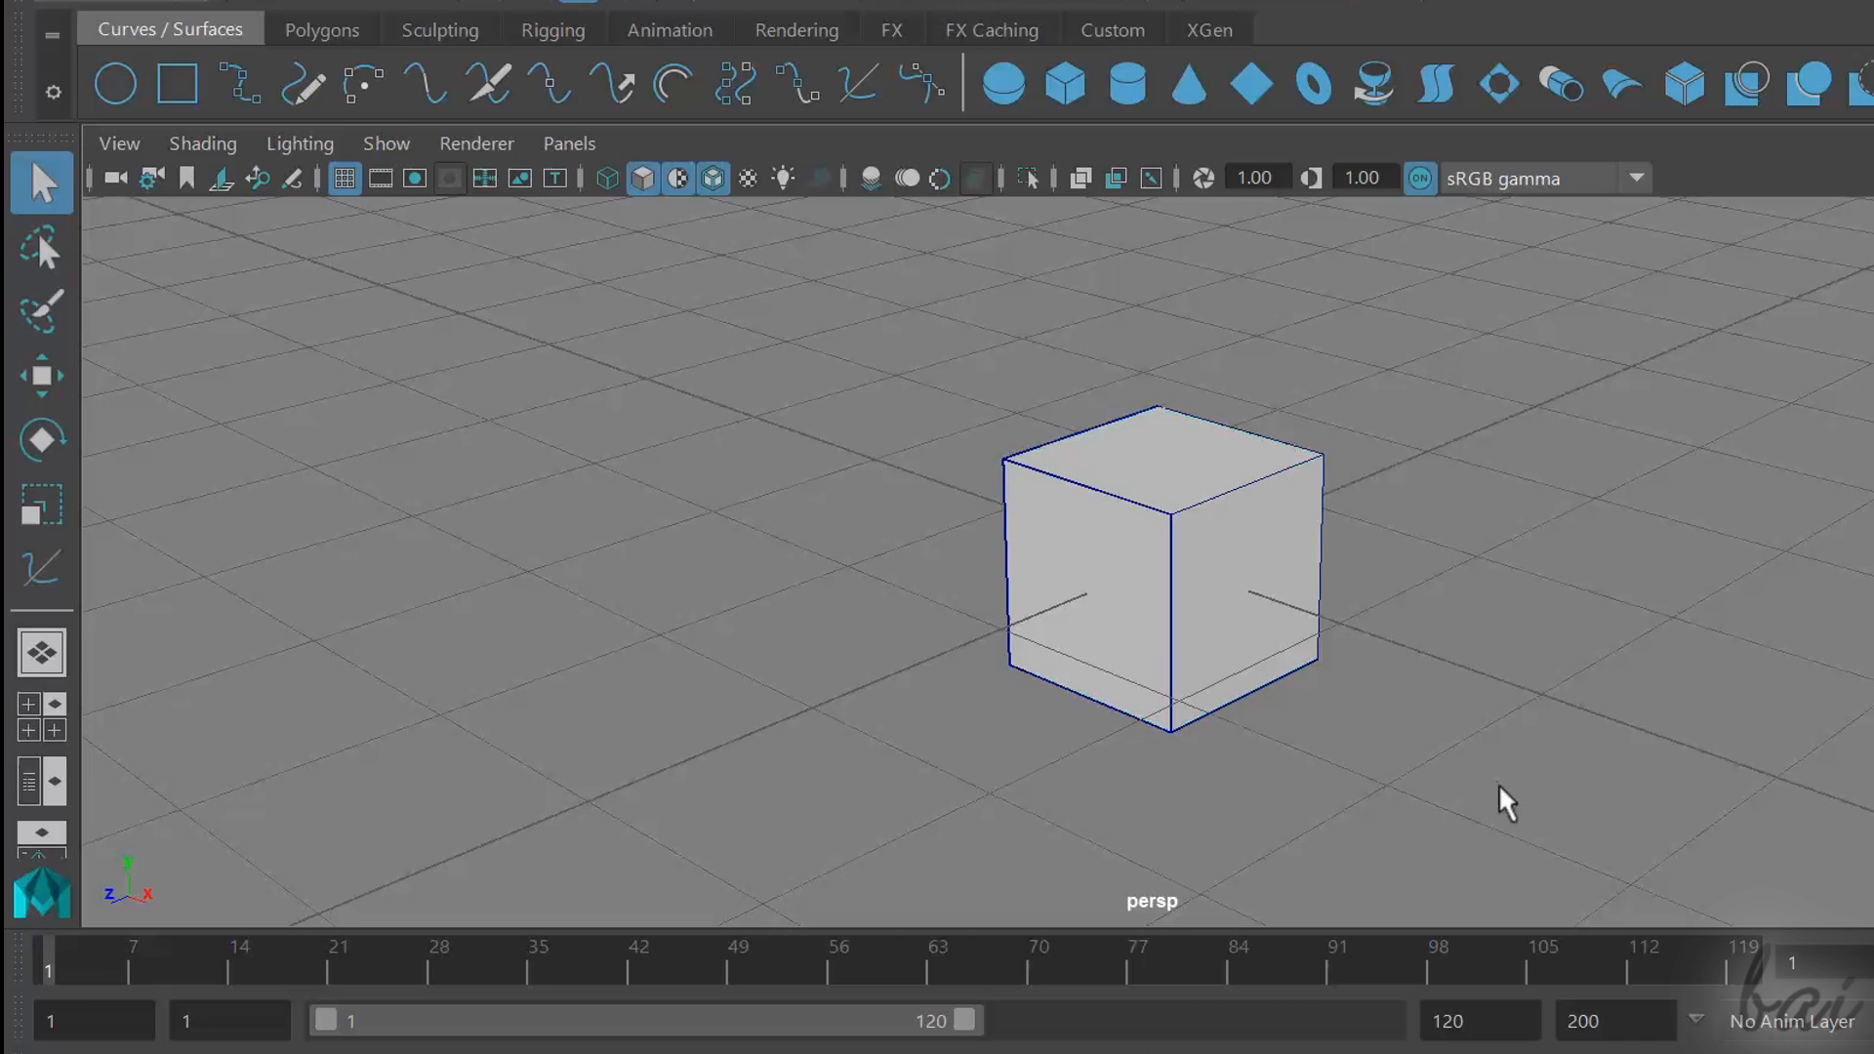
{"action": "mouse_move", "coordinate": [1219, 597]}
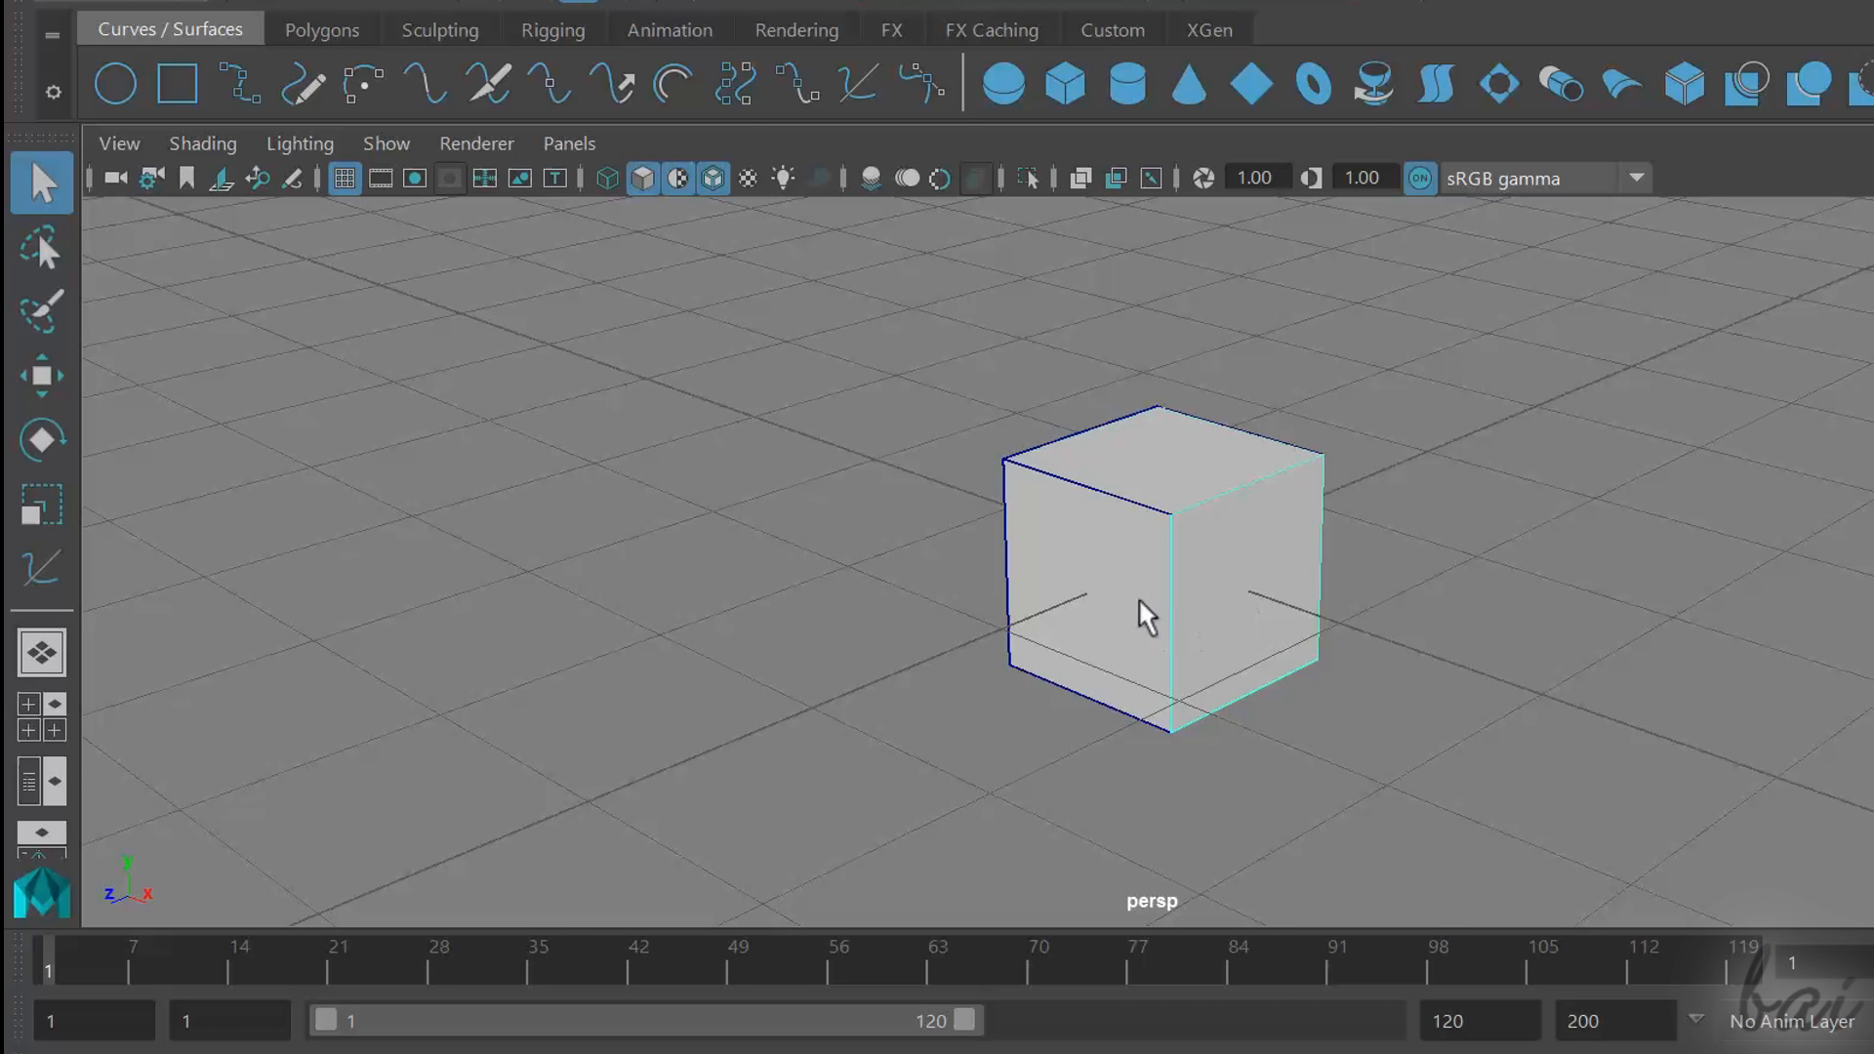
{"action": "mouse_move", "coordinate": [1253, 619]}
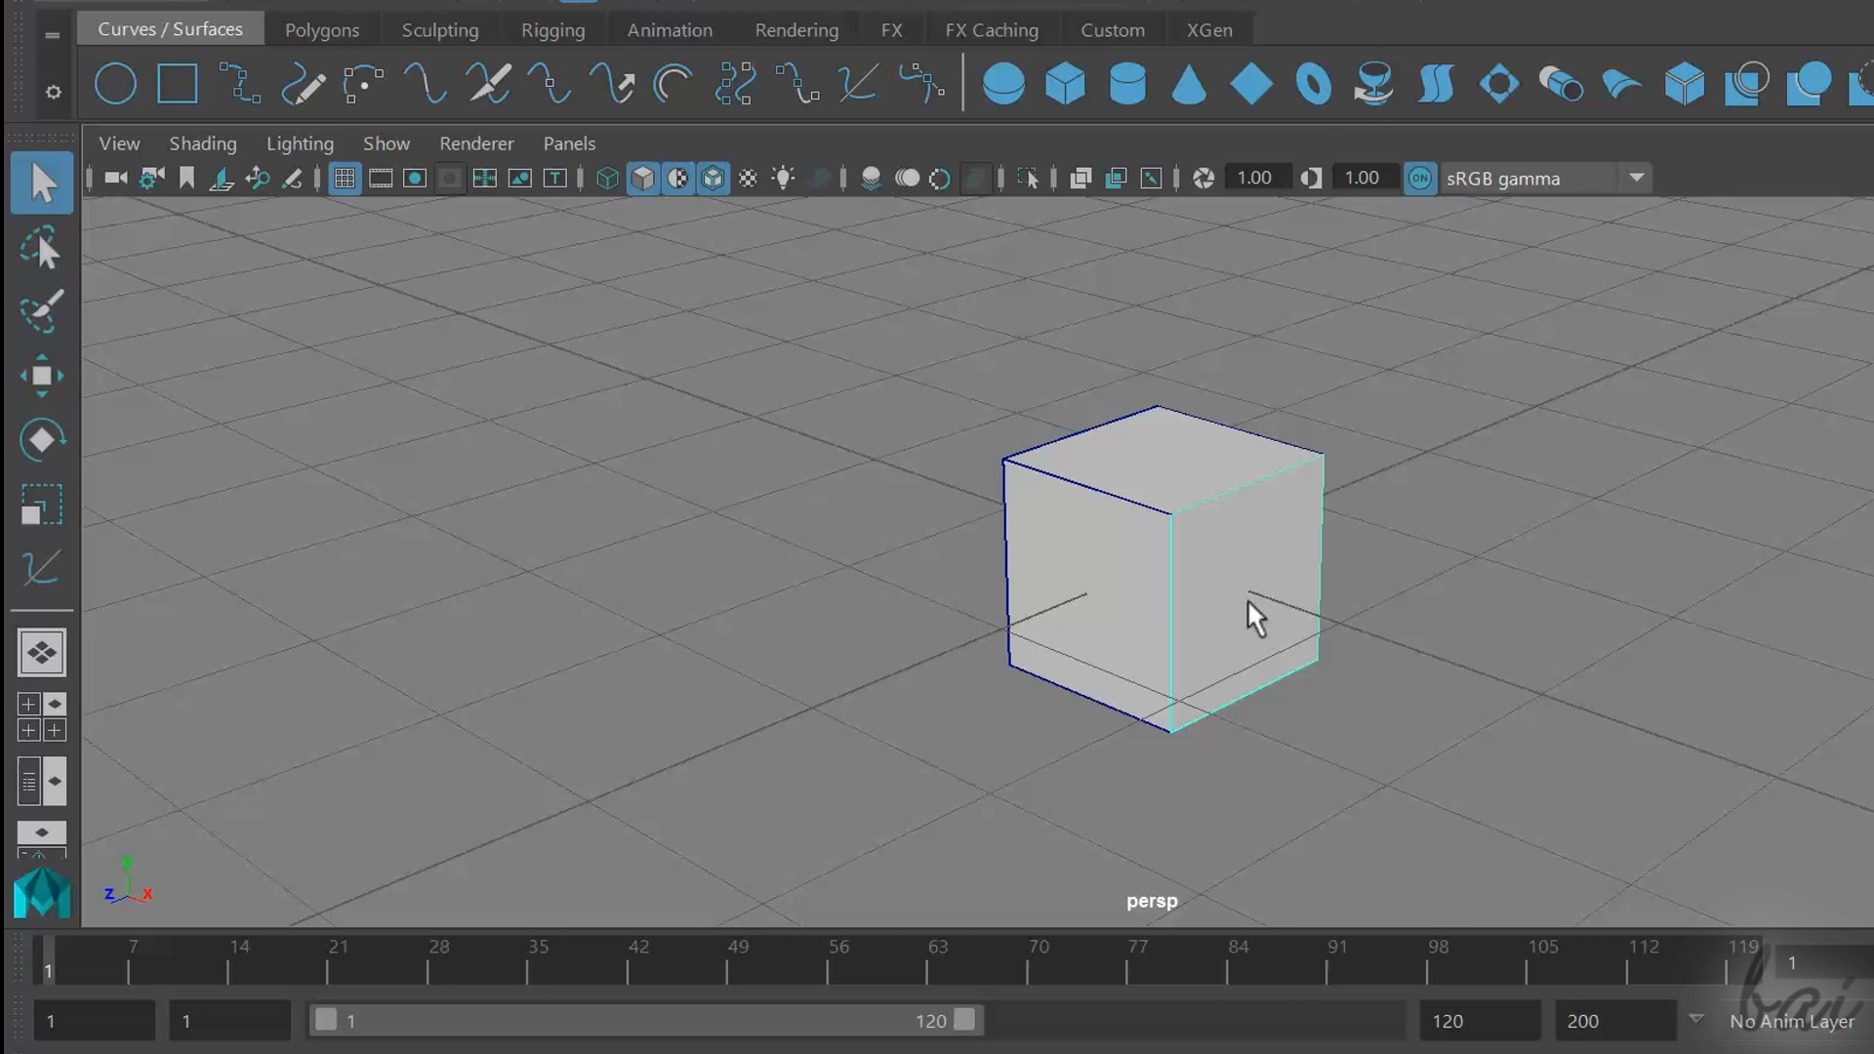
{"action": "left_click", "coordinate": [322, 30]}
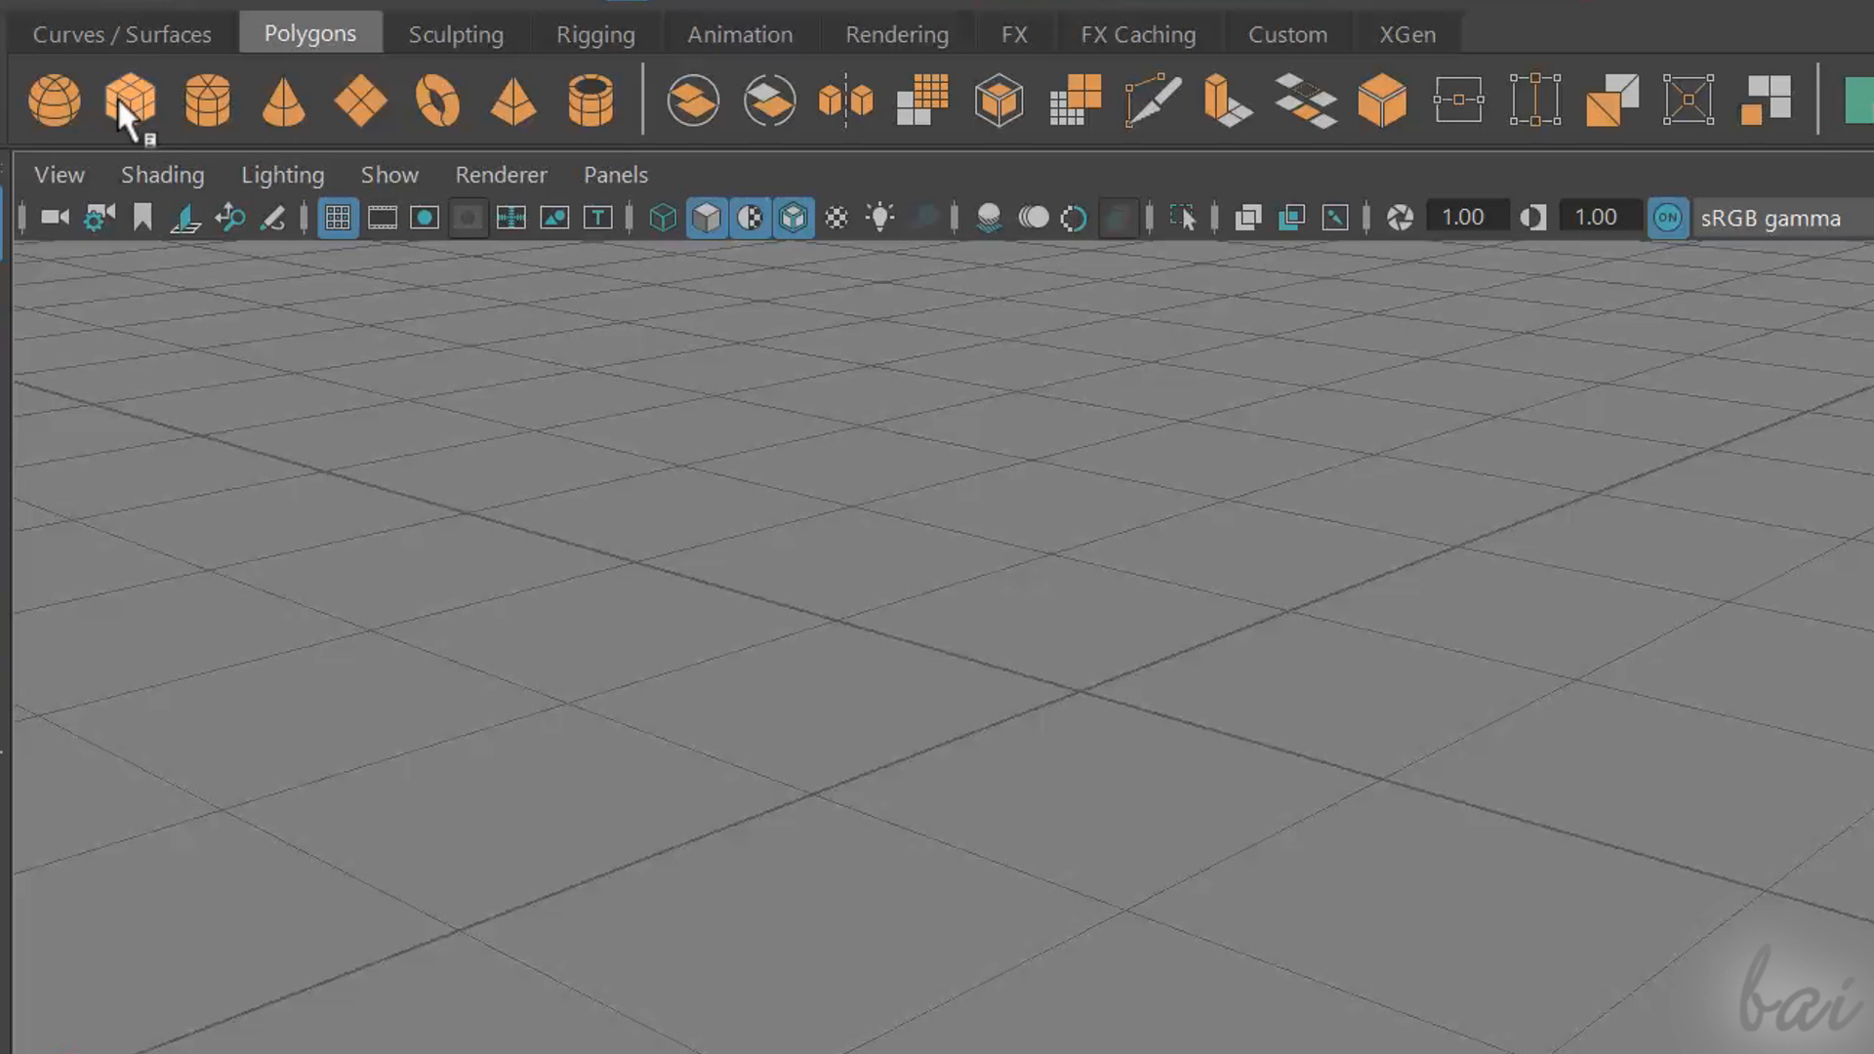
{"action": "left_click", "coordinate": [129, 100]}
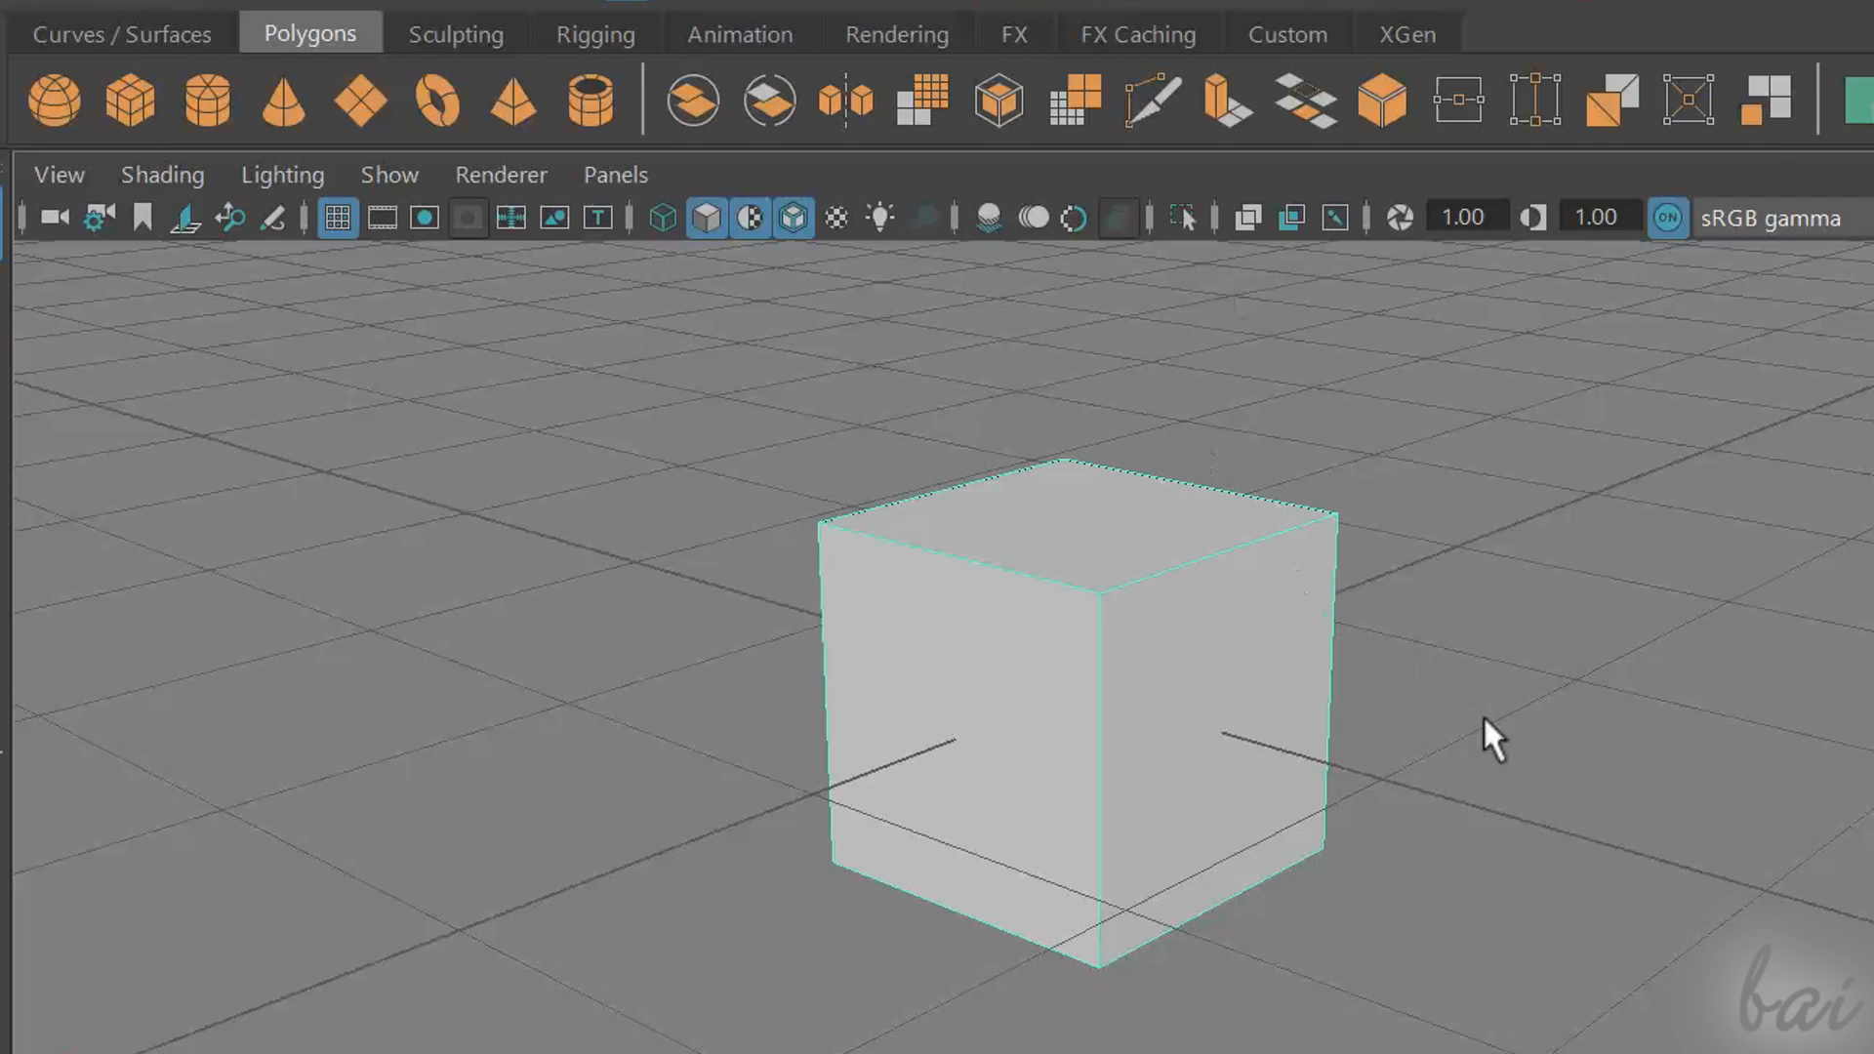
{"action": "mouse_move", "coordinate": [1252, 697]}
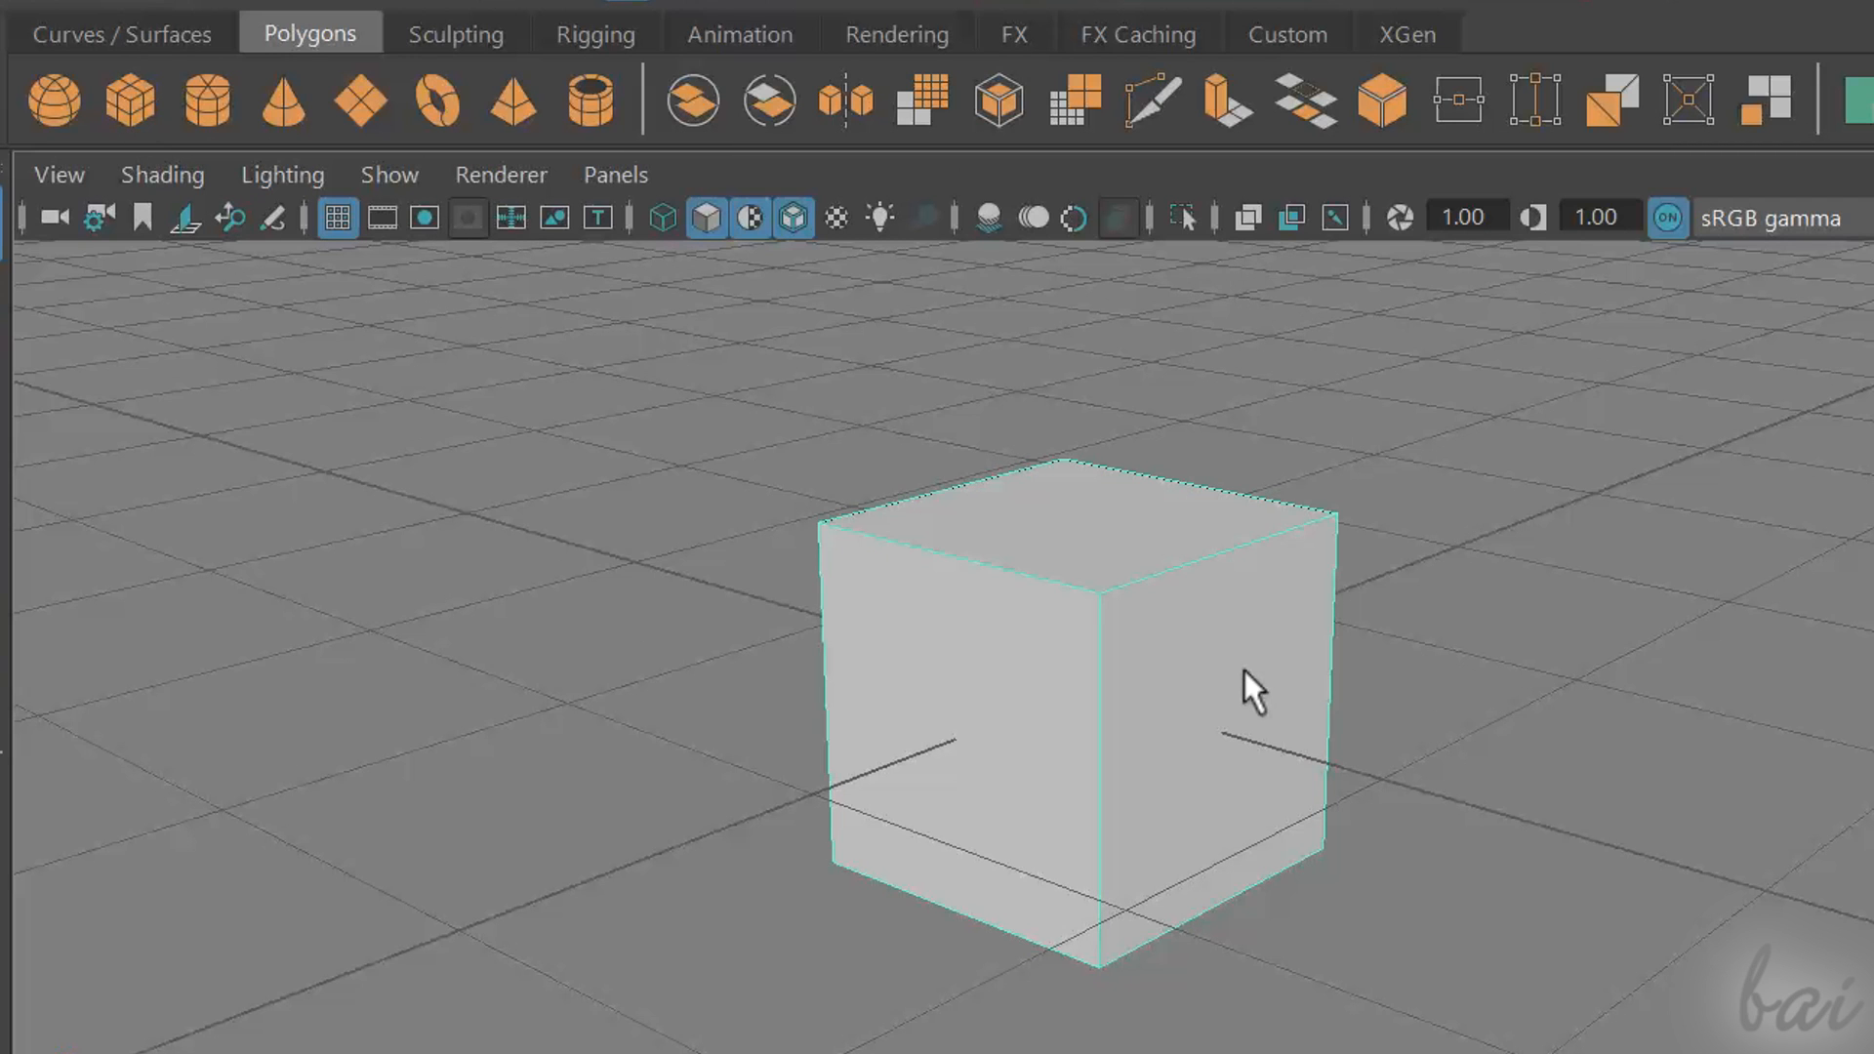
{"action": "mouse_move", "coordinate": [1620, 568]}
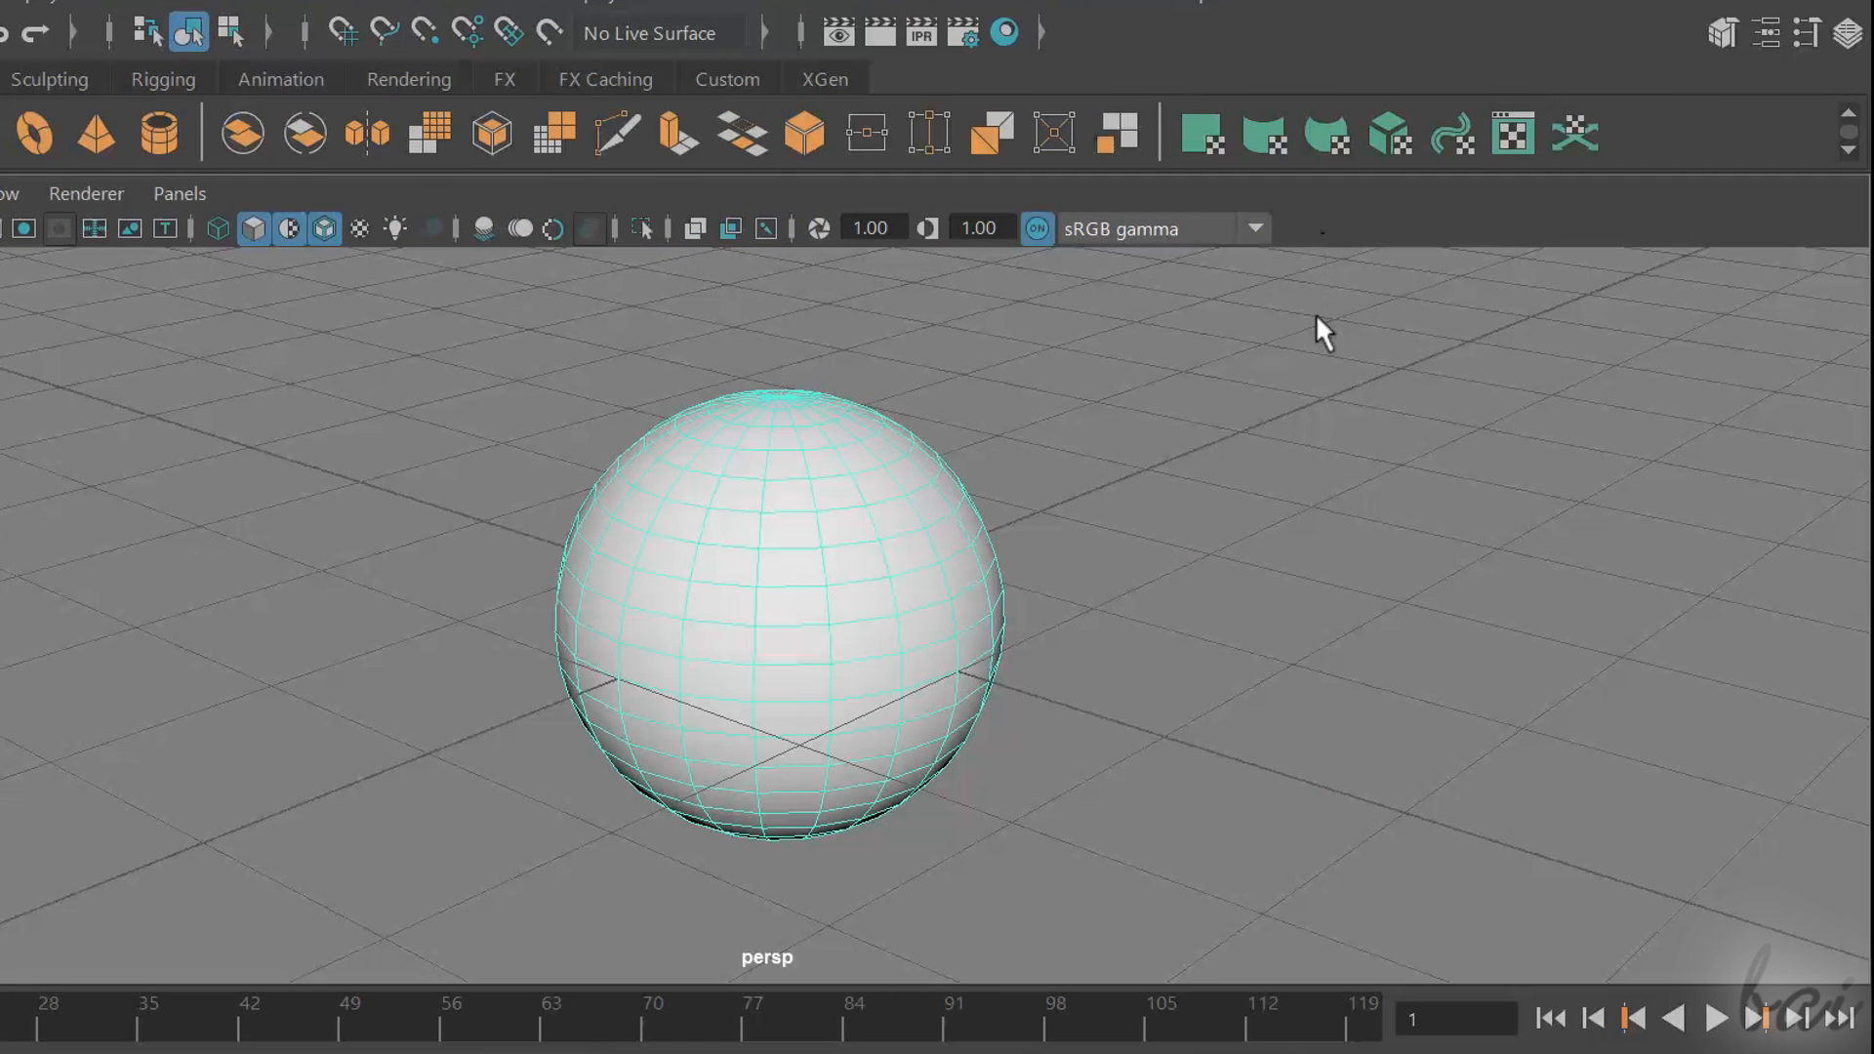
Deselect the sphere and show the Modeling Toolkit panel beside it
{"action": "left_click", "coordinate": [1302, 371]}
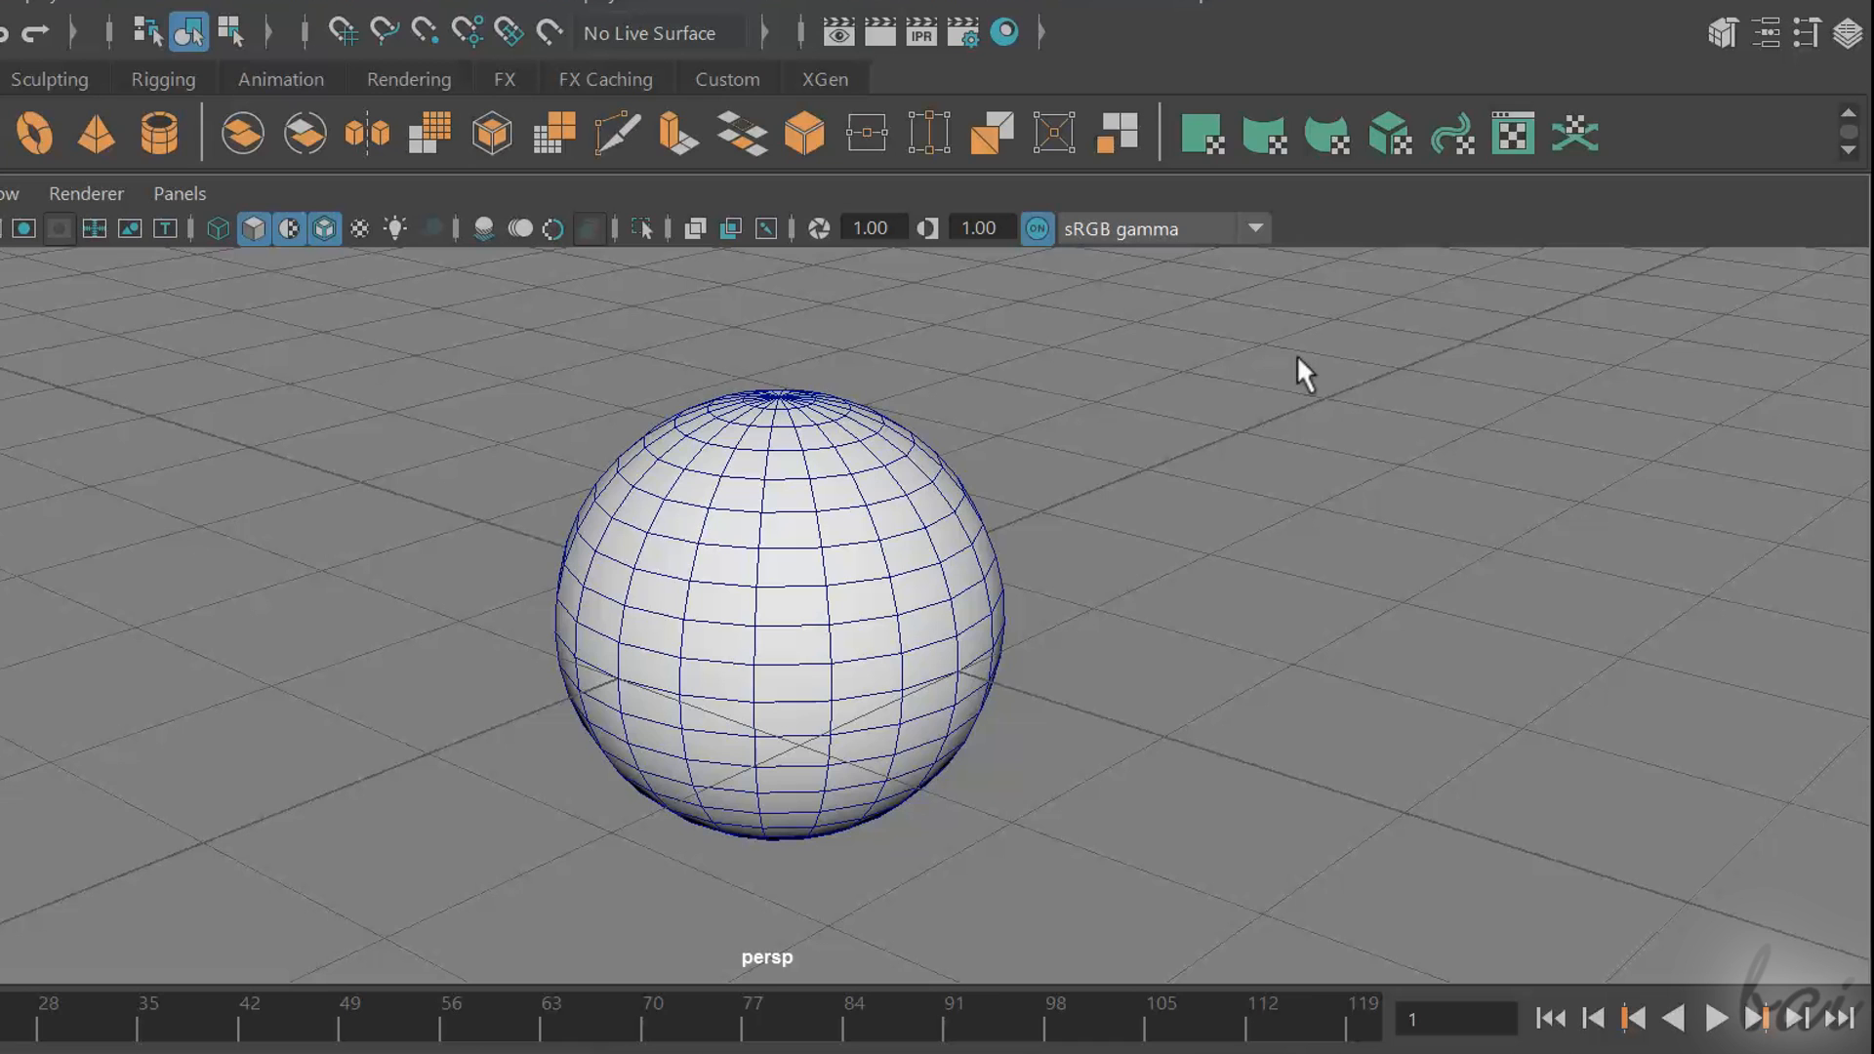
{"action": "mouse_move", "coordinate": [1650, 203]}
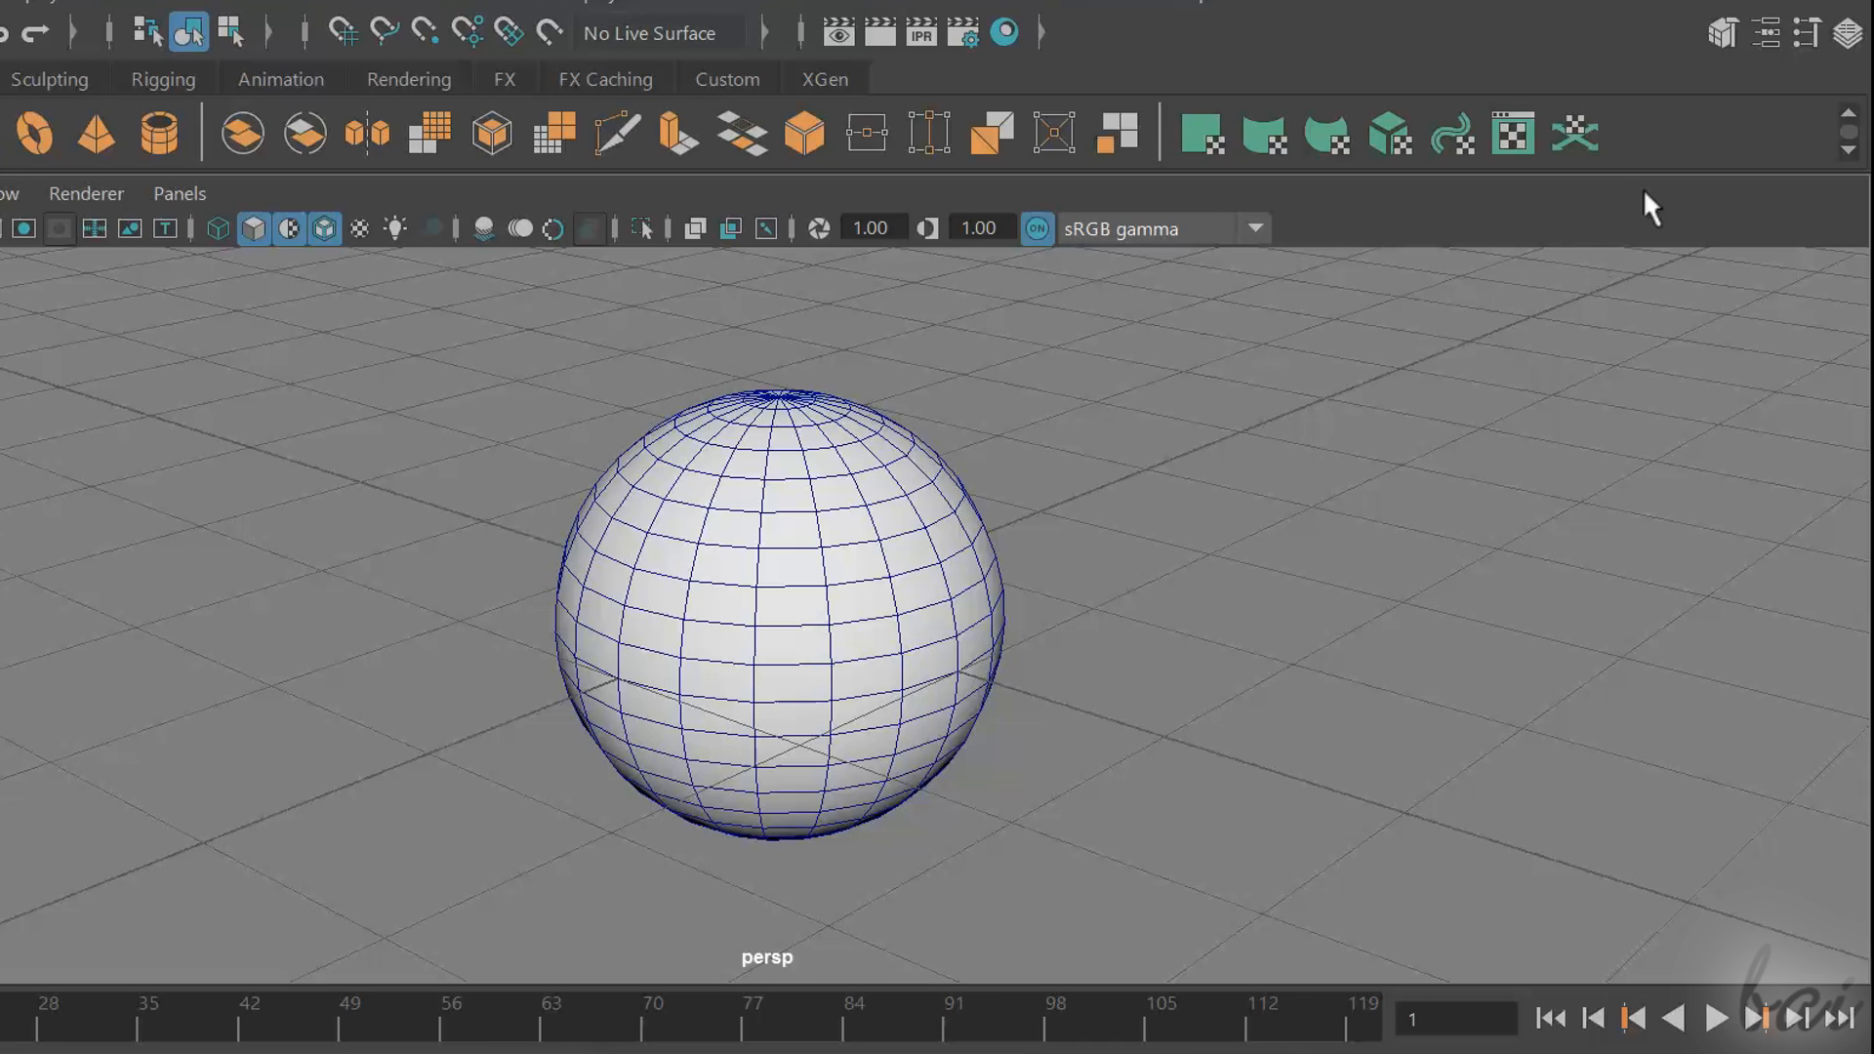
{"action": "mouse_move", "coordinate": [1724, 33]}
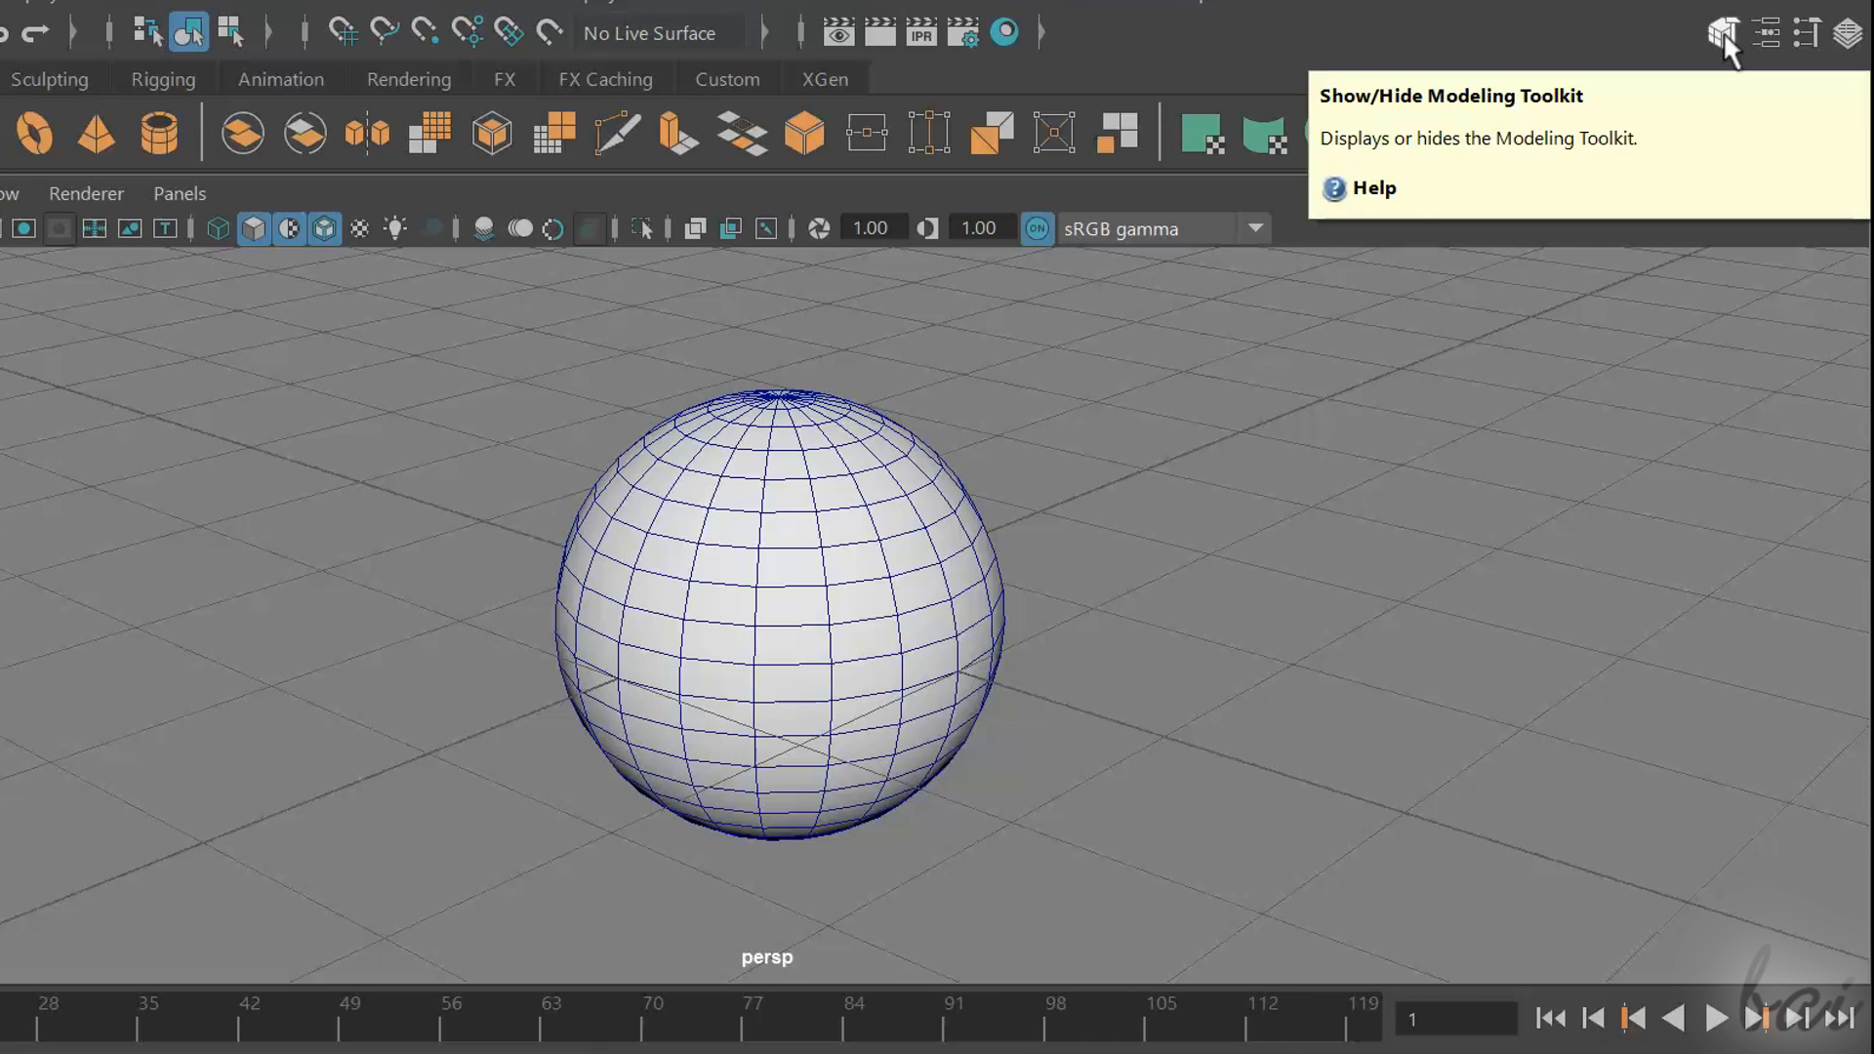
{"action": "left_click", "coordinate": [1724, 33]}
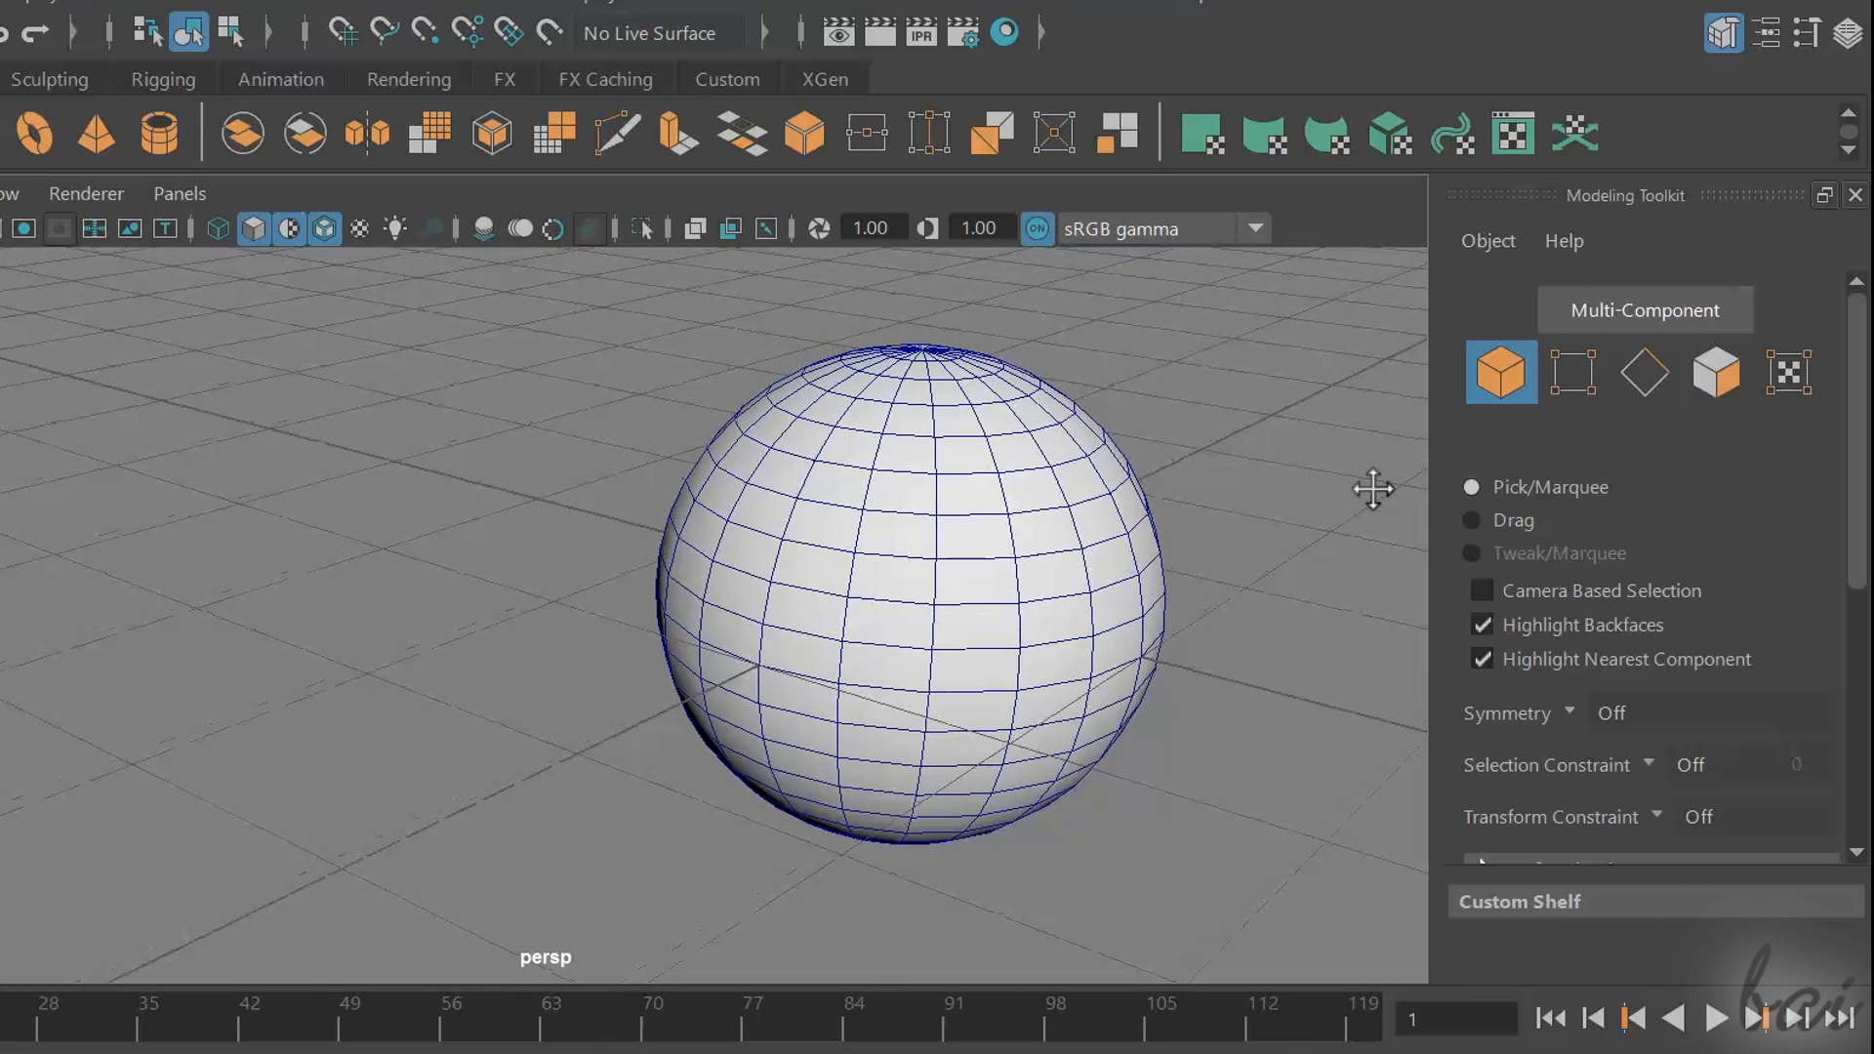
{"action": "mouse_move", "coordinate": [1501, 371]}
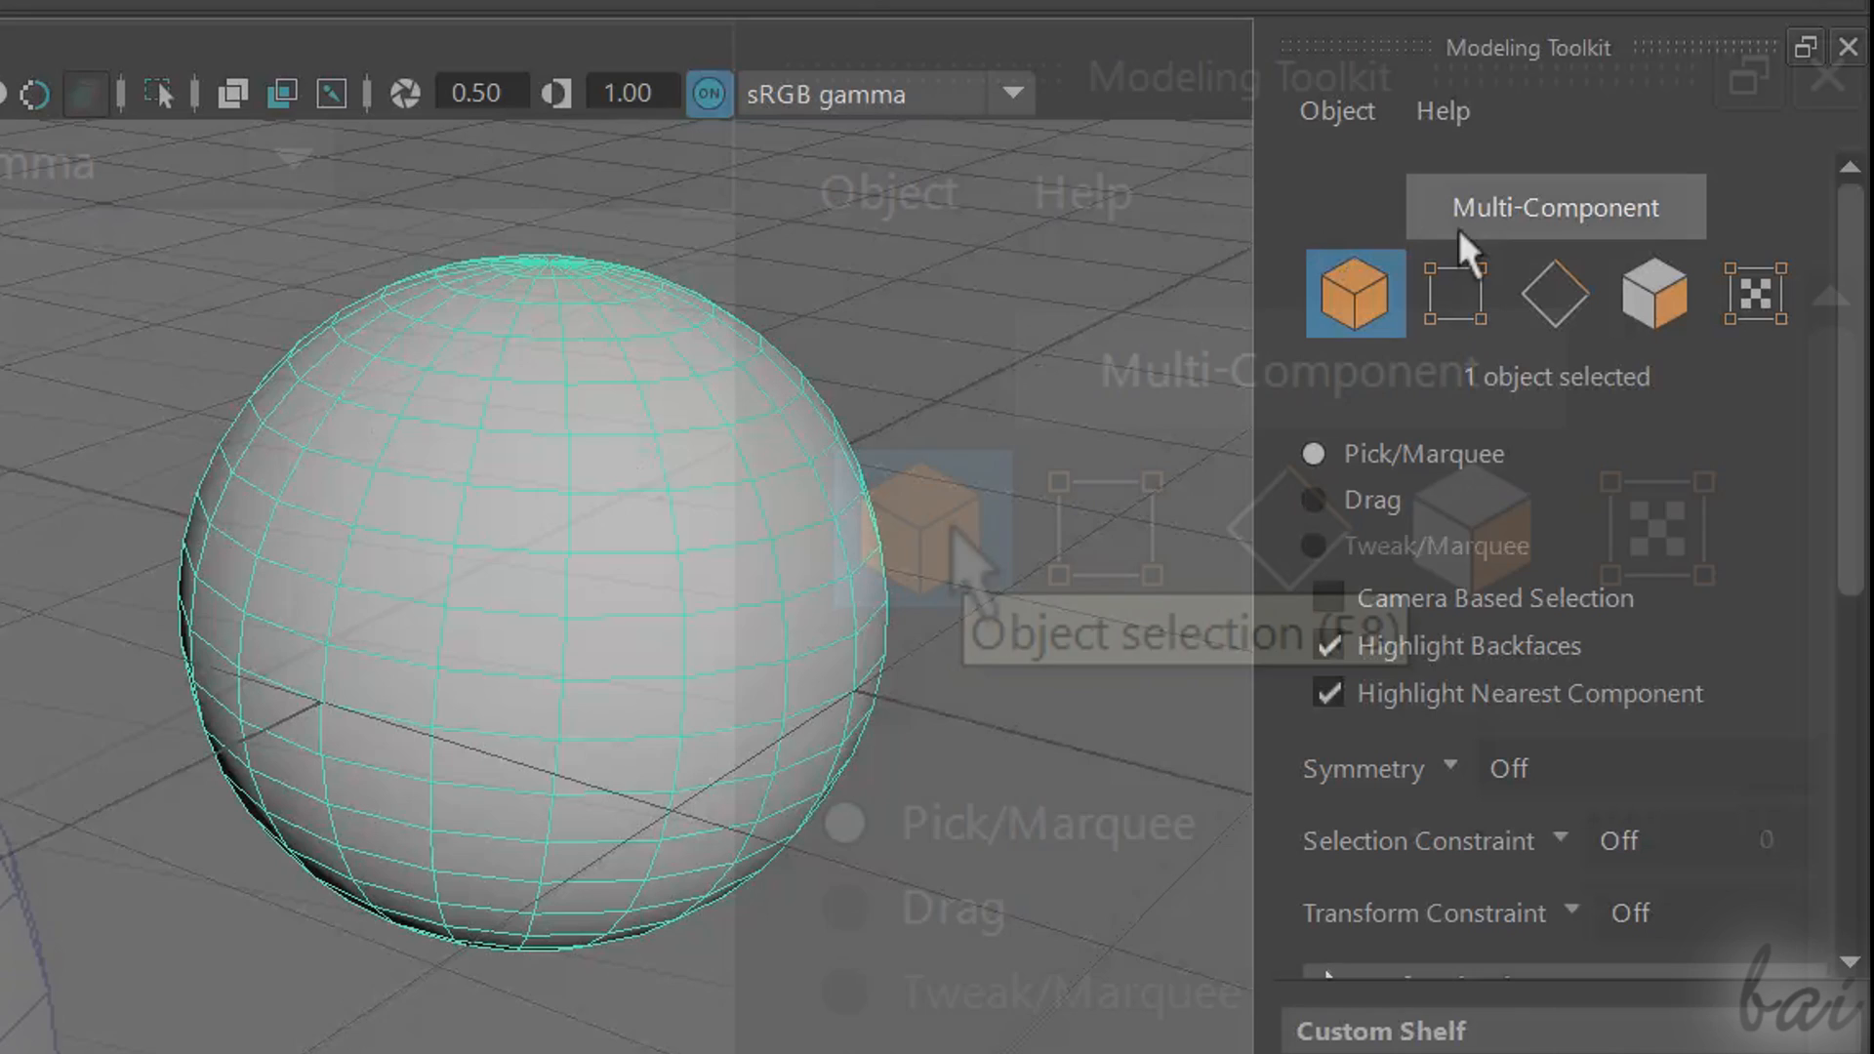
{"action": "mouse_move", "coordinate": [705, 502]}
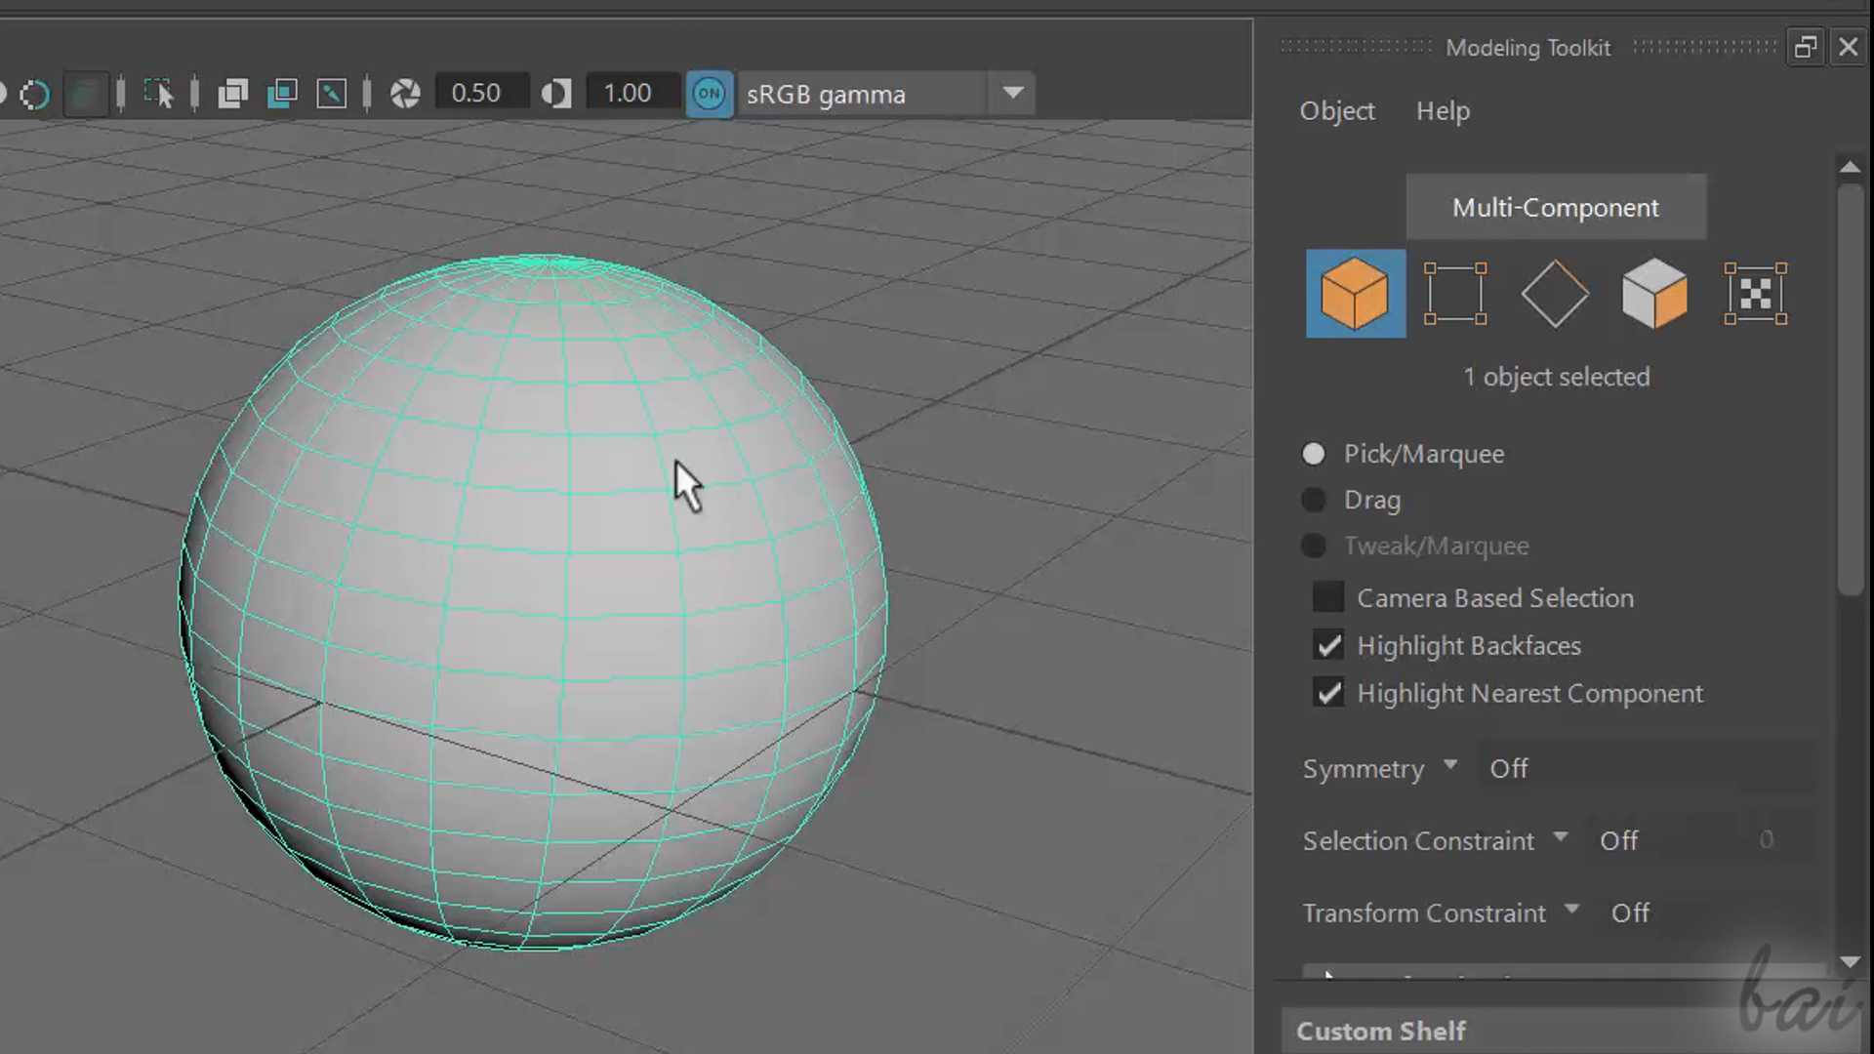
{"action": "mouse_move", "coordinate": [783, 467]}
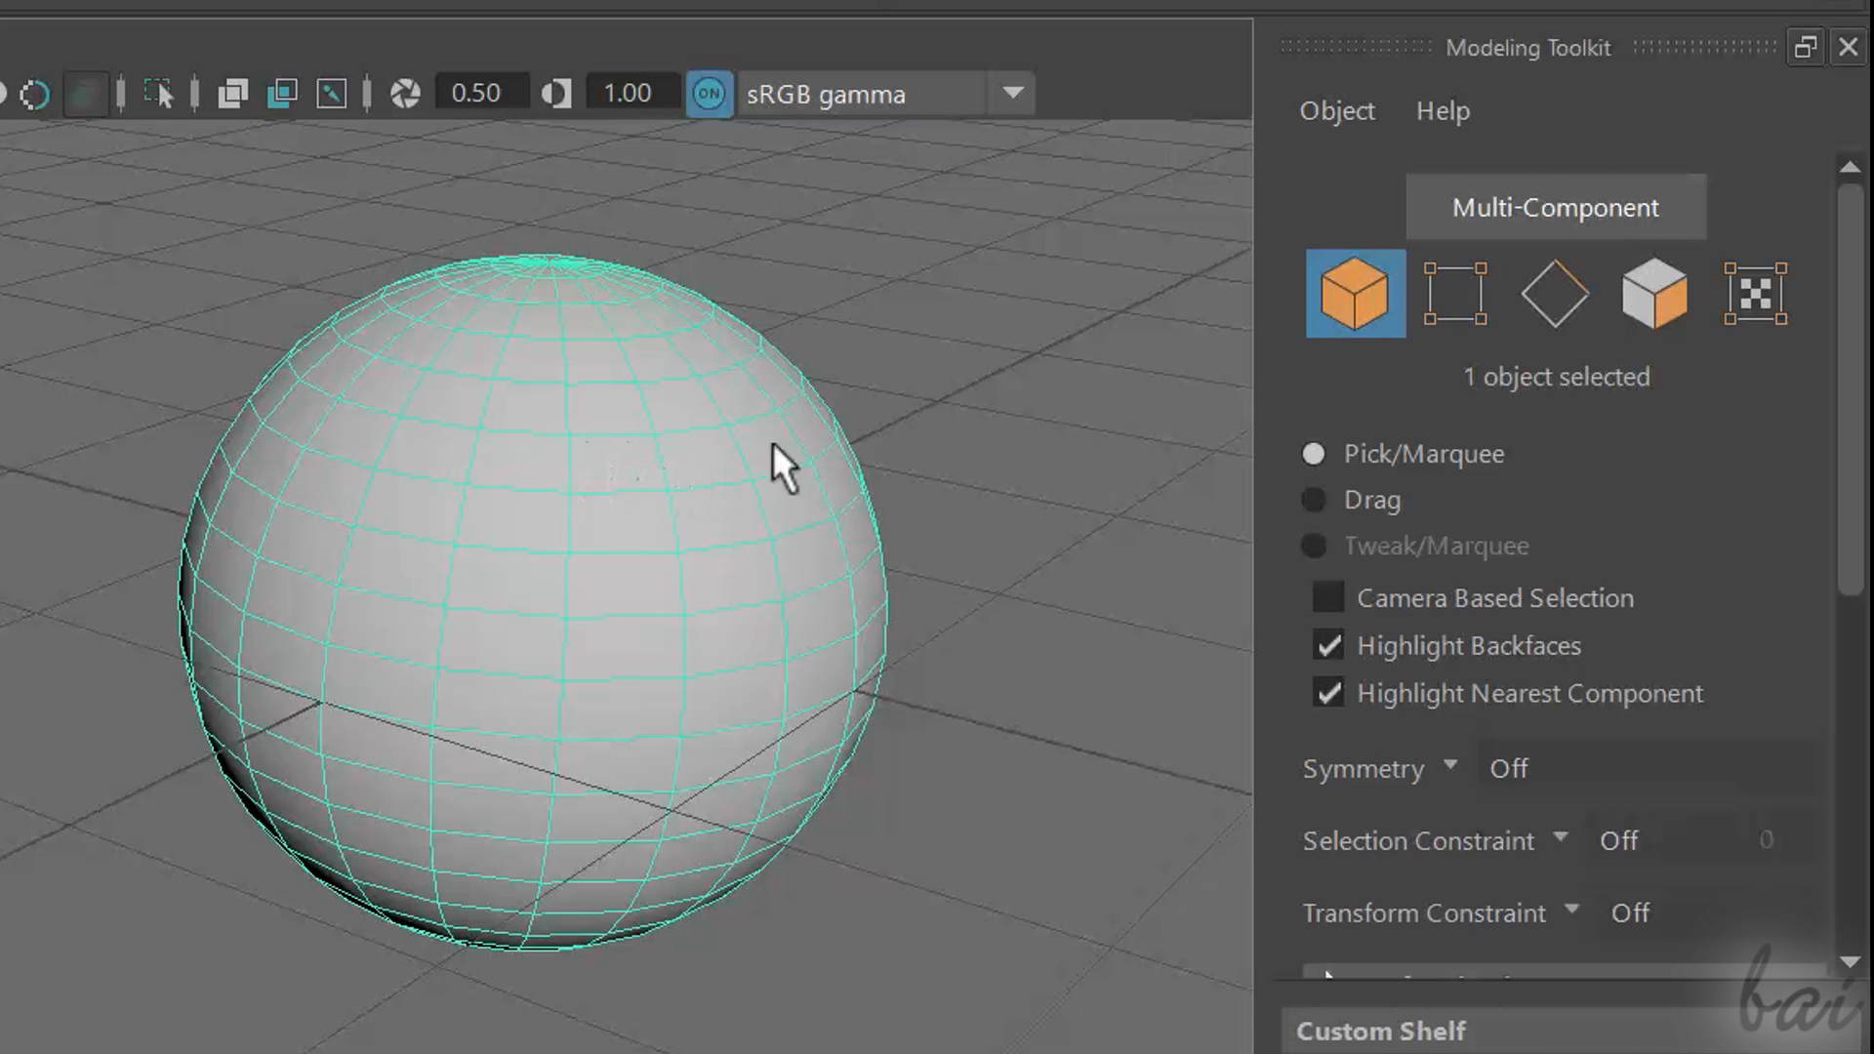
Select a single vertex, then a single edge, then switch to face selection on the sphere
{"action": "left_click", "coordinate": [1454, 295]}
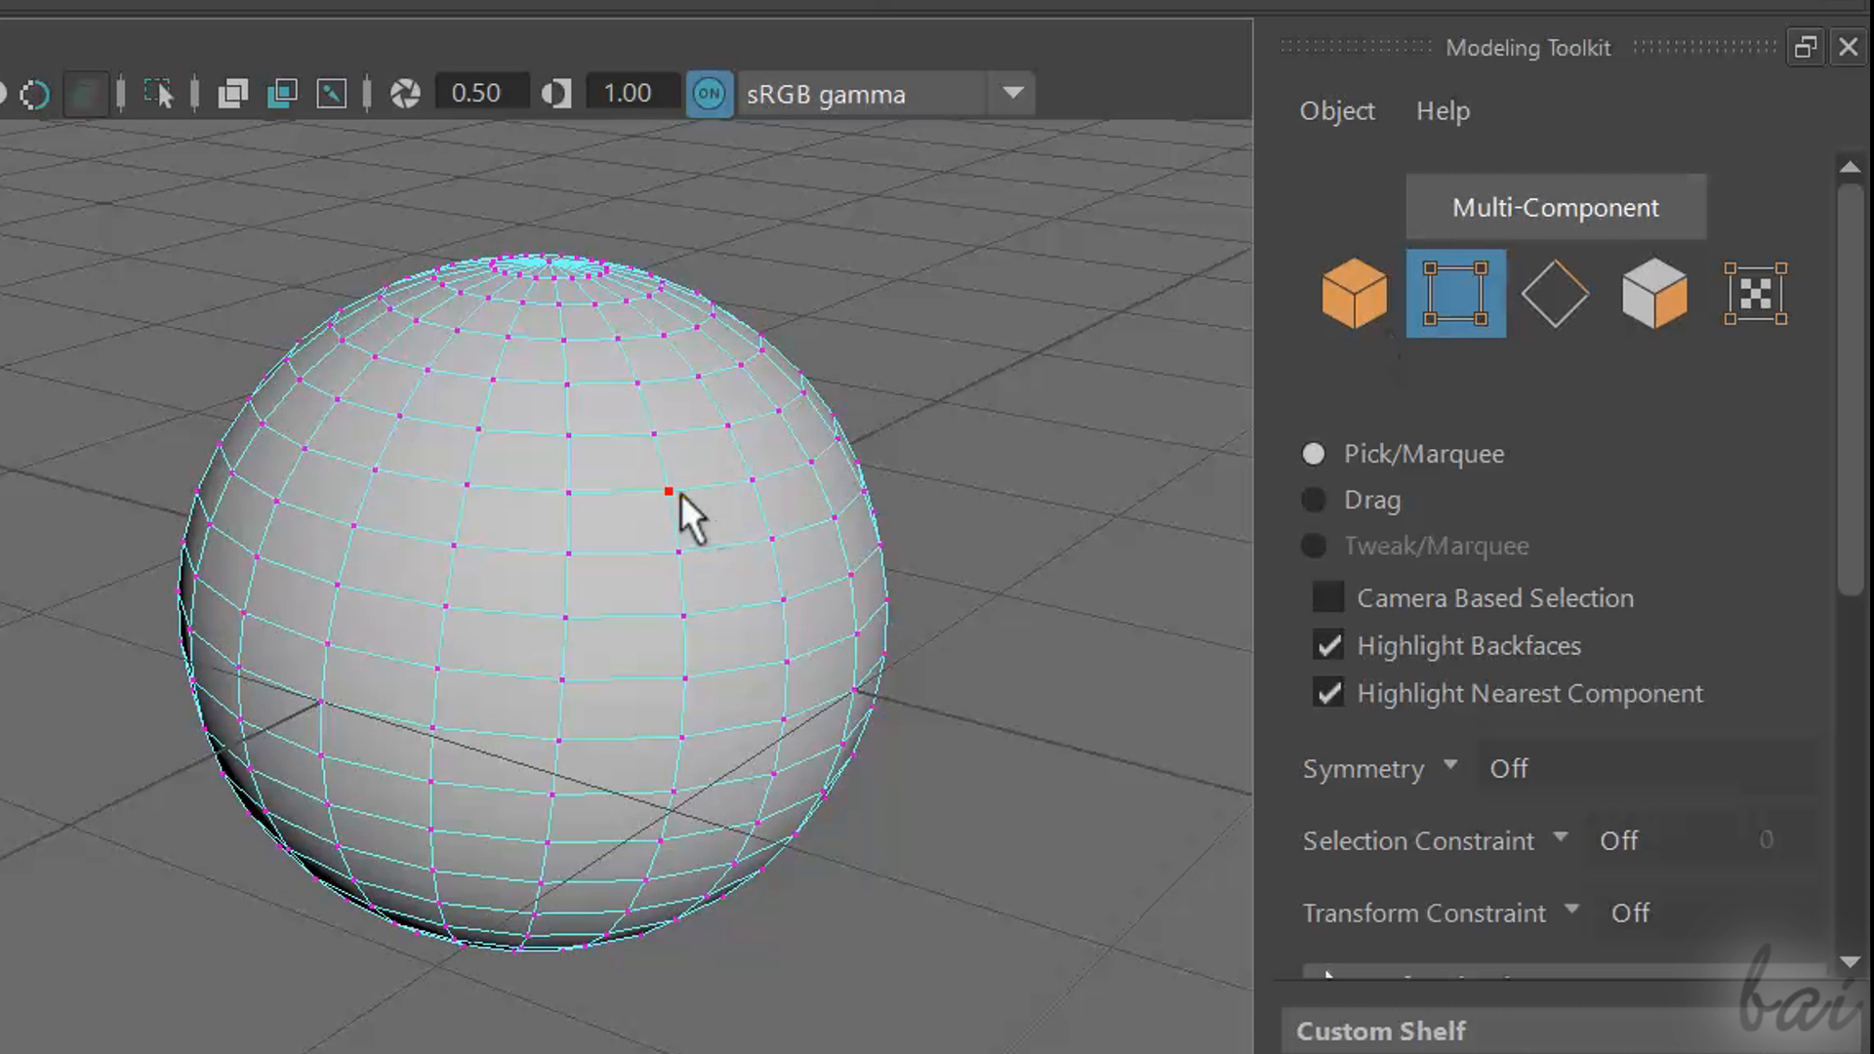
{"action": "left_click", "coordinate": [566, 494]}
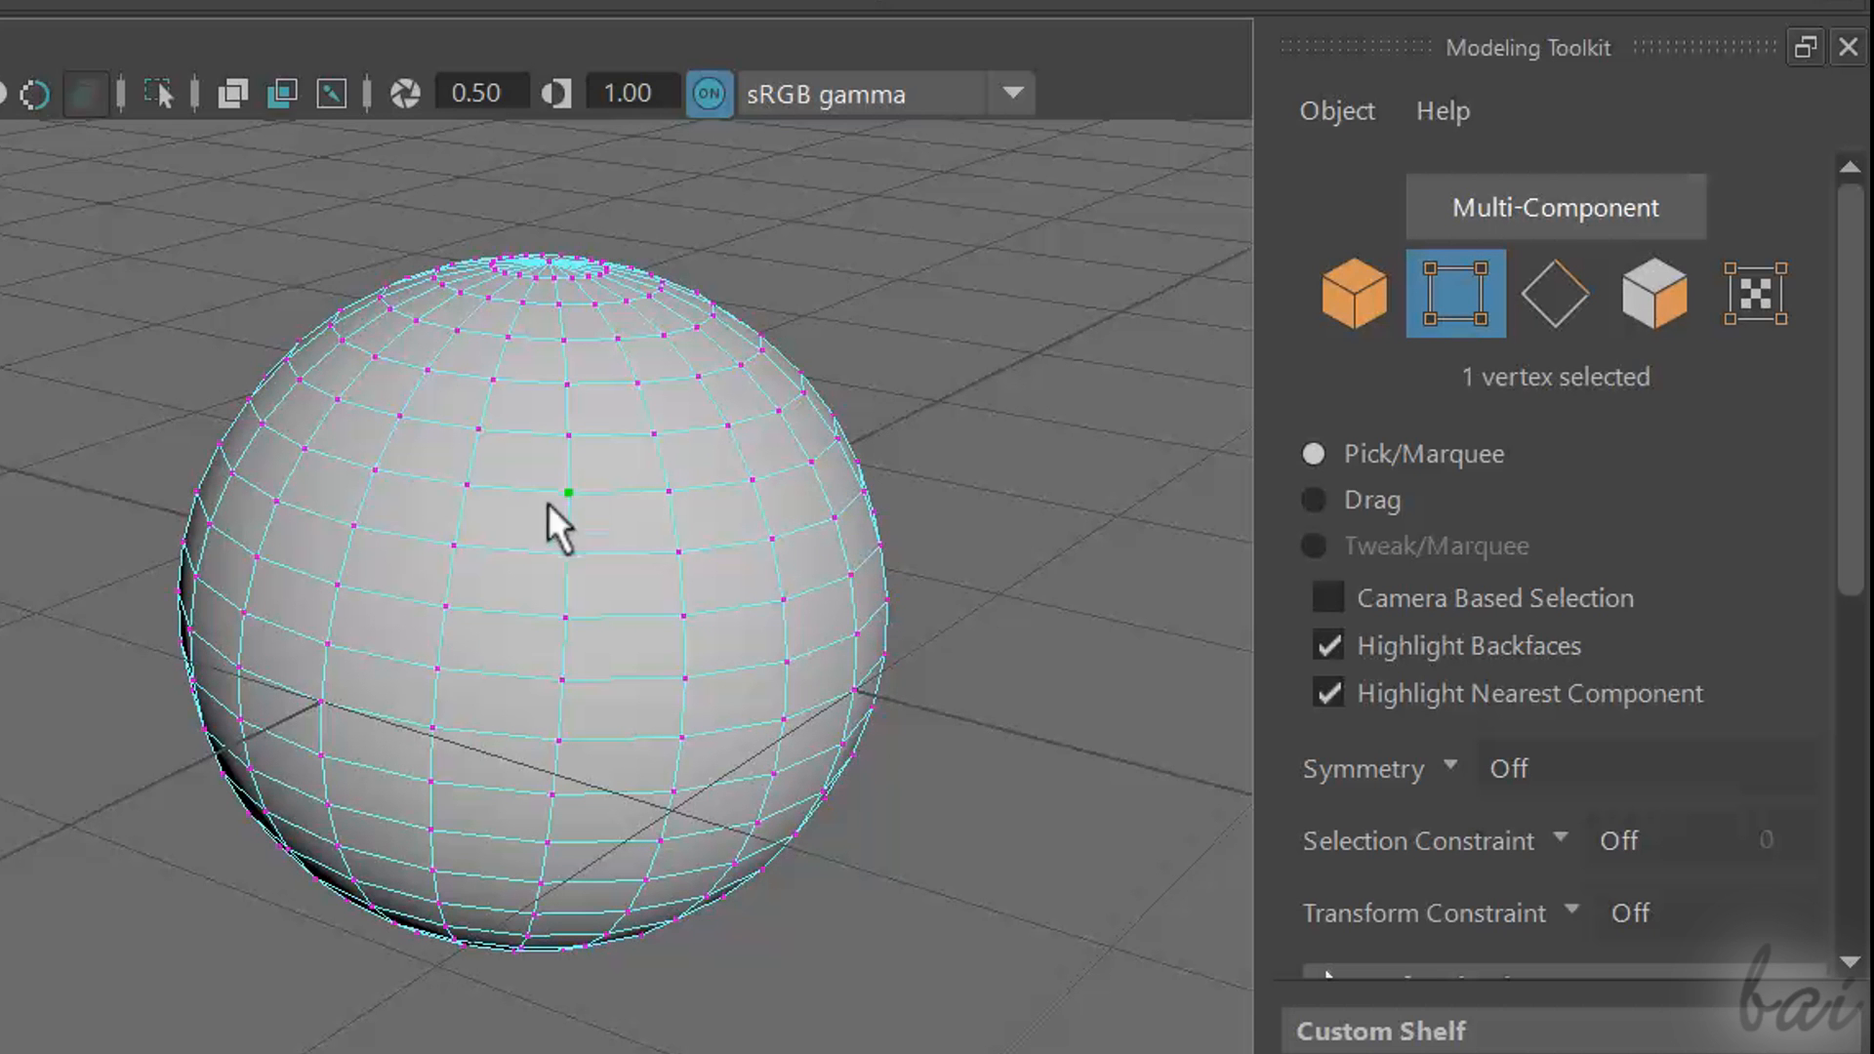
{"action": "left_click", "coordinate": [1556, 293]}
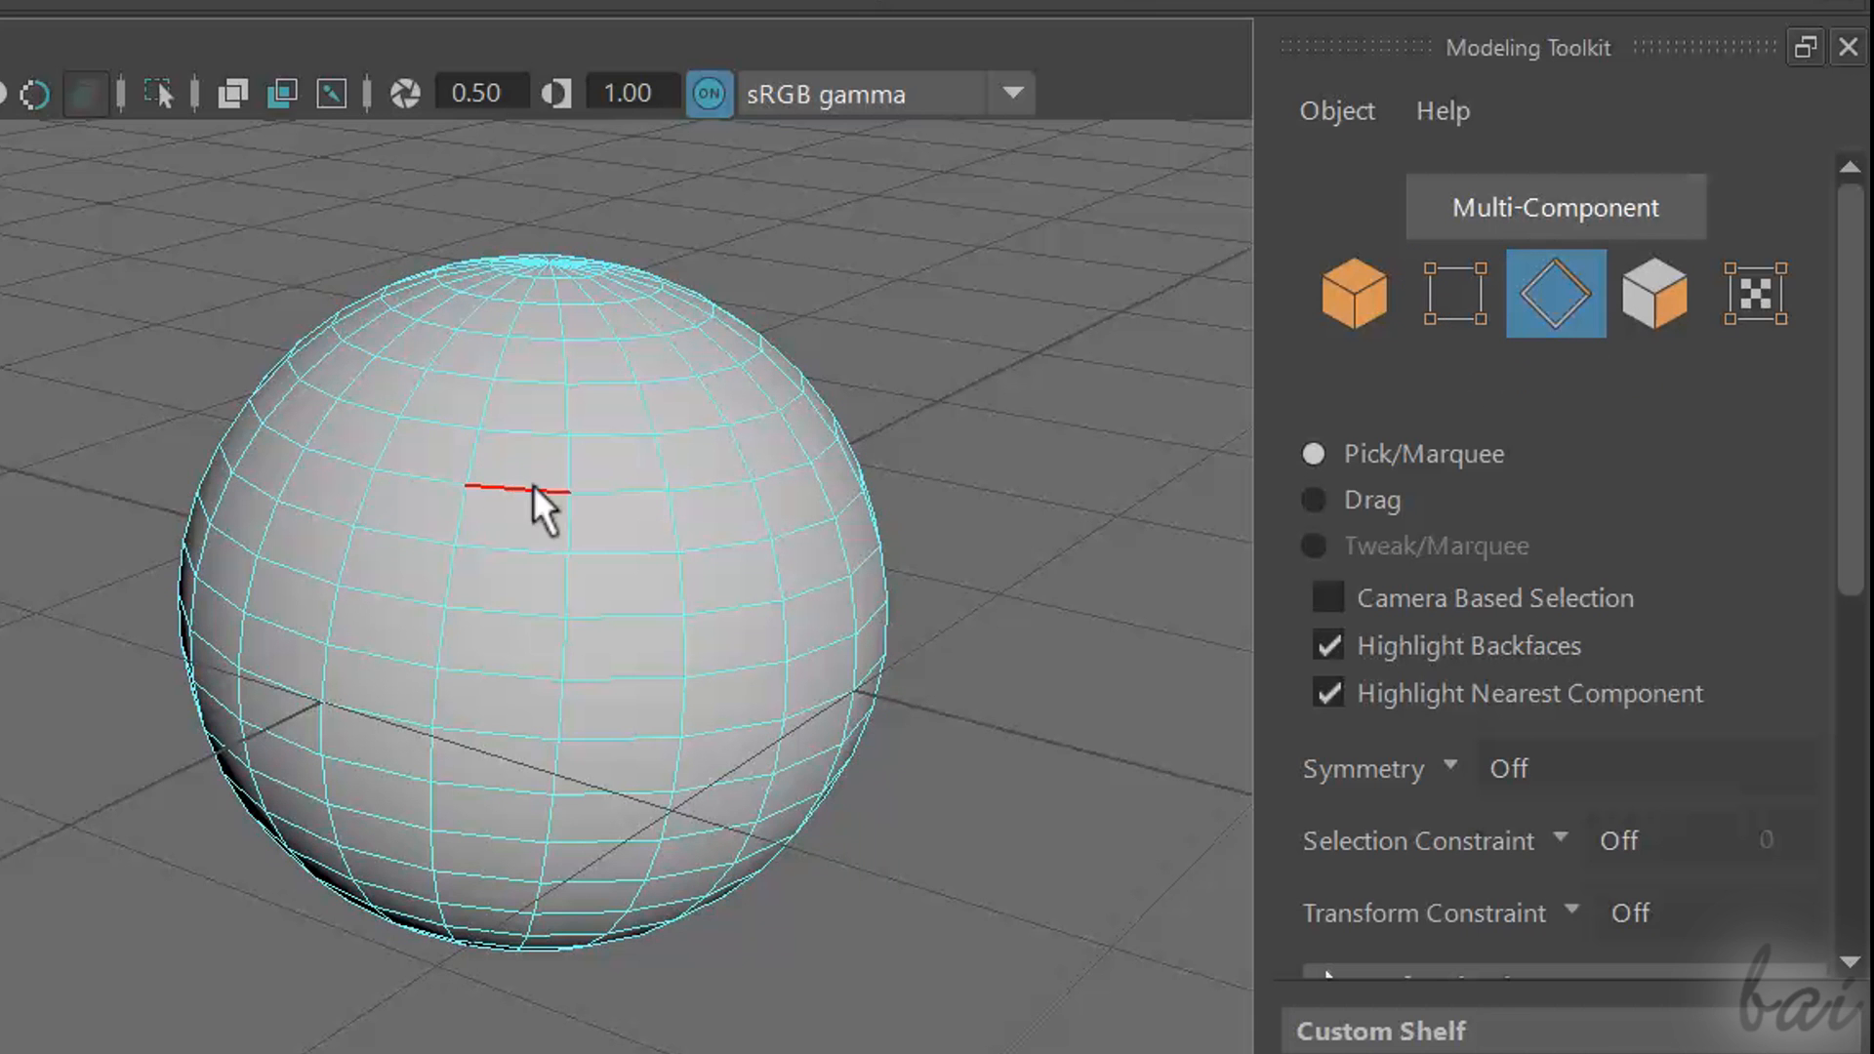
{"action": "left_click", "coordinate": [687, 490]}
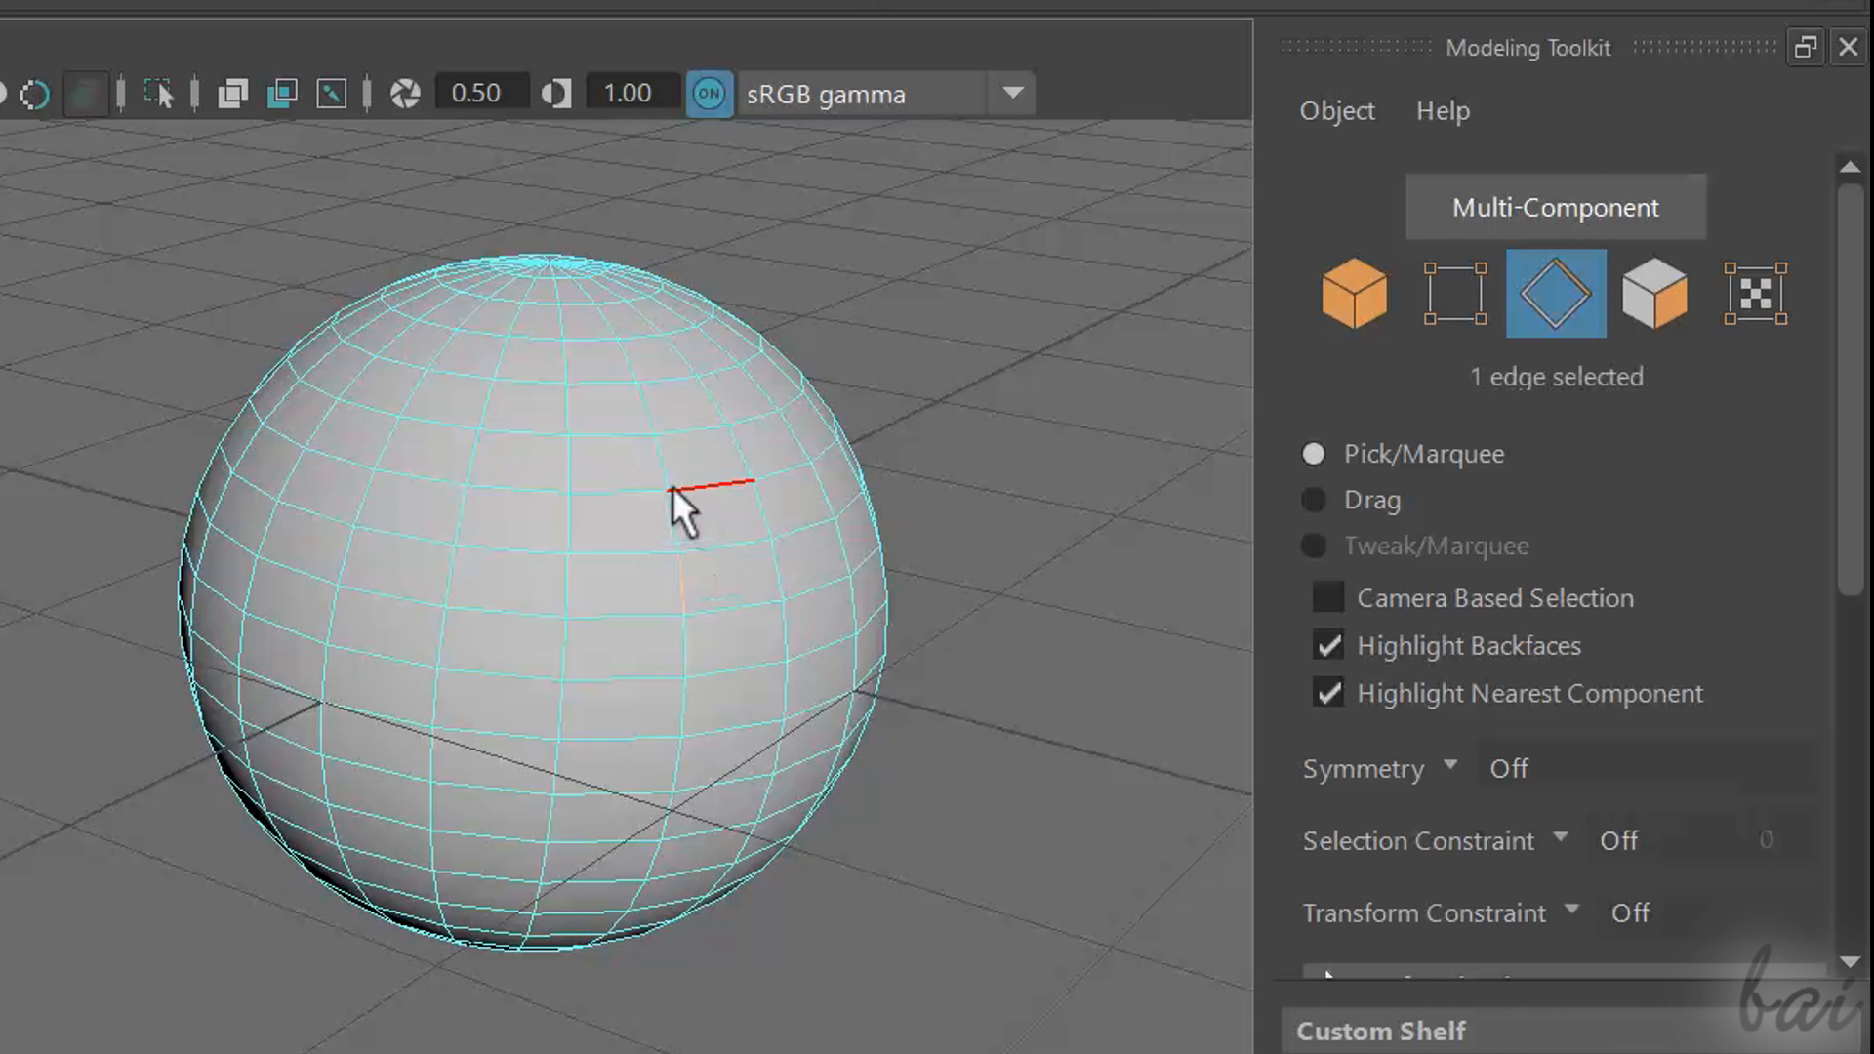
{"action": "mouse_move", "coordinate": [1654, 295]}
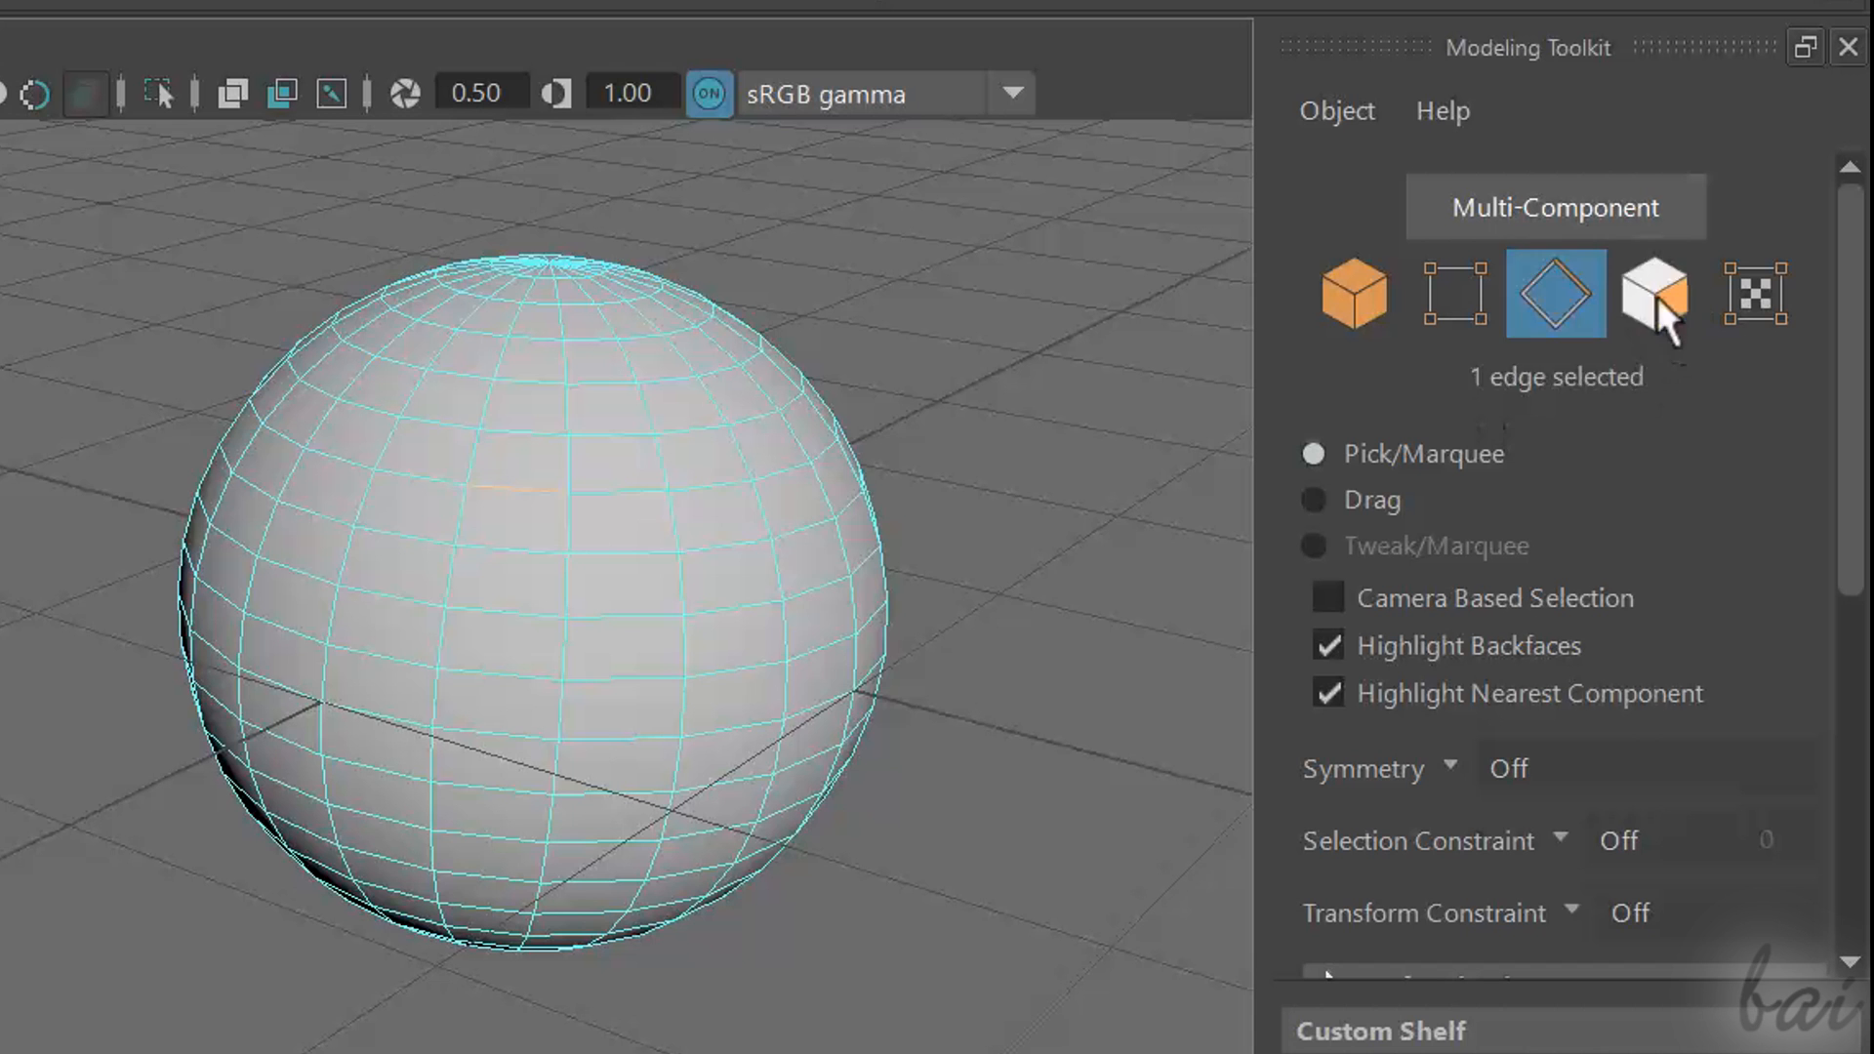
{"action": "left_click", "coordinate": [1656, 295]}
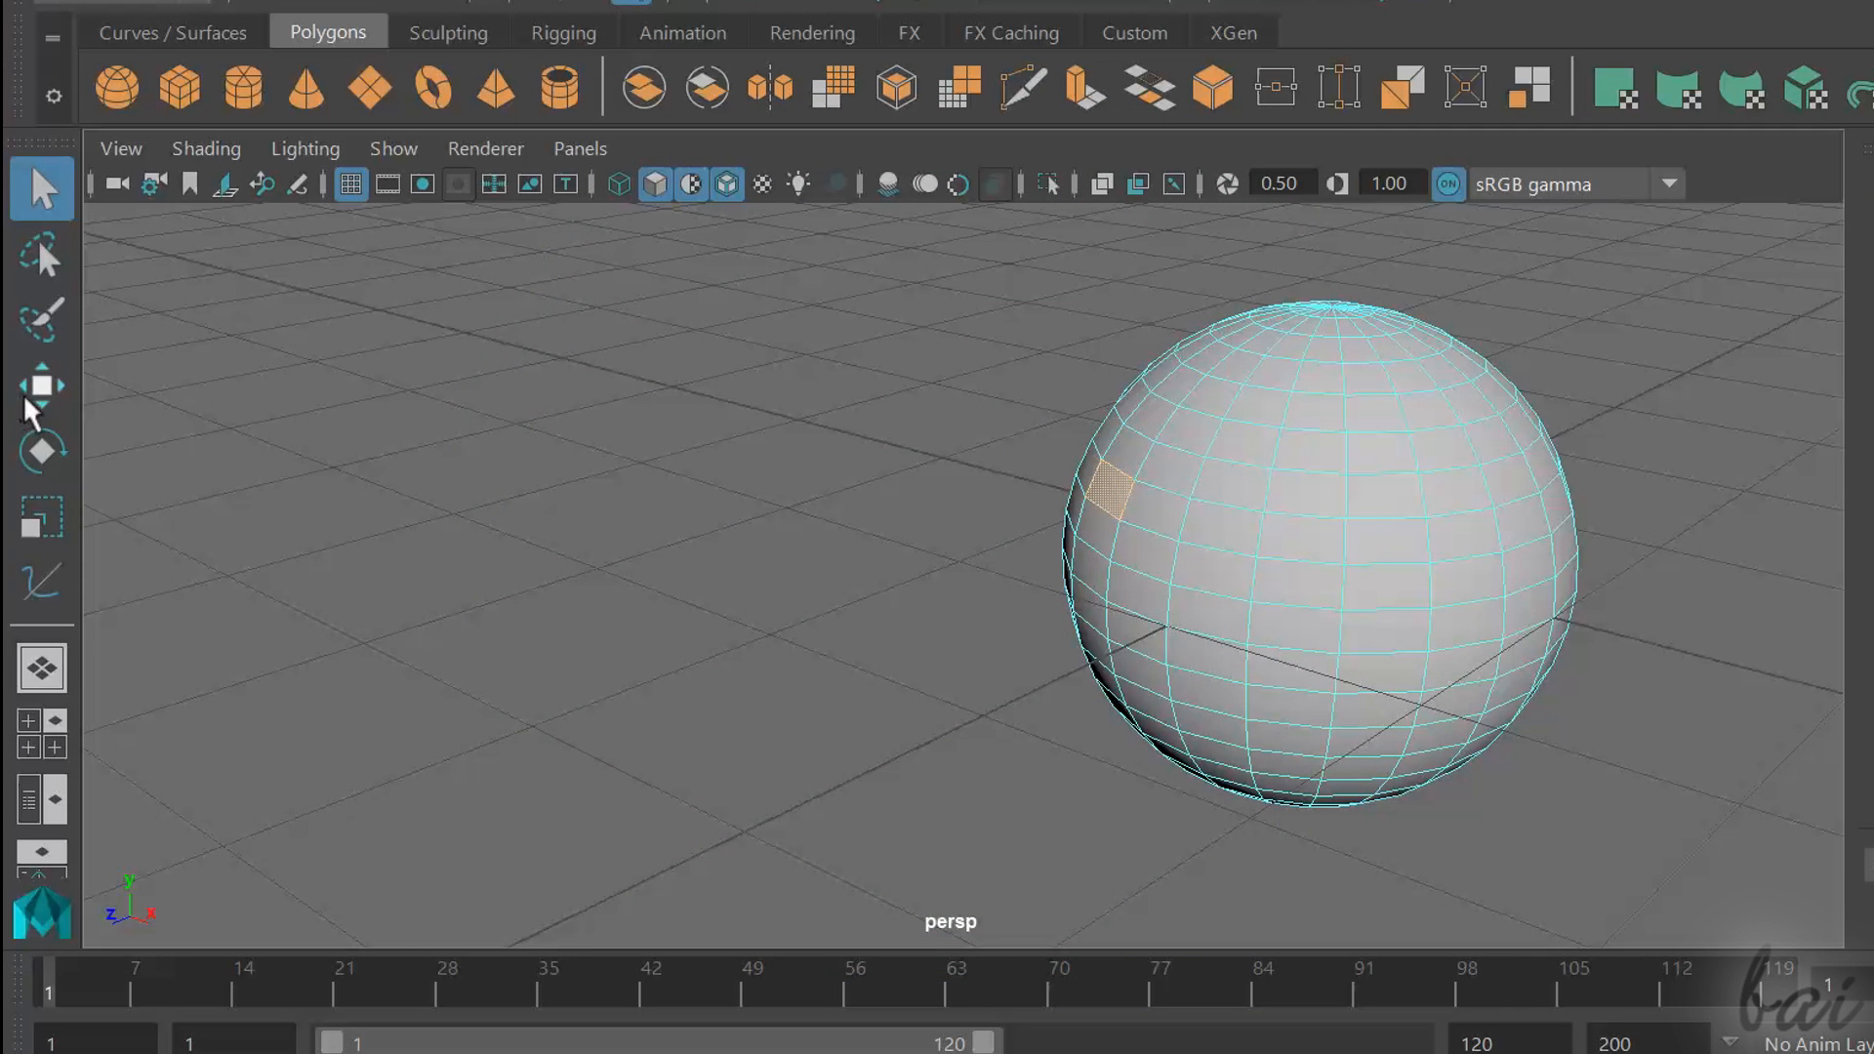
Activate the Move tool and drag the selected face outward into a spike
{"action": "left_click", "coordinate": [41, 385]}
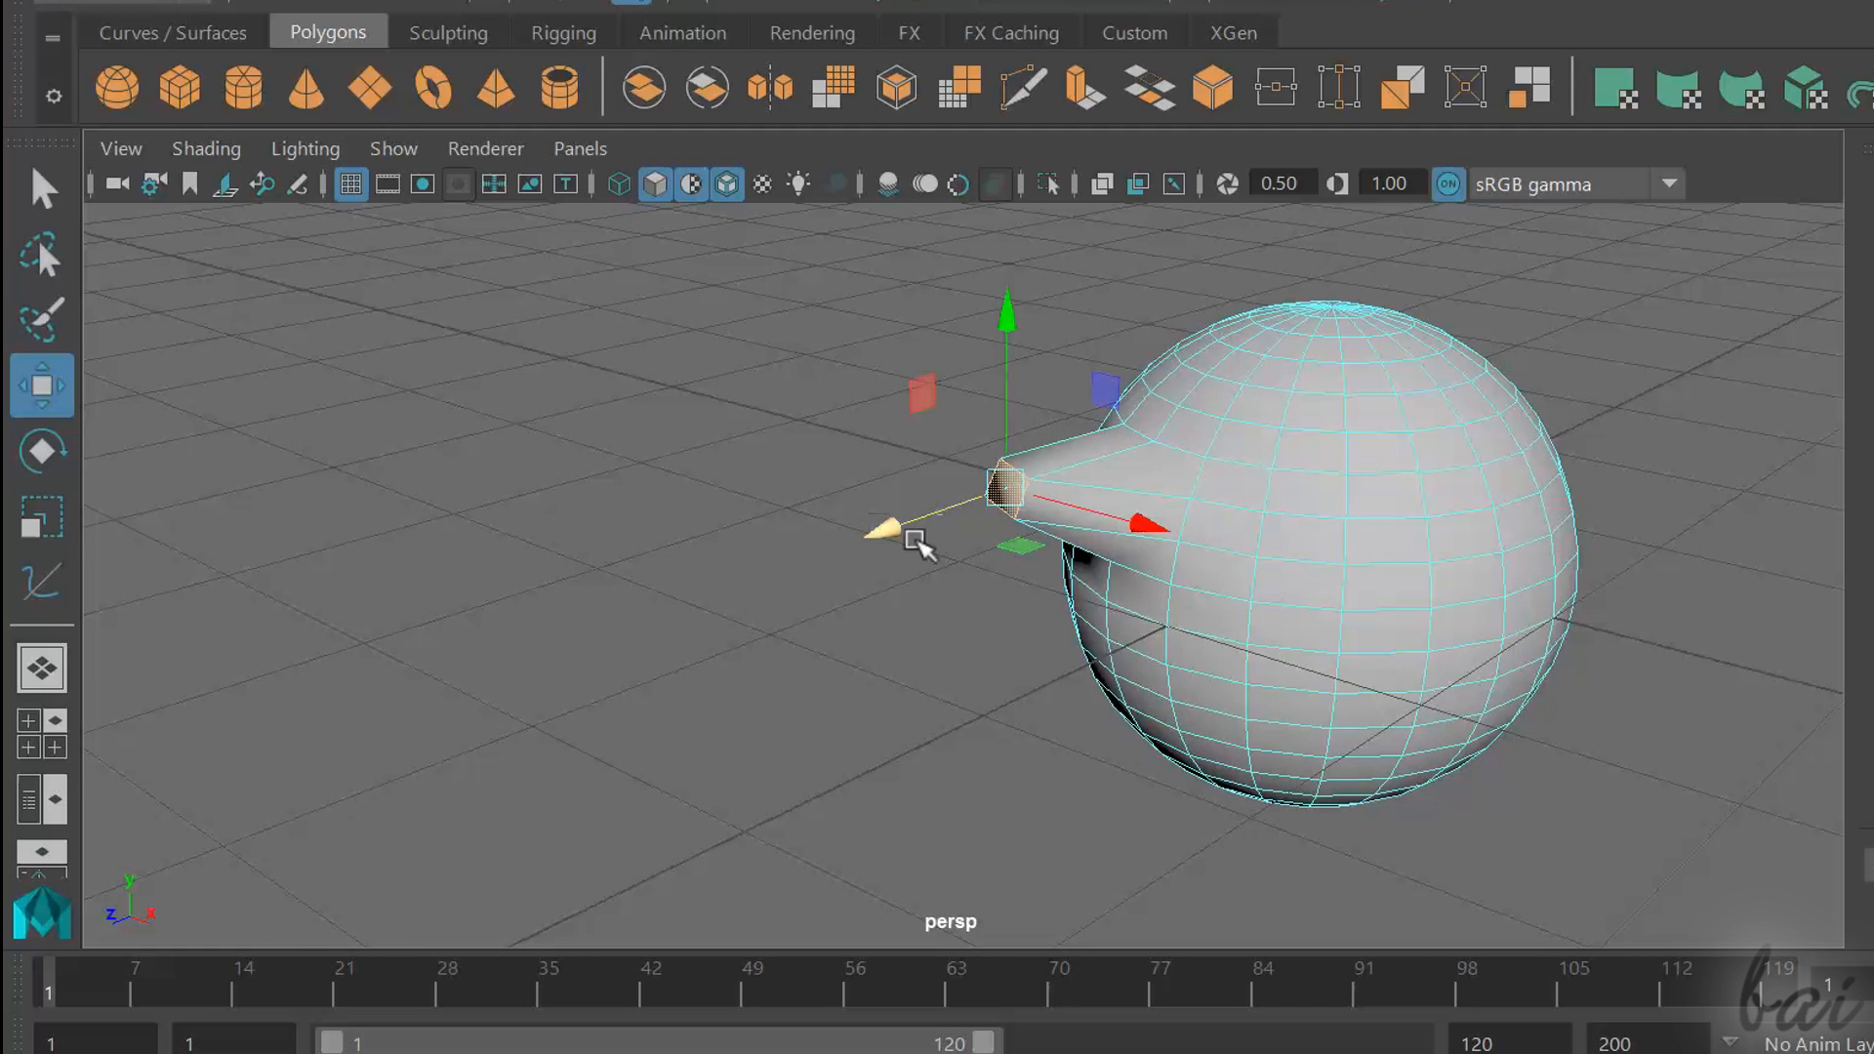
{"action": "left_click", "coordinate": [41, 451]}
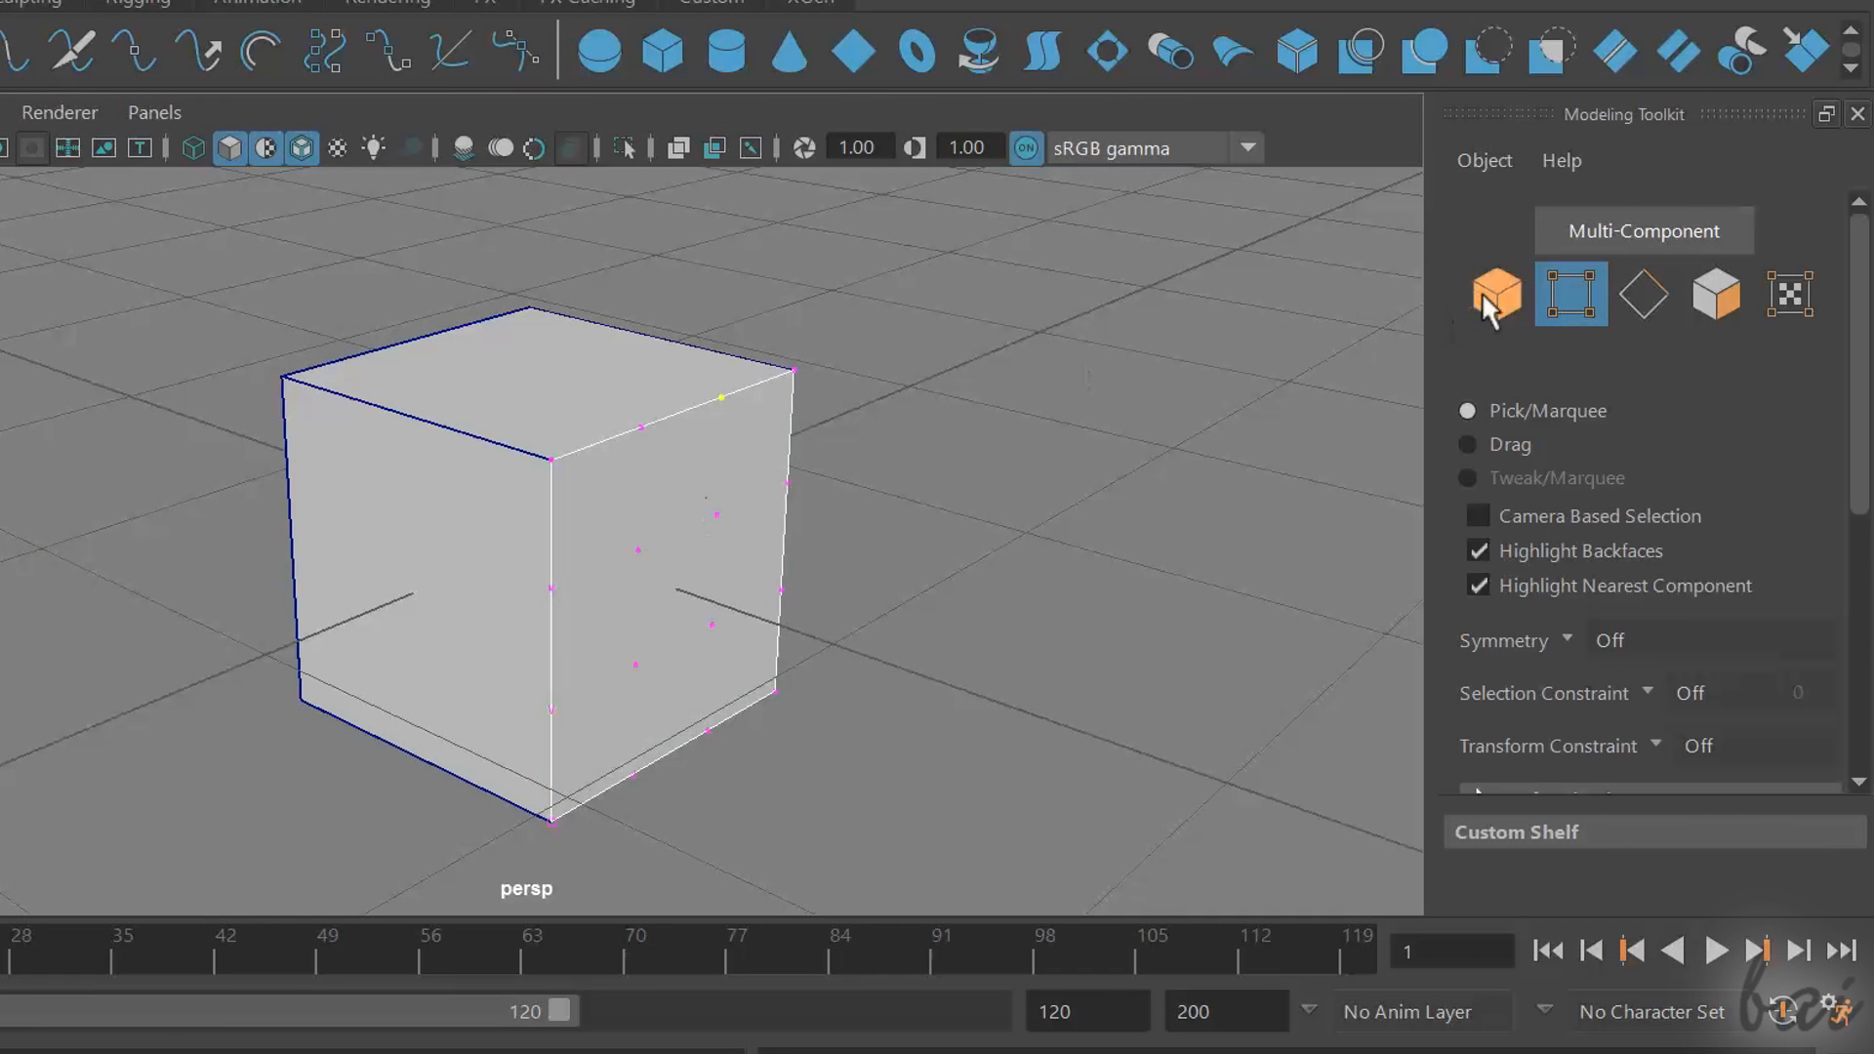
Switch between object and vertex selection to pick the detached plane's geometry
{"action": "left_click", "coordinate": [1496, 295]}
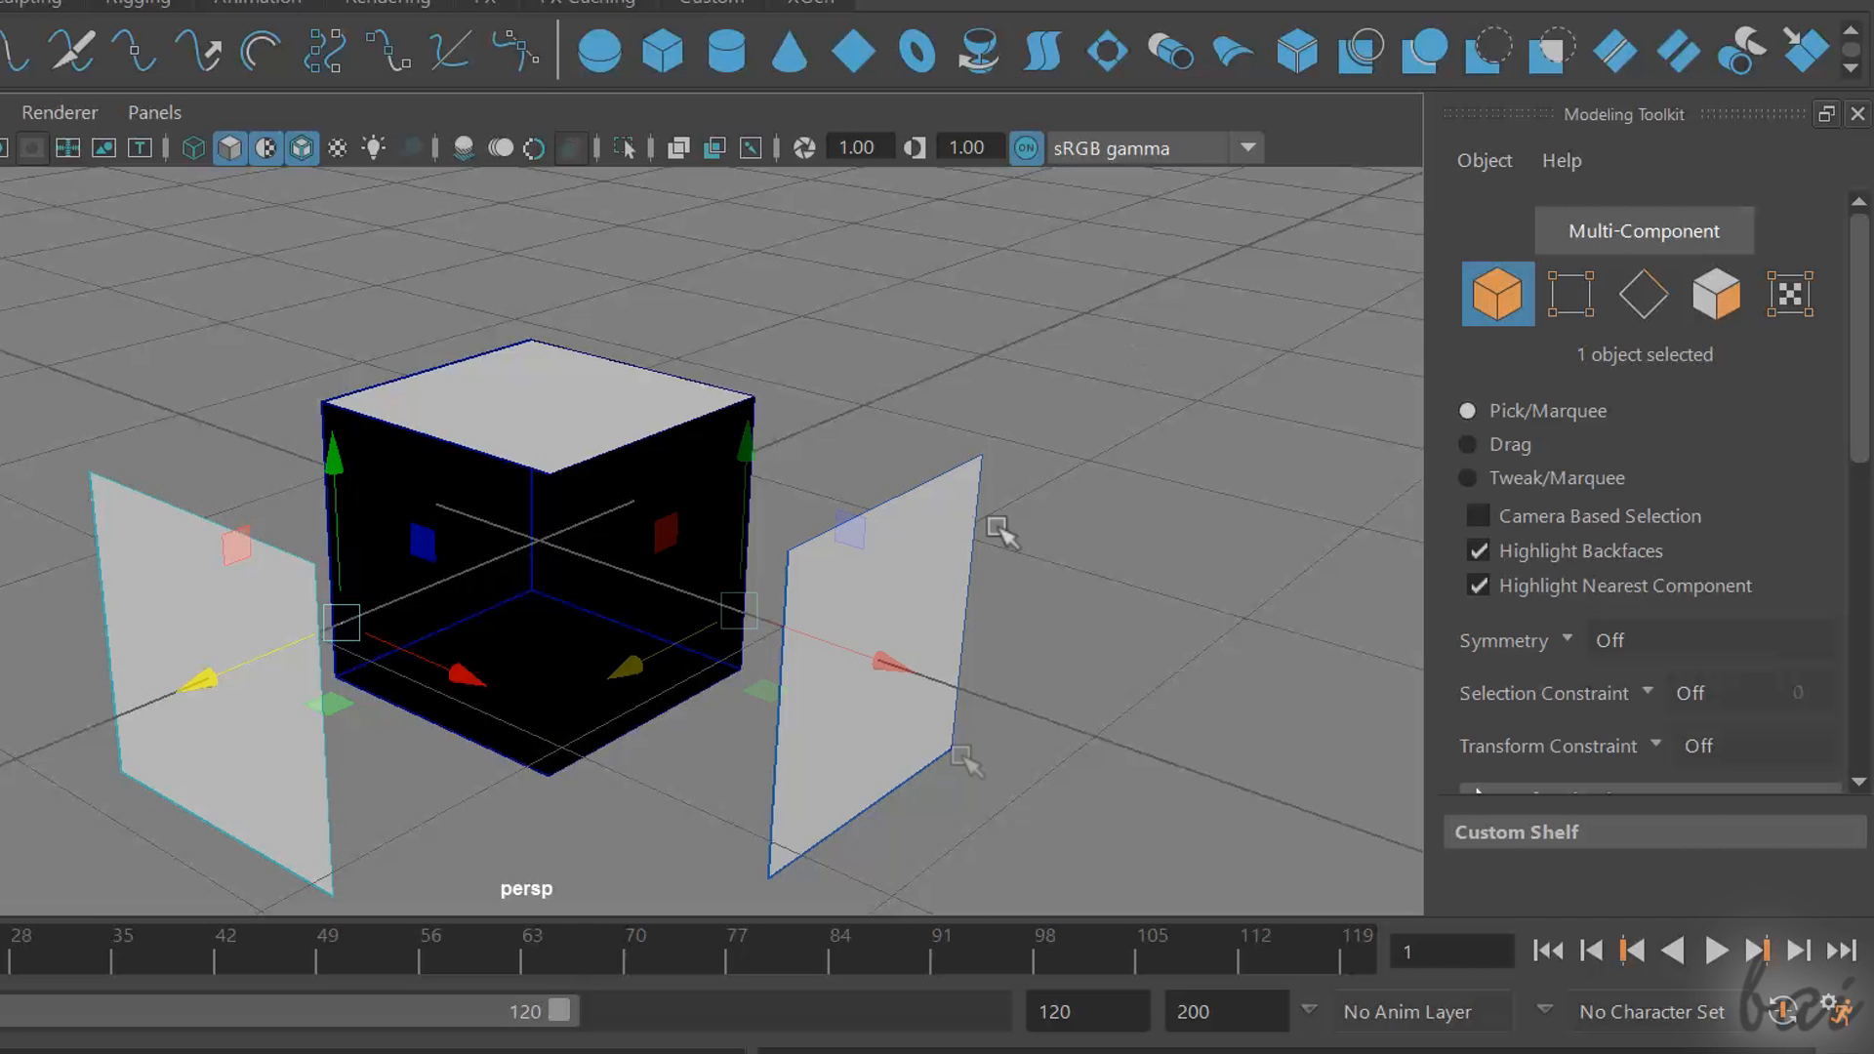
{"action": "left_click", "coordinate": [1570, 295]}
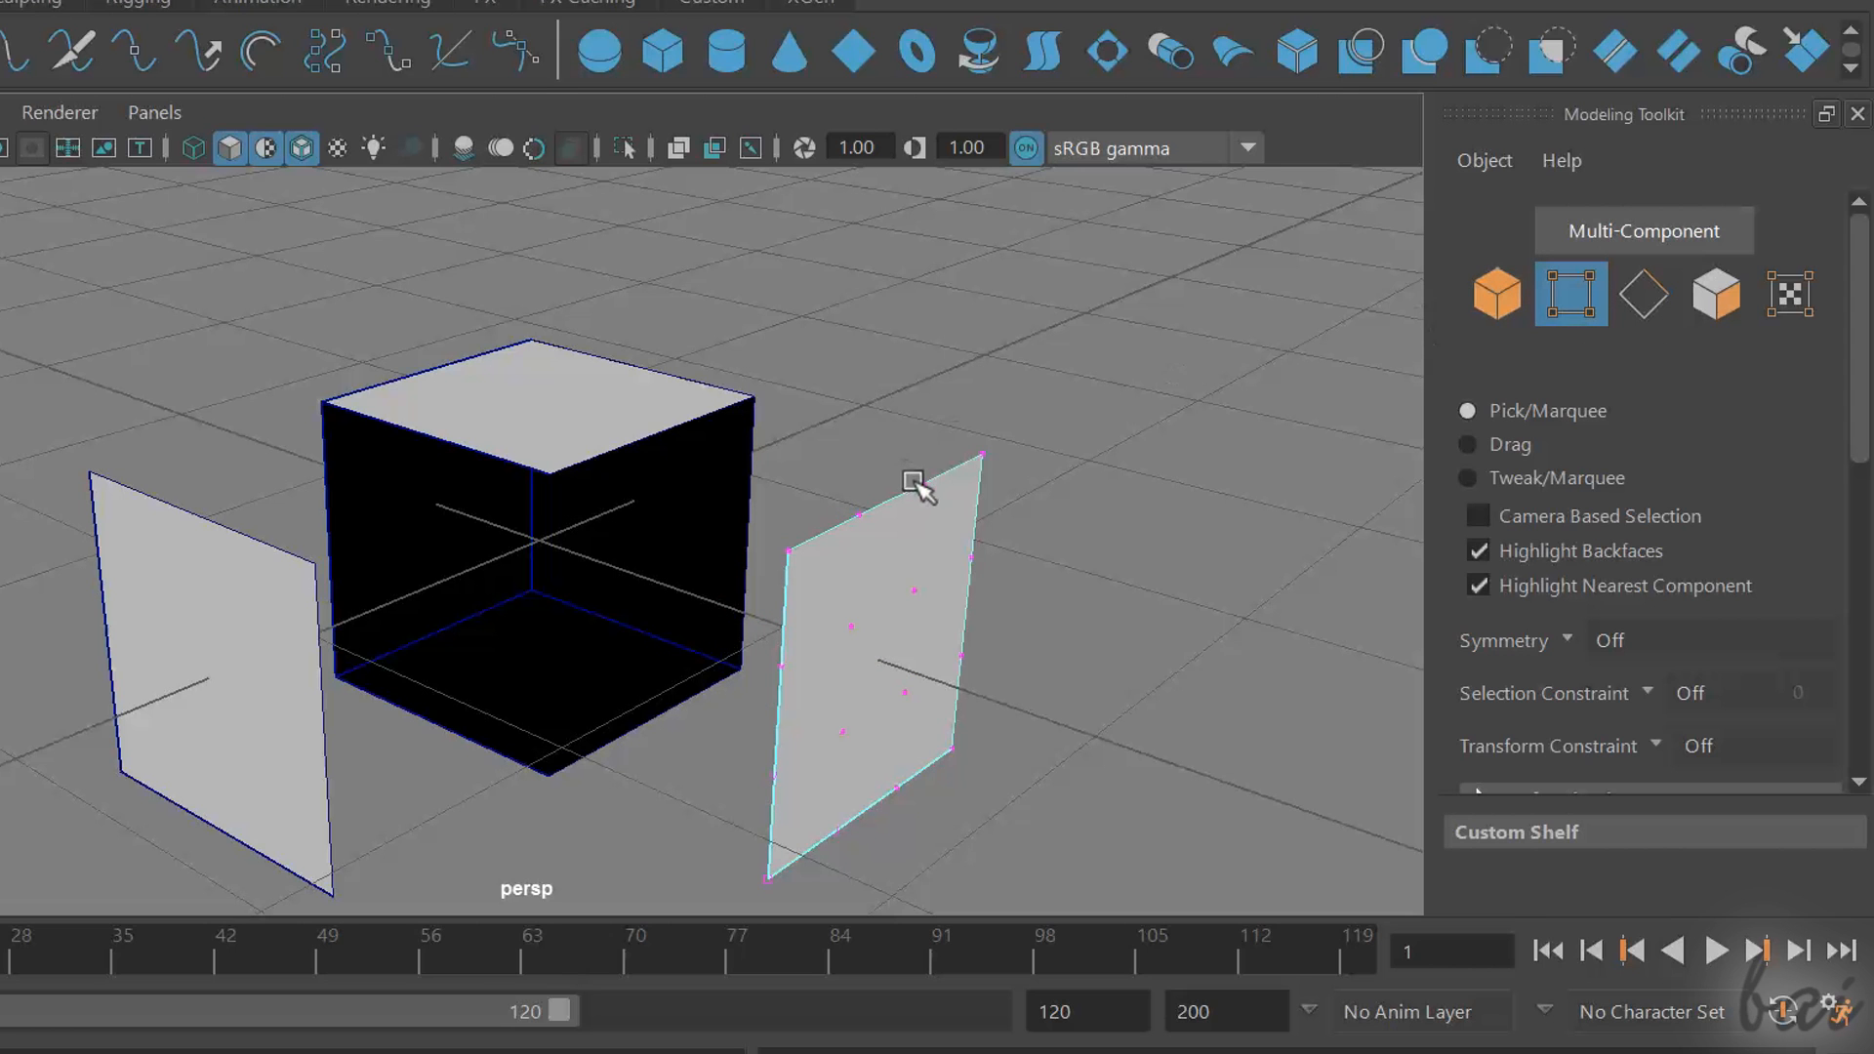
{"action": "left_click", "coordinate": [920, 484]}
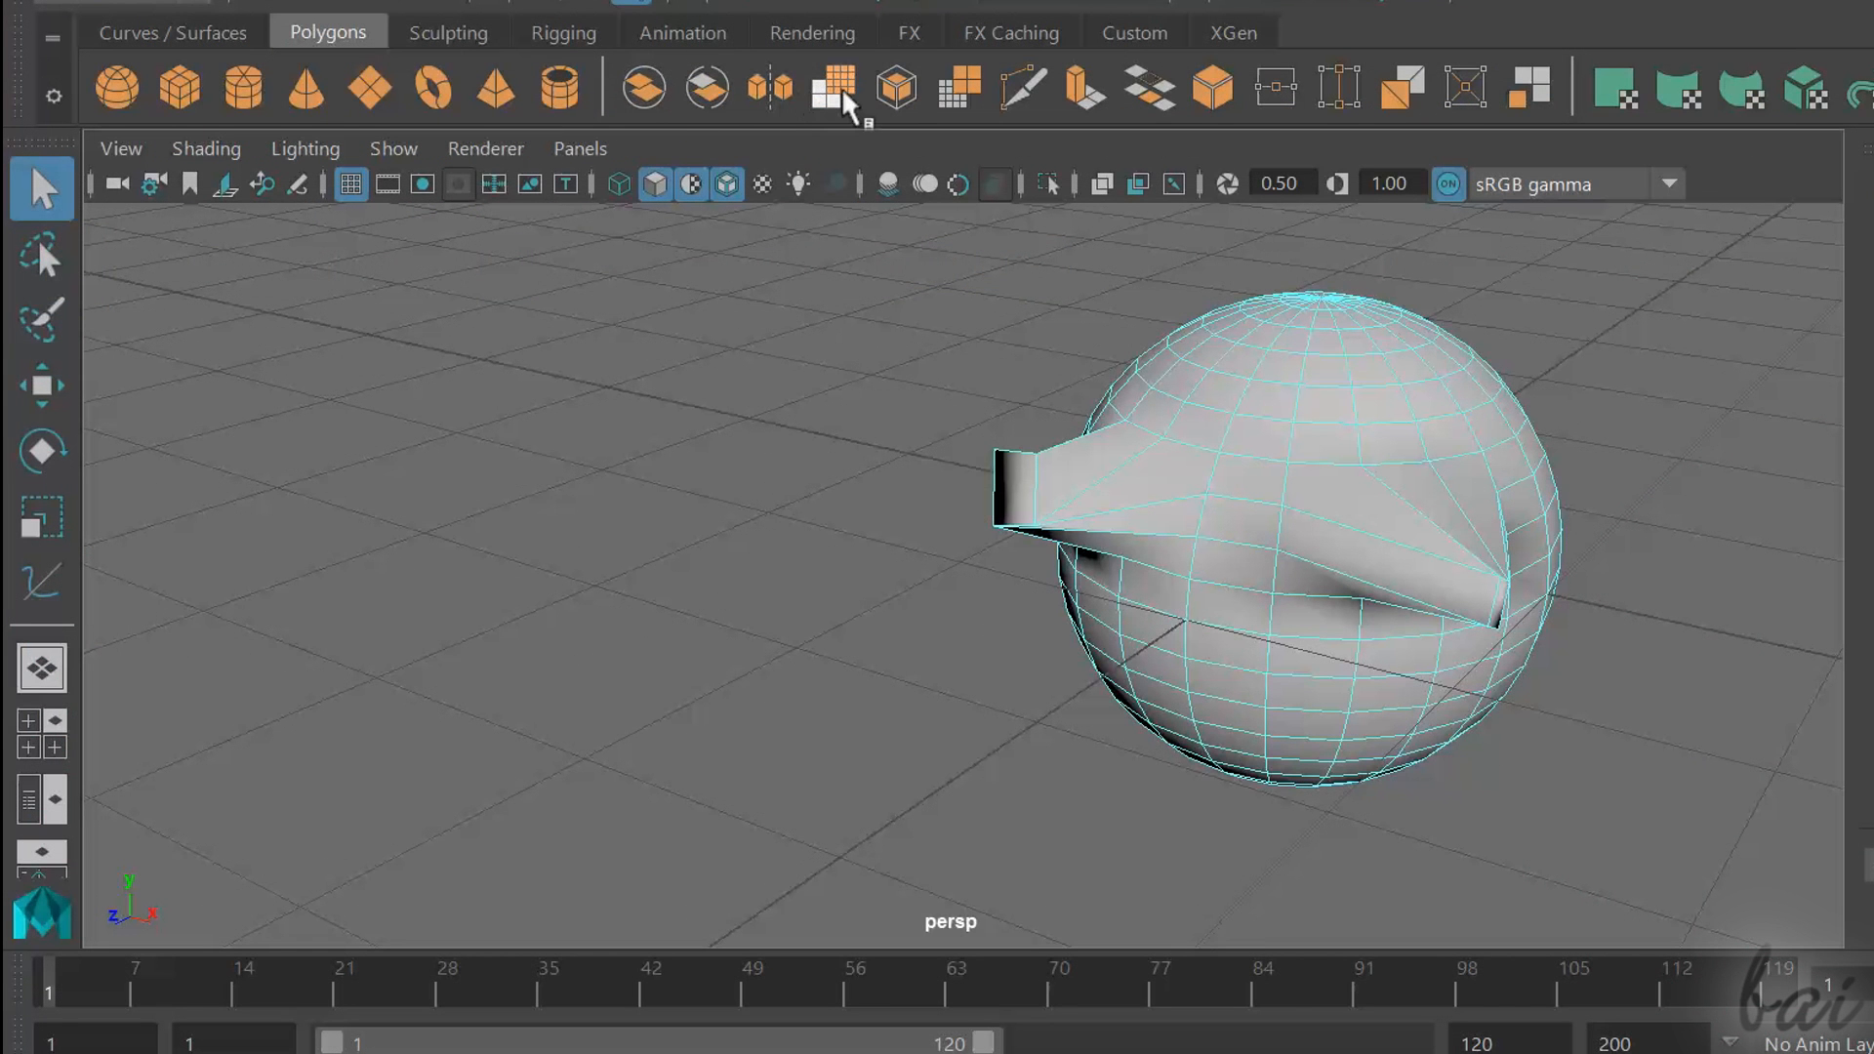
Smooth the spiked sphere, trying division values 2 and 3, then leave it at 2
{"action": "left_click", "coordinate": [833, 85]}
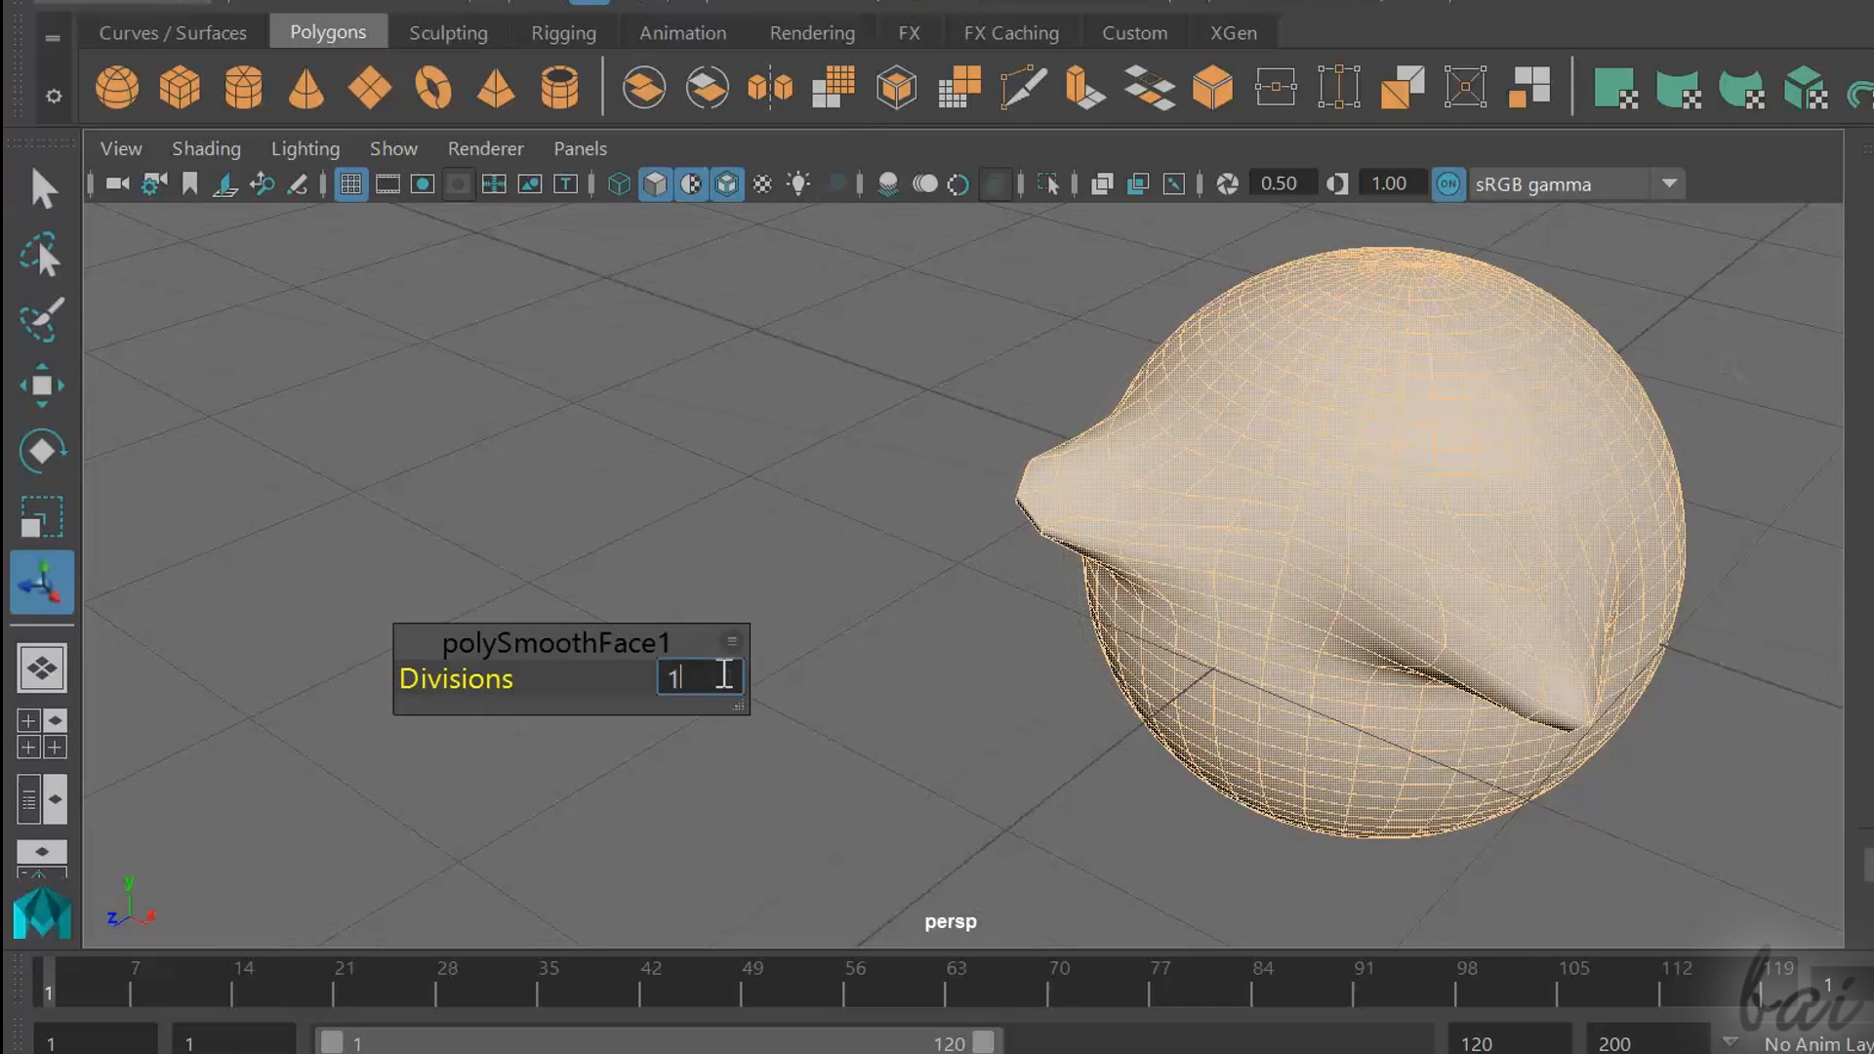
{"action": "type", "text": "2"}
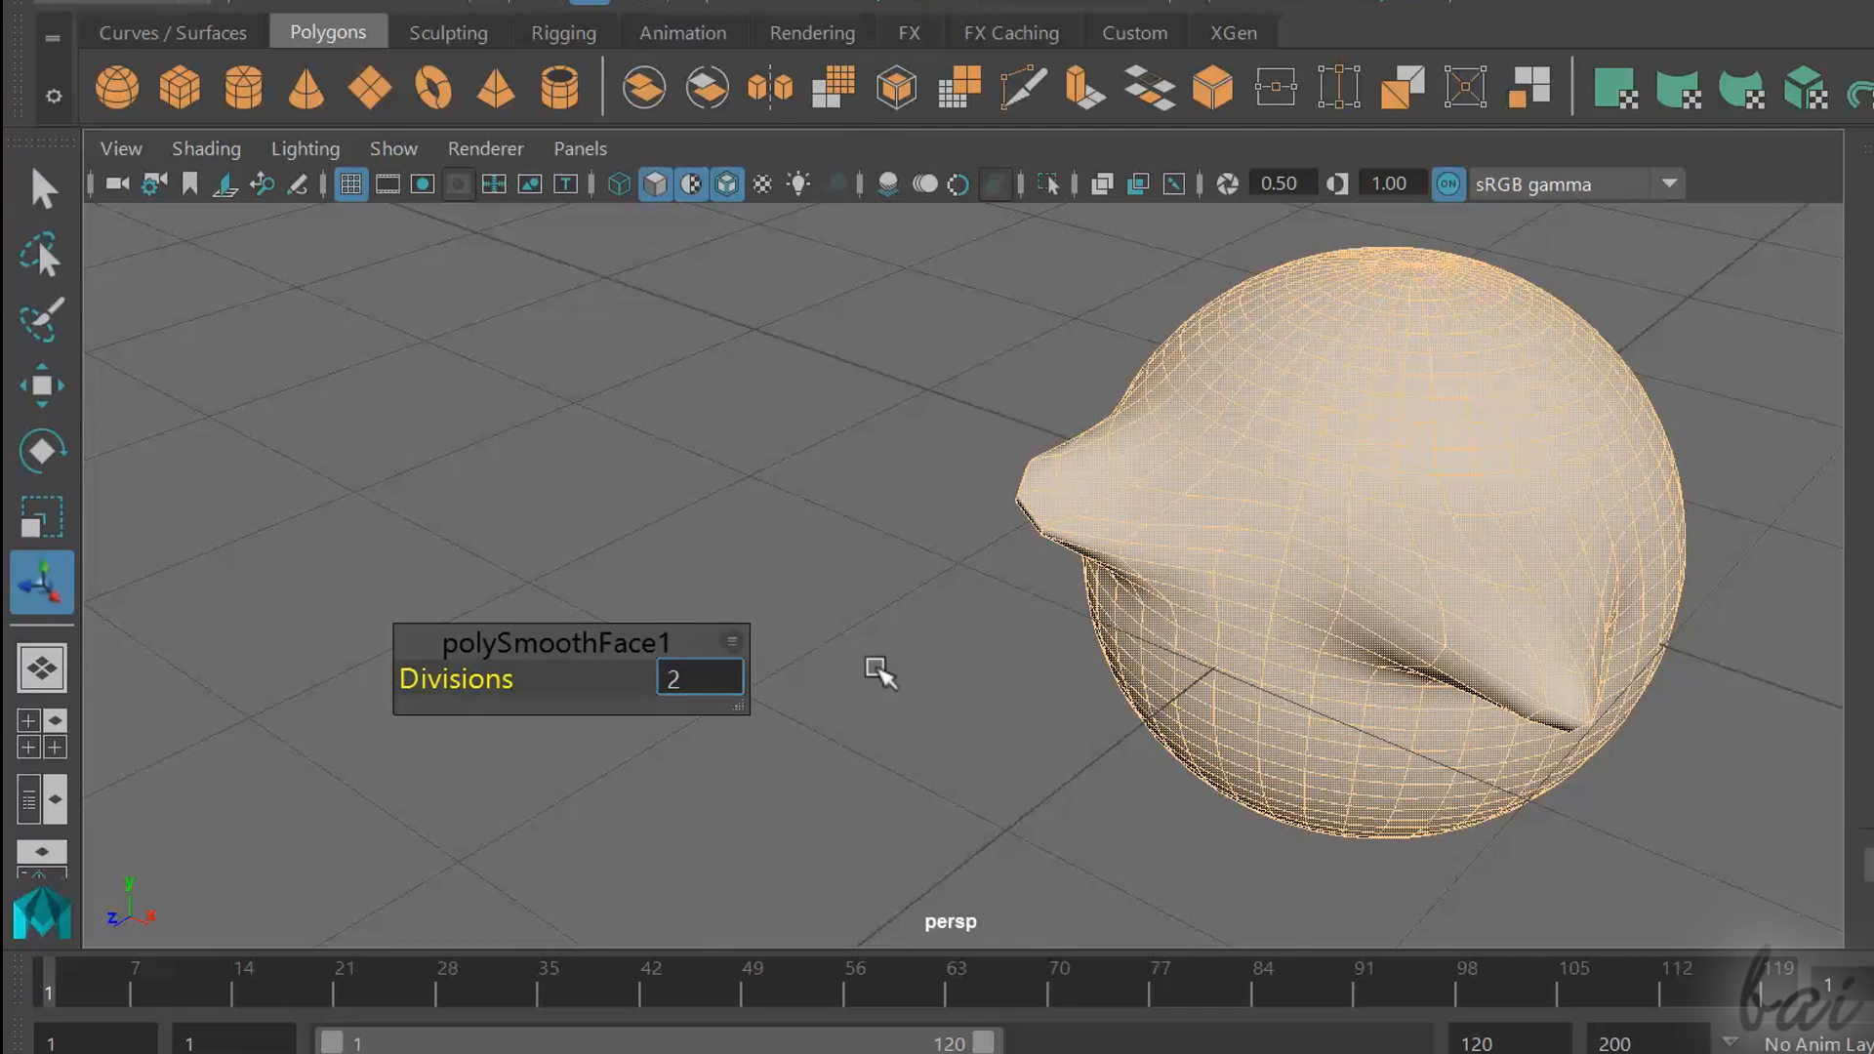
{"action": "type", "text": "3"}
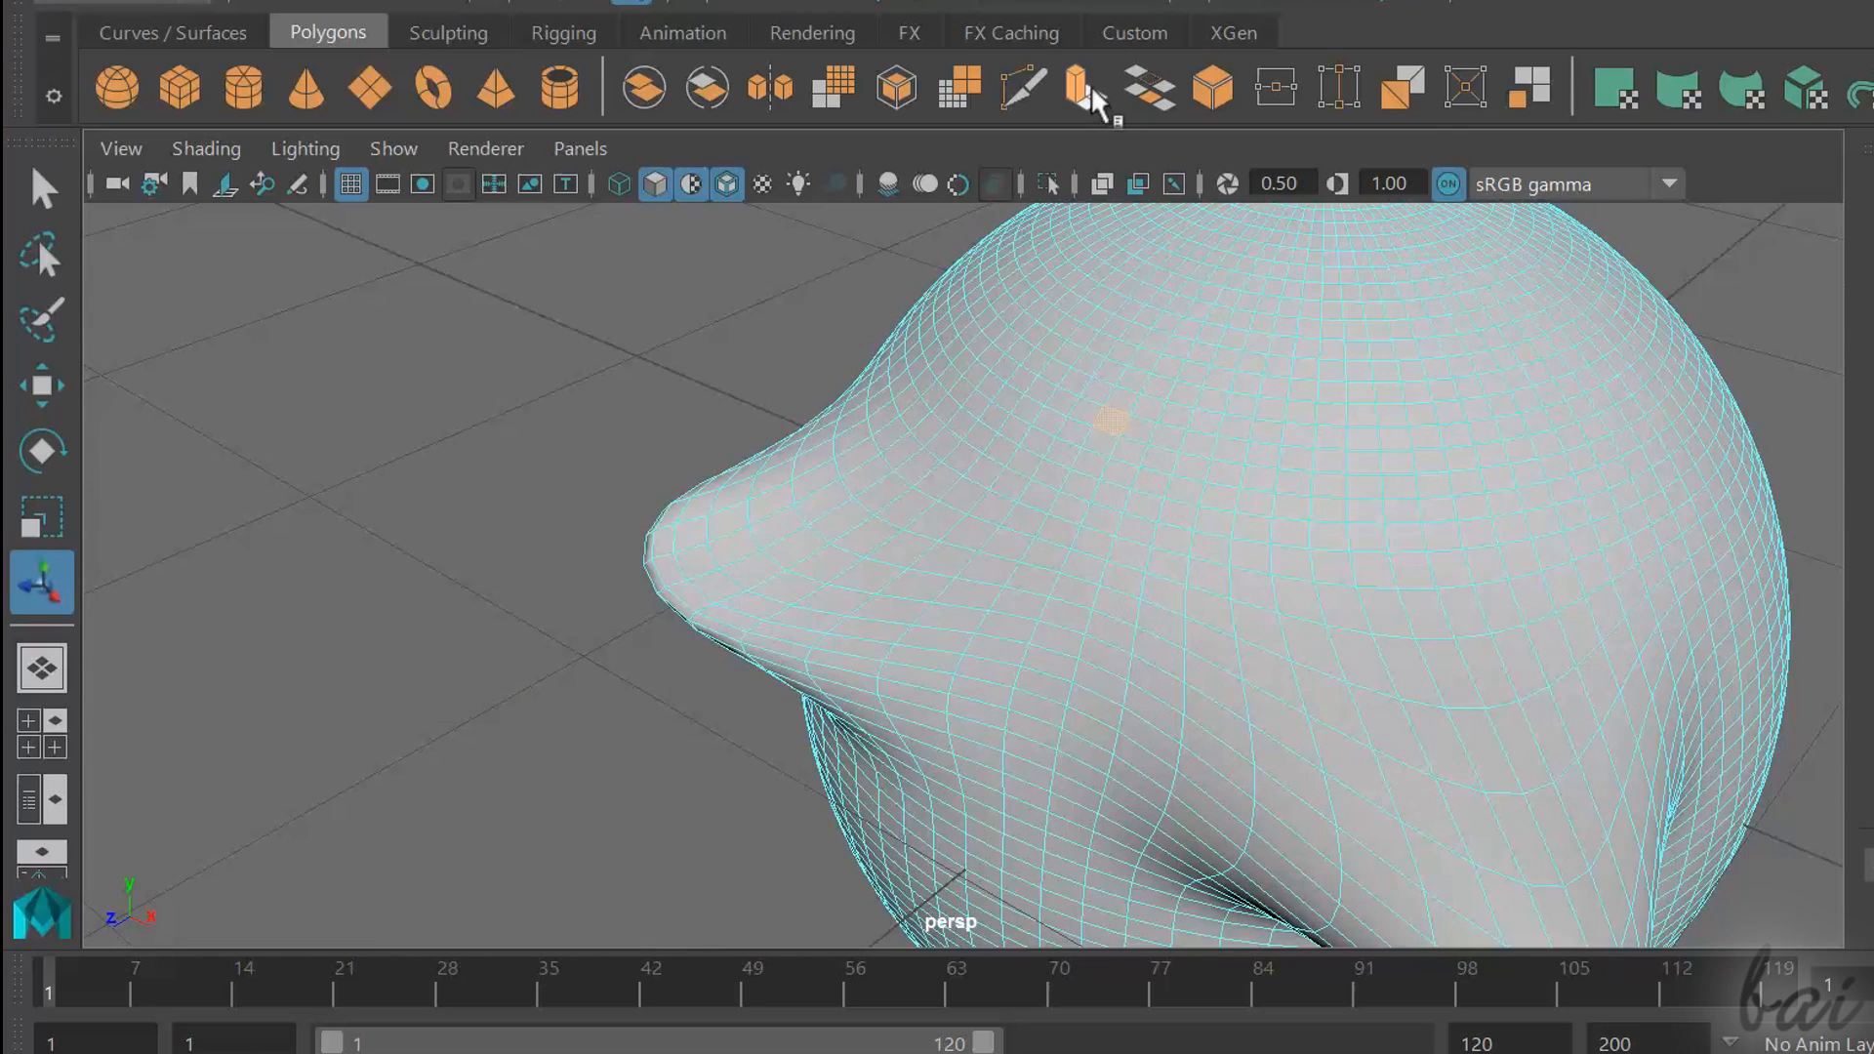
{"action": "left_click", "coordinate": [1080, 84]}
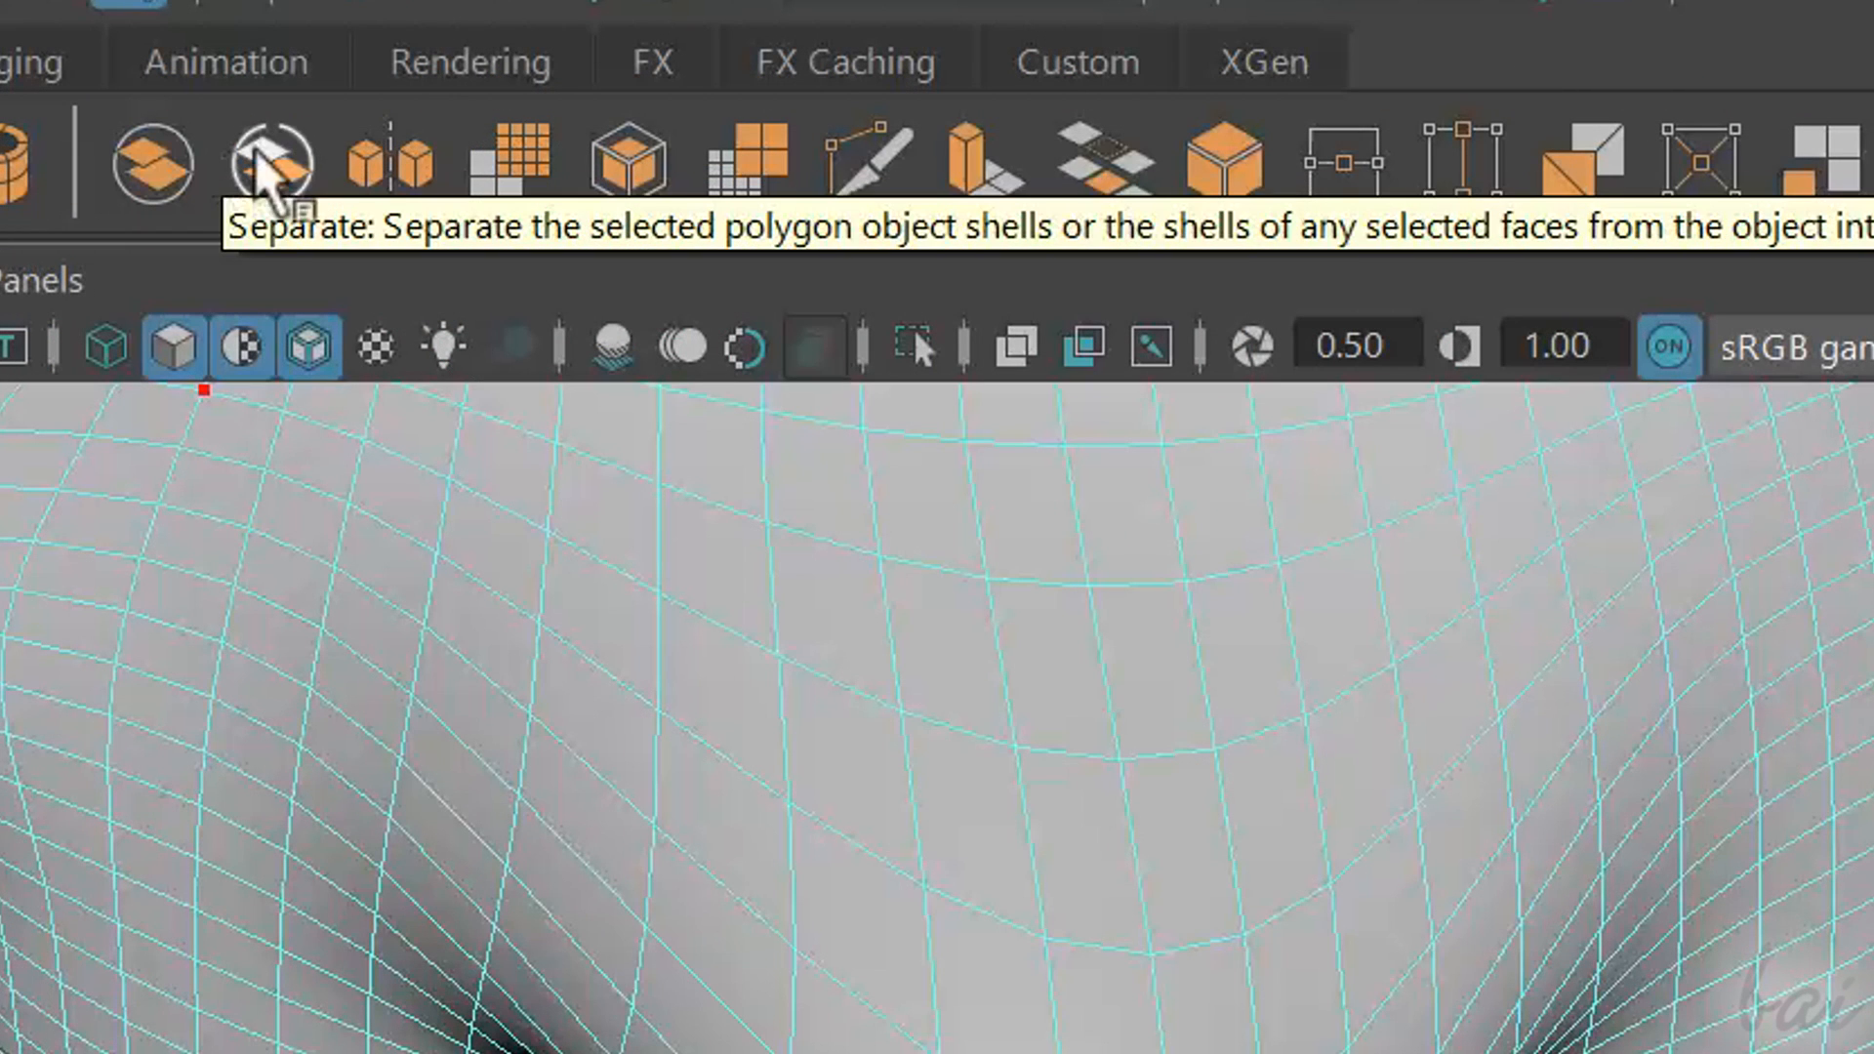
{"action": "mouse_move", "coordinate": [514, 162]}
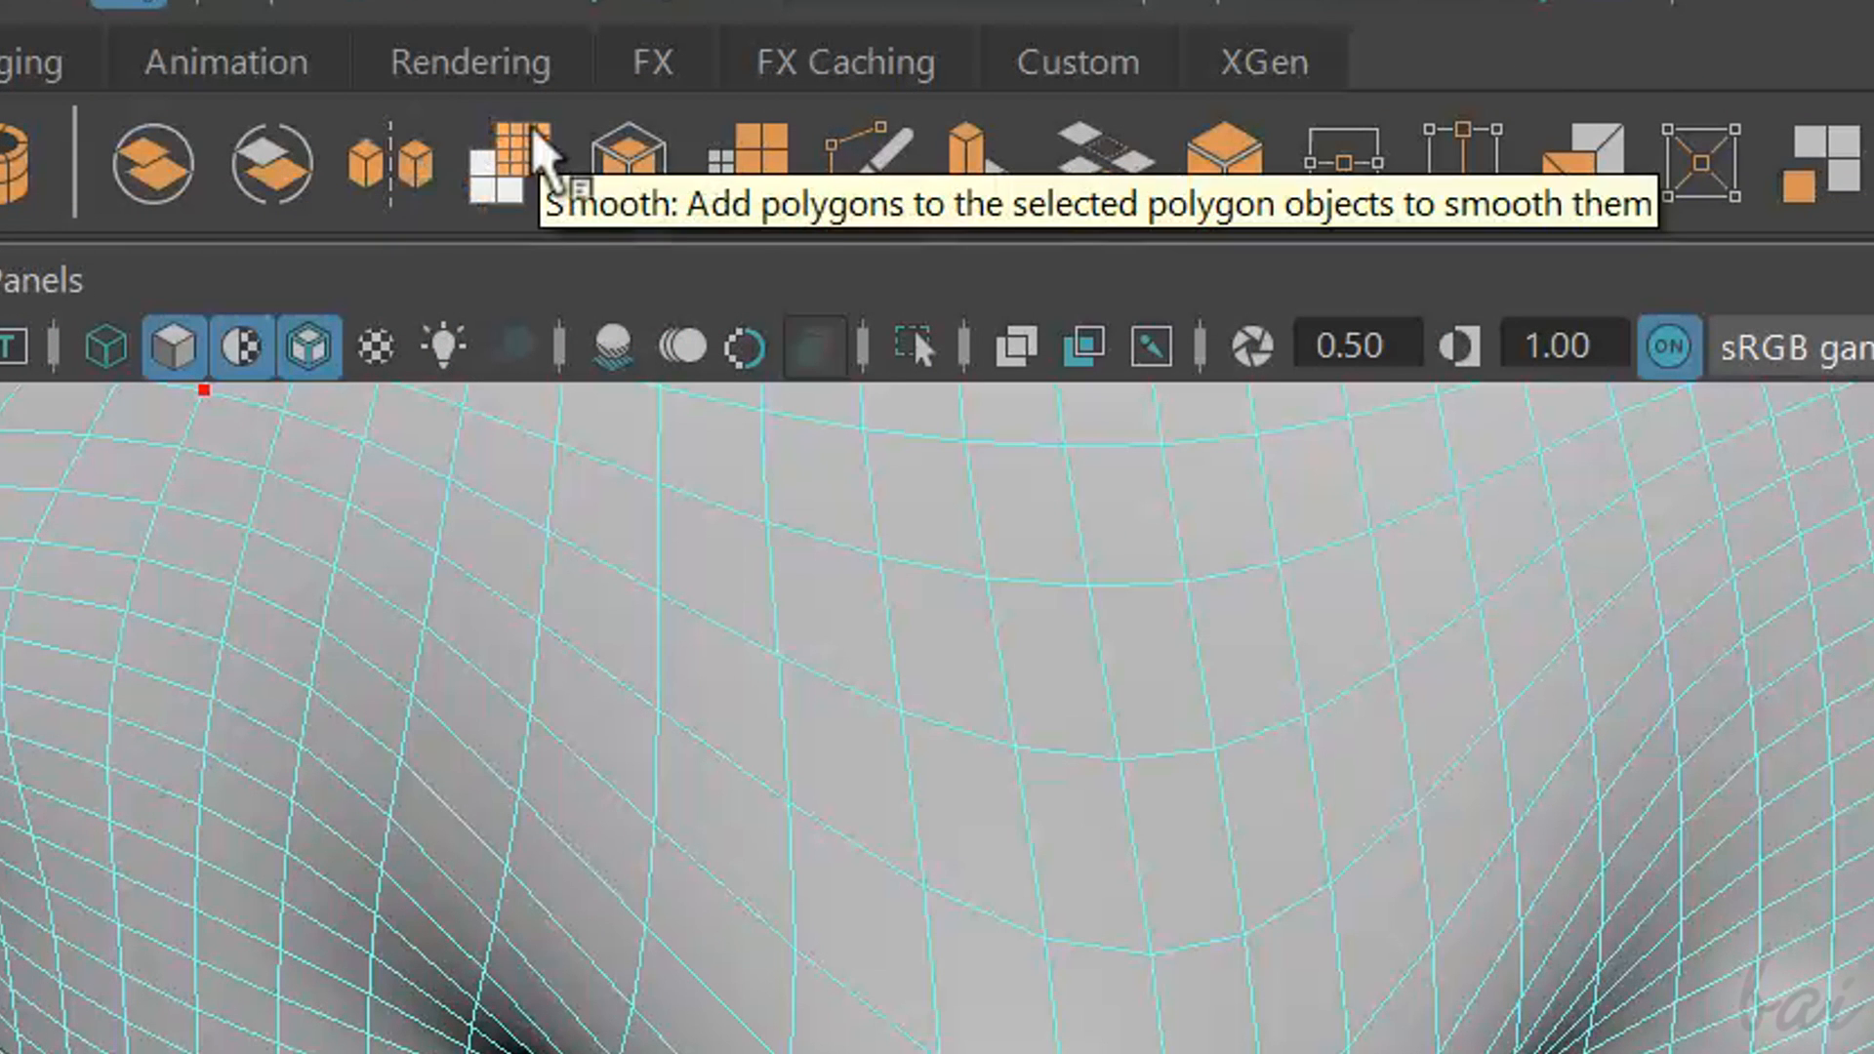
{"action": "mouse_move", "coordinate": [748, 162]}
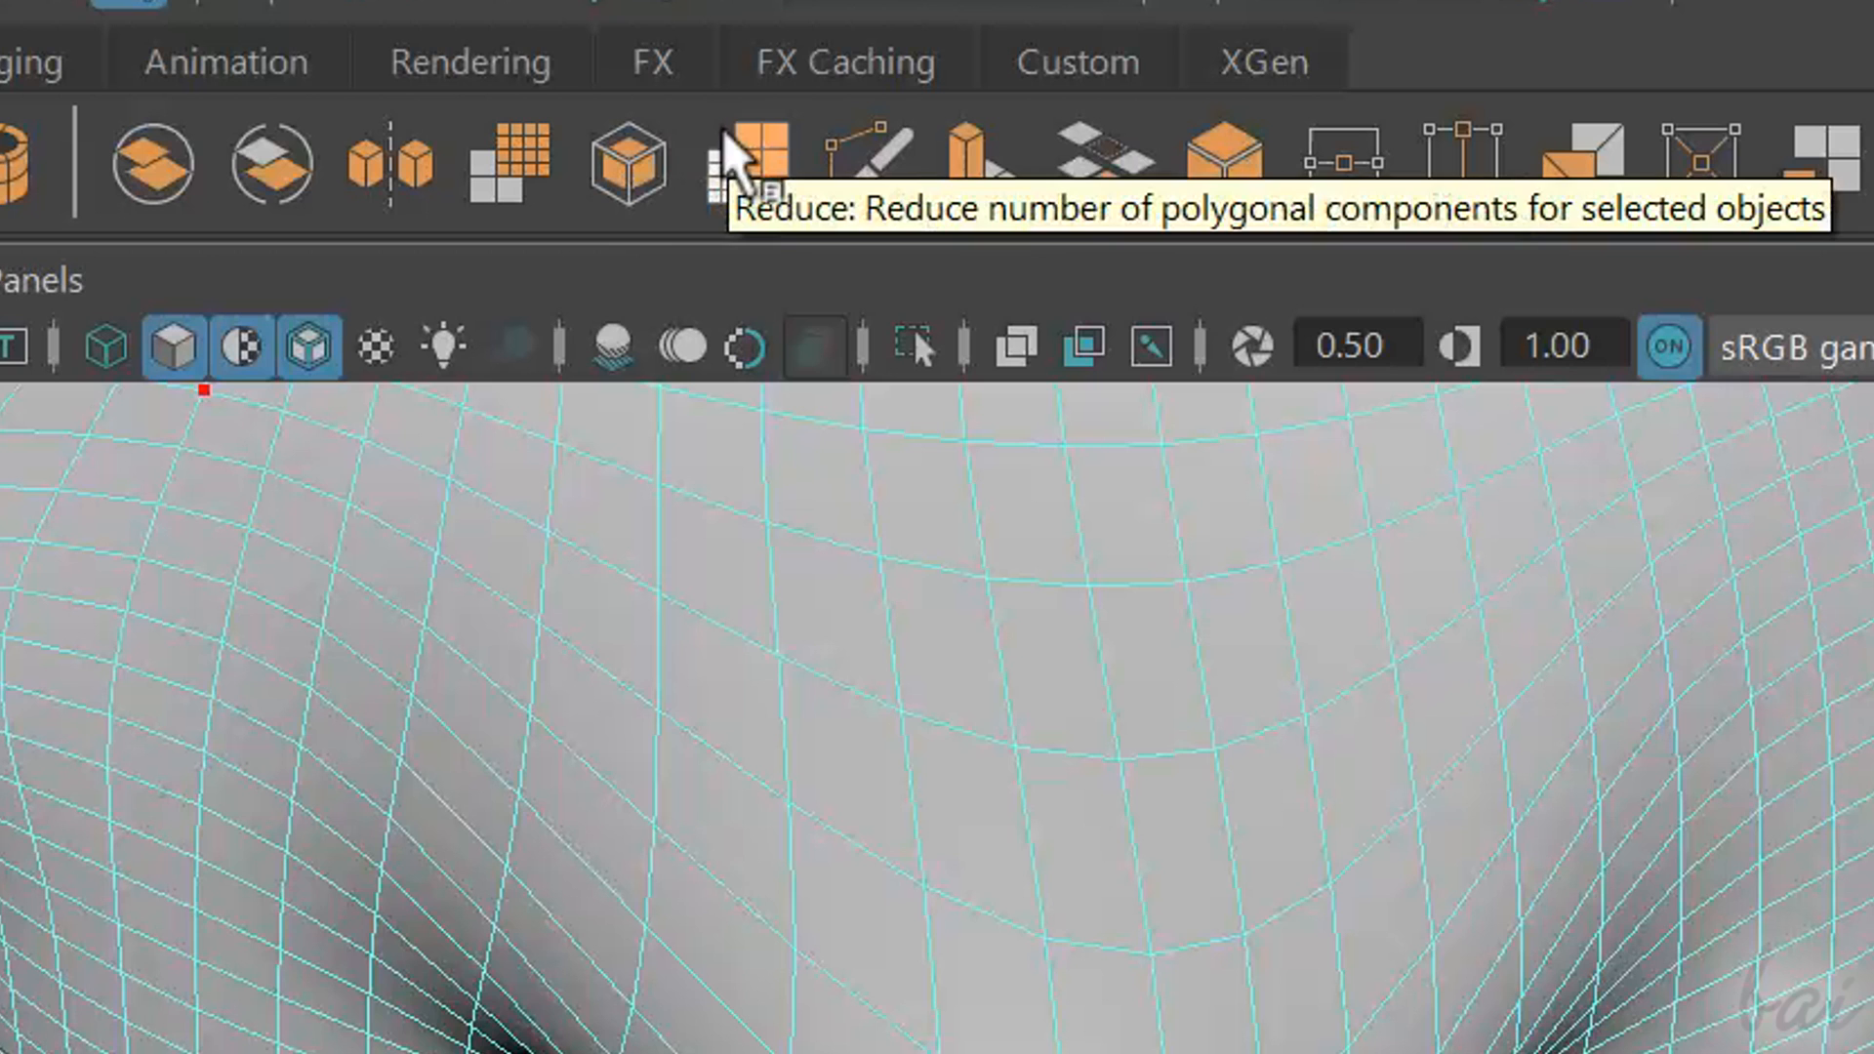
{"action": "mouse_move", "coordinate": [968, 162]}
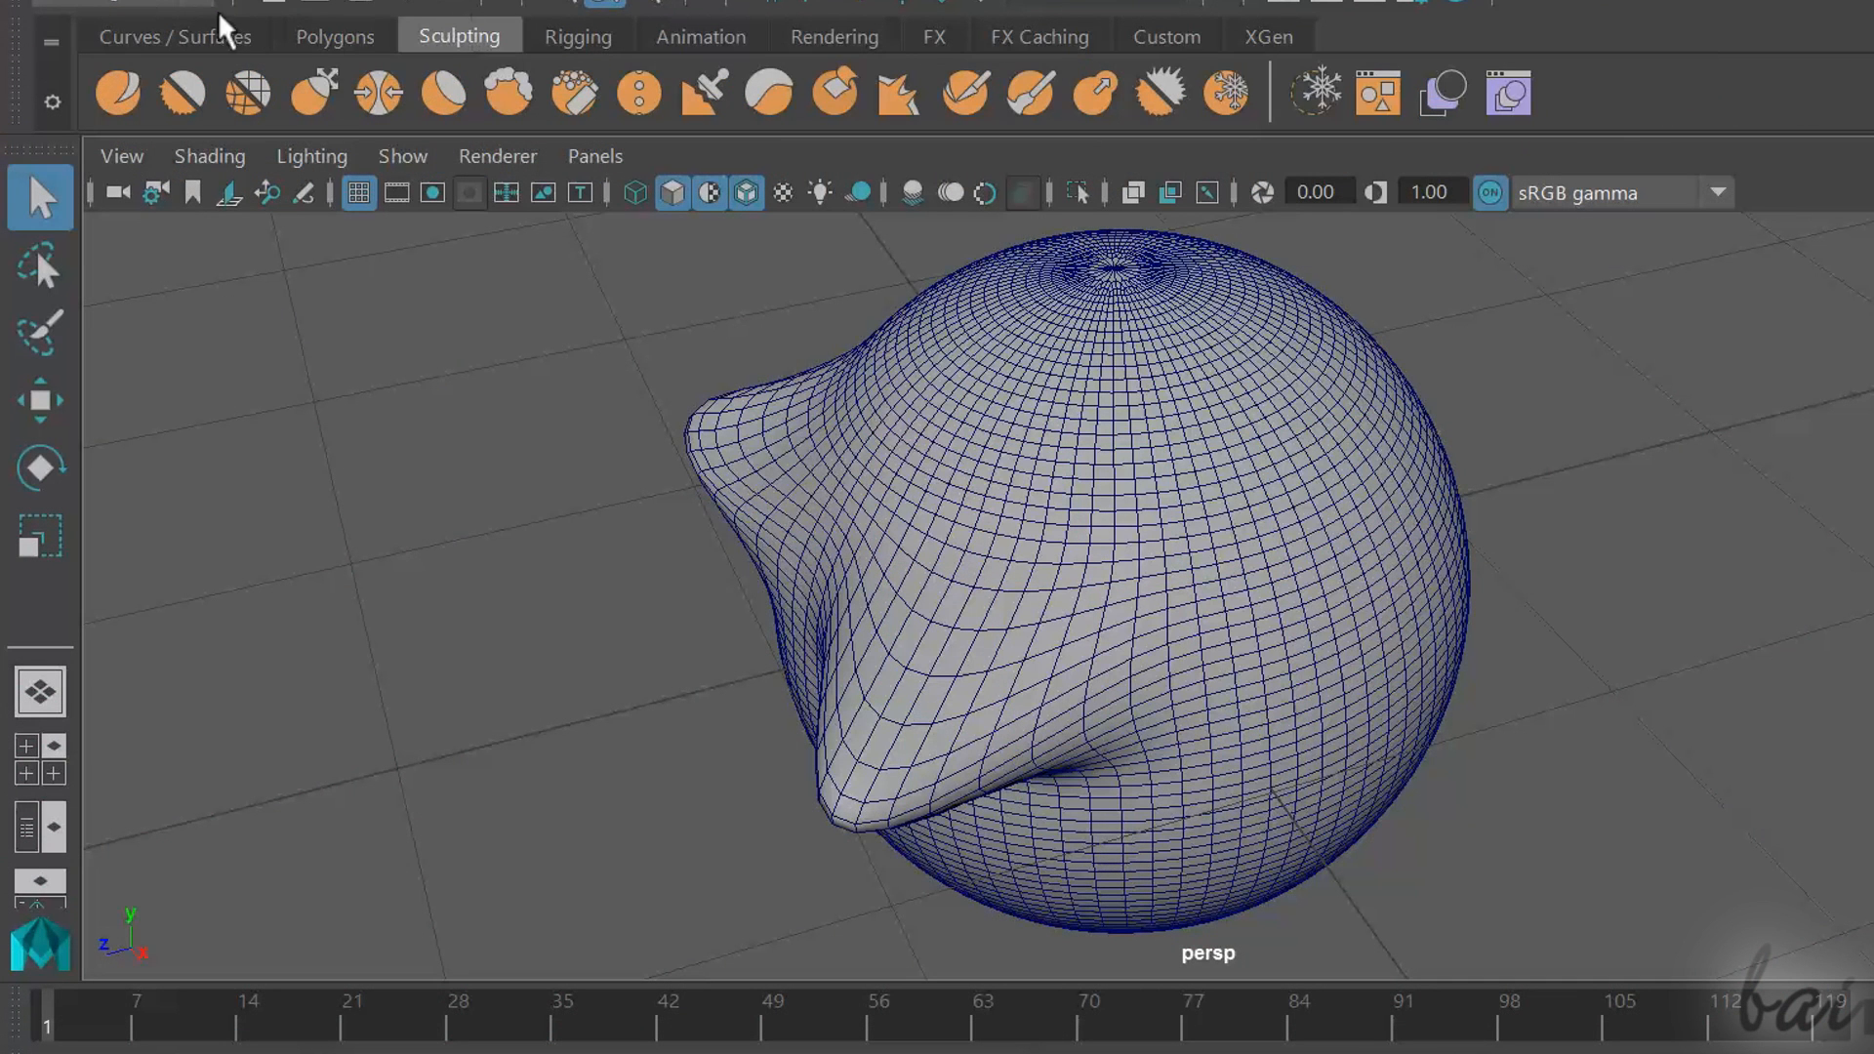
{"action": "mouse_move", "coordinate": [1261, 99]}
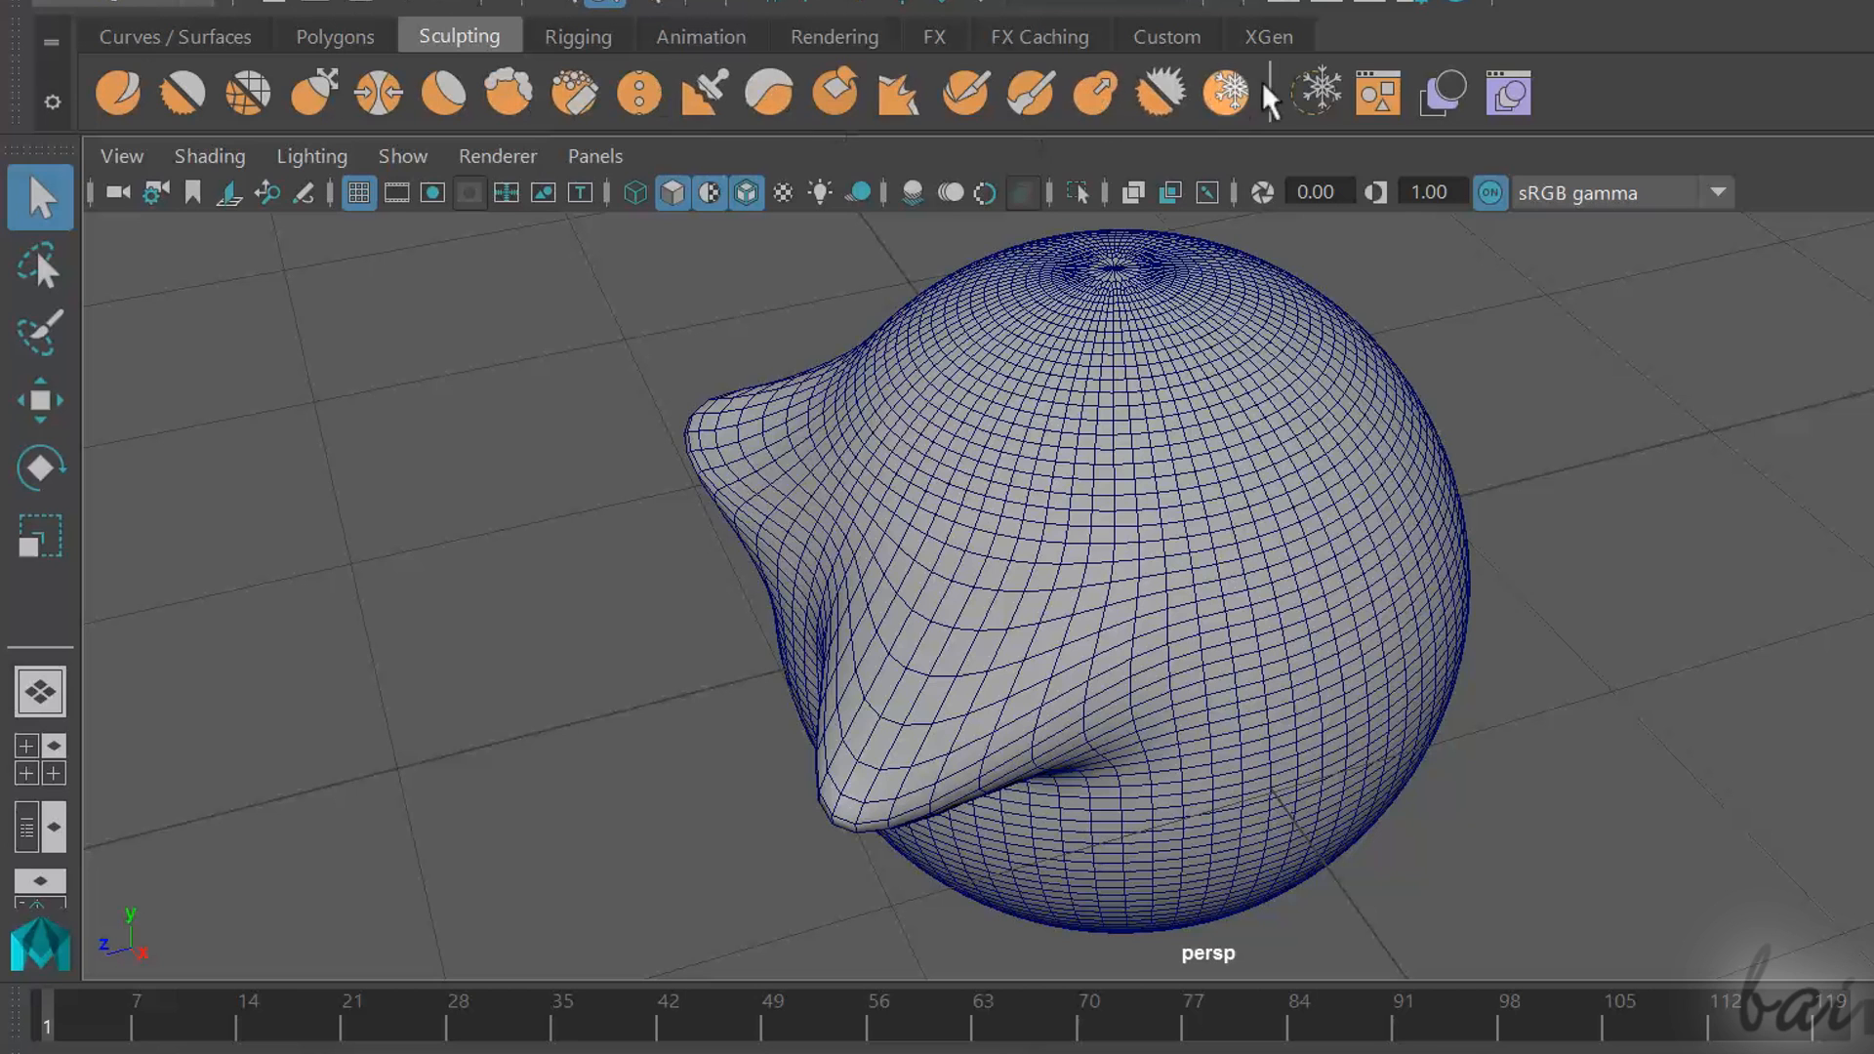
{"action": "mouse_move", "coordinate": [783, 92]}
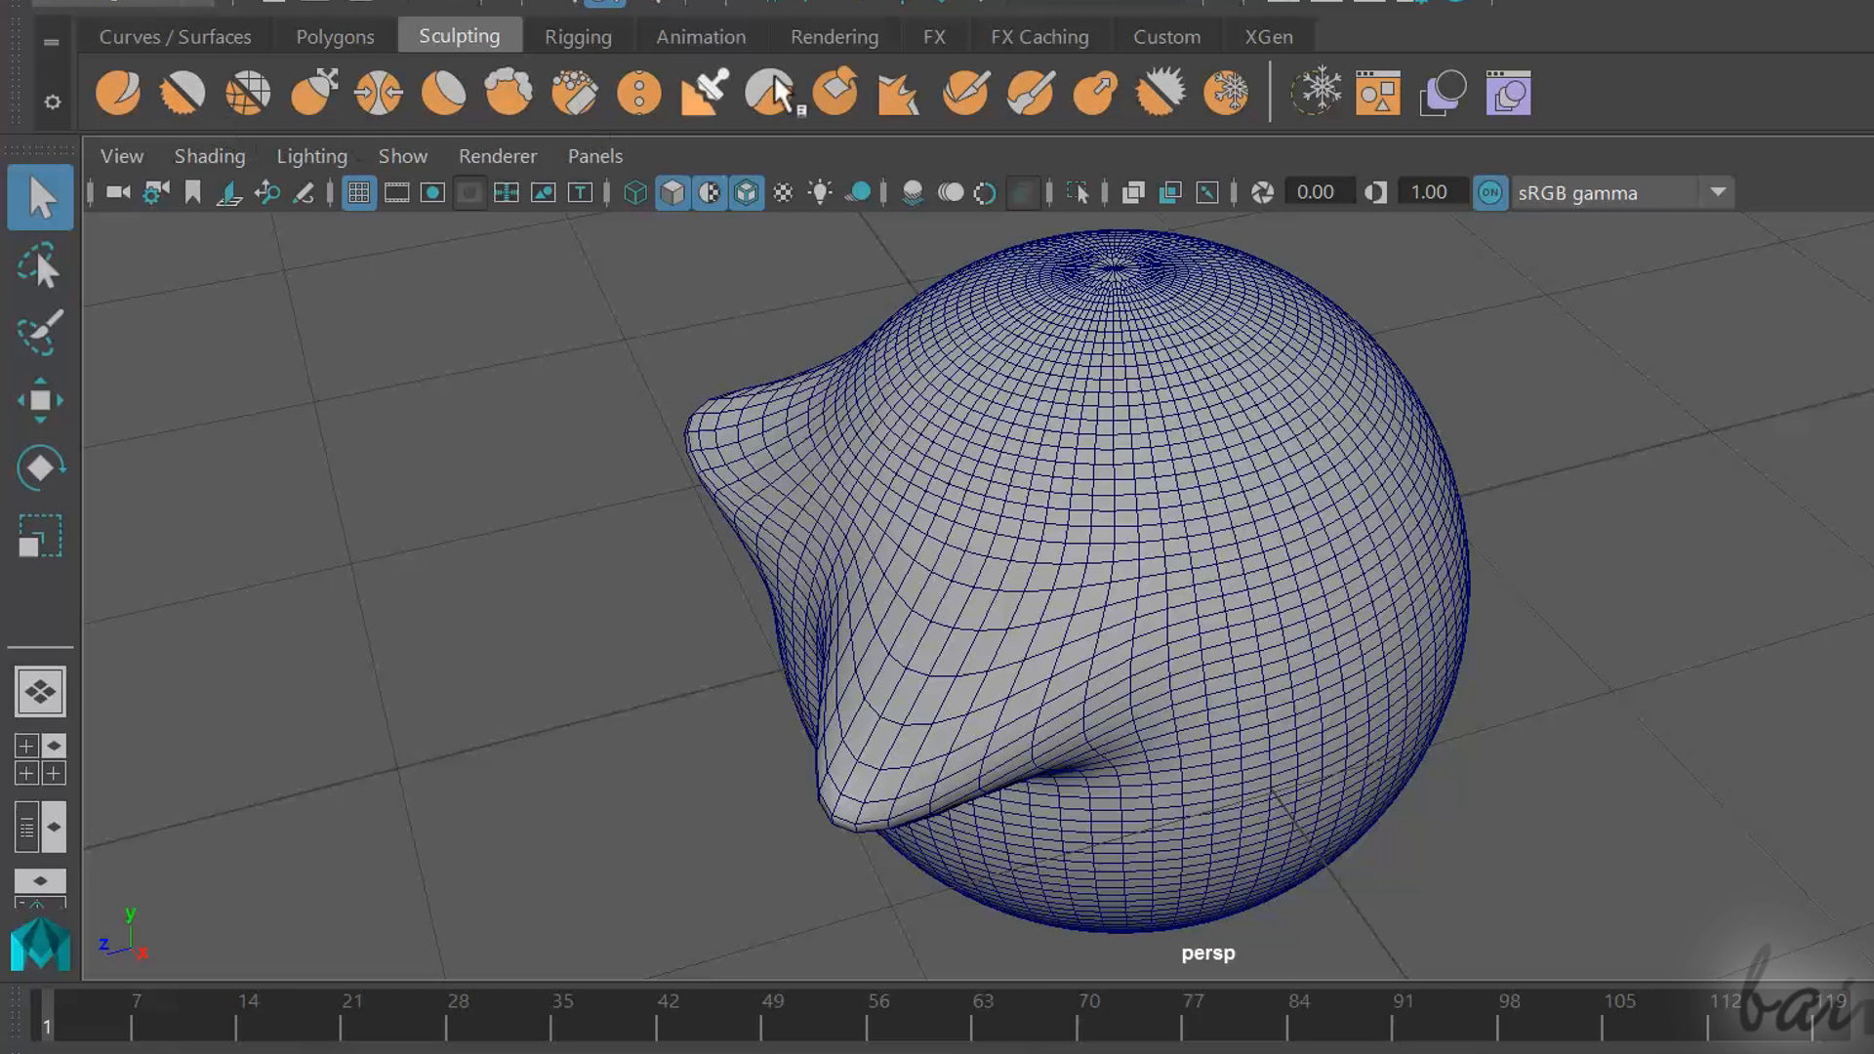
{"action": "mouse_move", "coordinate": [168, 131]}
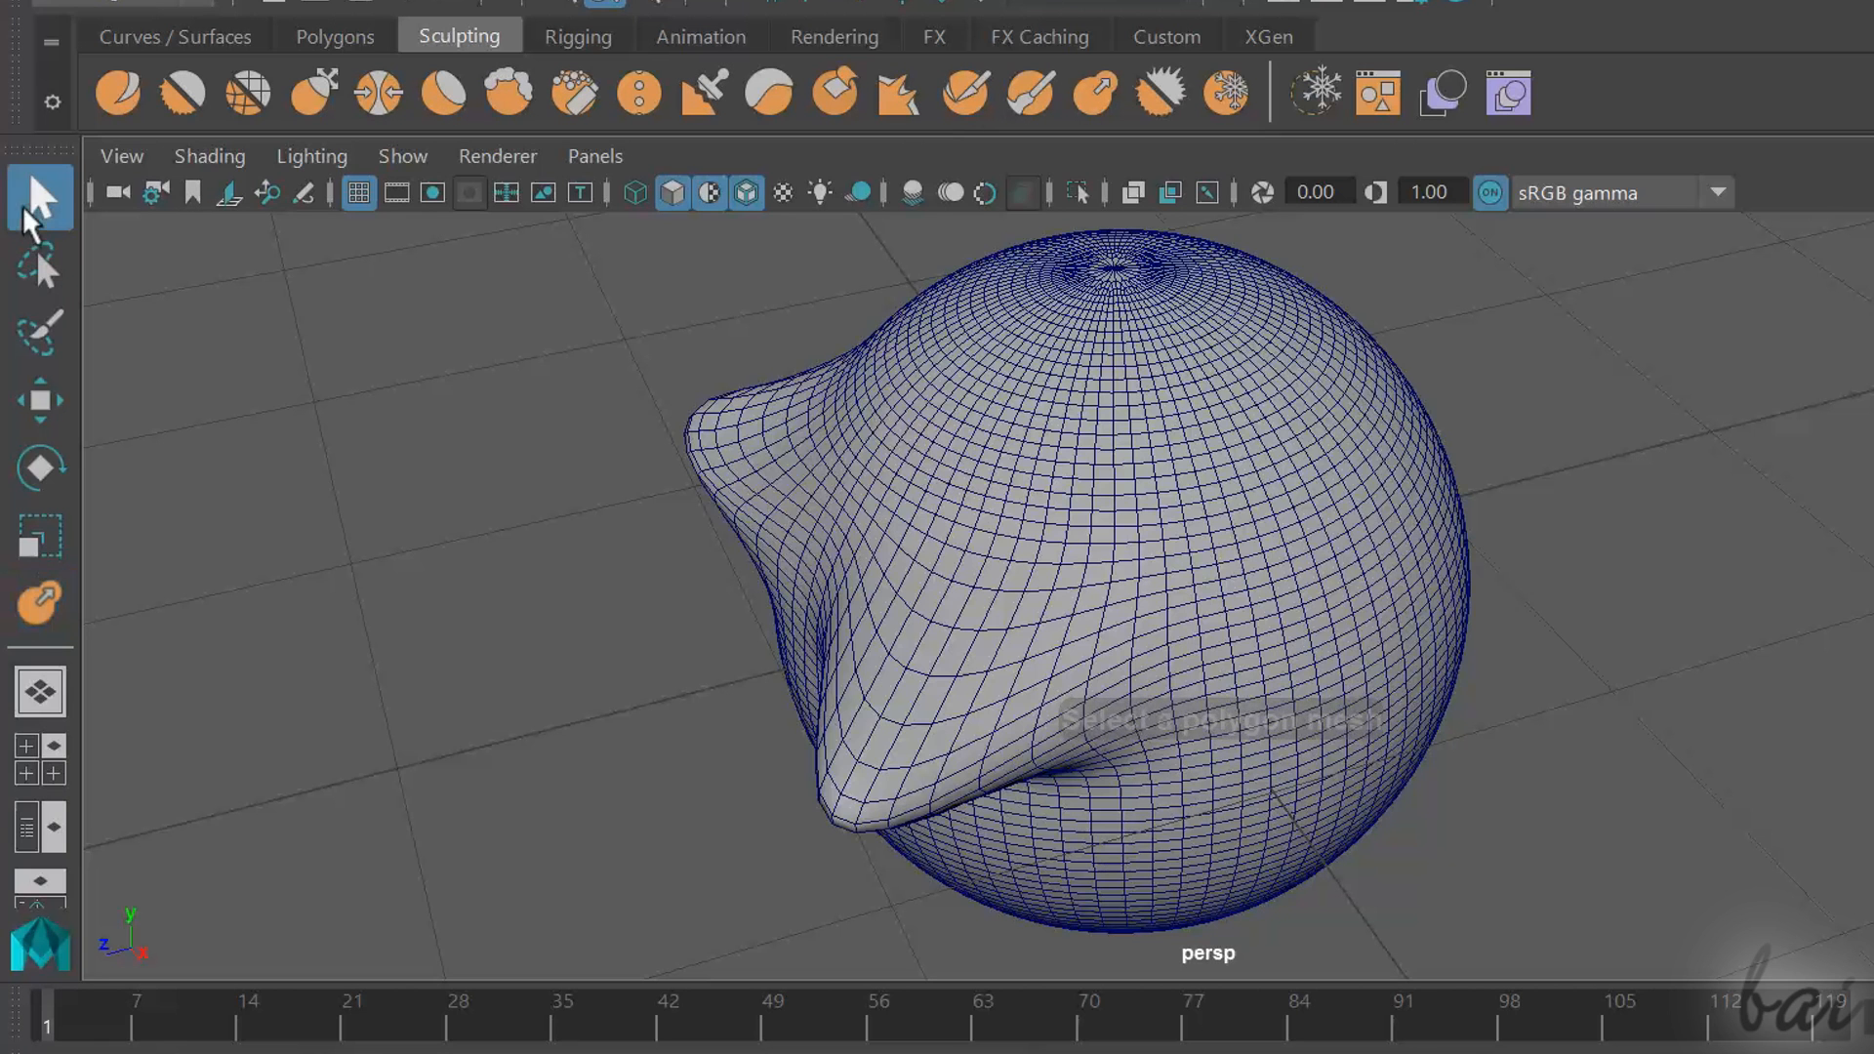
Pick the sphere as the sculpt surface and review the sculpting brush settings
{"action": "left_click", "coordinate": [1125, 455]}
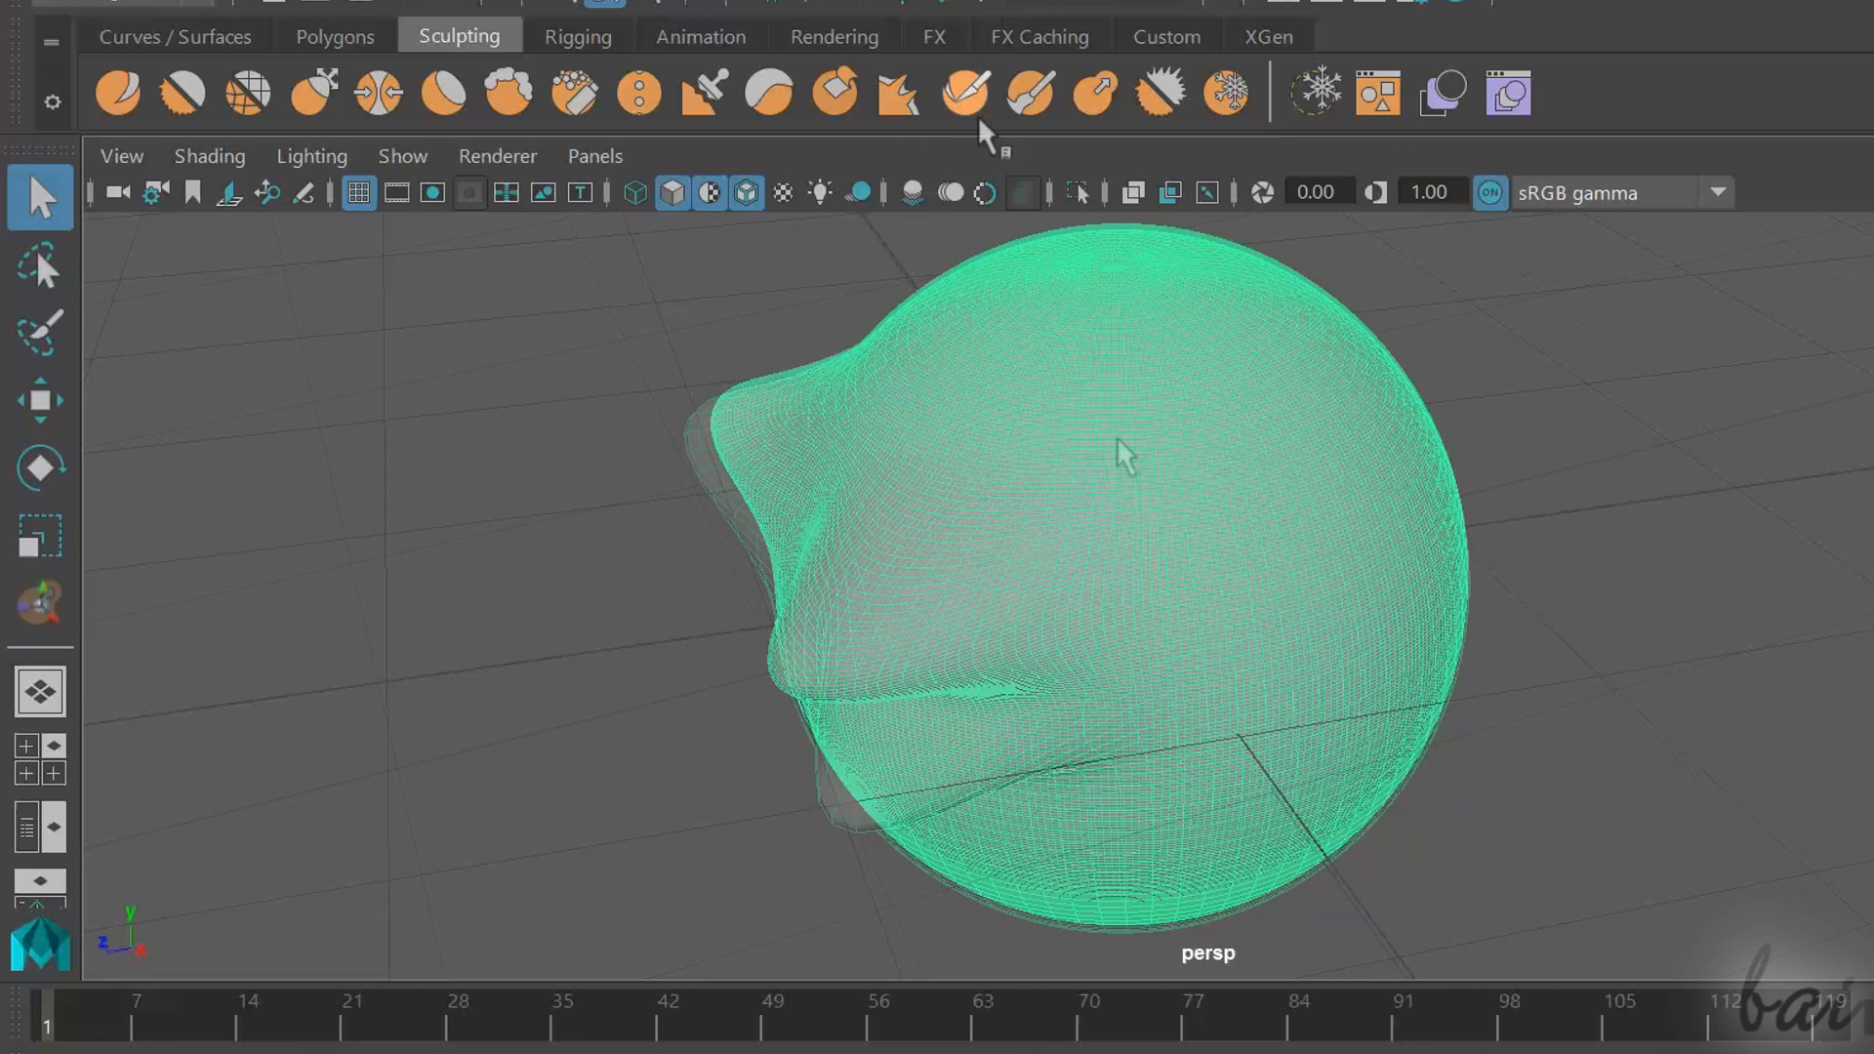
{"action": "left_click", "coordinate": [964, 92]}
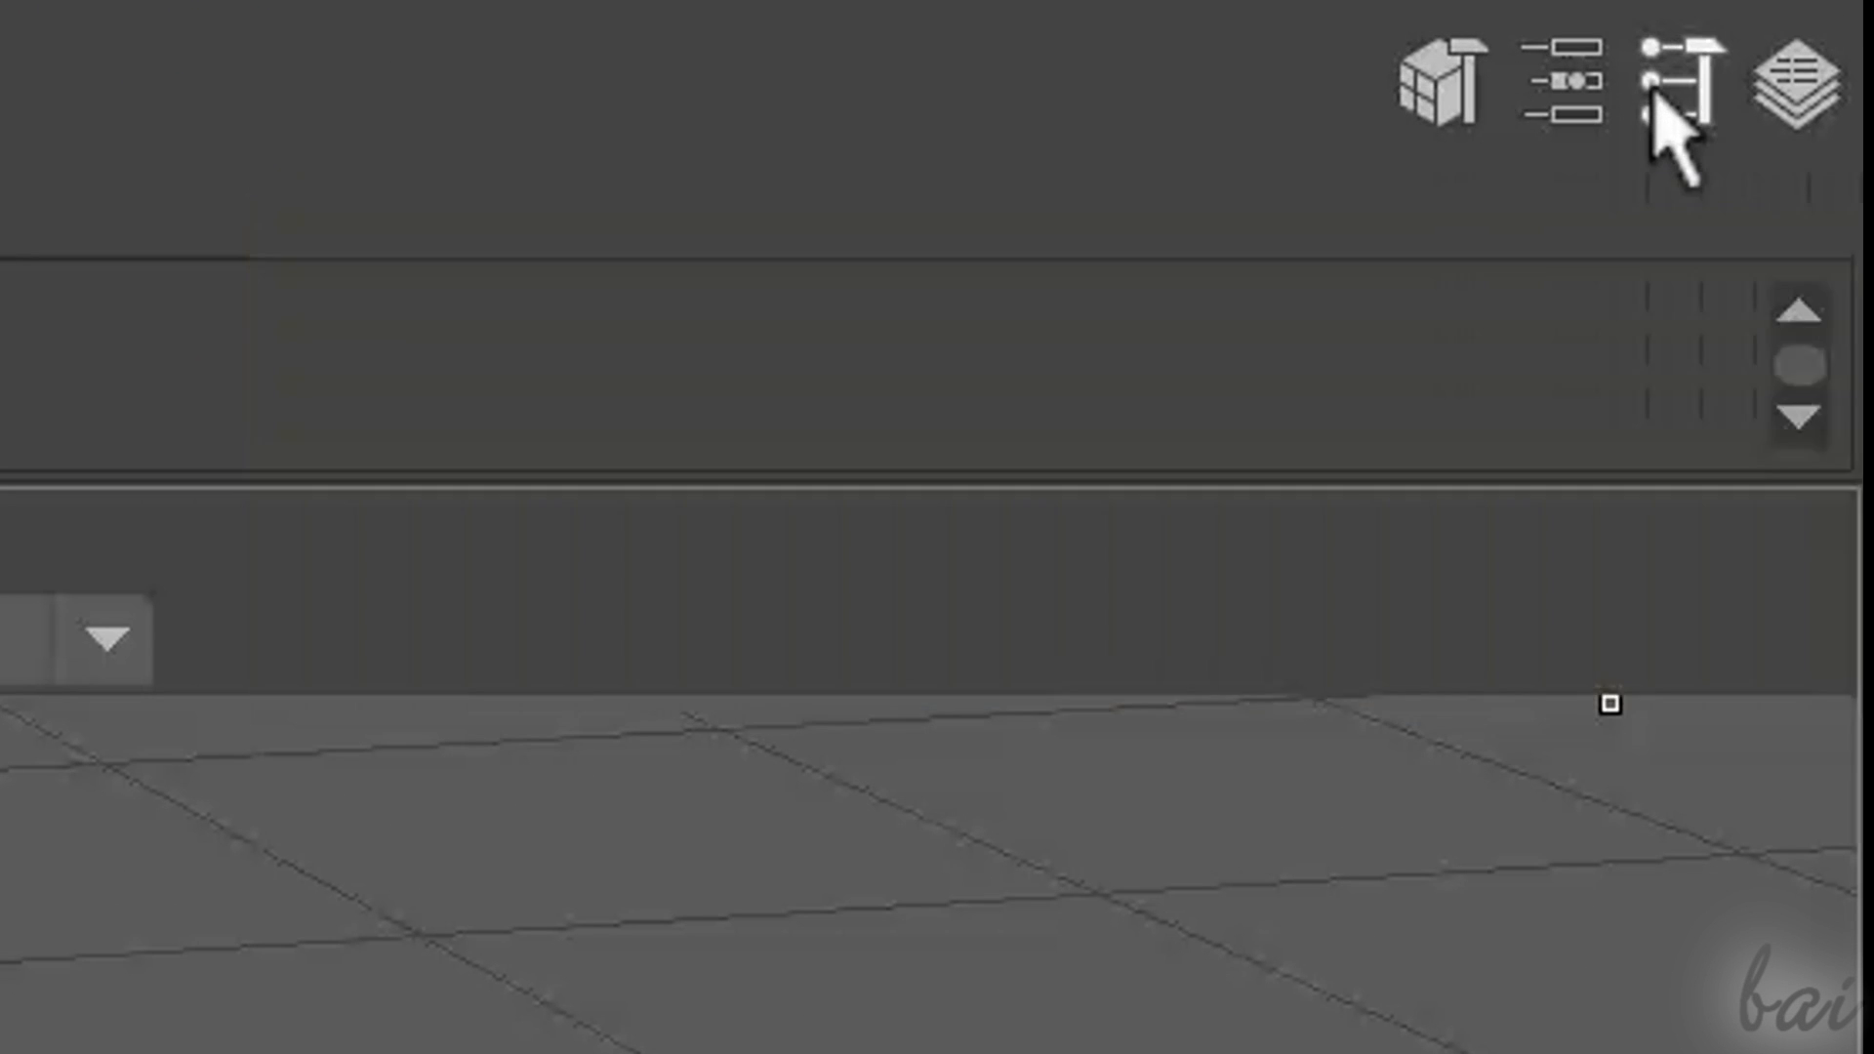
{"action": "left_click", "coordinate": [1681, 84]}
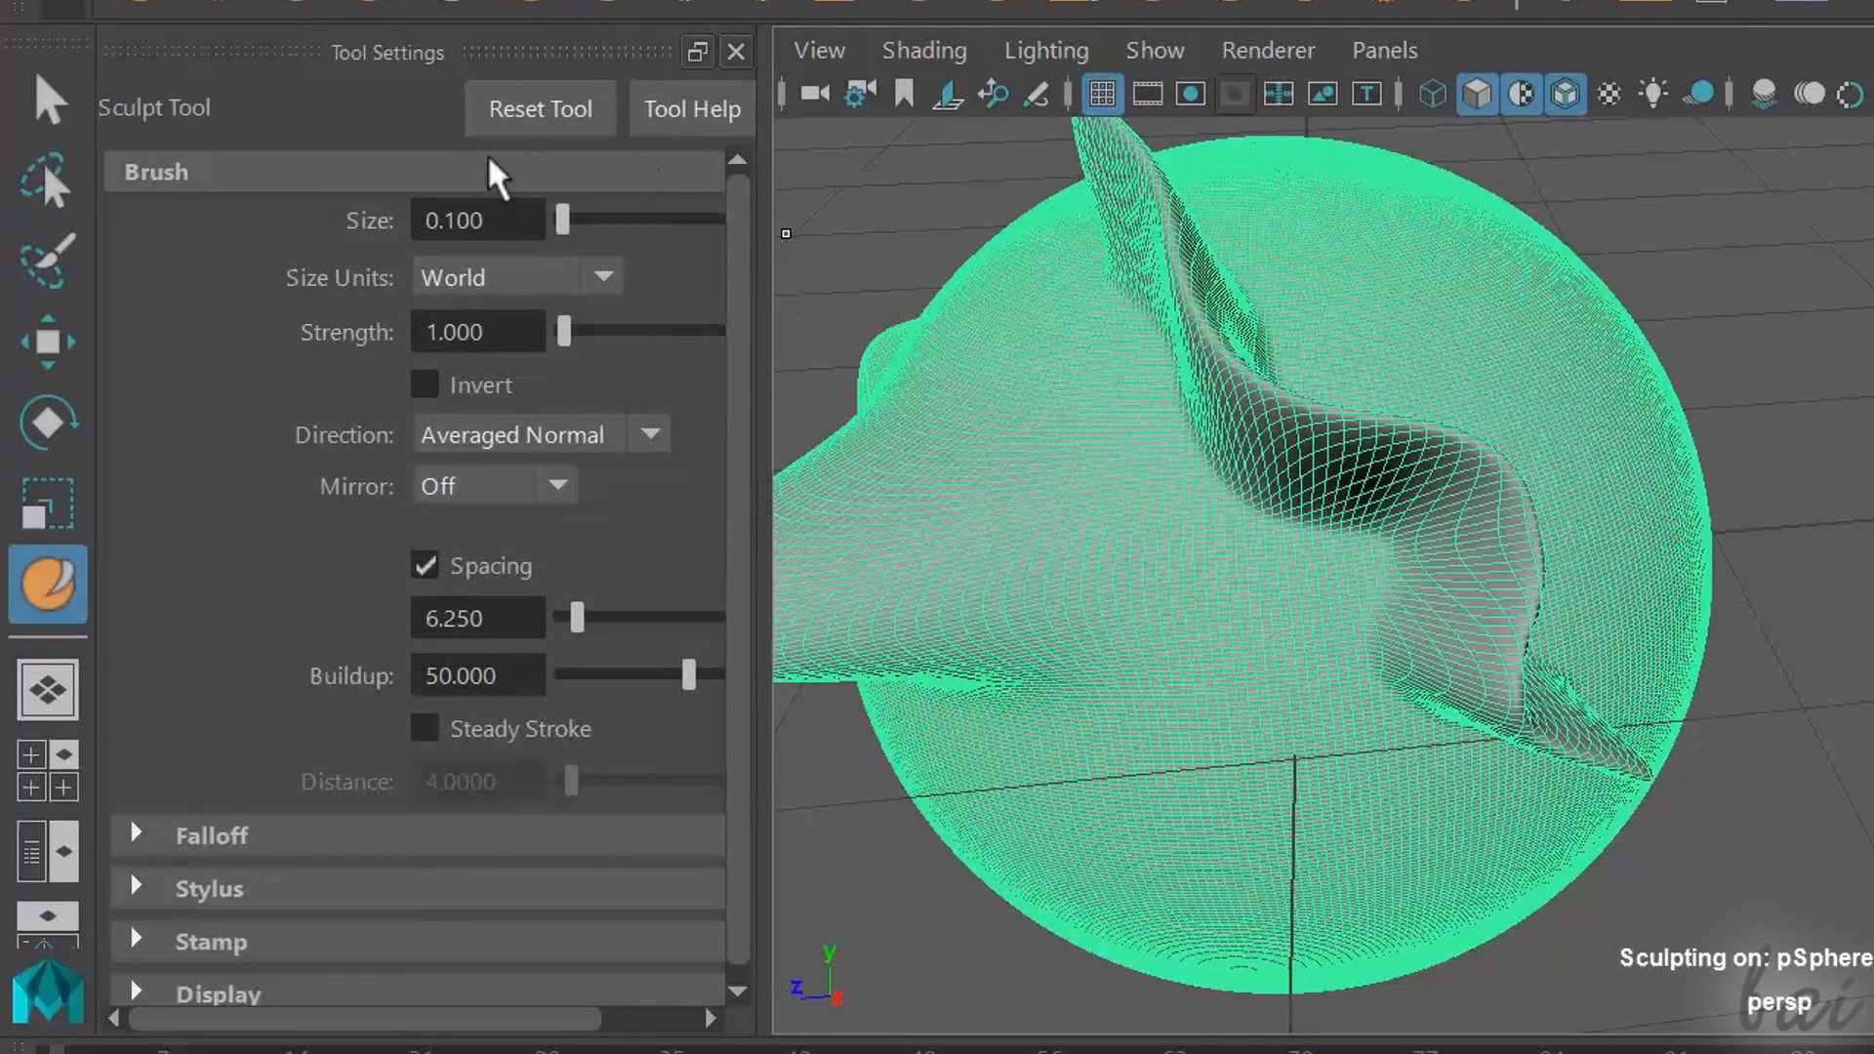
{"action": "left_click", "coordinate": [736, 50]}
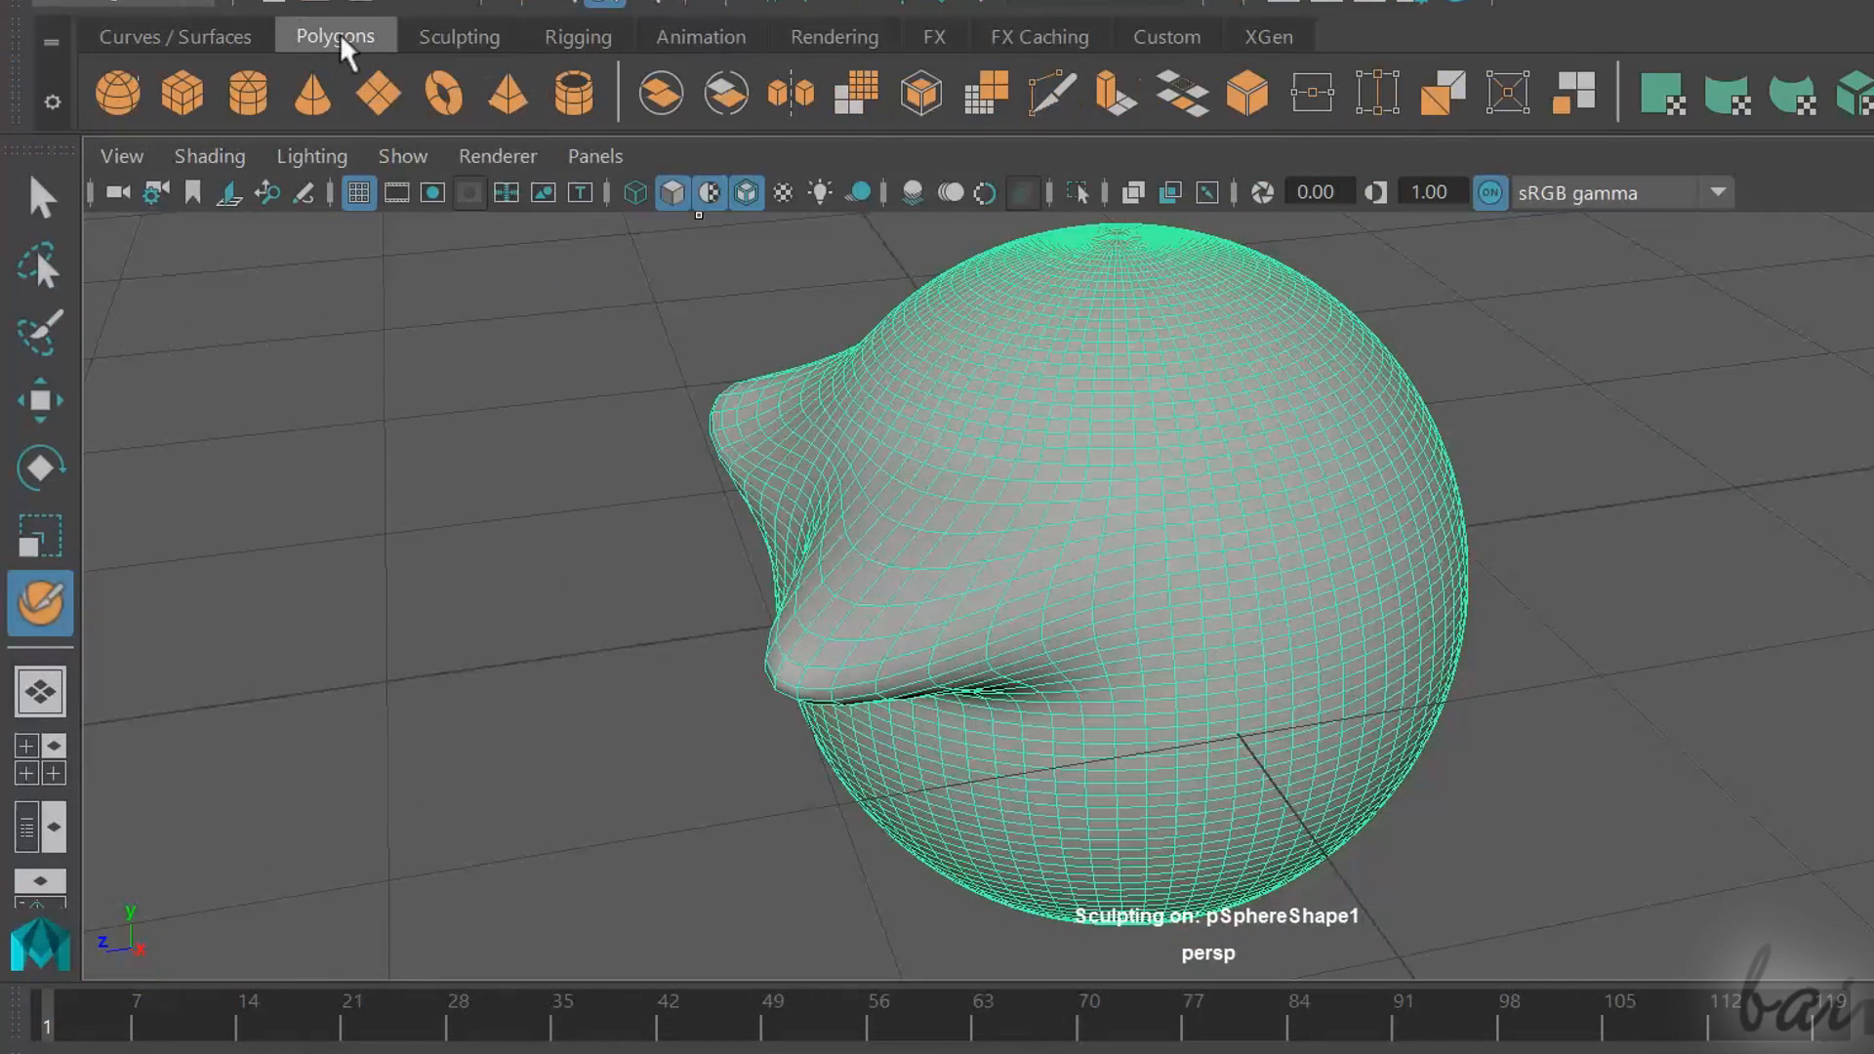
Return to the Polygons shelf and smooth the sculpted sphere again at 2 divisions
{"action": "left_click", "coordinate": [855, 91]}
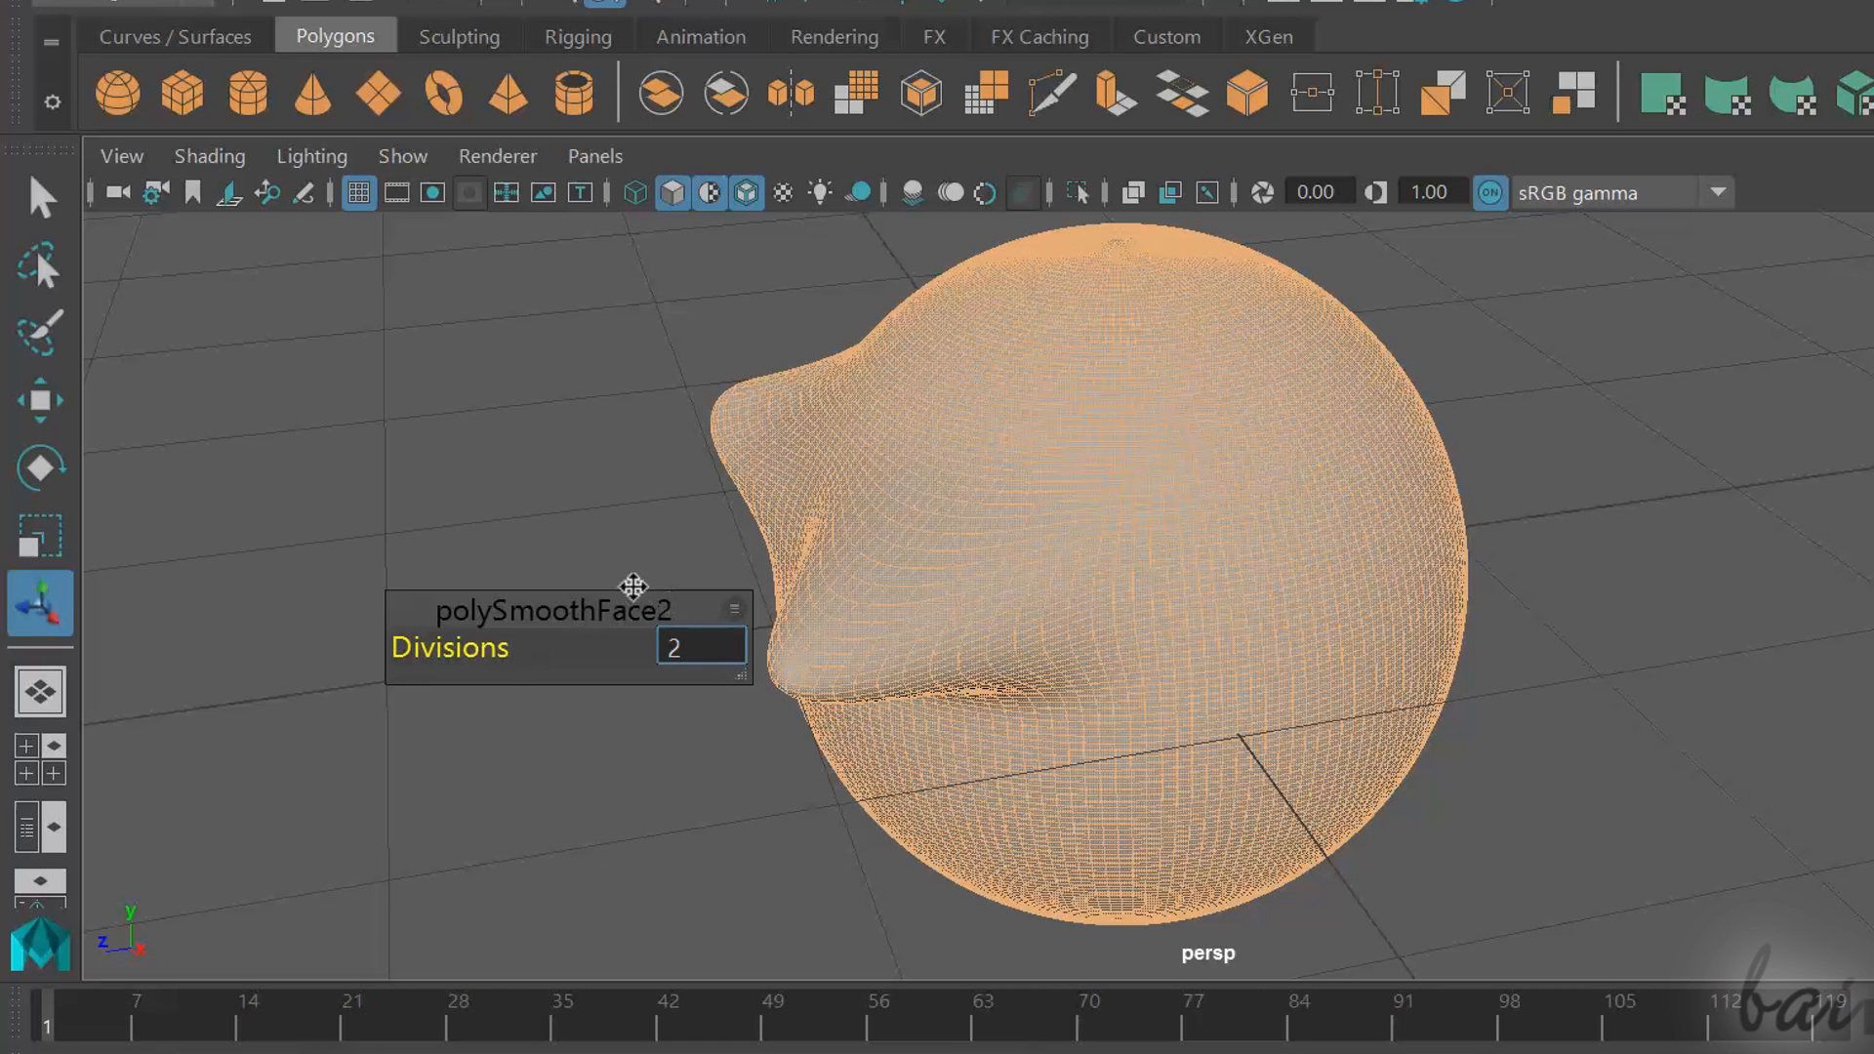
{"action": "left_click", "coordinate": [456, 35]}
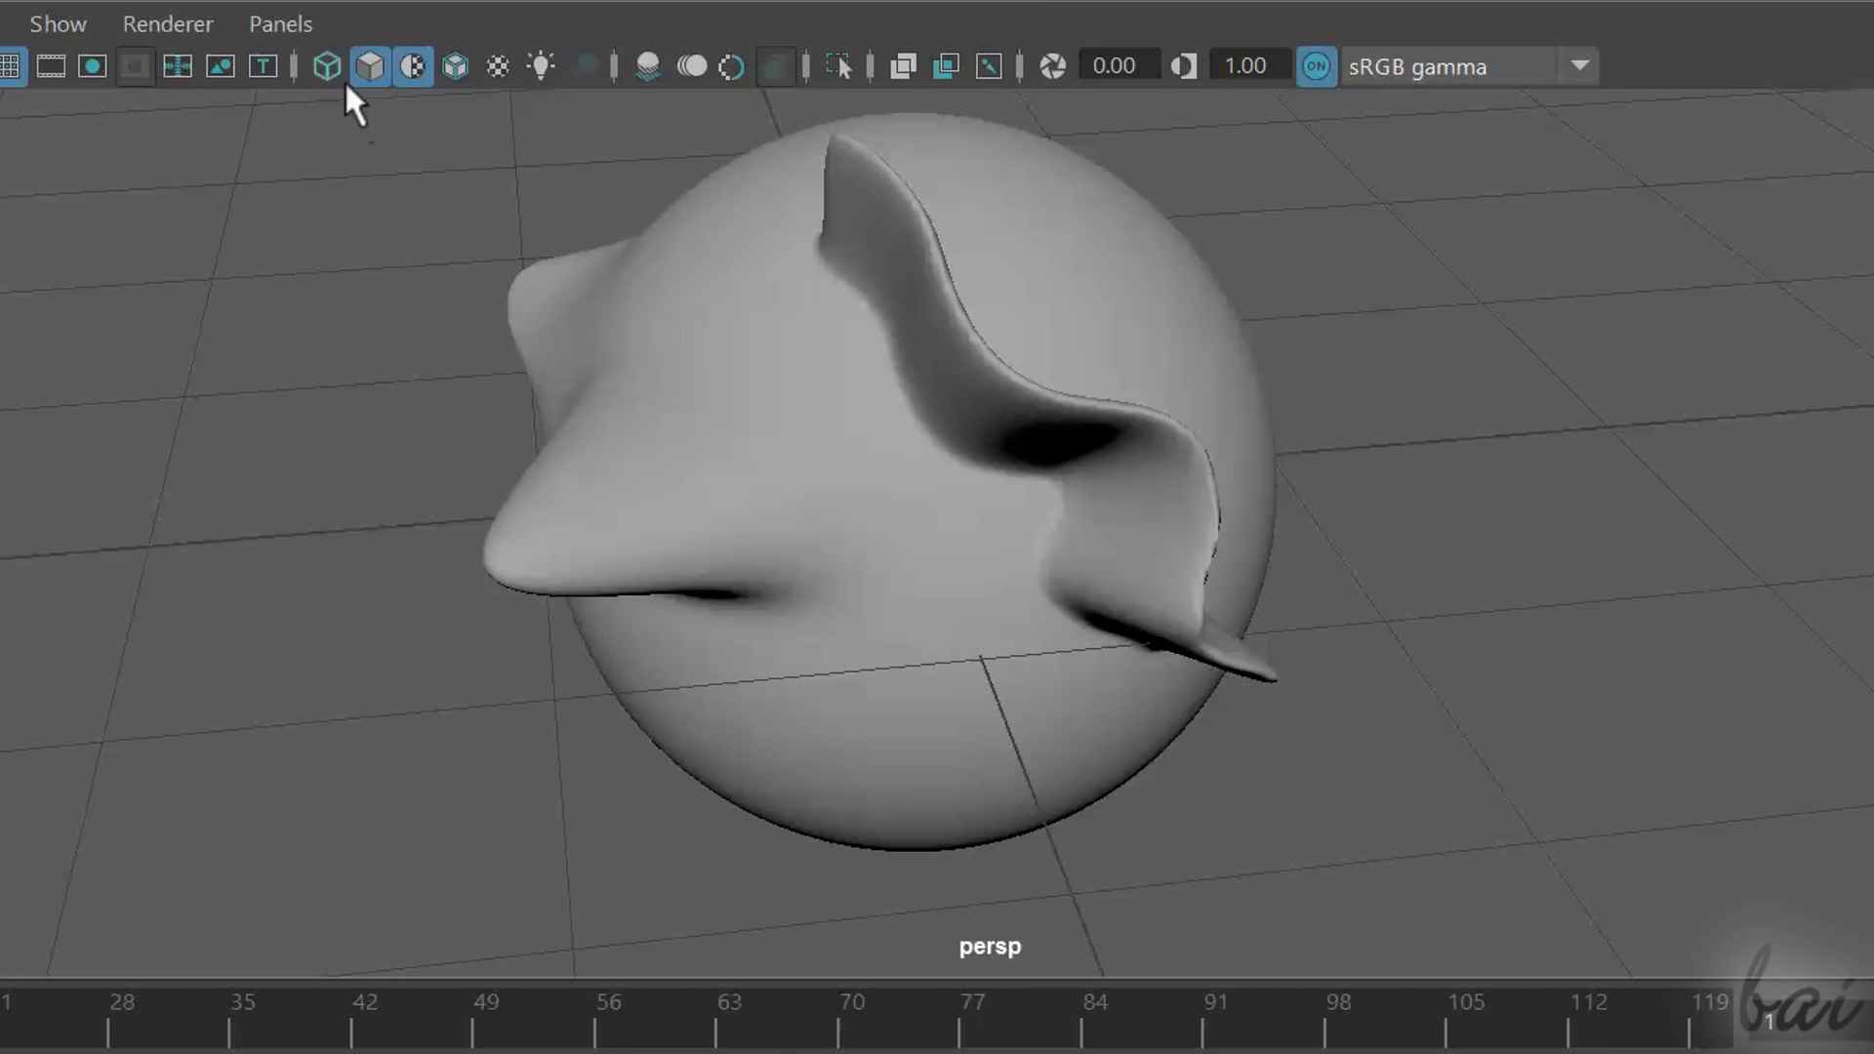
{"action": "mouse_move", "coordinate": [326, 66]}
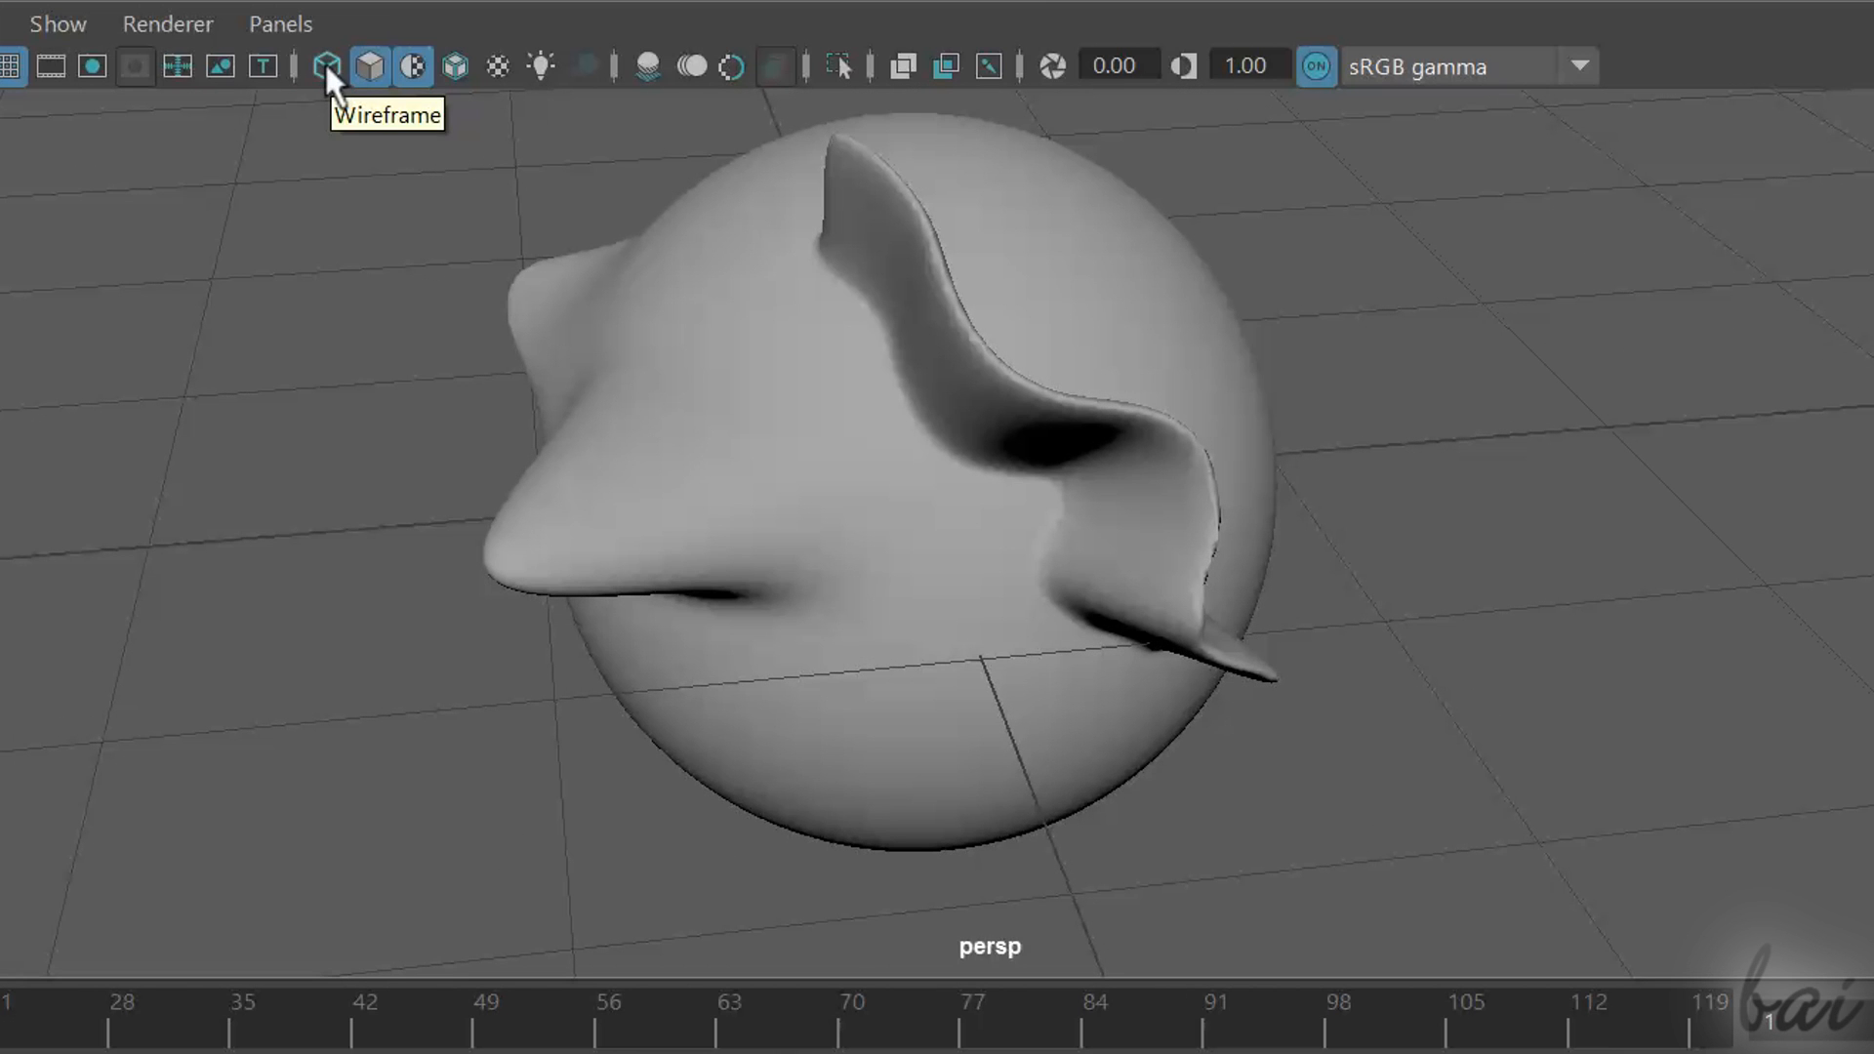
{"action": "left_click", "coordinate": [326, 67]}
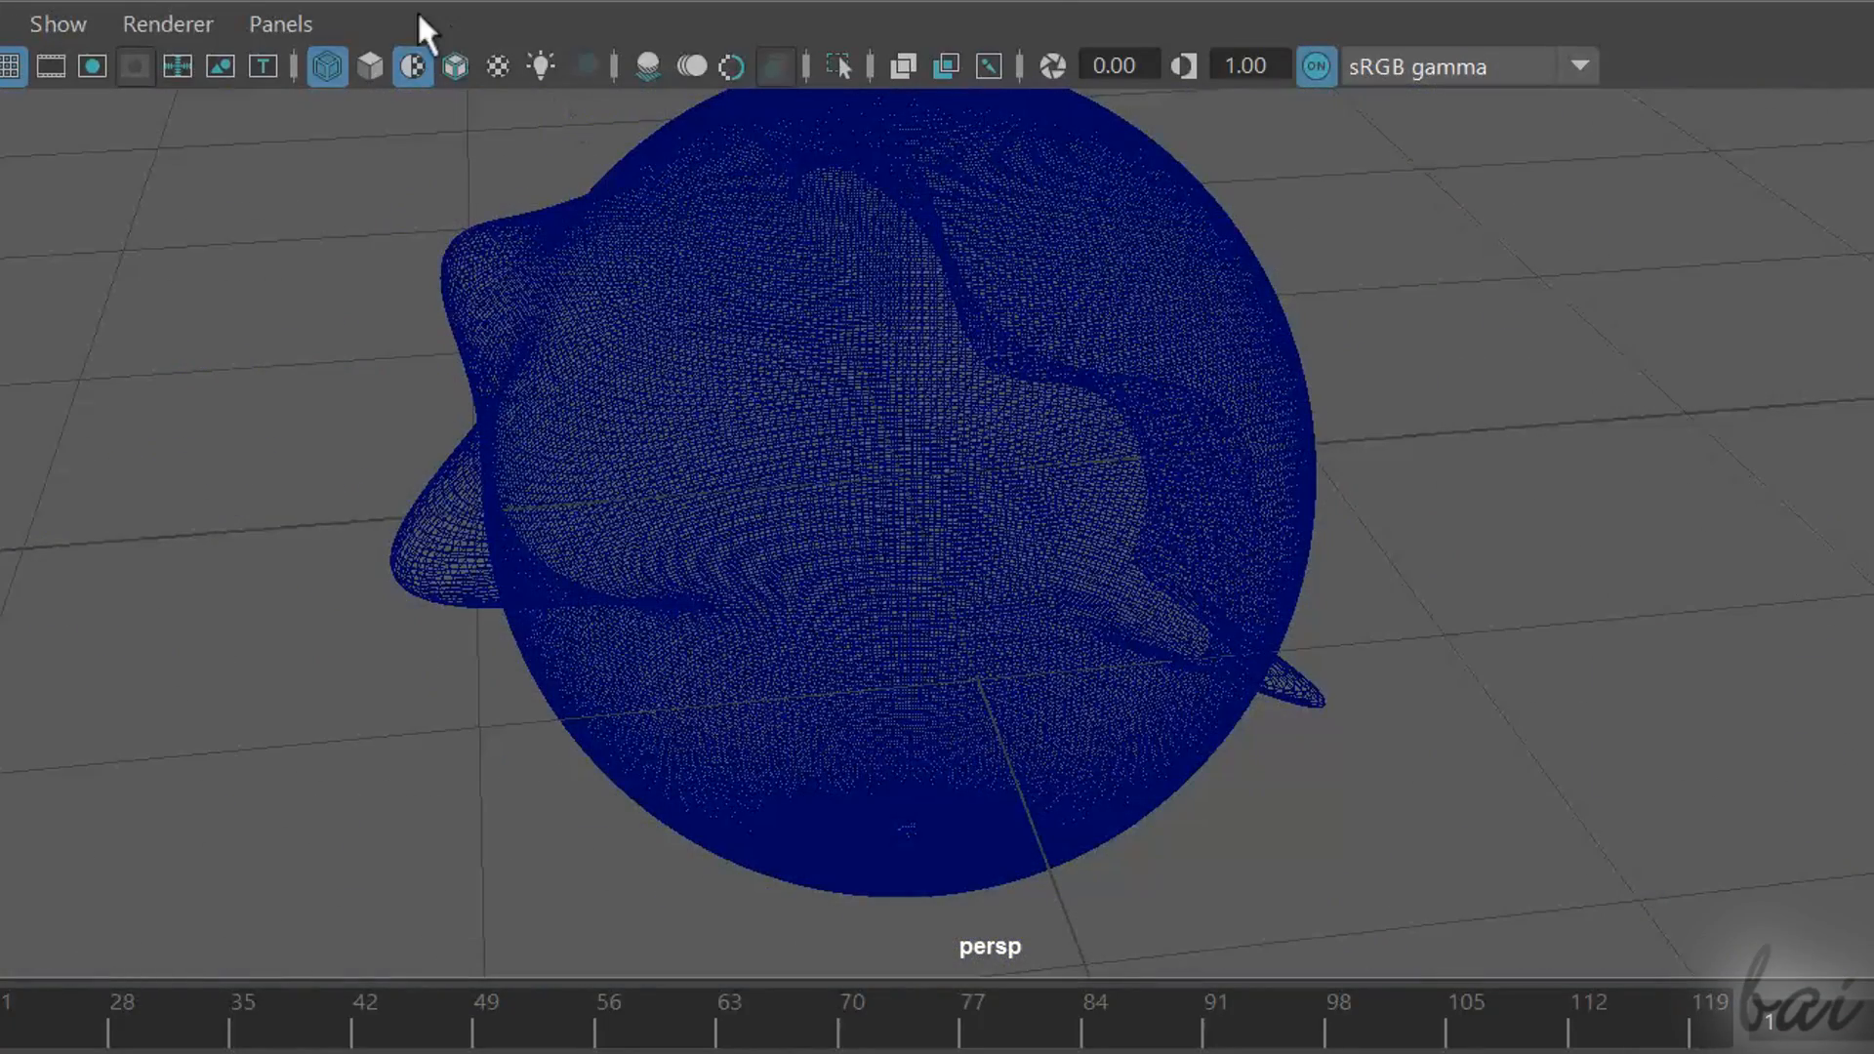
{"action": "left_click", "coordinate": [367, 67]}
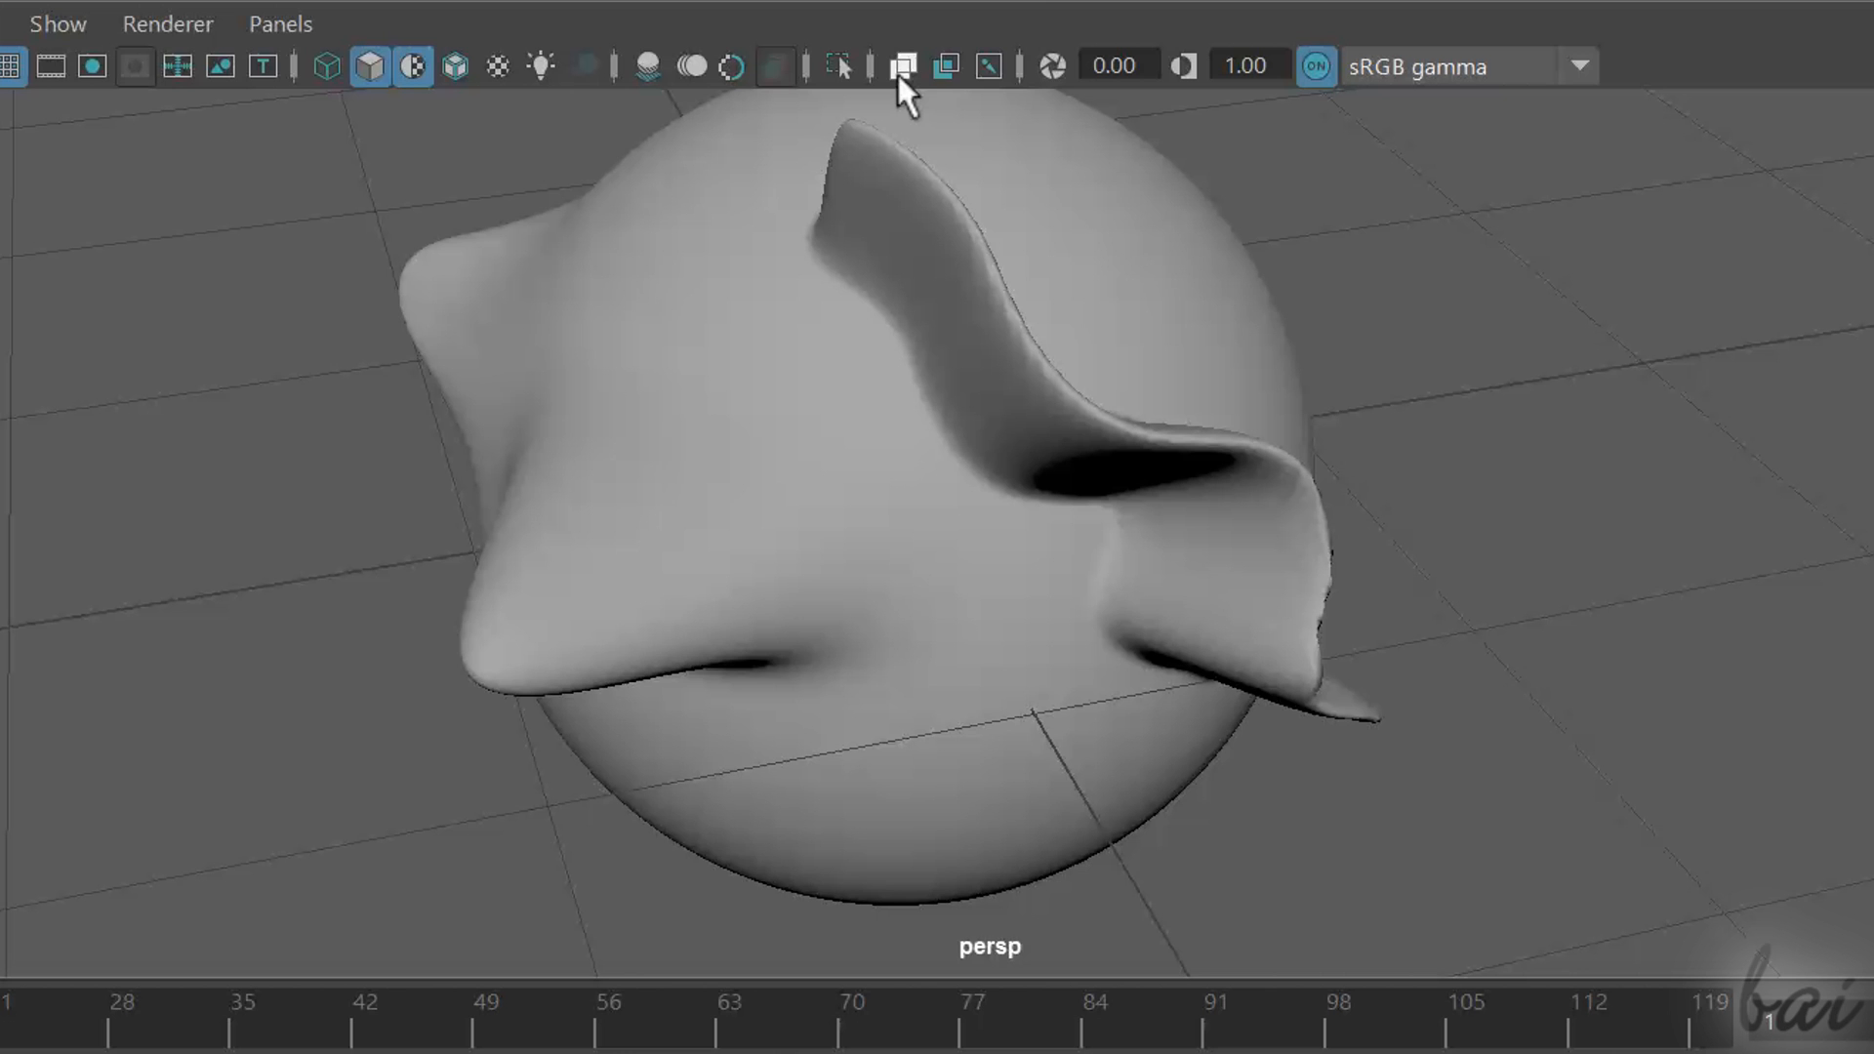
{"action": "left_click", "coordinate": [902, 67]}
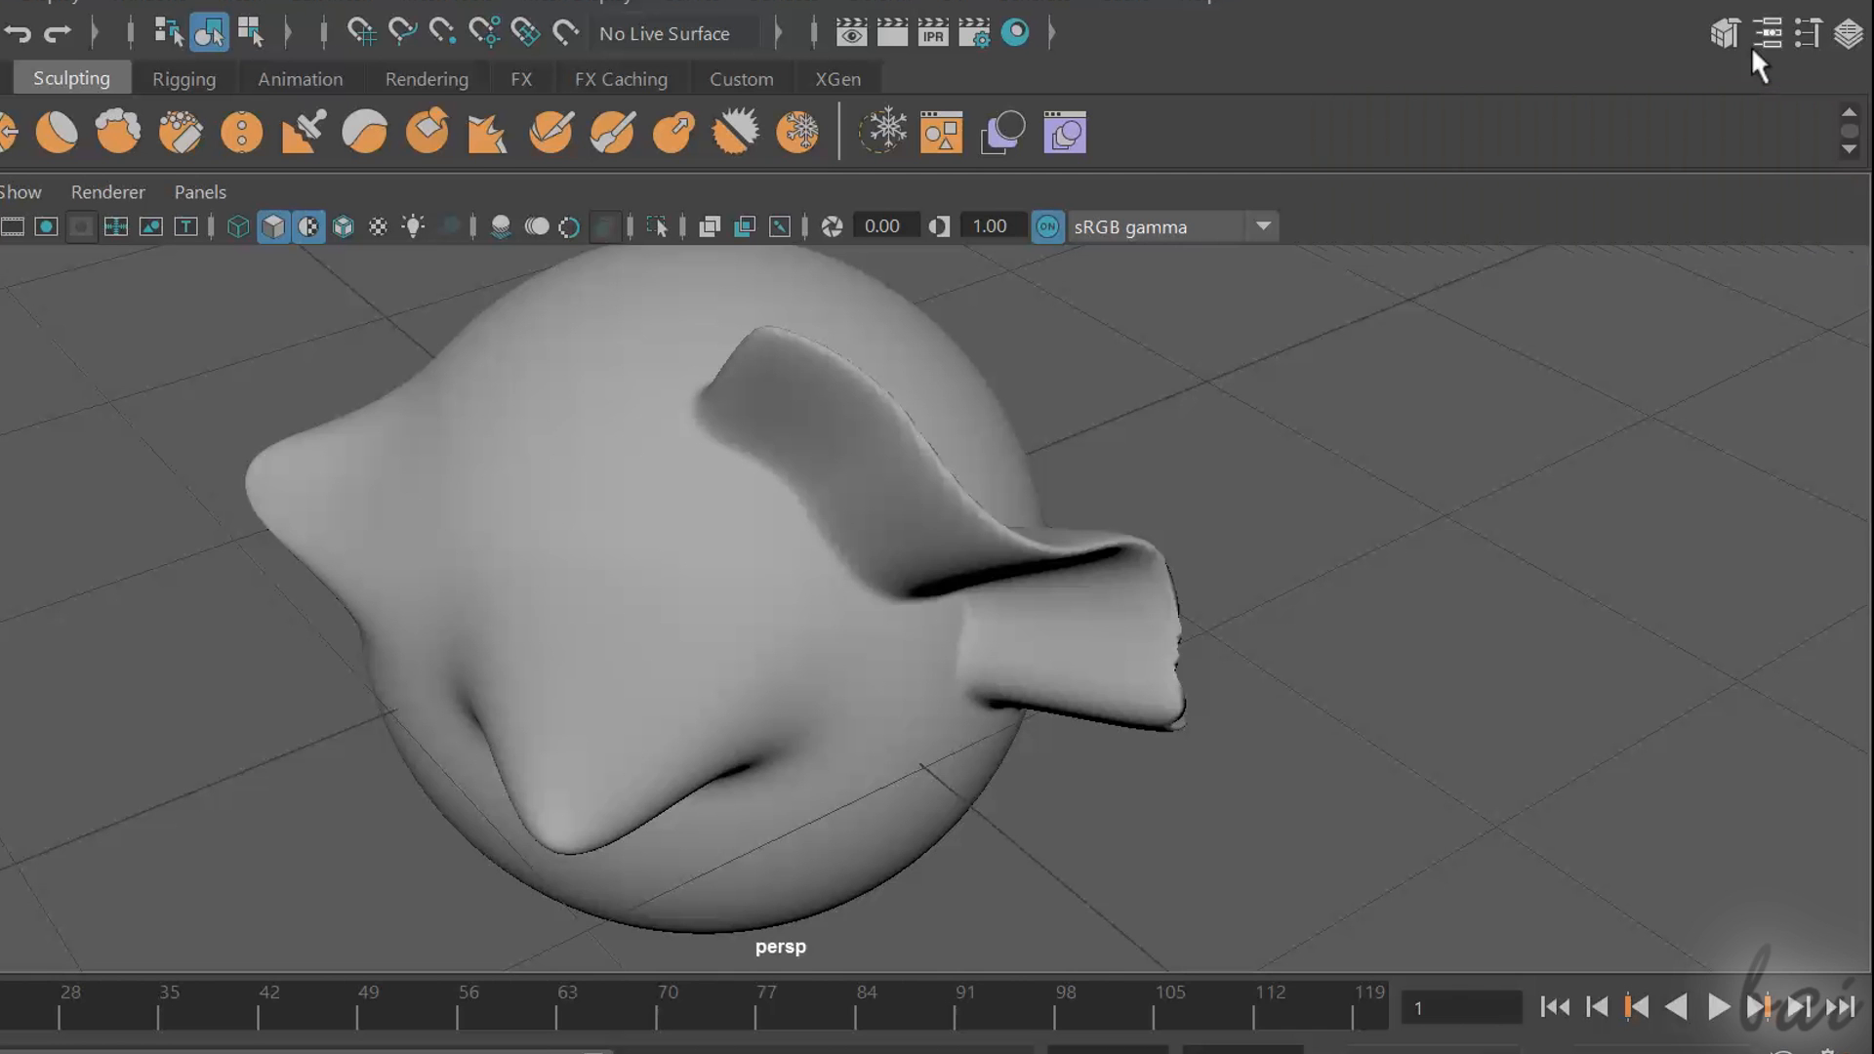
Show pSphere1's attributes, check polySmoothFace2 divisions, and set Translate X to 1.000
{"action": "left_click", "coordinate": [1769, 33]}
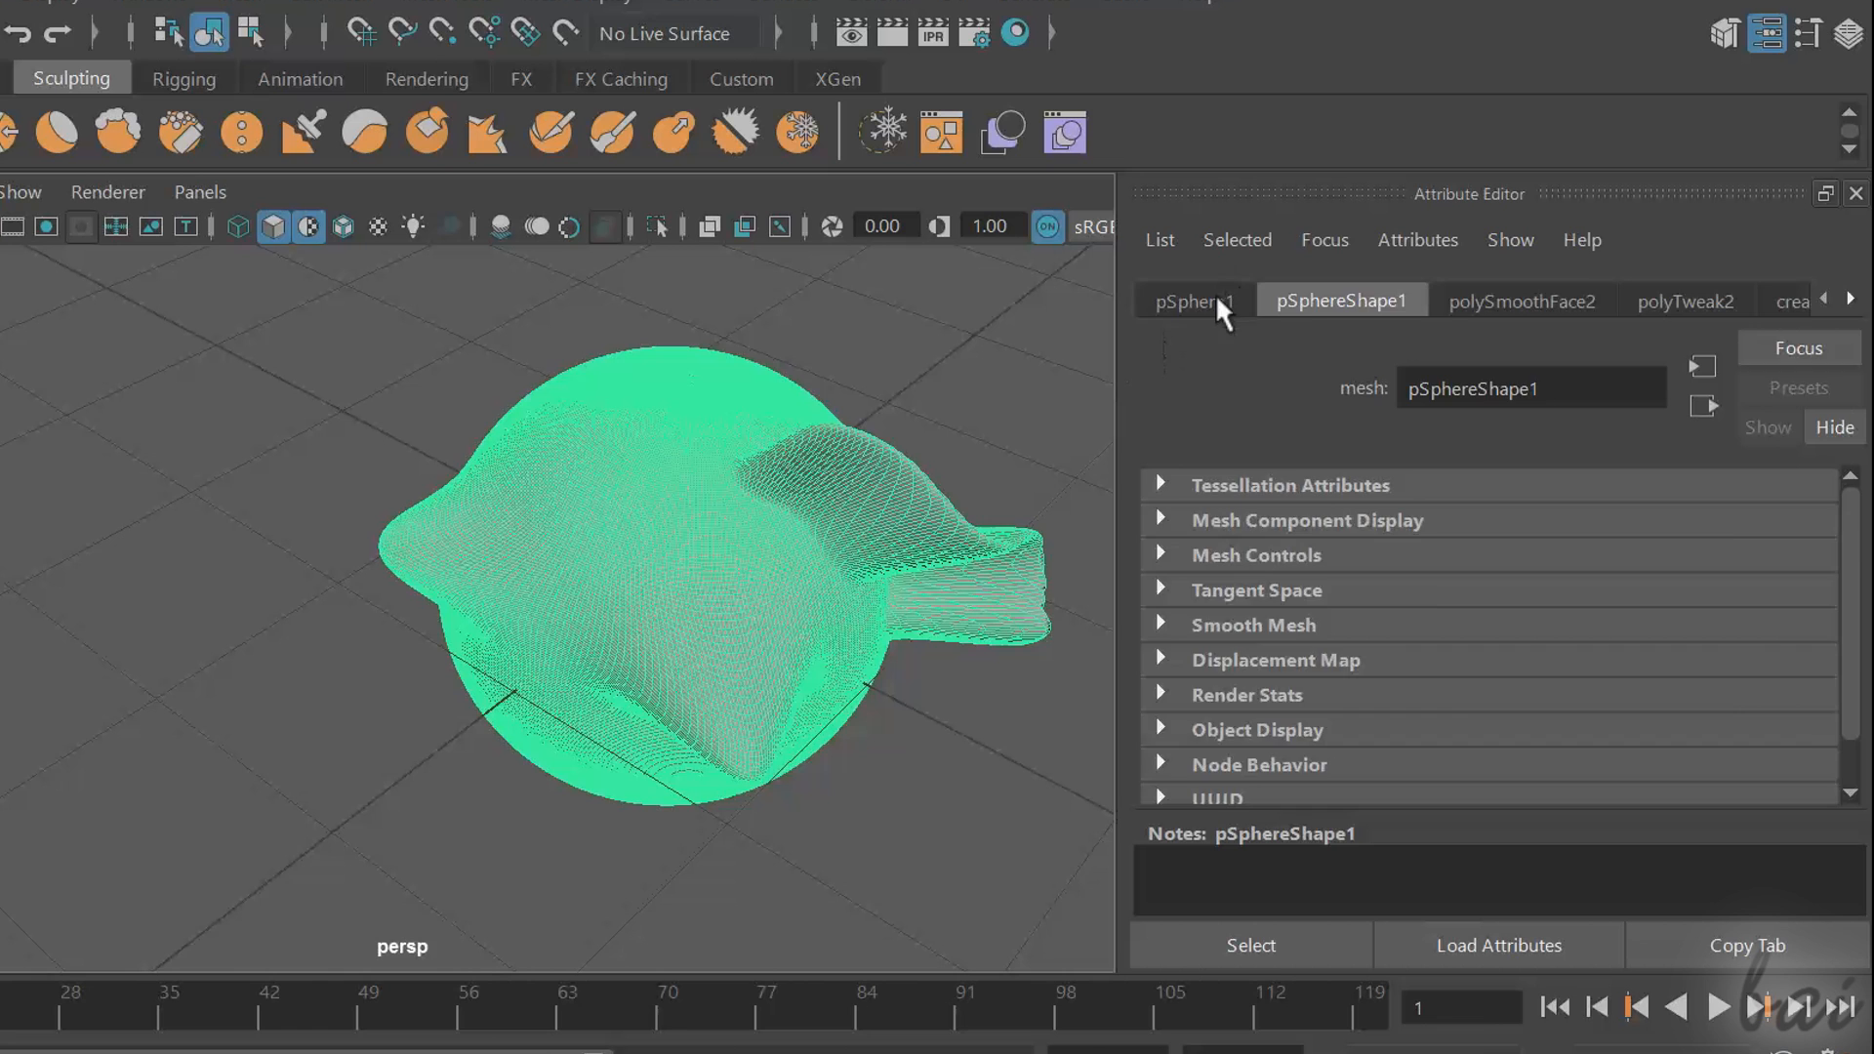
{"action": "left_click", "coordinate": [1191, 301]}
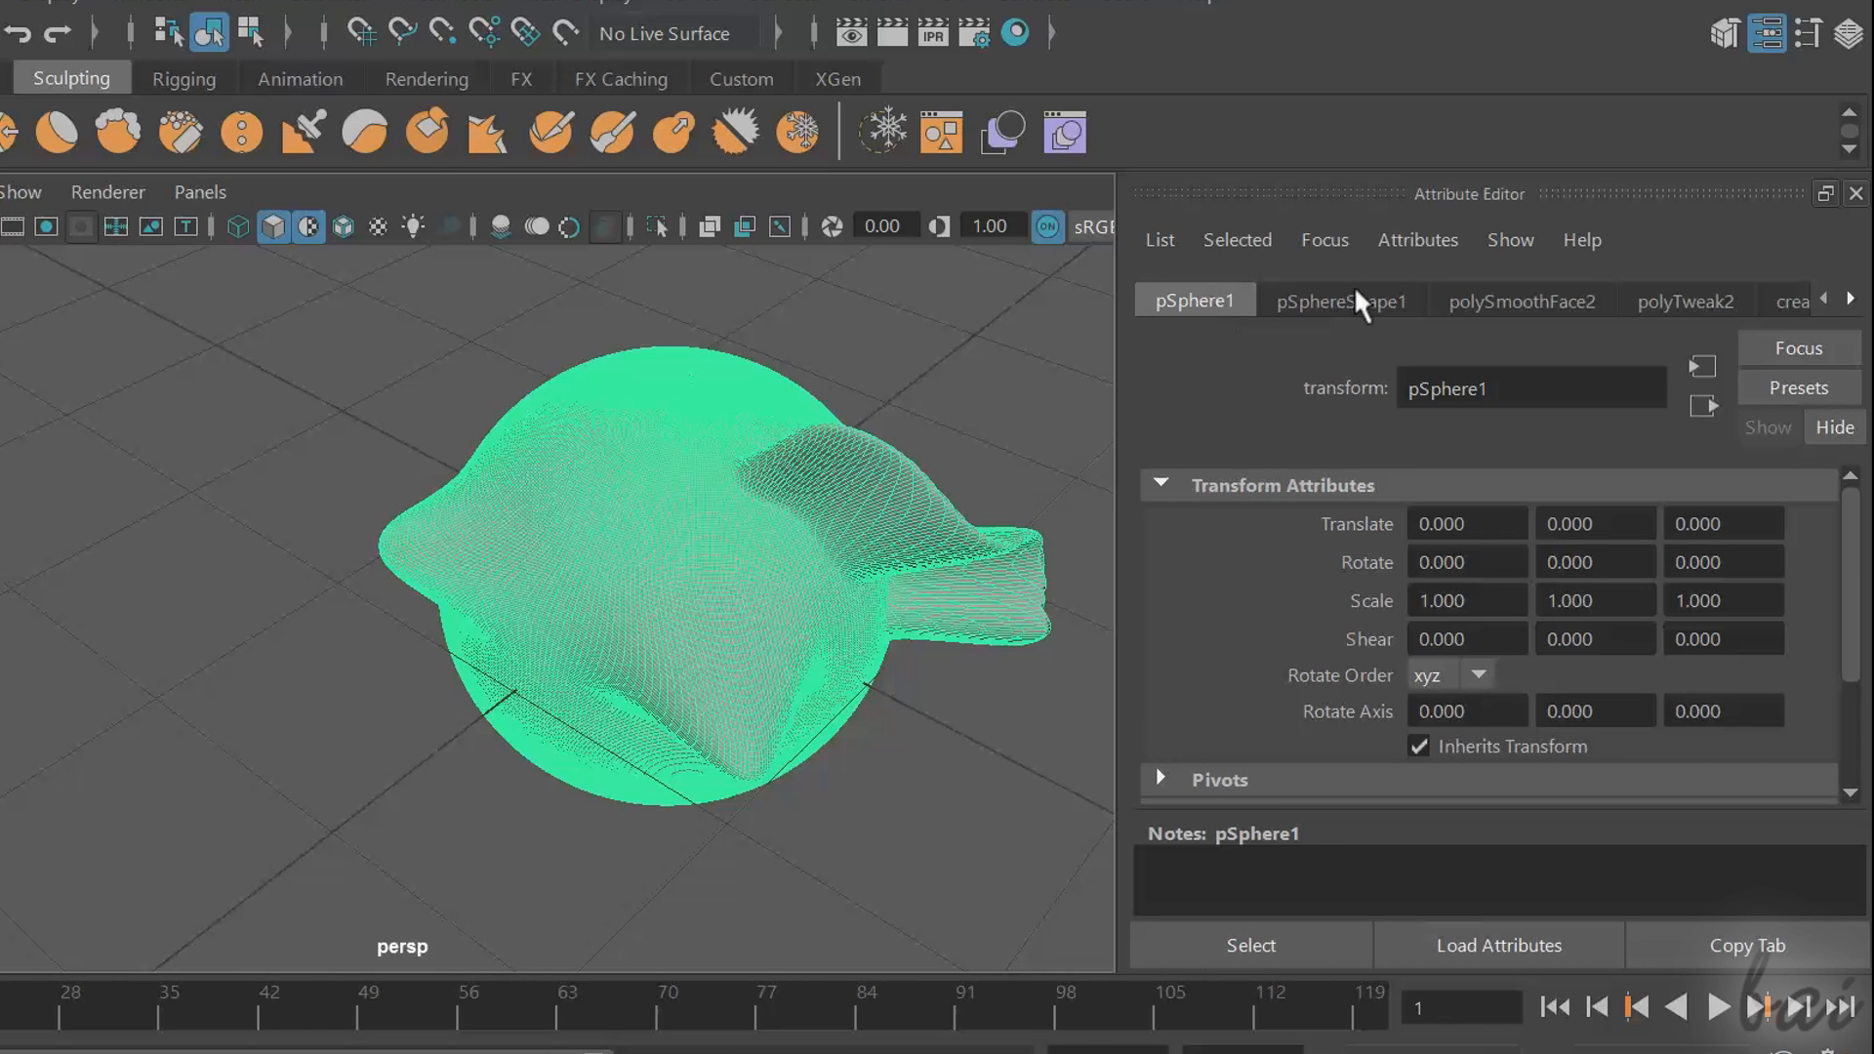
{"action": "left_click", "coordinate": [1521, 301]}
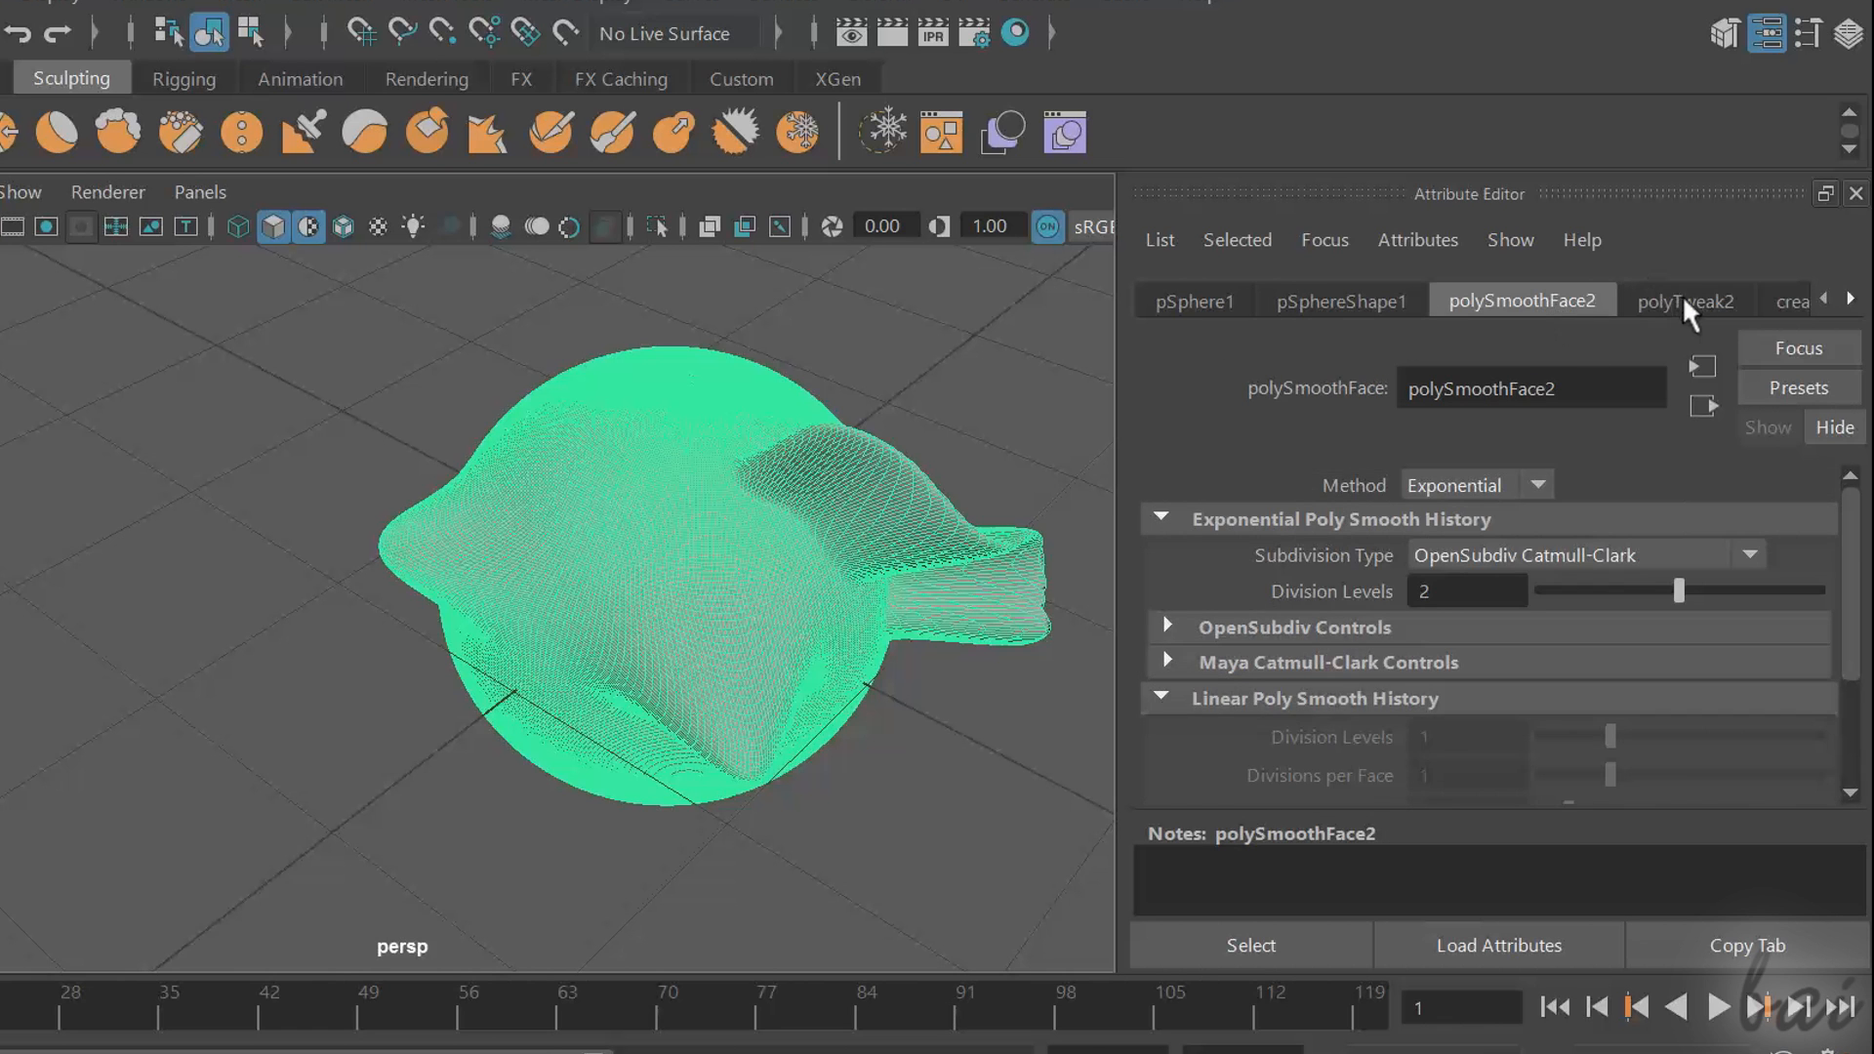
{"action": "left_click", "coordinate": [1195, 300]}
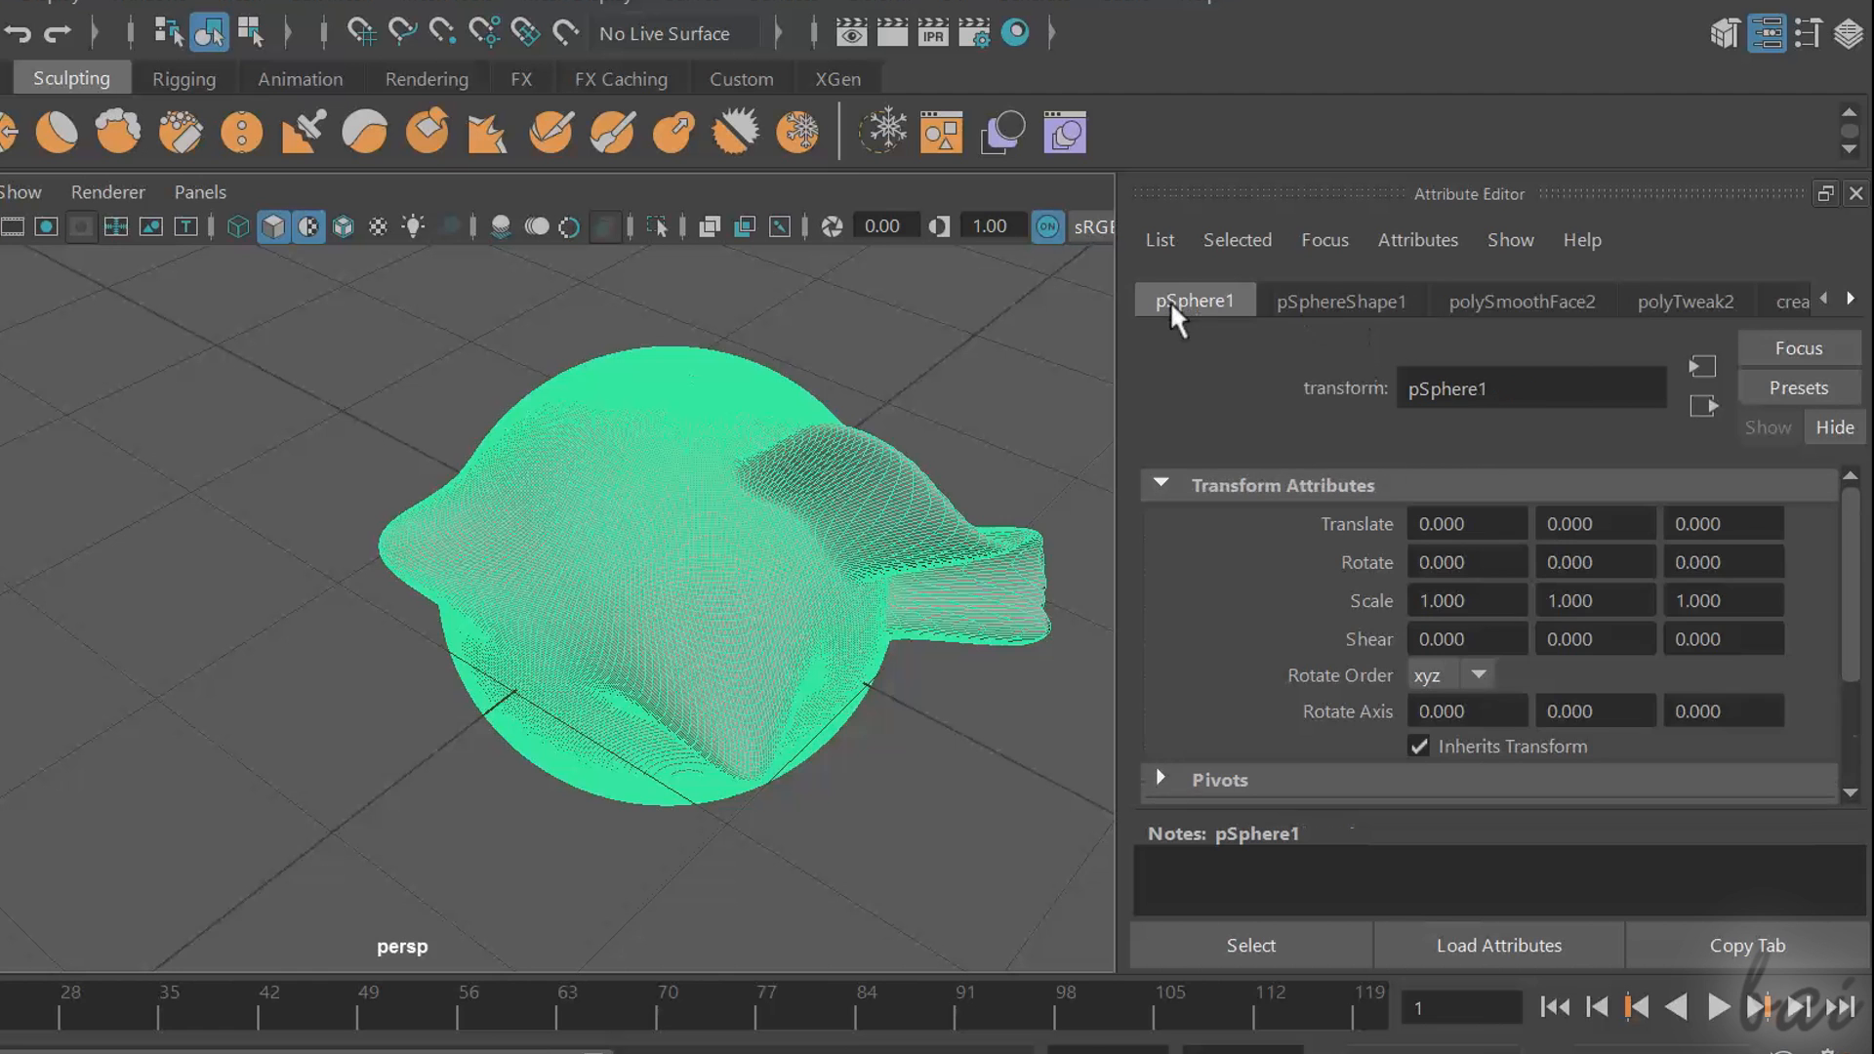
{"action": "triple_click", "coordinate": [1468, 523]}
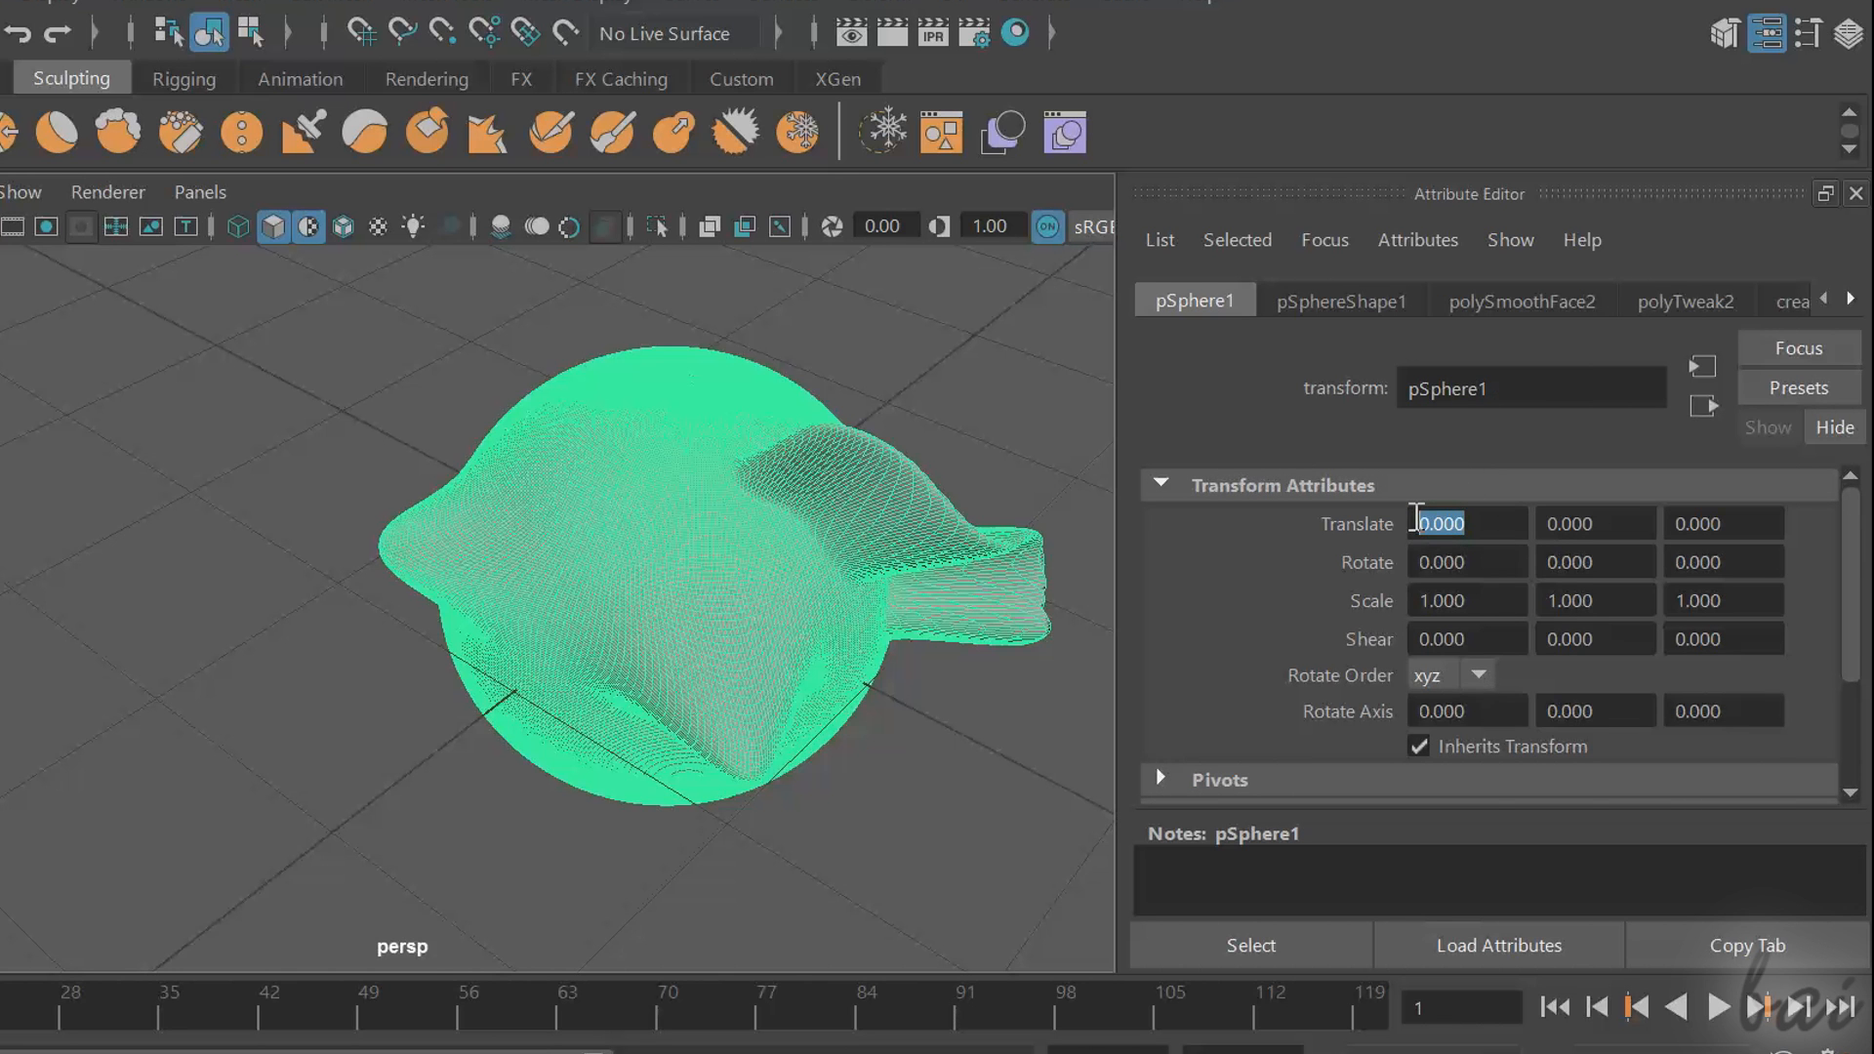
{"action": "type", "text": "1.000"}
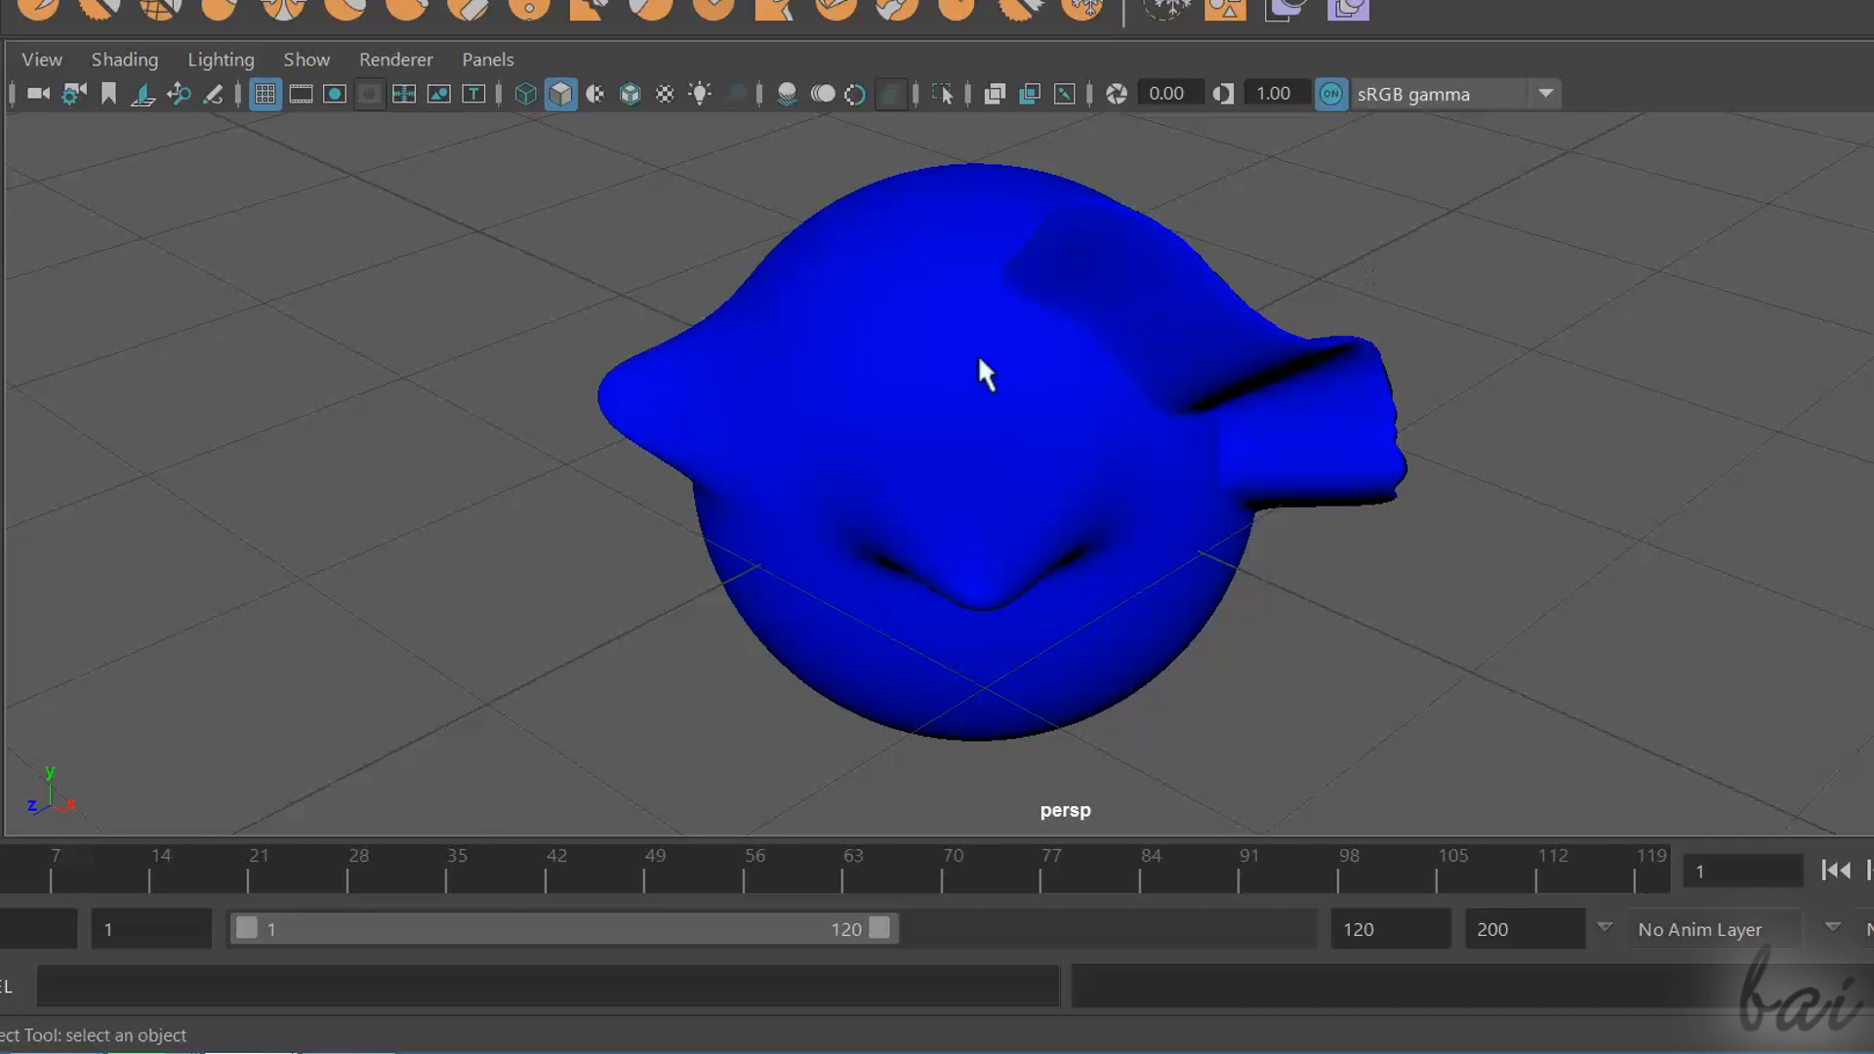
{"action": "mouse_move", "coordinate": [947, 354]}
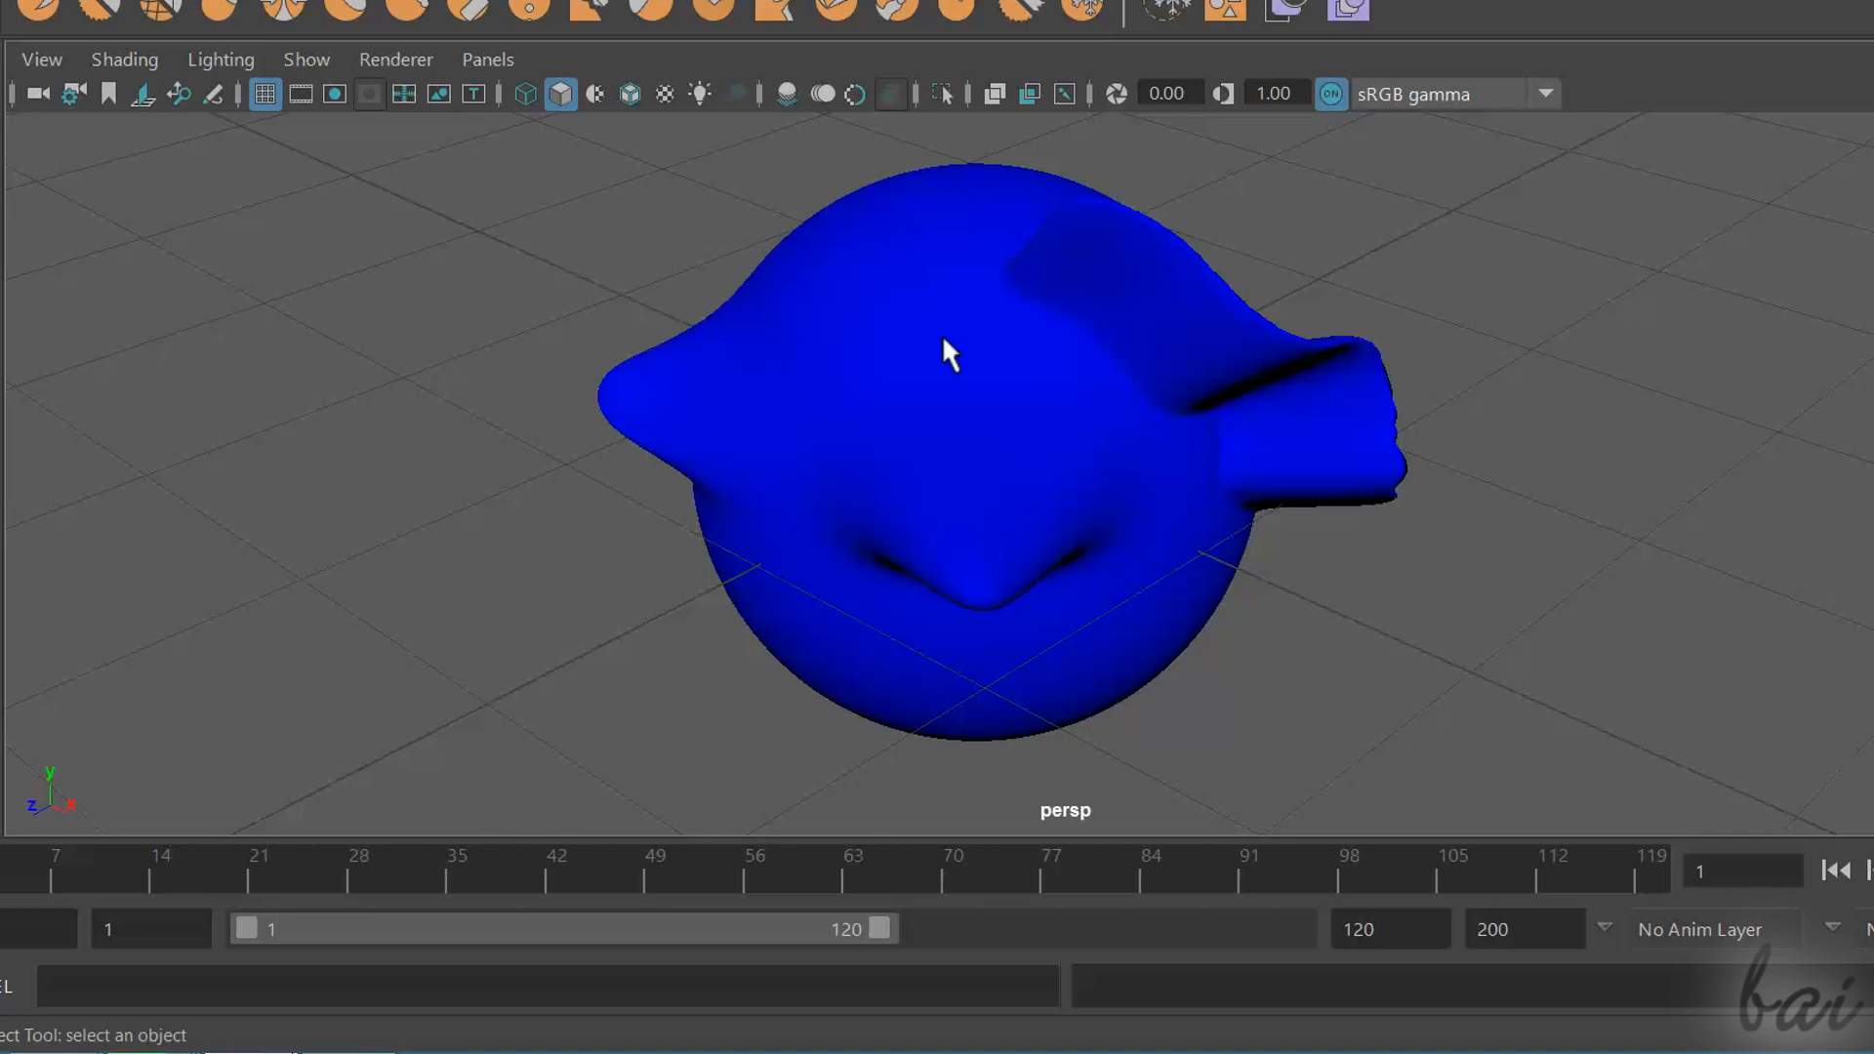
{"action": "right_click", "coordinate": [945, 353]}
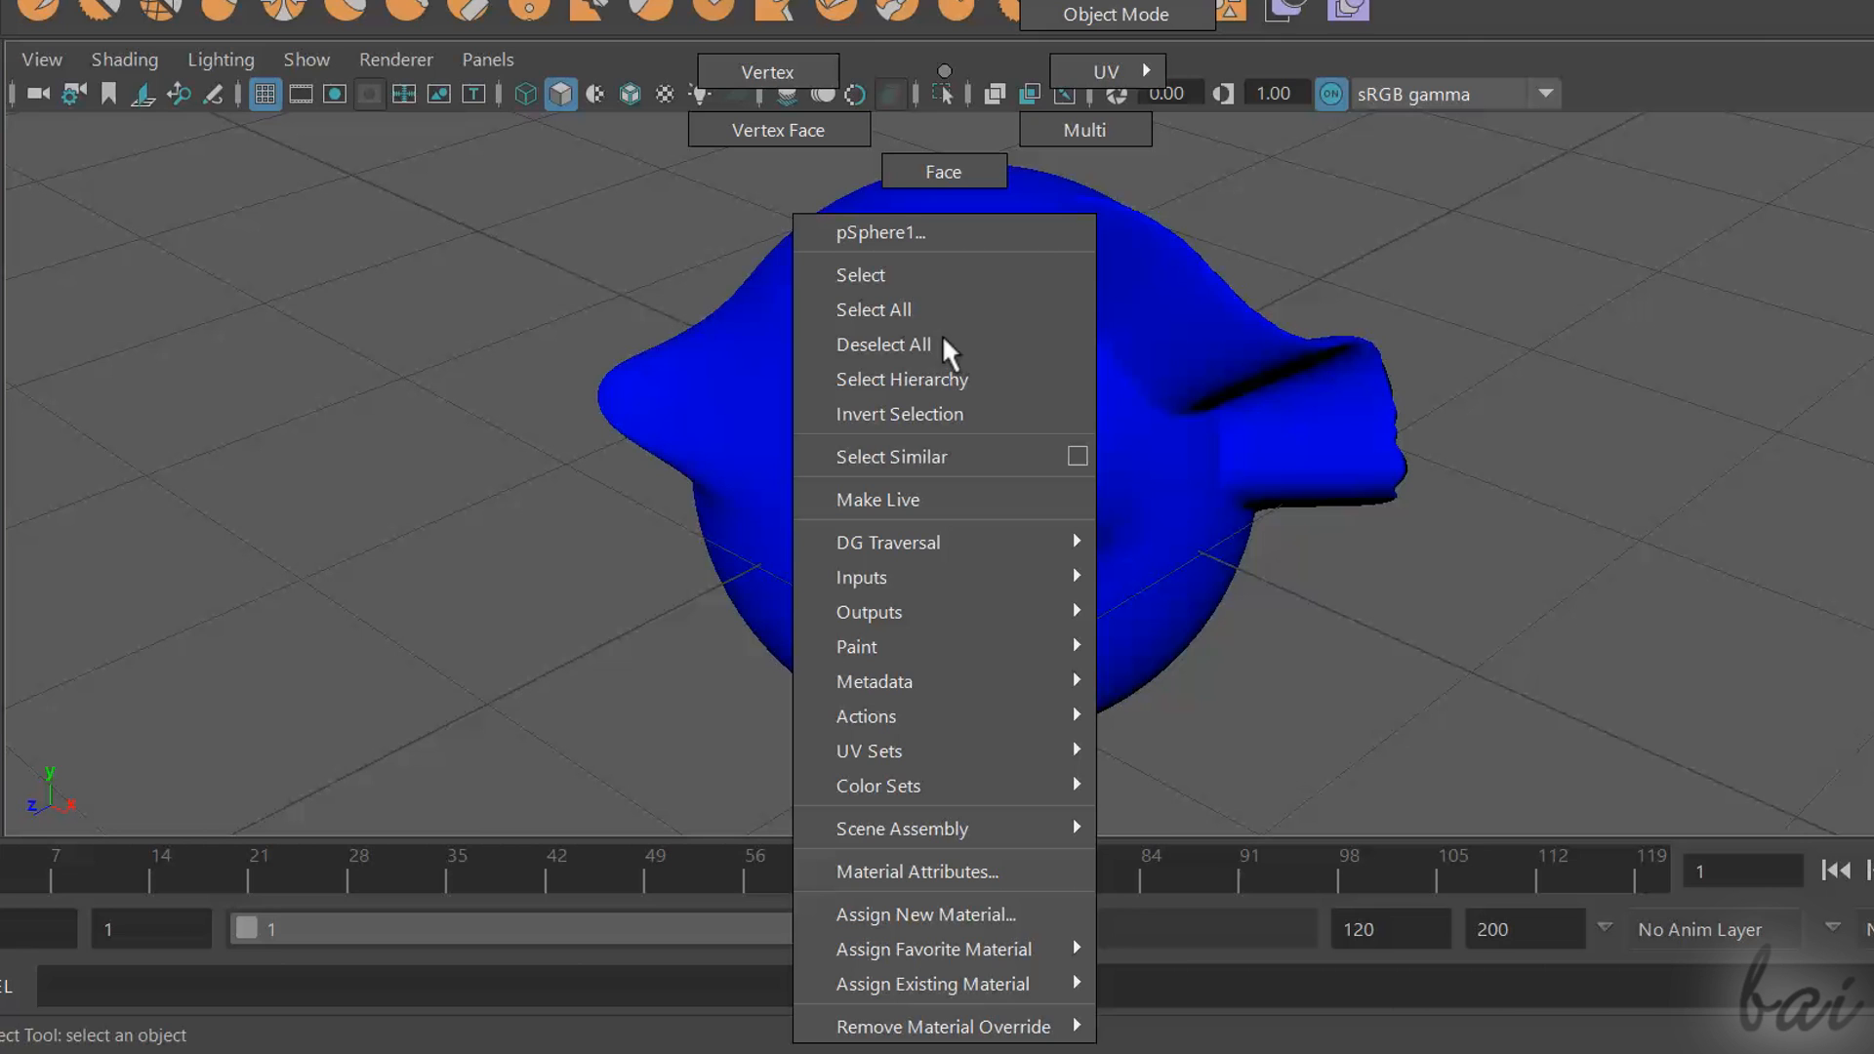
{"action": "mouse_move", "coordinate": [945, 379]}
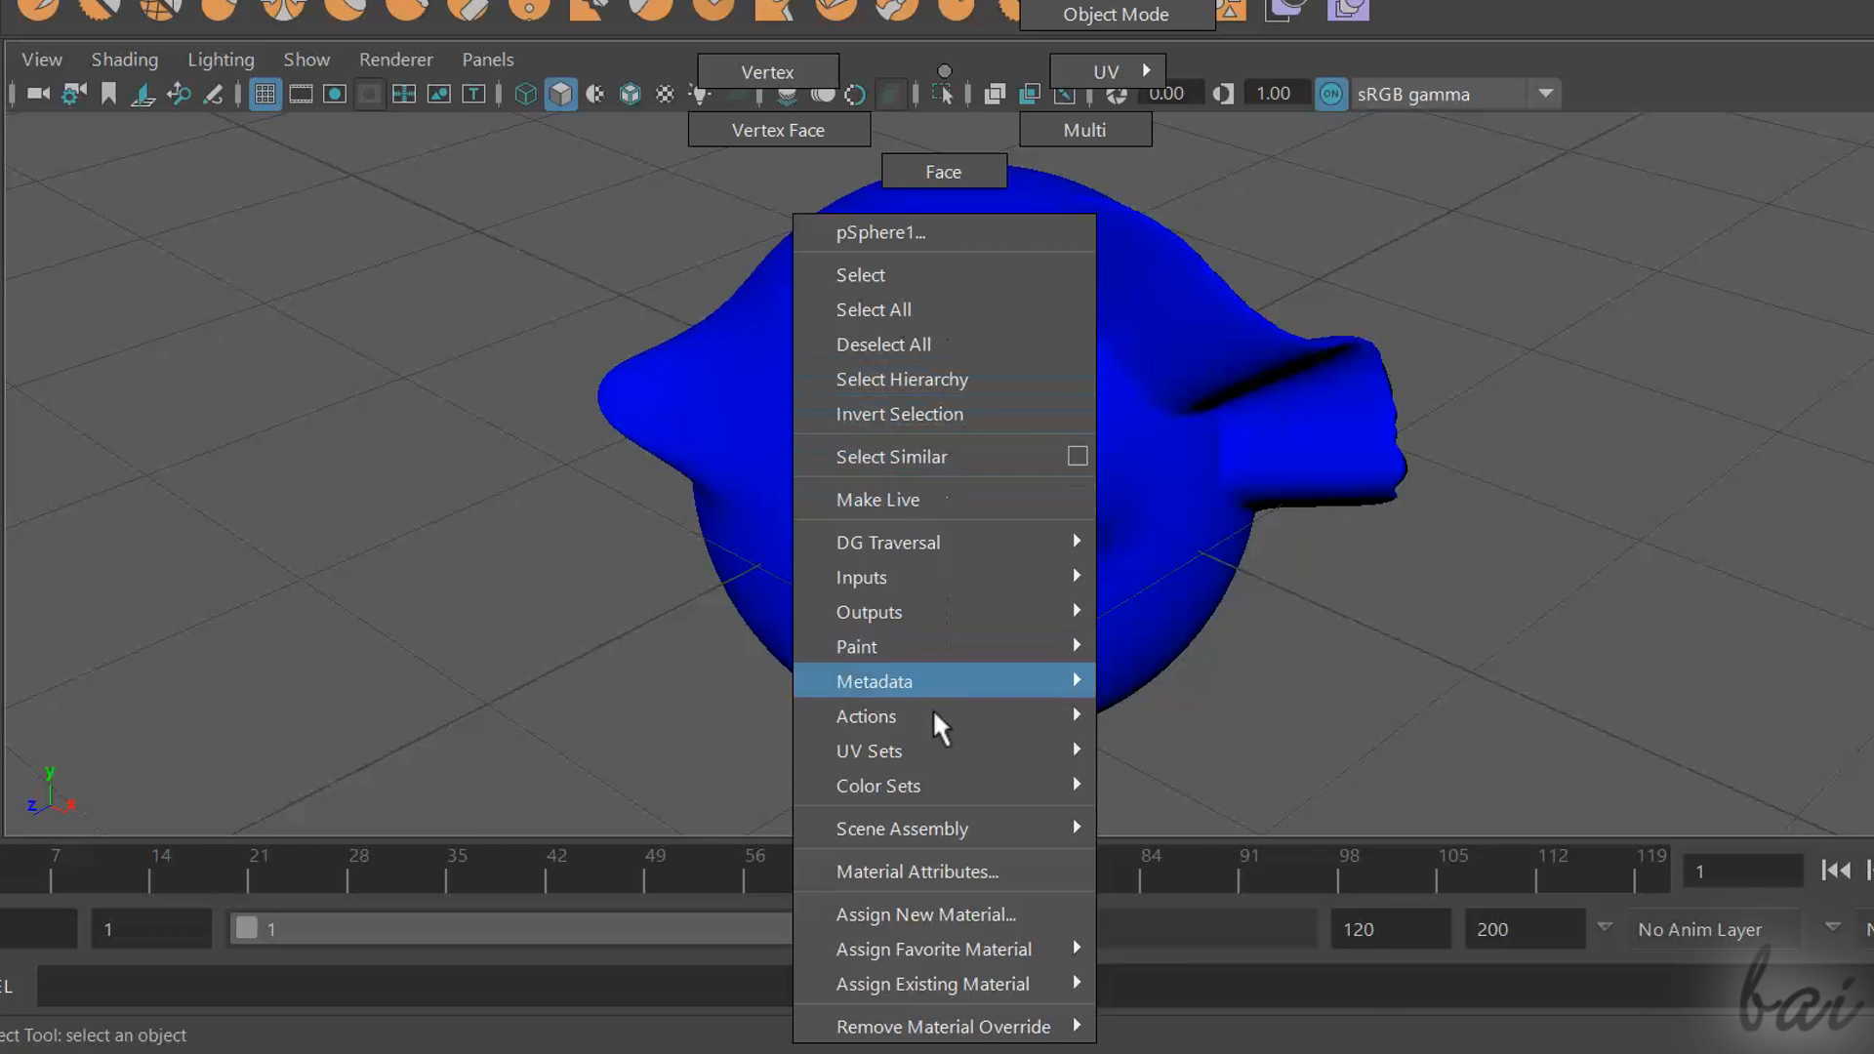
{"action": "mouse_move", "coordinate": [968, 914]}
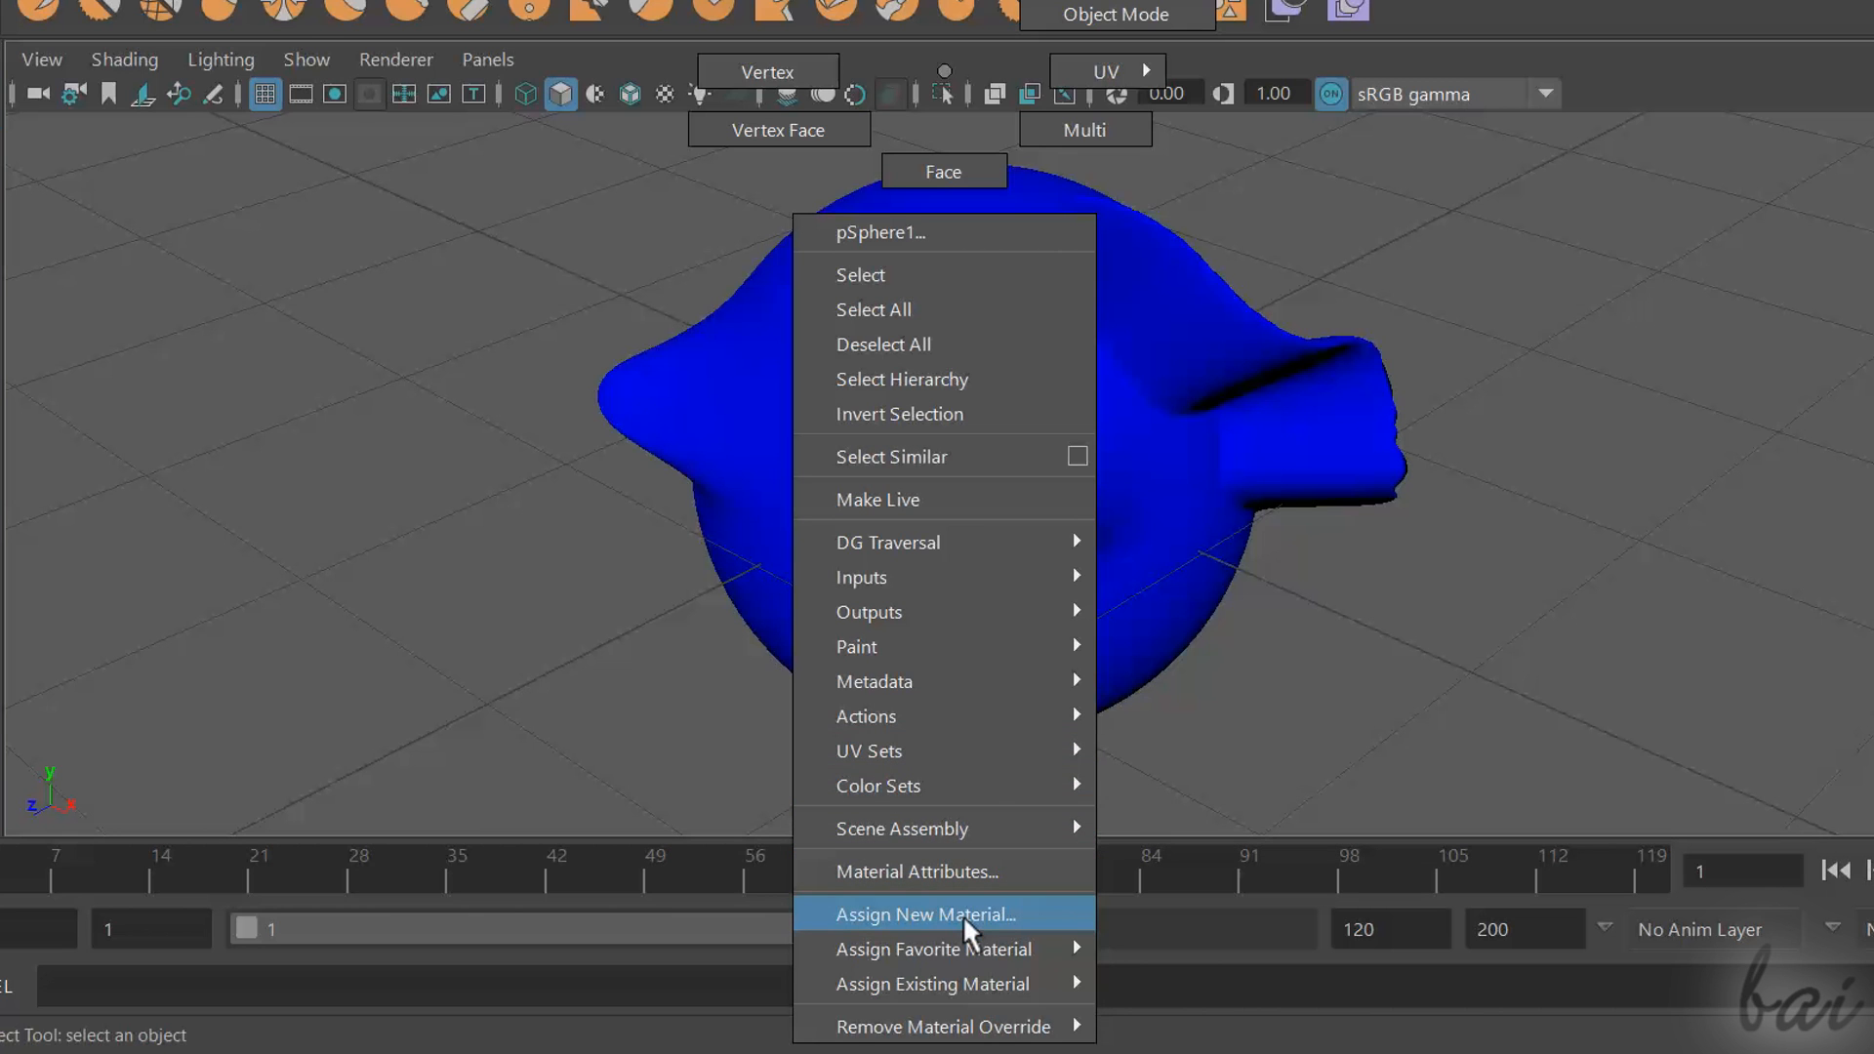
{"action": "left_click", "coordinate": [937, 914]}
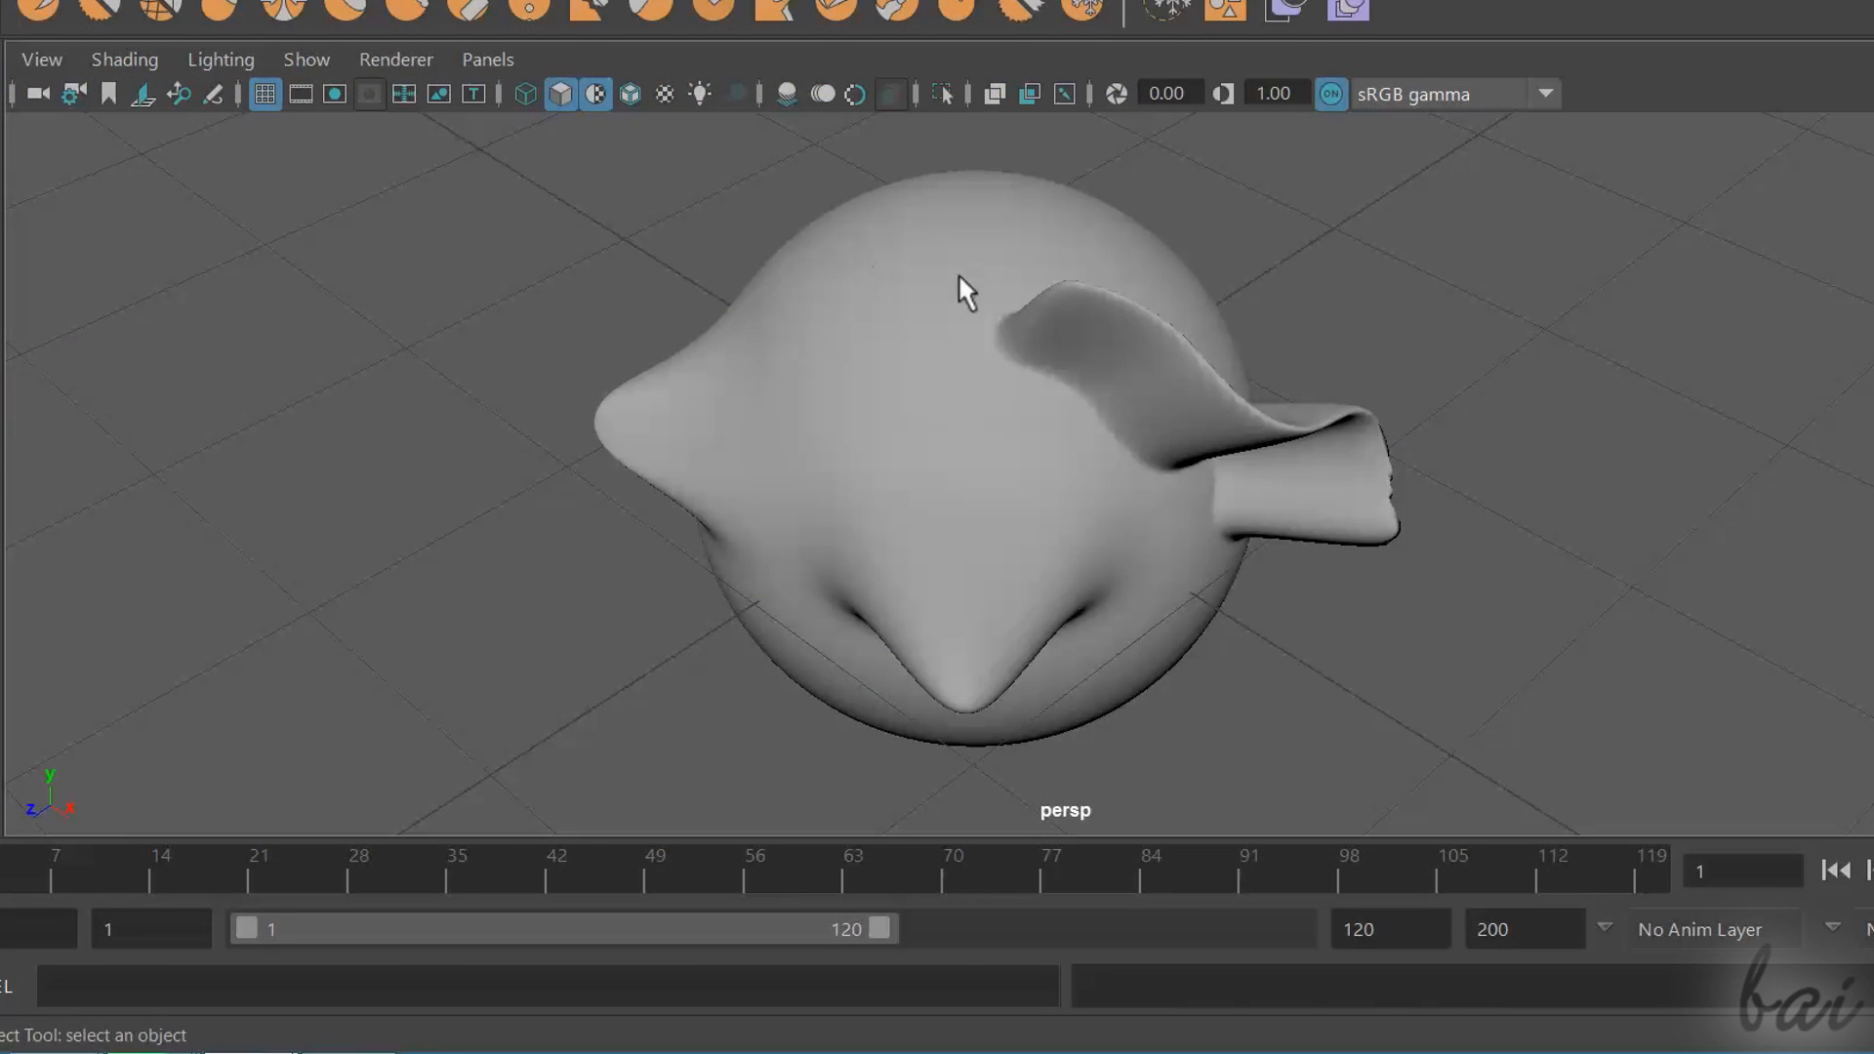
{"action": "mouse_move", "coordinate": [564, 137]}
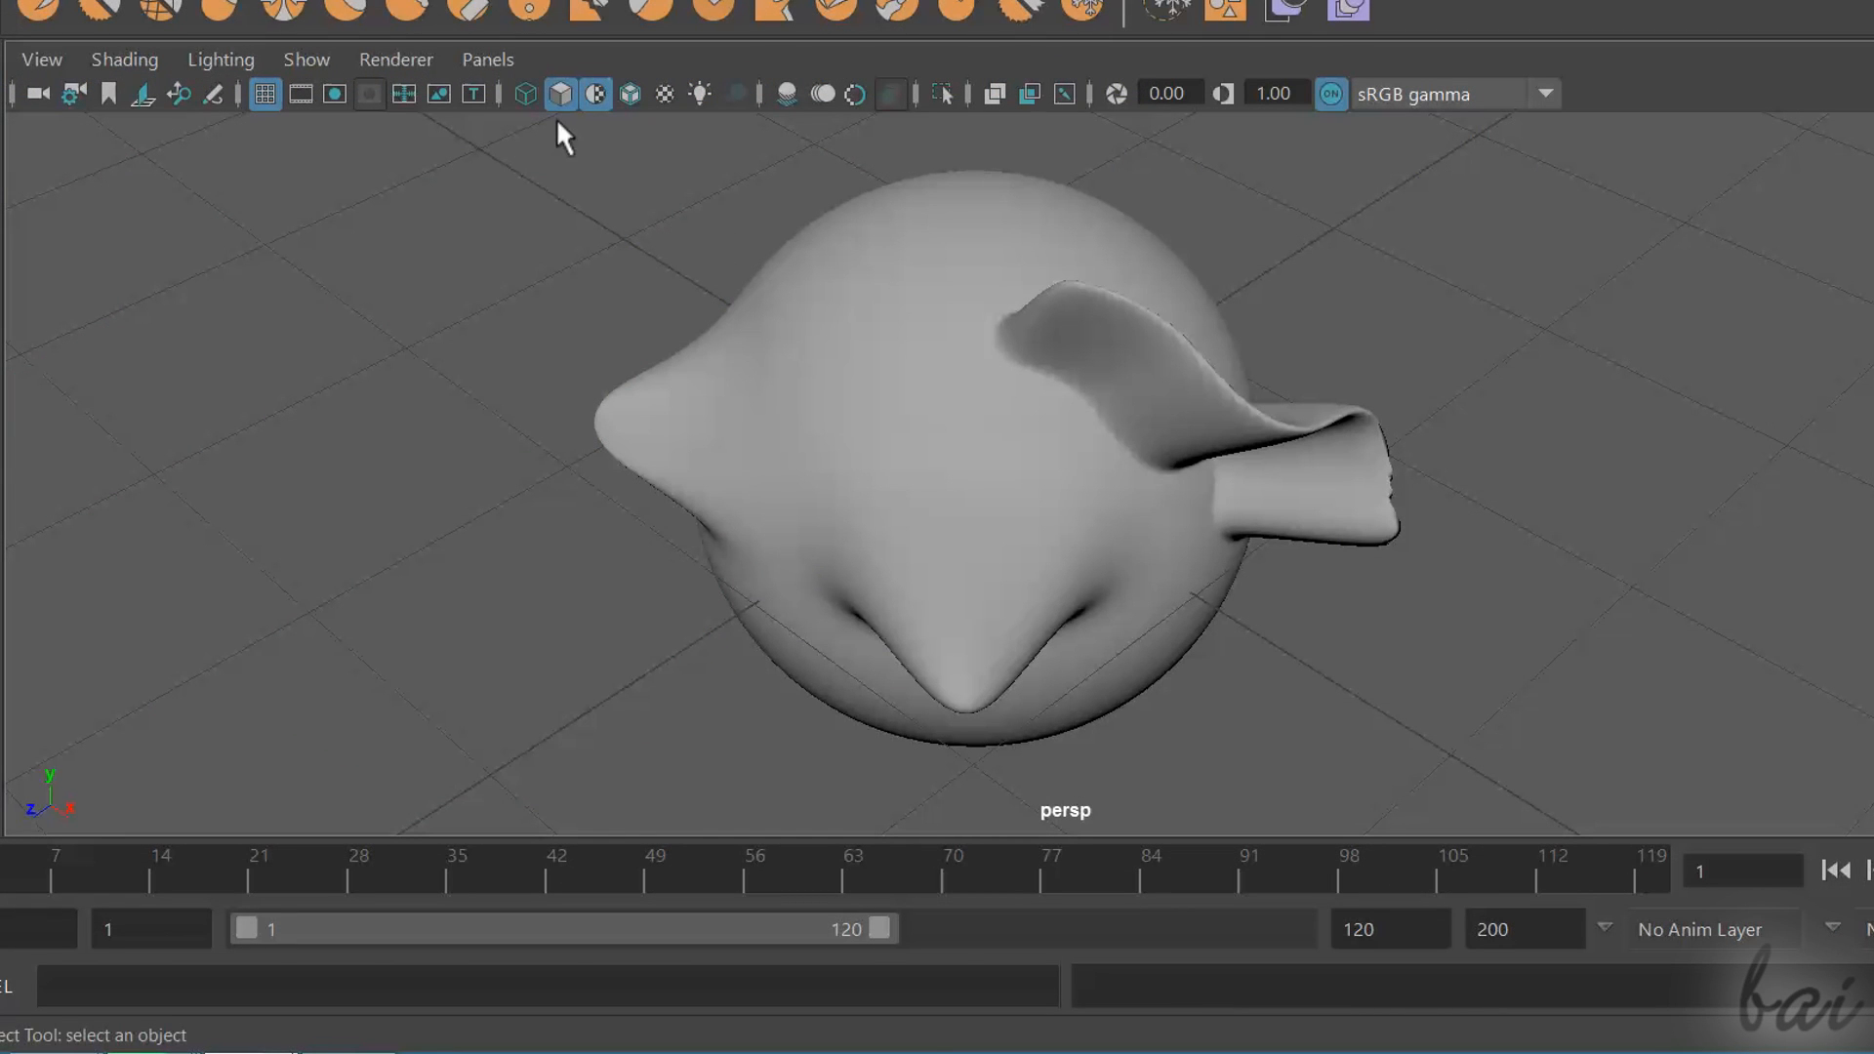
{"action": "mouse_move", "coordinate": [595, 93]}
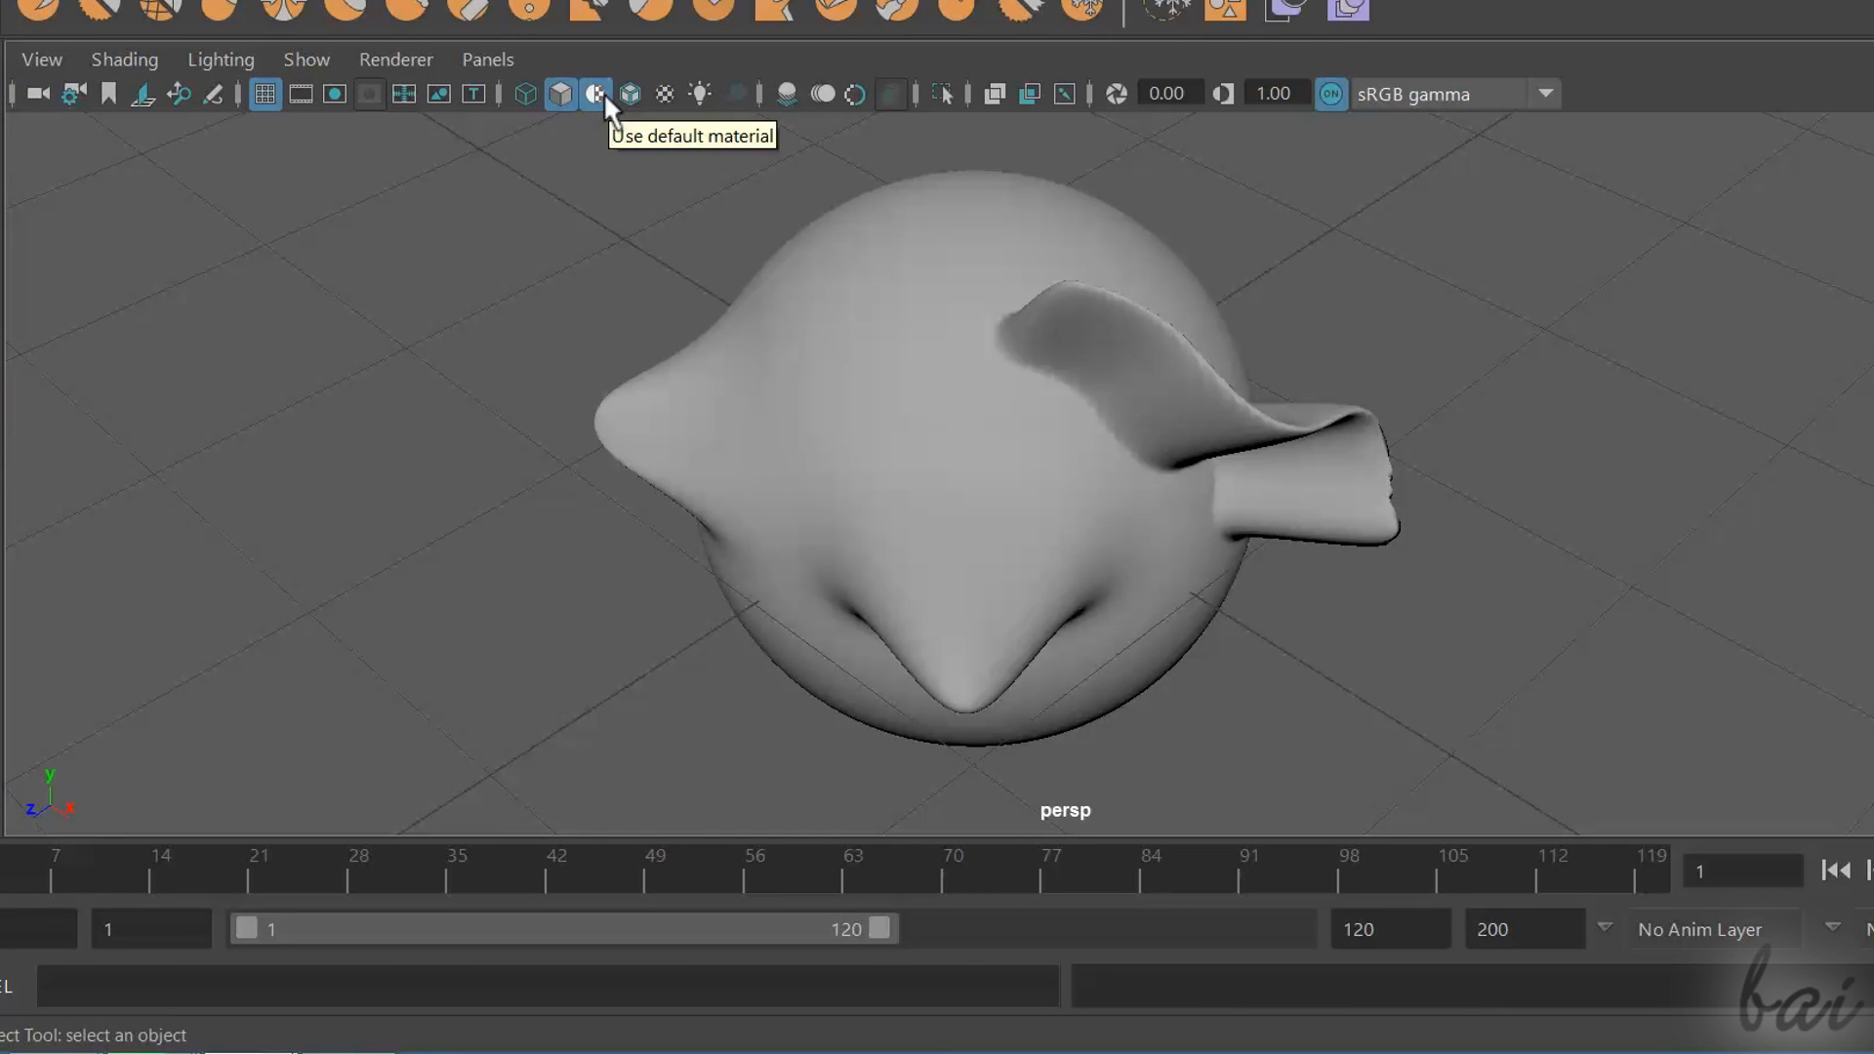
{"action": "mouse_move", "coordinate": [668, 134]}
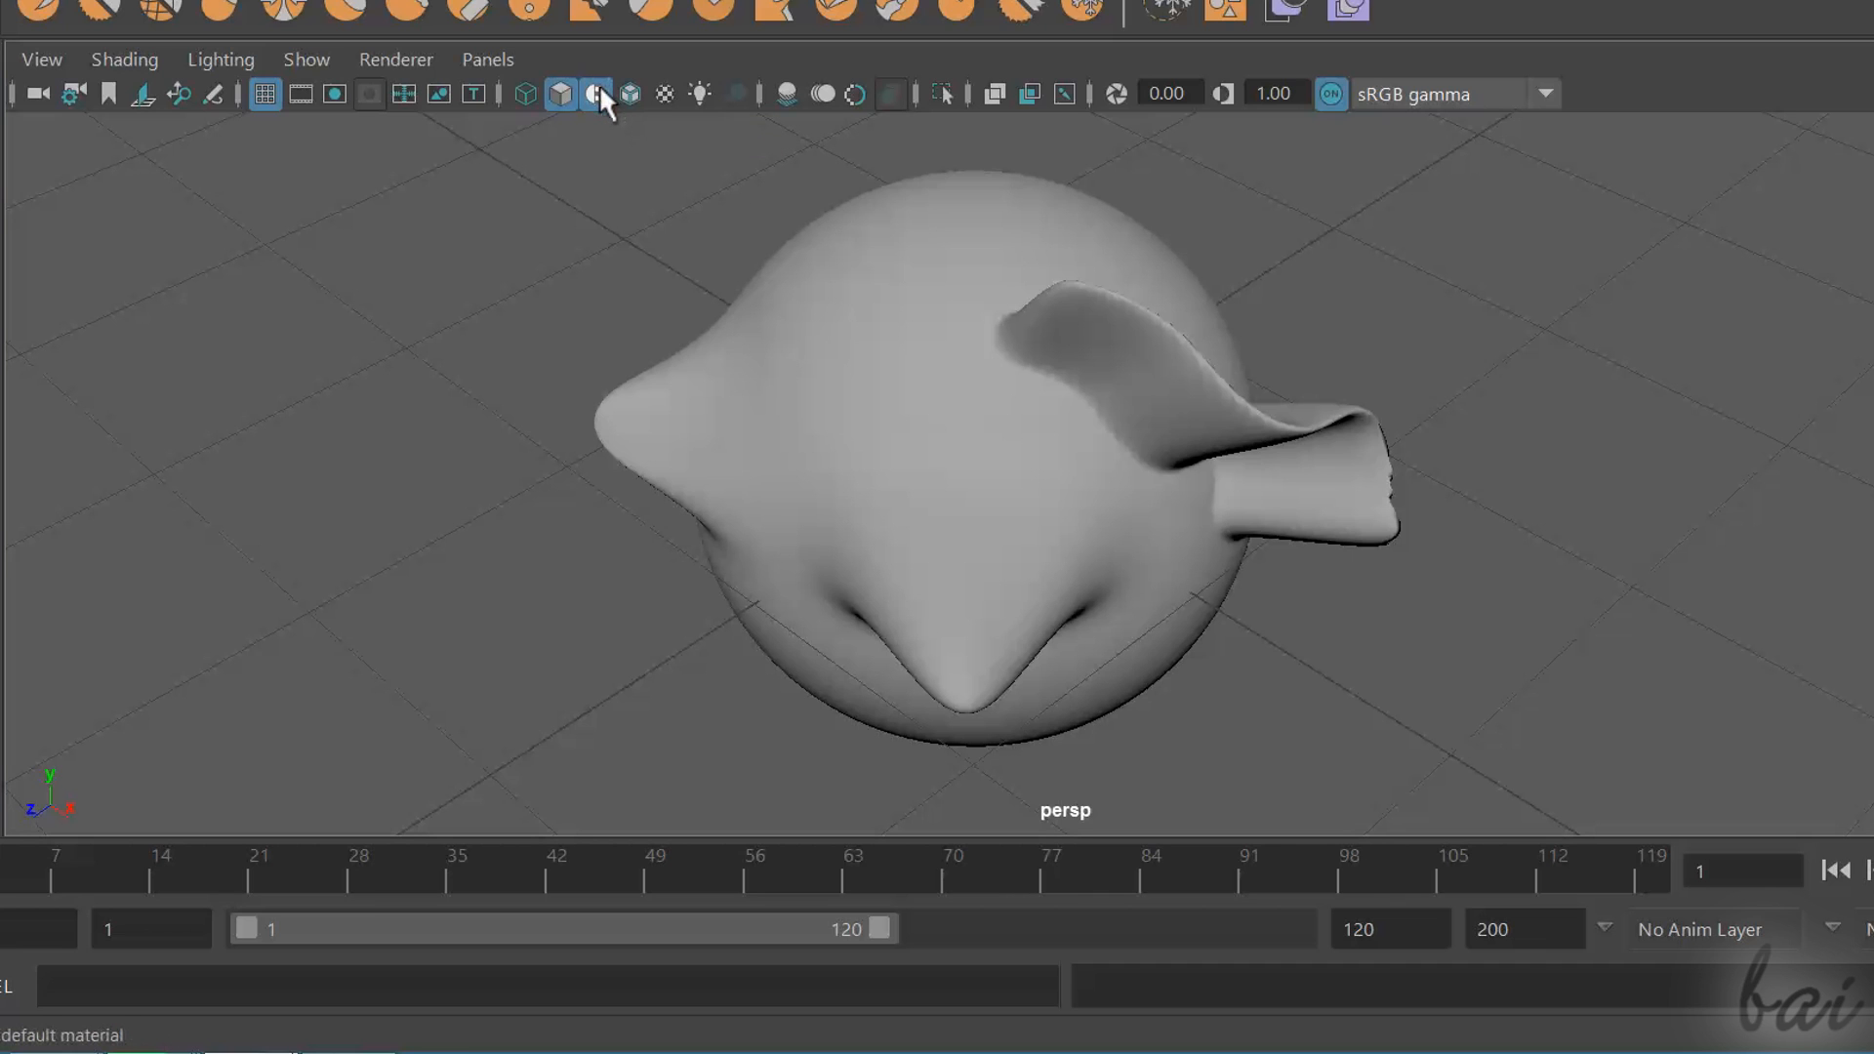
{"action": "mouse_move", "coordinate": [598, 94]}
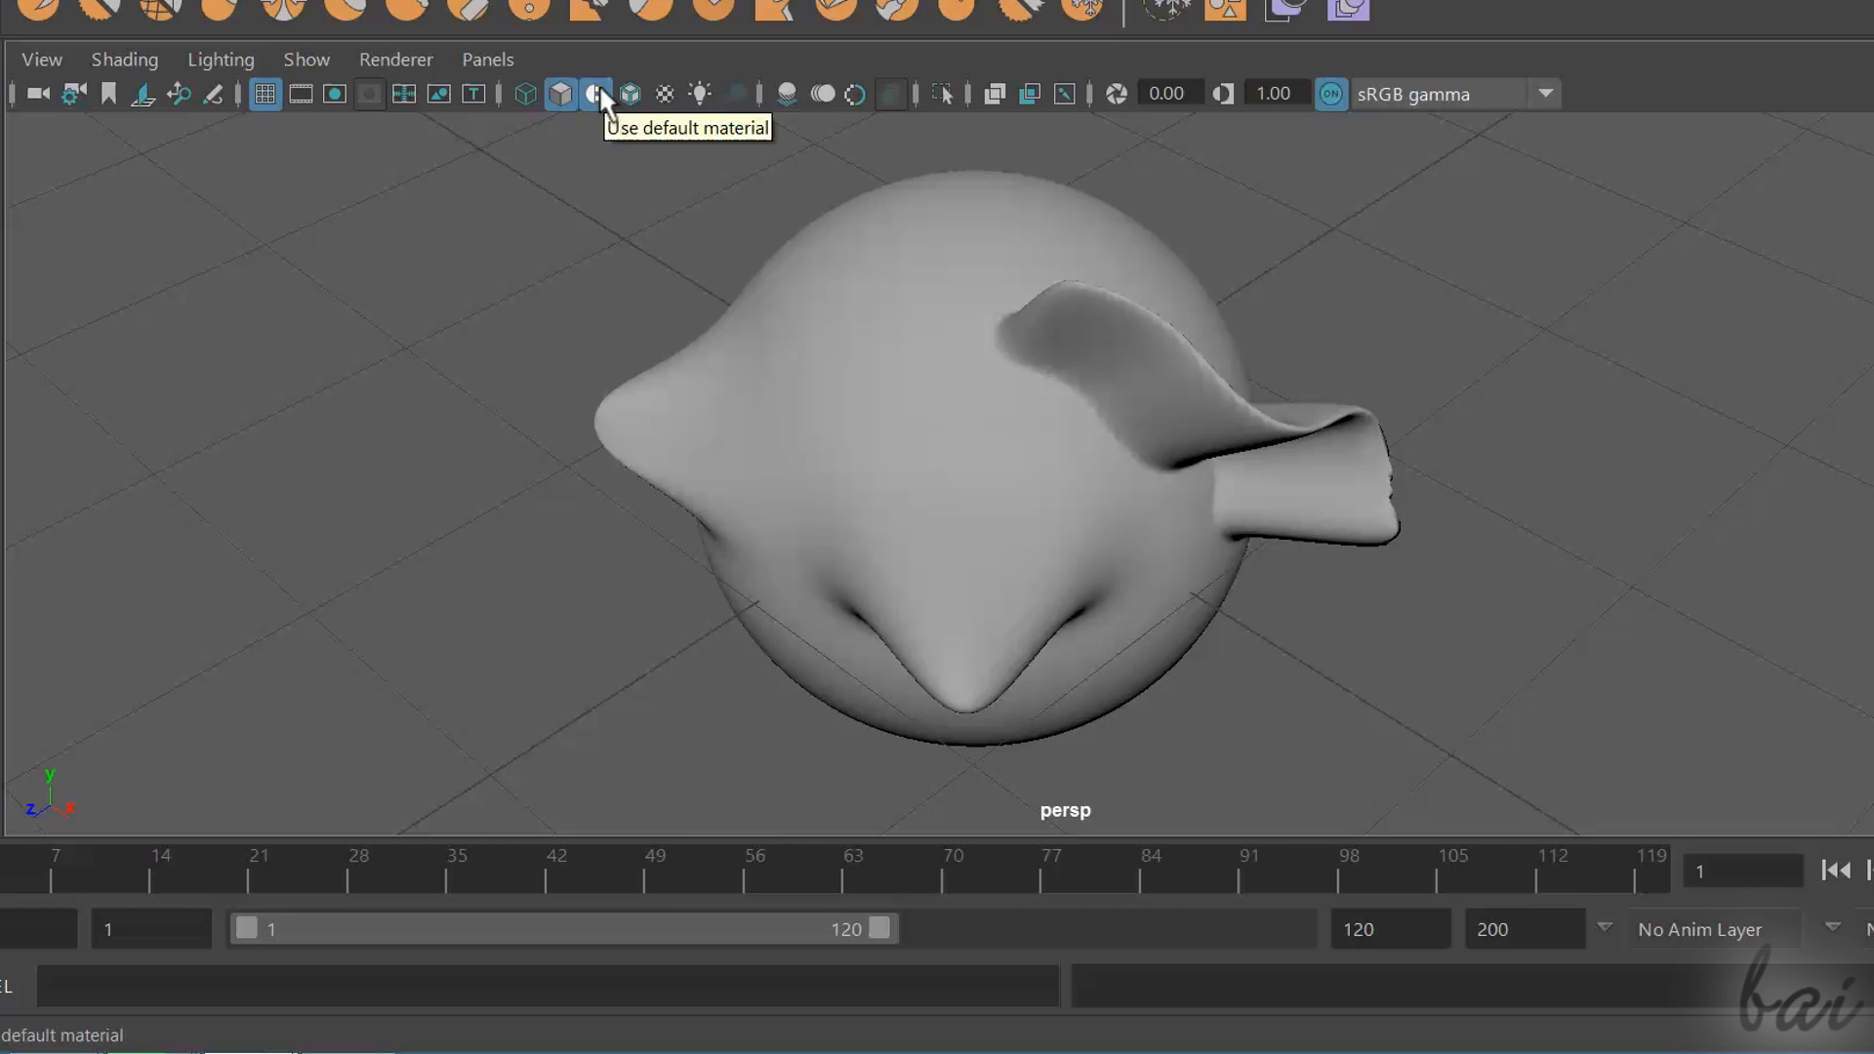
{"action": "left_click", "coordinate": [594, 94]}
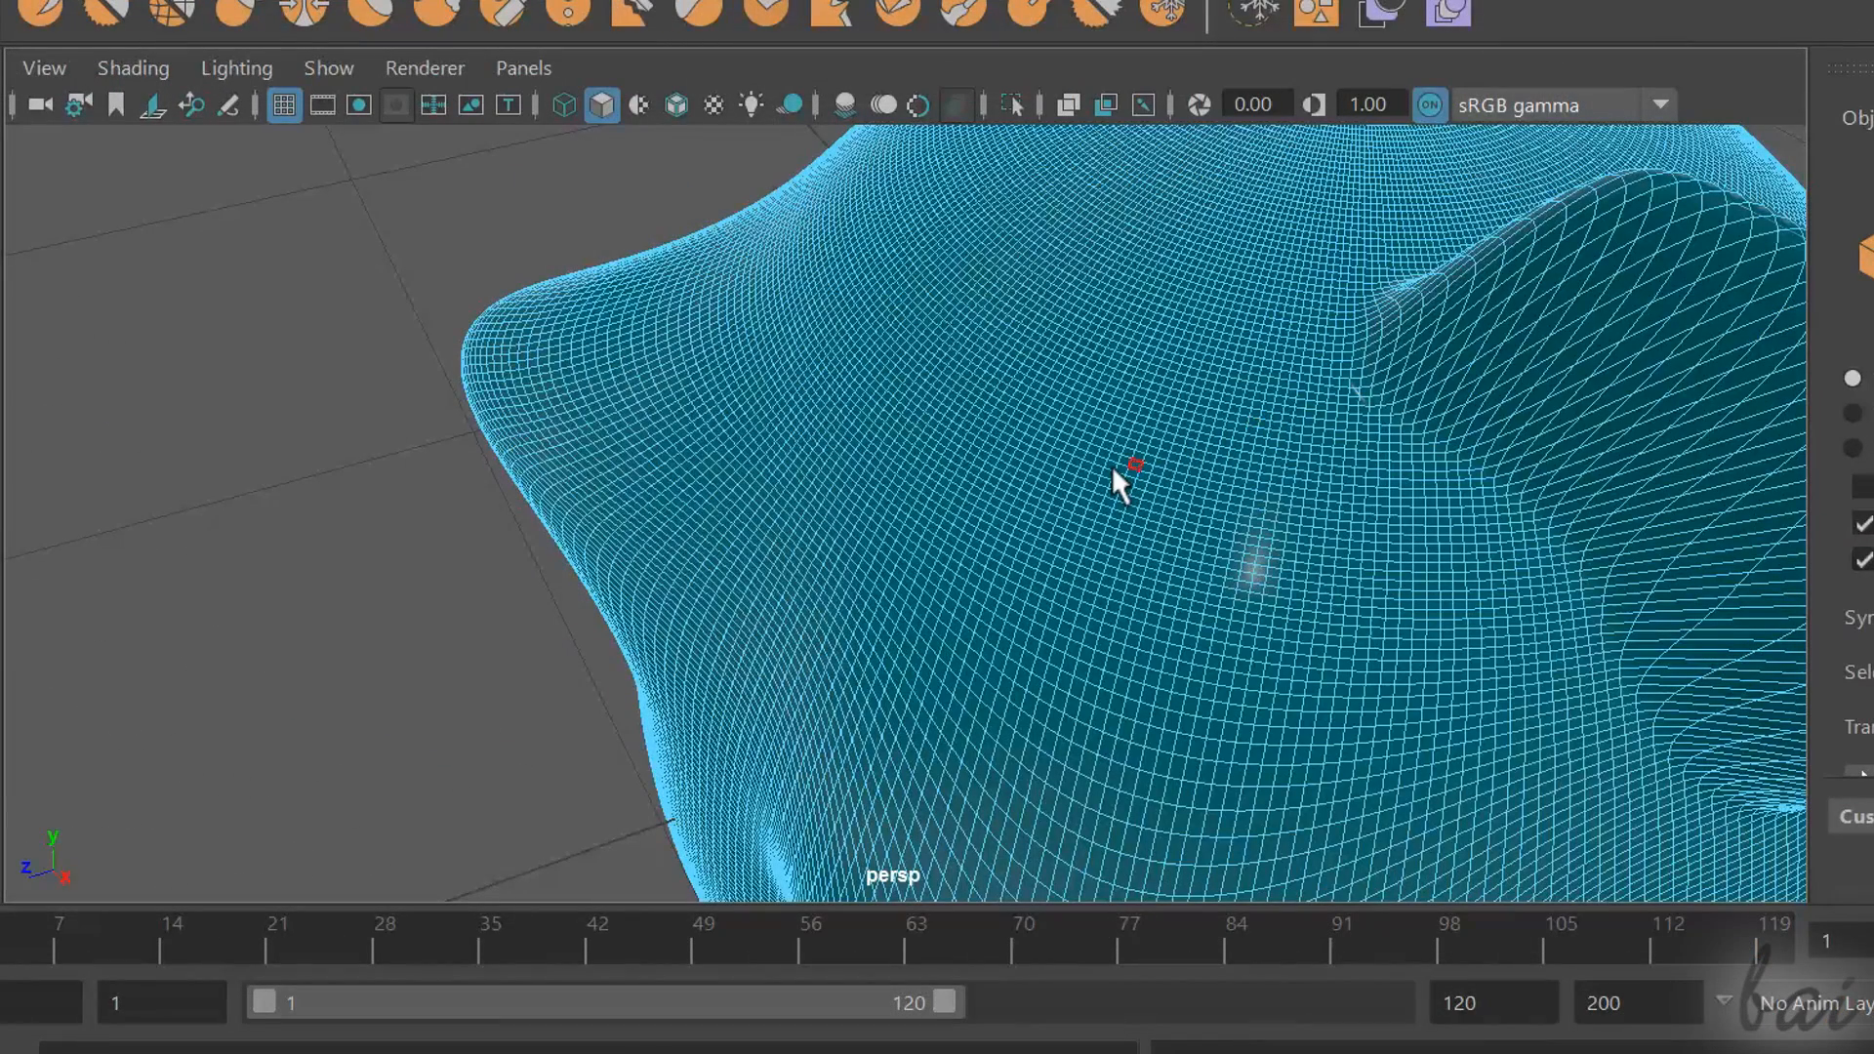
{"action": "mouse_move", "coordinate": [1093, 466]}
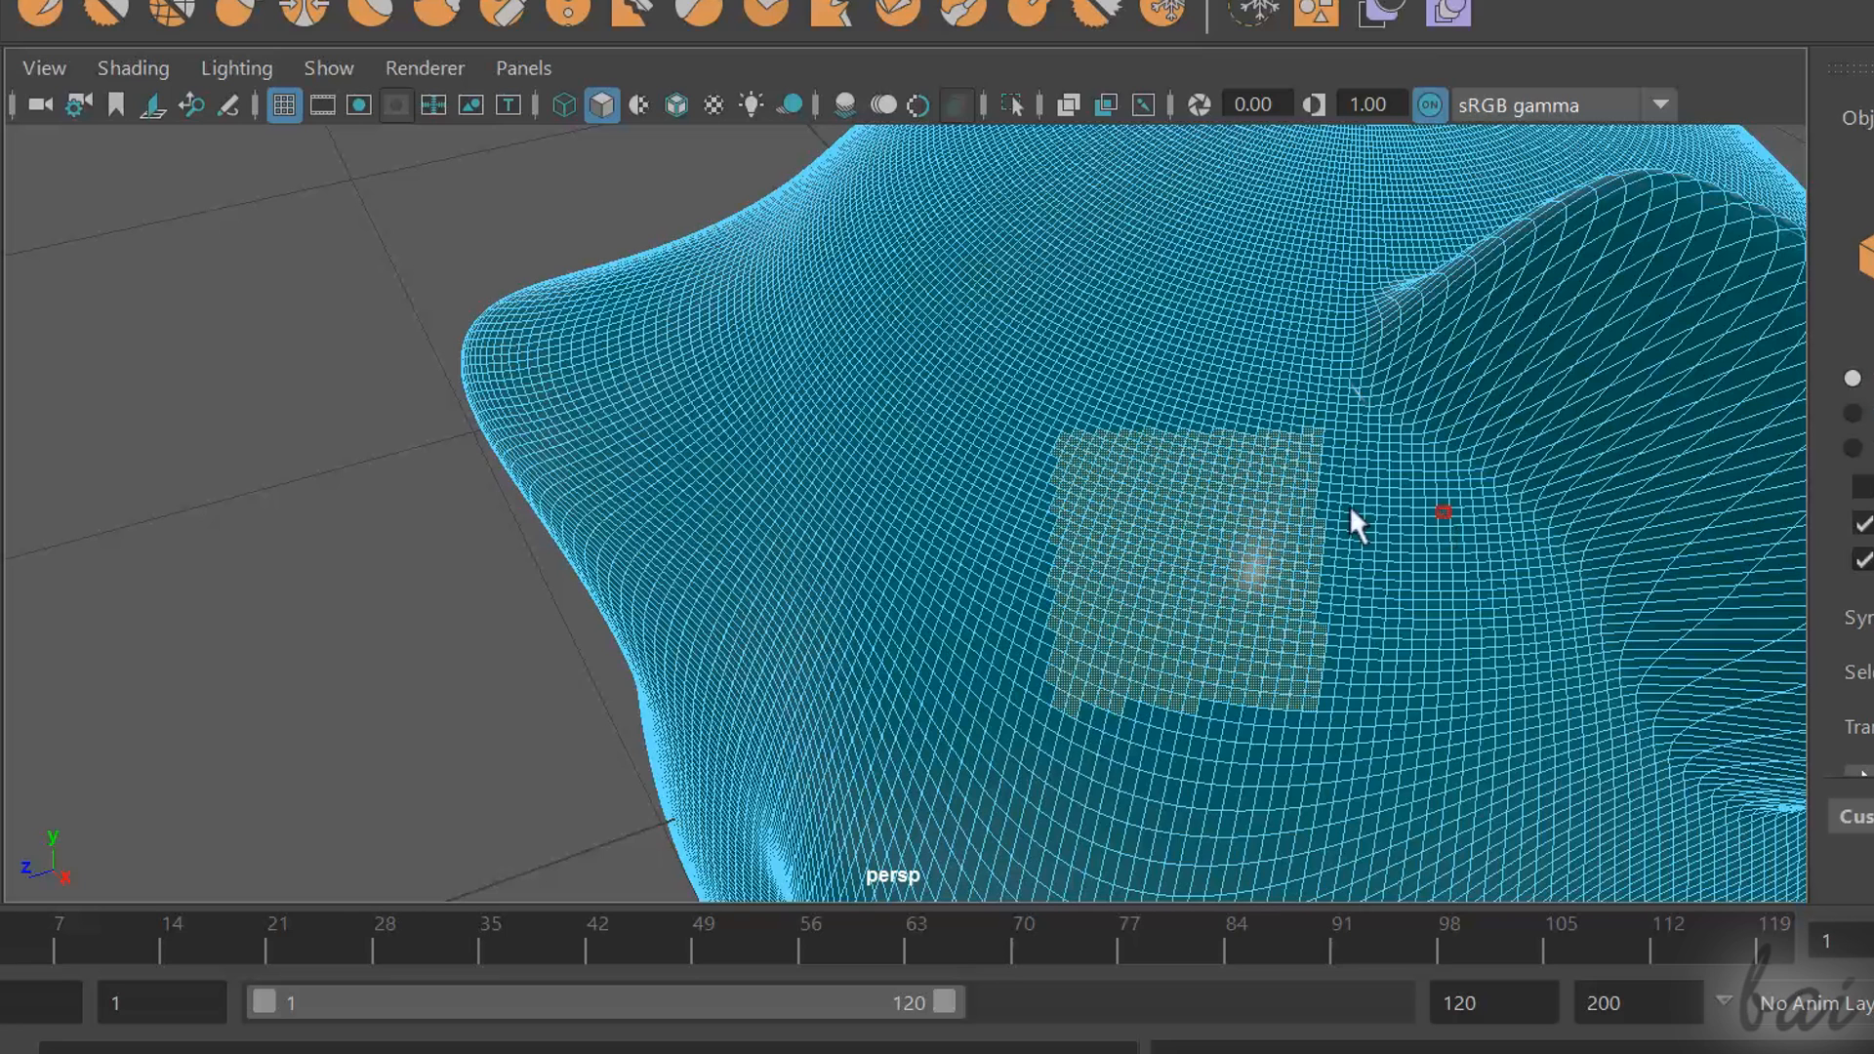
Assign a new bright blue material to the selected face patch via Assign New Material
{"action": "right_click", "coordinate": [1357, 525]}
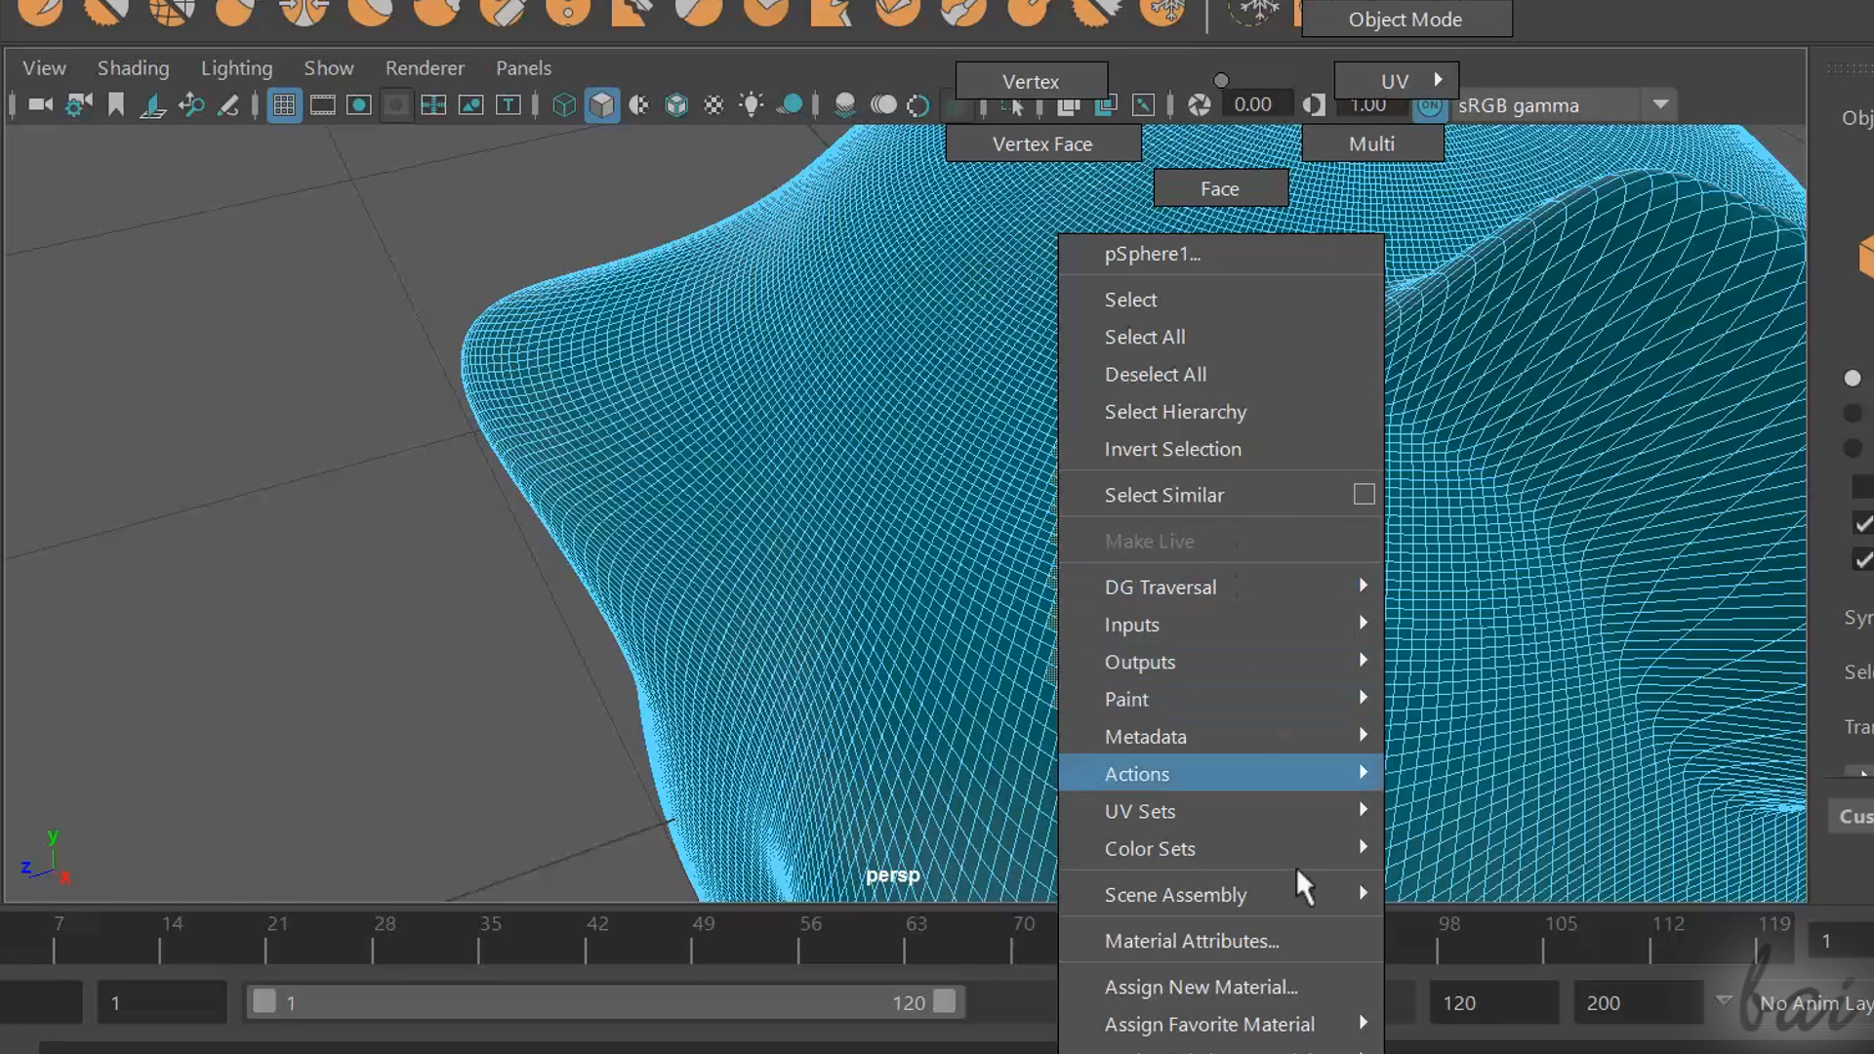
{"action": "left_click", "coordinate": [1201, 986]}
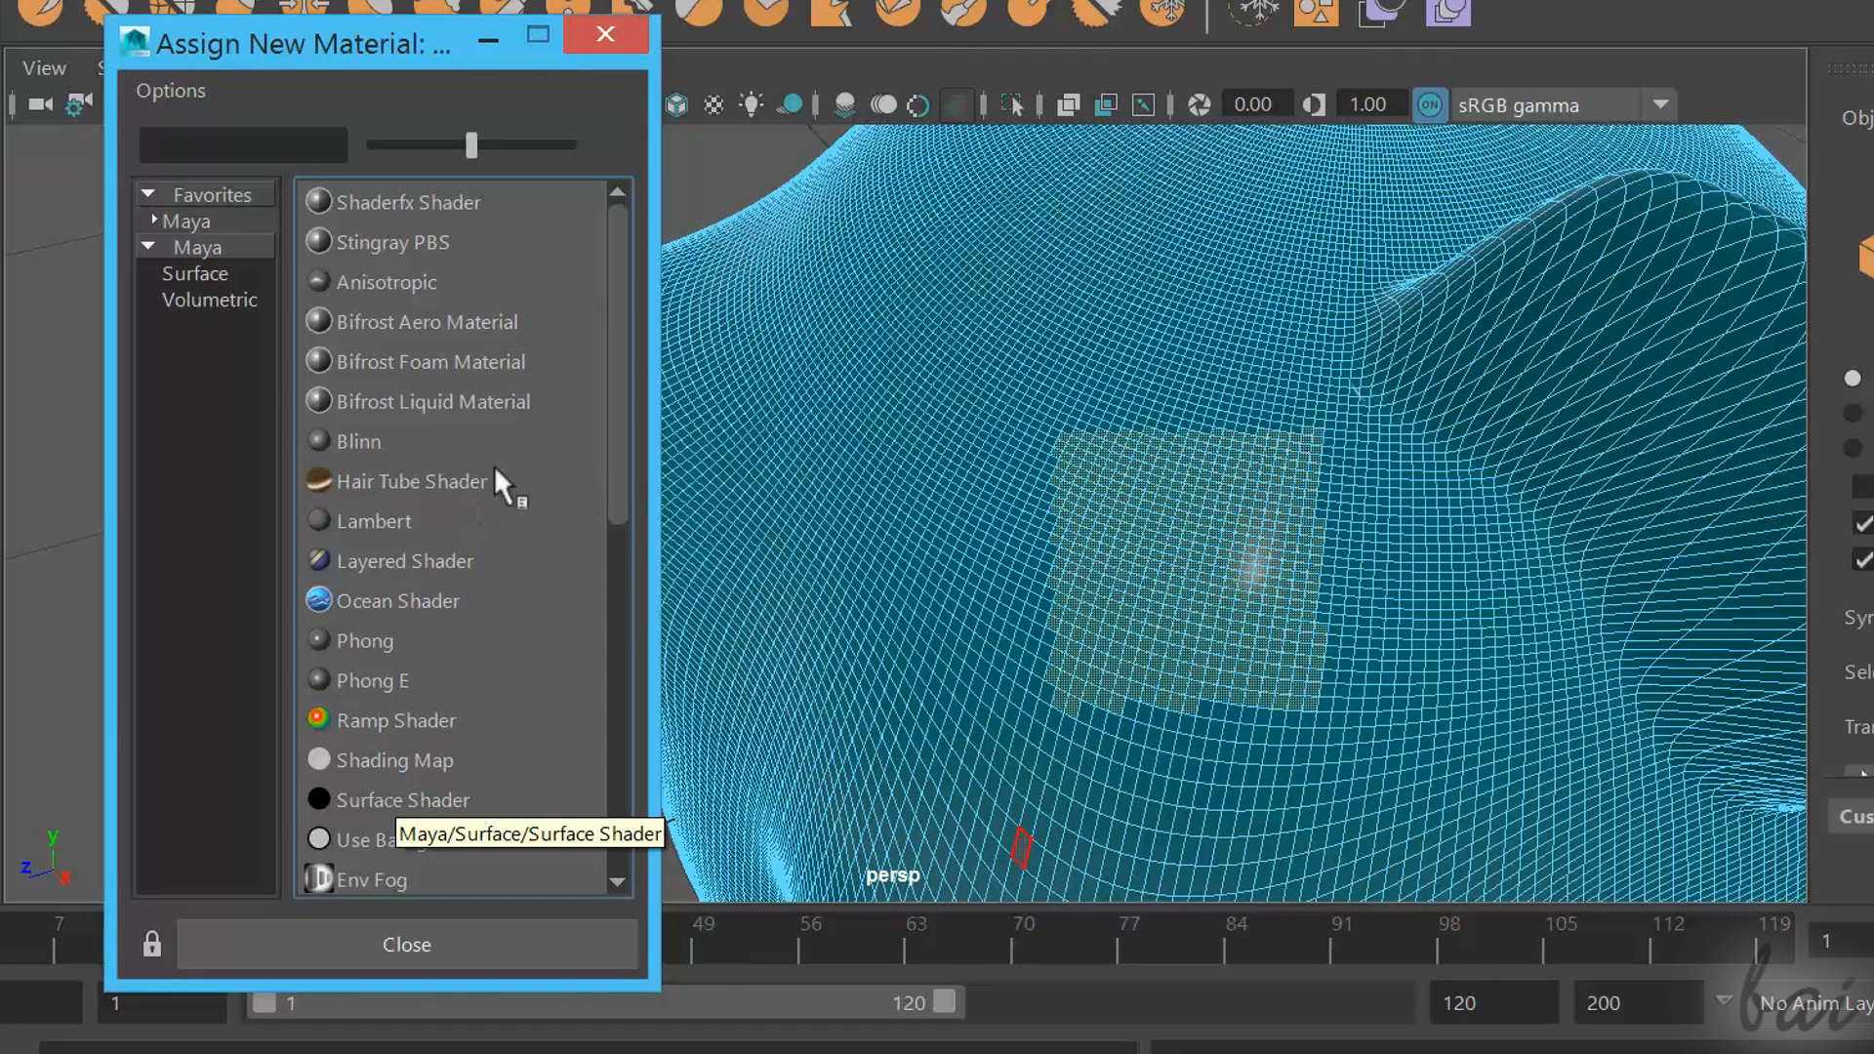
{"action": "left_click", "coordinate": [406, 945]}
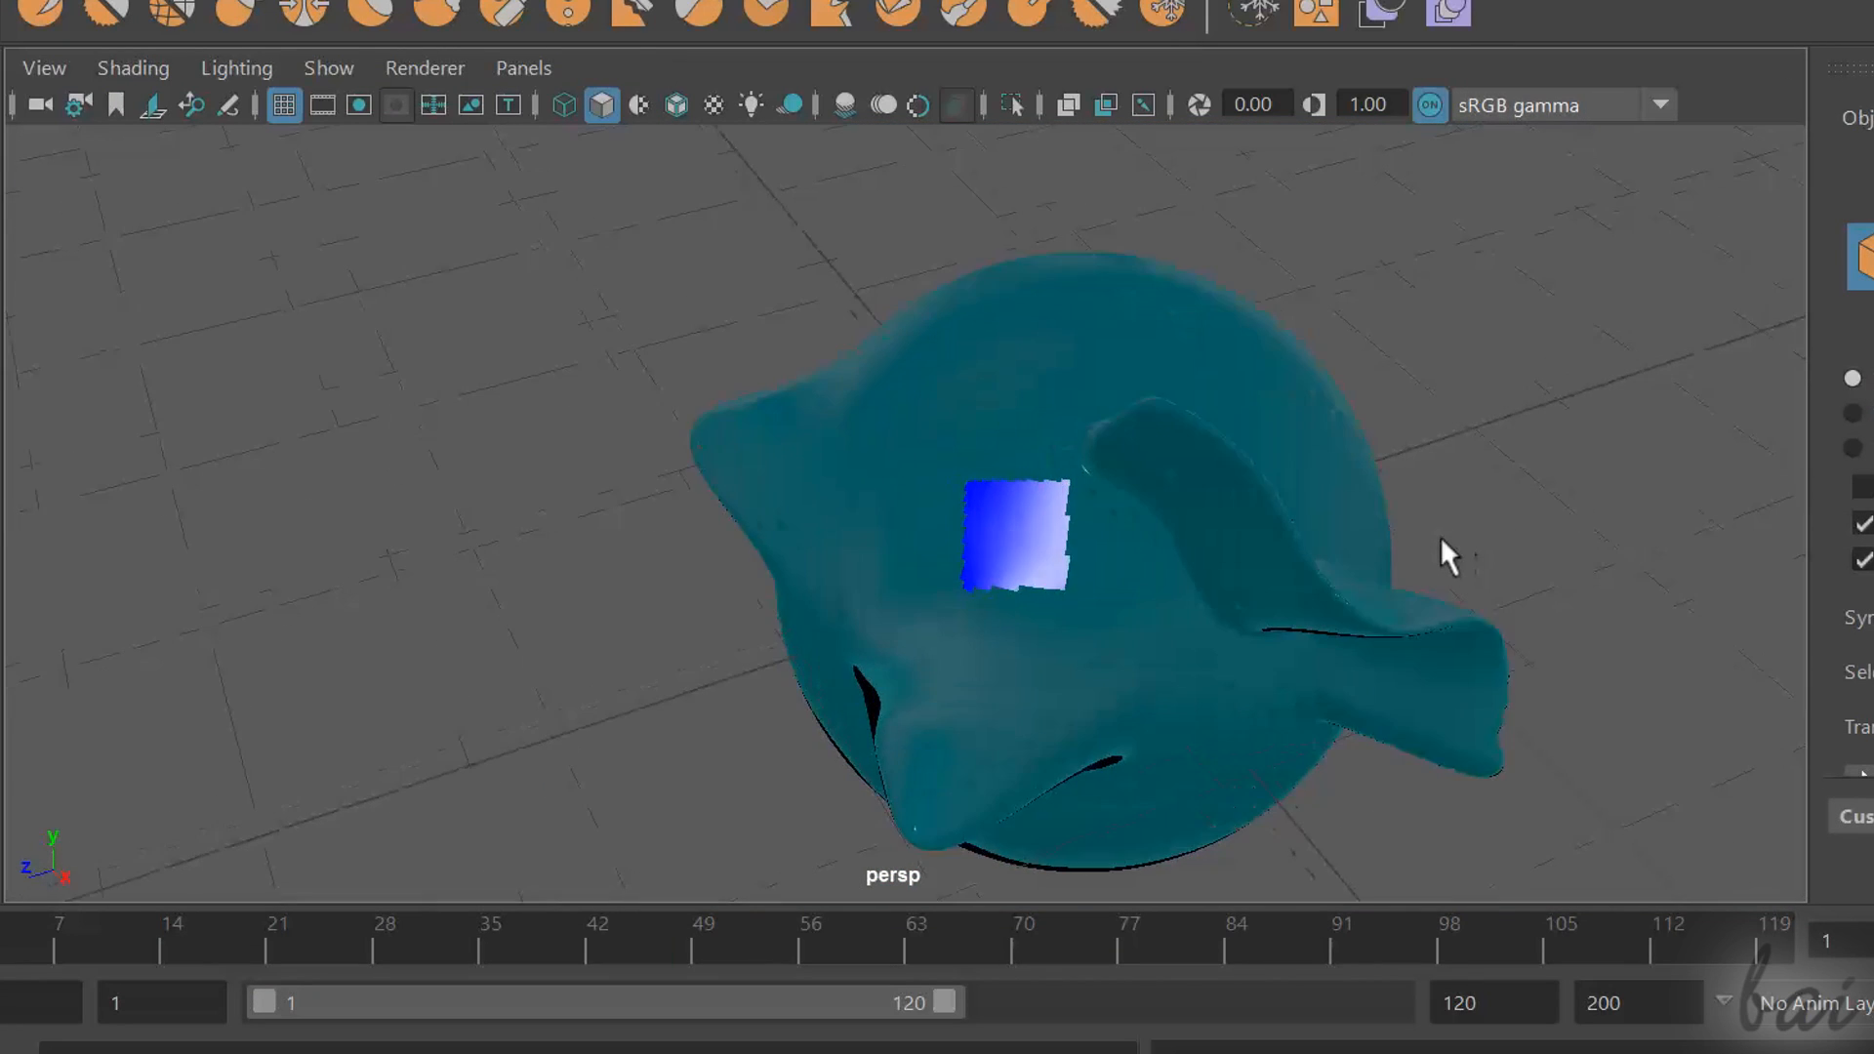
Start Save Scene As to store the scene as Sculpting.mb on the Desktop
{"action": "left_click", "coordinate": [92, 148]}
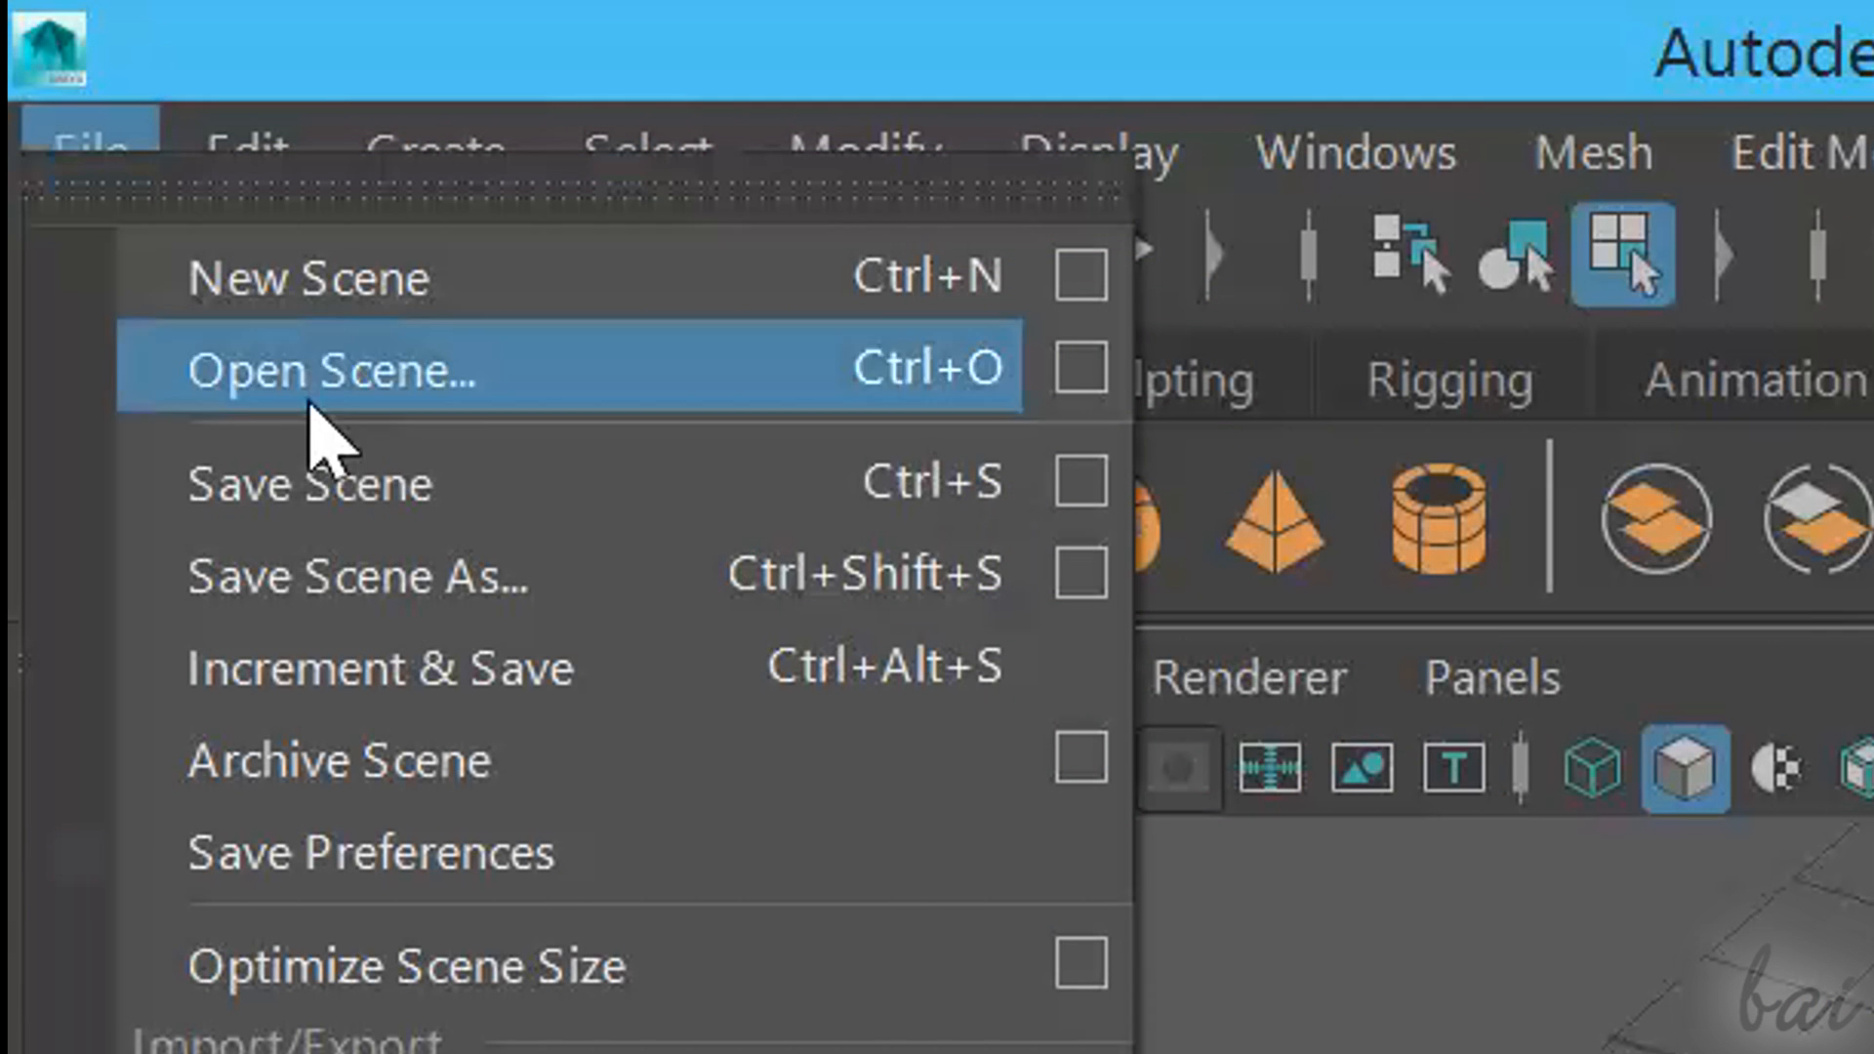
{"action": "mouse_move", "coordinate": [424, 580]}
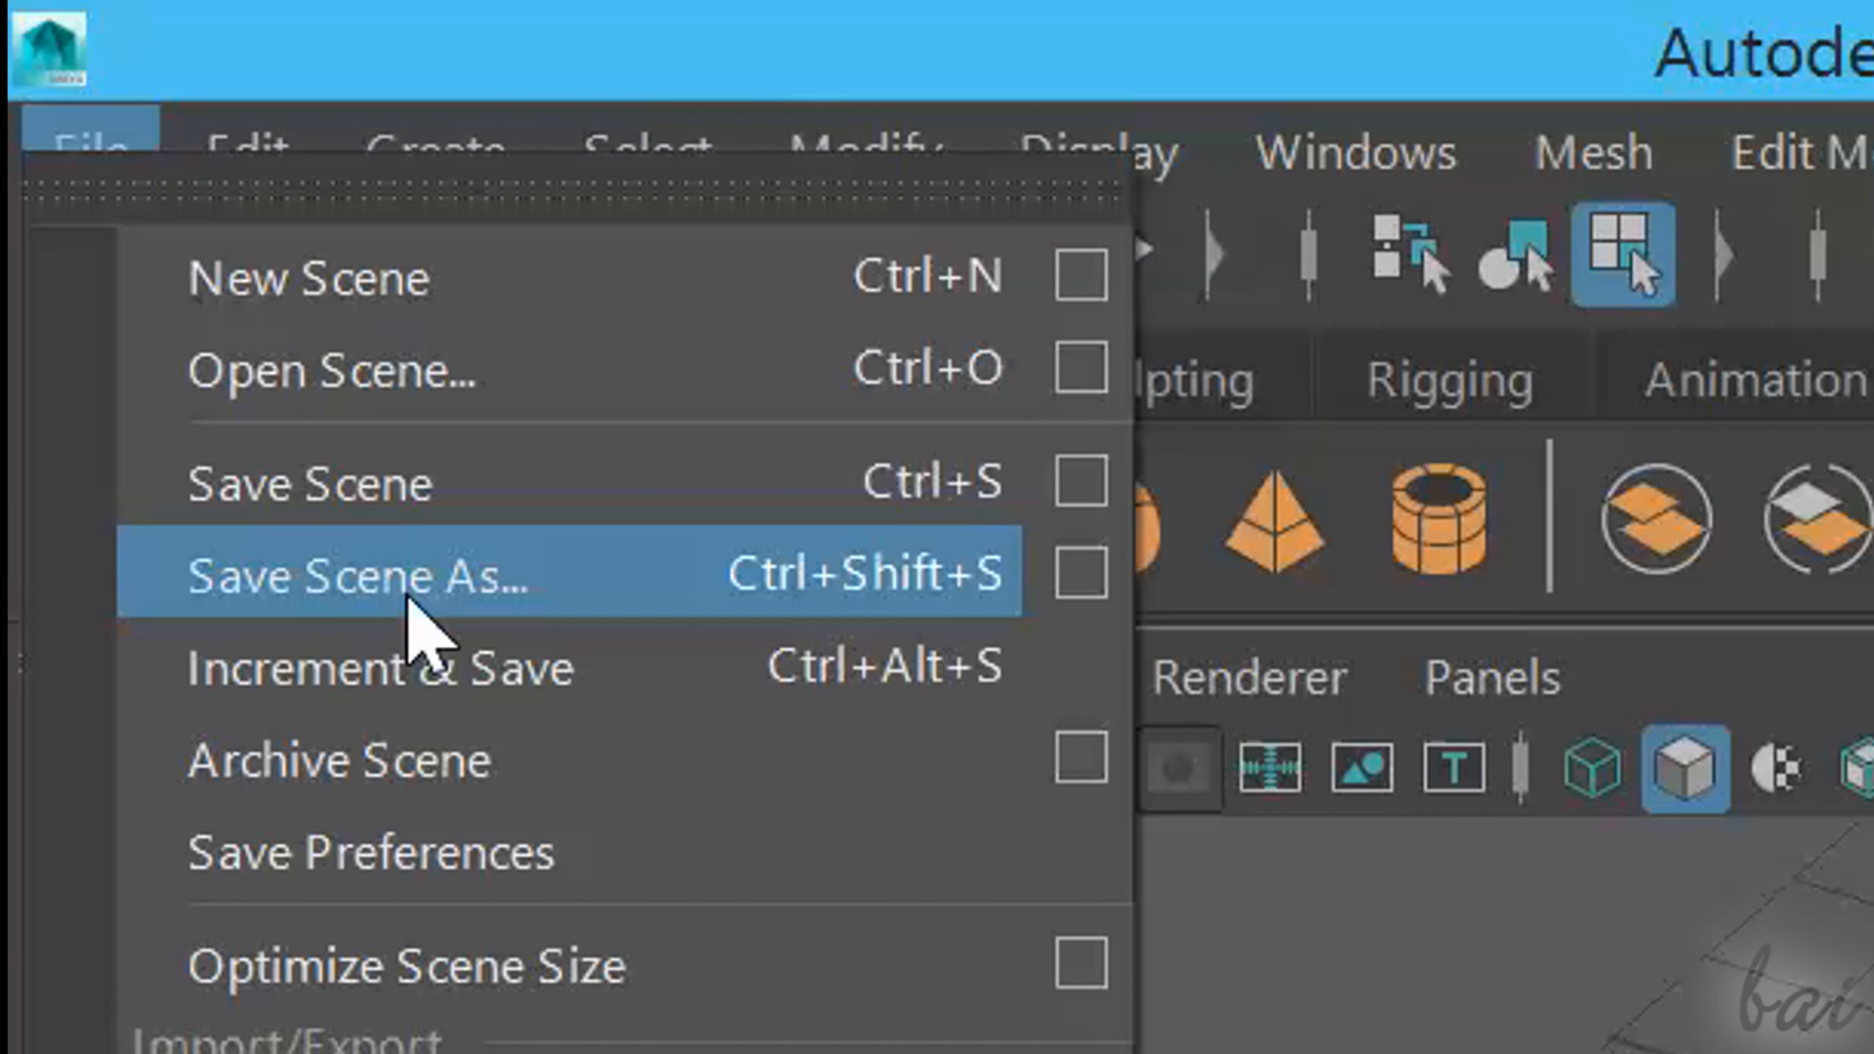
{"action": "left_click", "coordinate": [357, 576]}
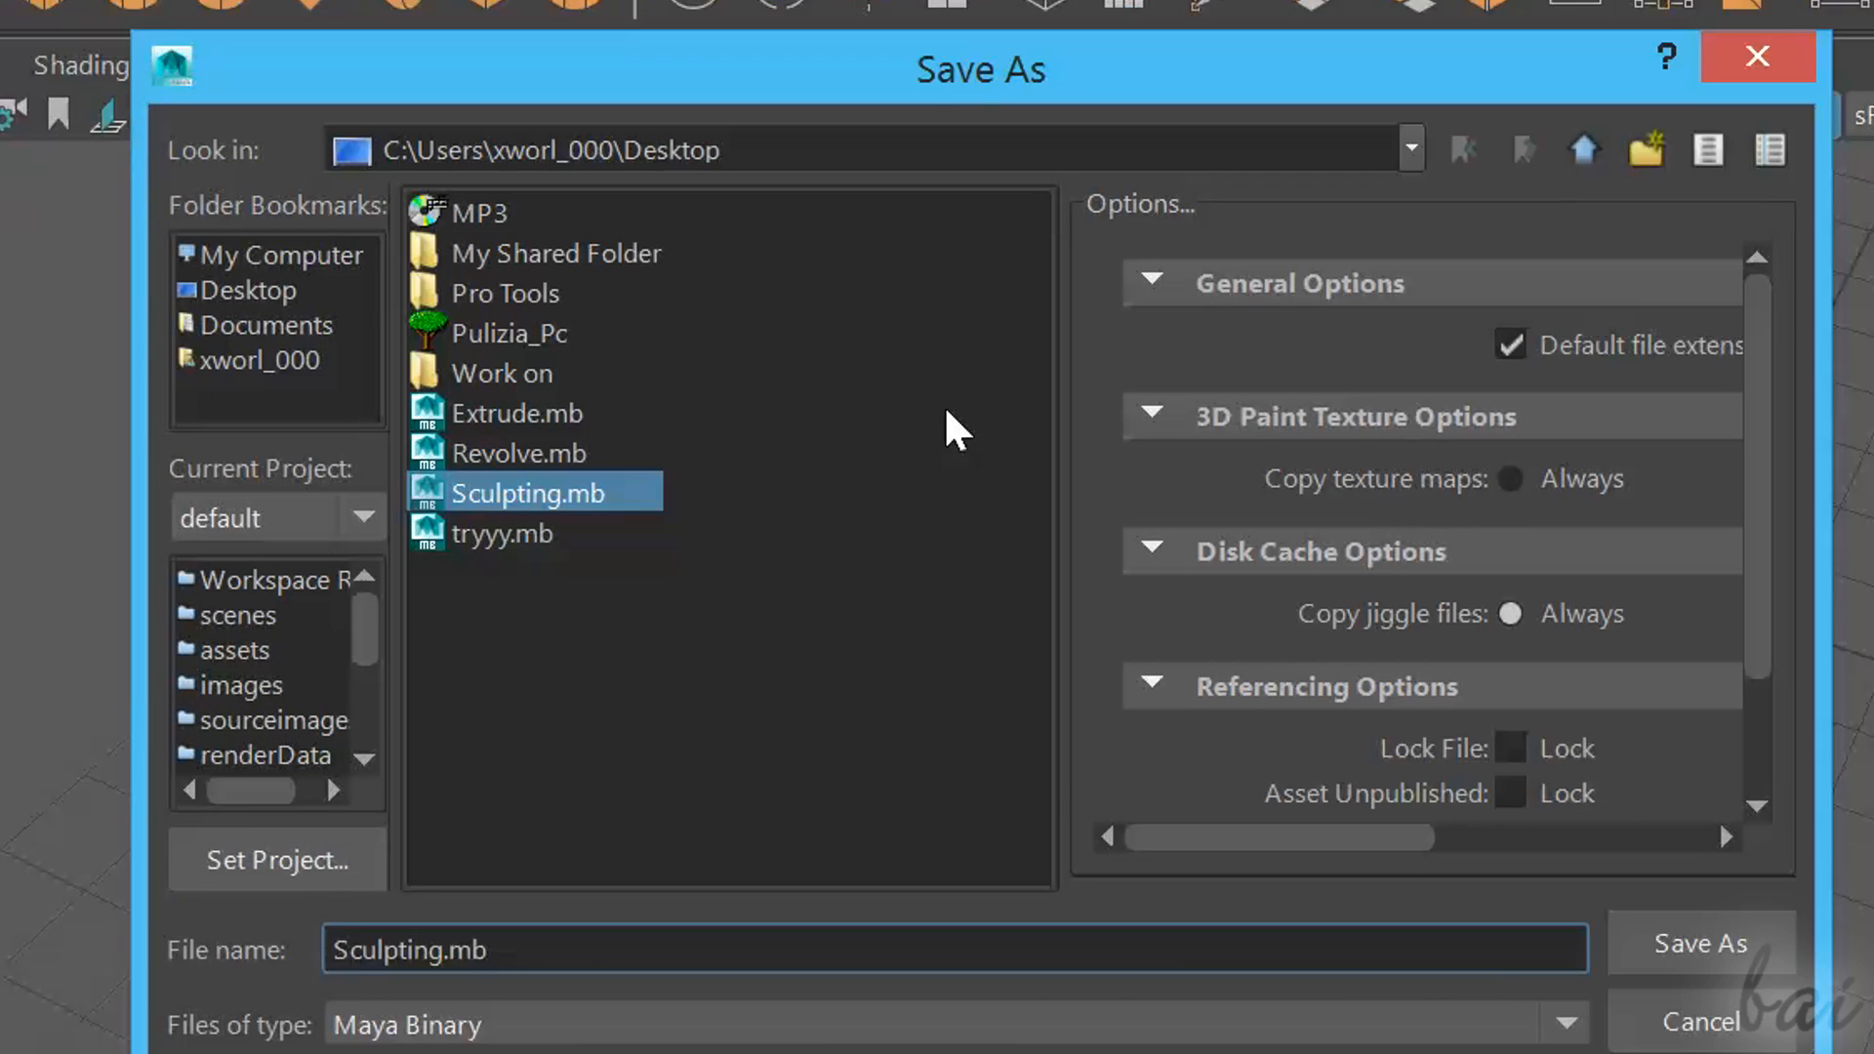